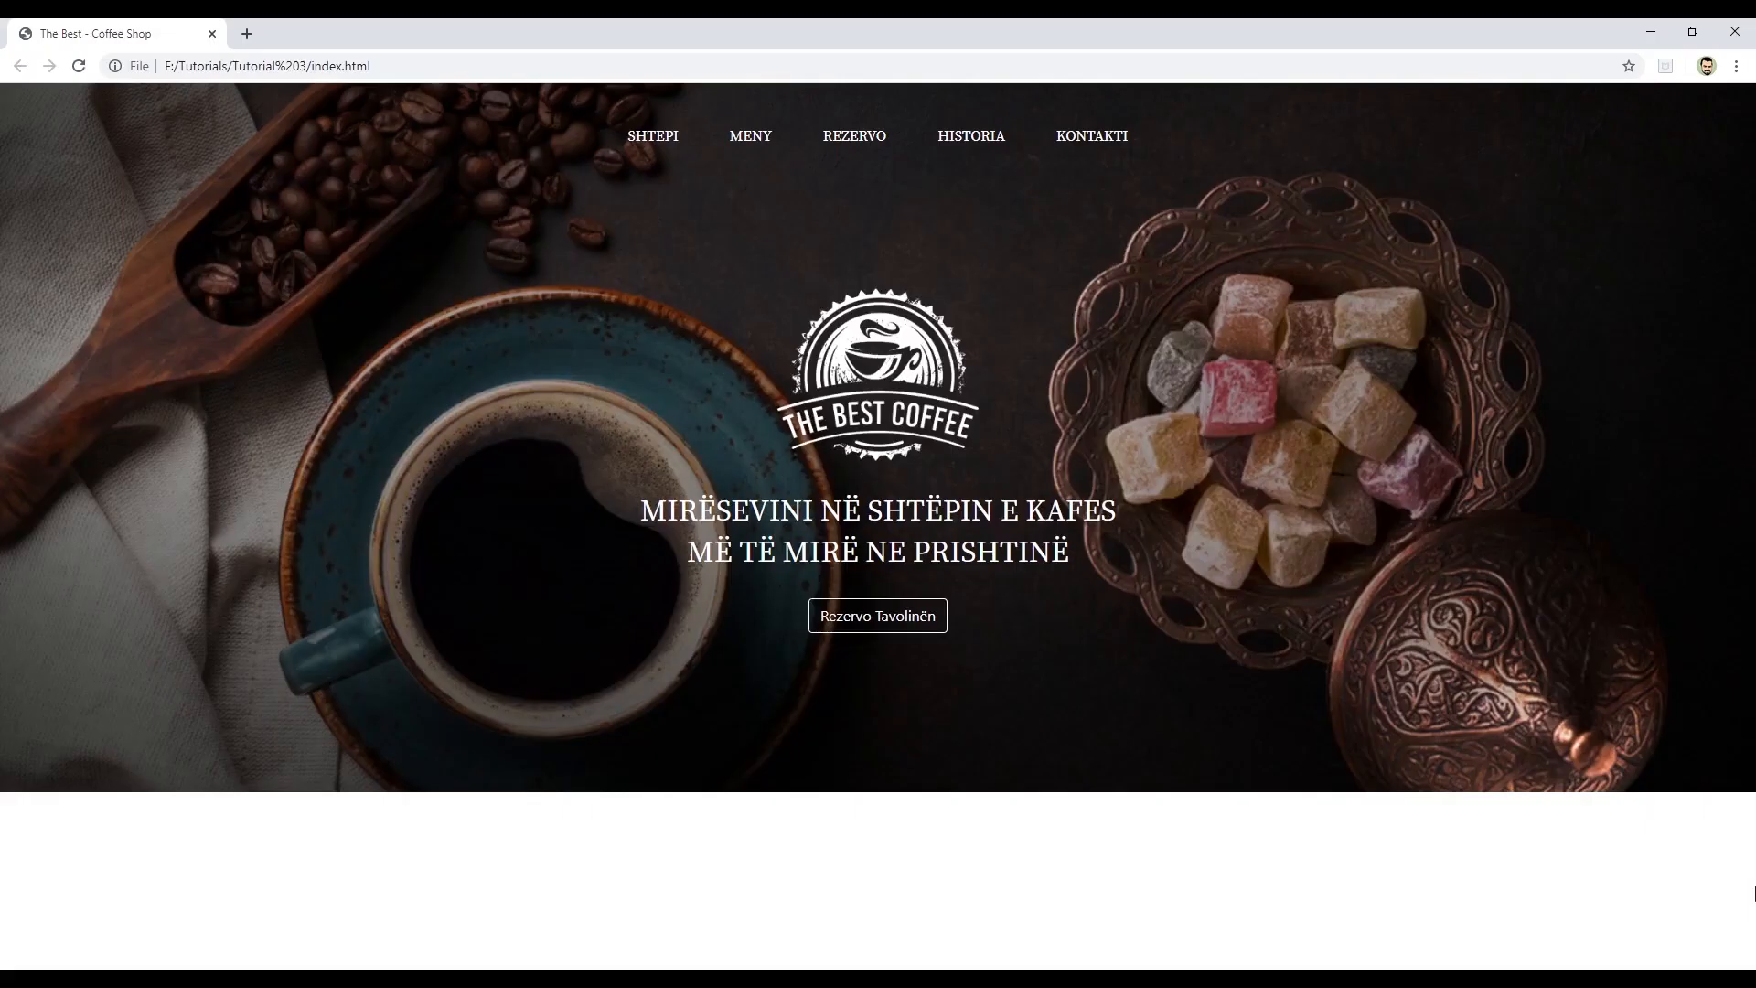
mouse_move(1443, 637)
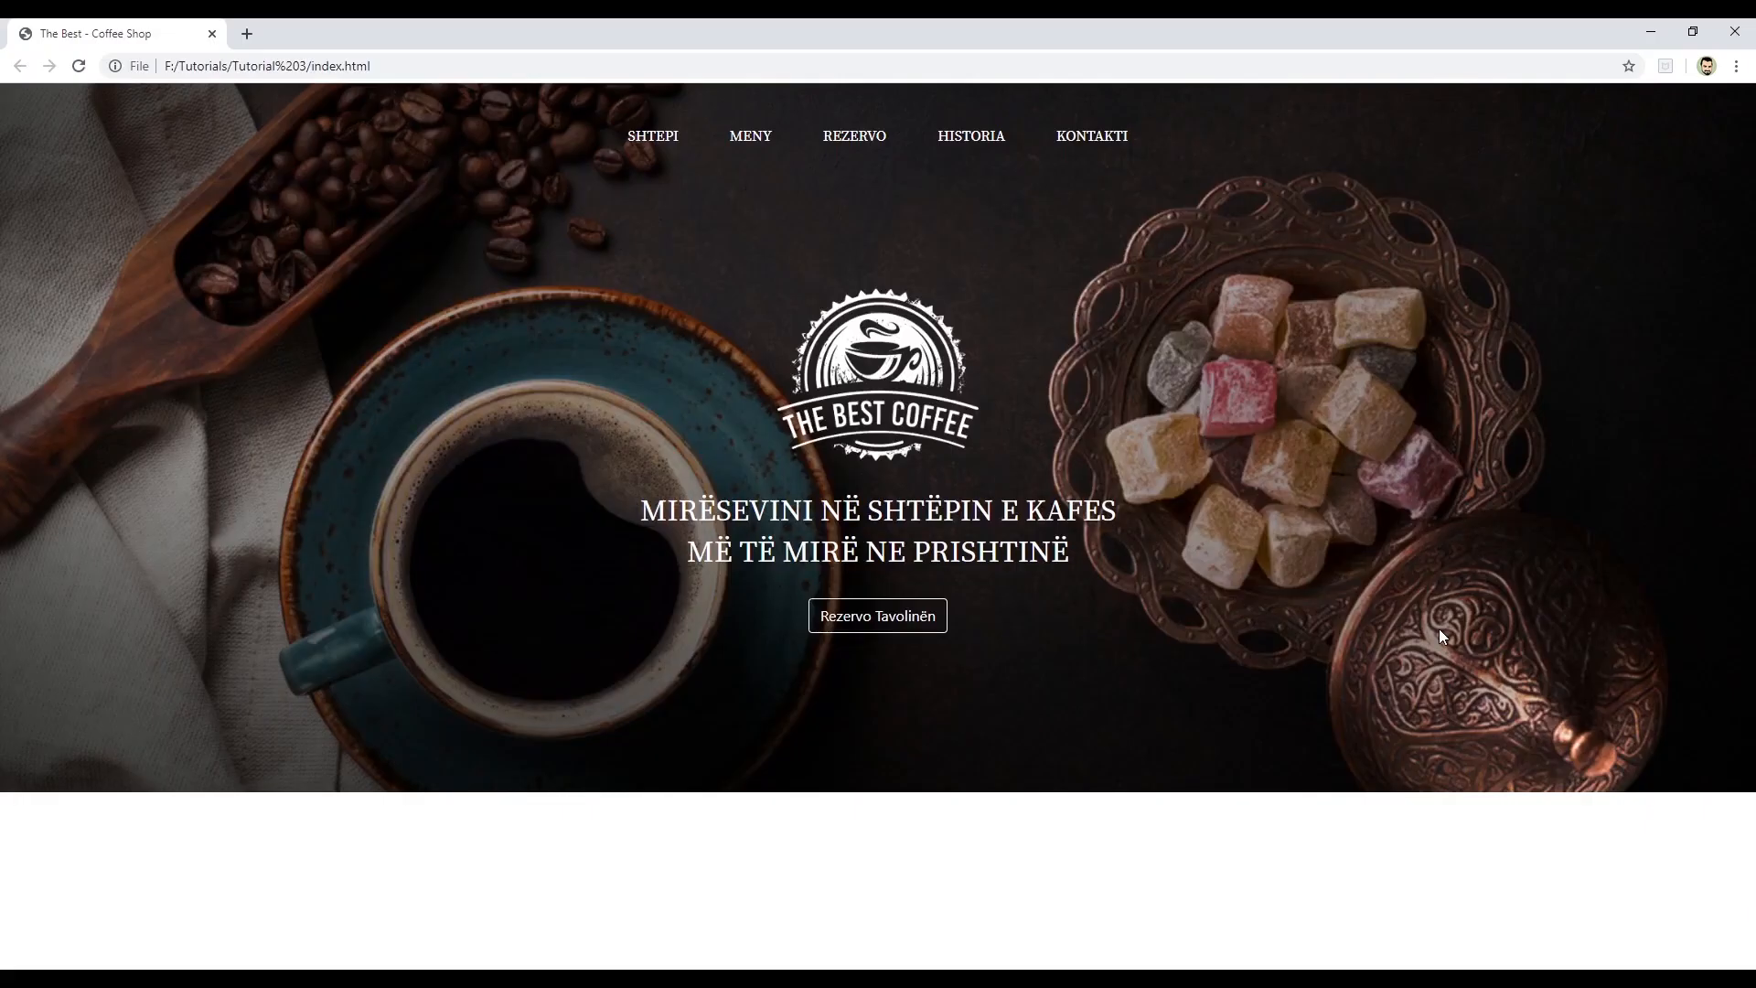
mouse_move(799, 143)
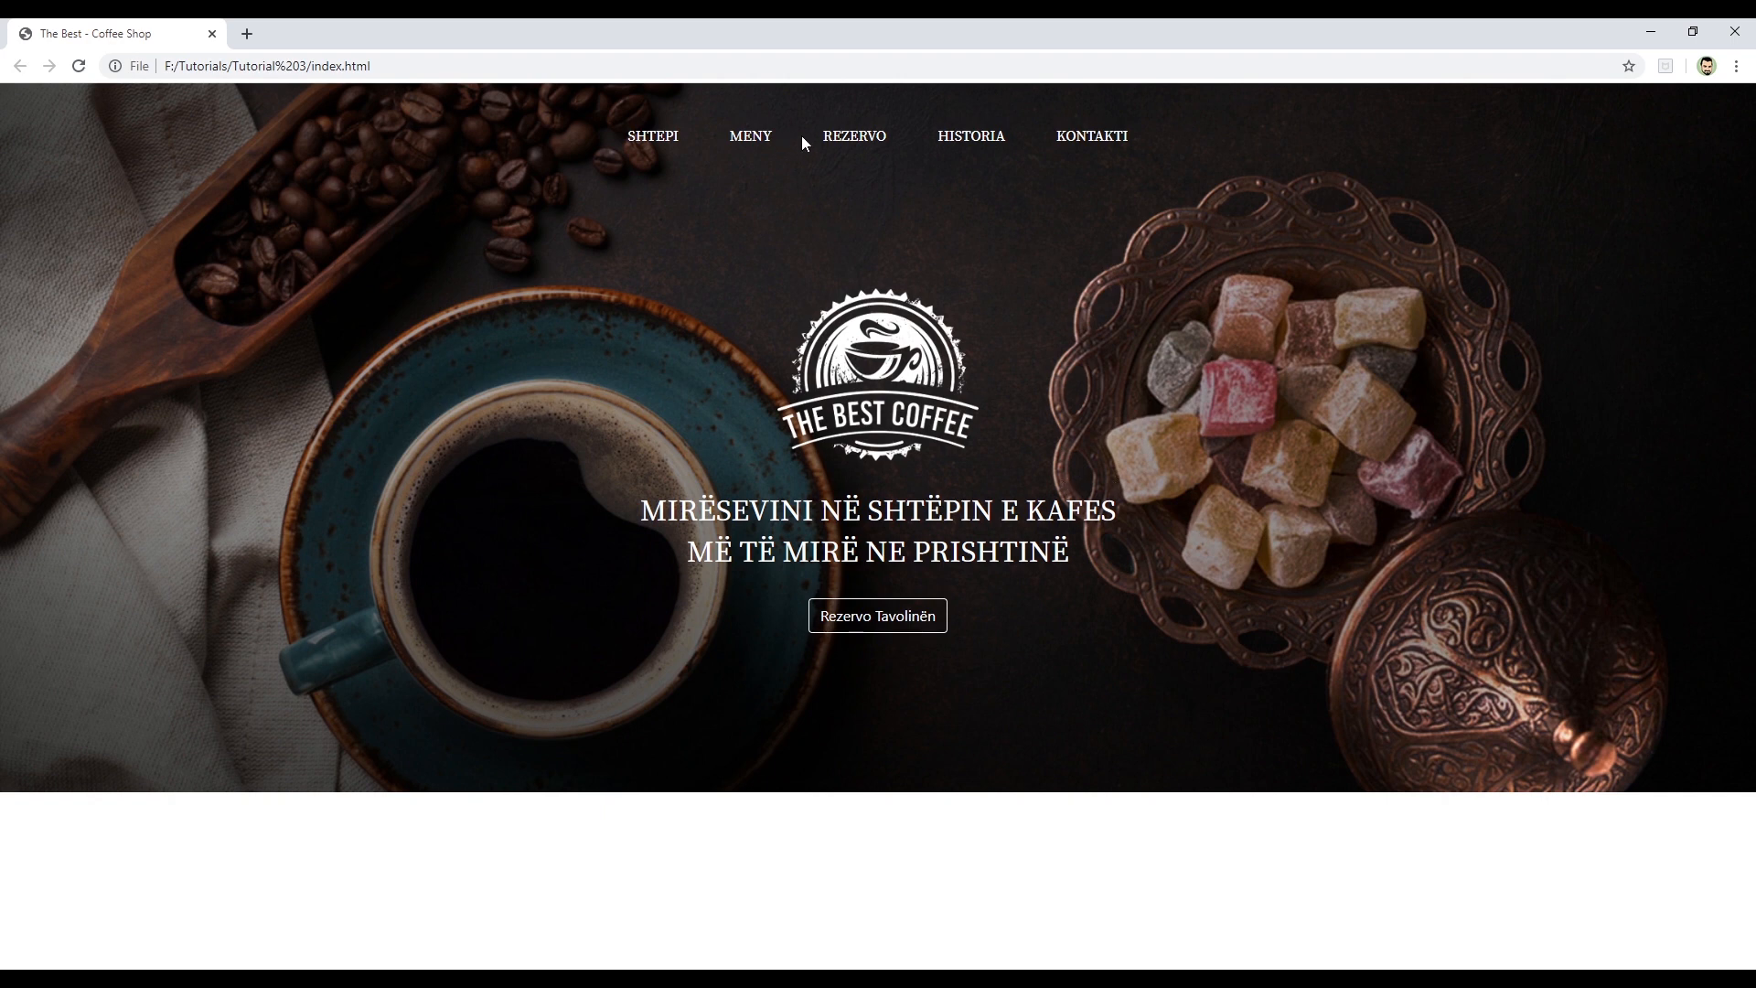
mouse_move(1050, 167)
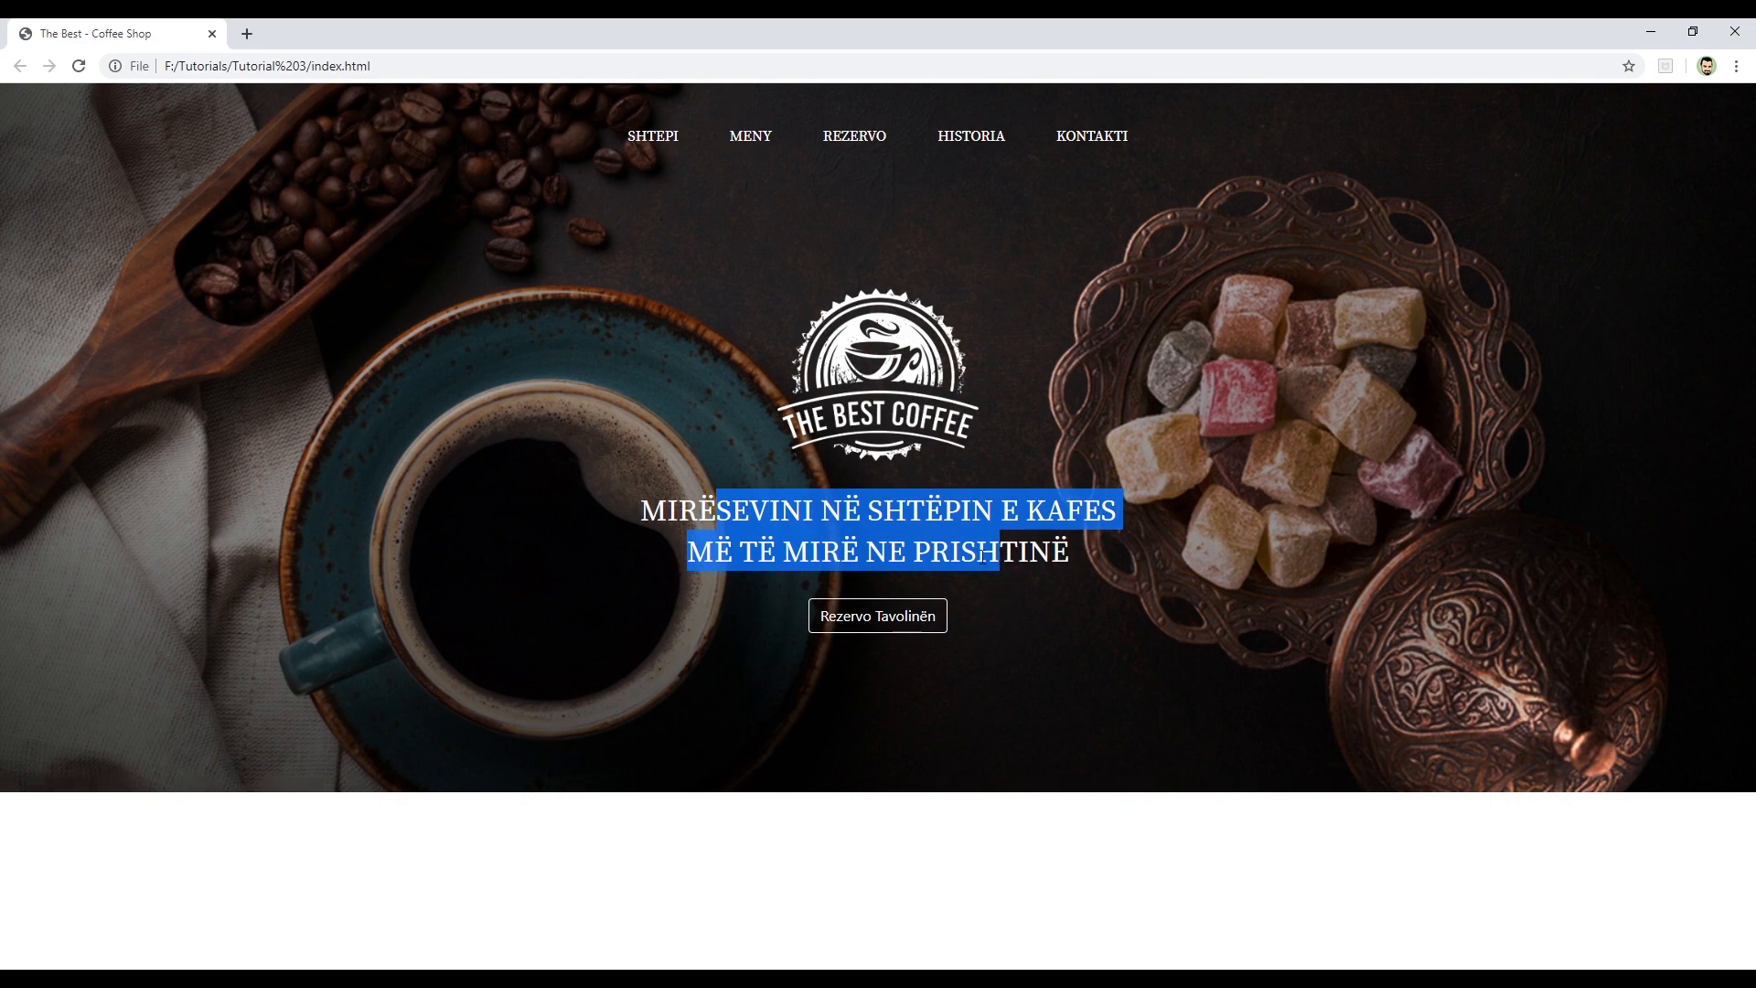
Narrow the Chrome window to preview the mobile layout, then restore and minimize it
click(874, 392)
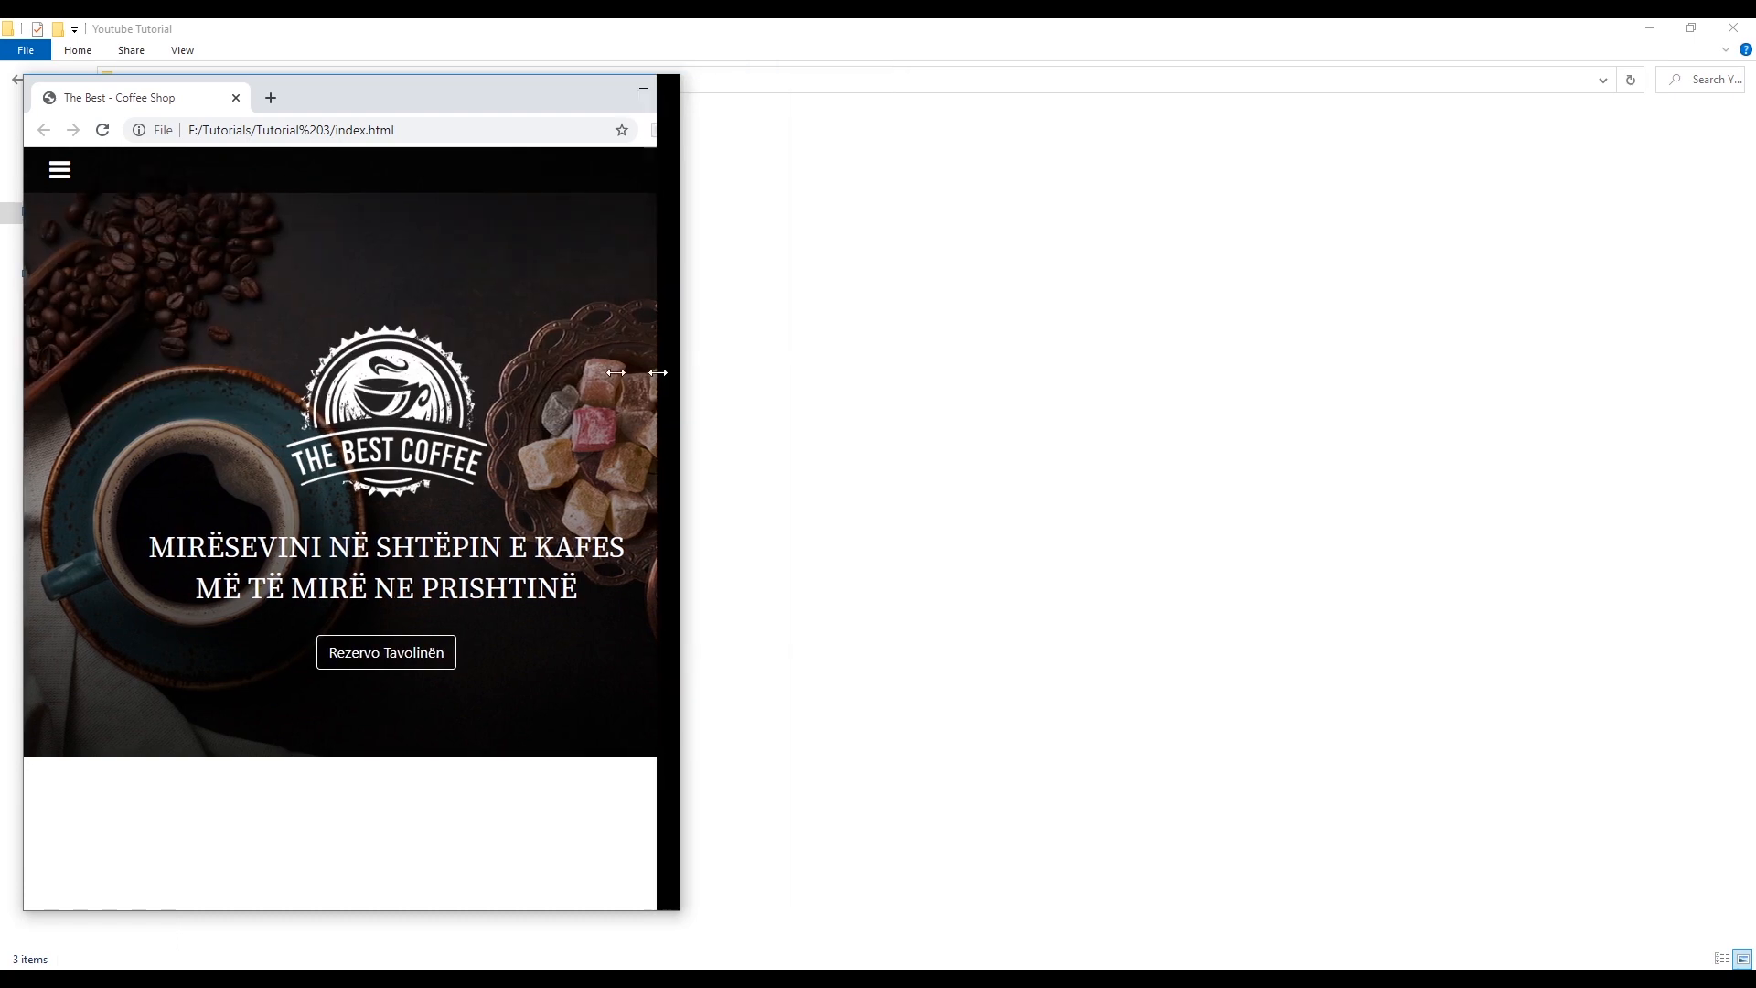
drag(660, 371, 481, 371)
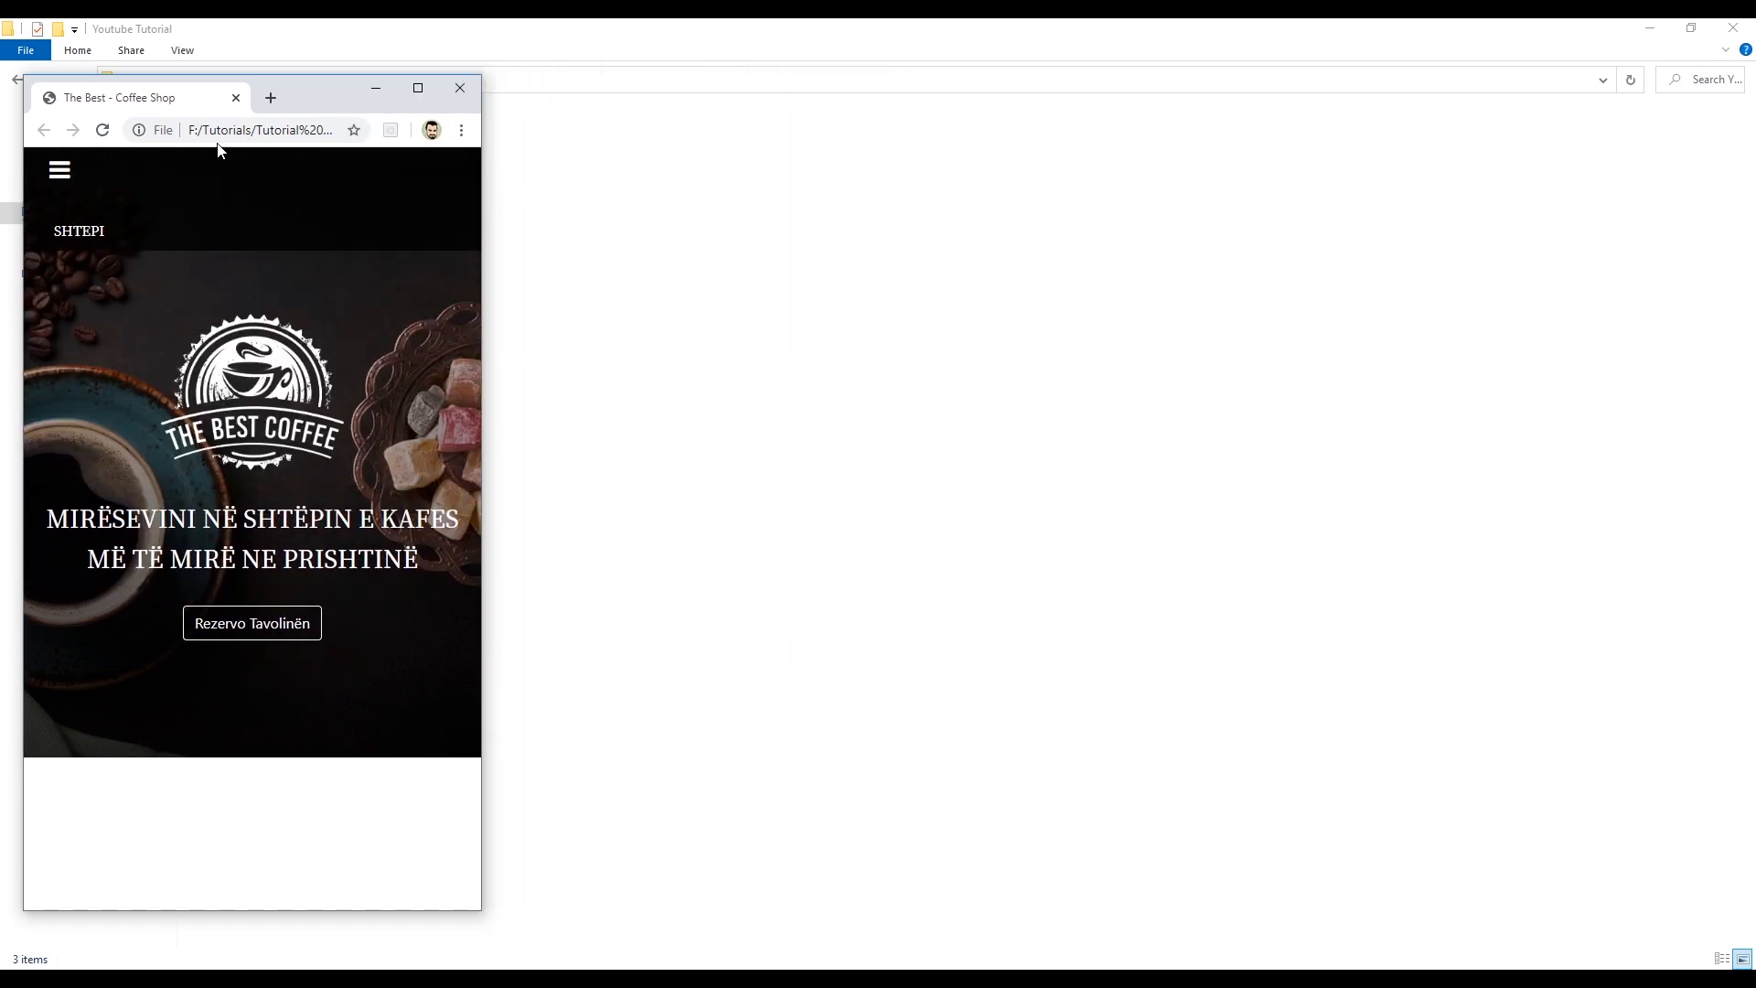
click(417, 88)
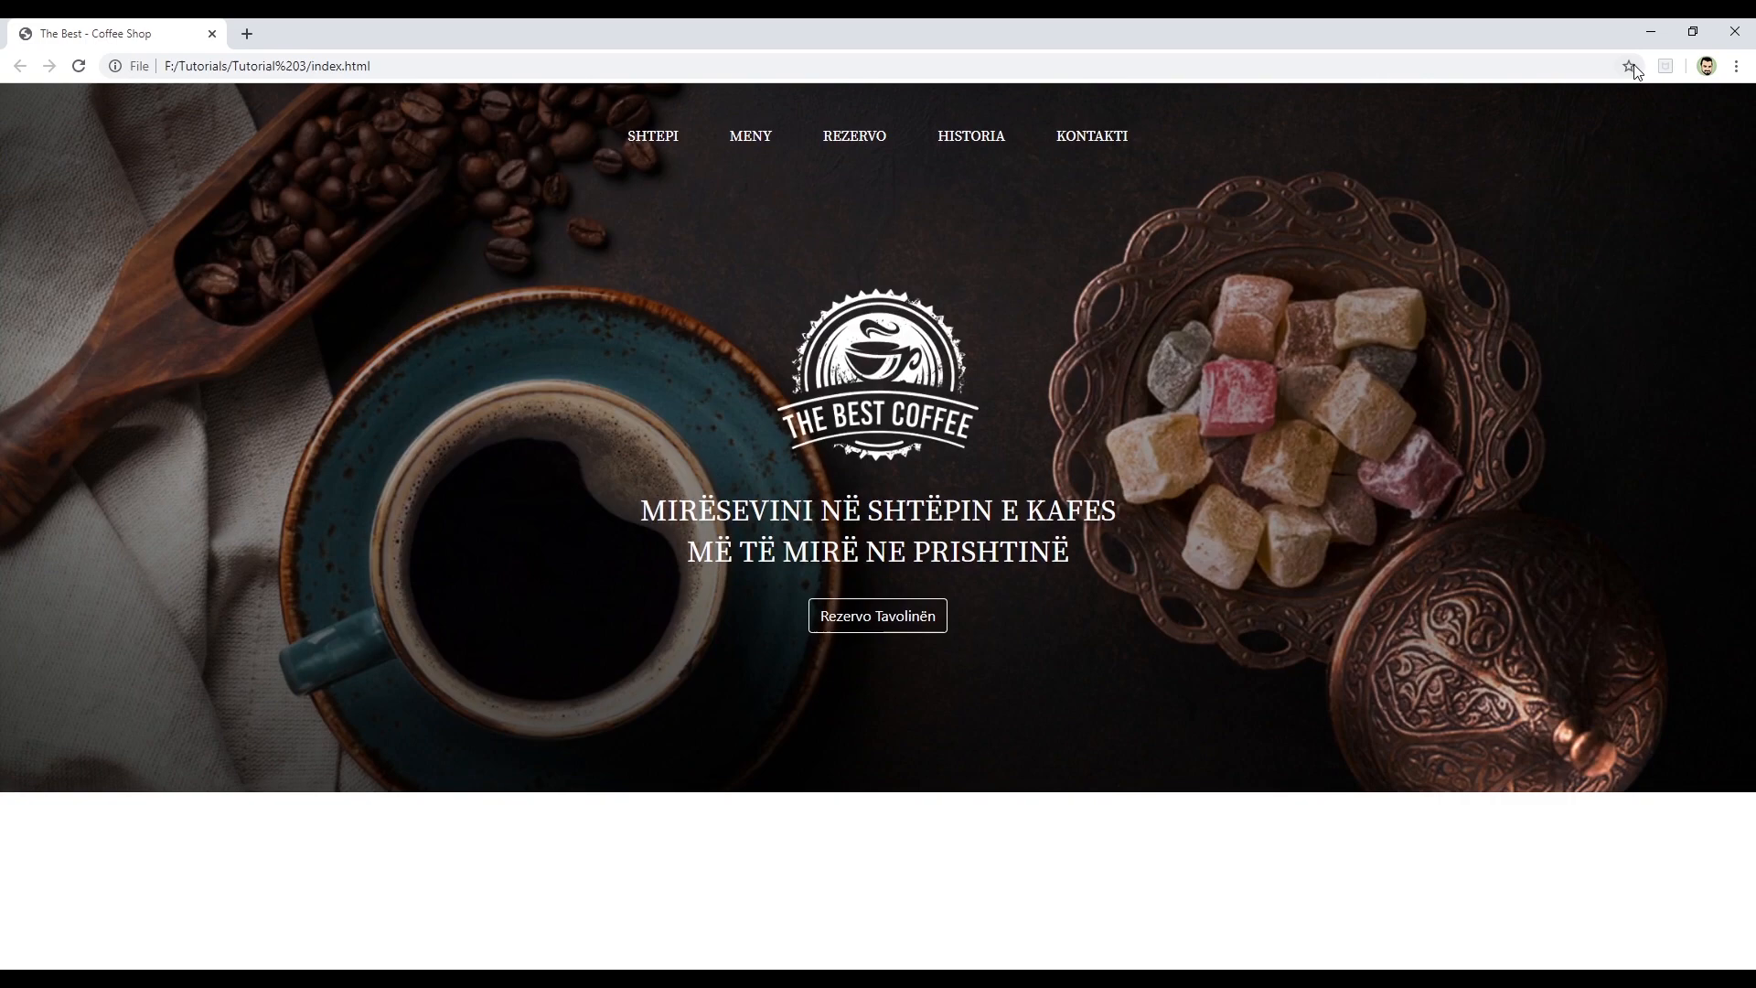
mouse_move(1647, 31)
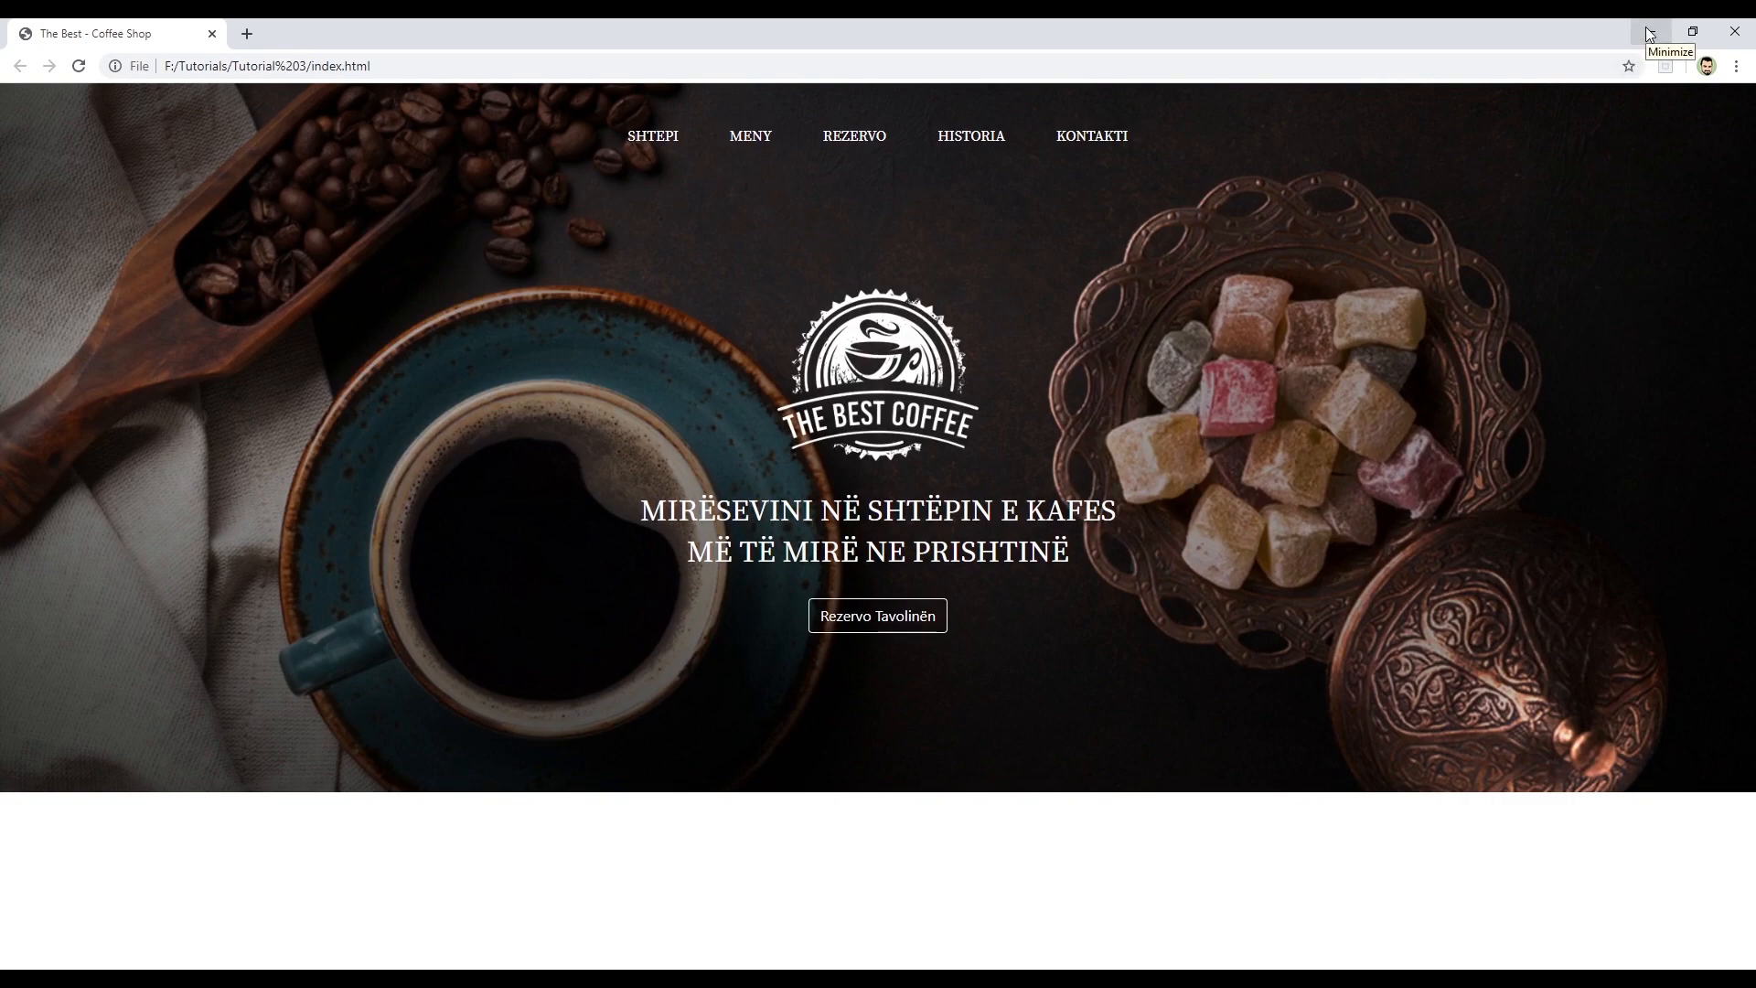
click(1648, 31)
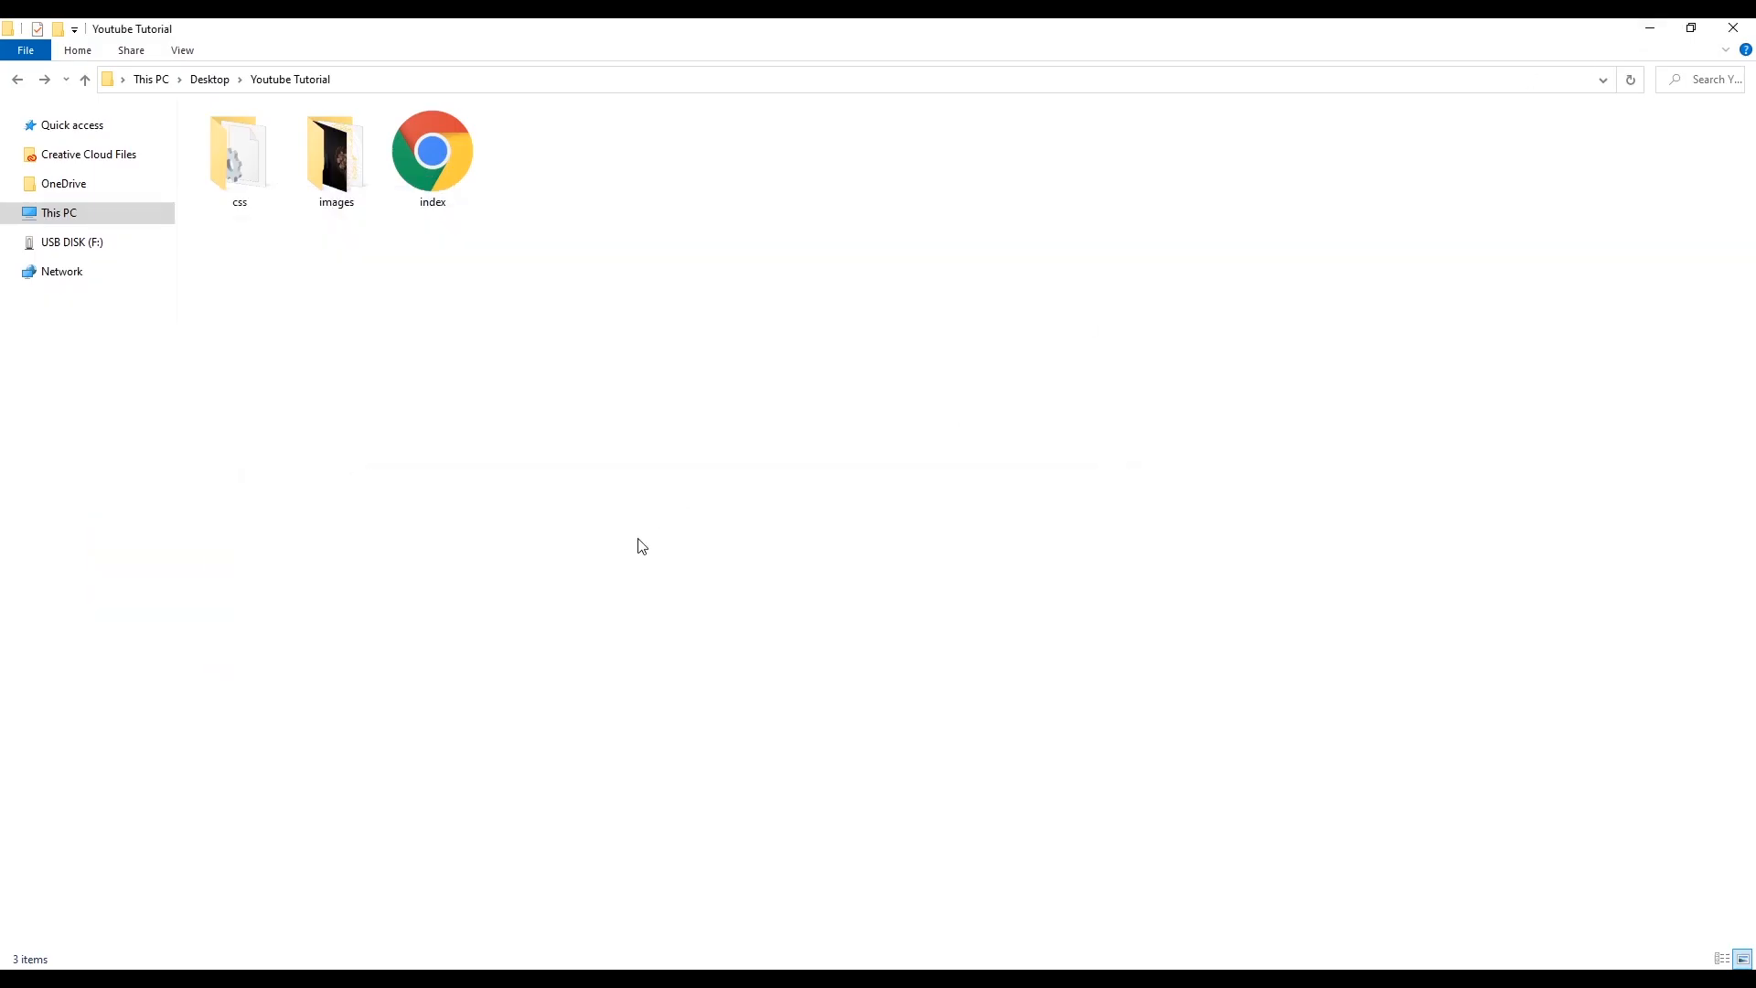
Browse into the images folder of Youtube Tutorial and look at the bg and logo images
click(238, 152)
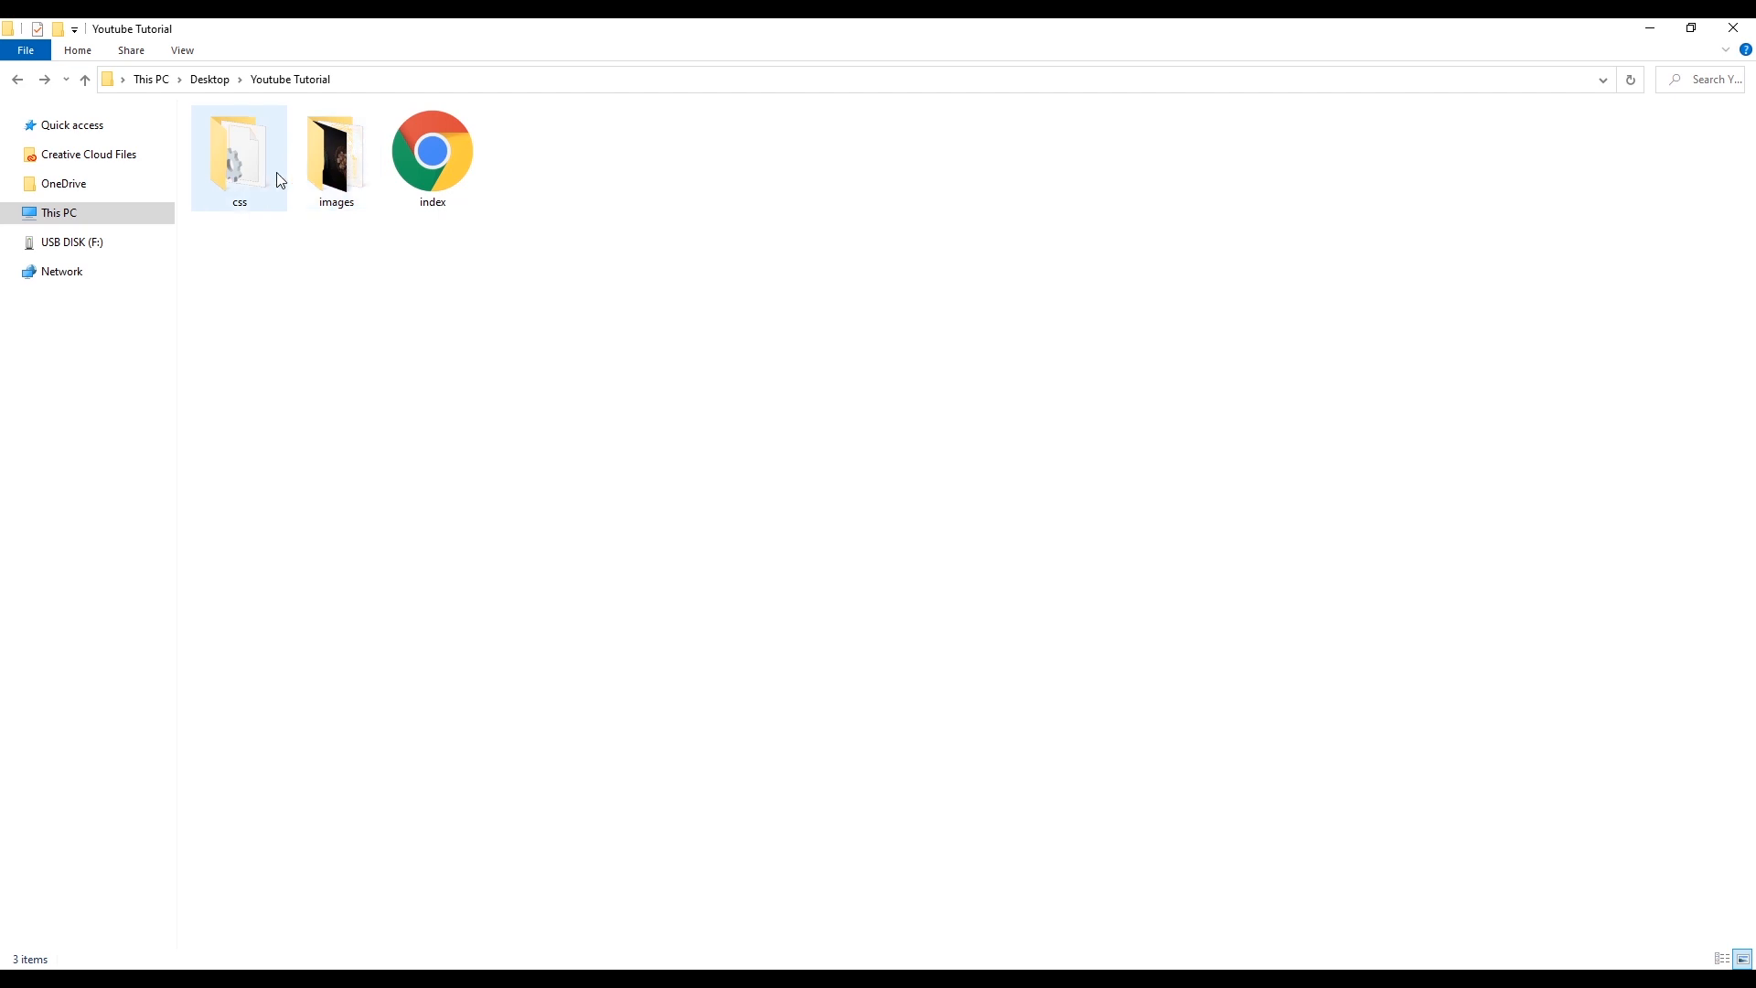
double_click(336, 153)
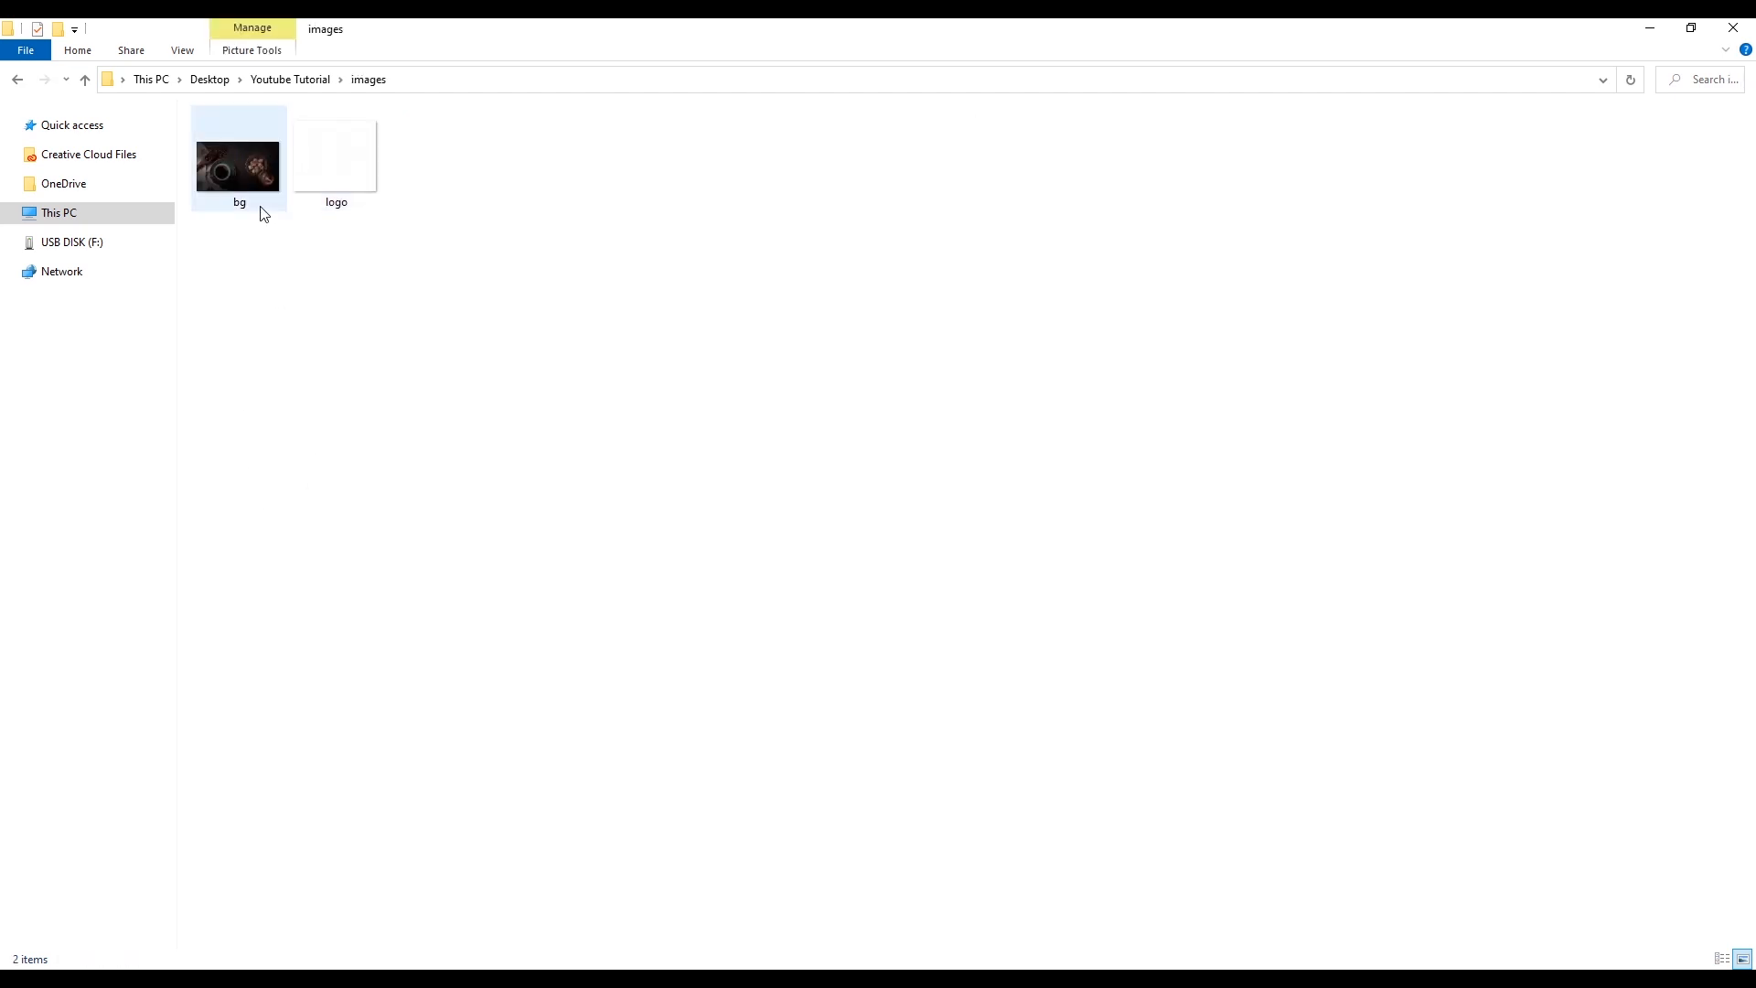
click(385, 368)
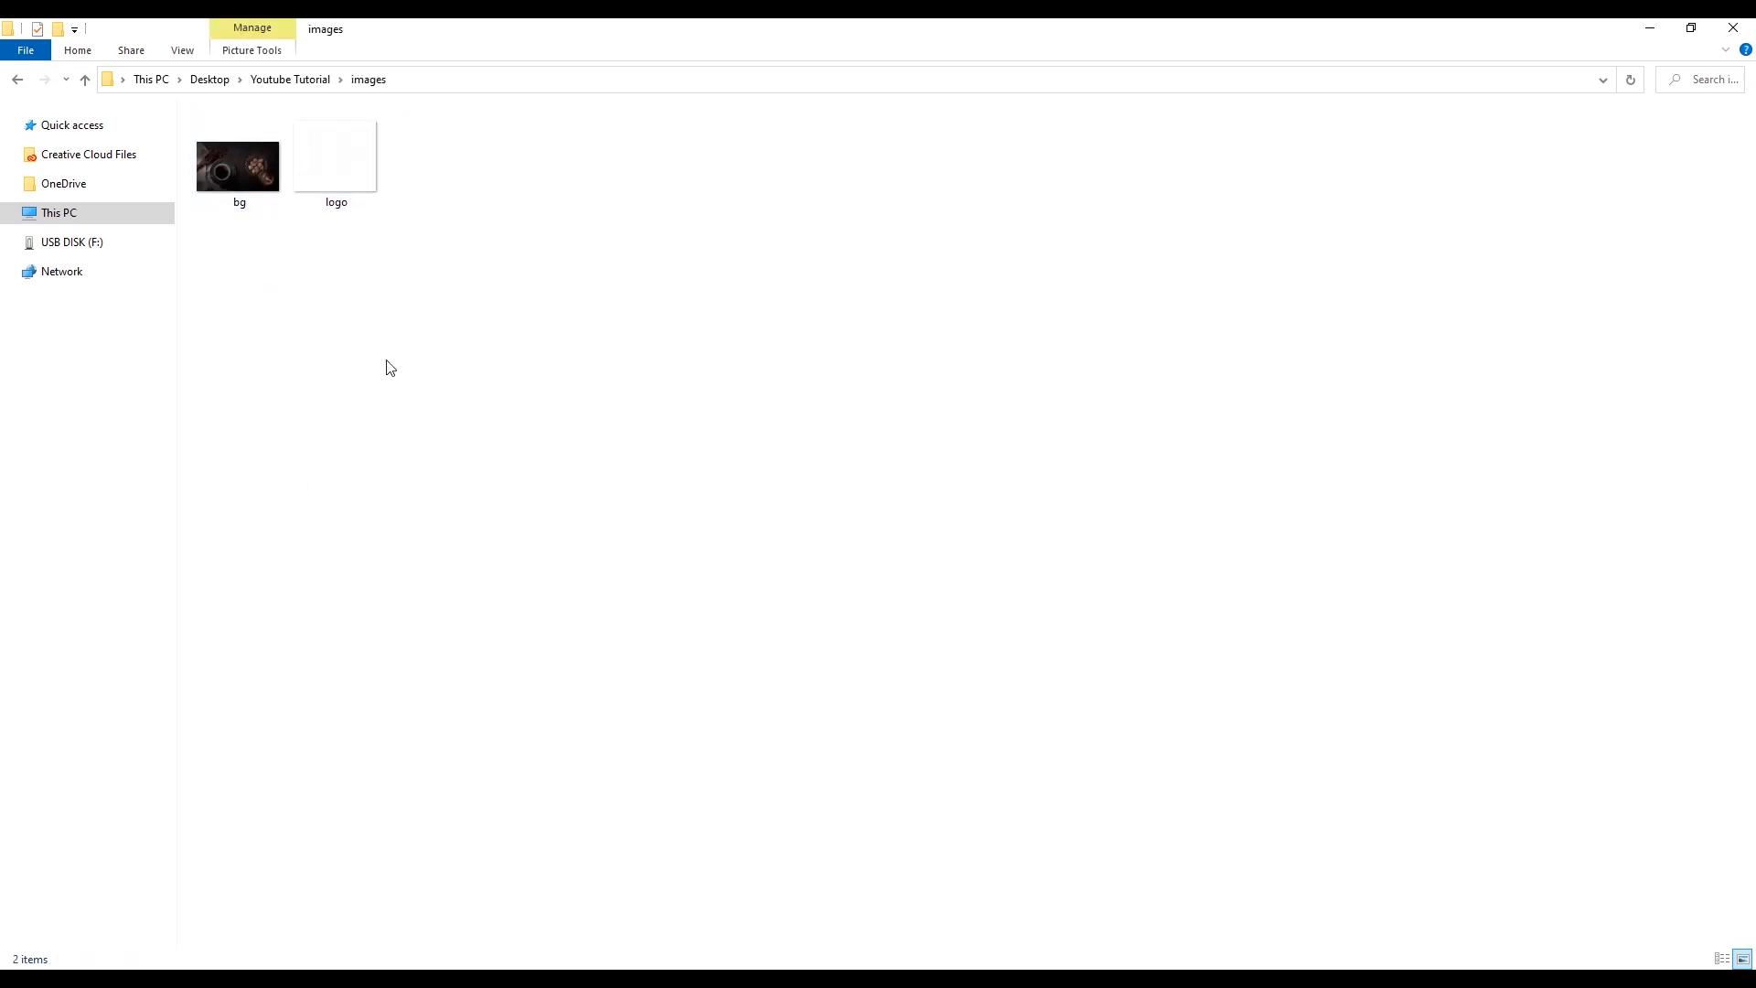
click(238, 166)
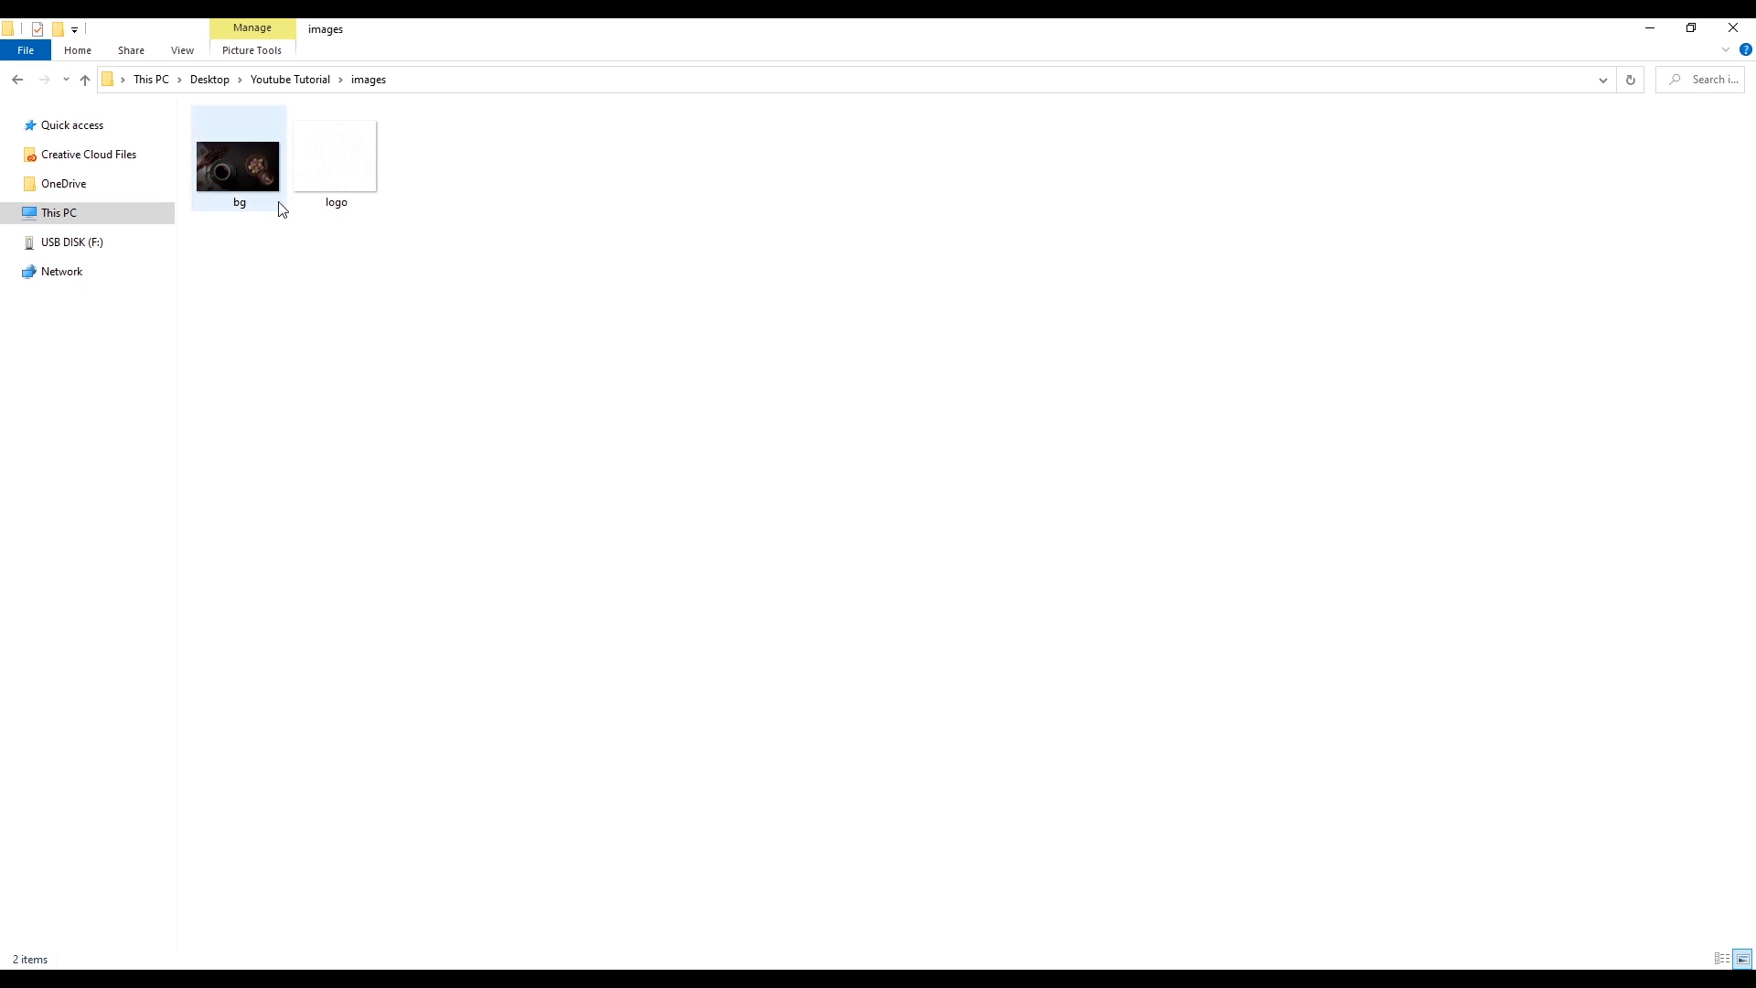
click(278, 266)
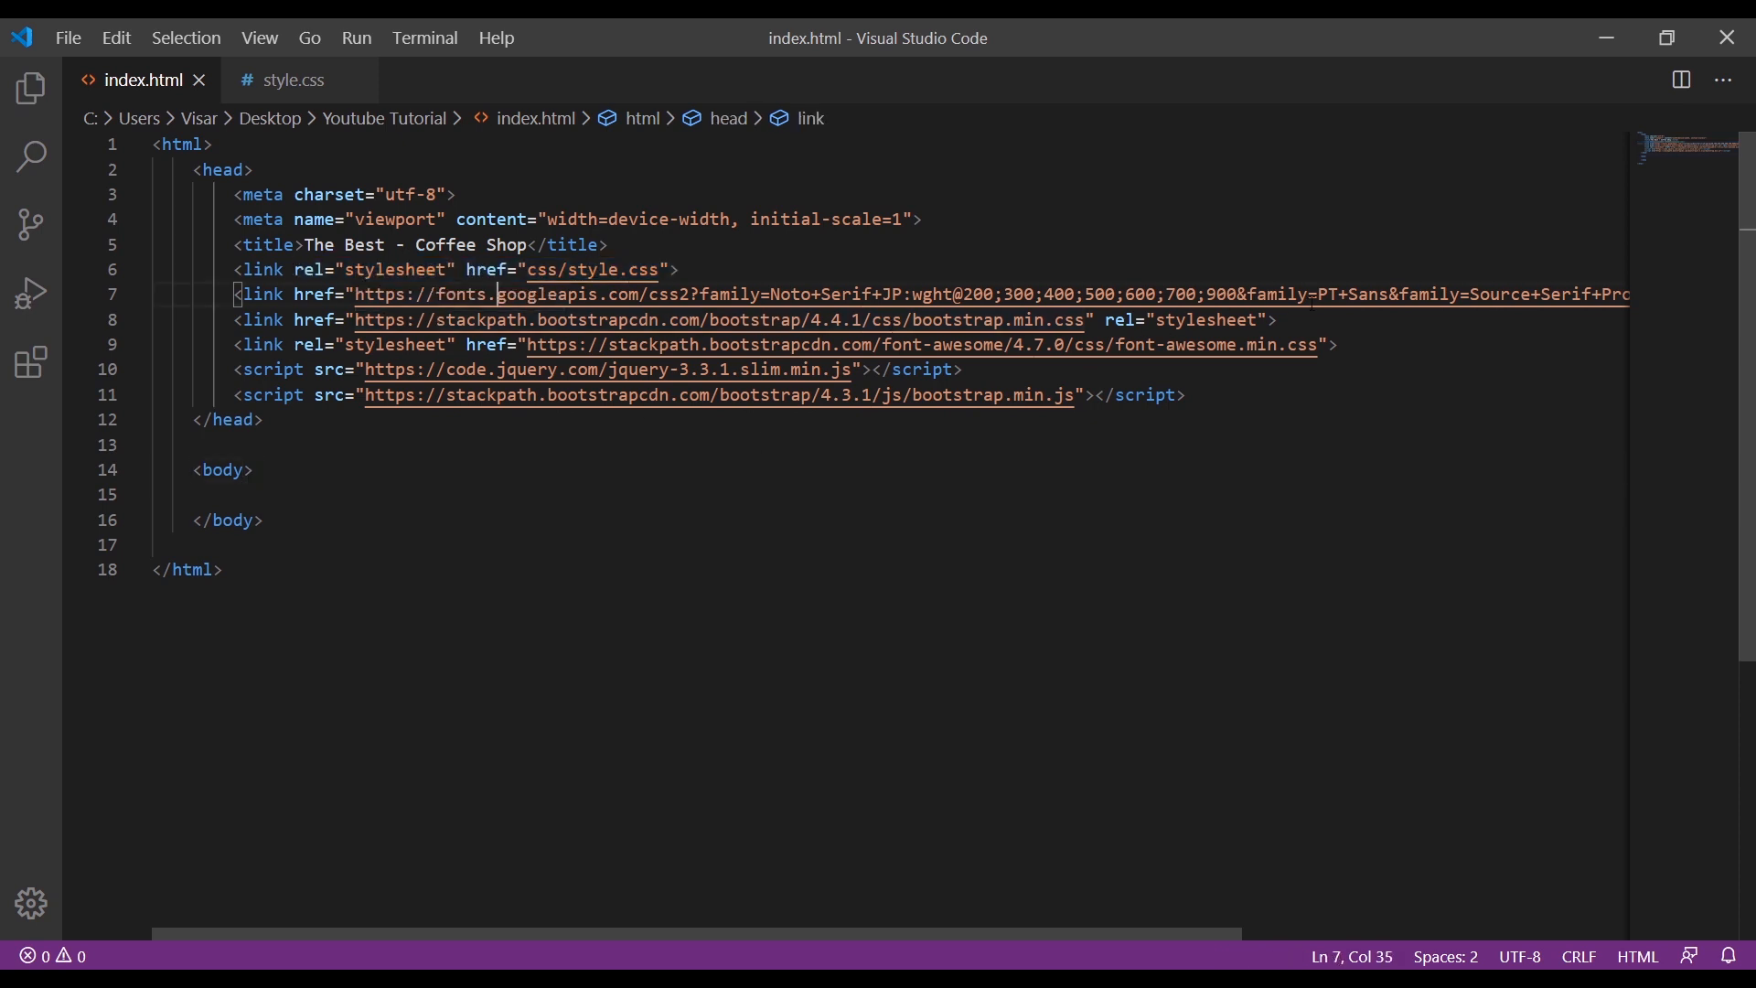
drag(498, 293, 1355, 293)
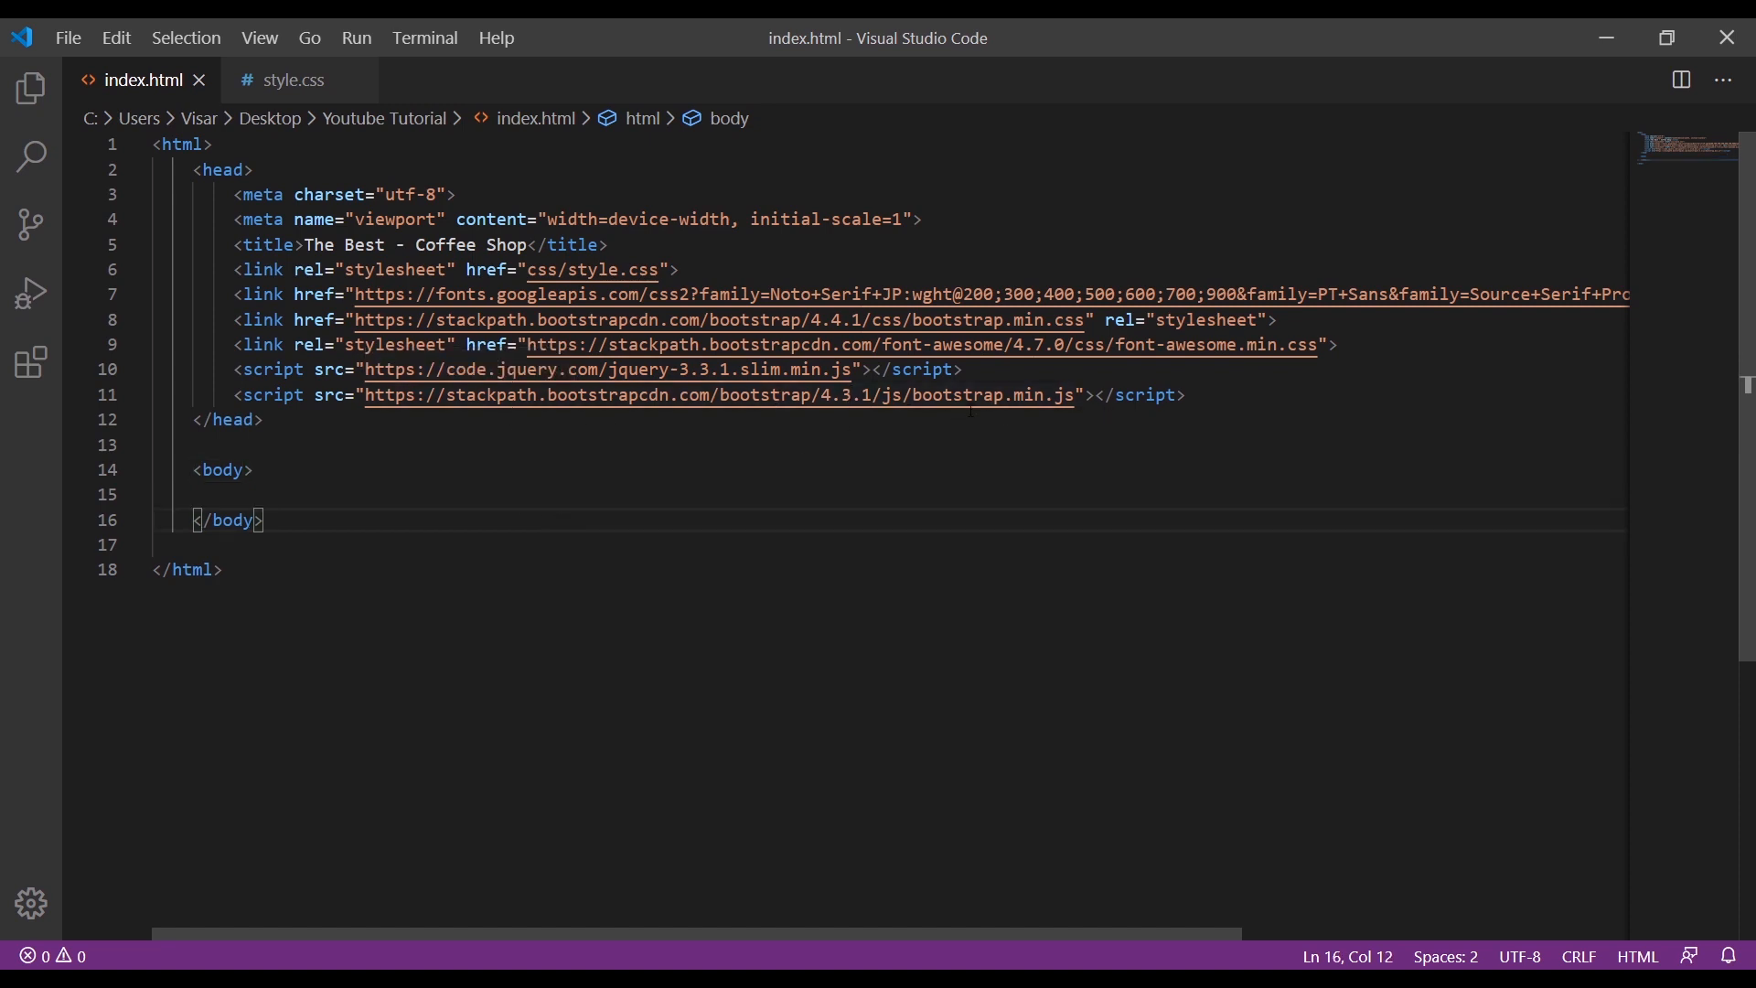
drag(505, 318, 264, 419)
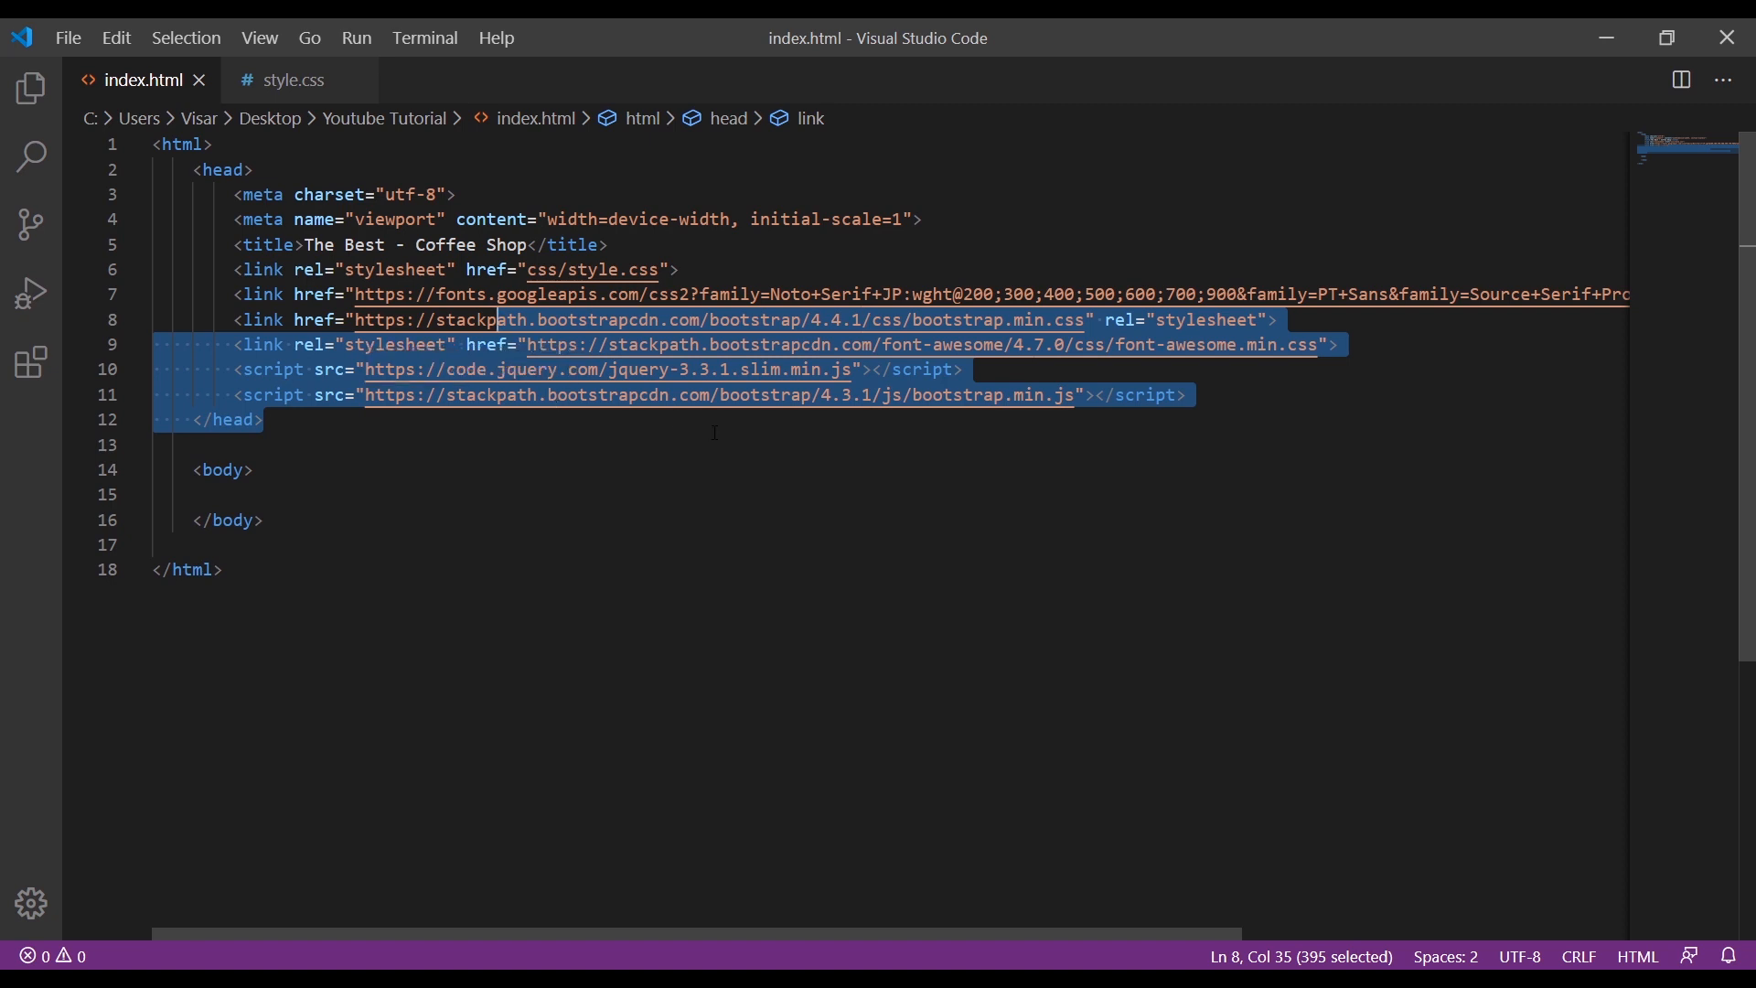
click(263, 419)
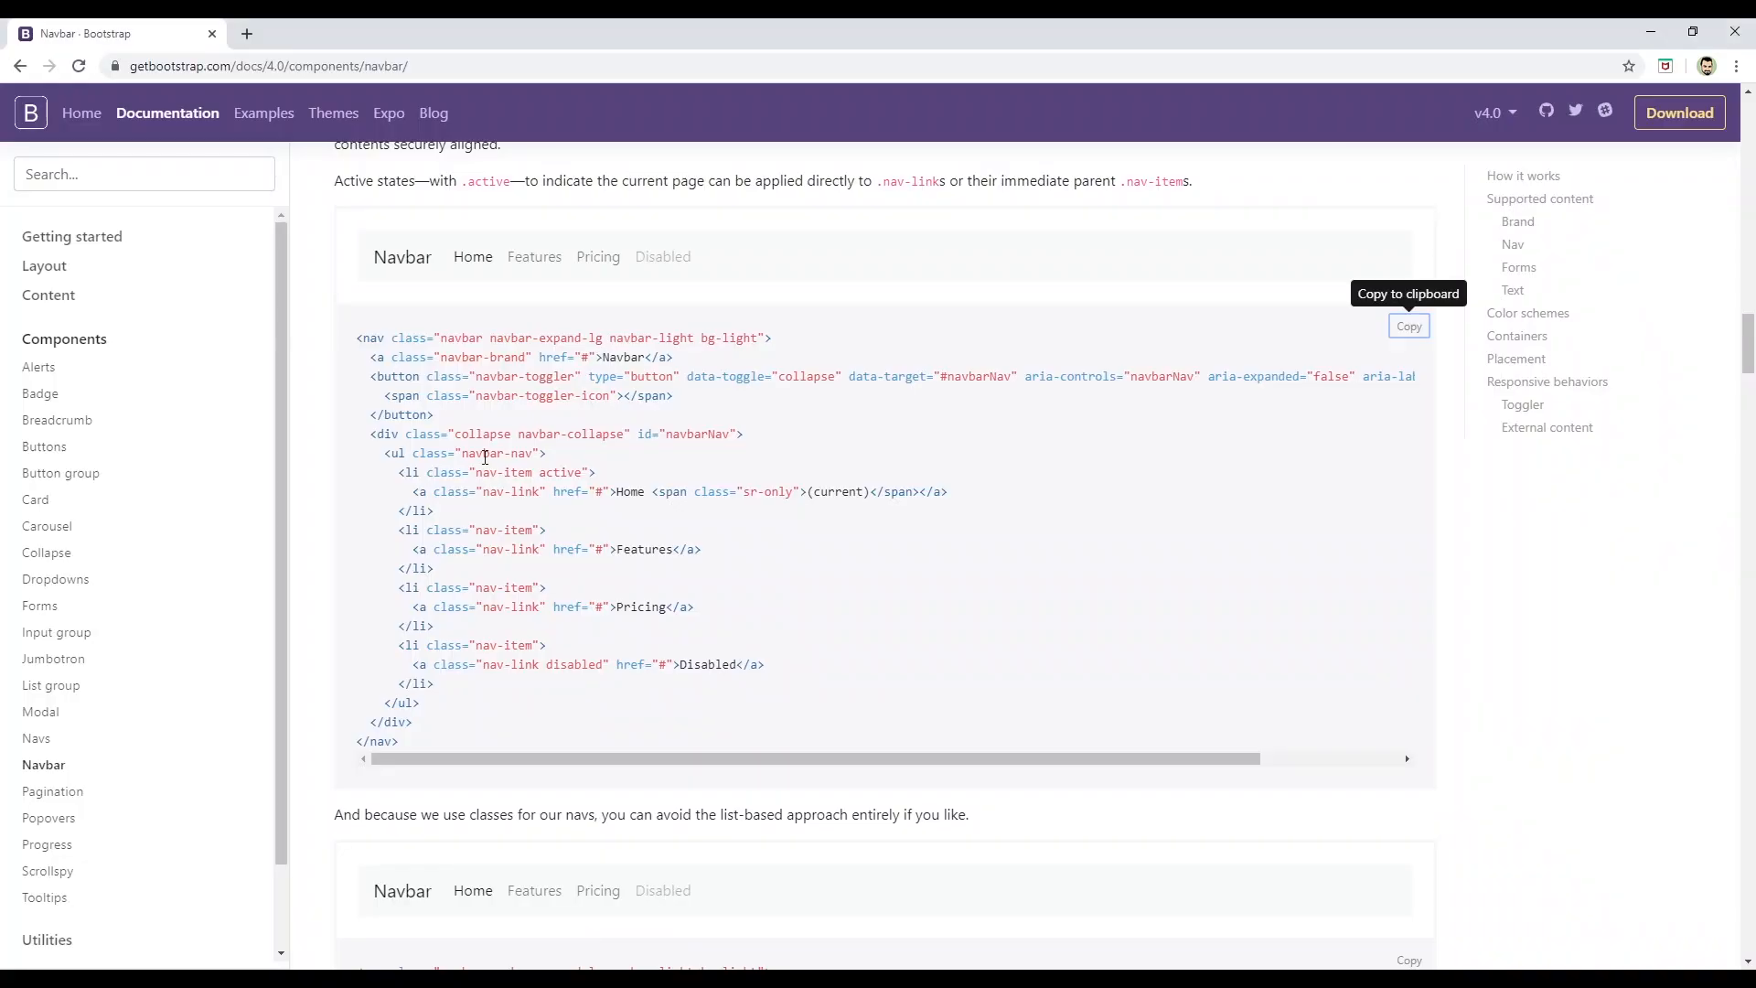
mouse_move(620, 492)
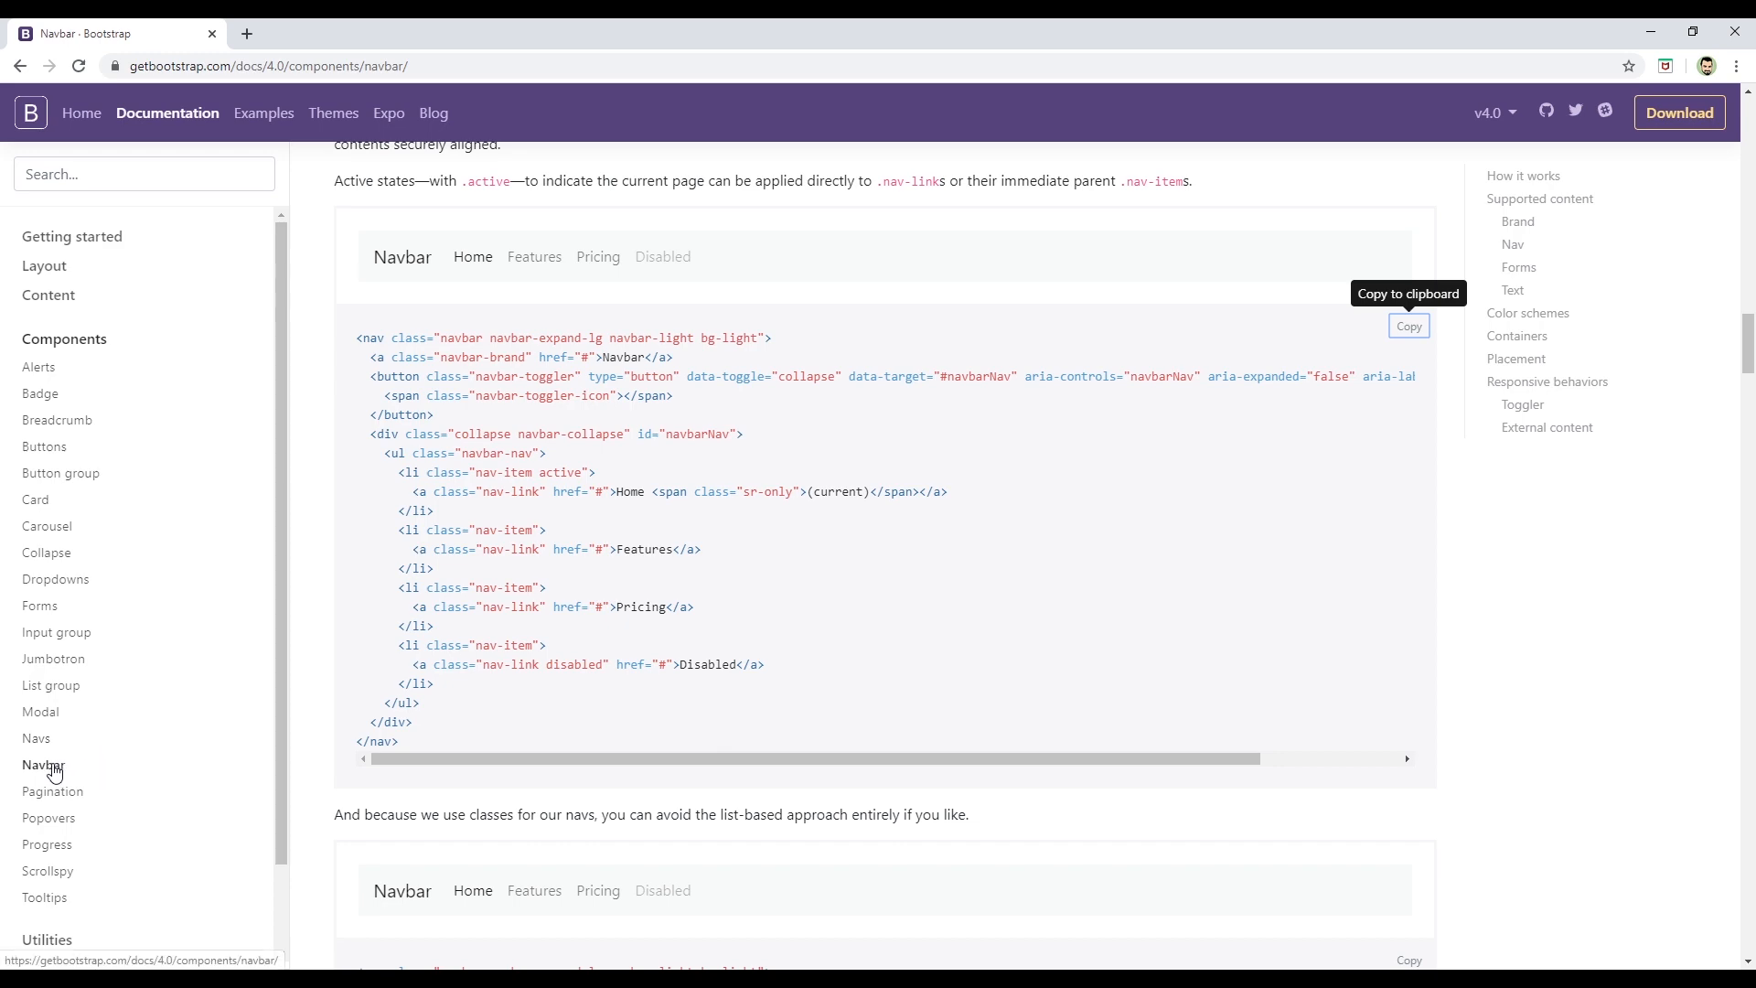
mouse_move(128, 435)
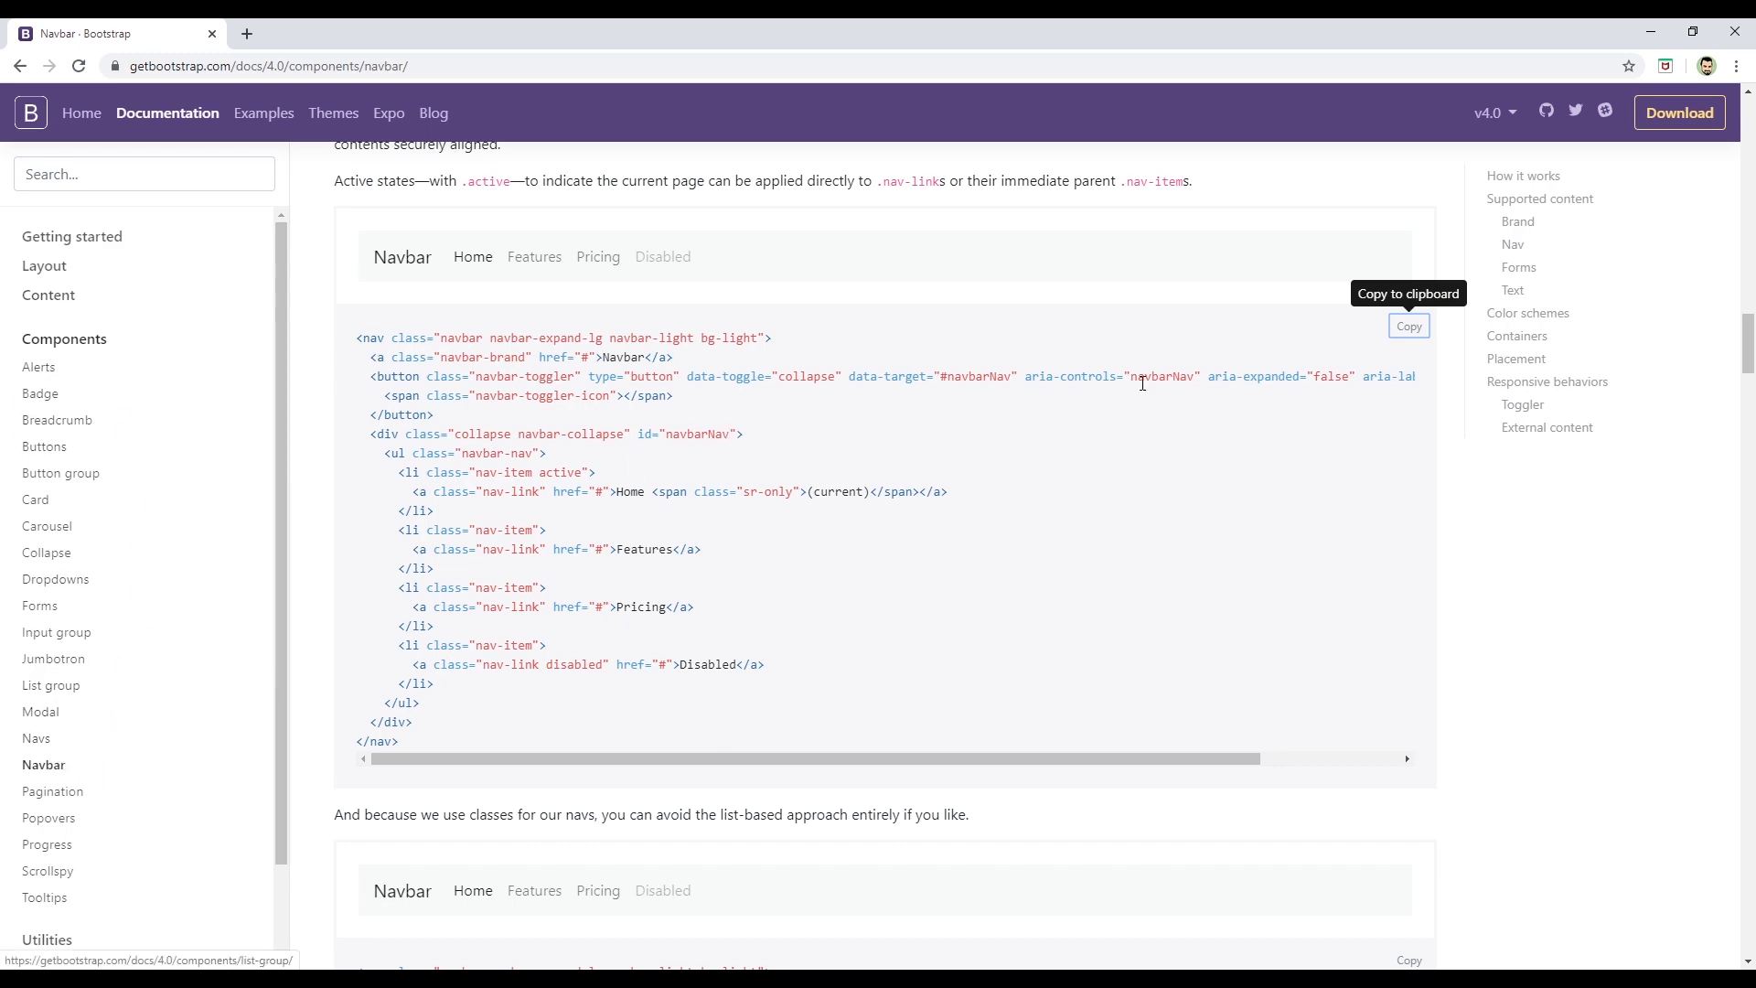
mouse_move(1271, 357)
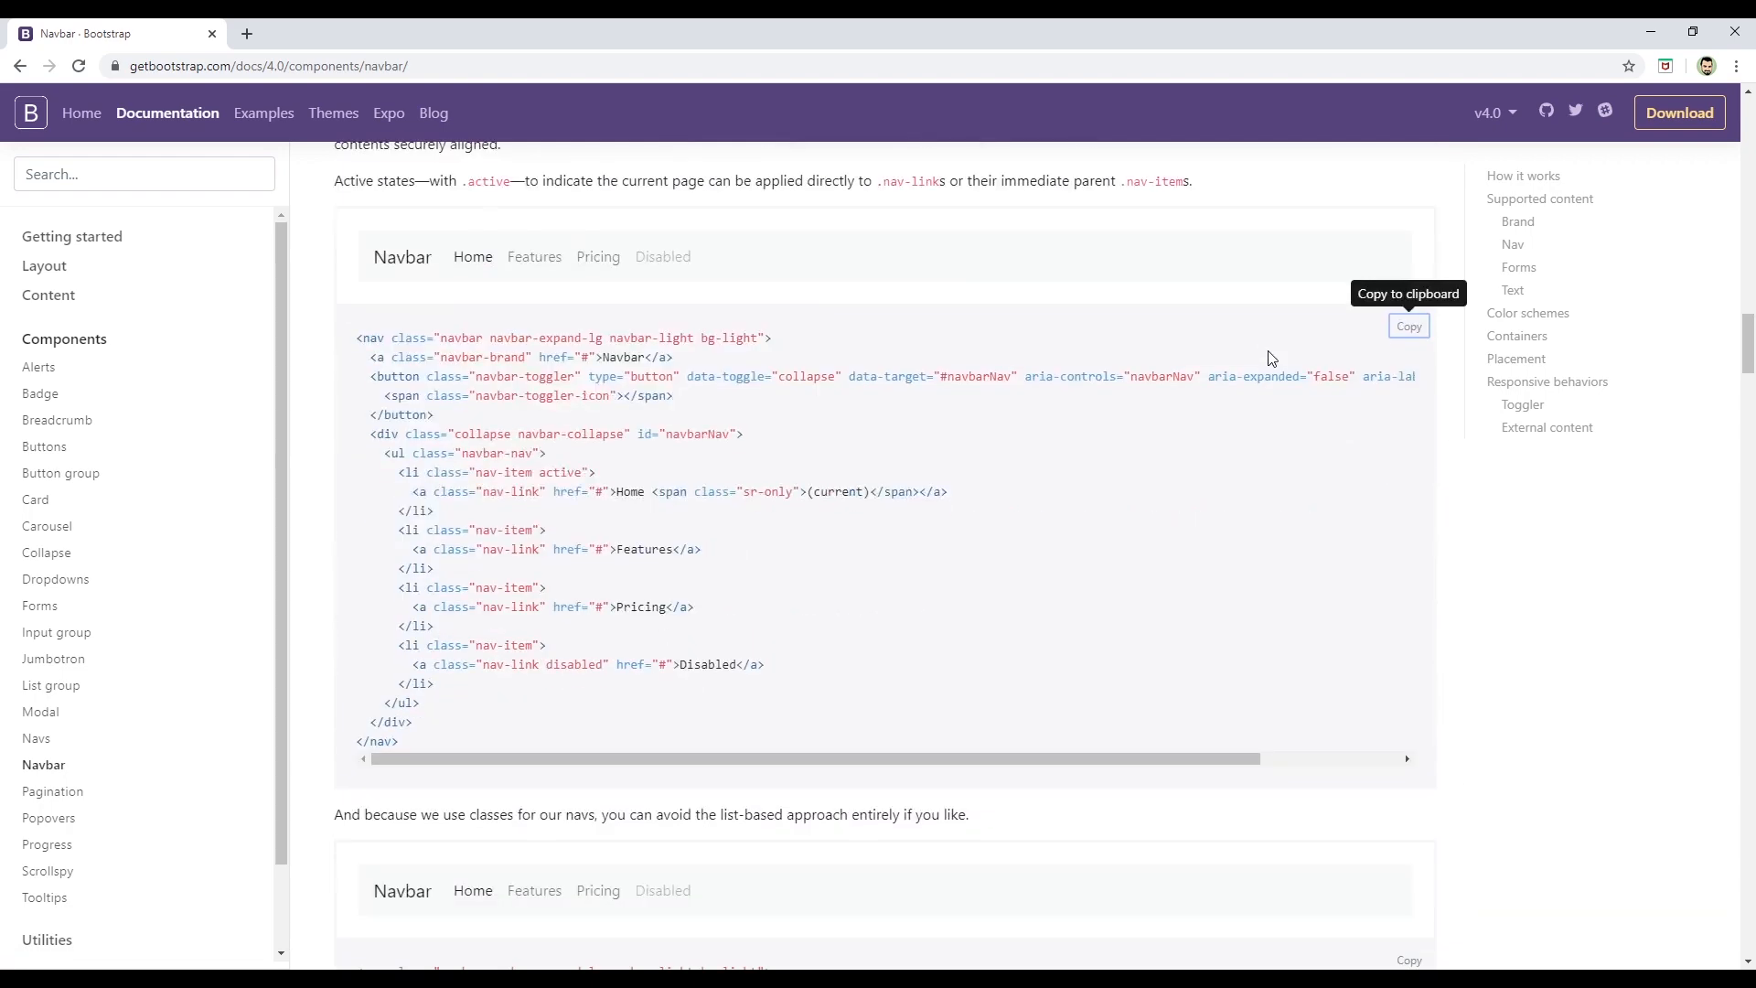
Copy the example navbar markup from the Bootstrap Navbar docs
click(1408, 325)
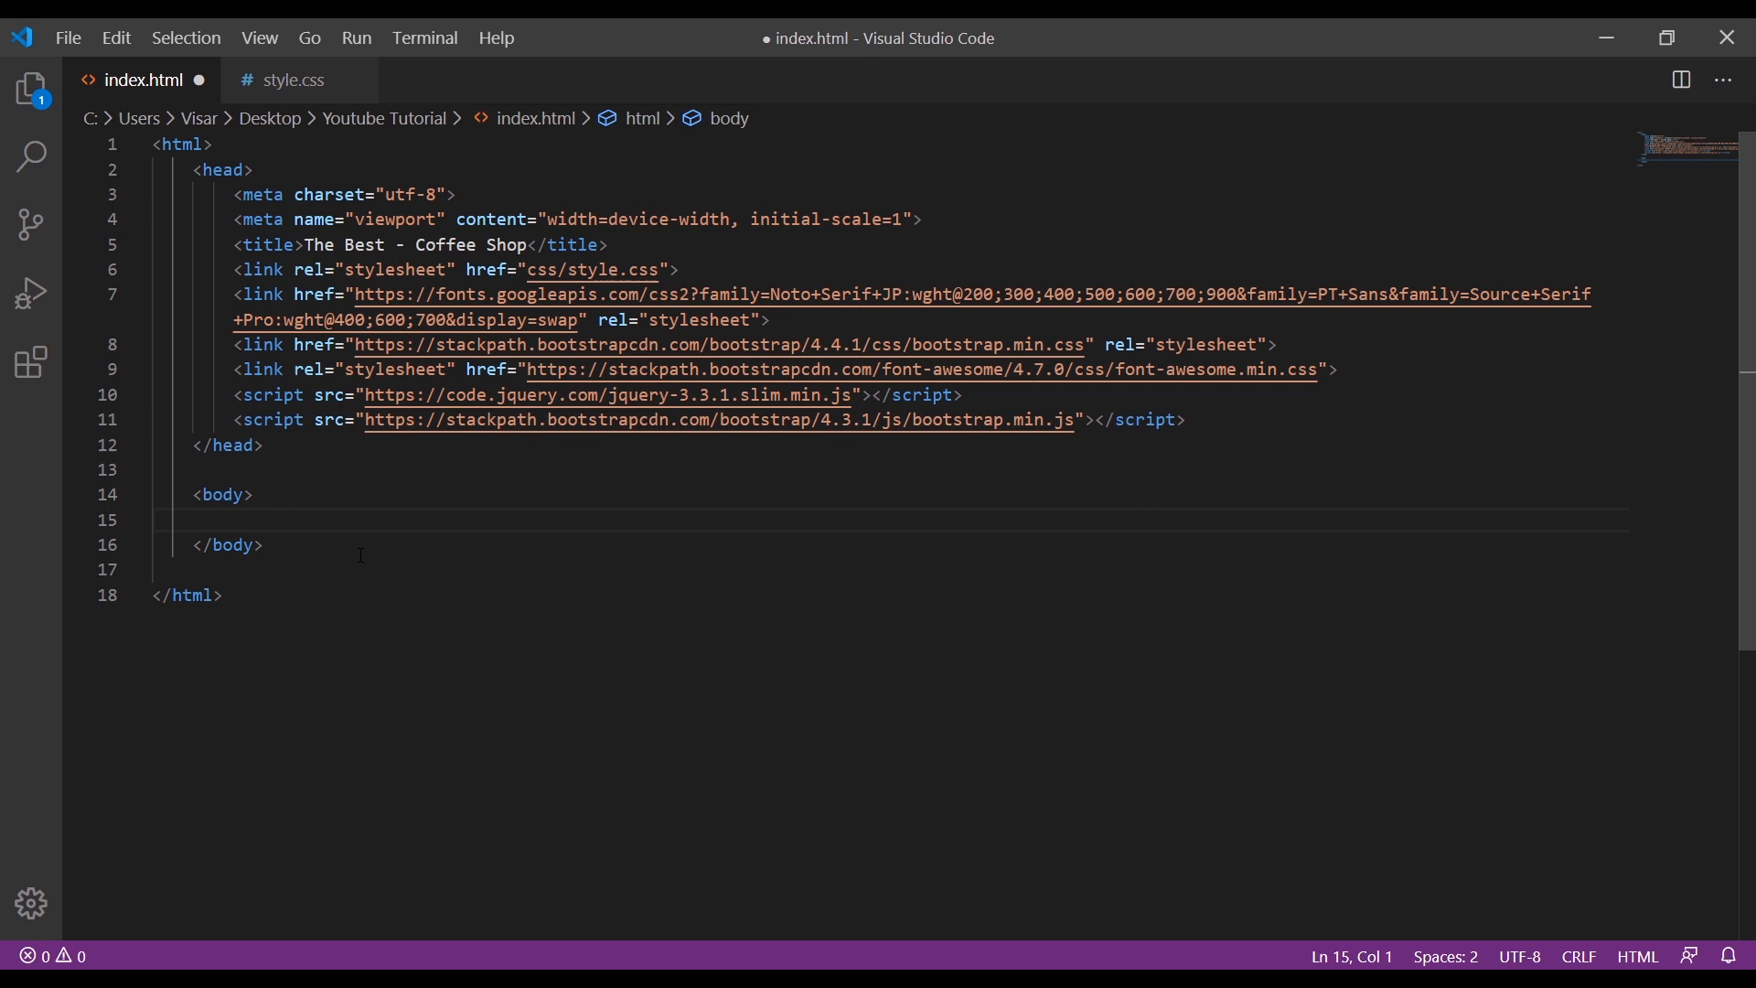
Expand a section#header element inside the body to hold the navbar
key(Tab)
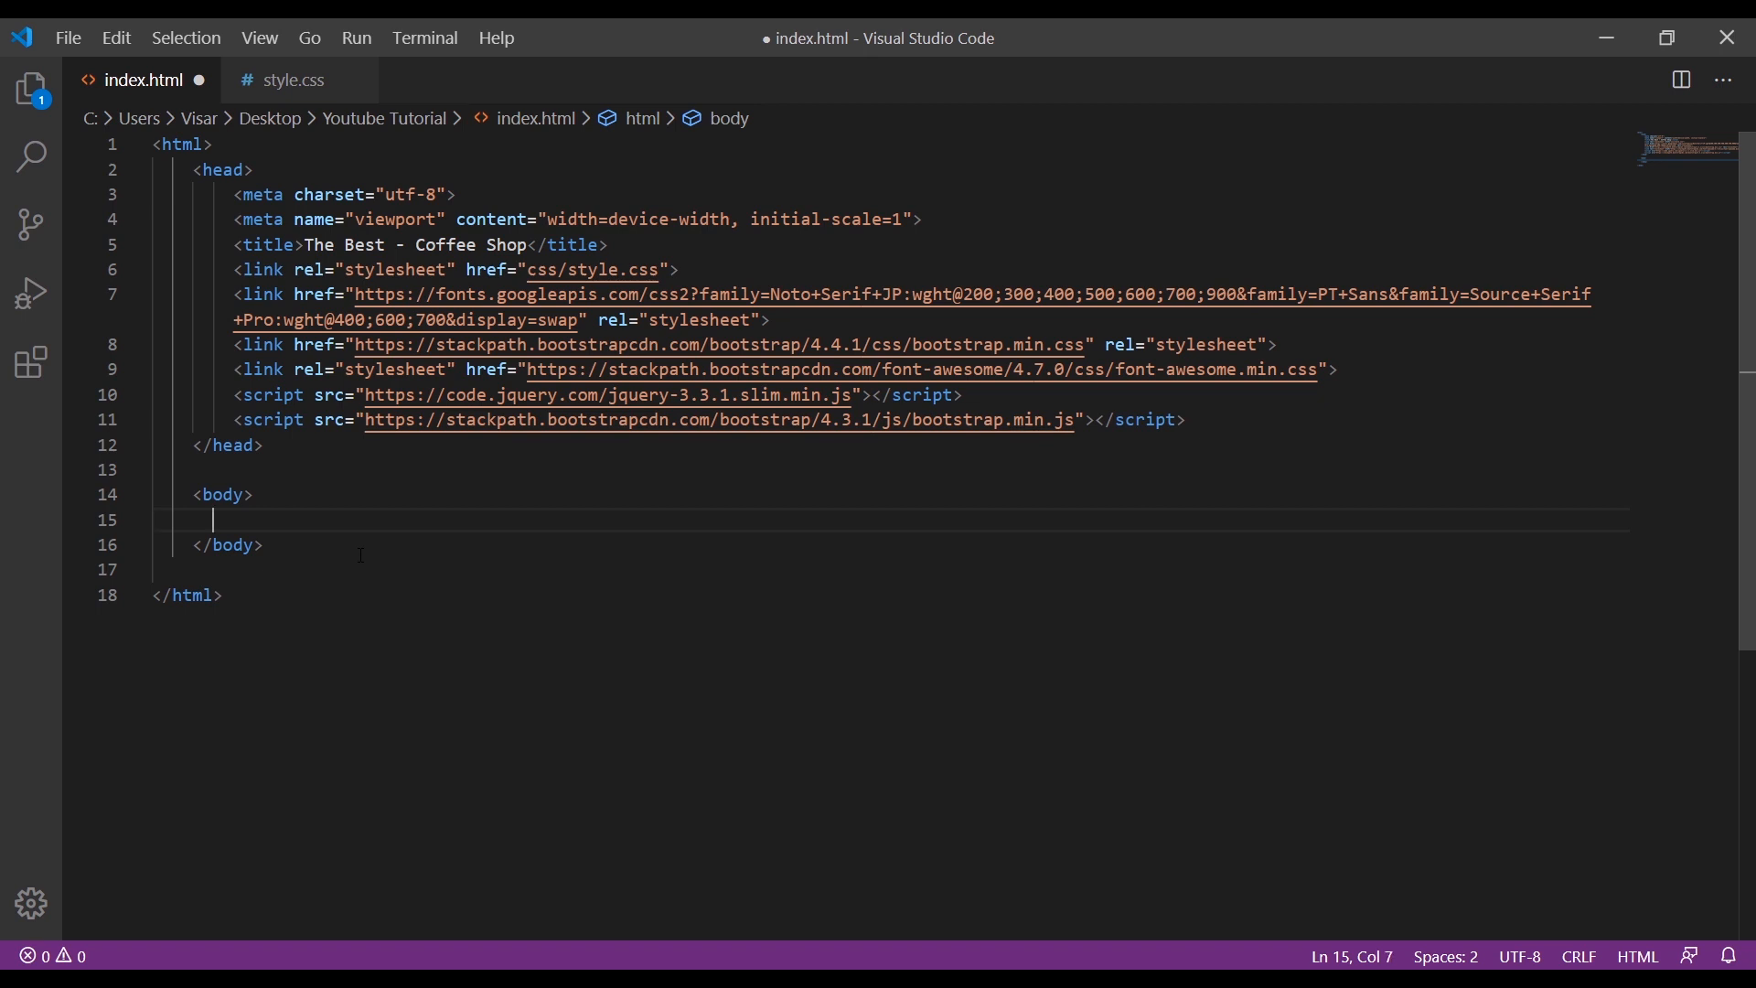
text(ce)
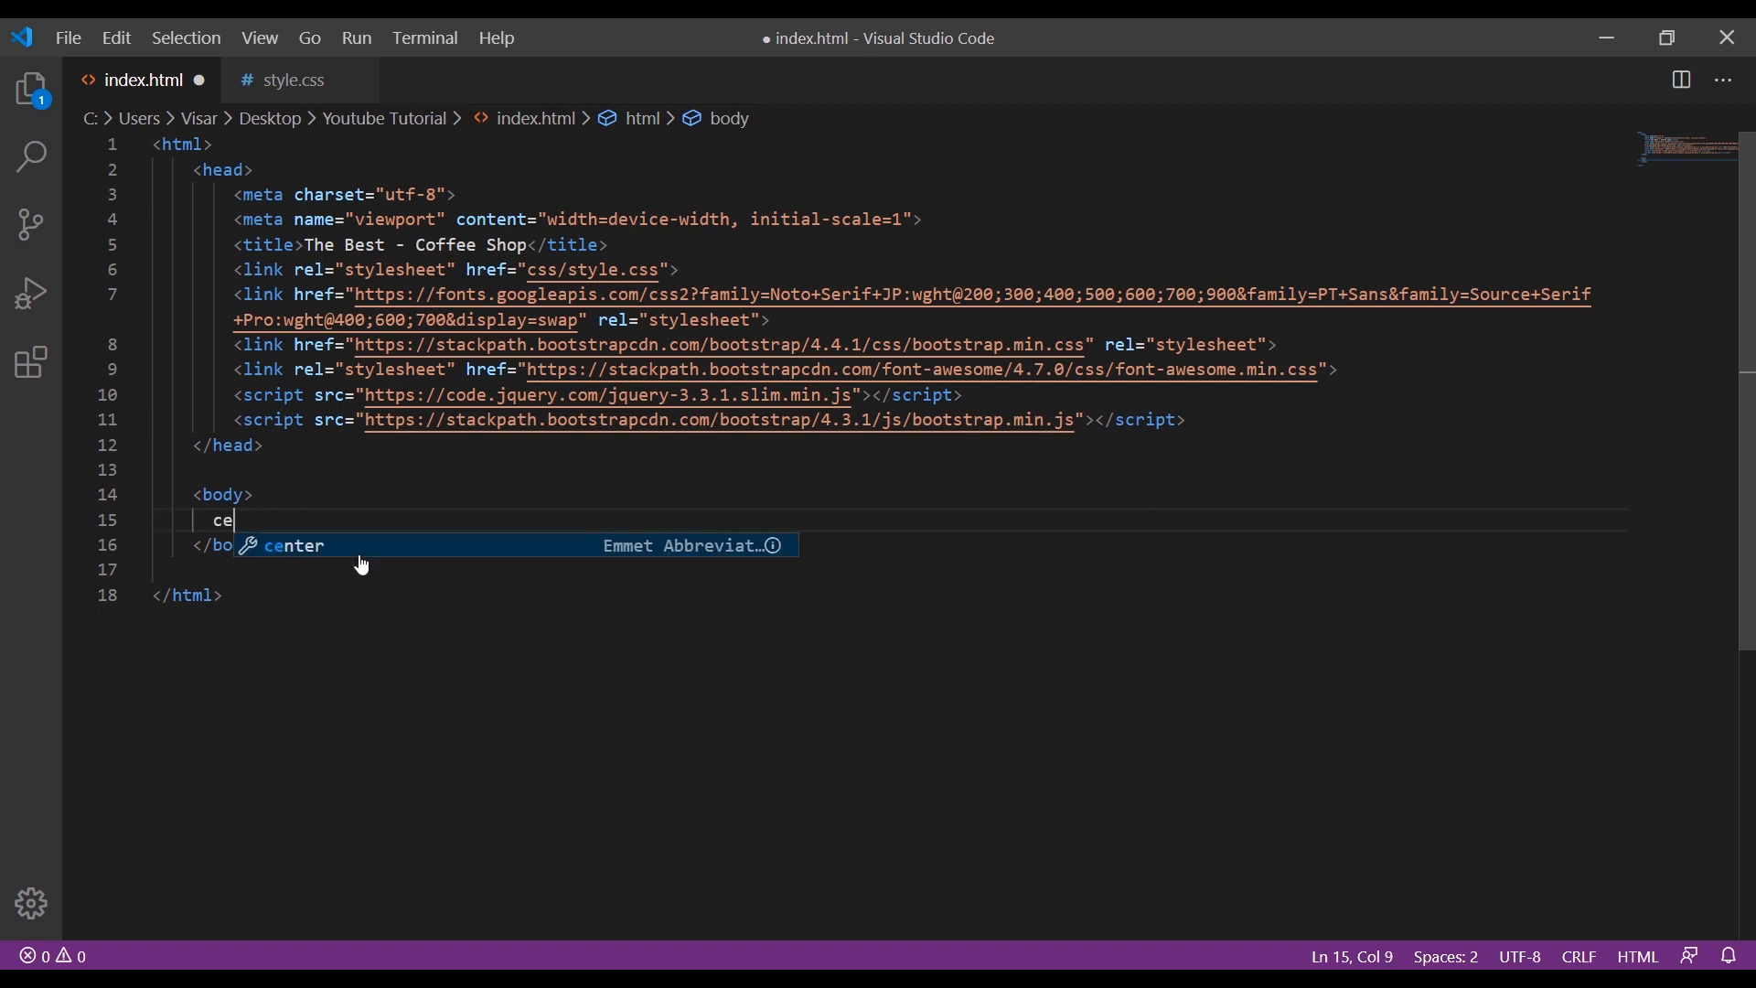
text(section)
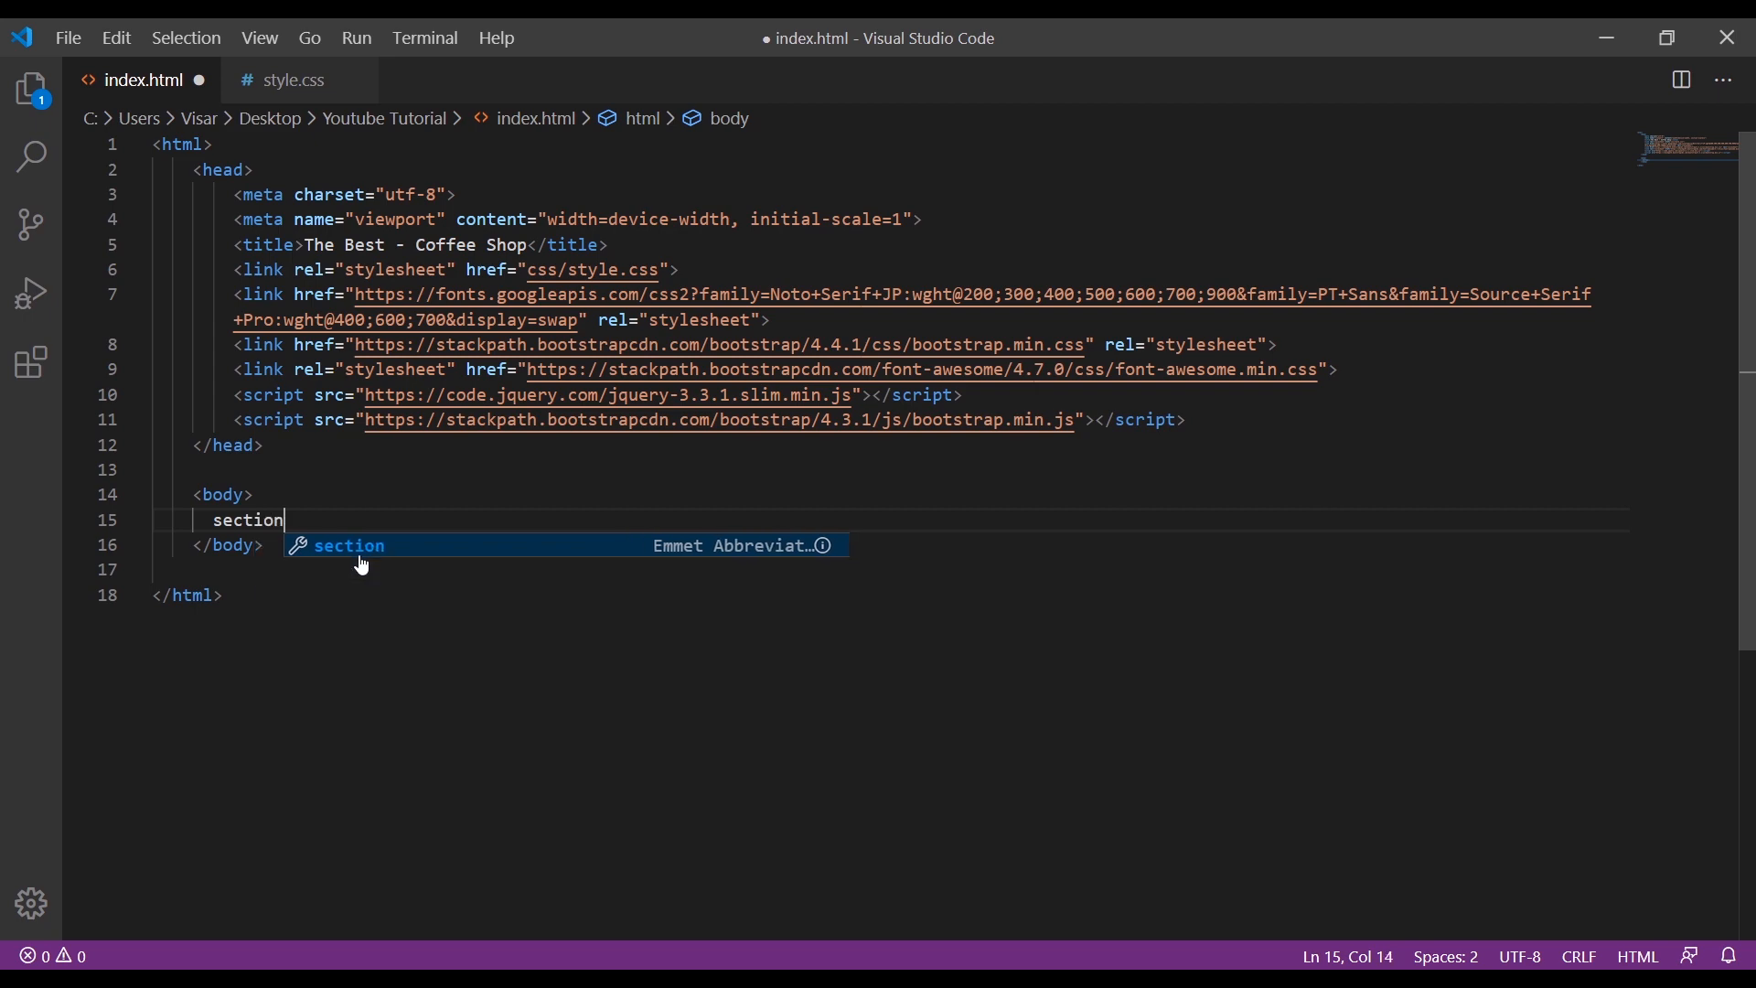
text(#head)
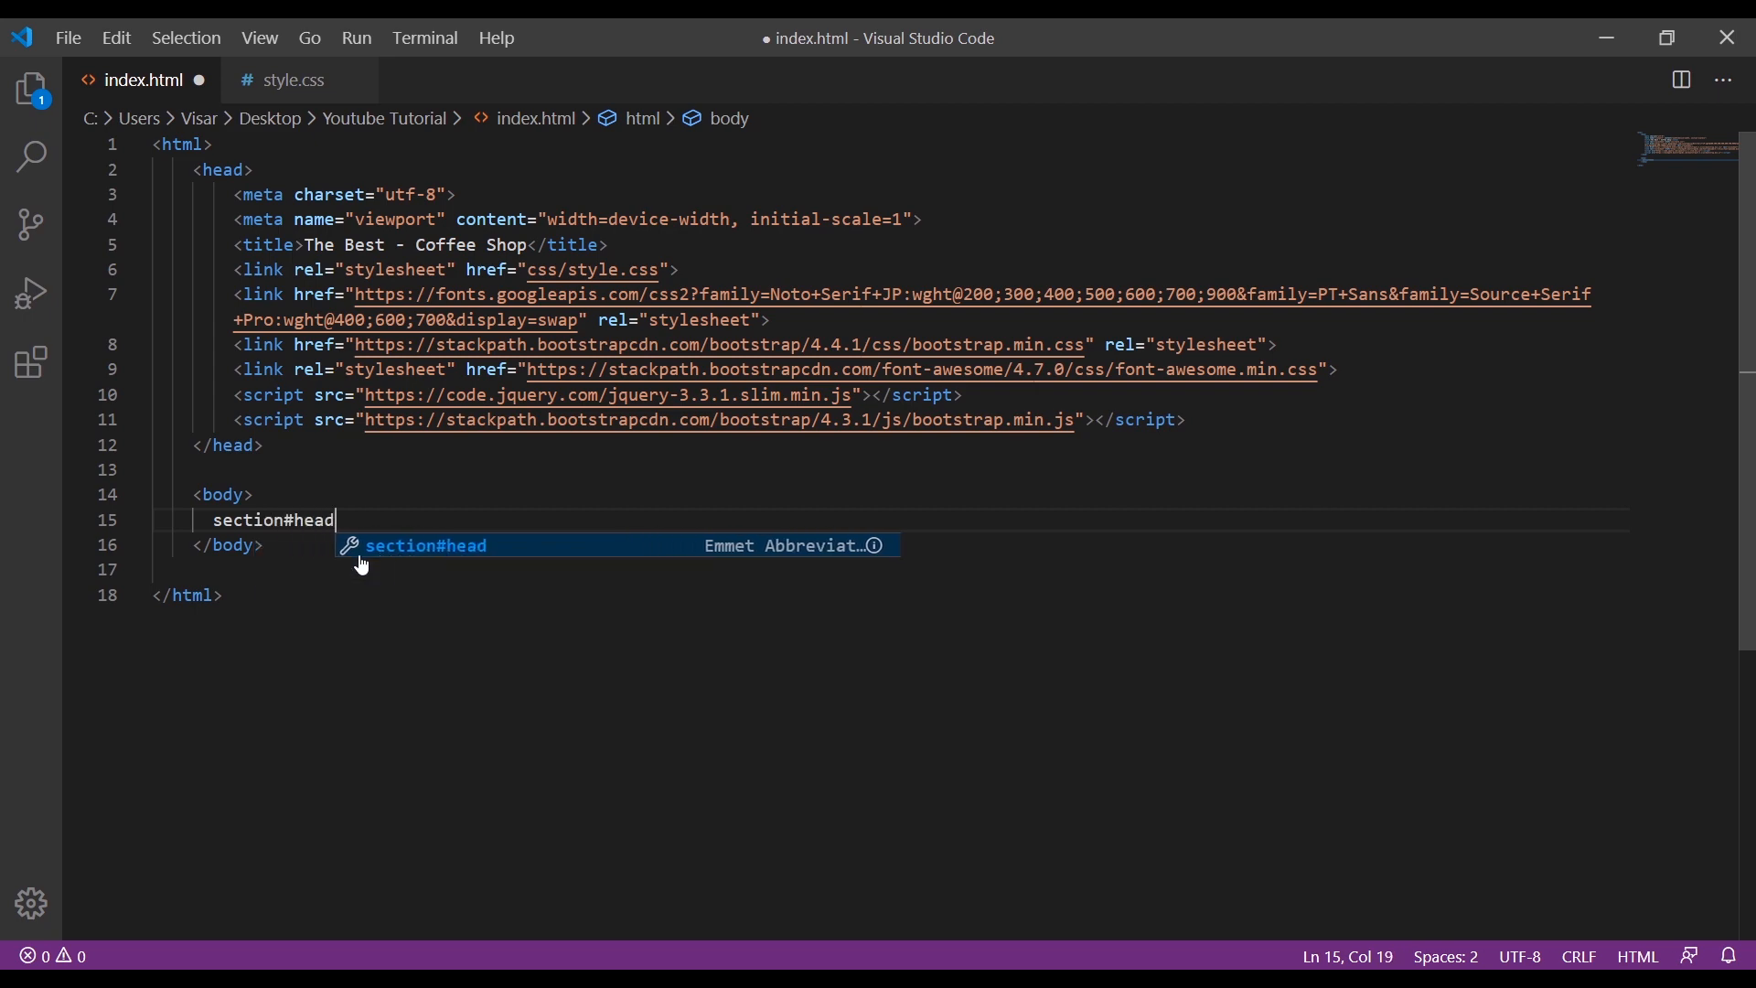
key(Tab)
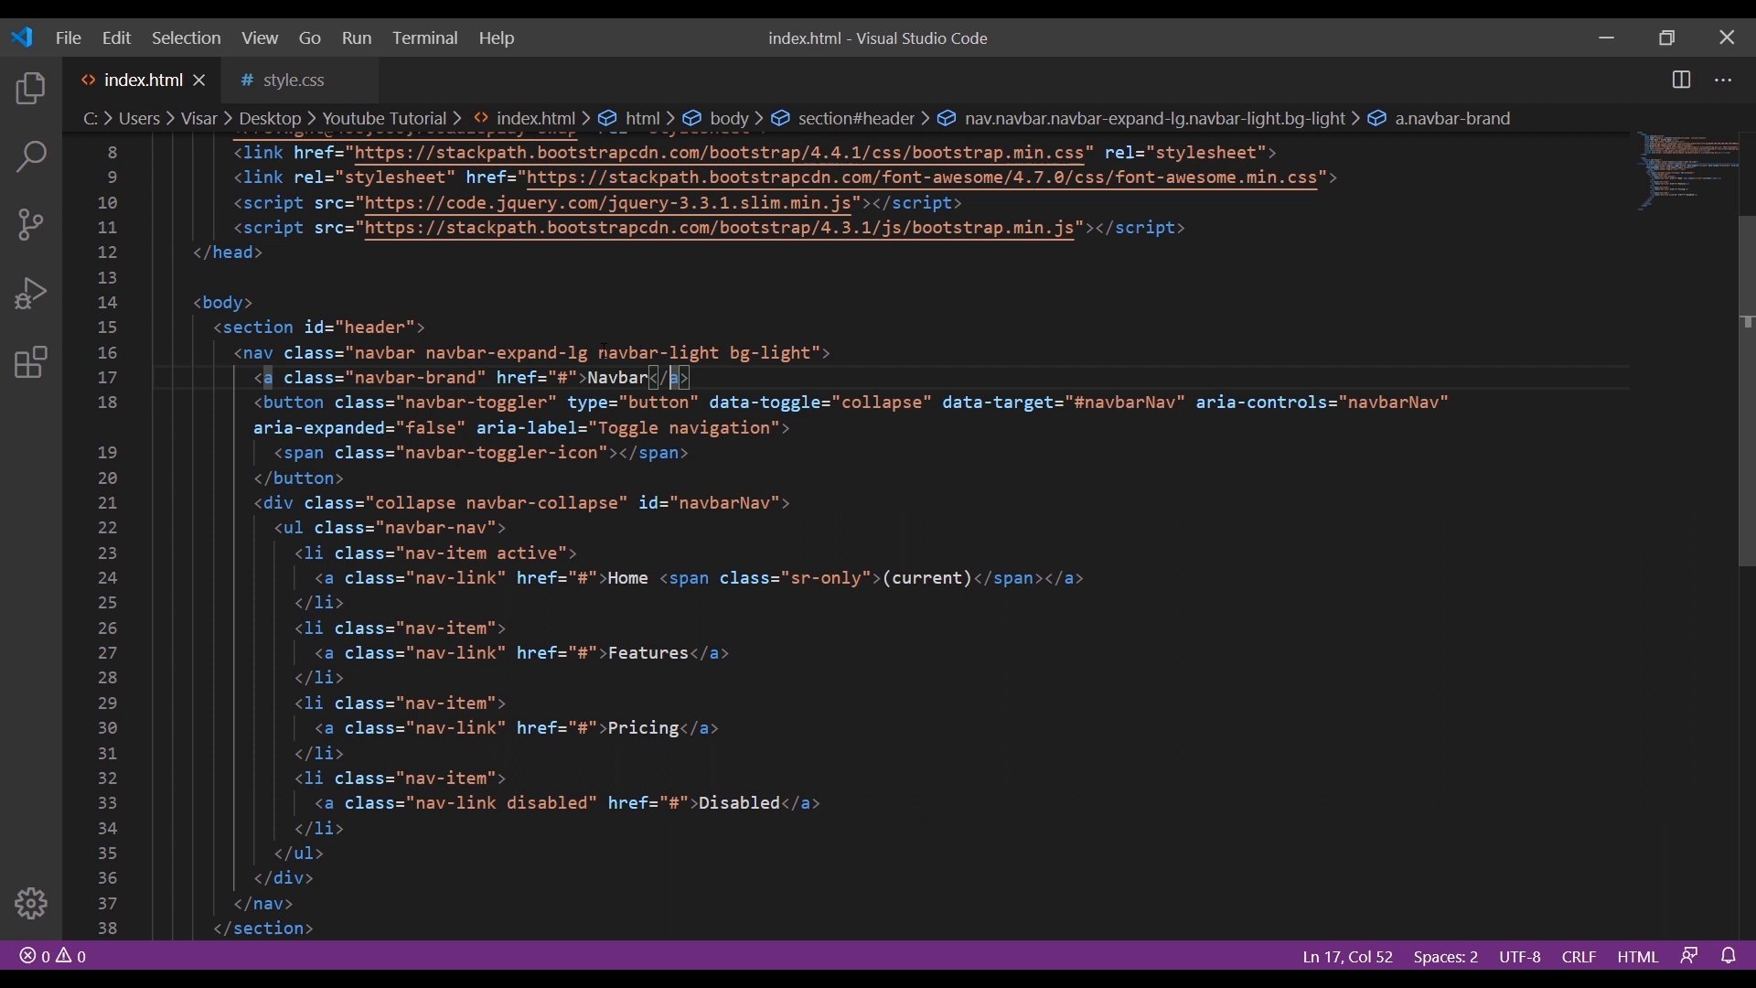
Replace navbar-light bg-light with fixed-top and remove the Navbar brand link
double_click(660, 353)
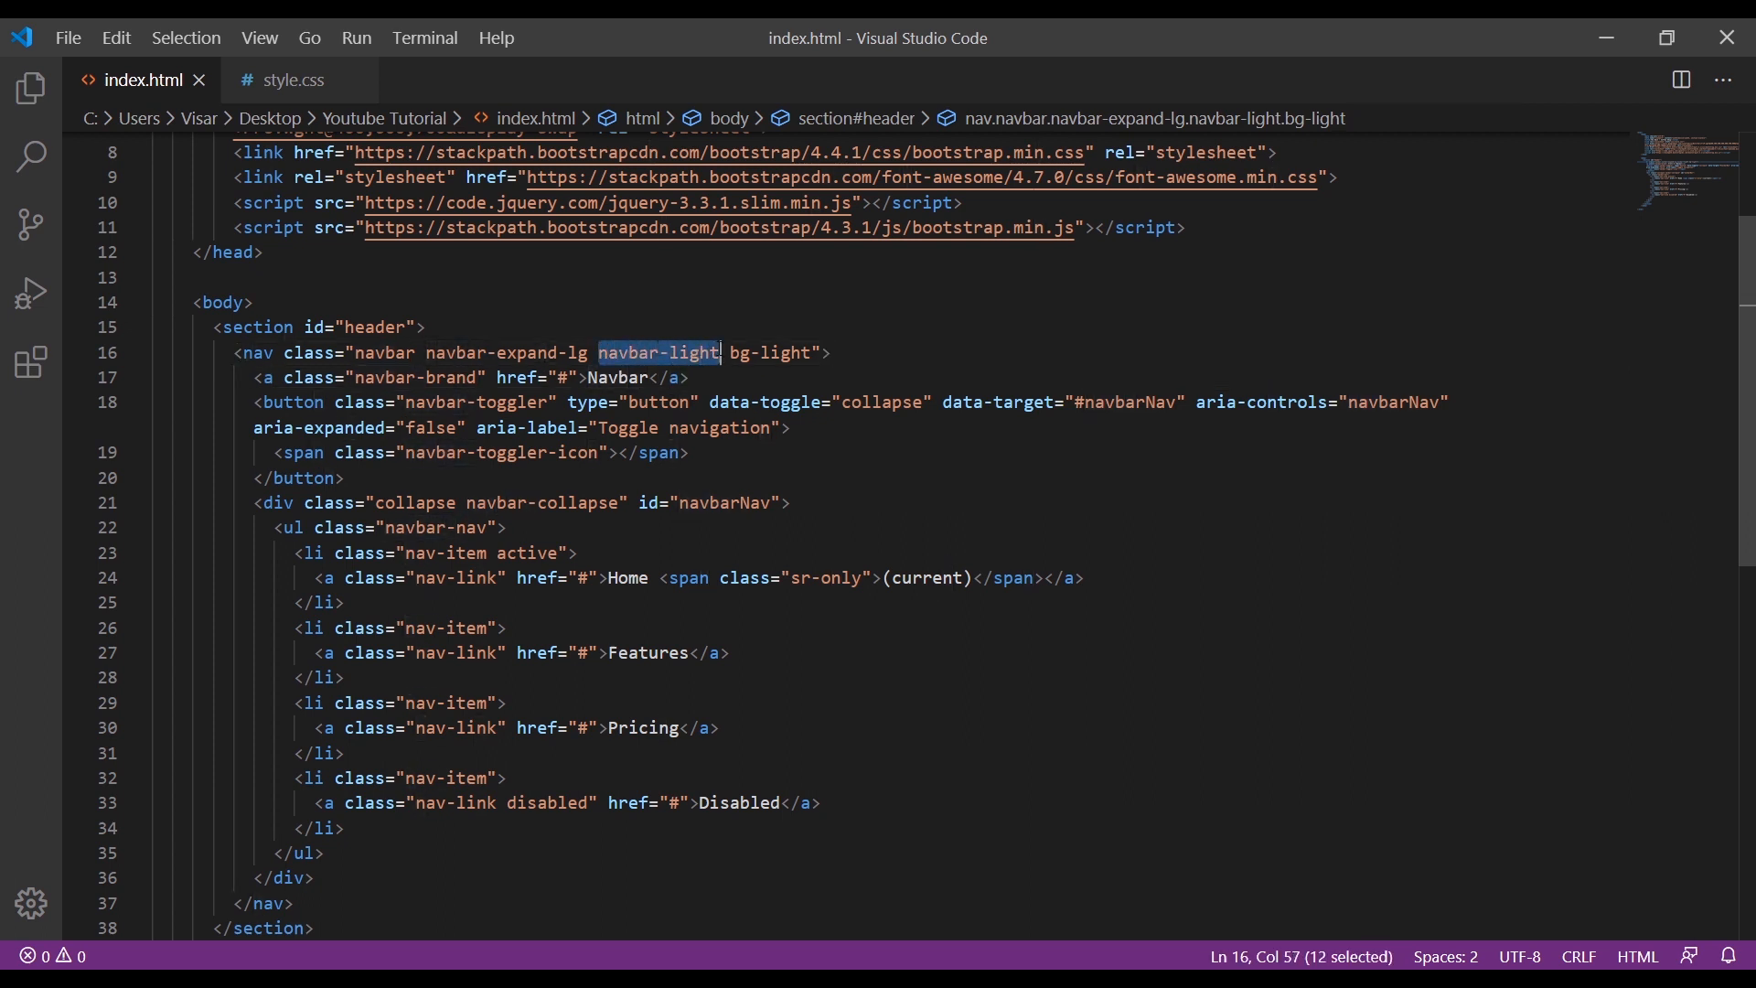
key(Delete)
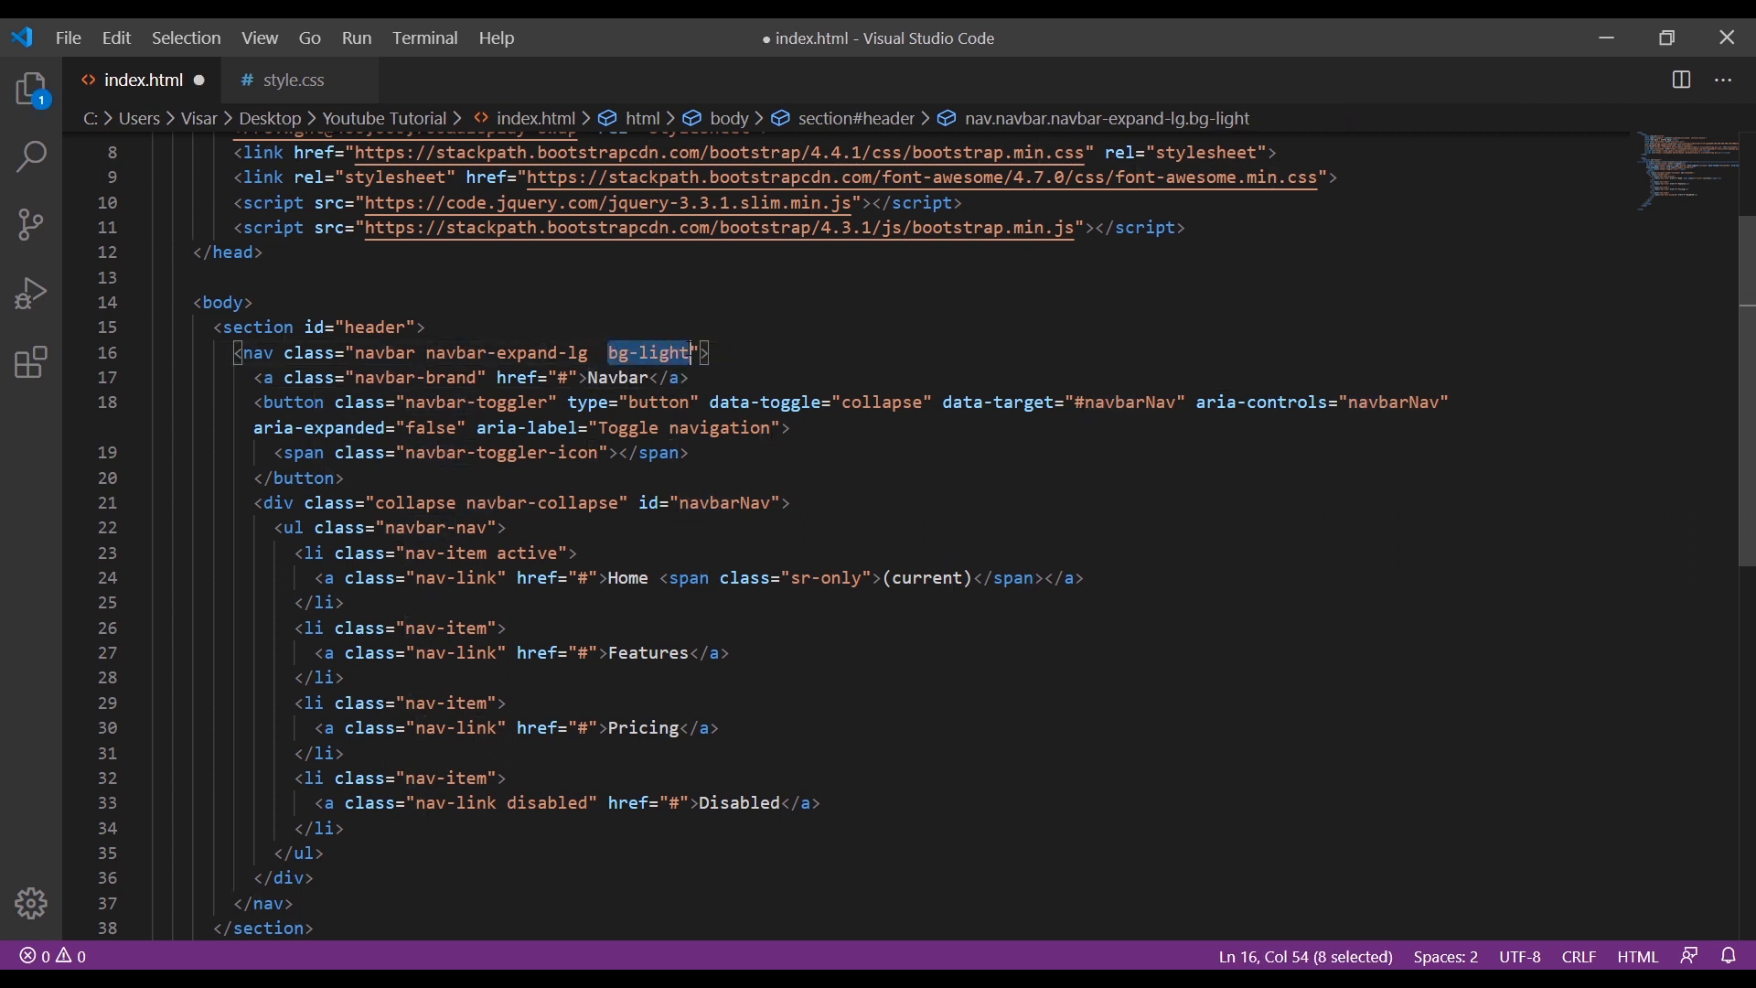
key(Delete)
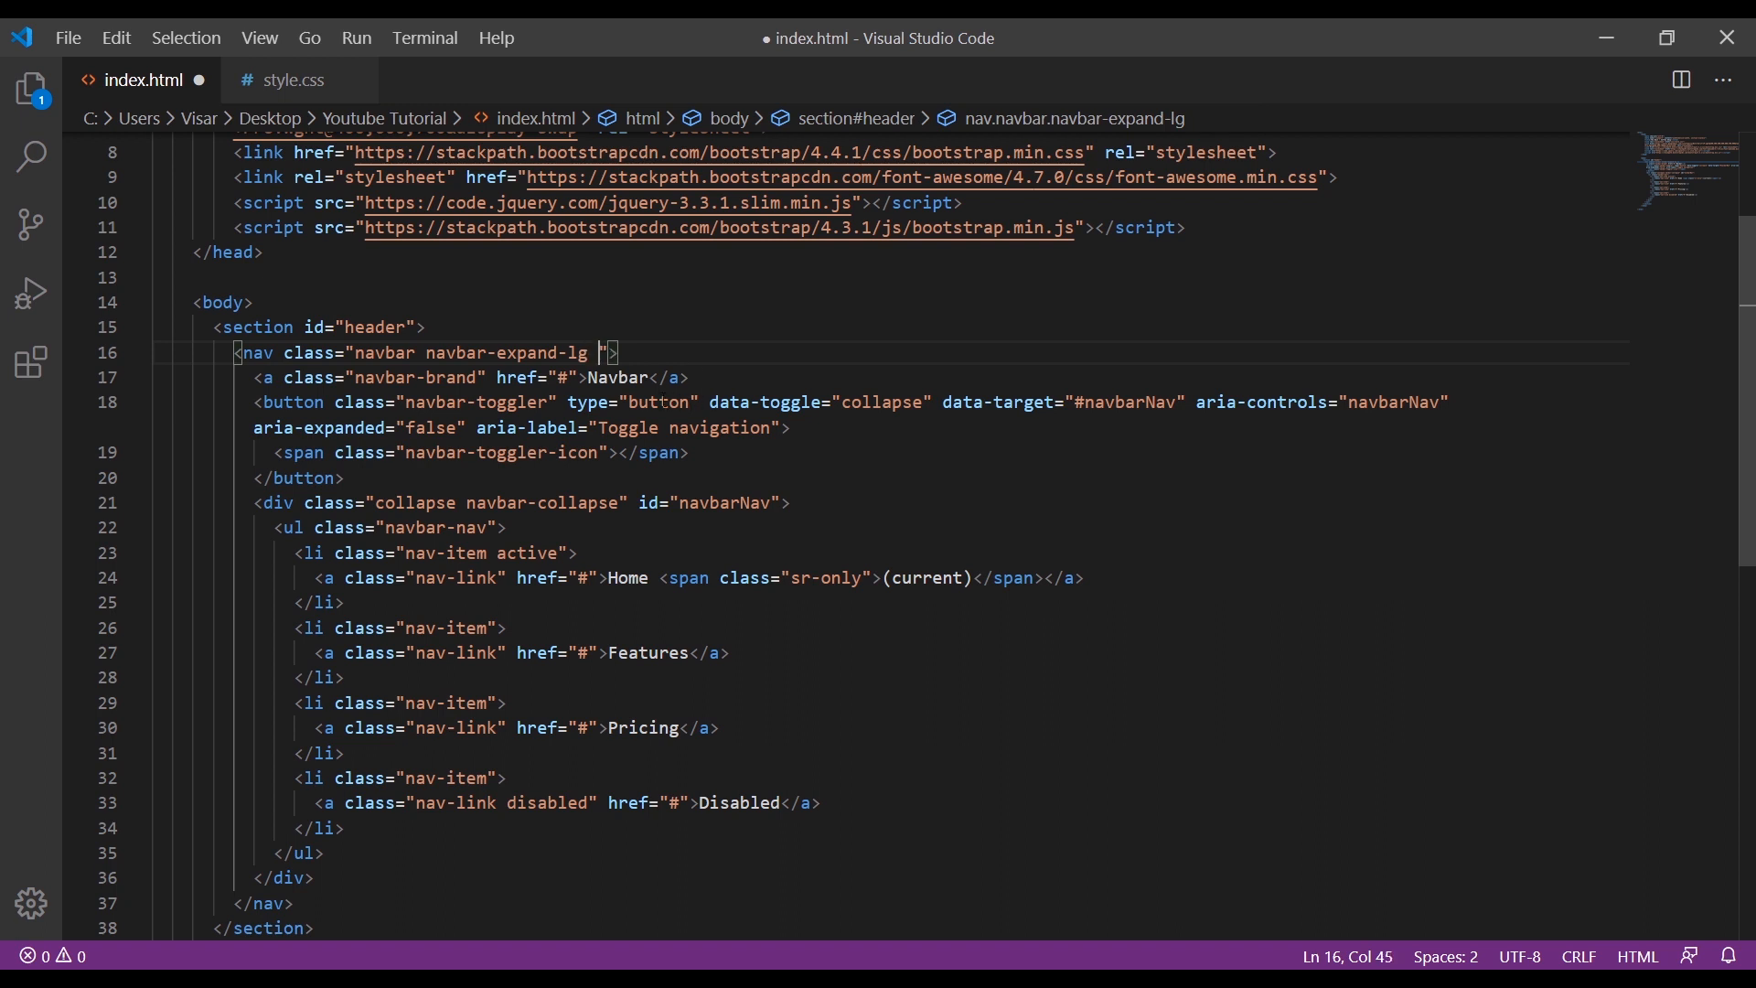
text(fixed-)
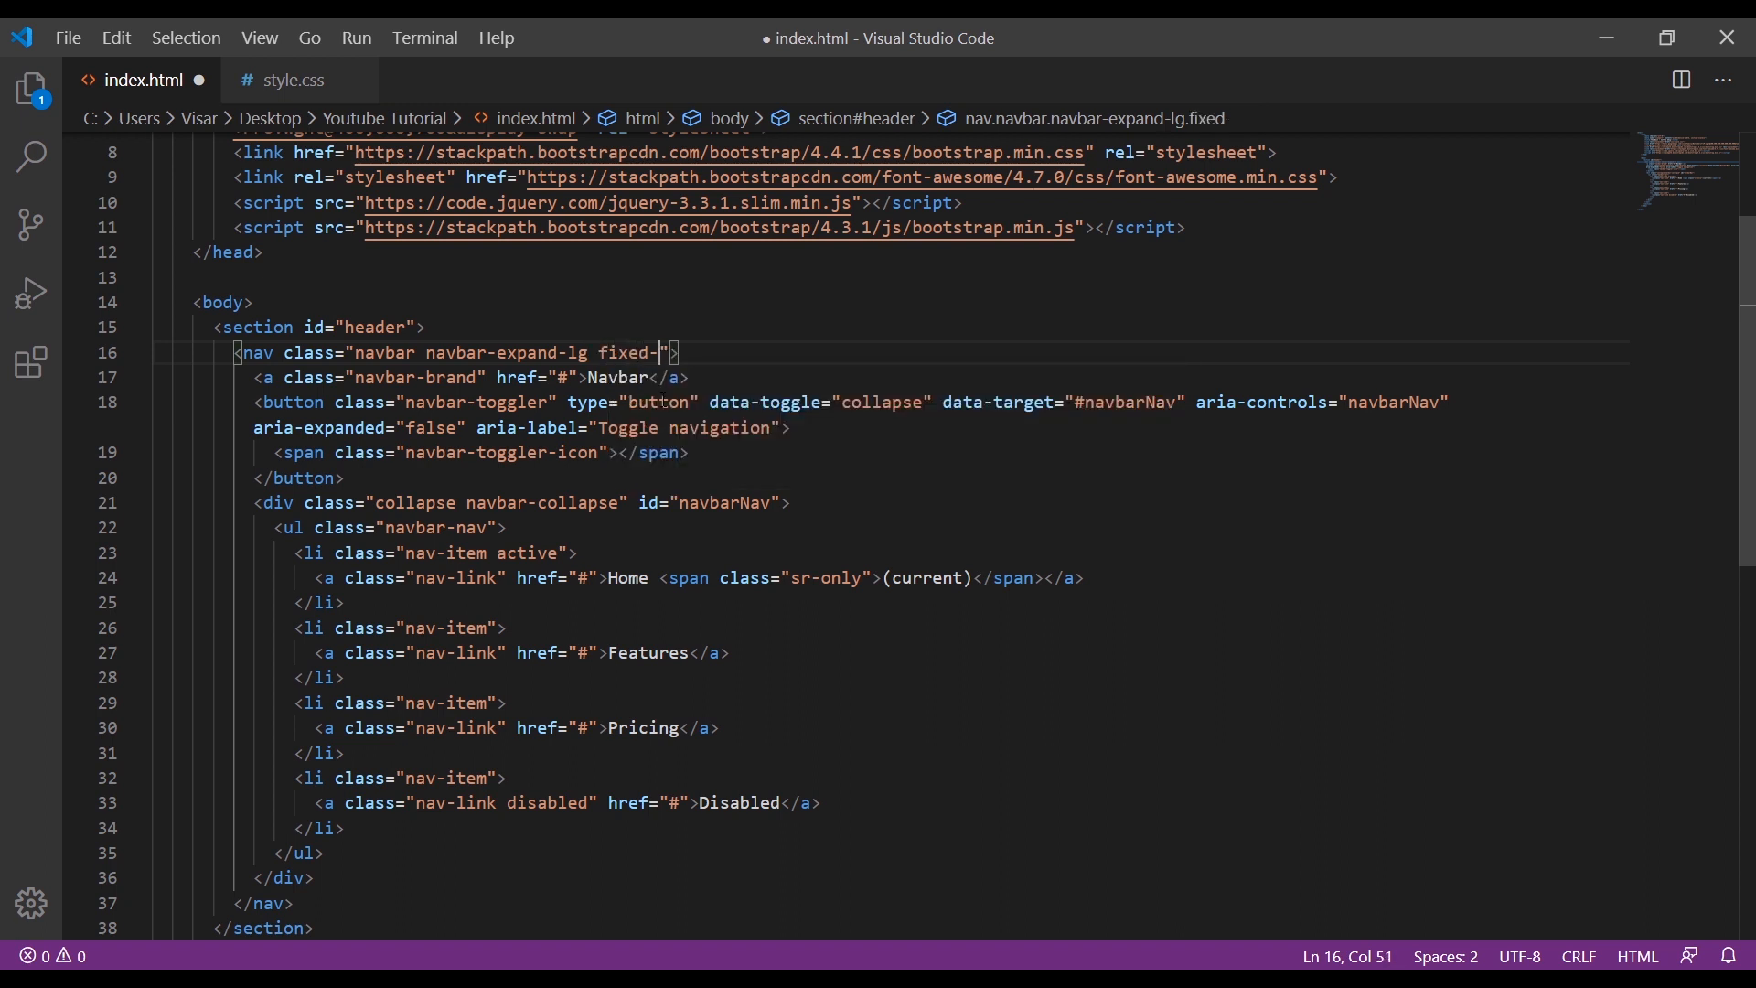
text(top)
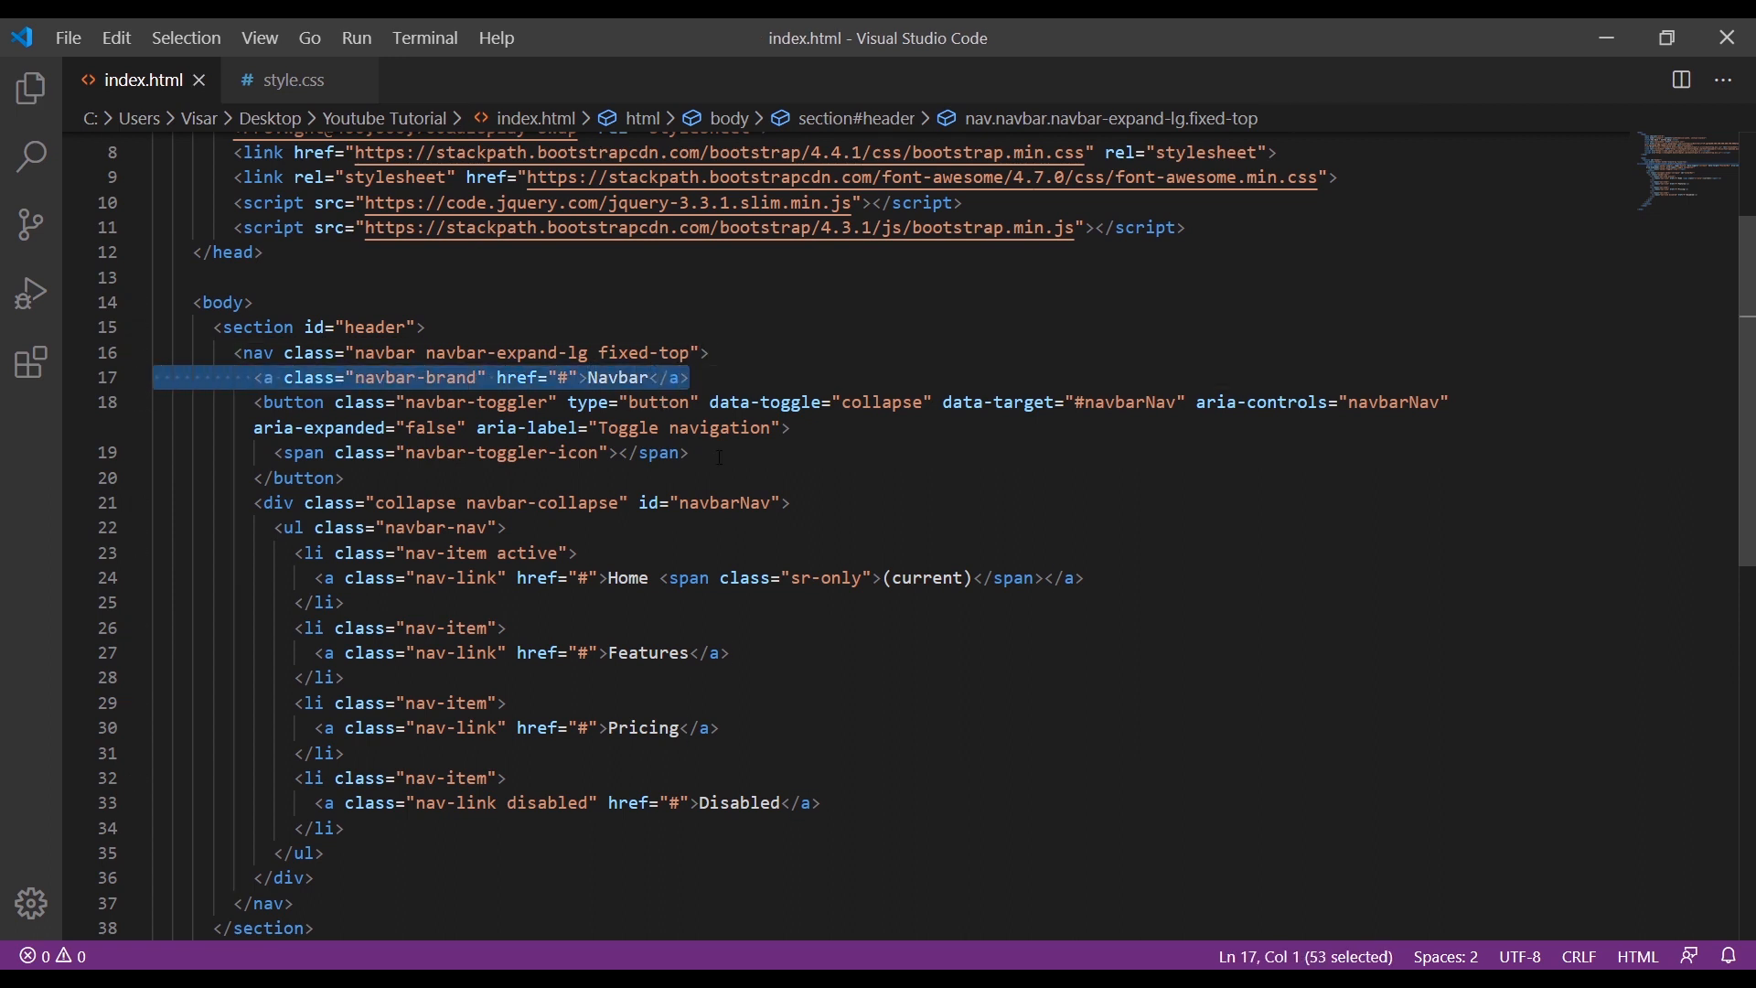
key(Delete)
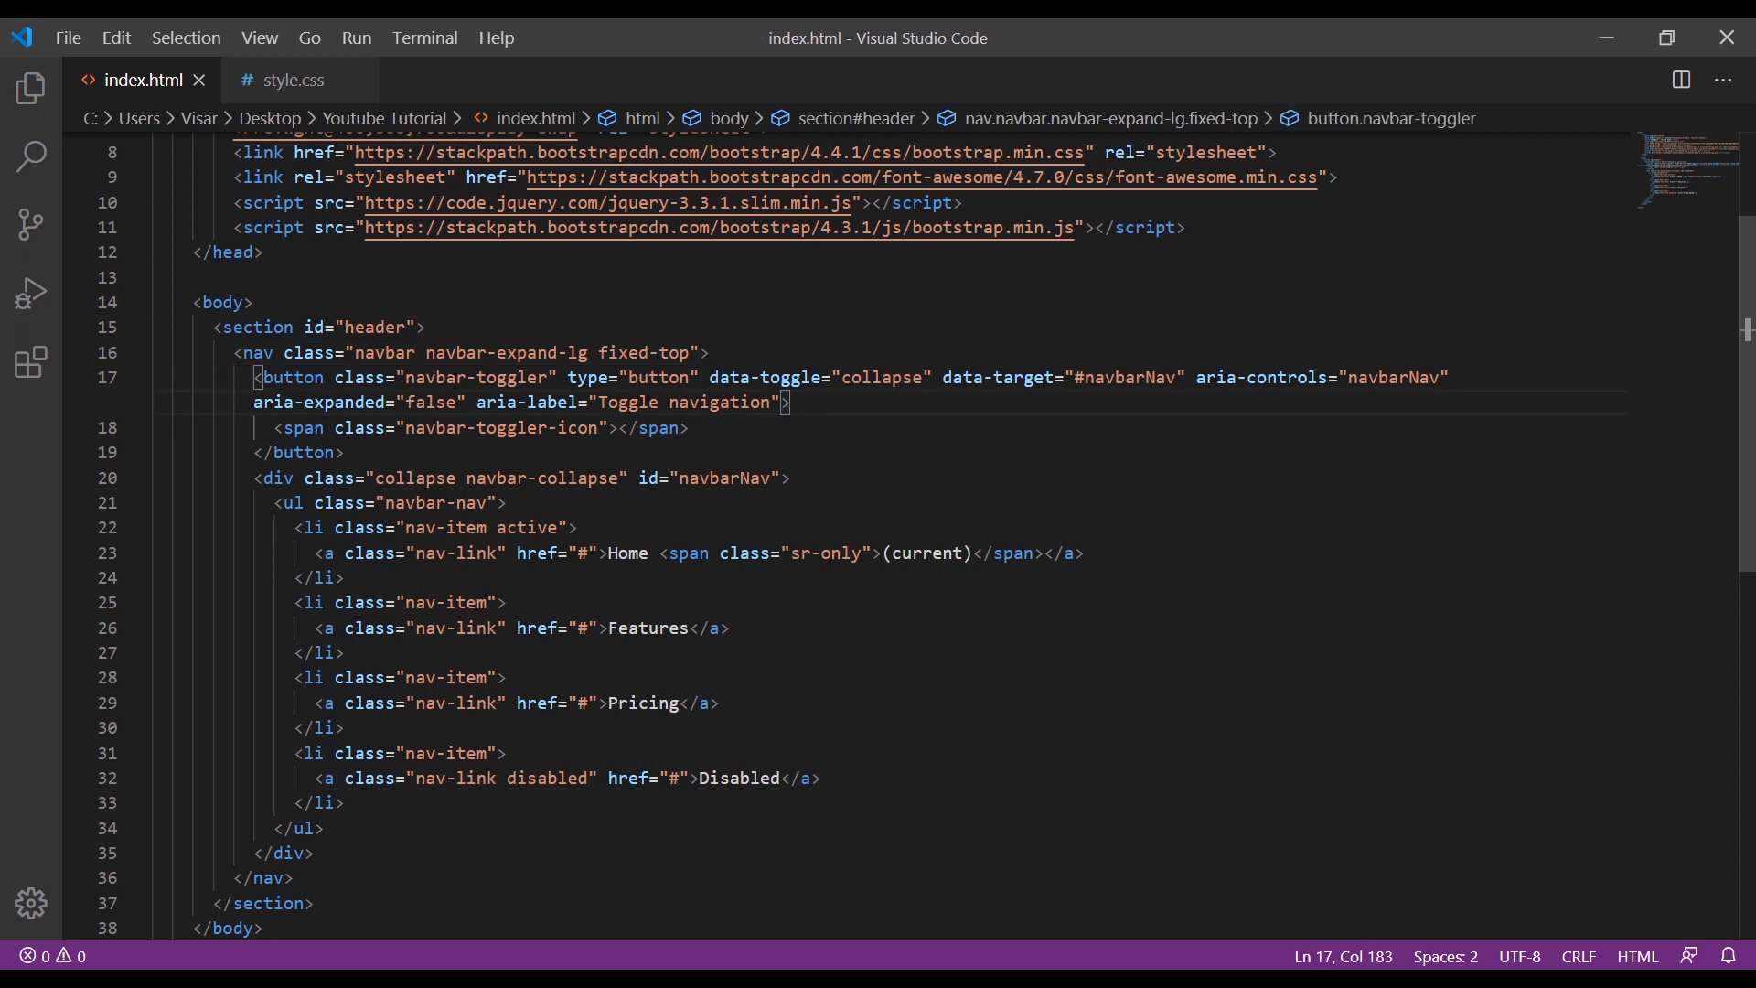
Point the toggler's data-target and aria-controls at navbarNavAltMarkup and remove its icon span
click(995, 376)
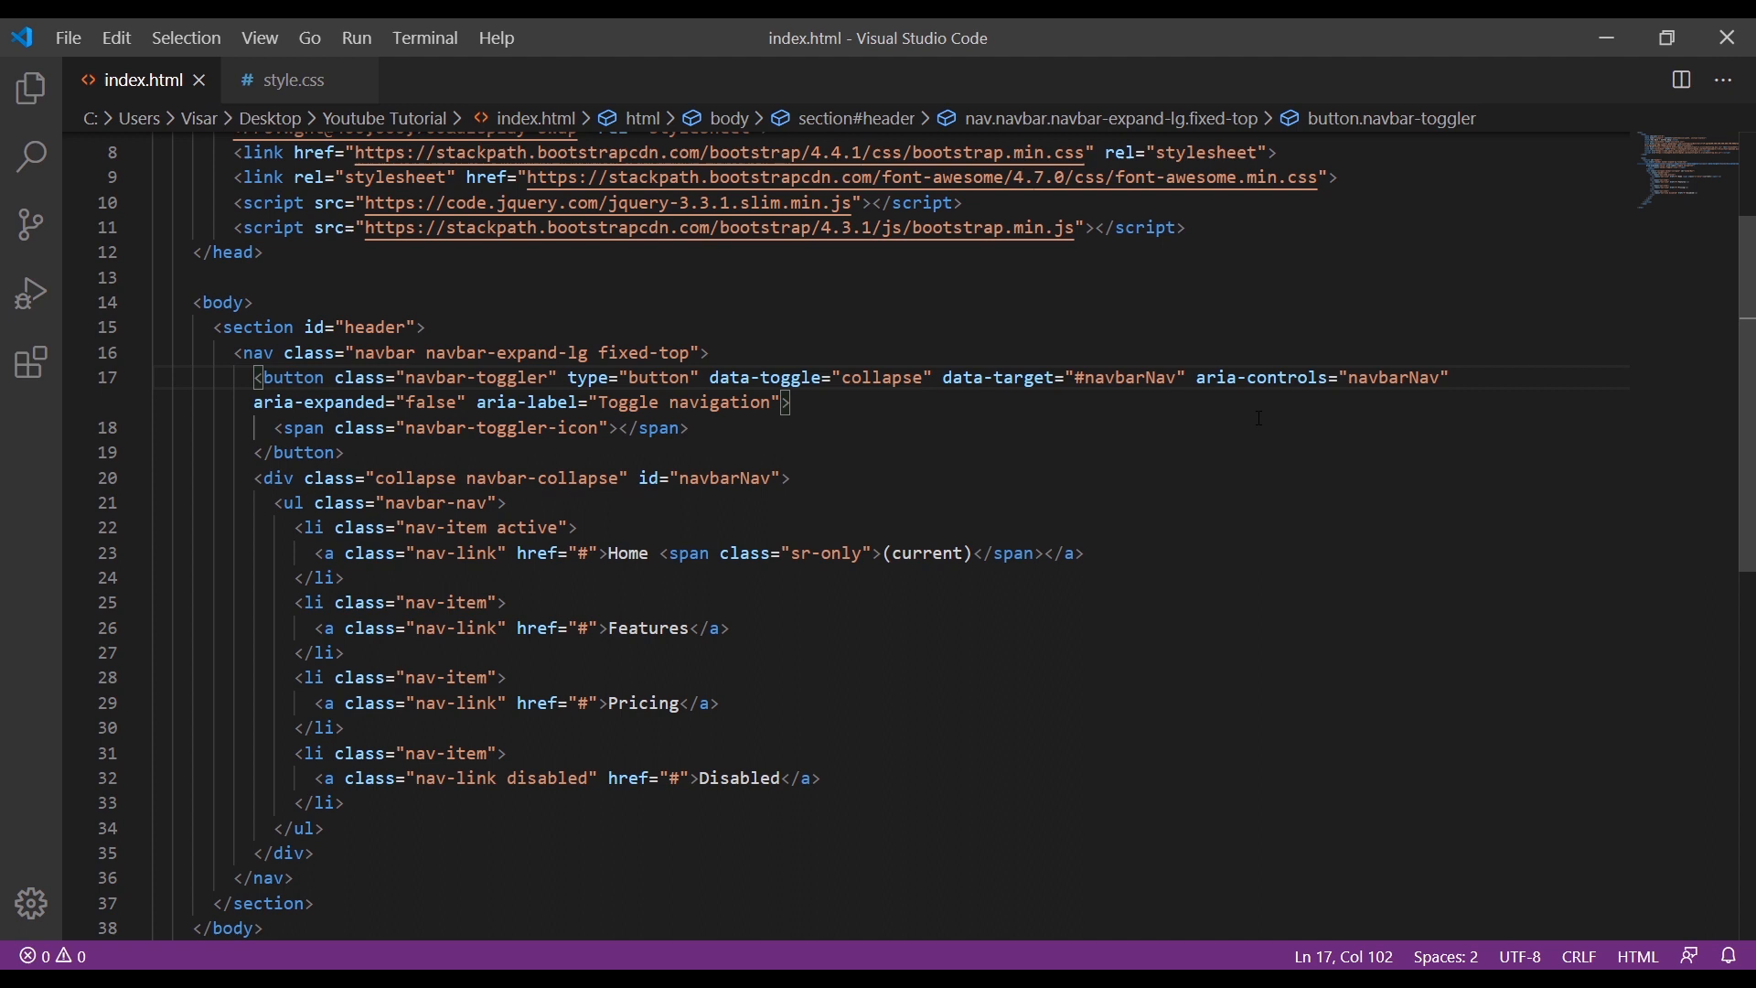
text(Alt)
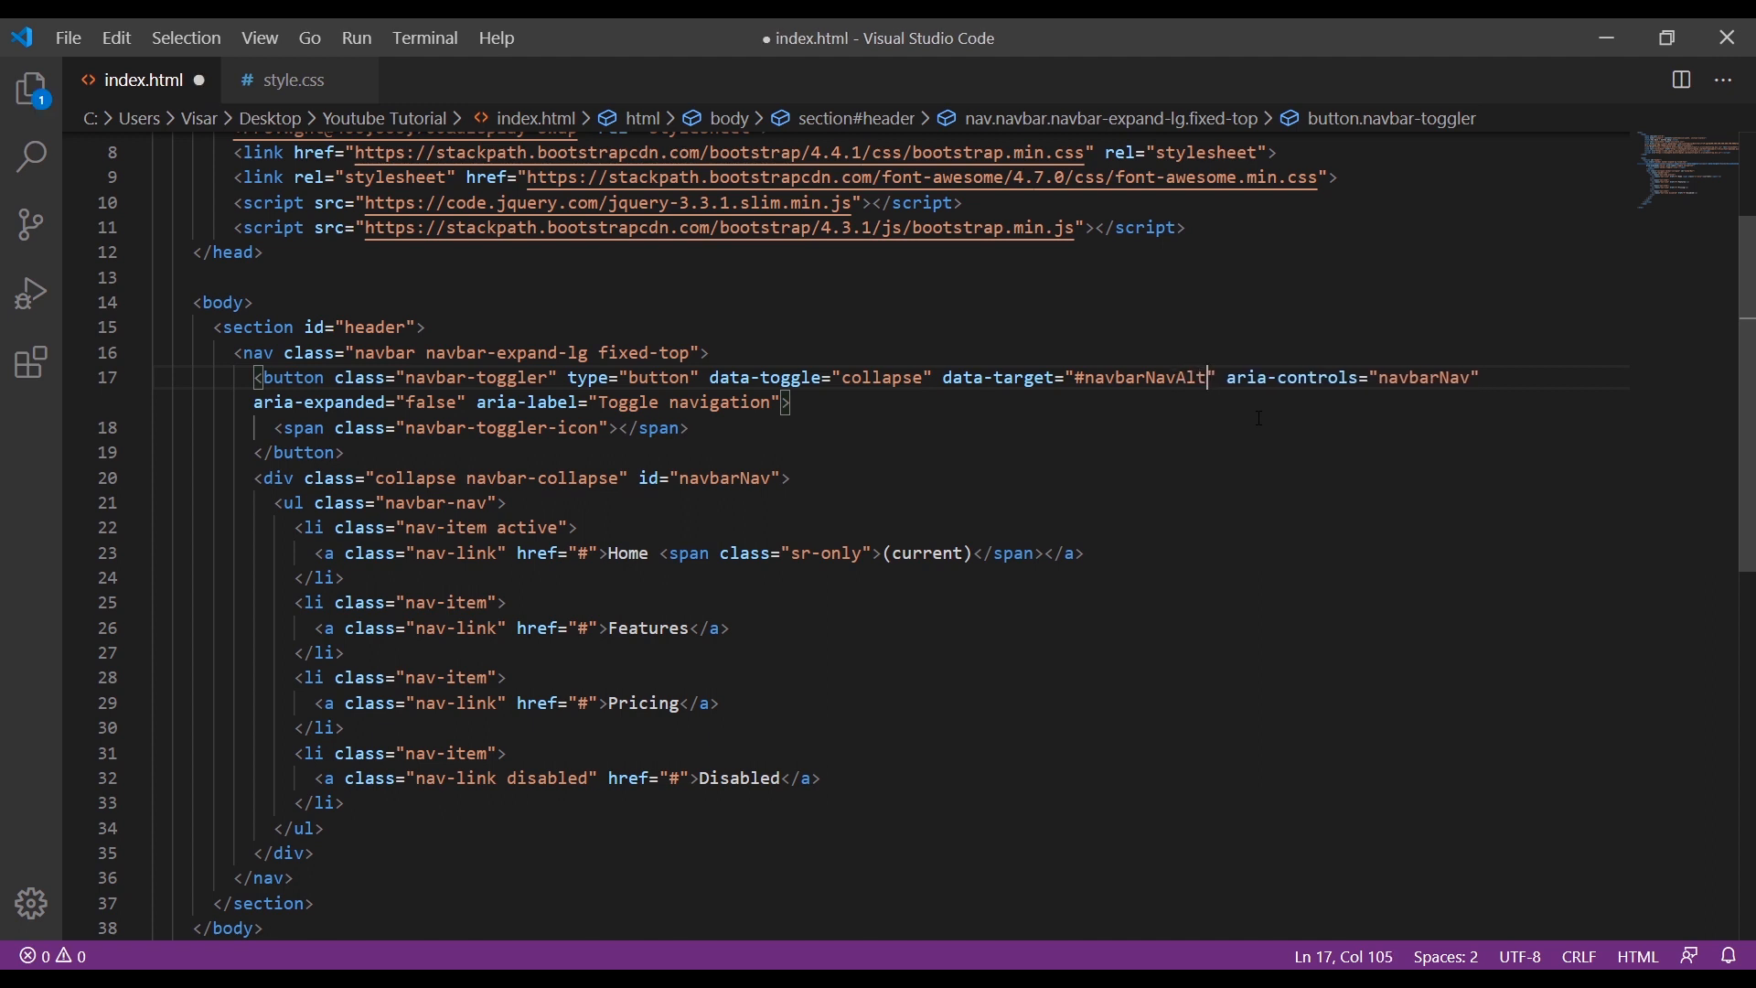
text(Markup)
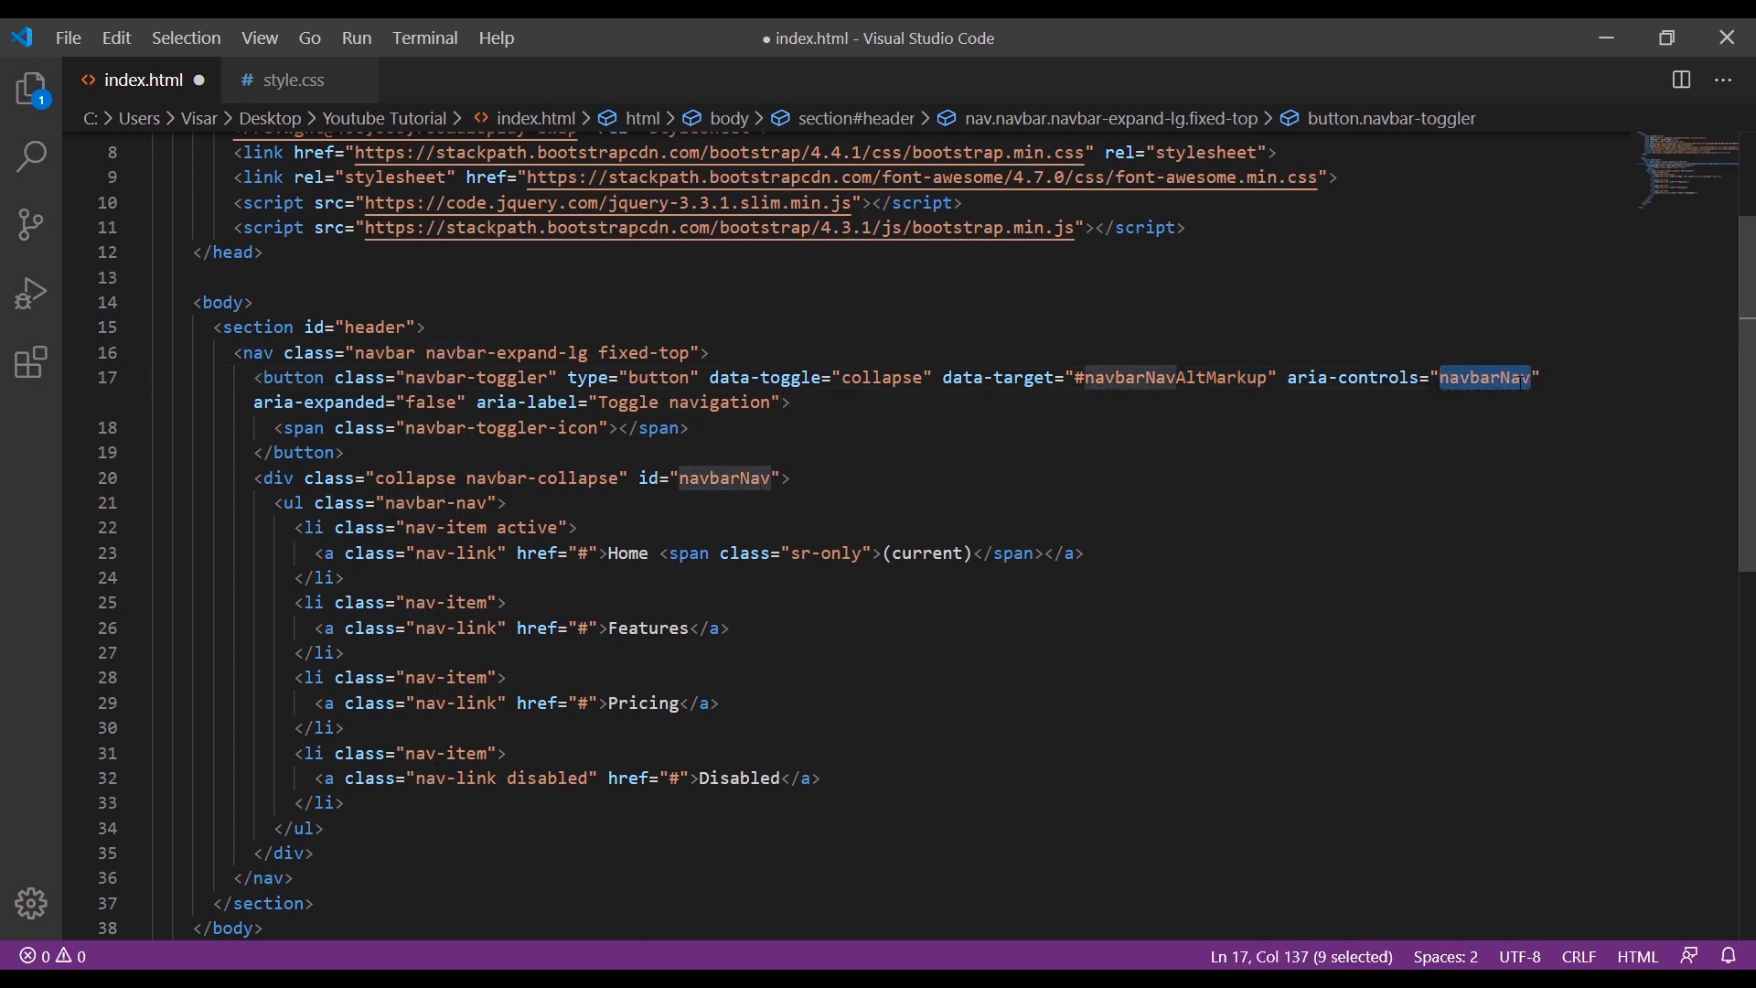
text(navbarNavAltMarkup)
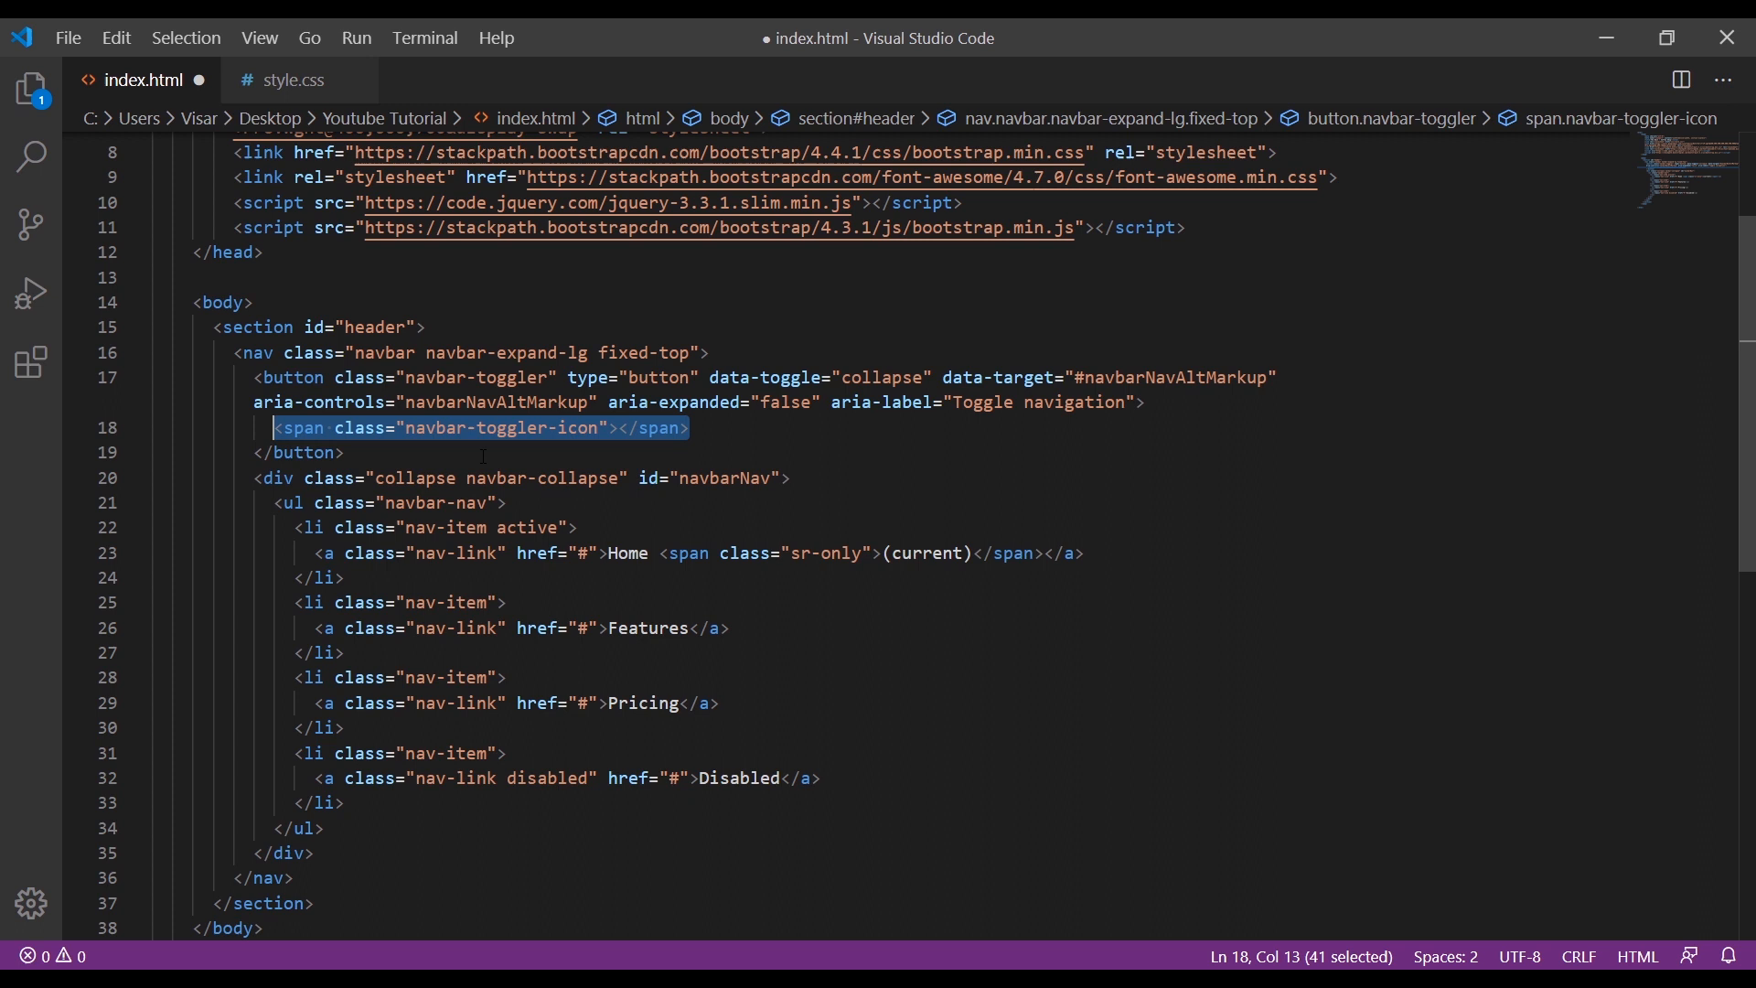
key(Delete)
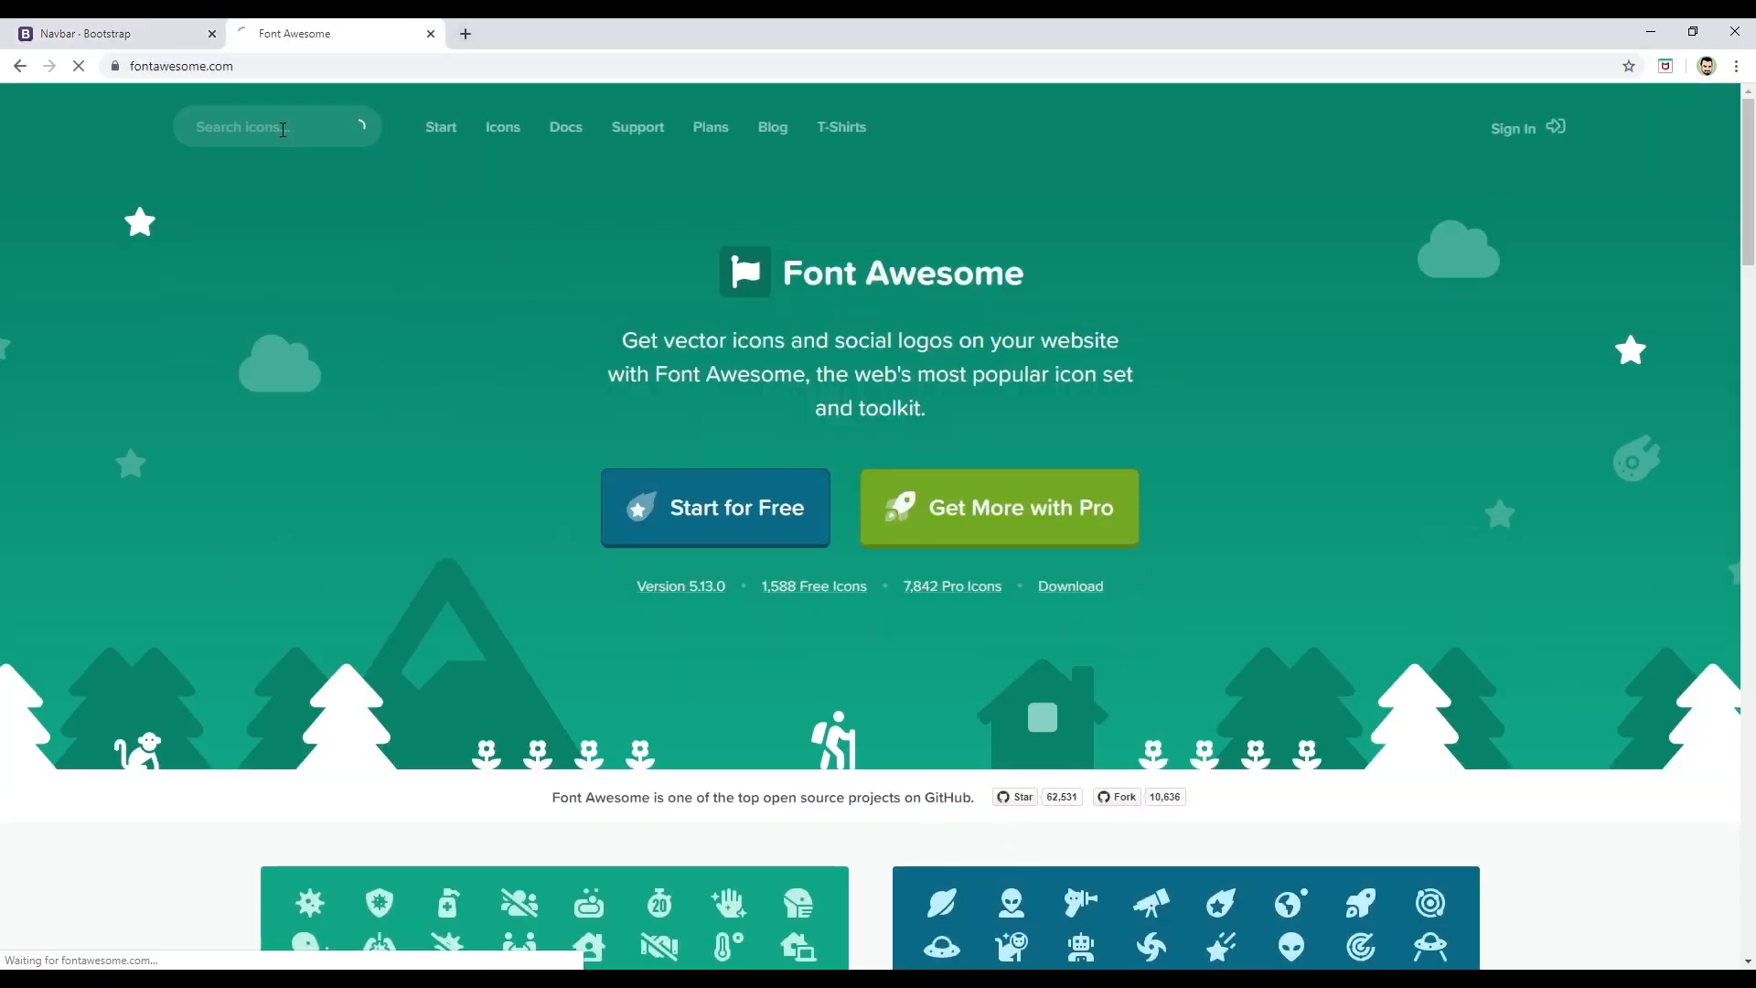
Search Font Awesome for bars and open the bars icon's details
text(bars)
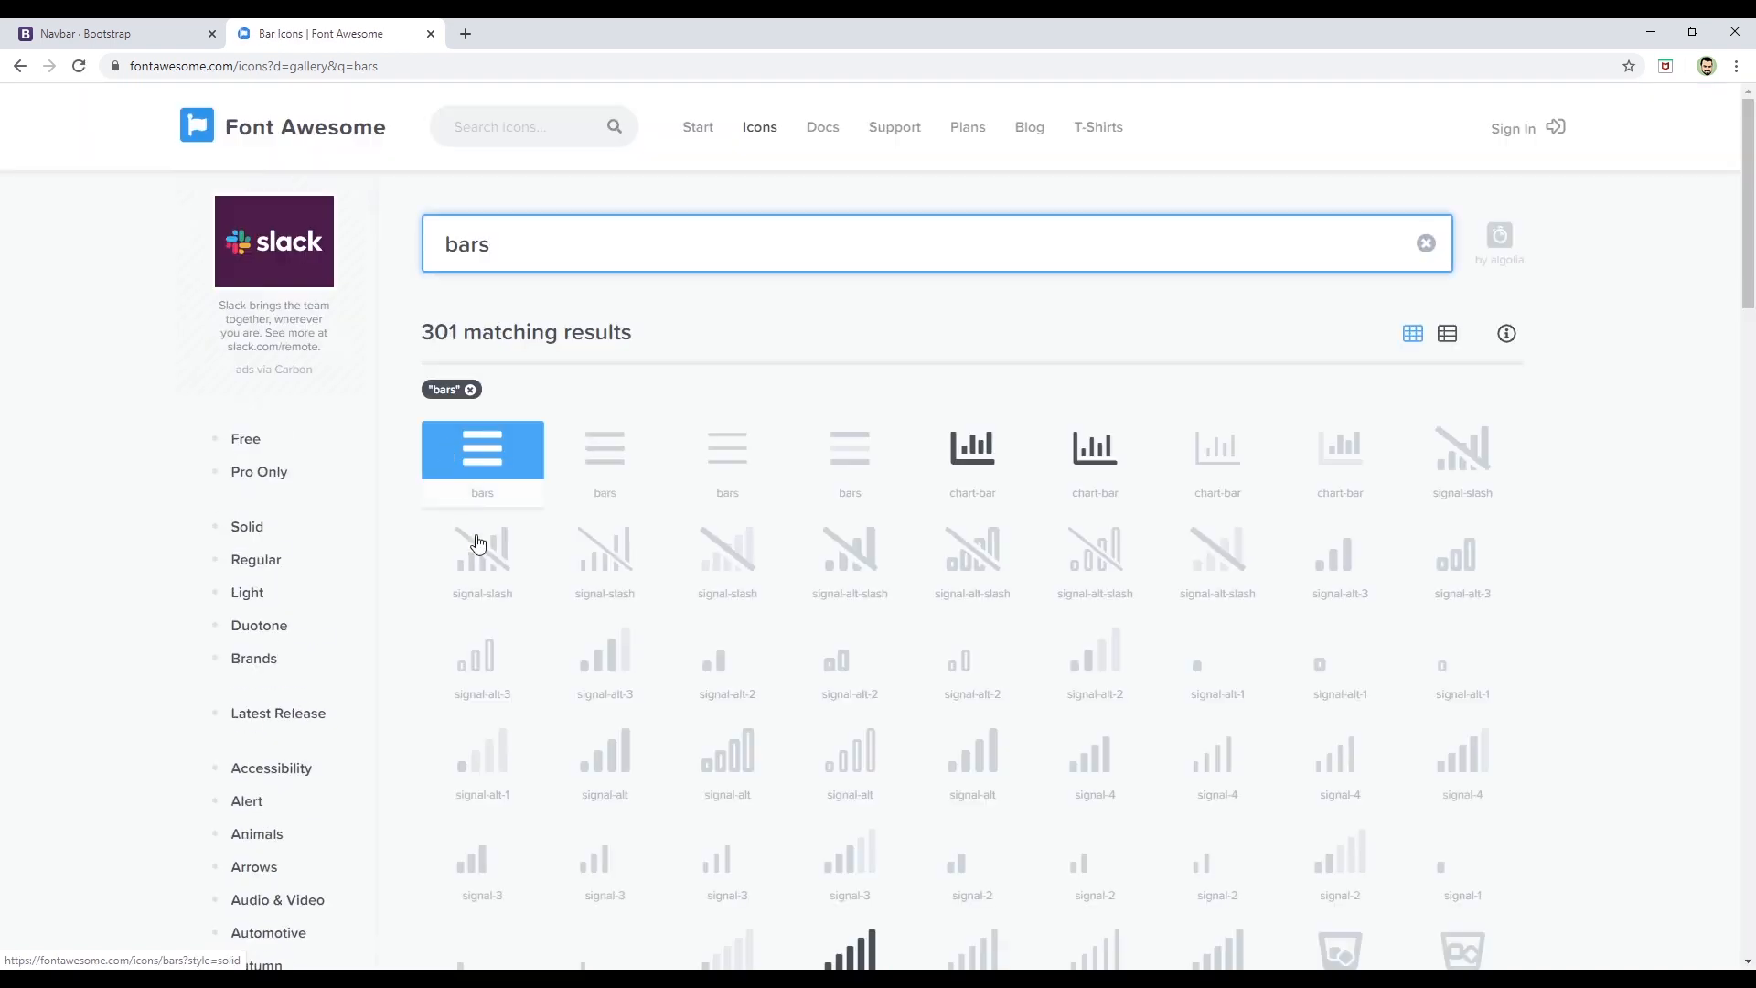
click(481, 448)
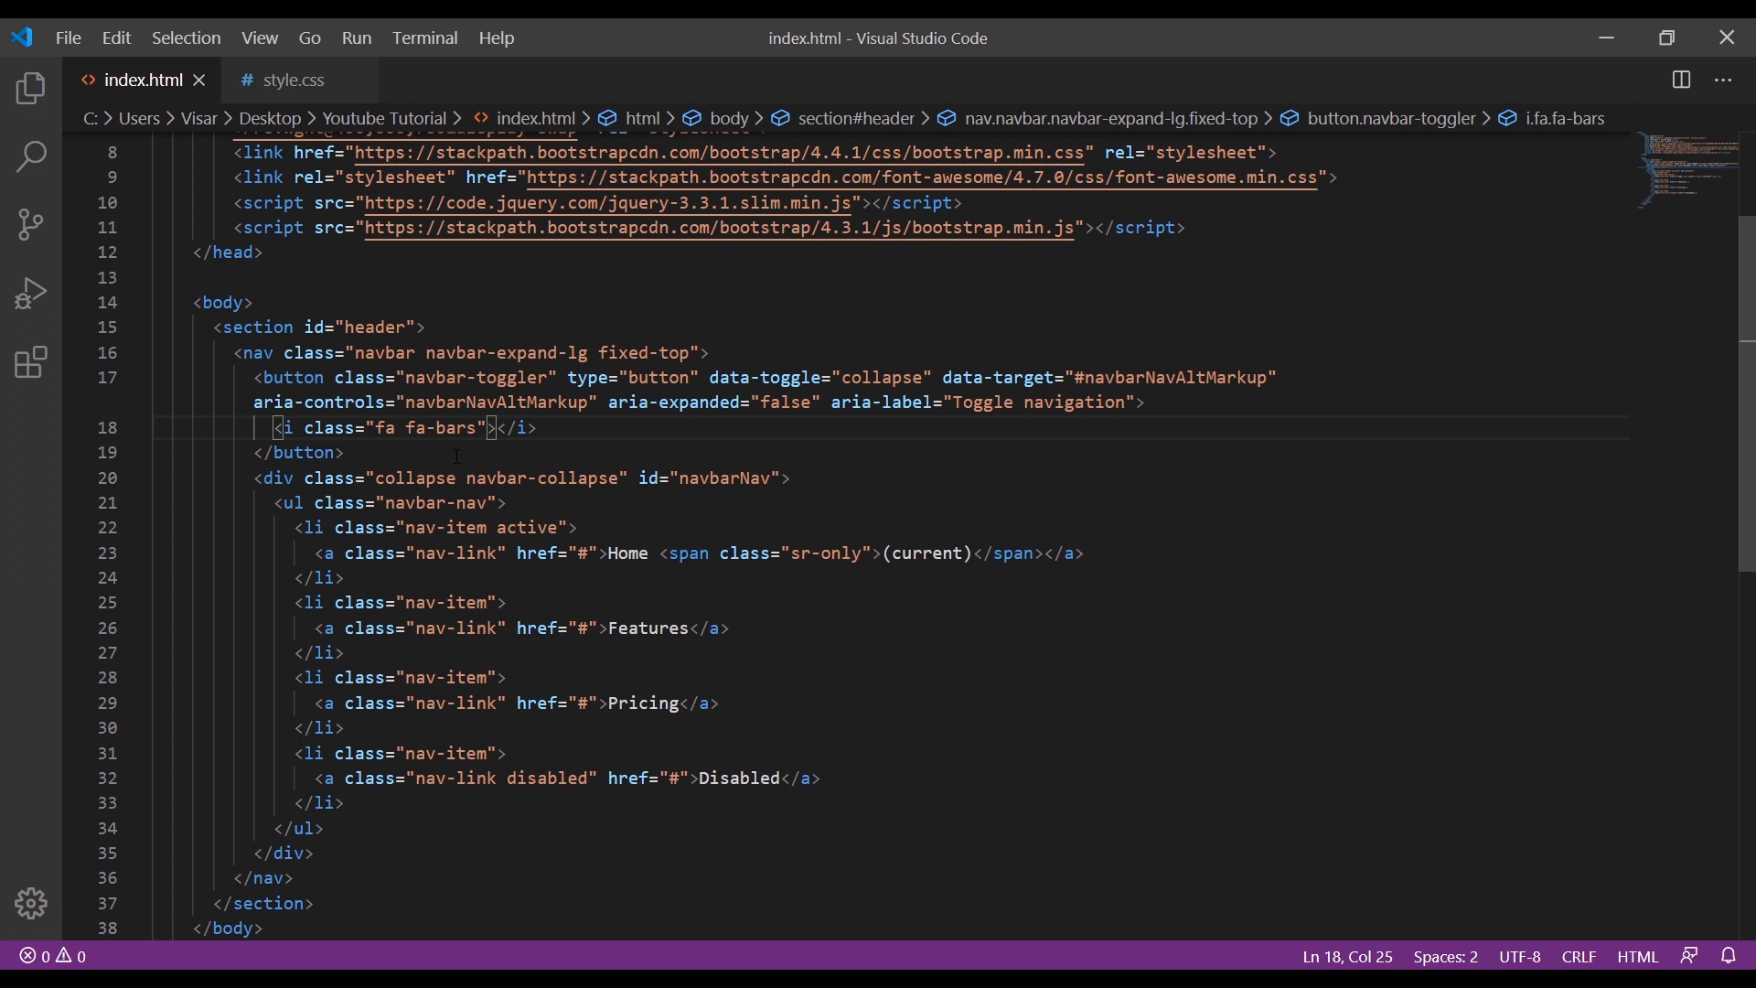
Paste the fa-bars icon into the toggler and rename the Home link to SHTEPI
right_click(476, 457)
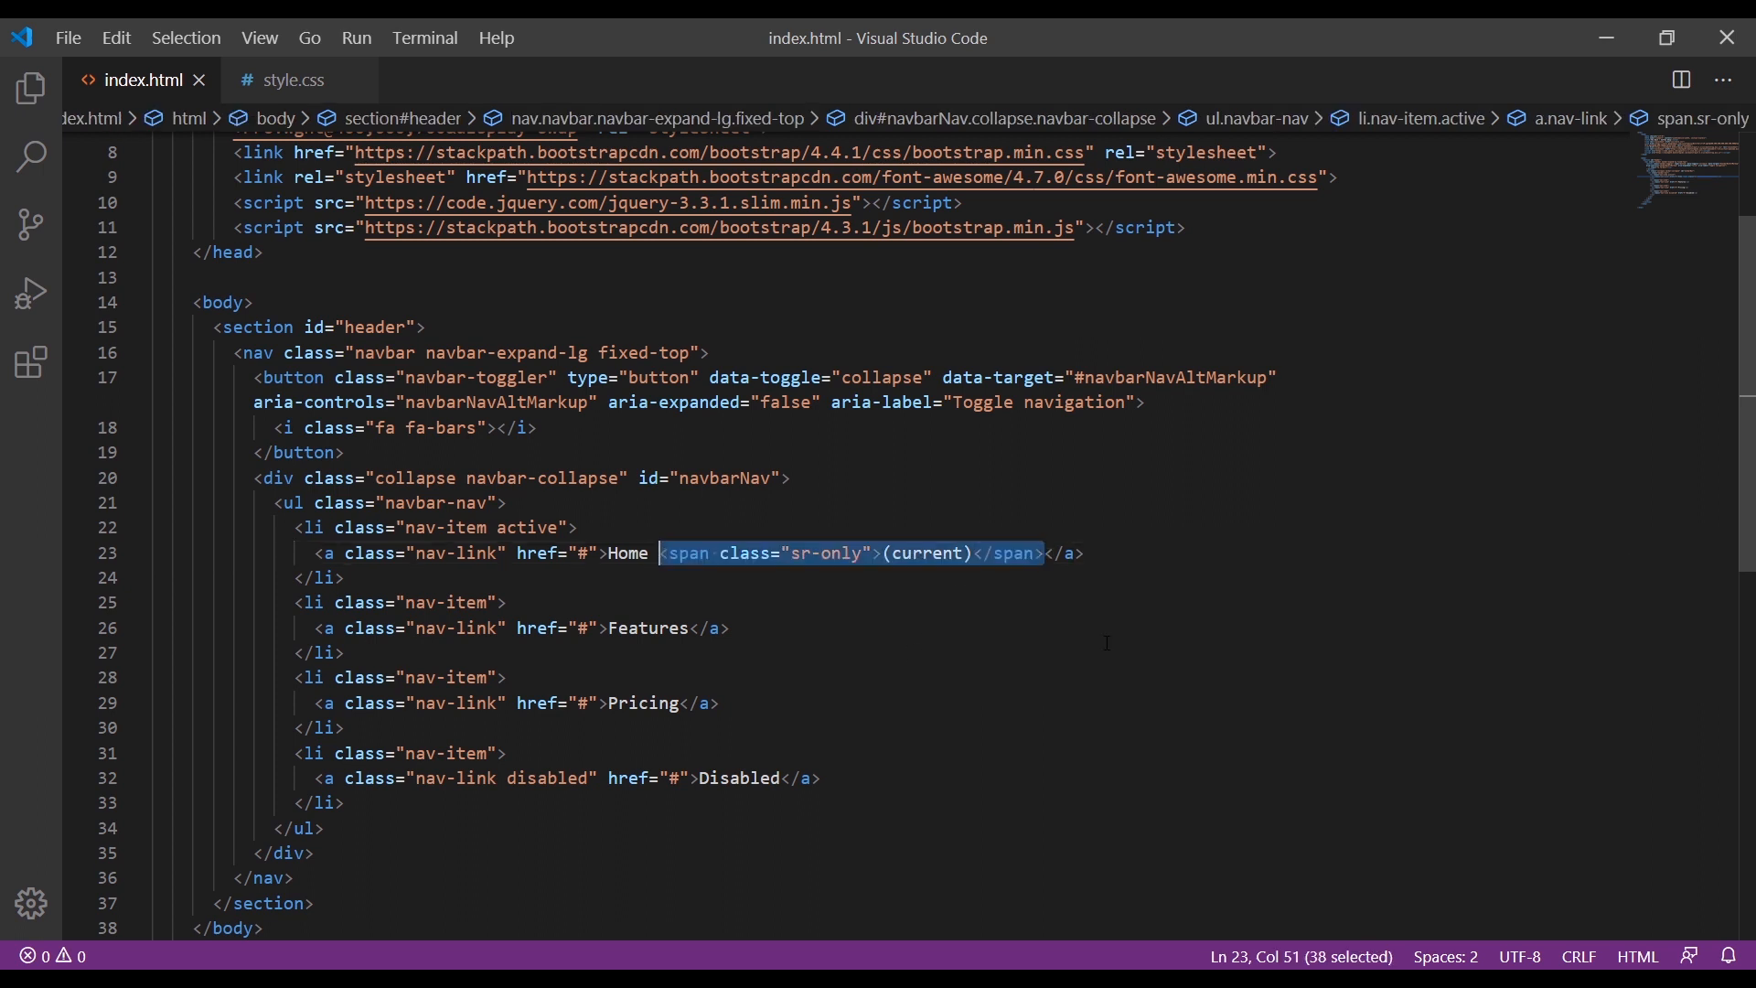
key(Delete)
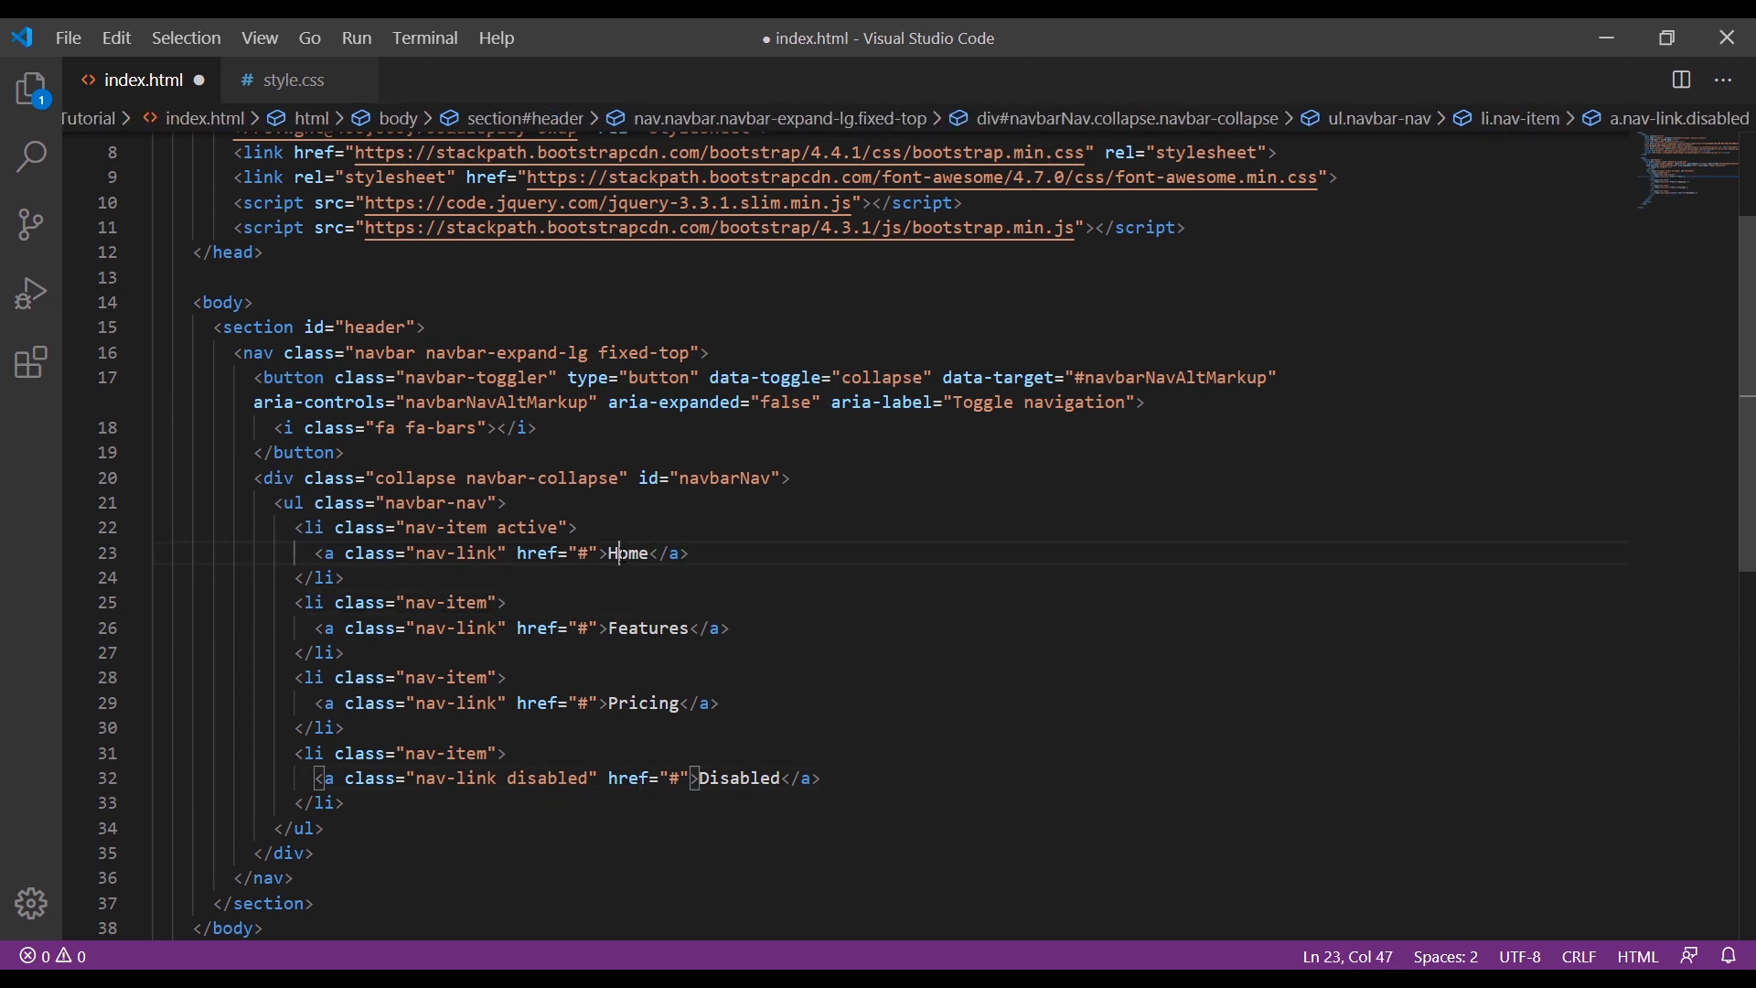
double_click(627, 552)
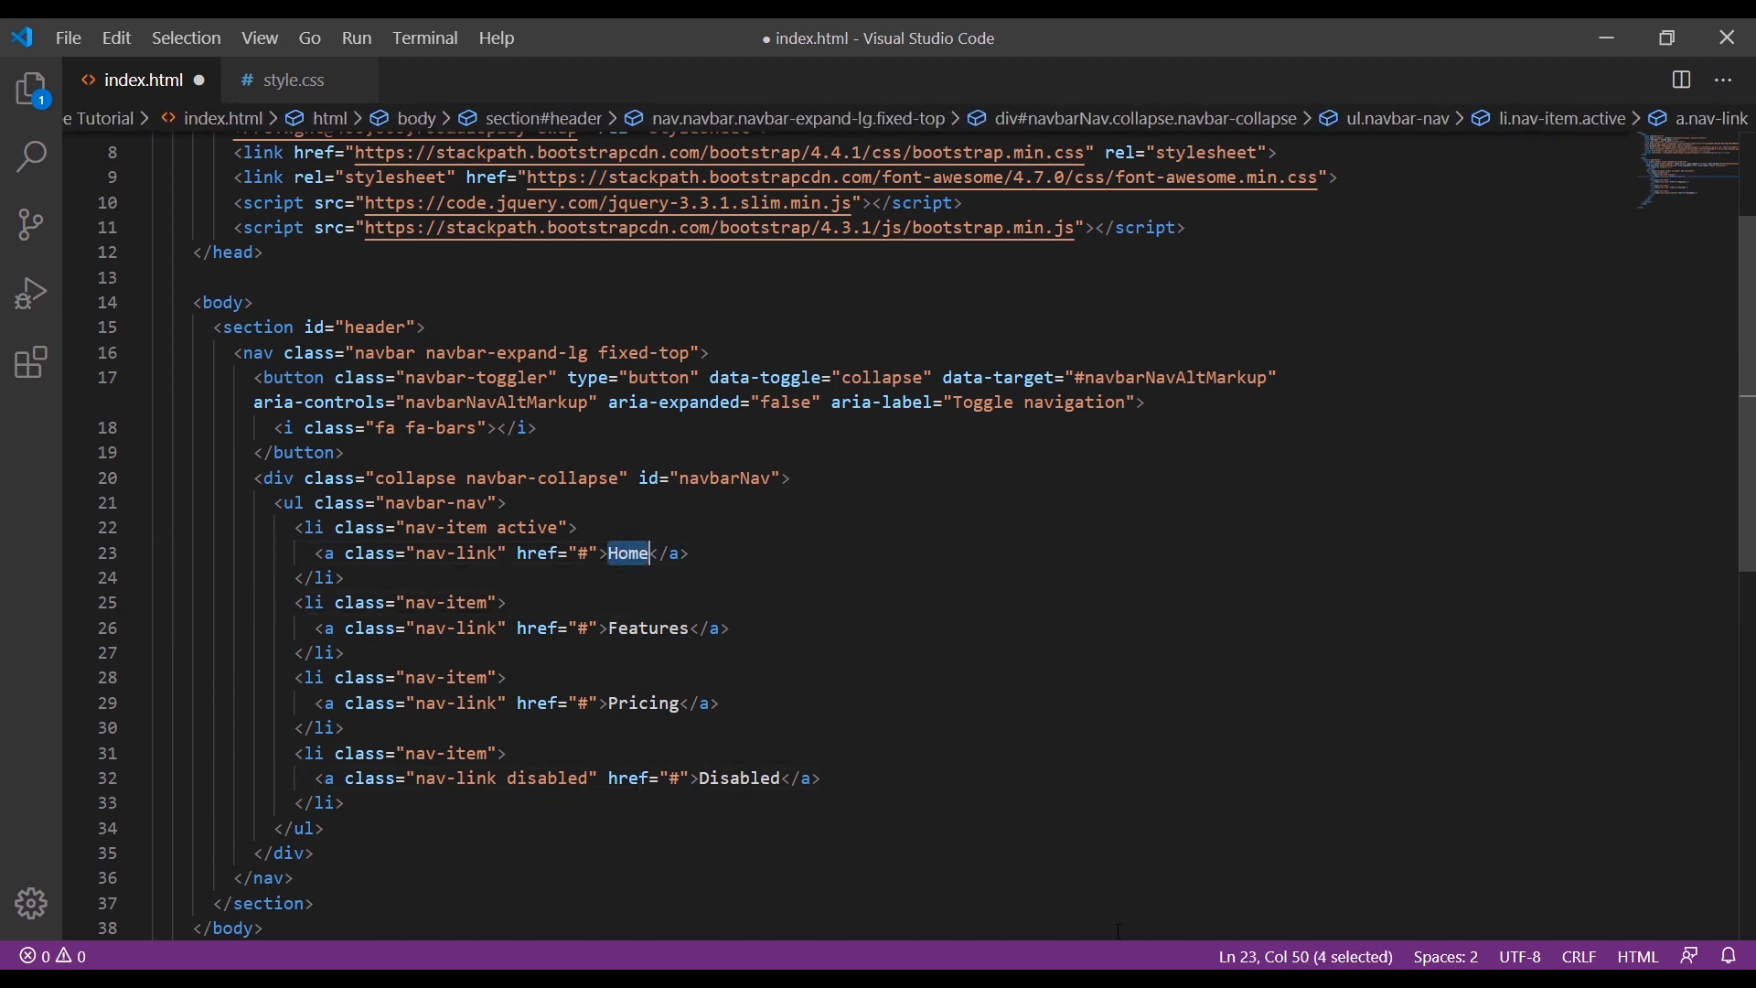
key(Delete)
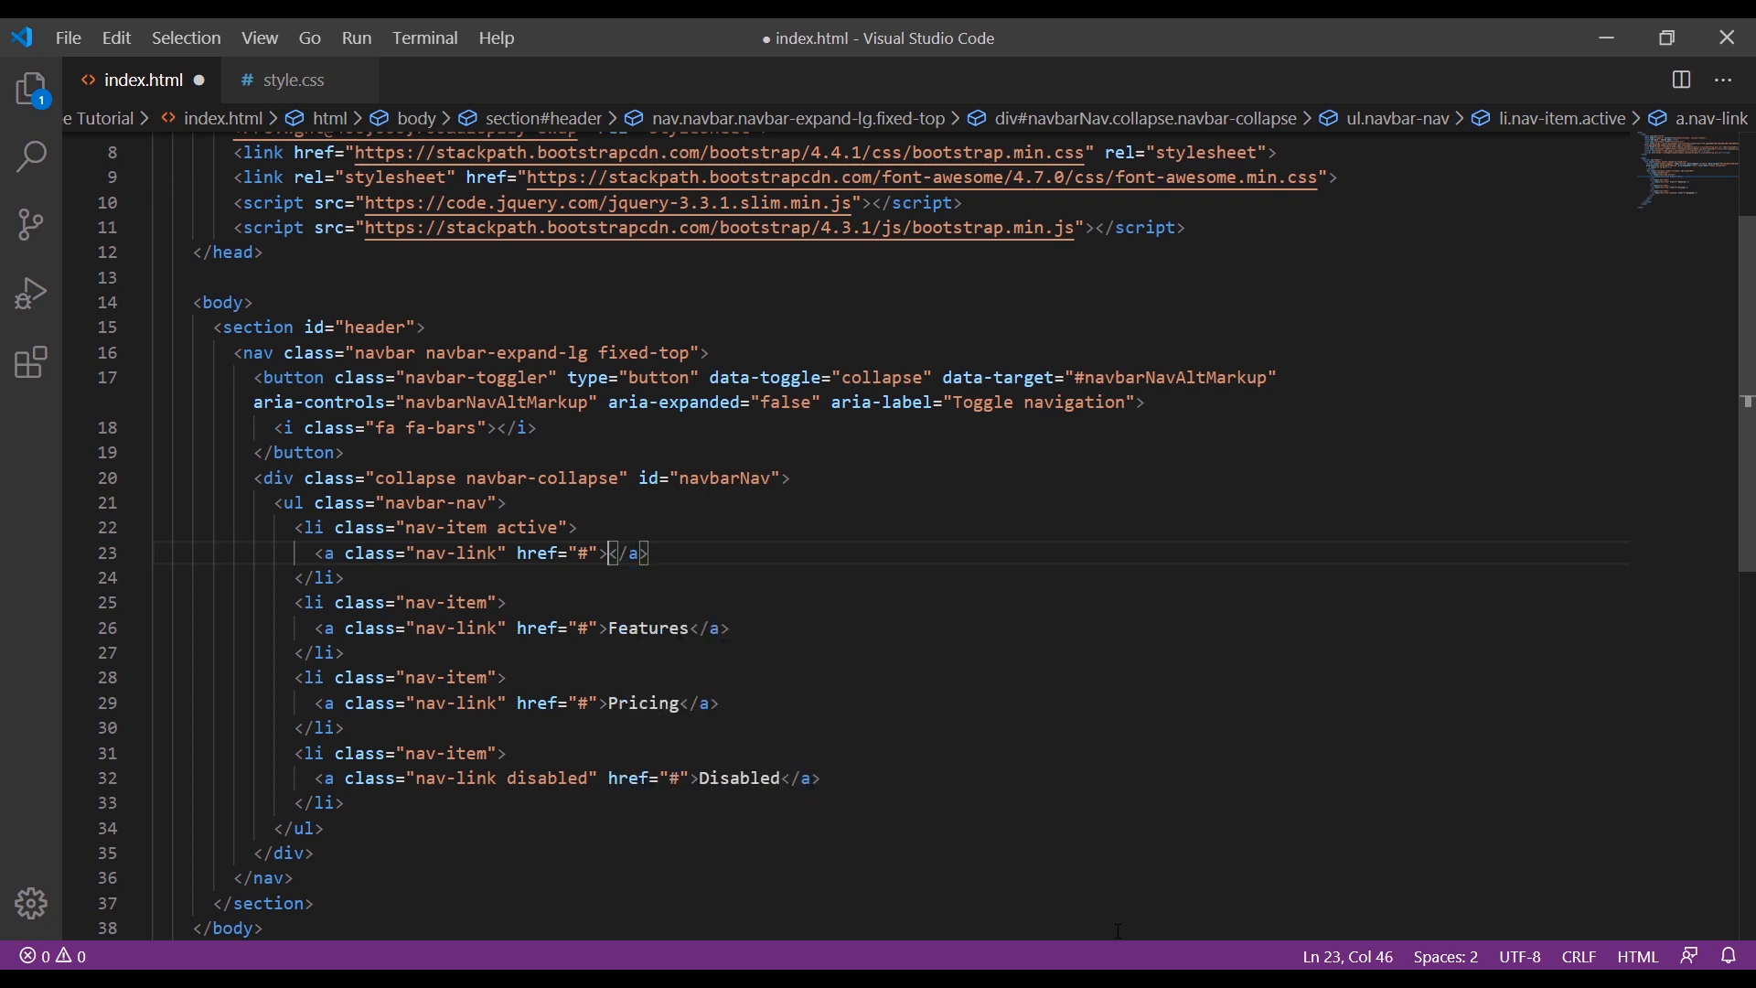
text(SHTEPI)
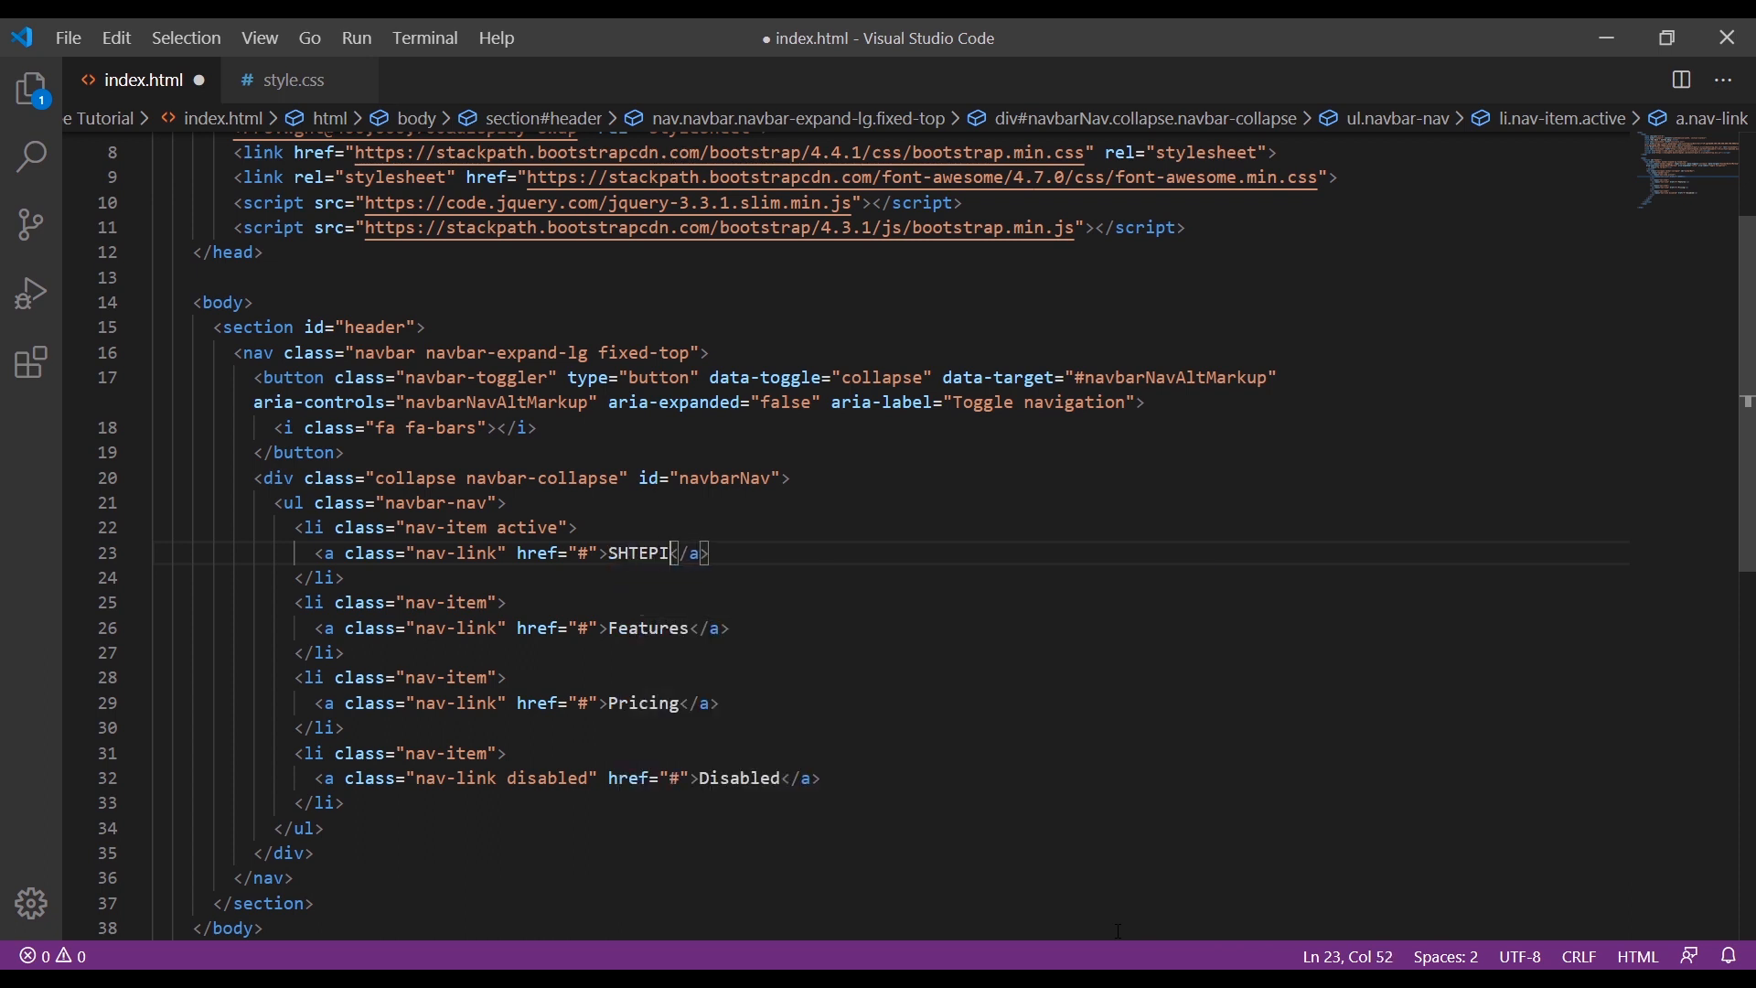
click(695, 777)
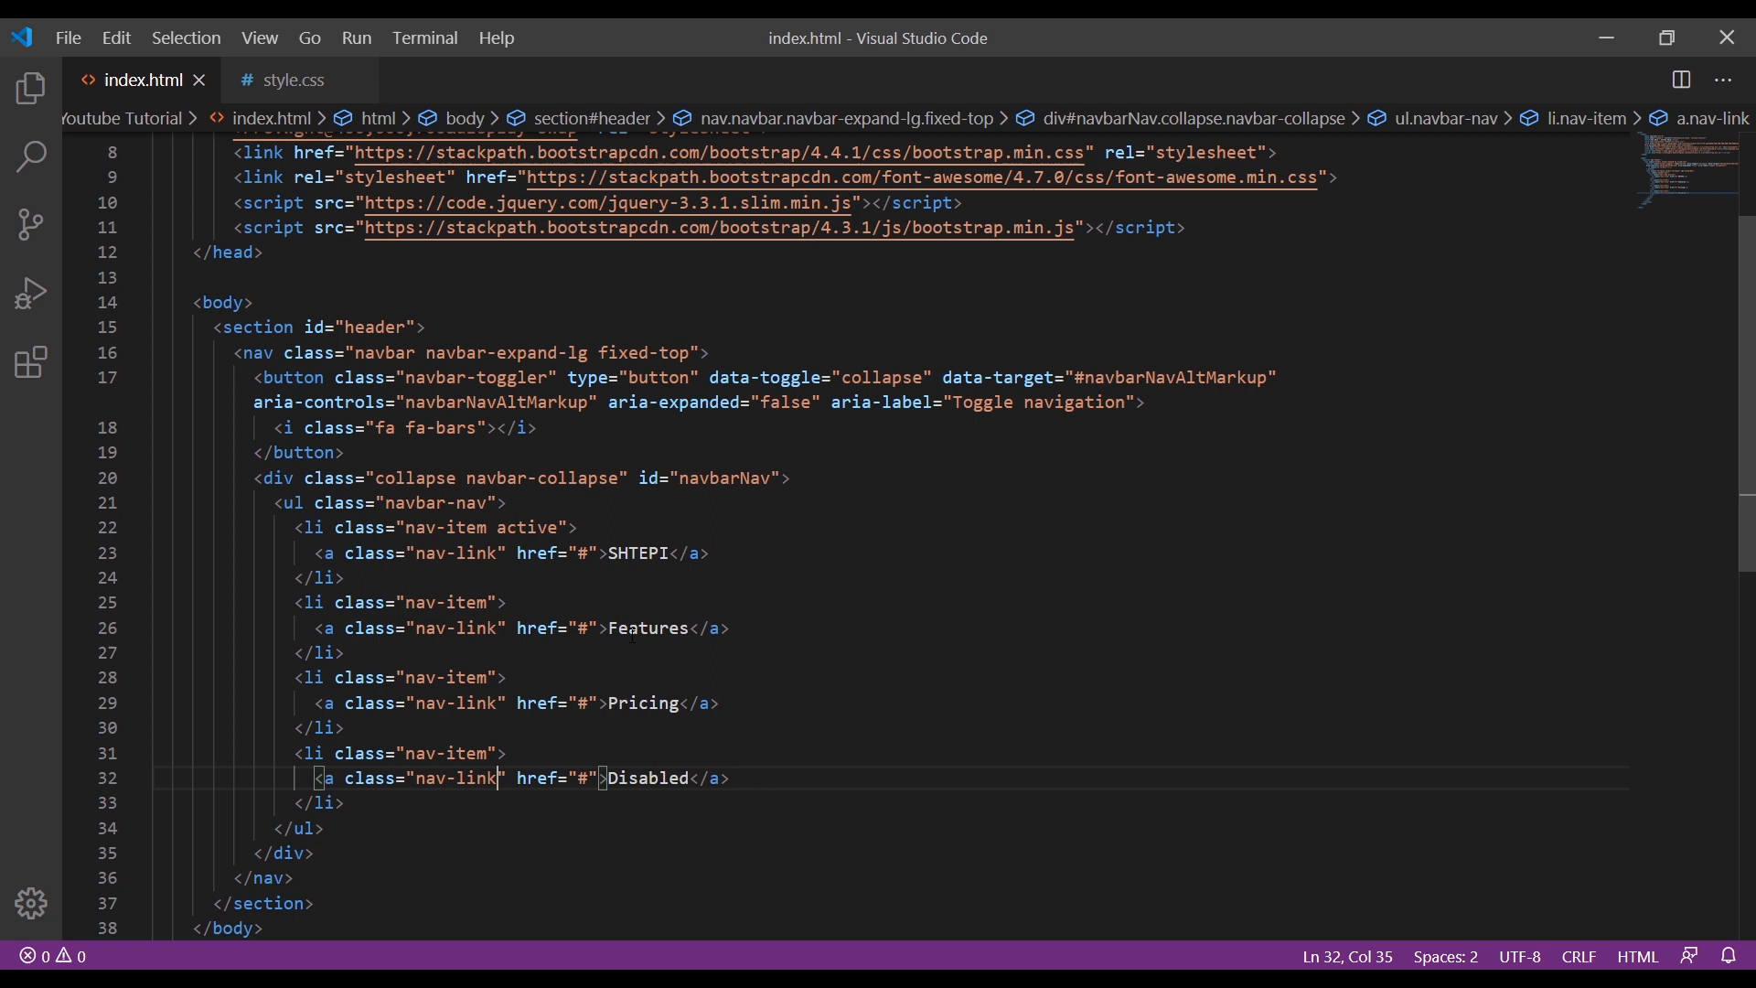
Rename the remaining links to MENY, REZERVO, HISTORIA and add KONTAKTI
text(MENY)
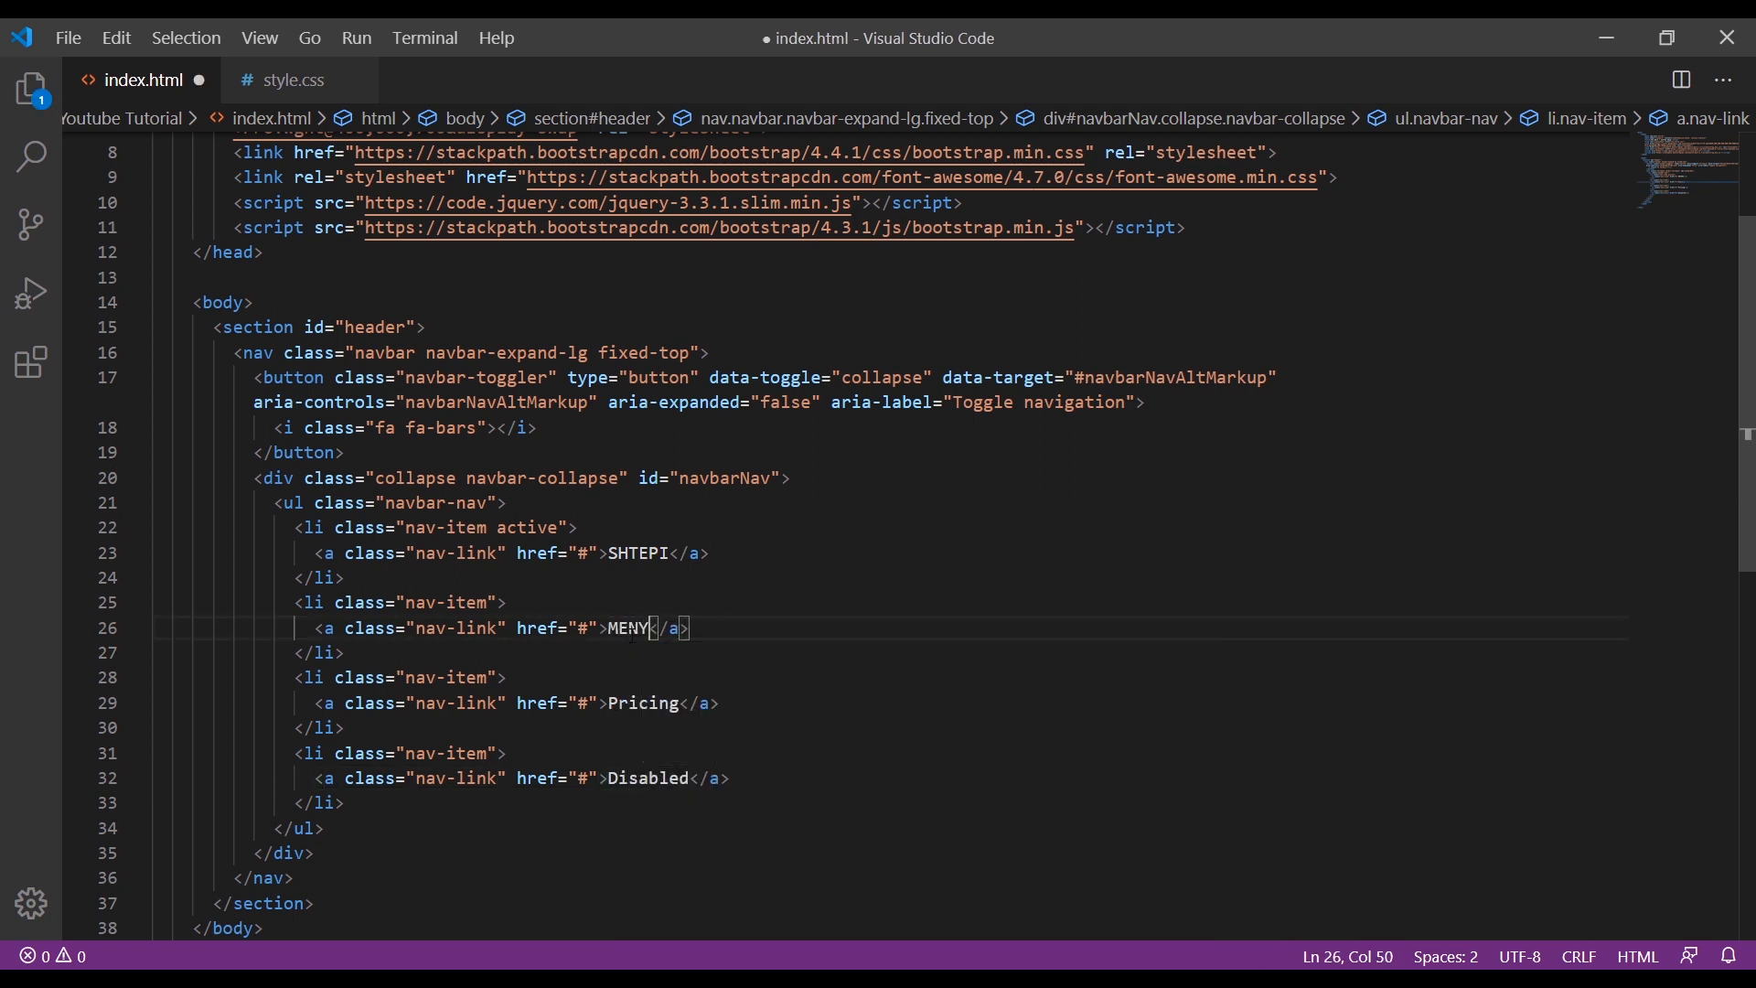
text(REXZ)
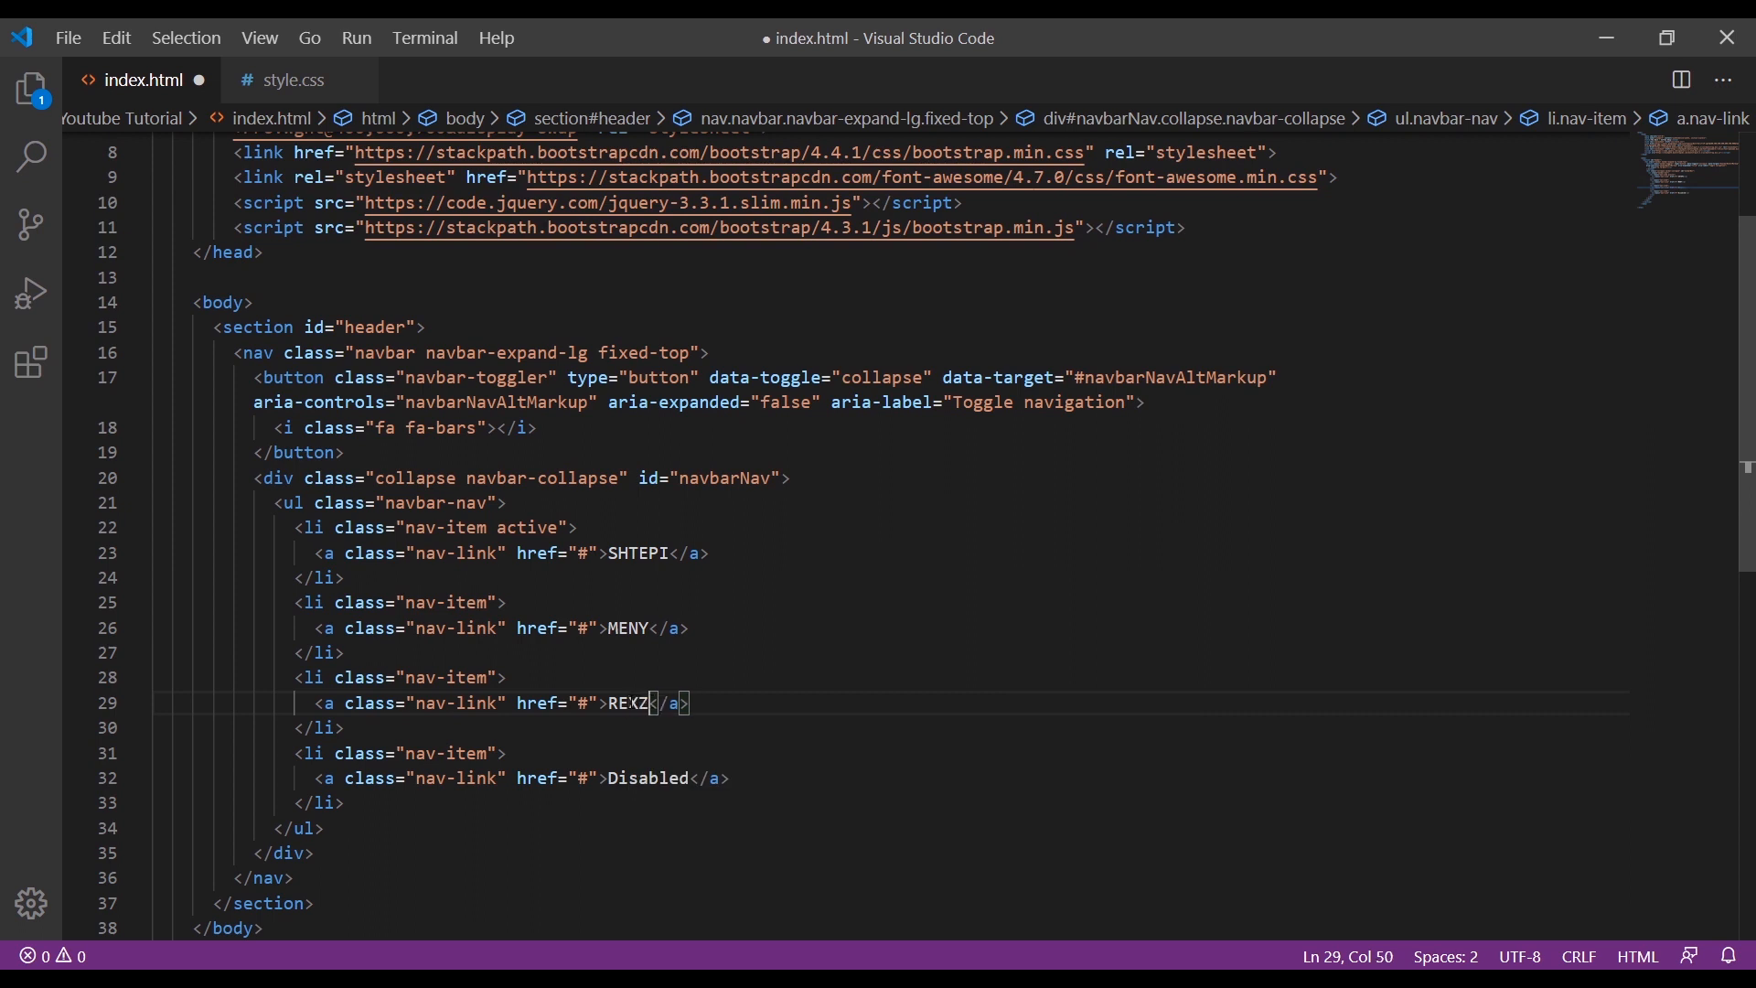
key(Backspace)
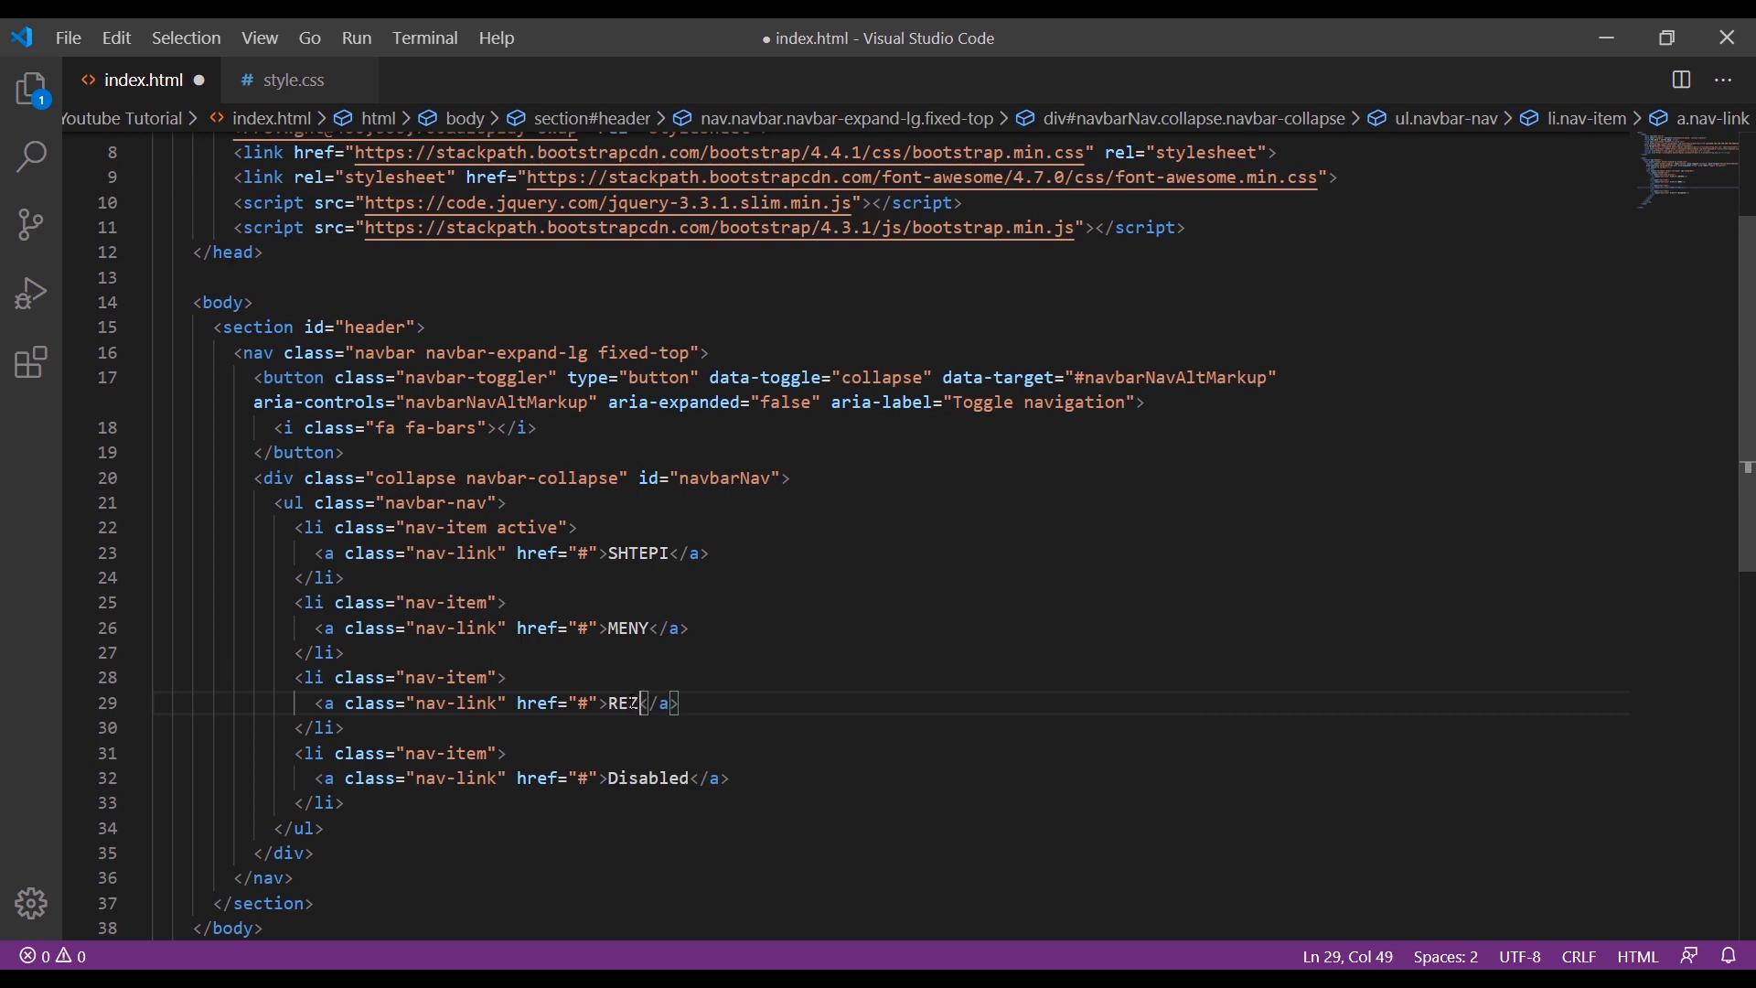
text(ERVO)
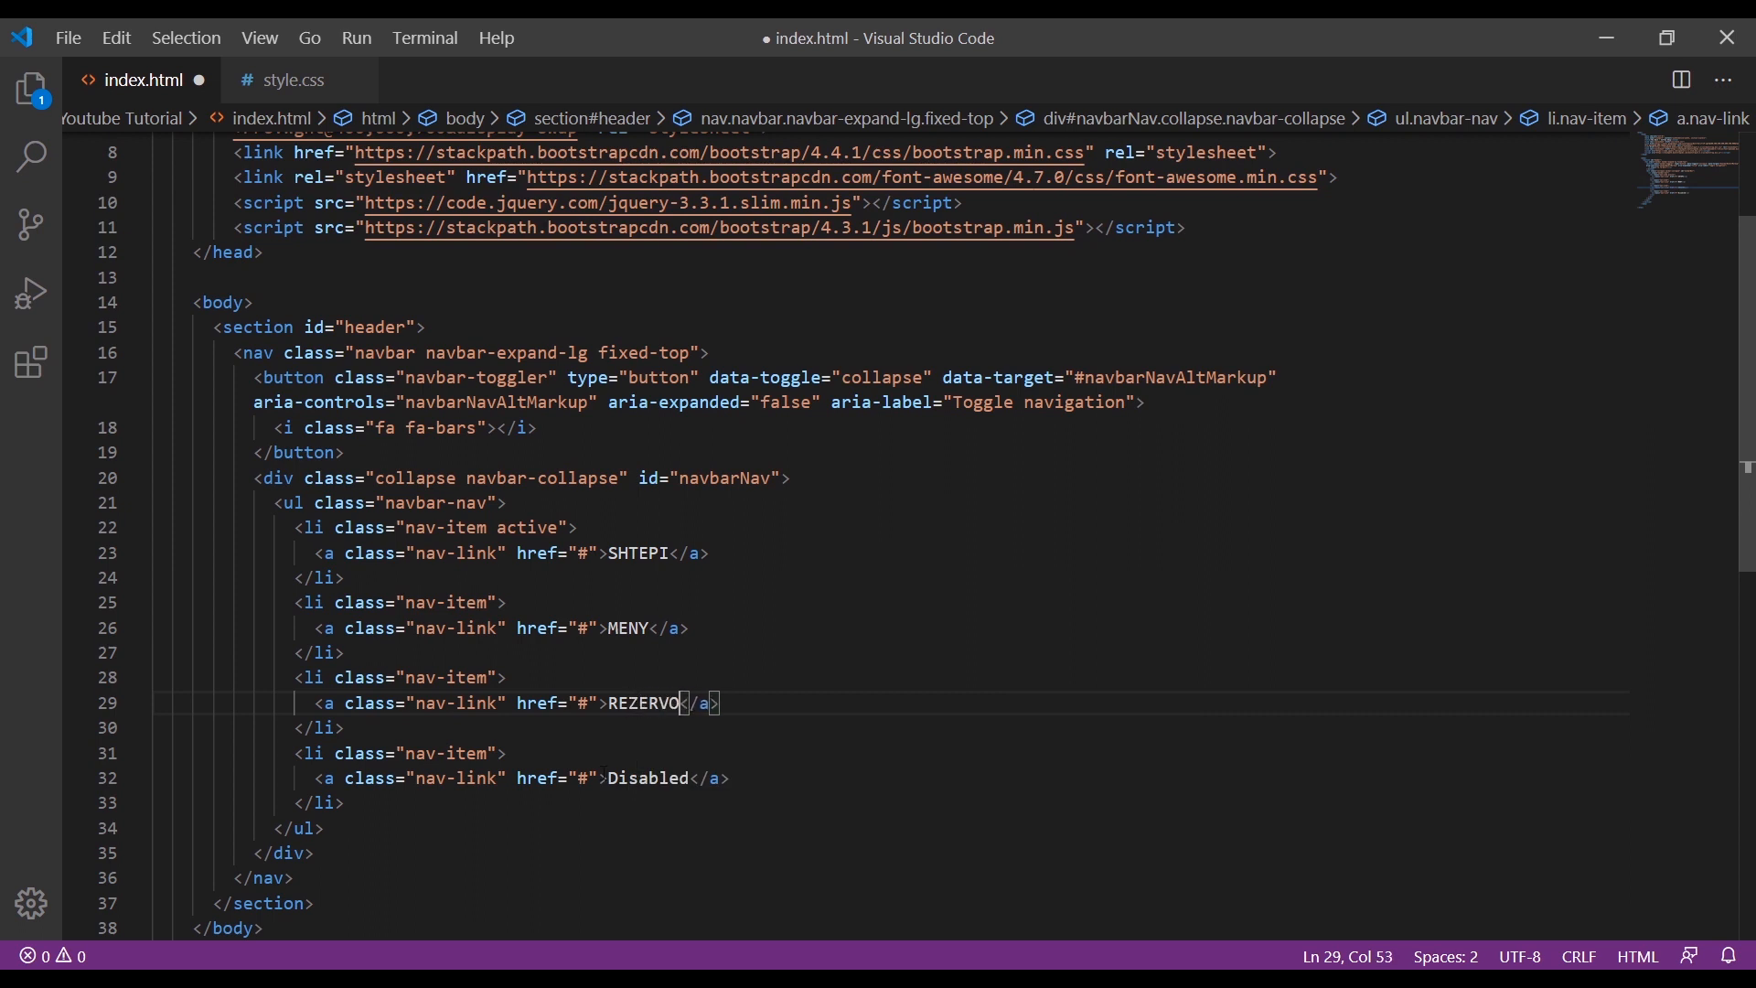
text(HI)
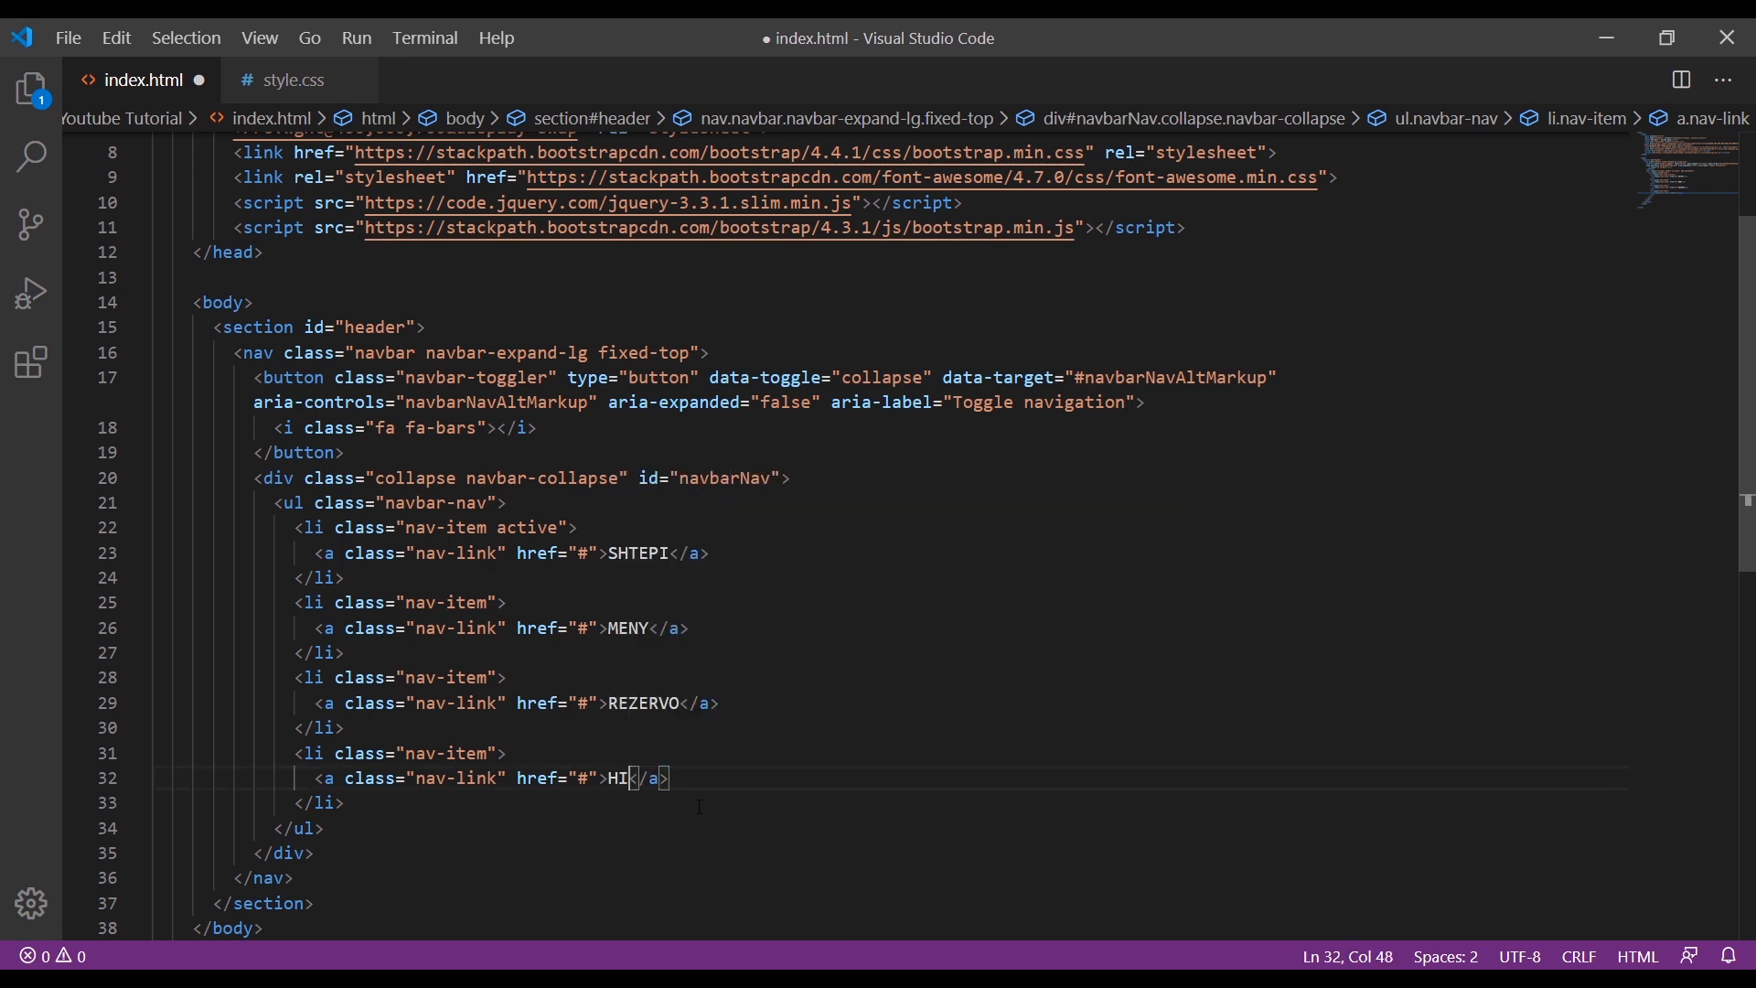
text(STORIA)
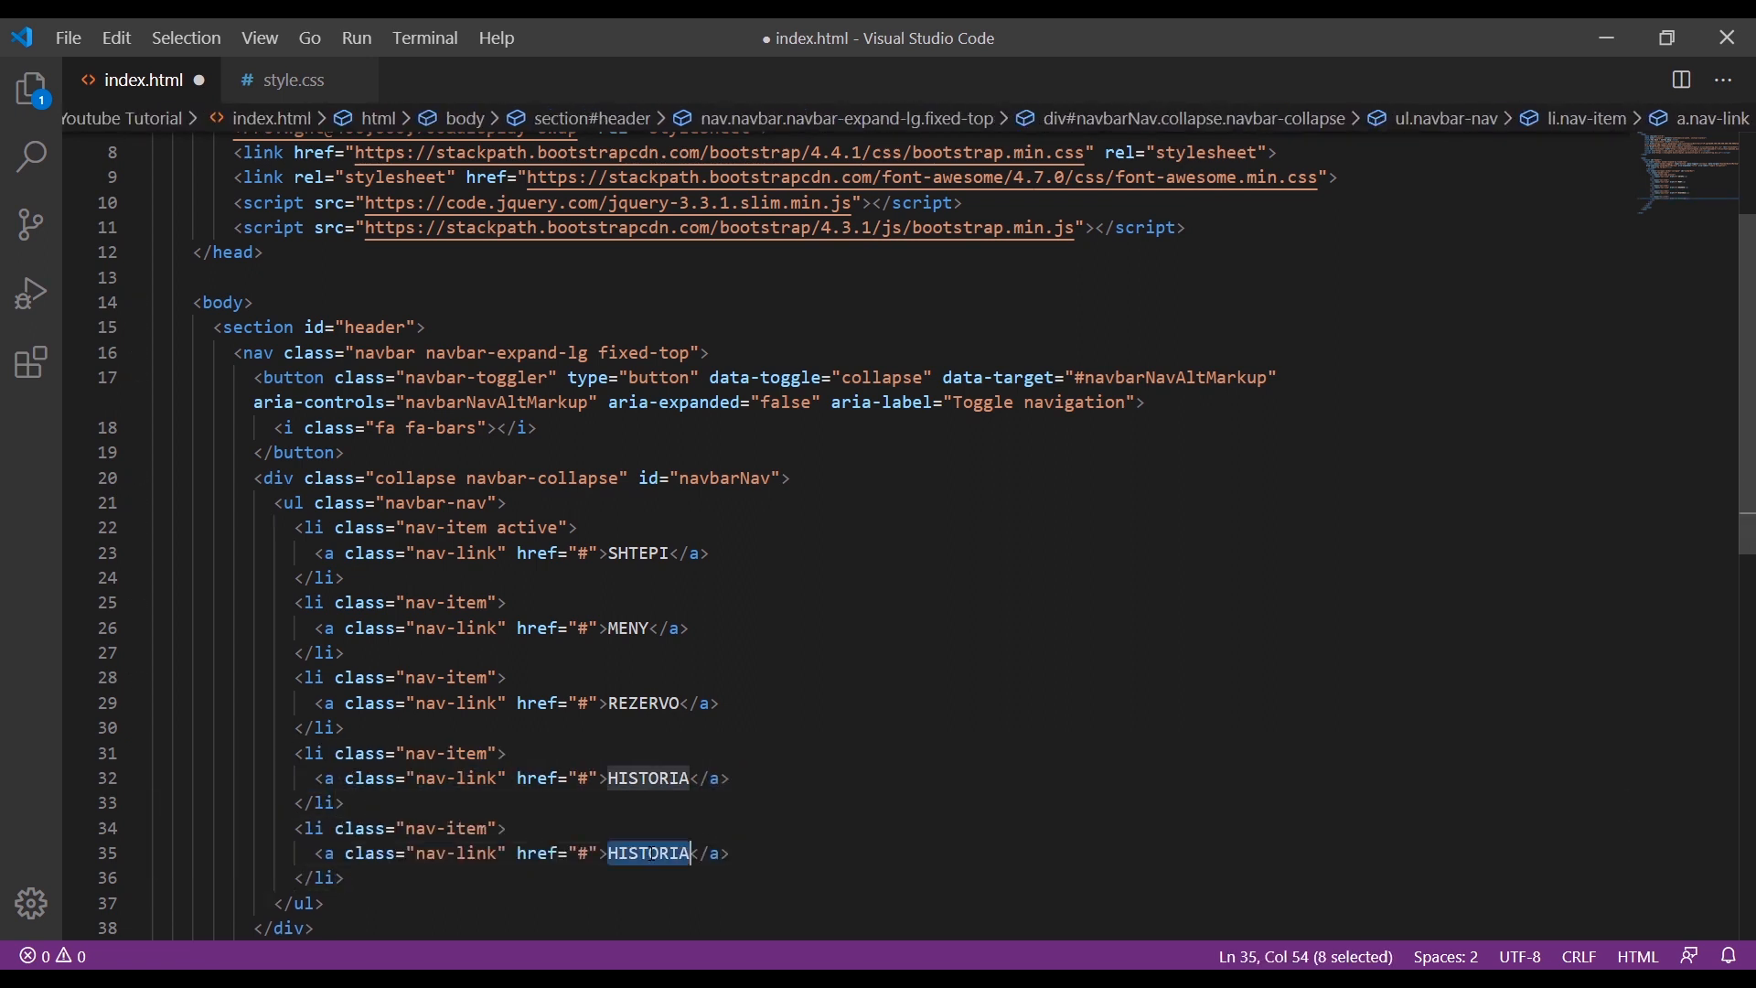
text(KONTAKTI)
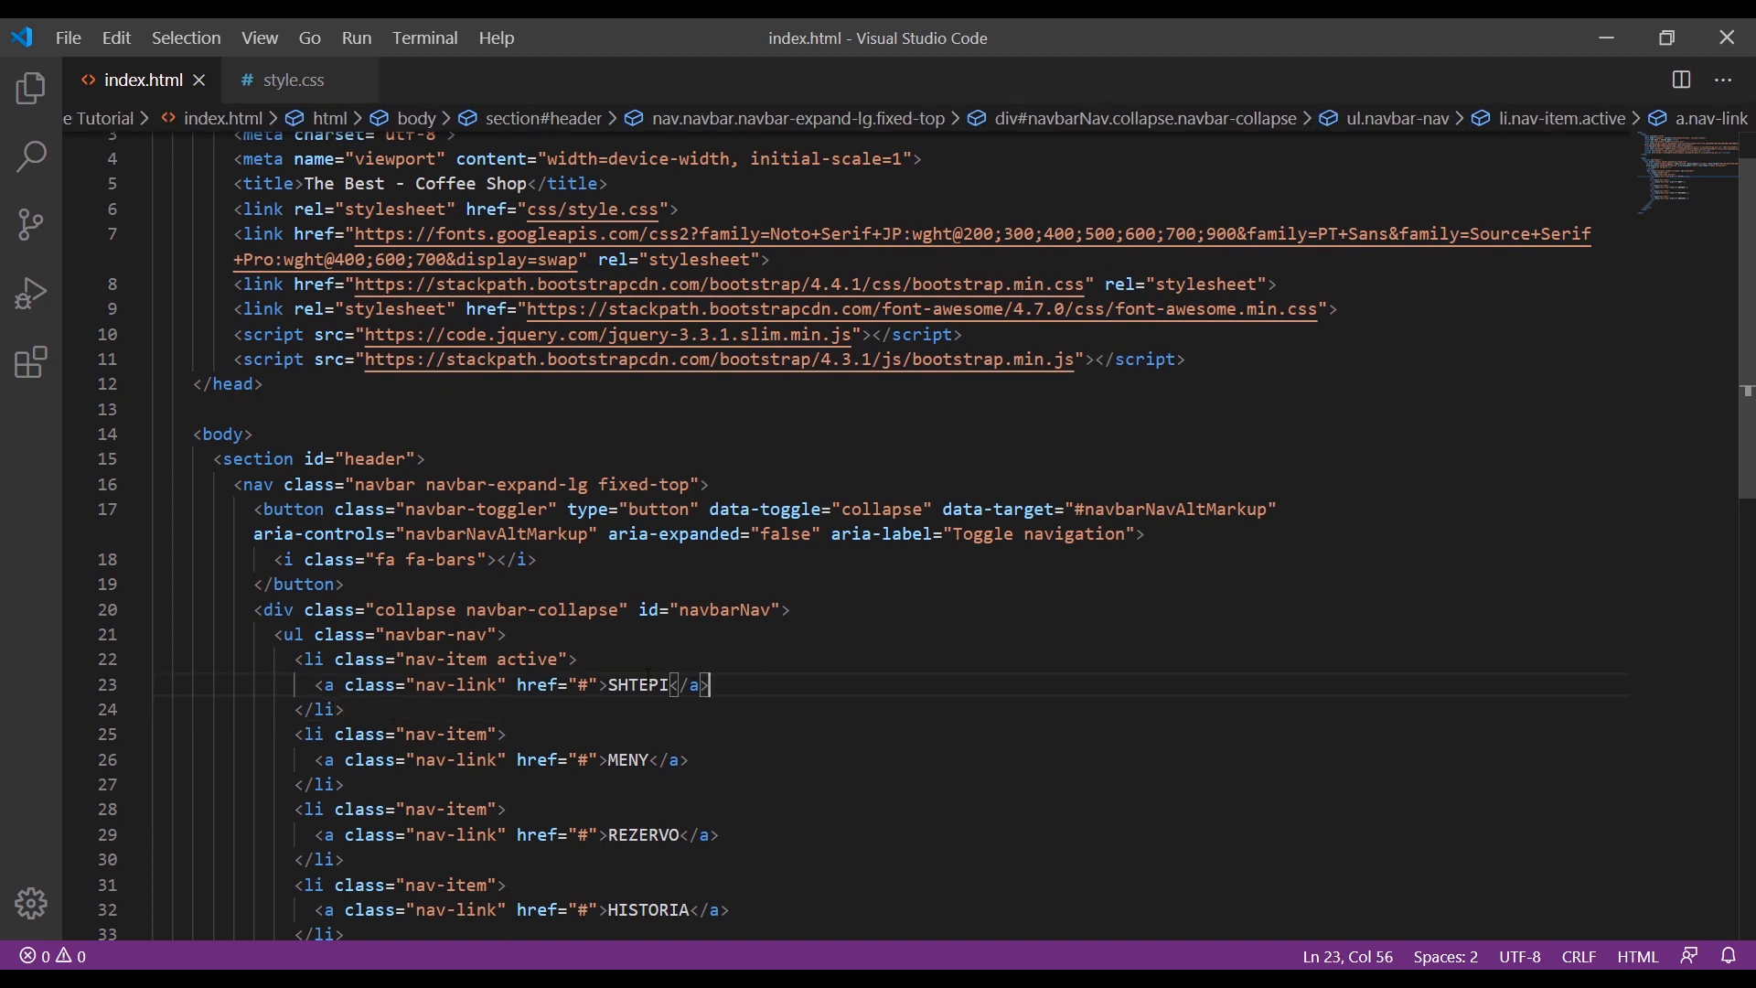
Rename the collapse div's id to navbarNavAltMarkup and select the first item's active class
double_click(1176, 509)
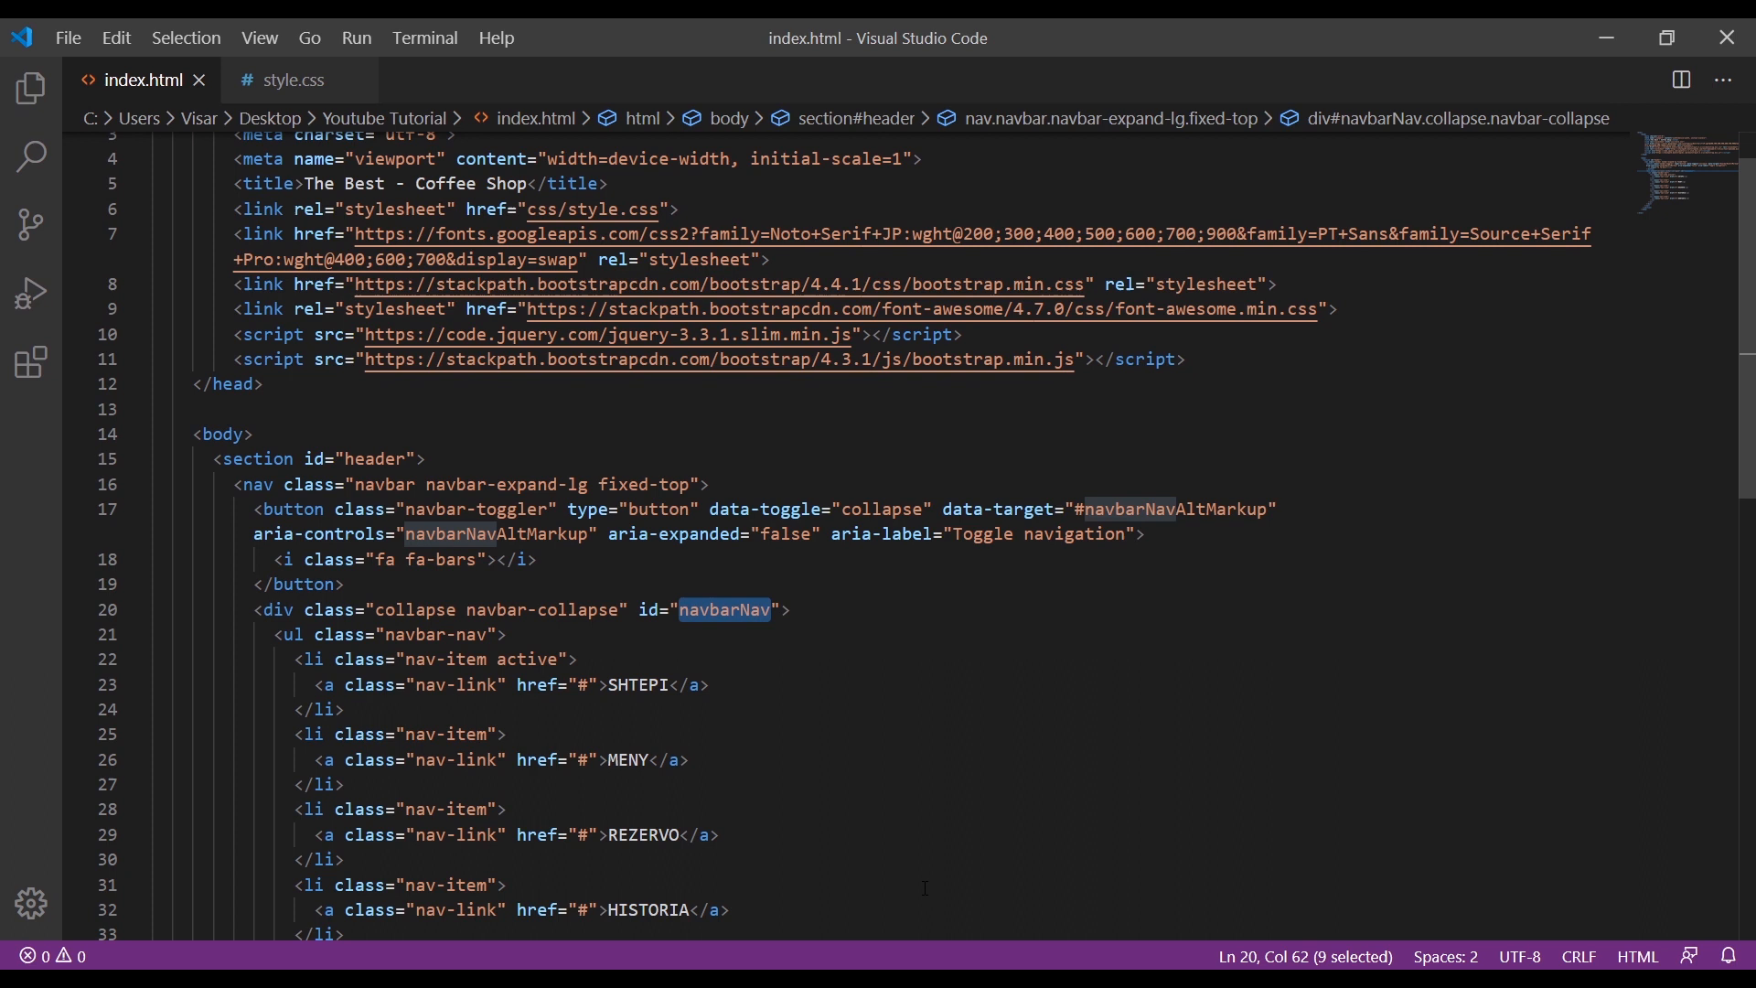
text(AltMarkup)
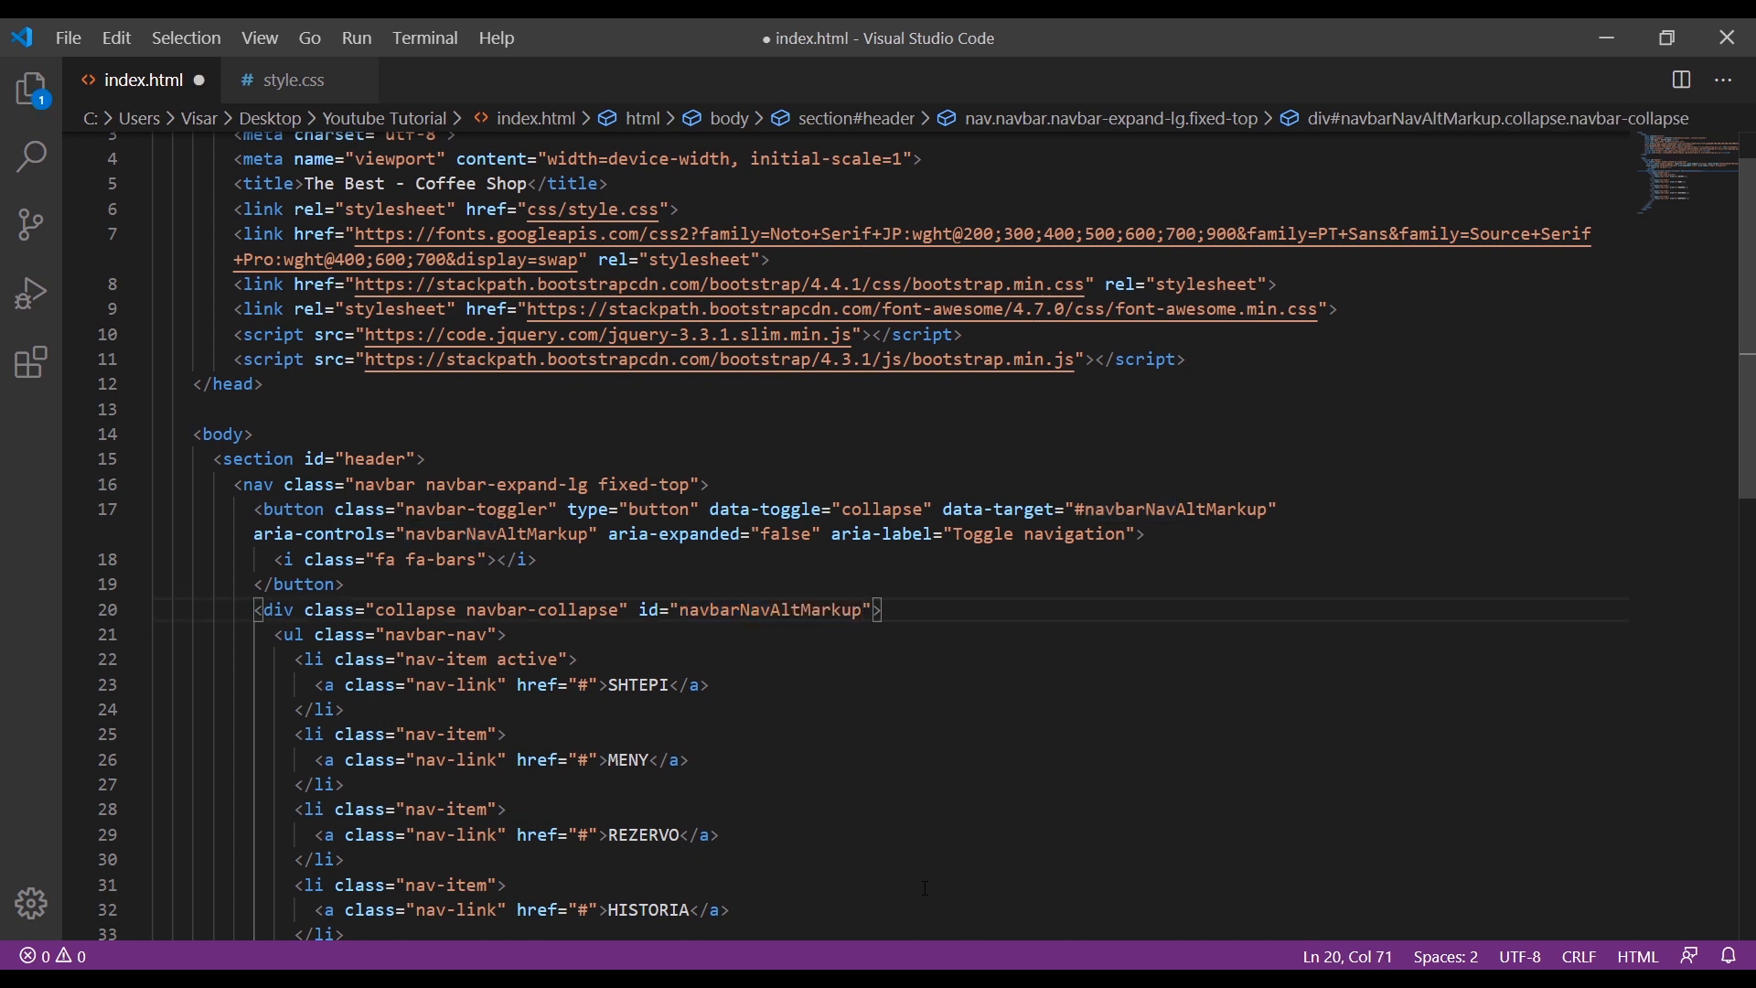
click(534, 659)
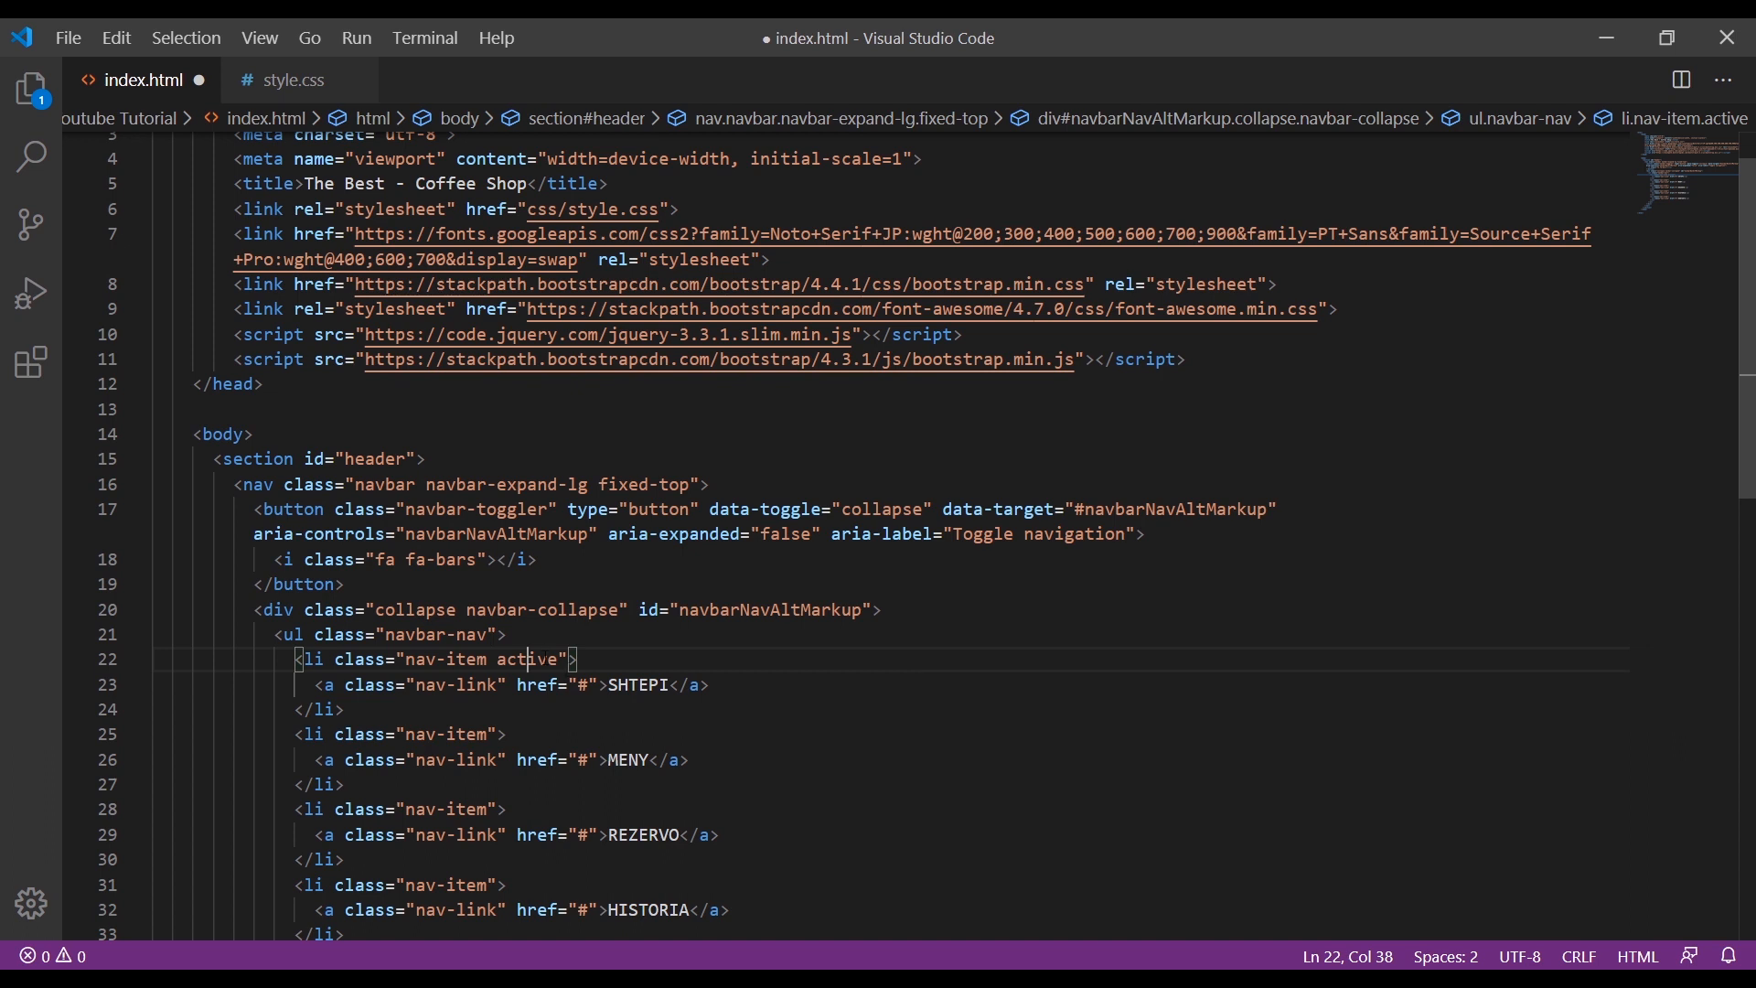
double_click(526, 659)
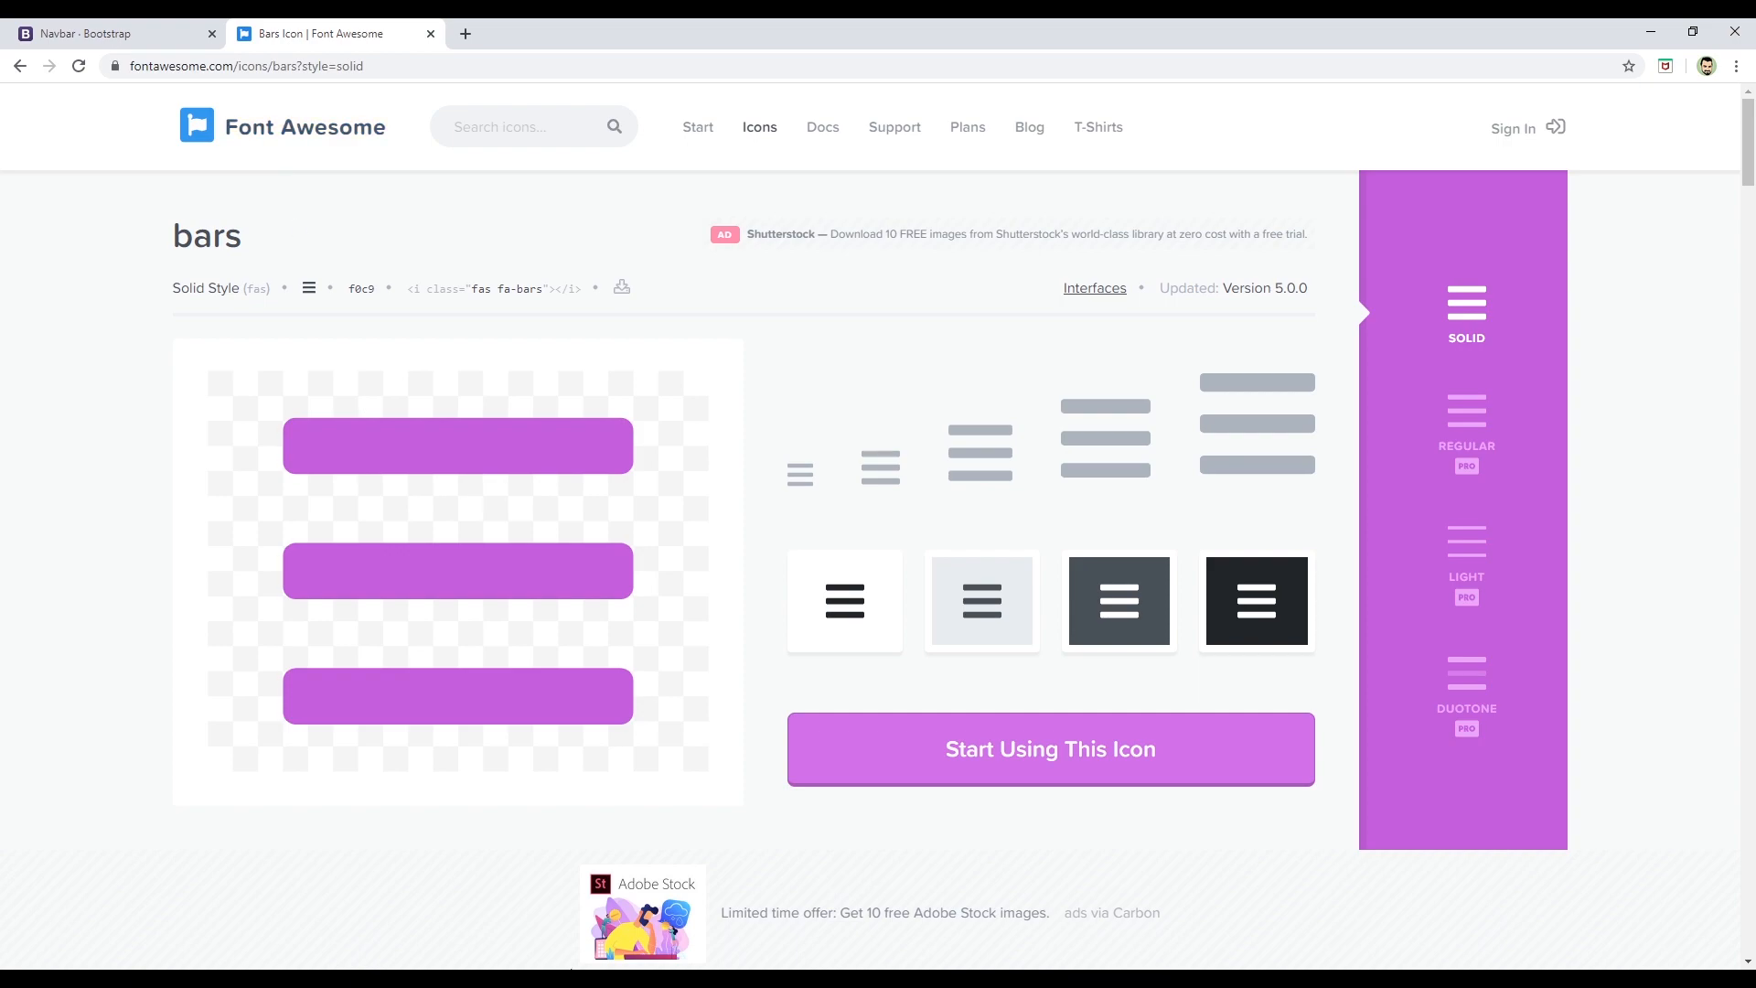
Switch to the index.html tab in Chrome to preview the new navbar links
click(682, 33)
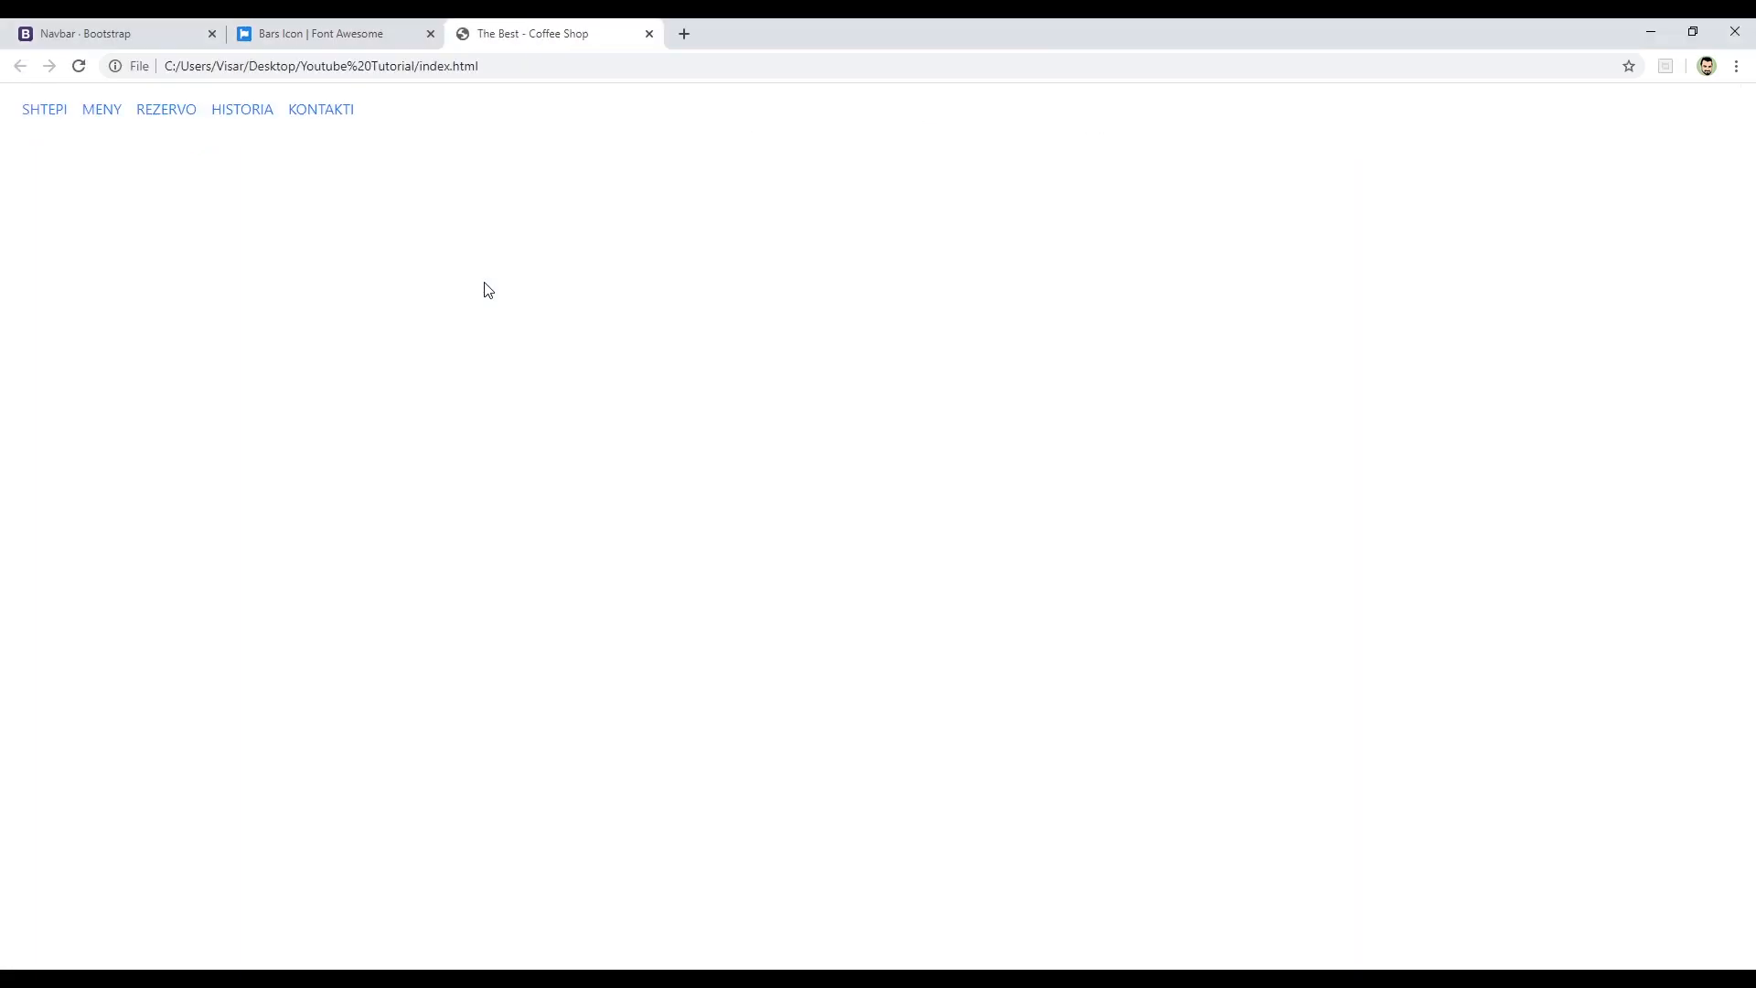
mouse_move(437, 174)
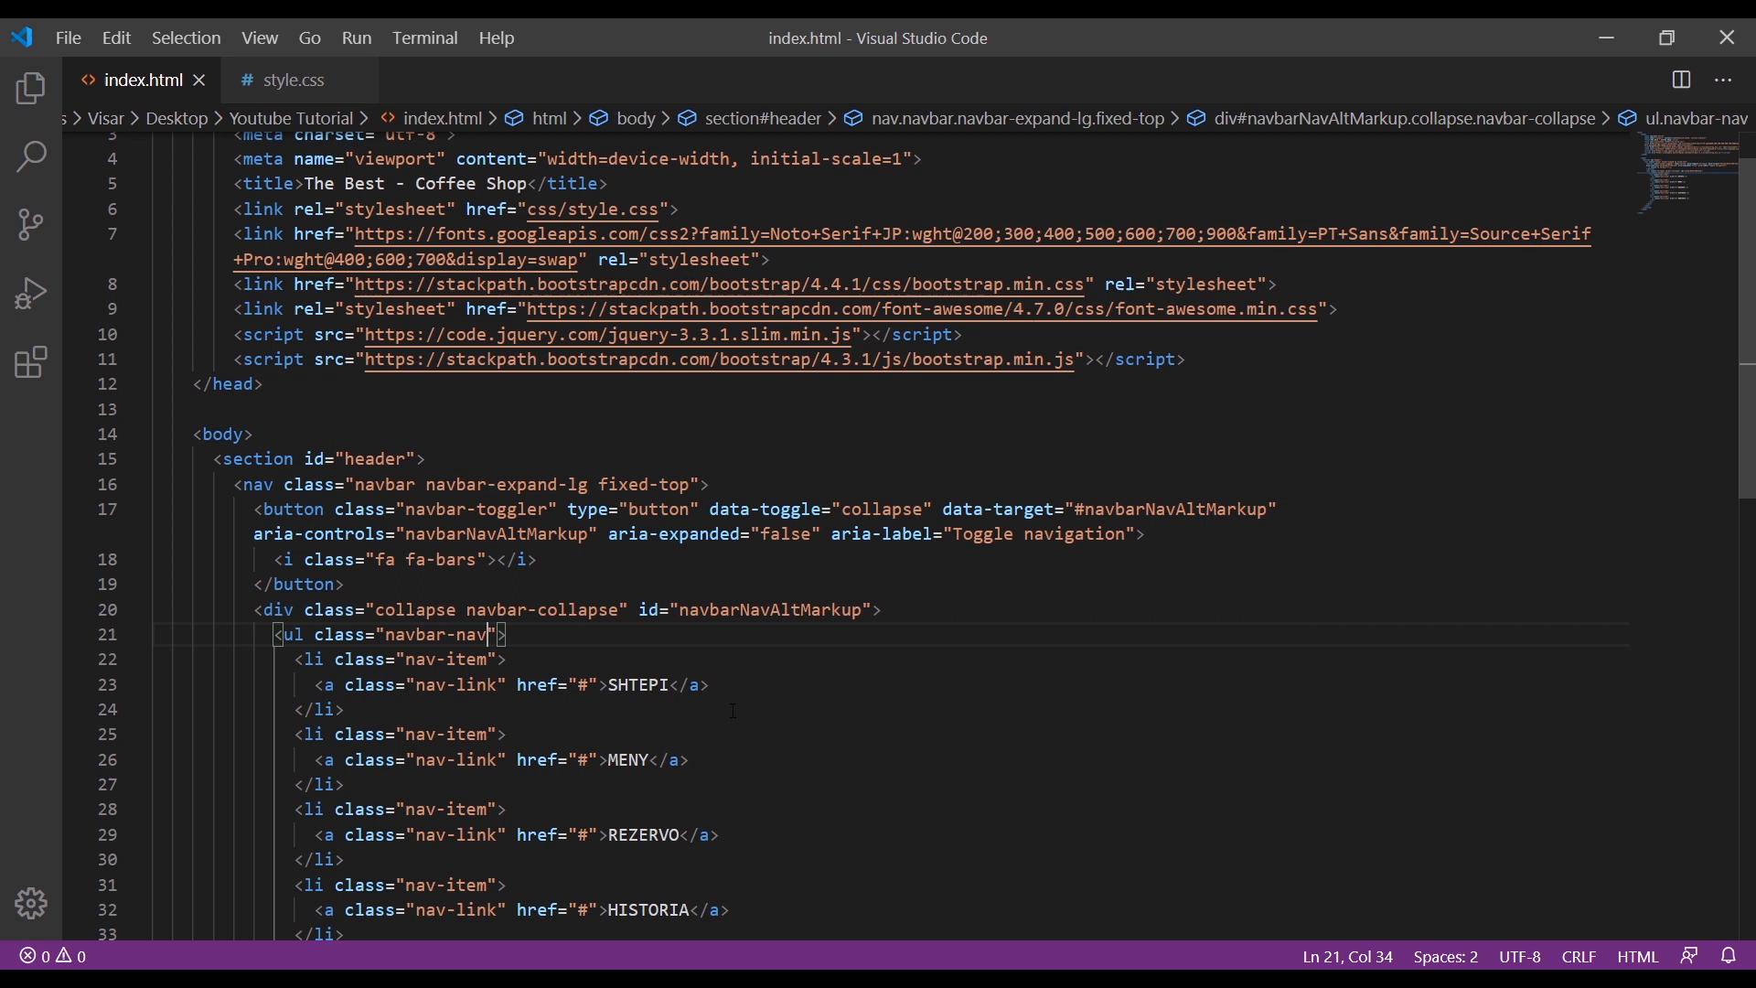
Add mx-auto to the navbar-nav ul so the links are centred
text(mx-0)
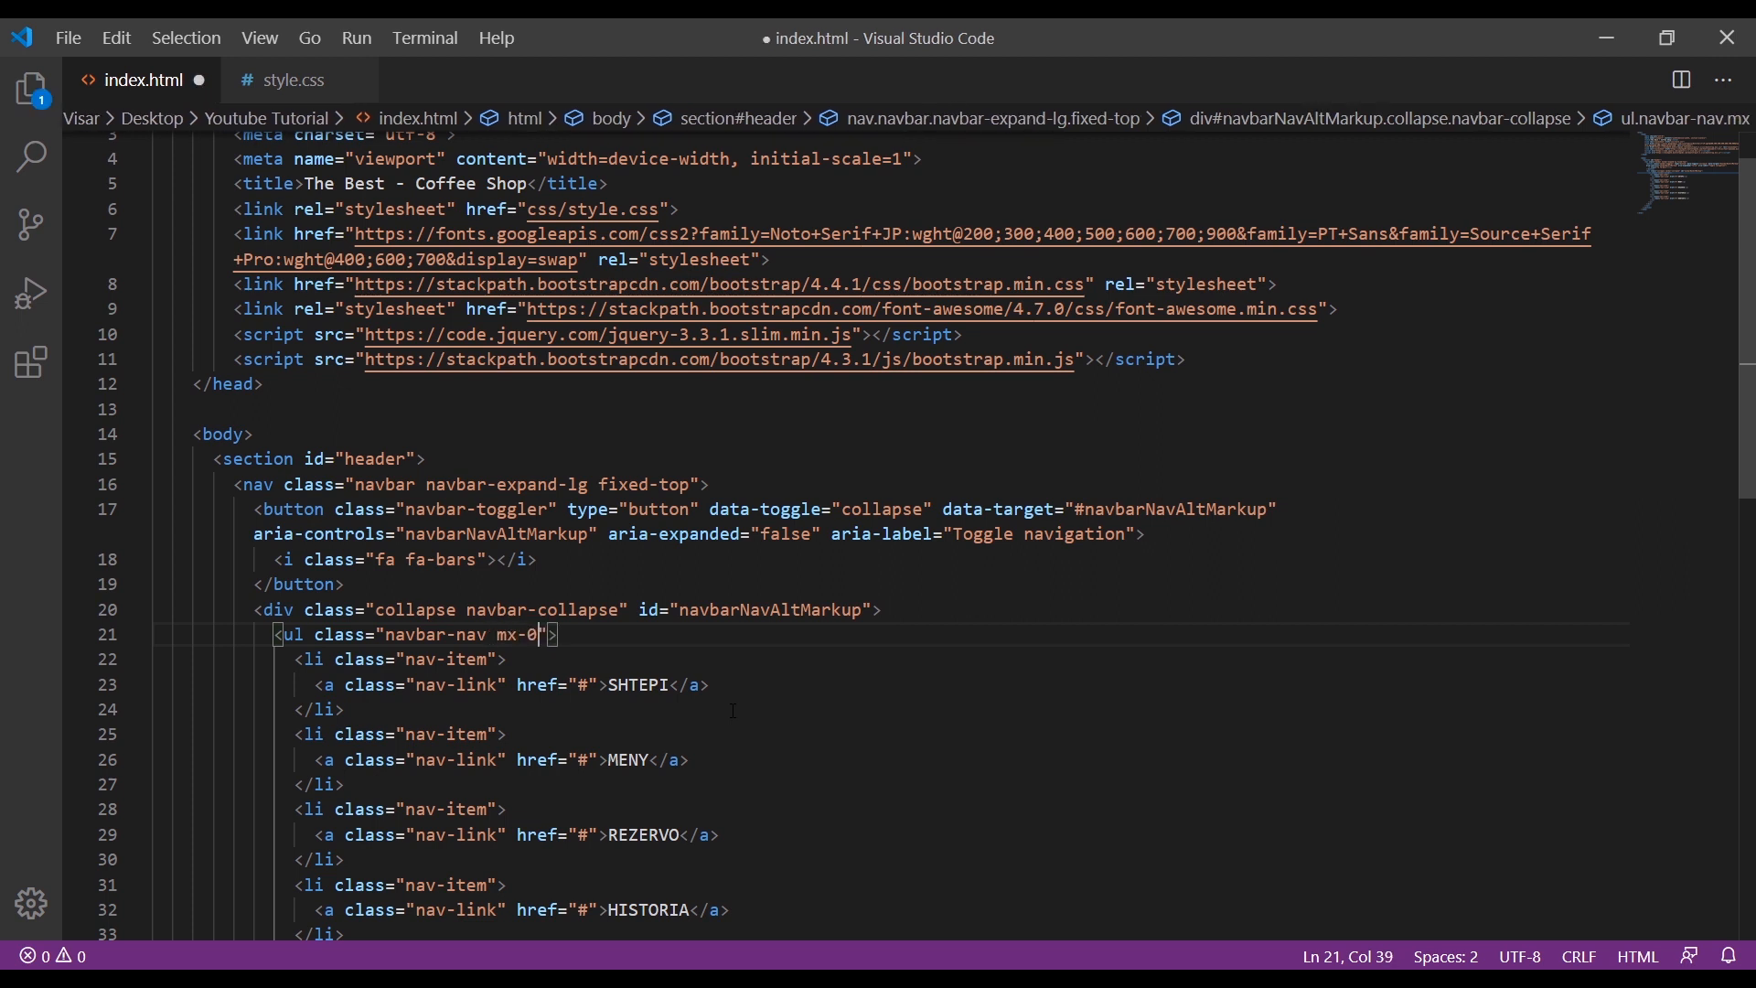
text(auto)
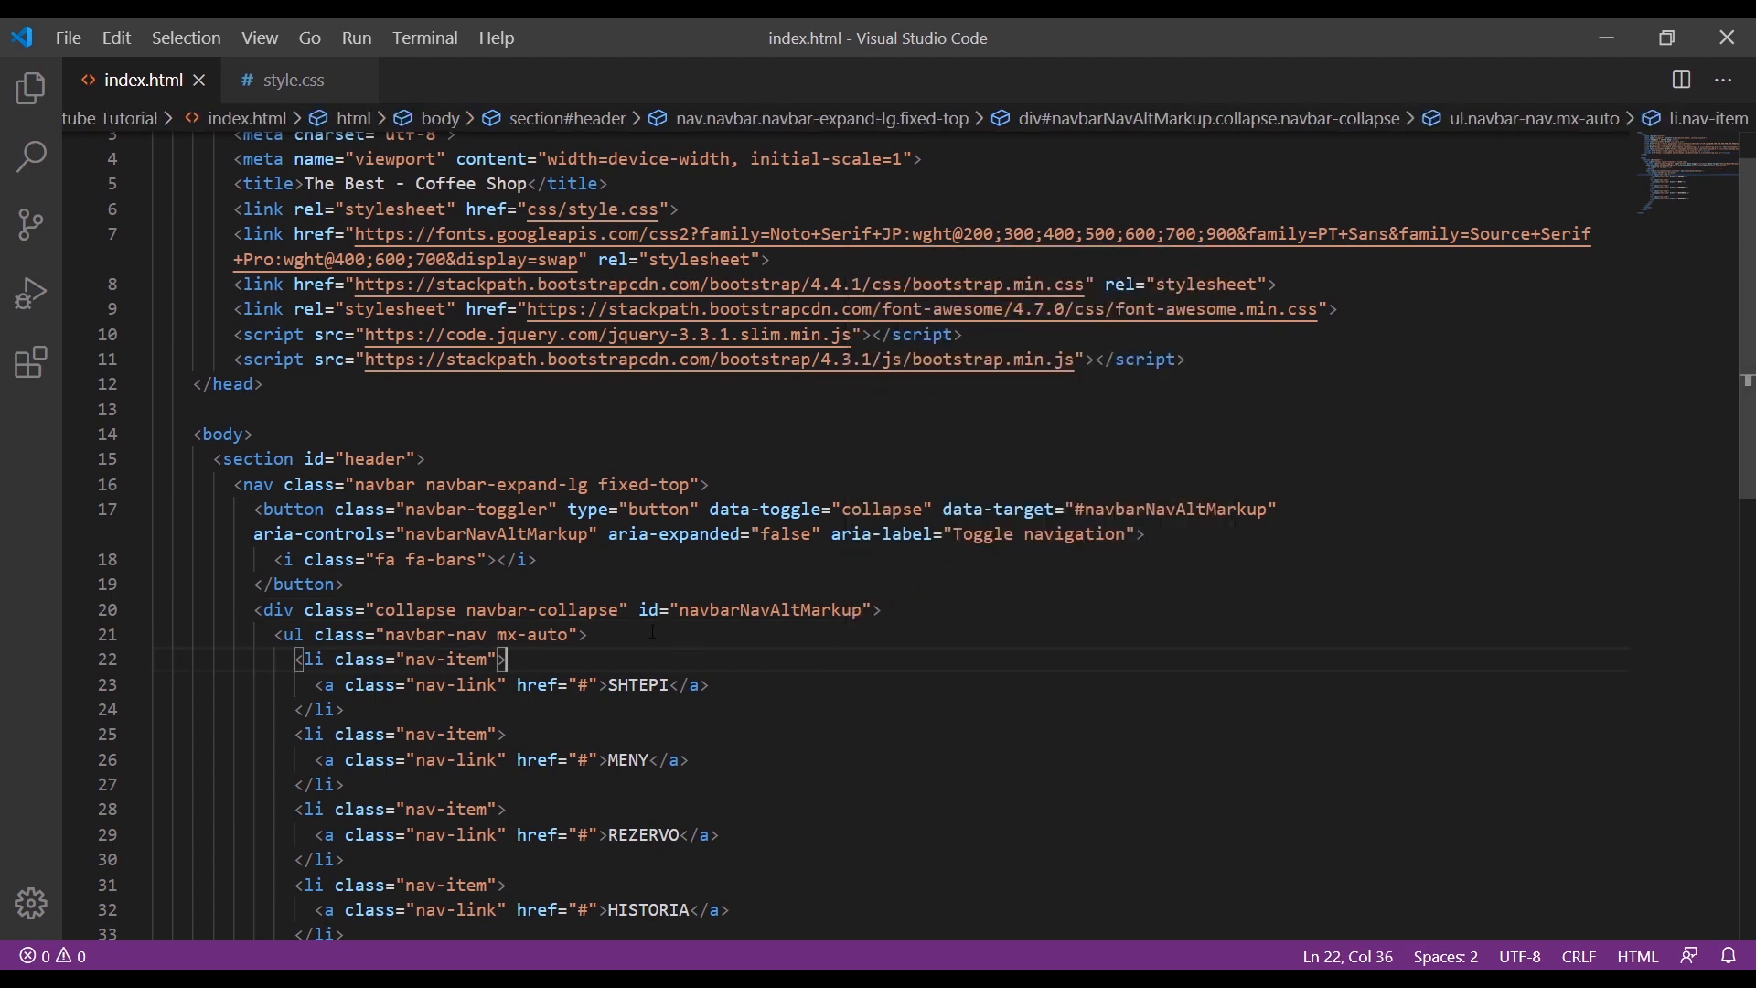
scroll(down, 3)
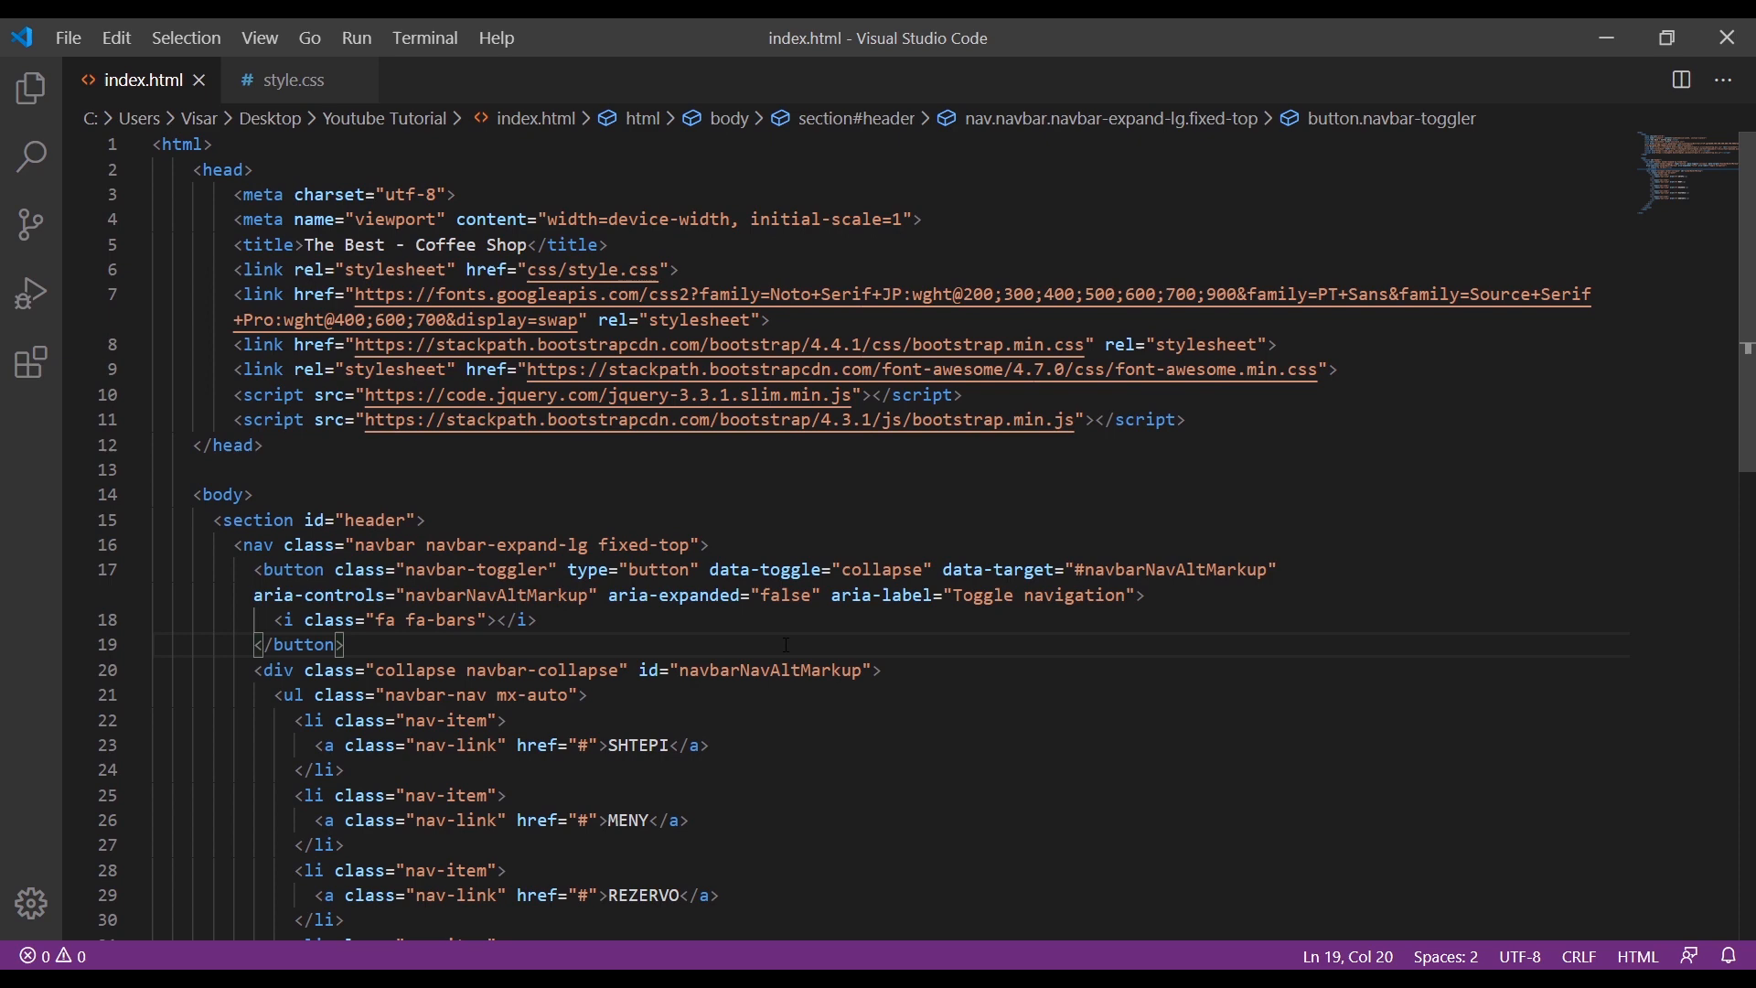
scroll(down, 3)
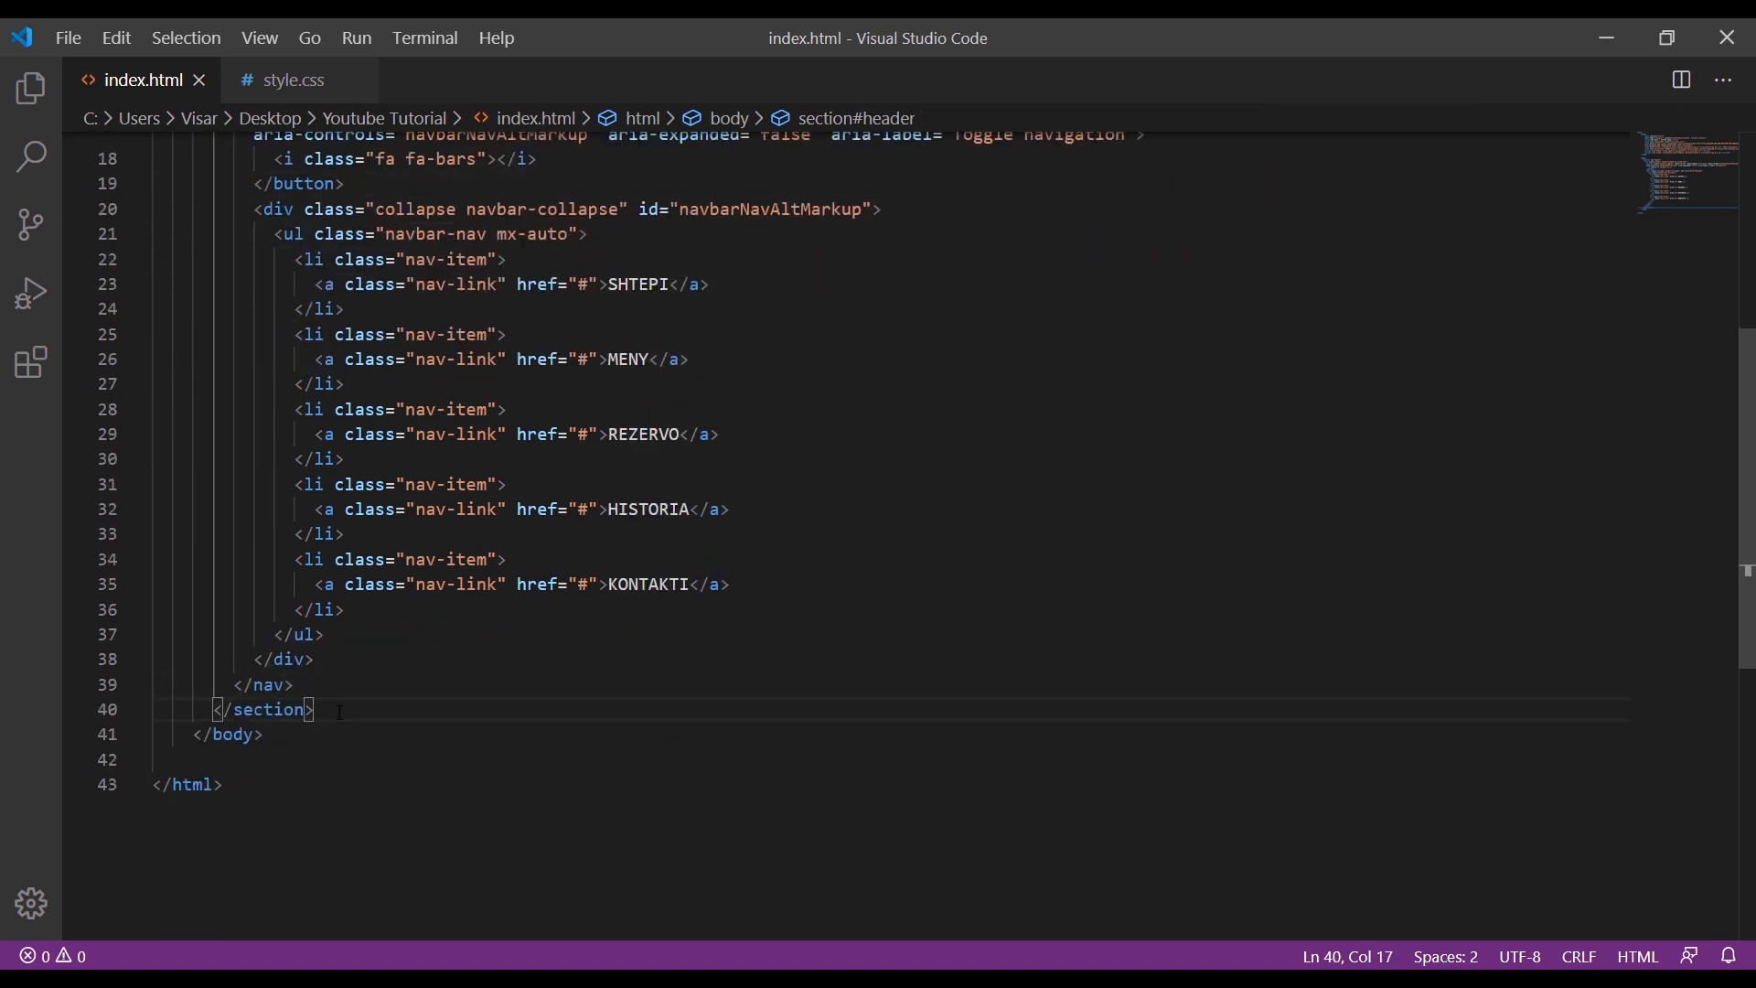
Expand a .jumbotron.text-center div below the header section
text(.)
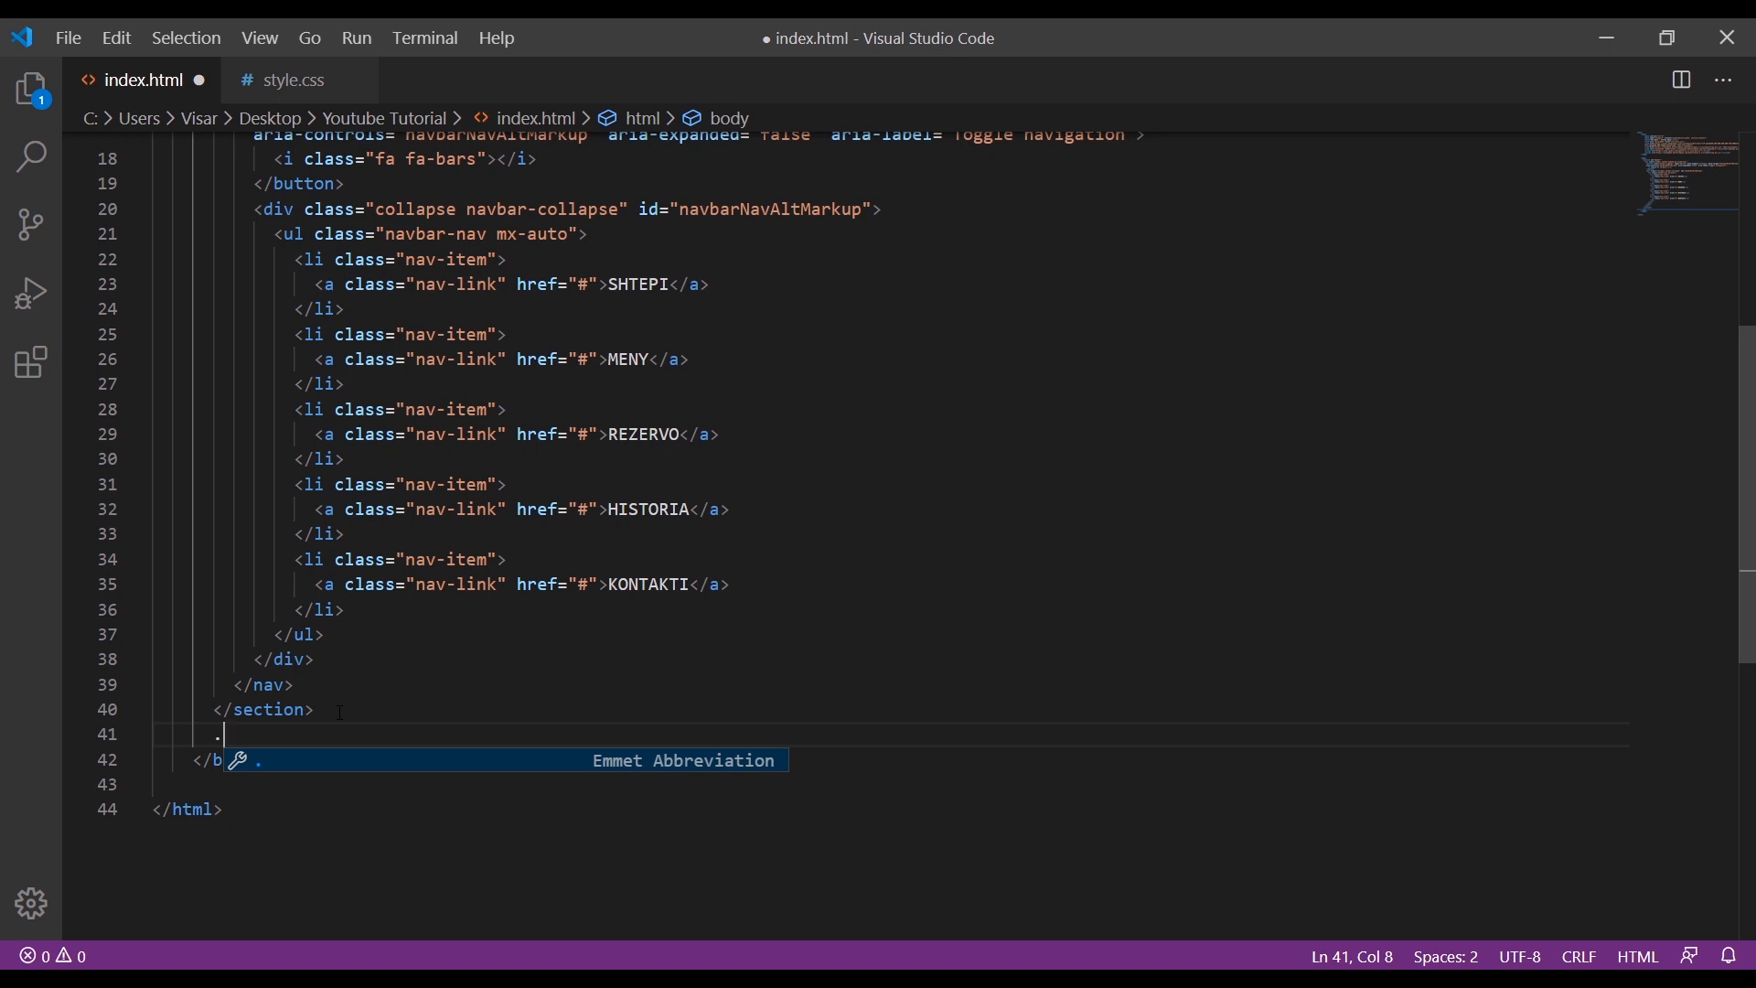
text(jum,)
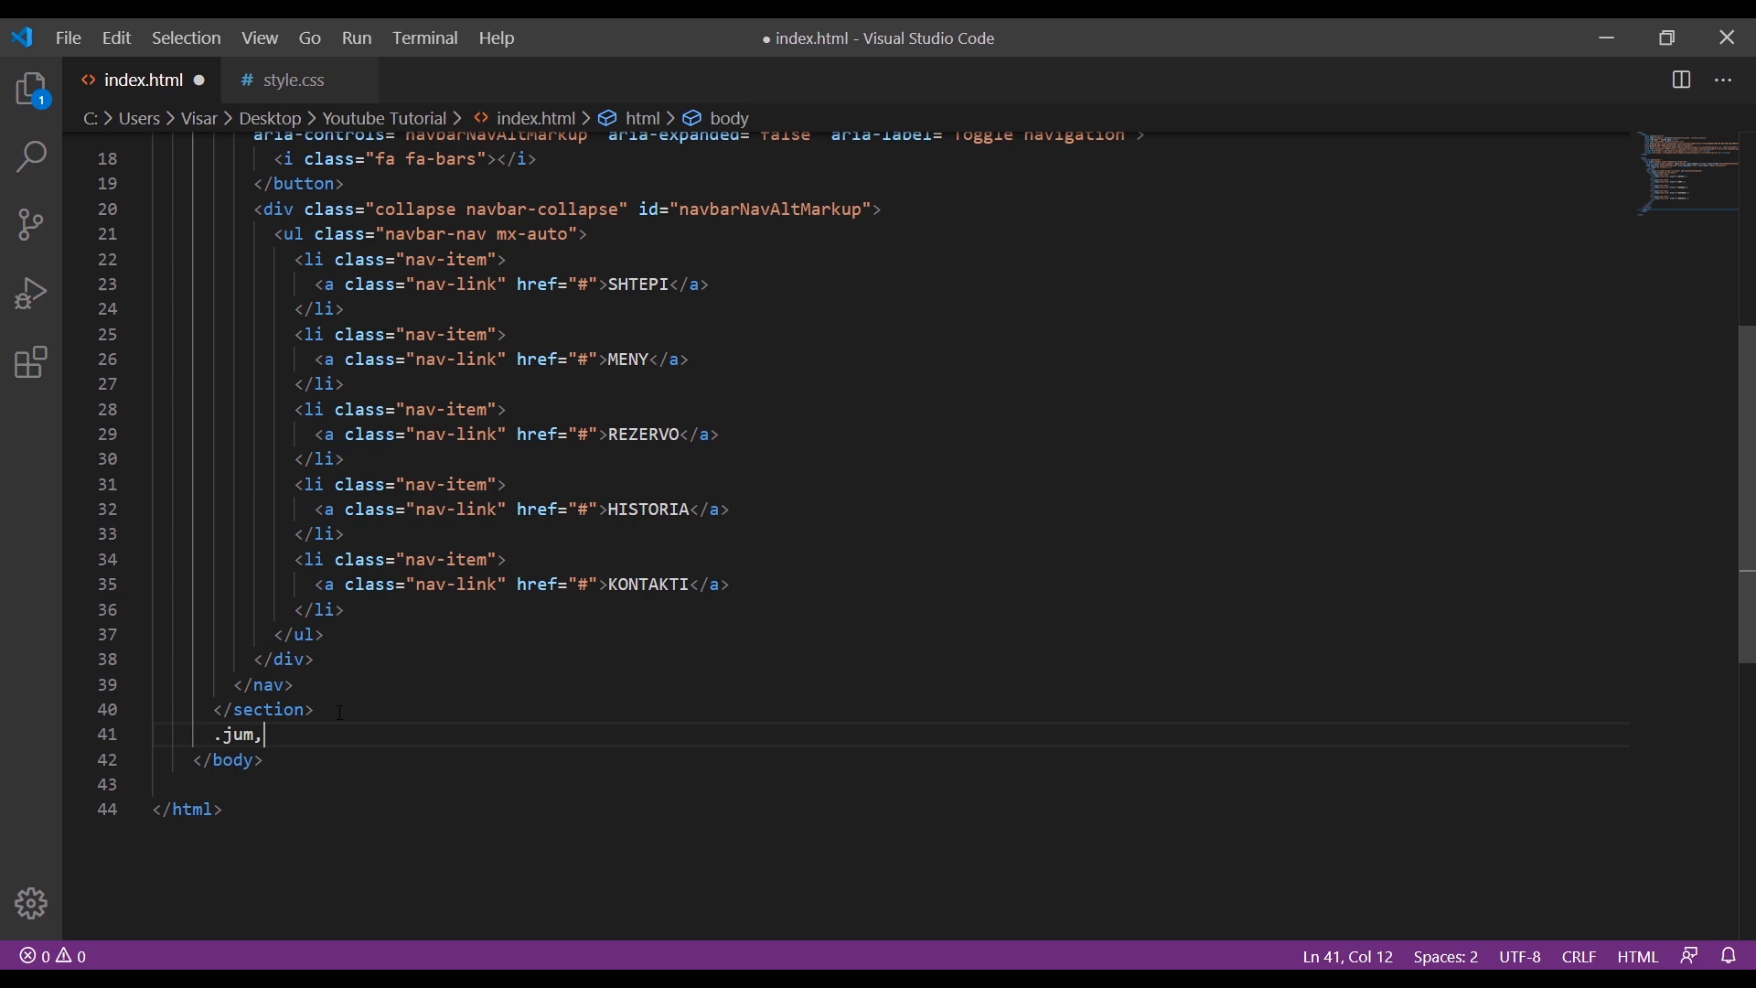
text(bo)
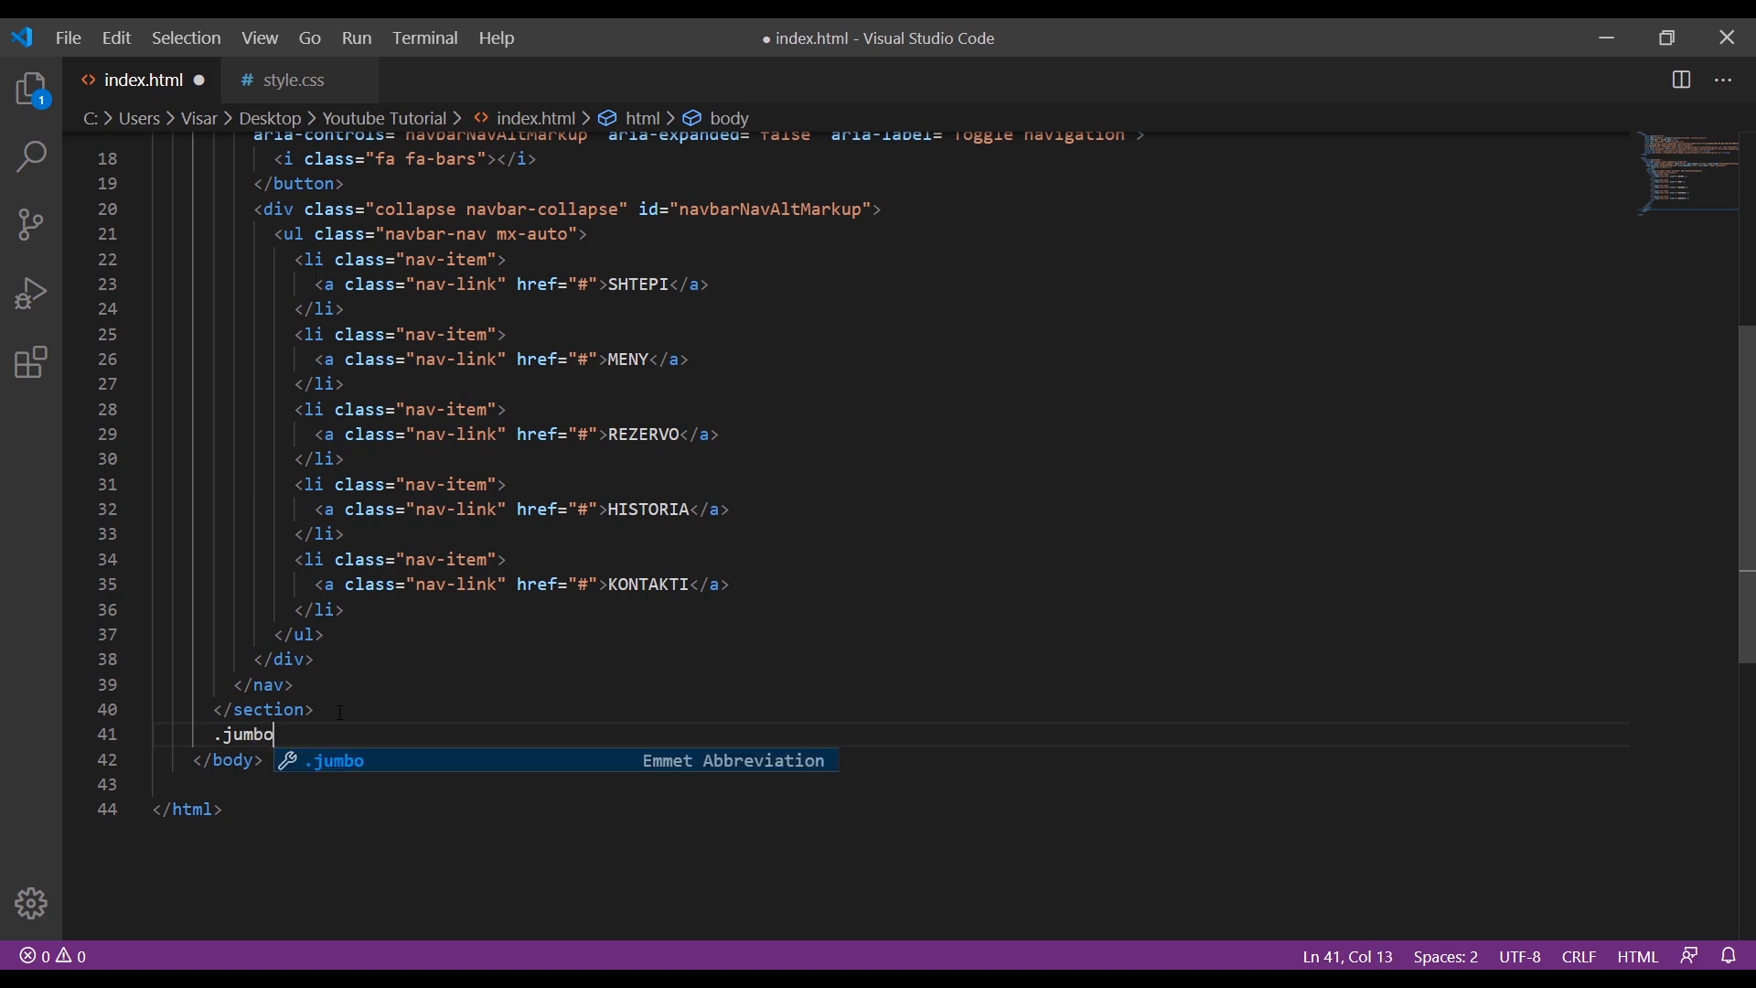
text(tron)
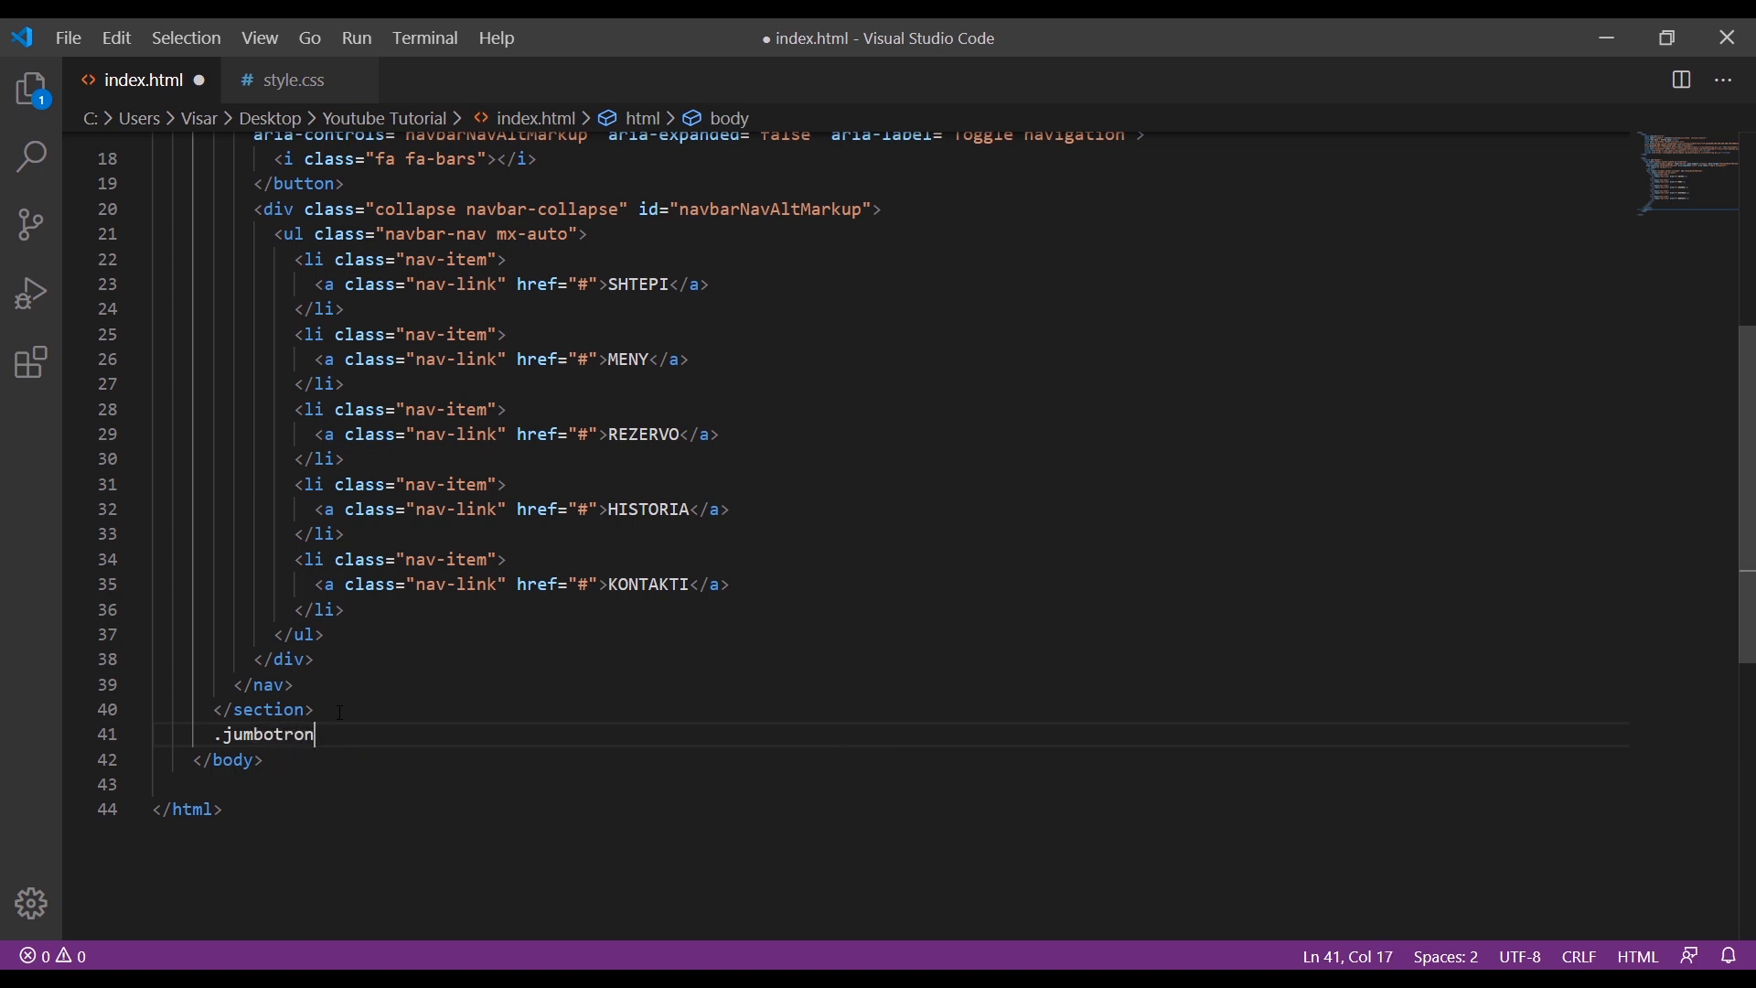
text(.text-cent)
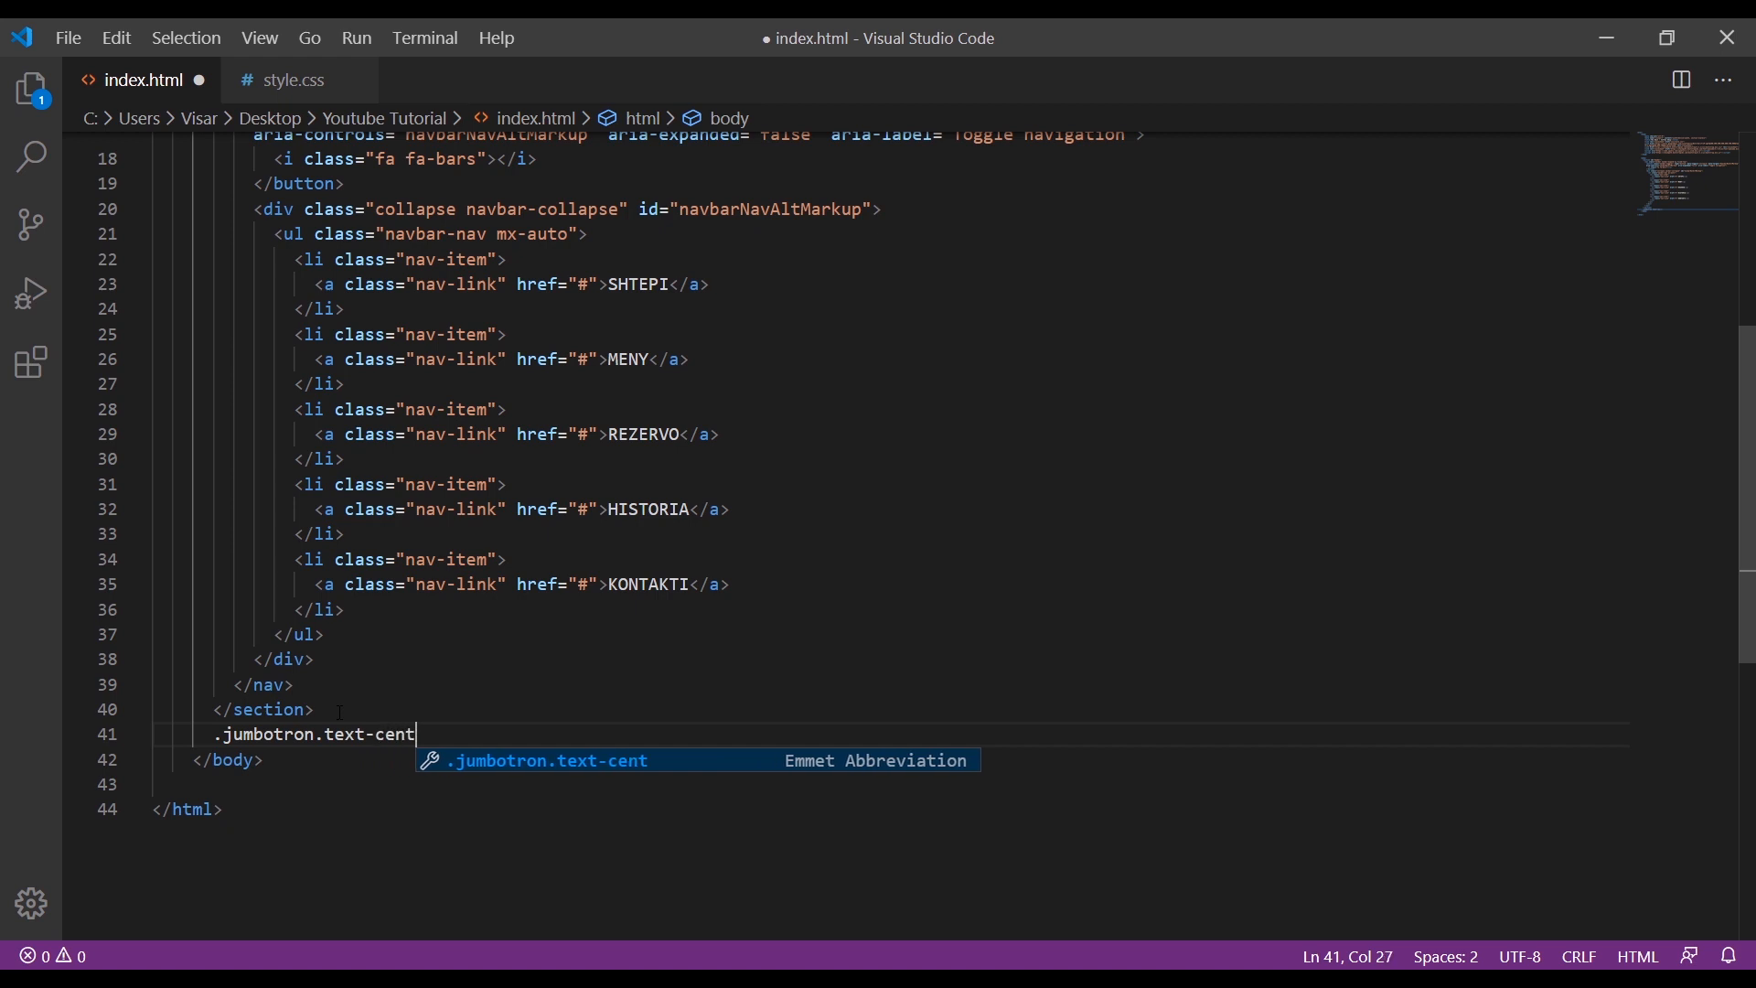
key(Tab)
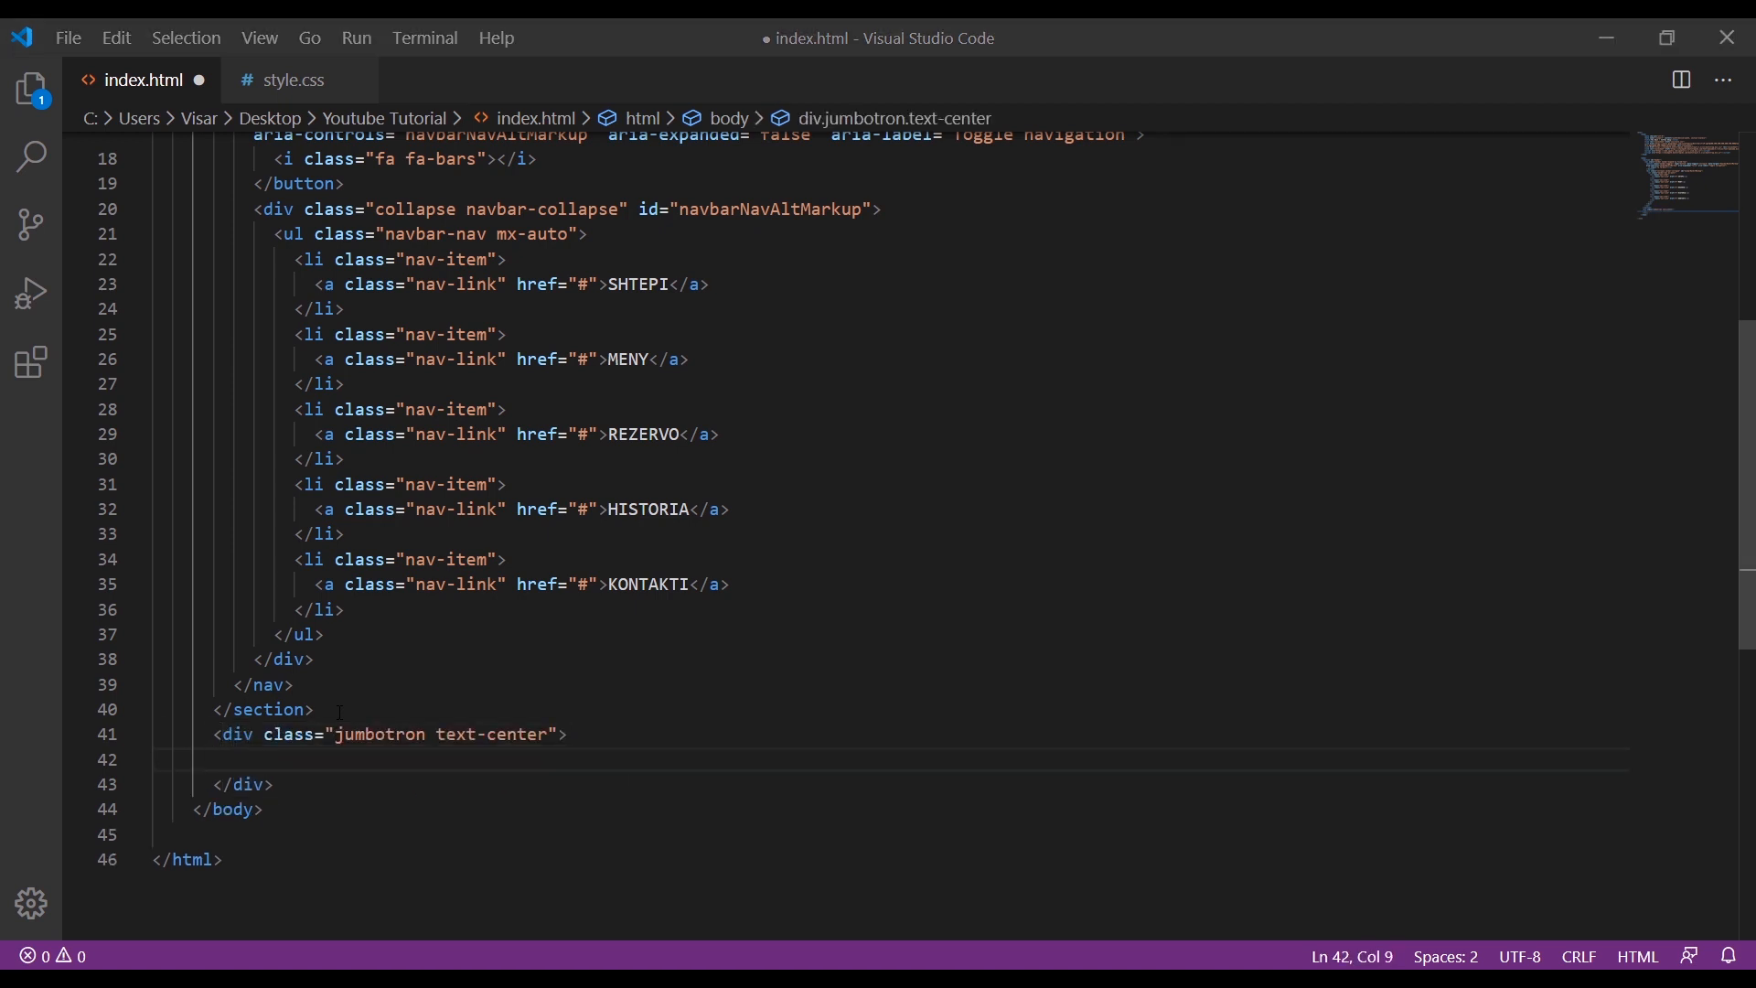
Nest an .intro div inside it and start the logo img tag
text(.)
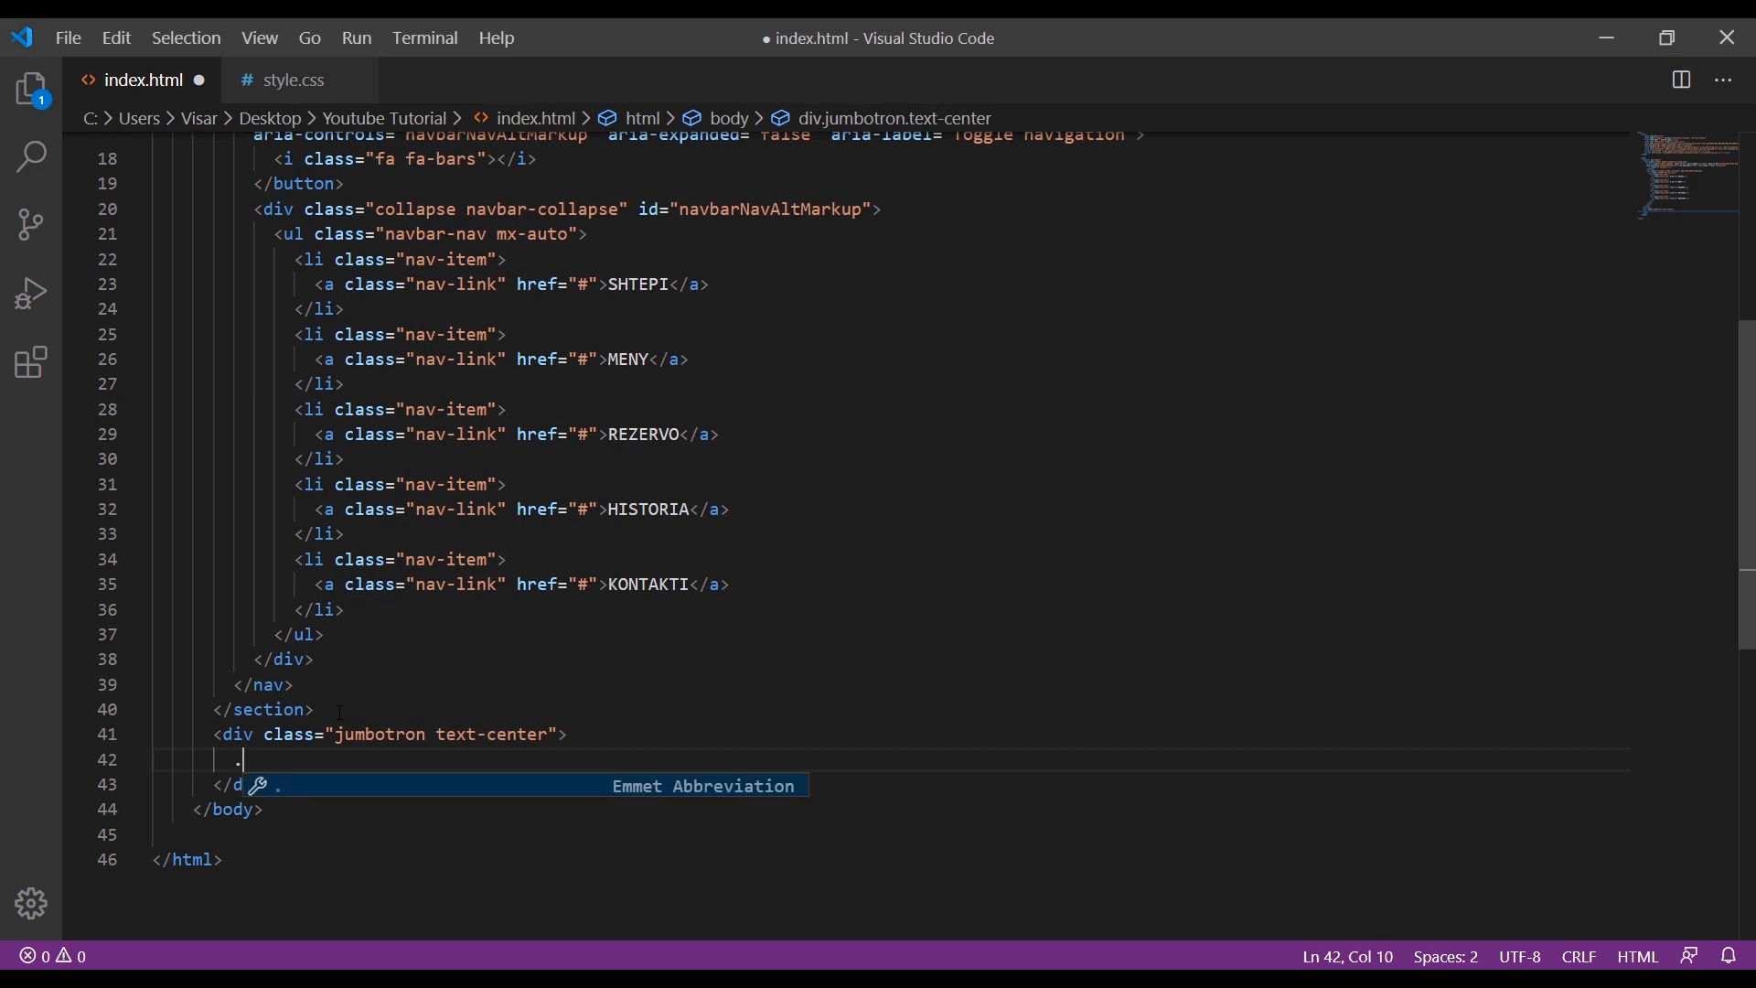
text(intro)
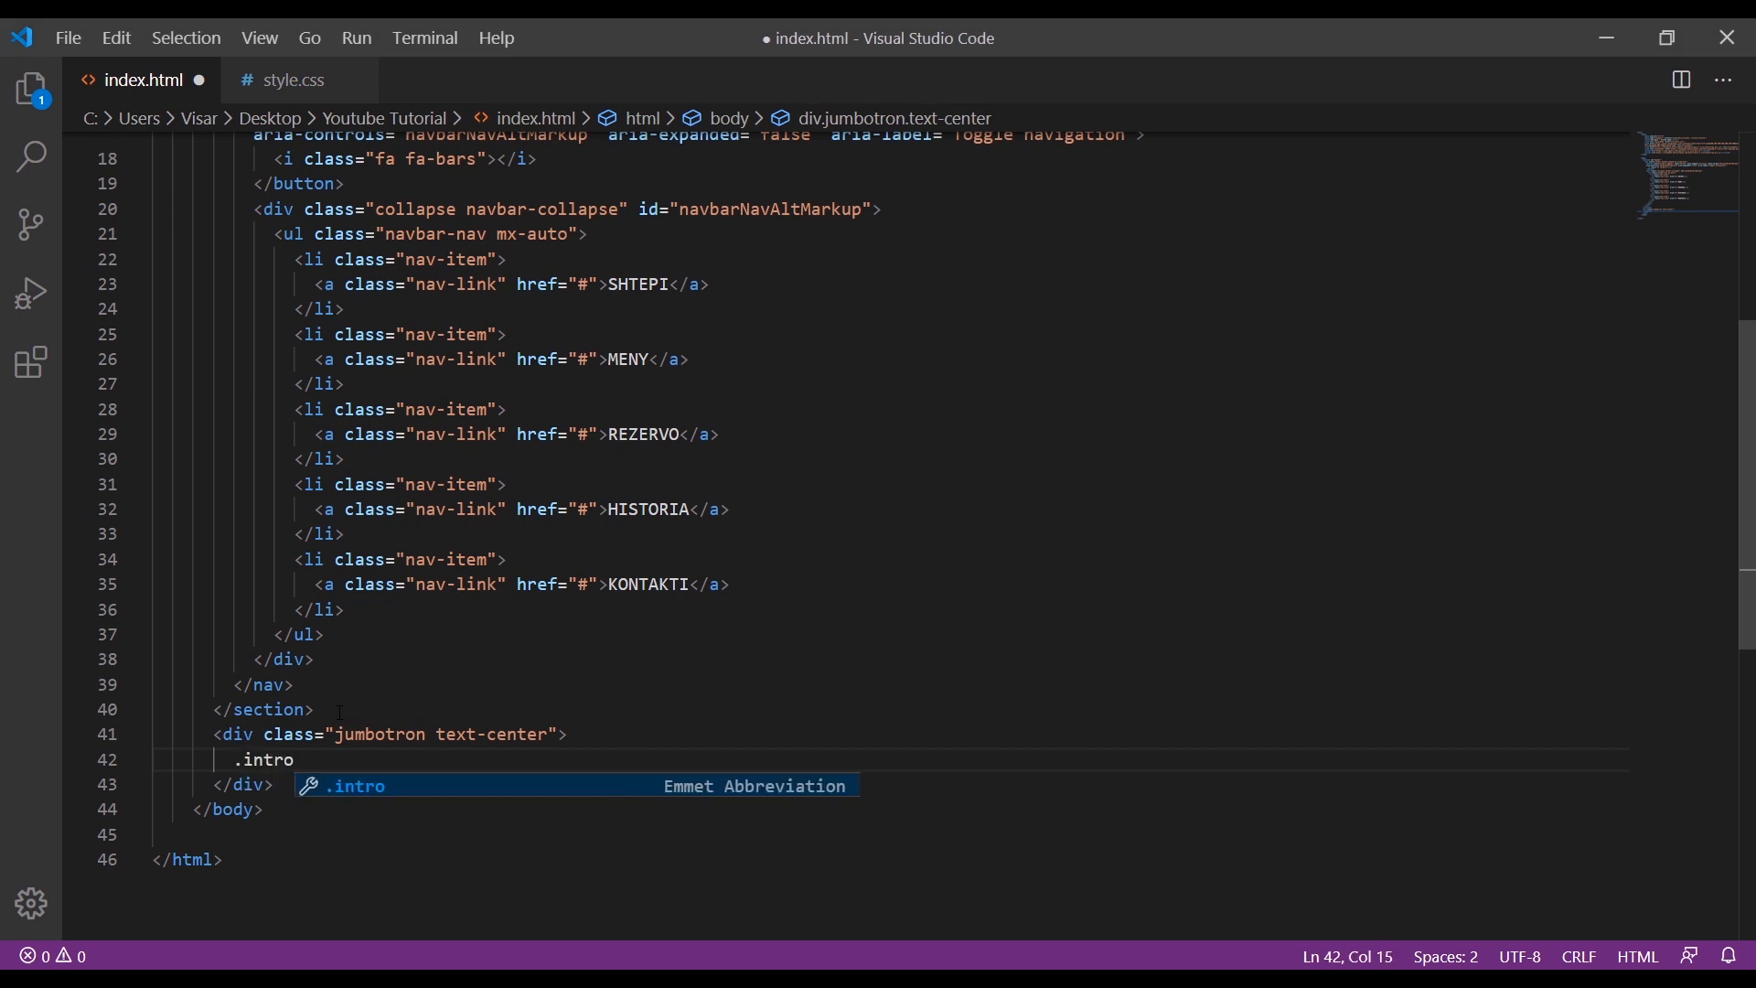
key(Tab)
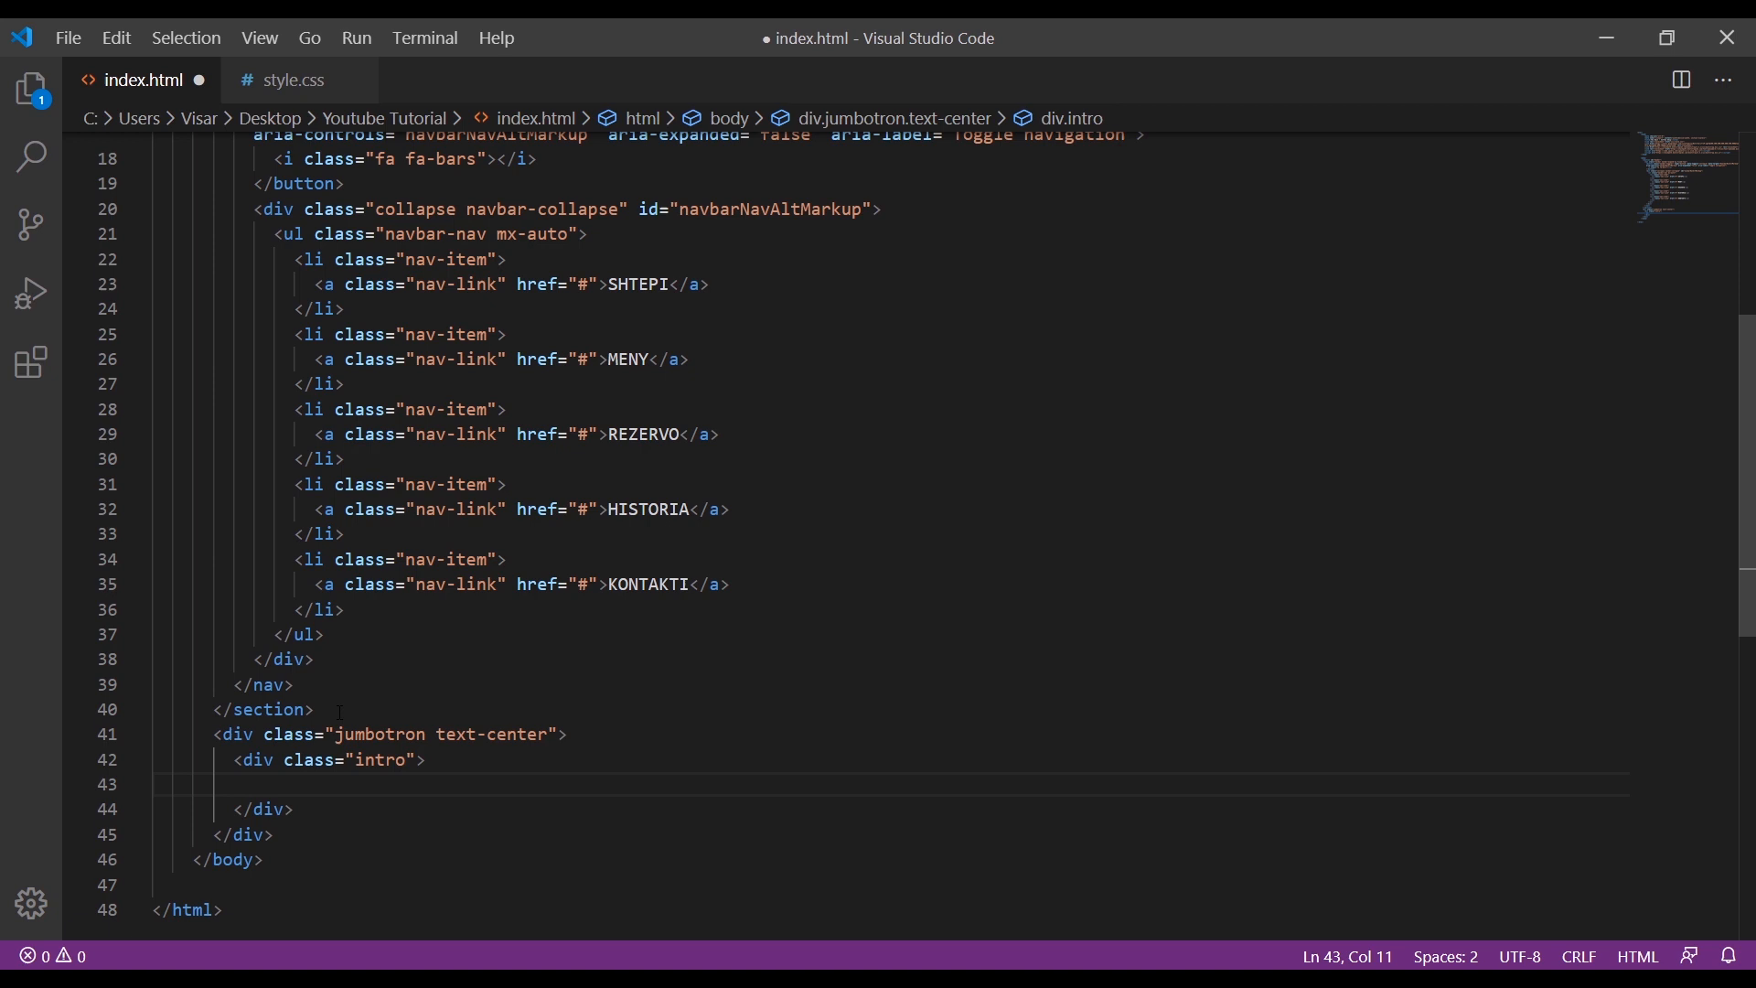
text(<img src="" alt="">)
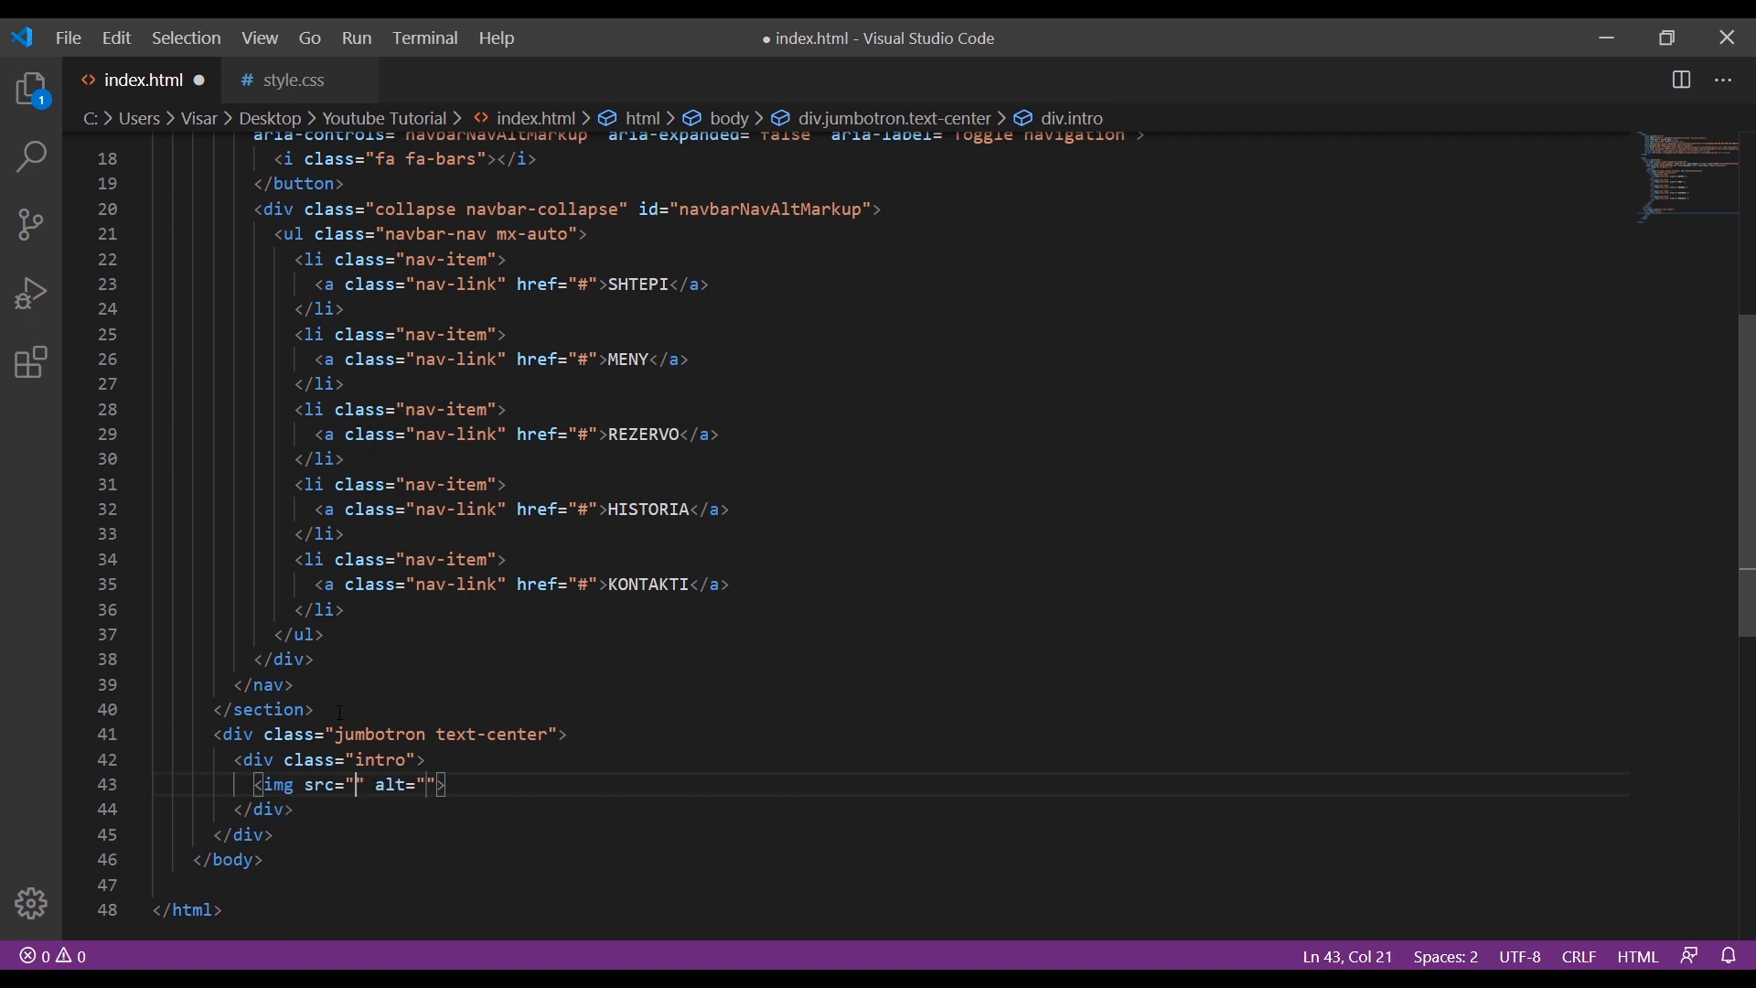
text(images/logo.p)
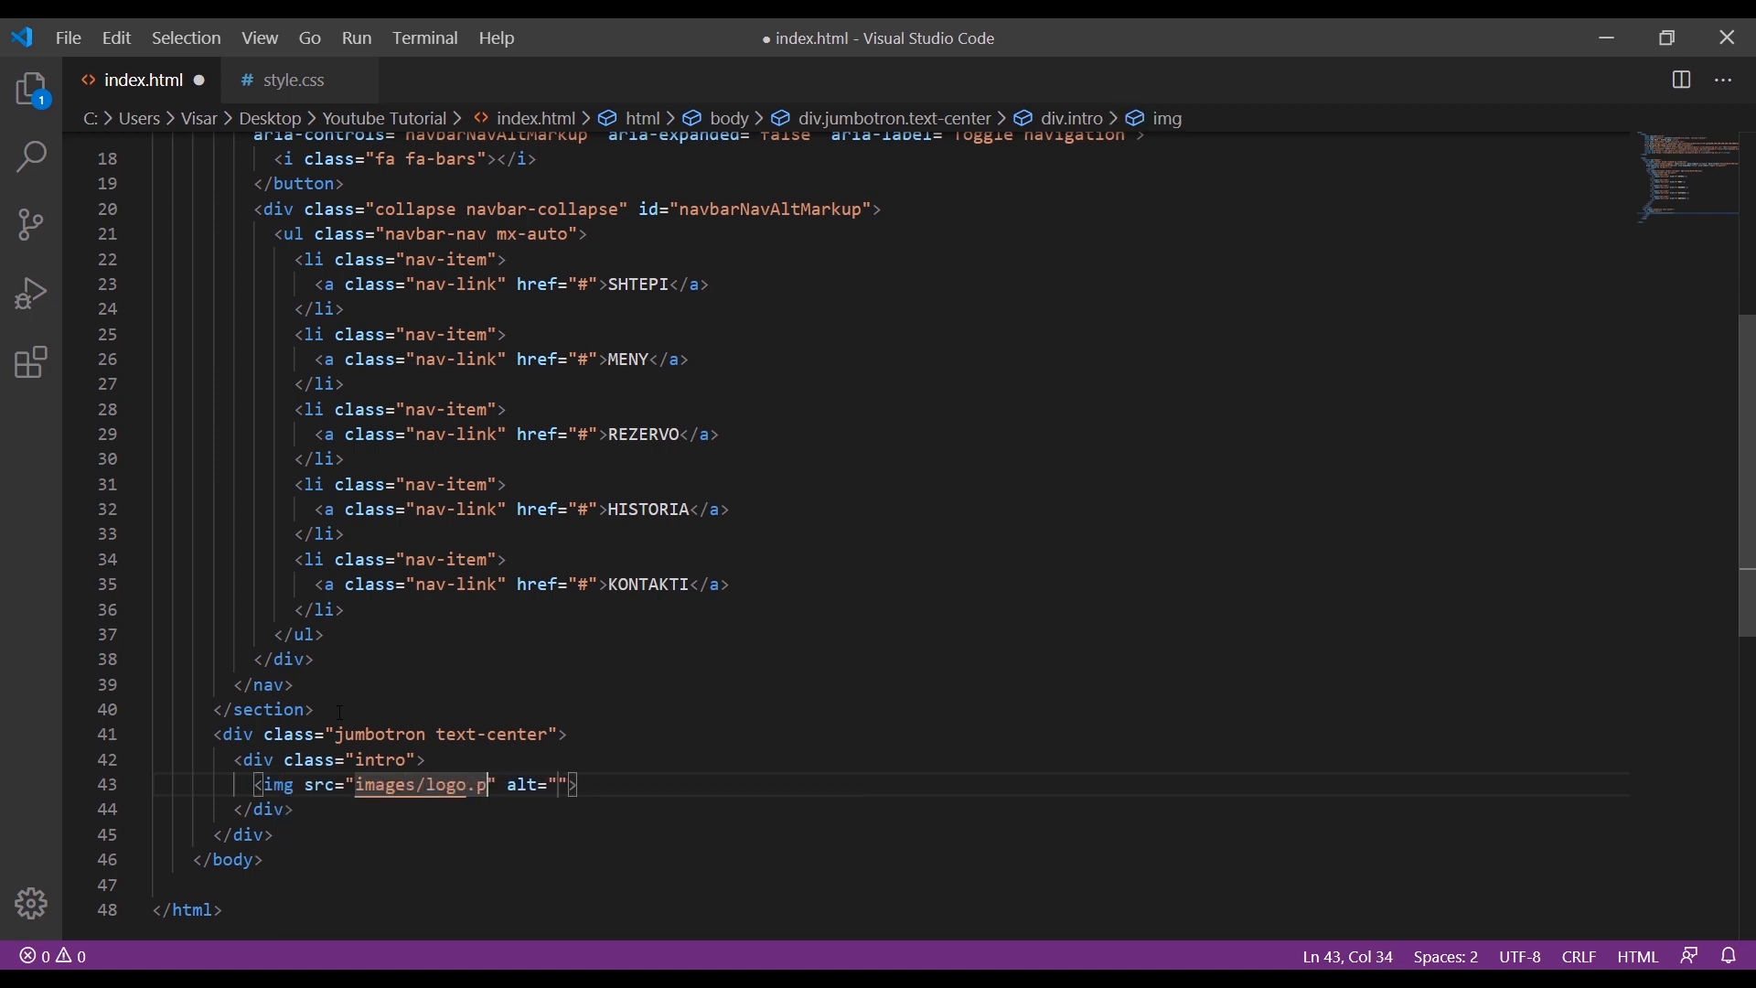
text(ng)
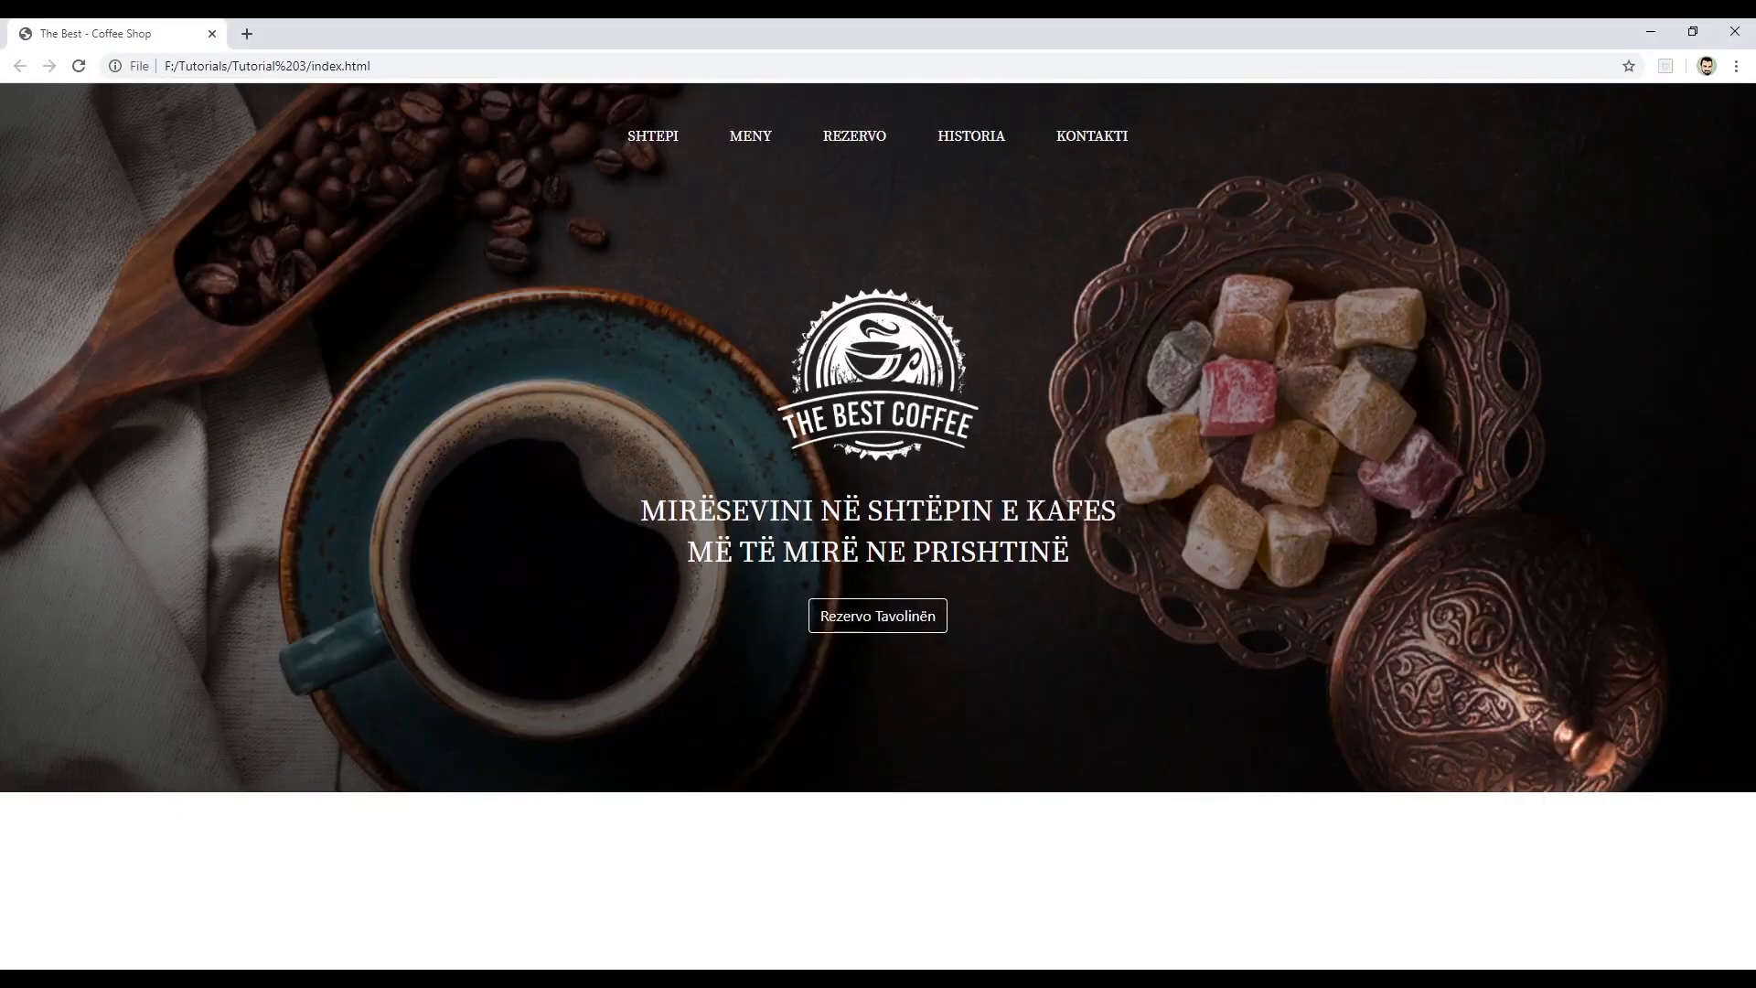
Select the two-line welcome heading text on the finished coffee shop page in Chrome
triple_click(876, 510)
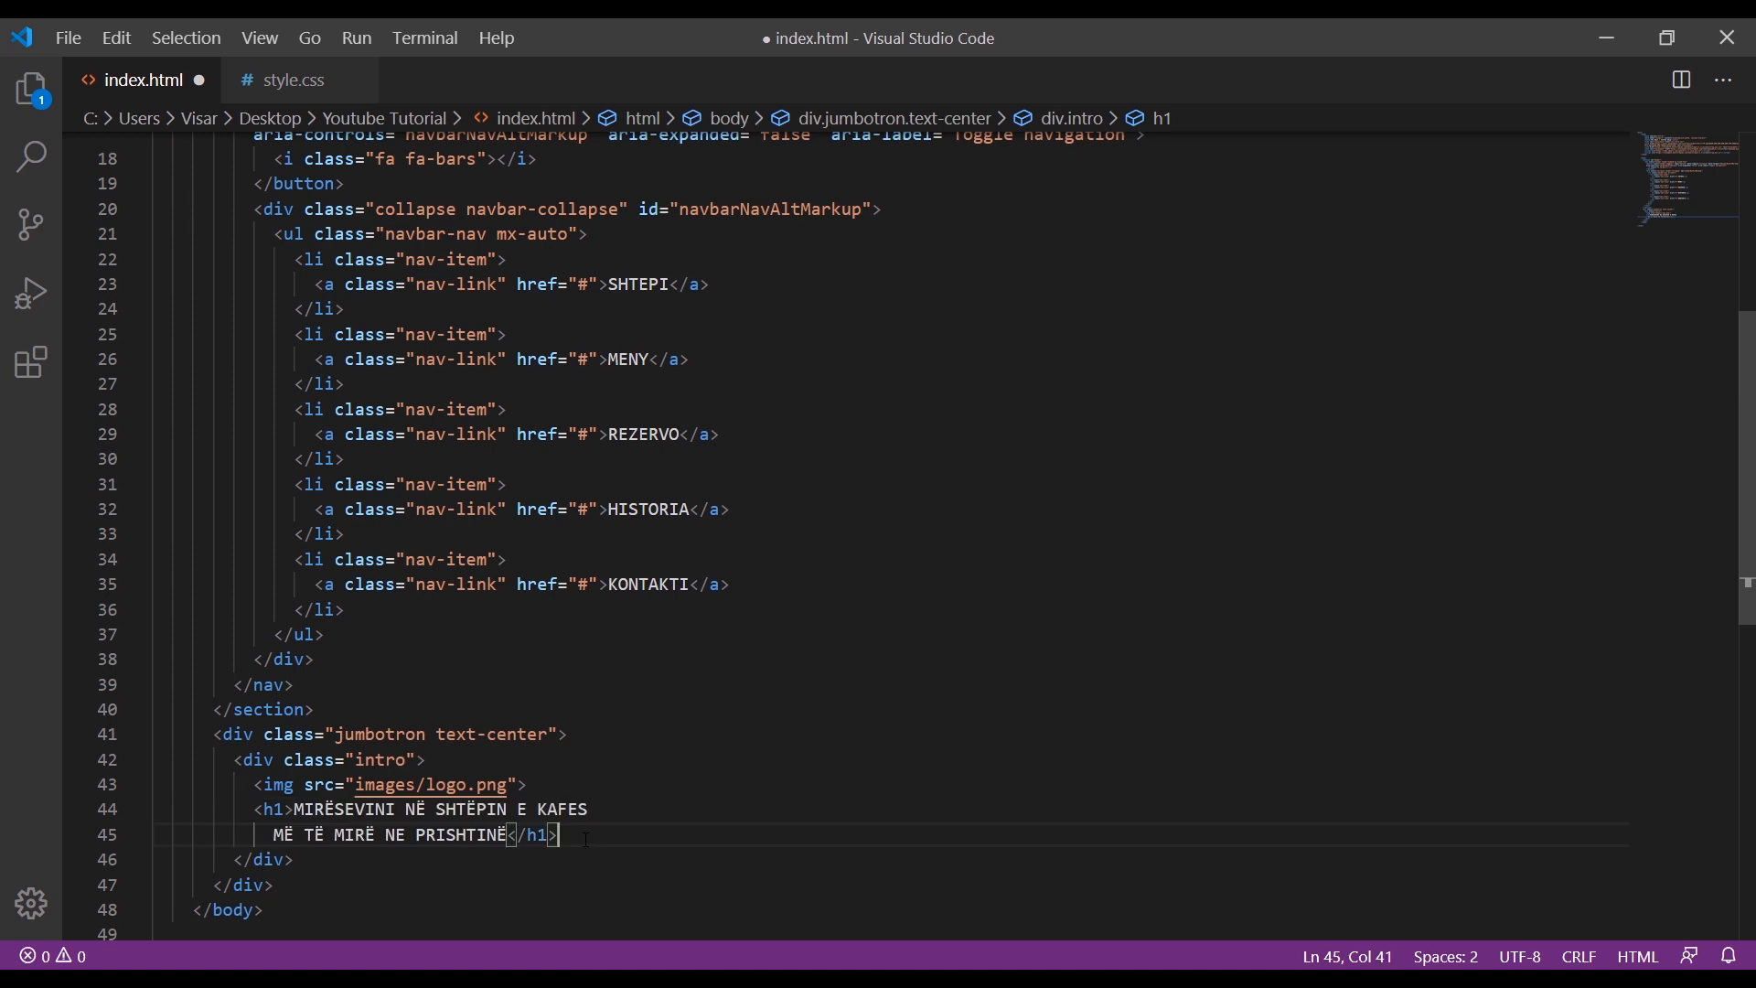
Add a button with type="button", class "btn btn-outline-light" and text Rezervo Tavolinën below the heading
key(enter)
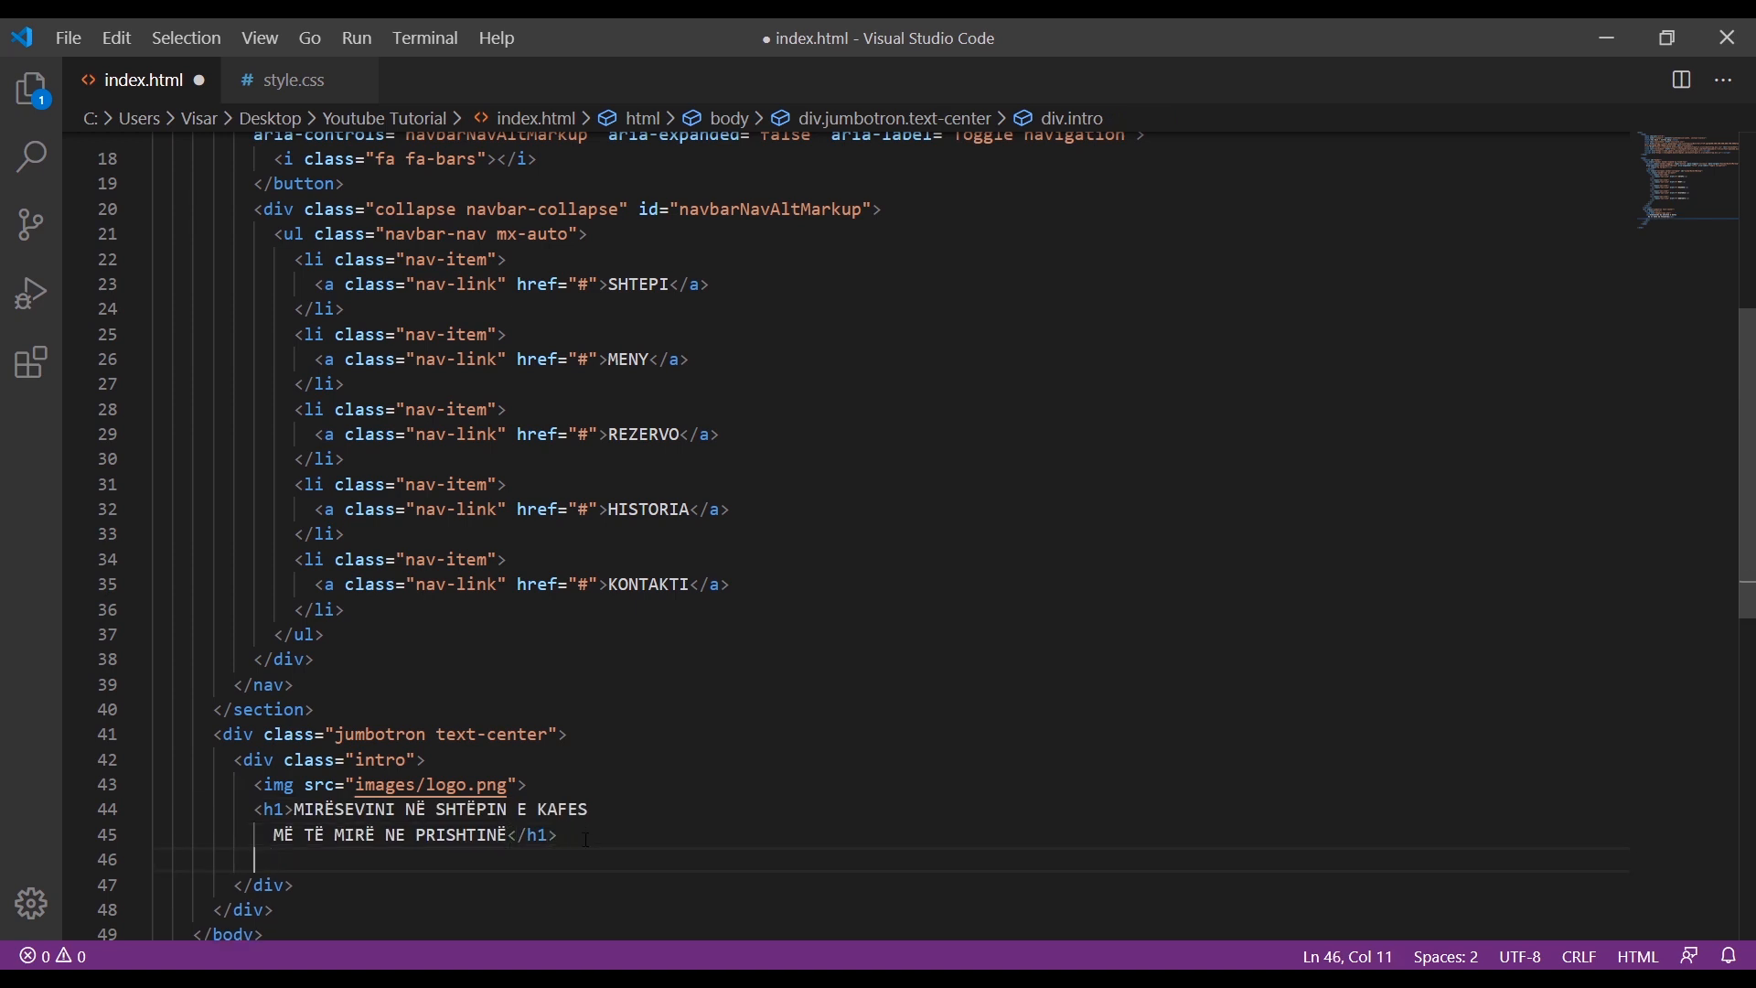
text(butt)
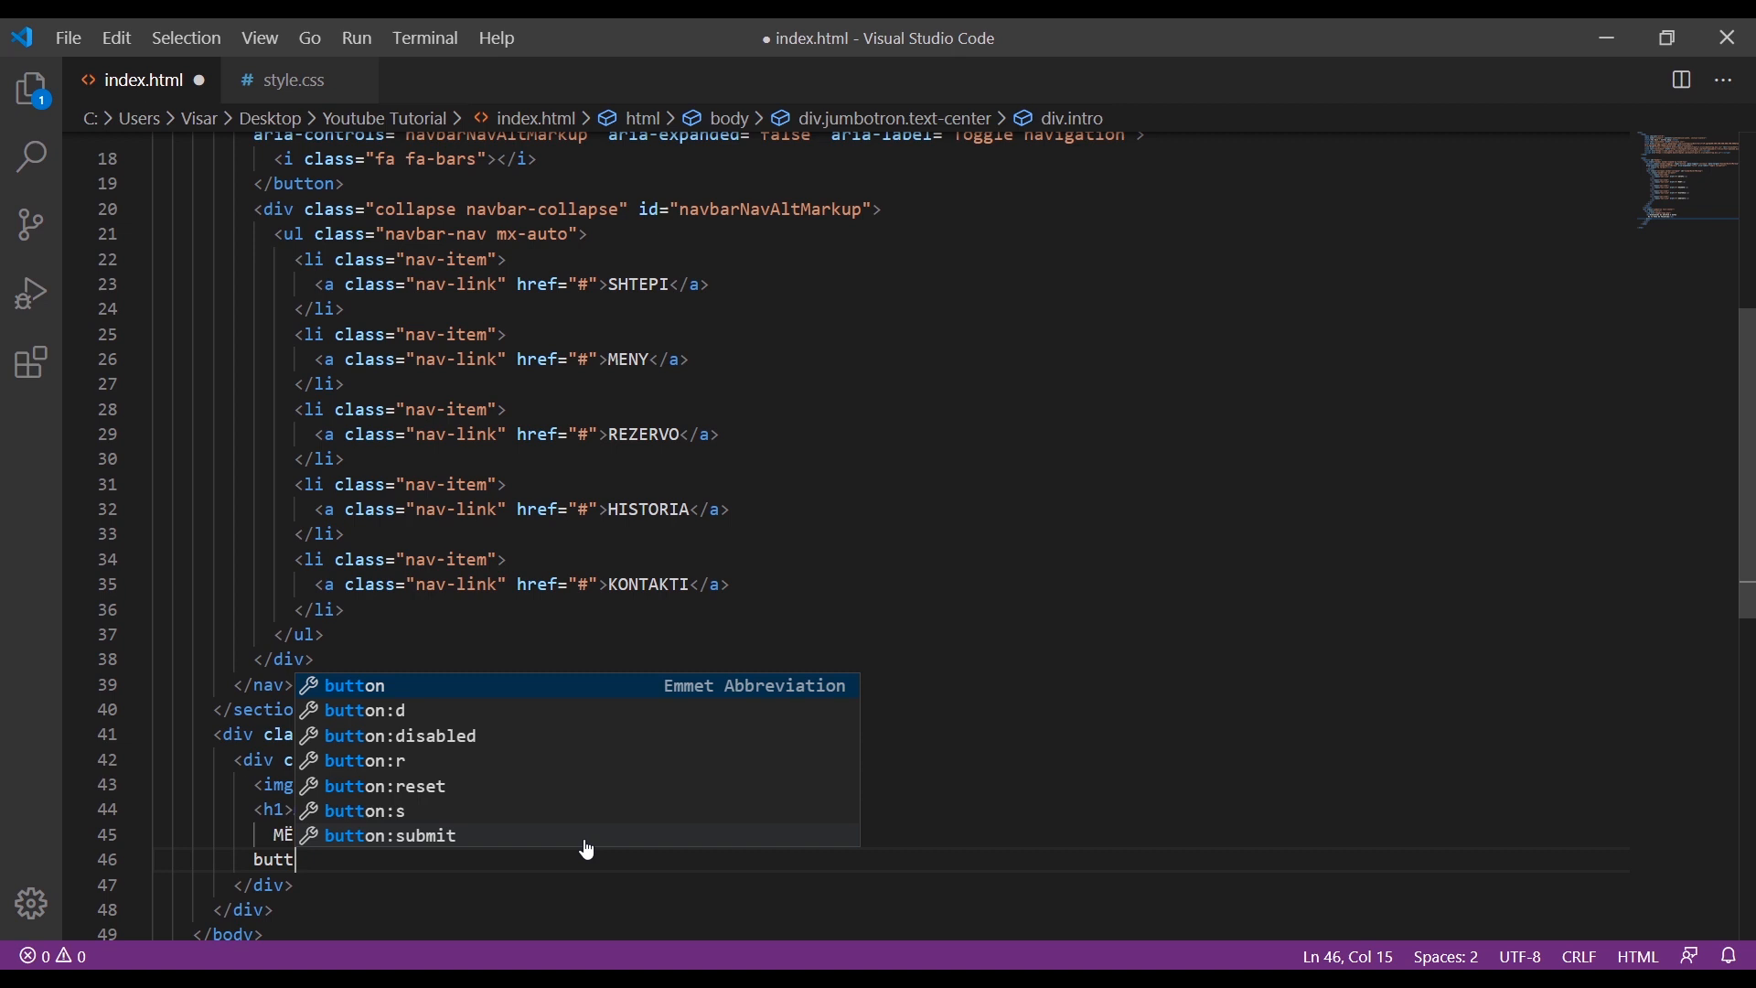
key(Tab)
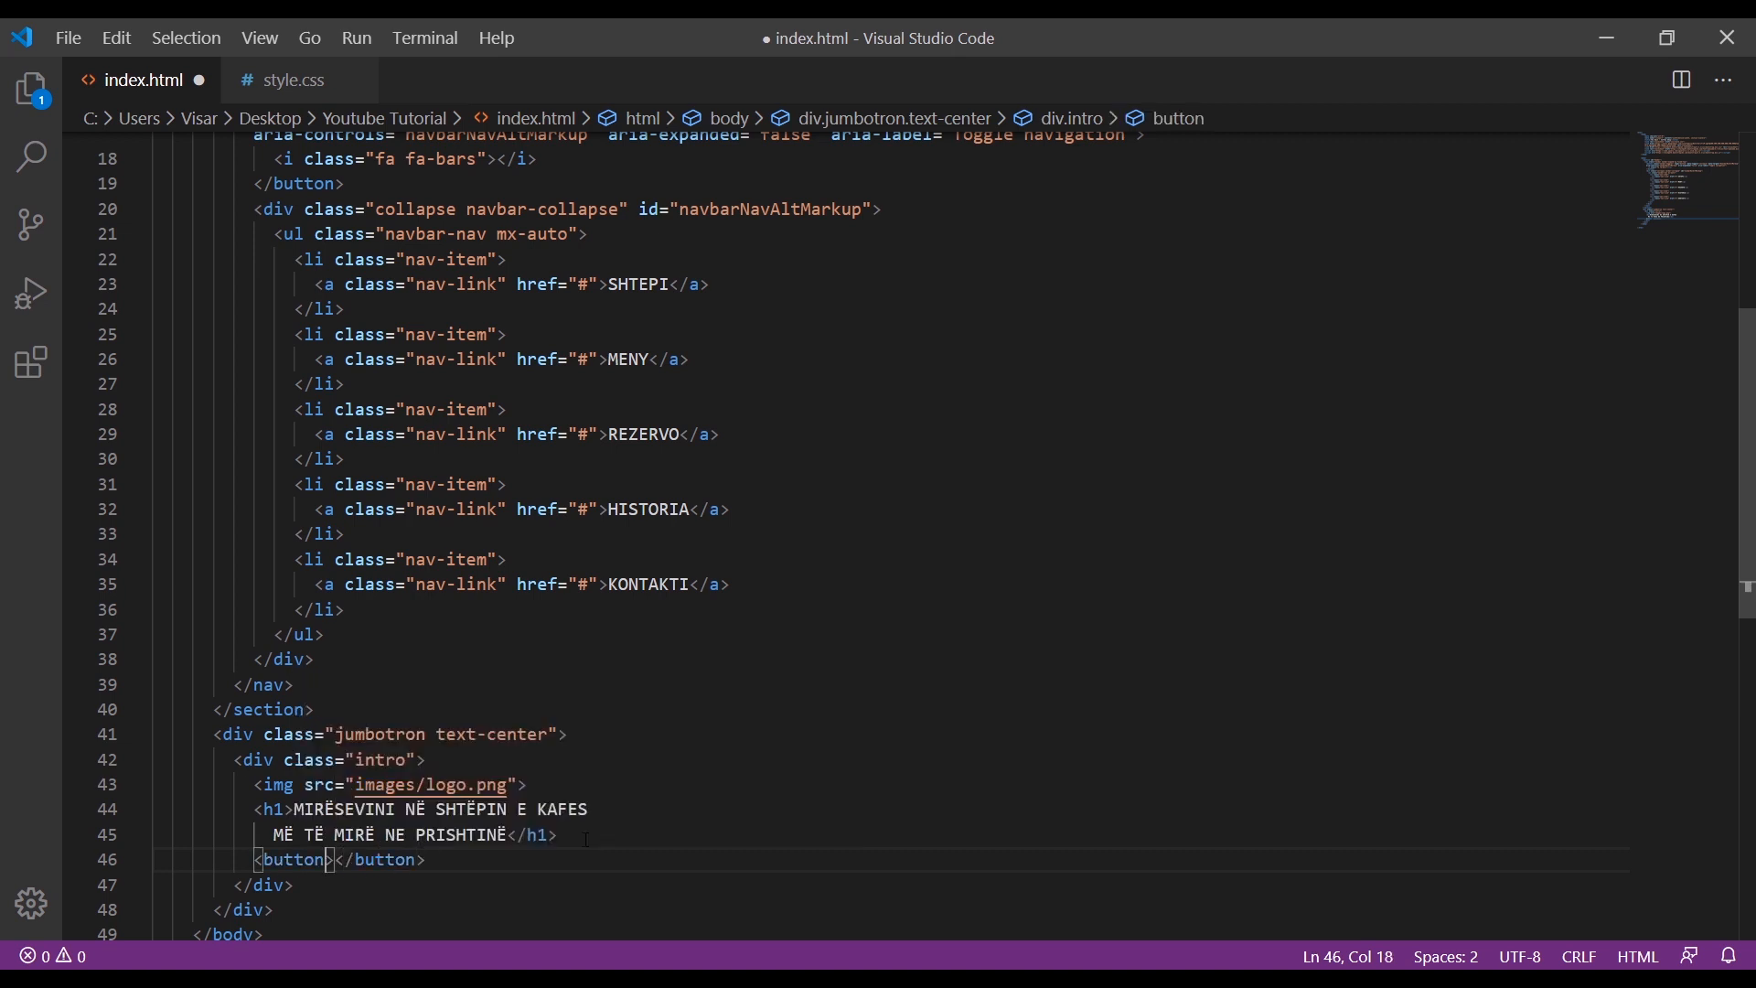
text(type)
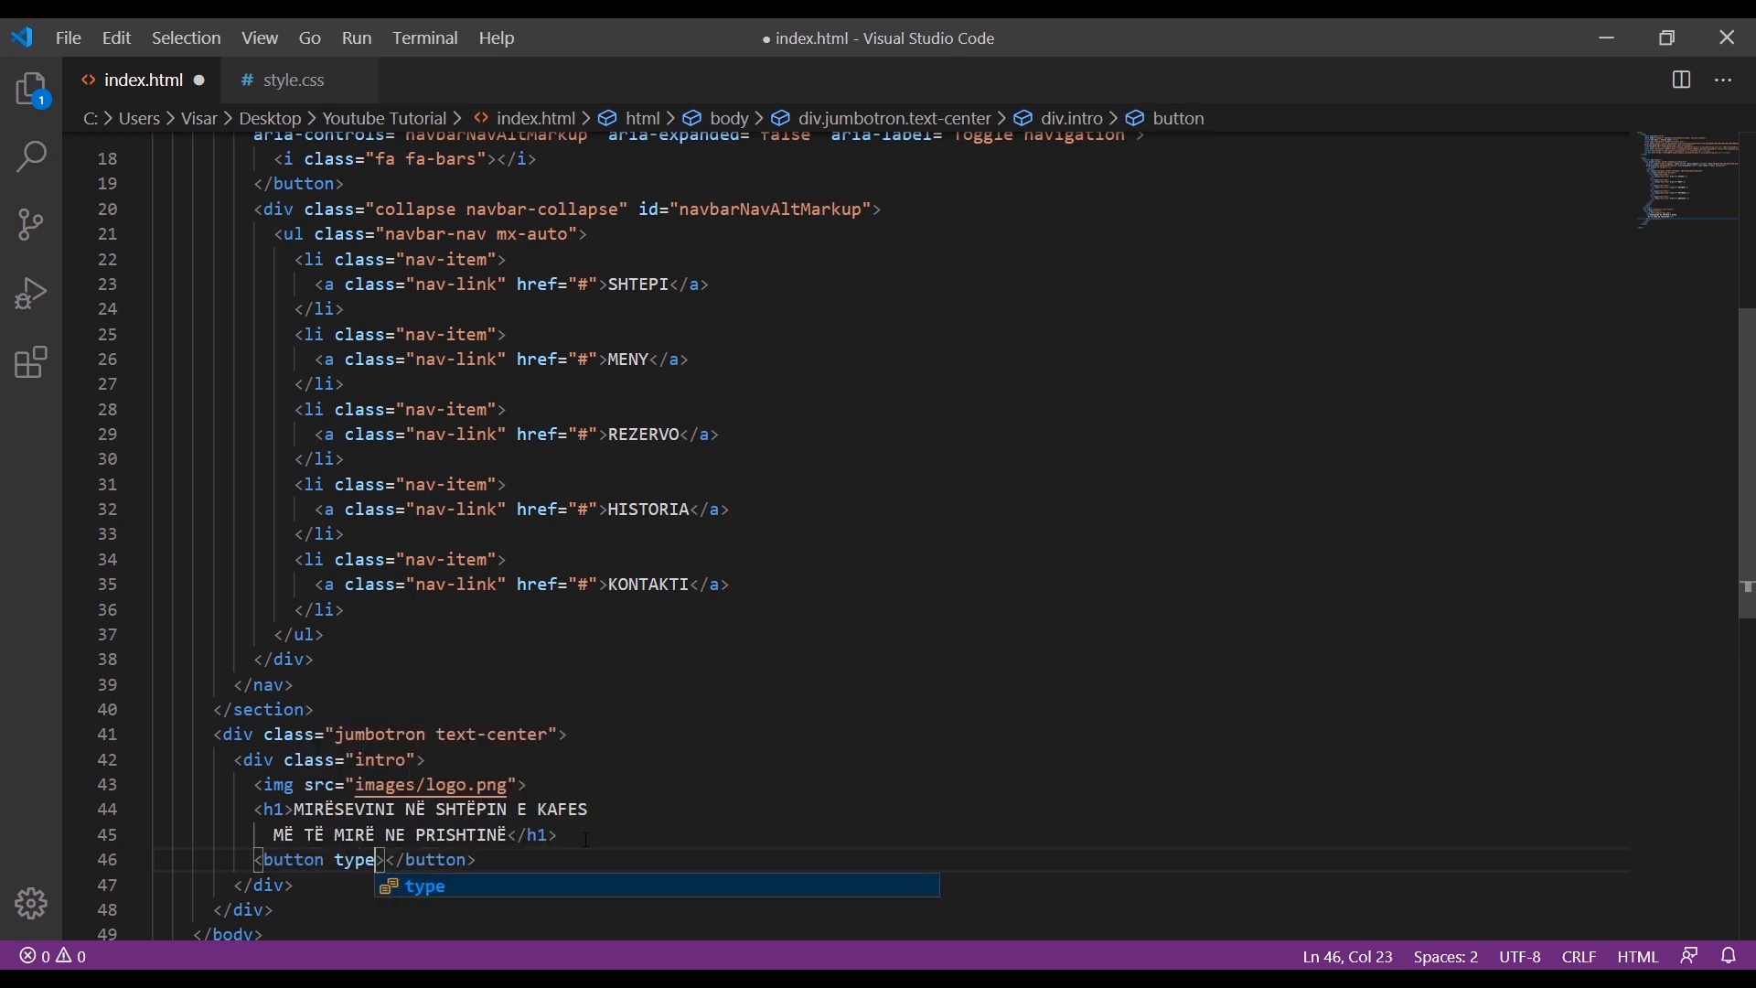
text(="button)
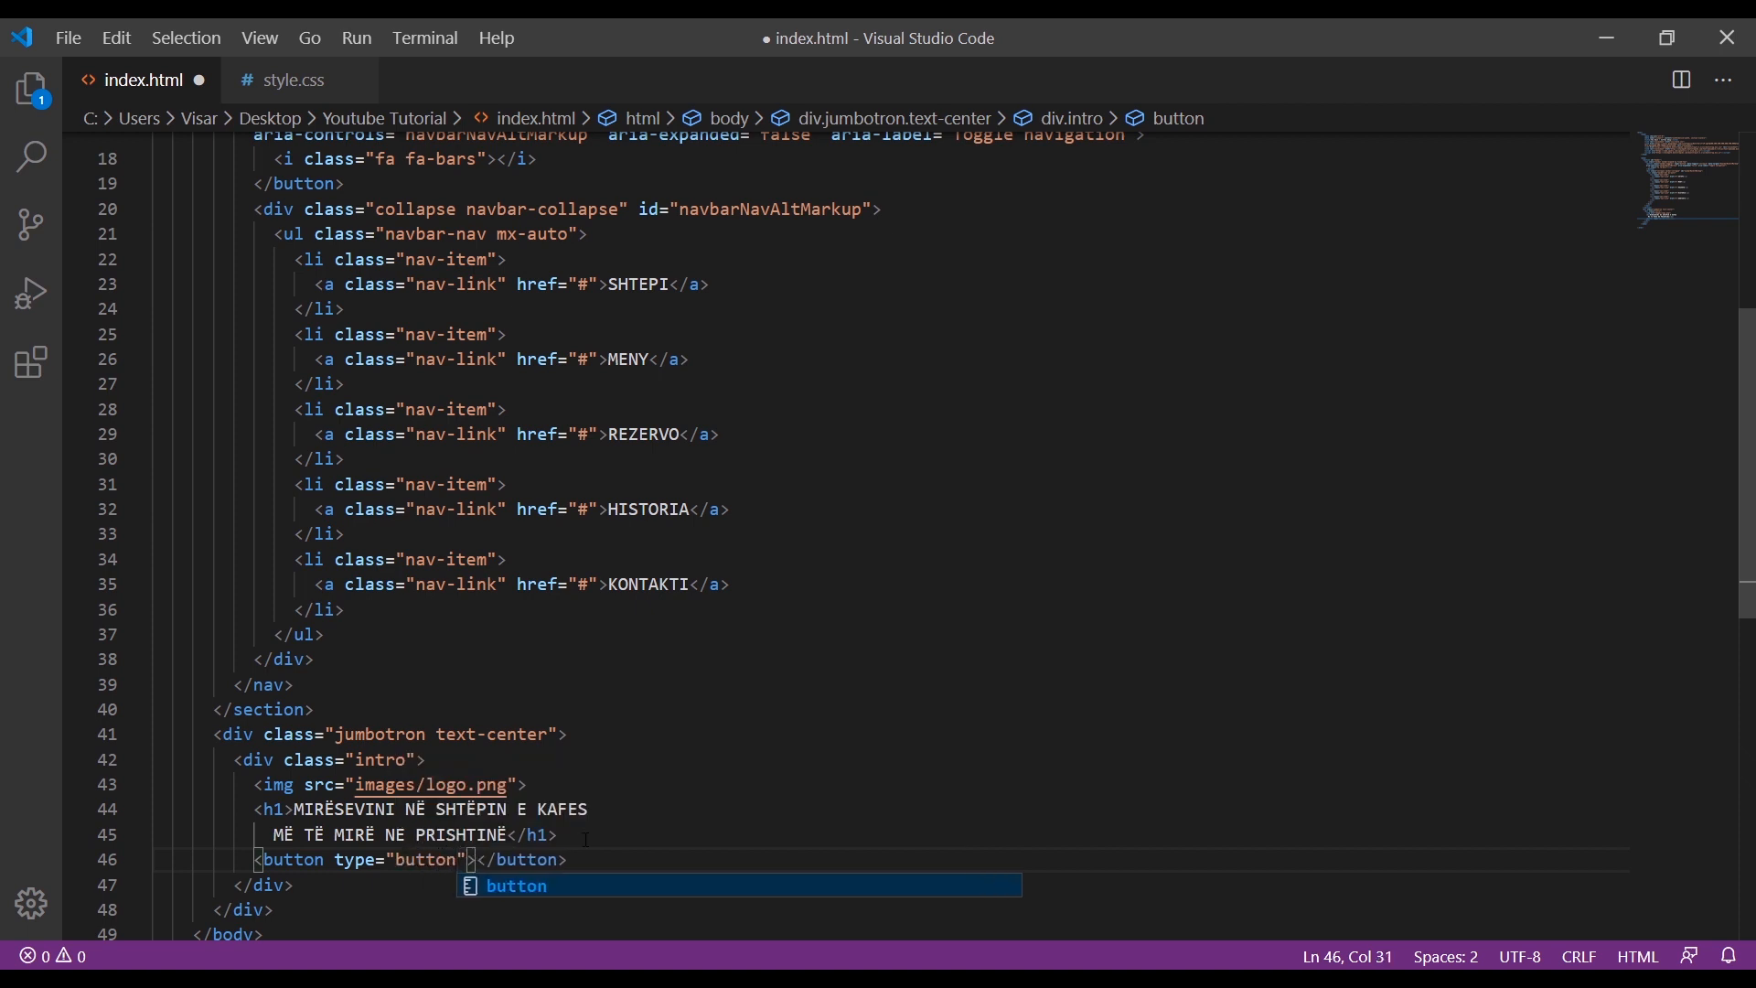
text(class="b")
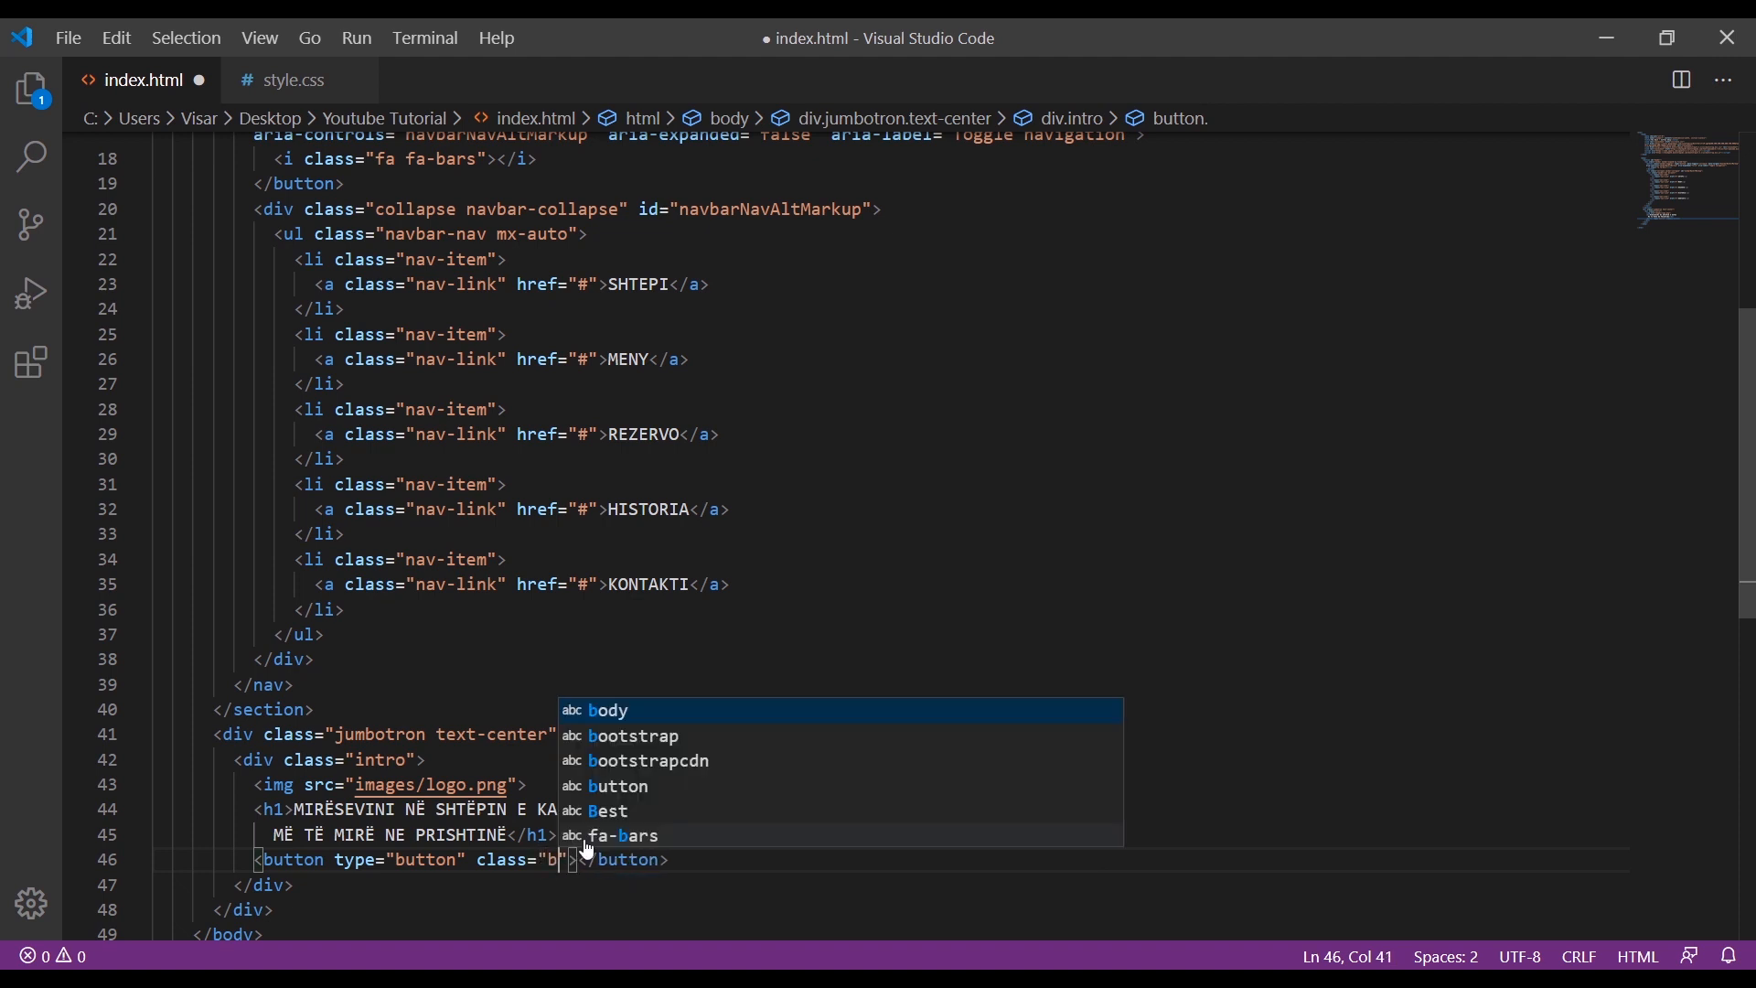
text(tn btn-)
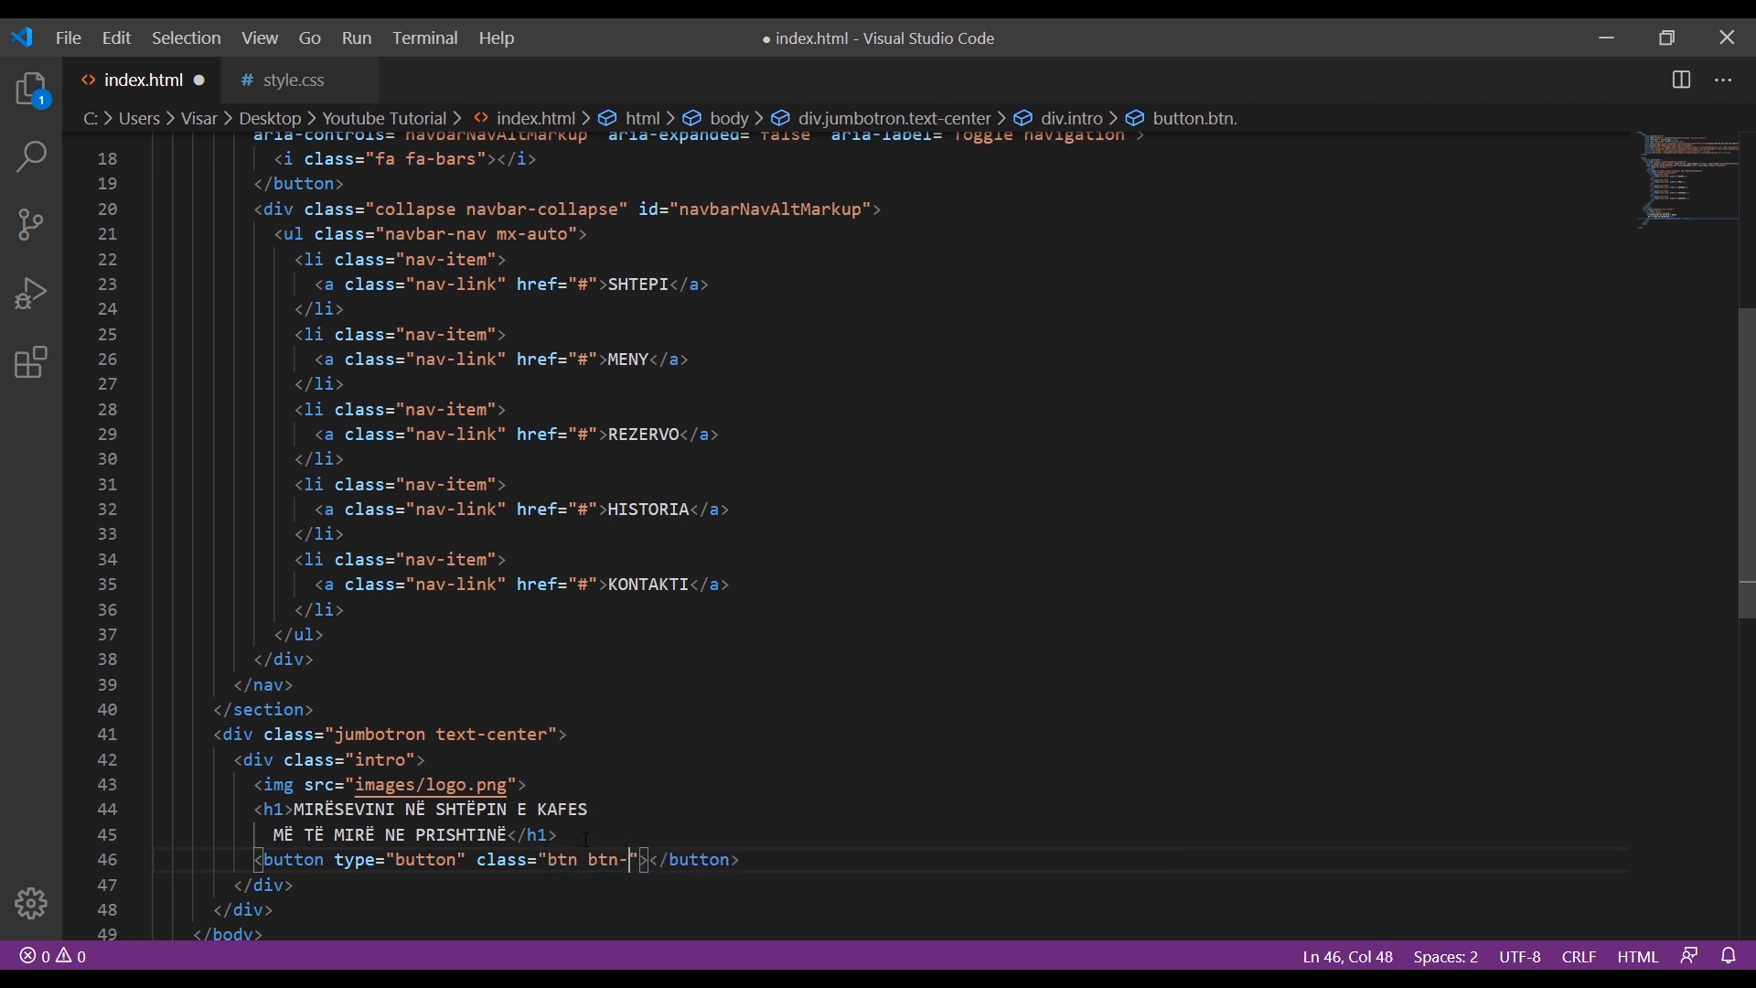
text(outline)
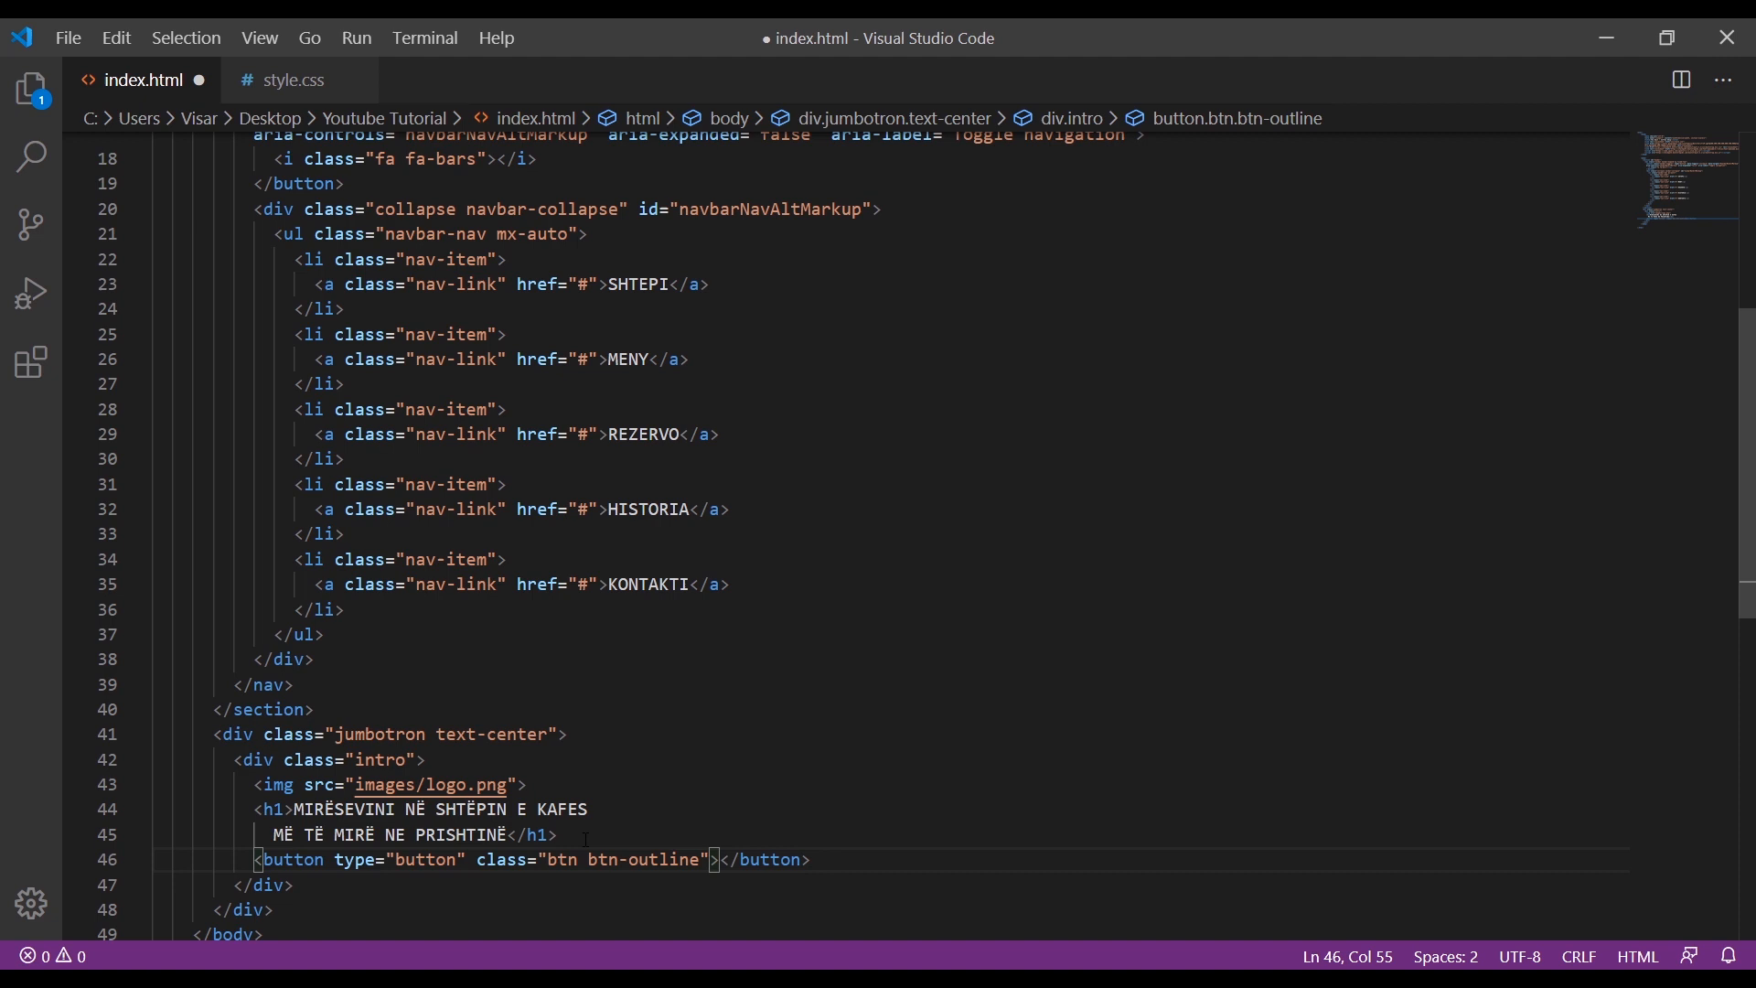
text(-light)
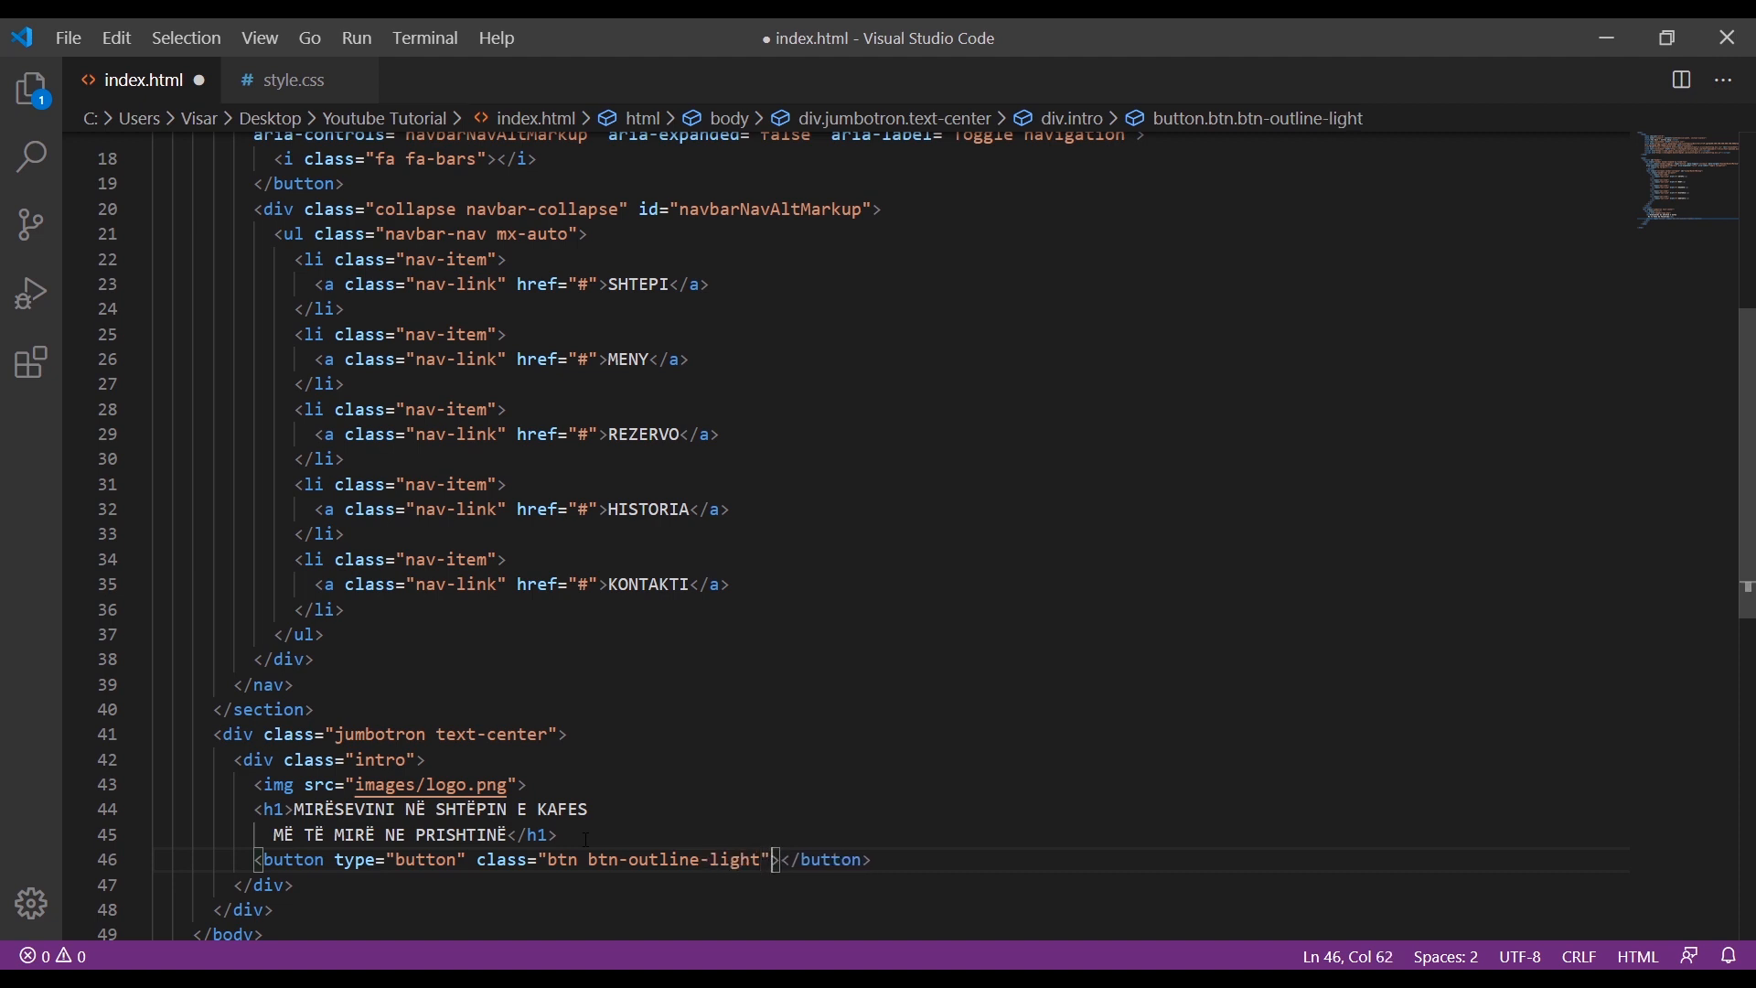
text(Rezervo T)
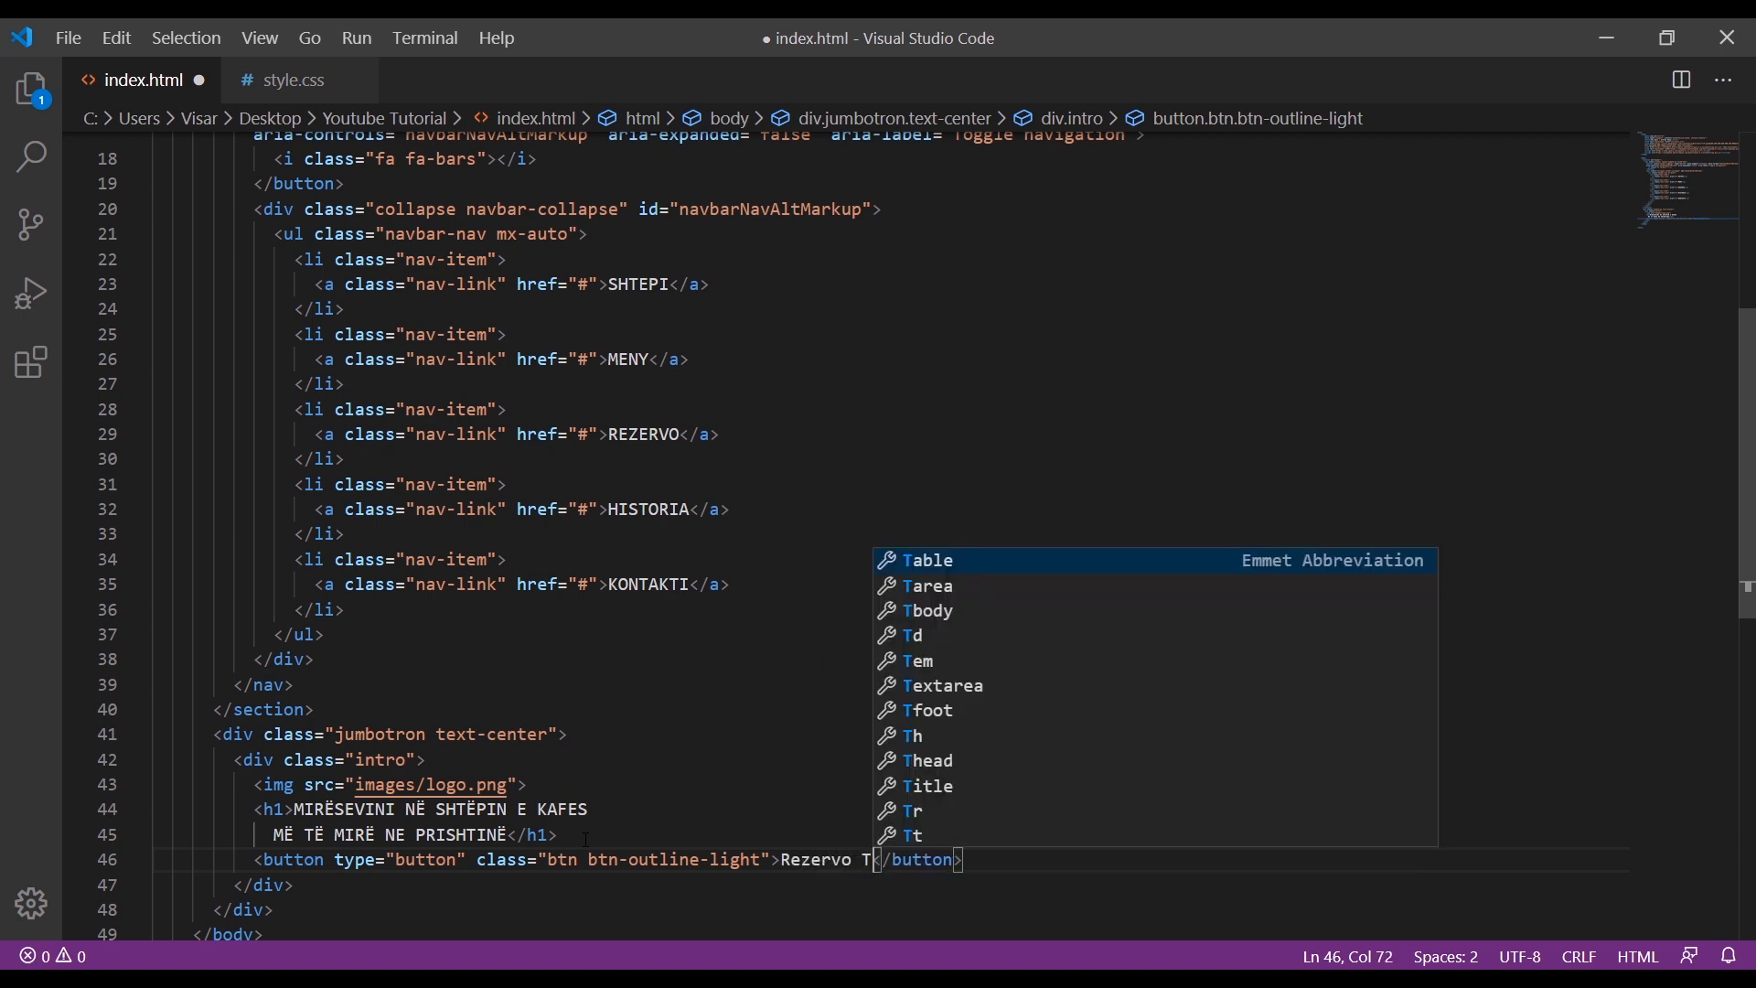
text(avolin)
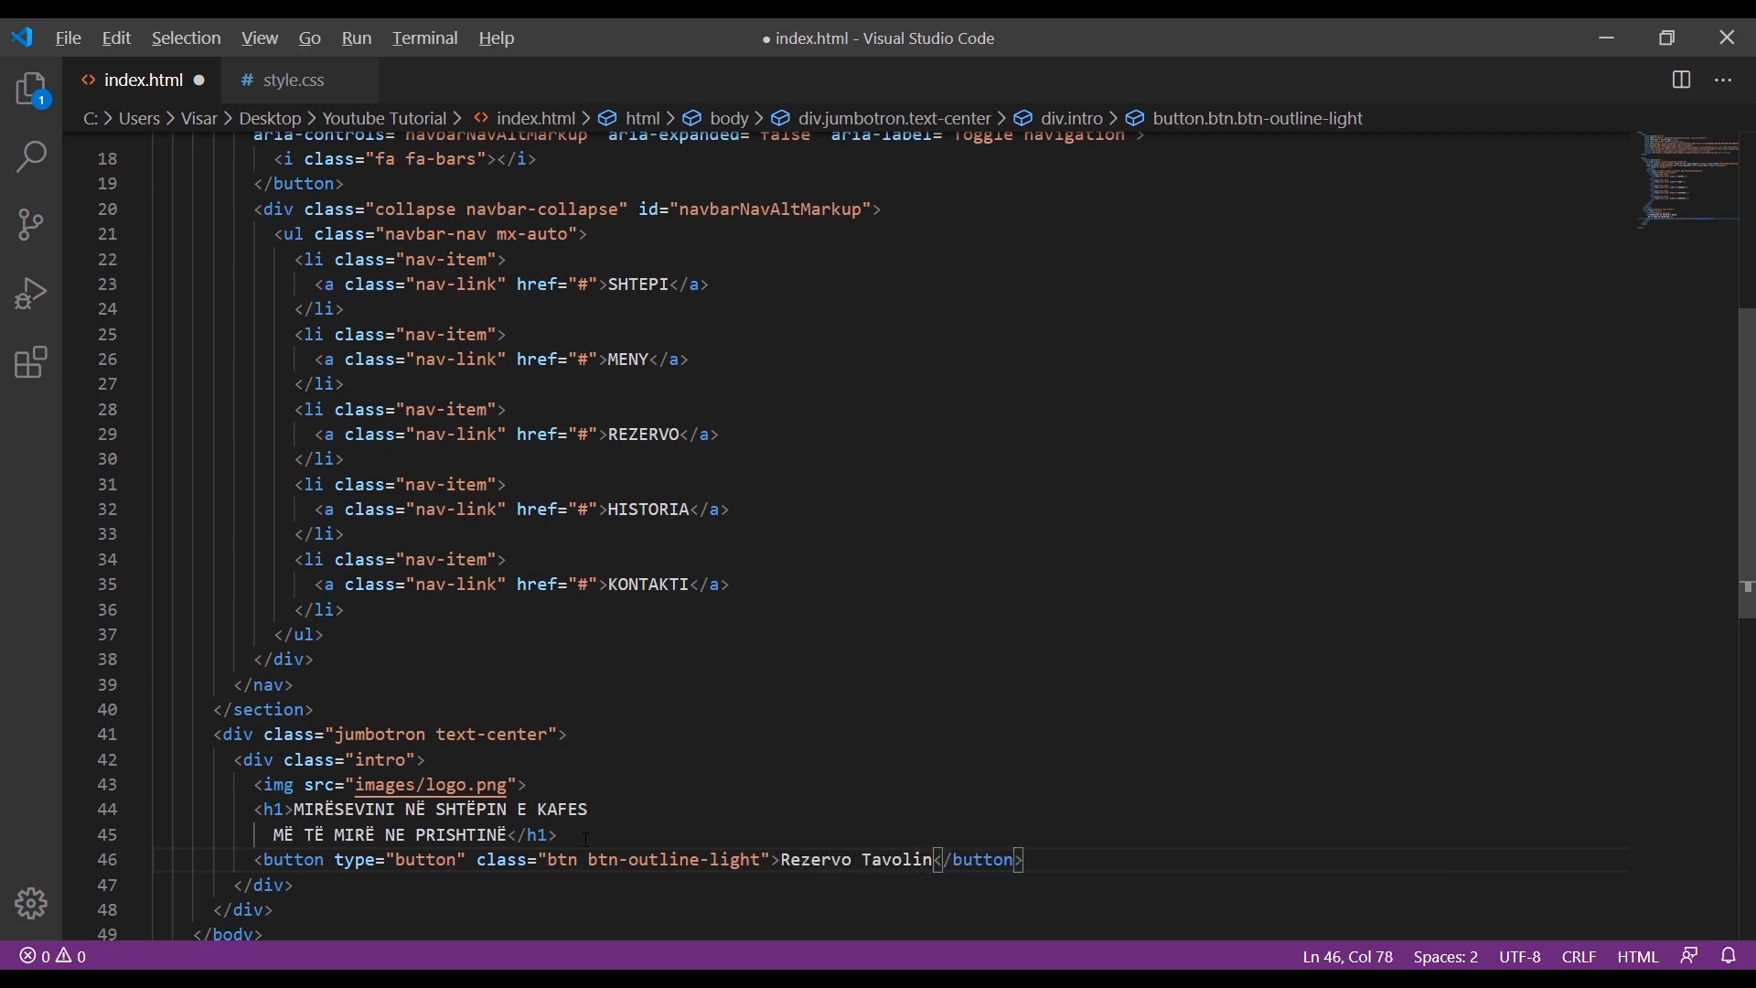
text(ën)
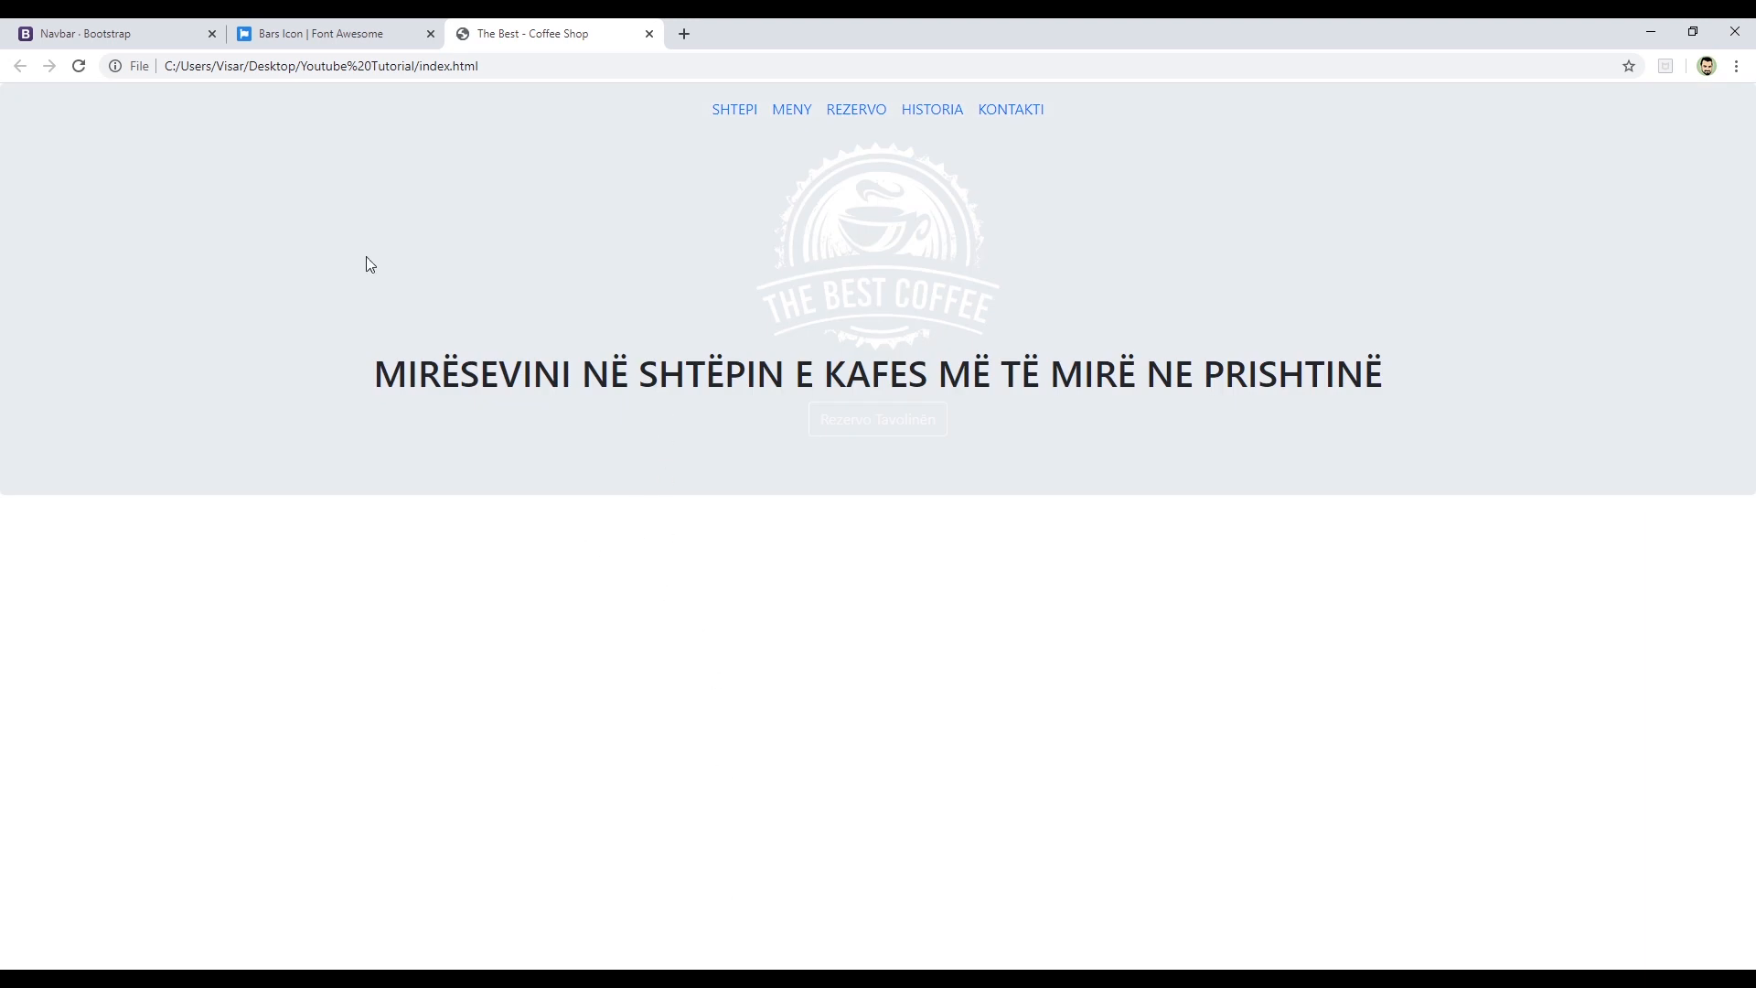
mouse_move(318, 406)
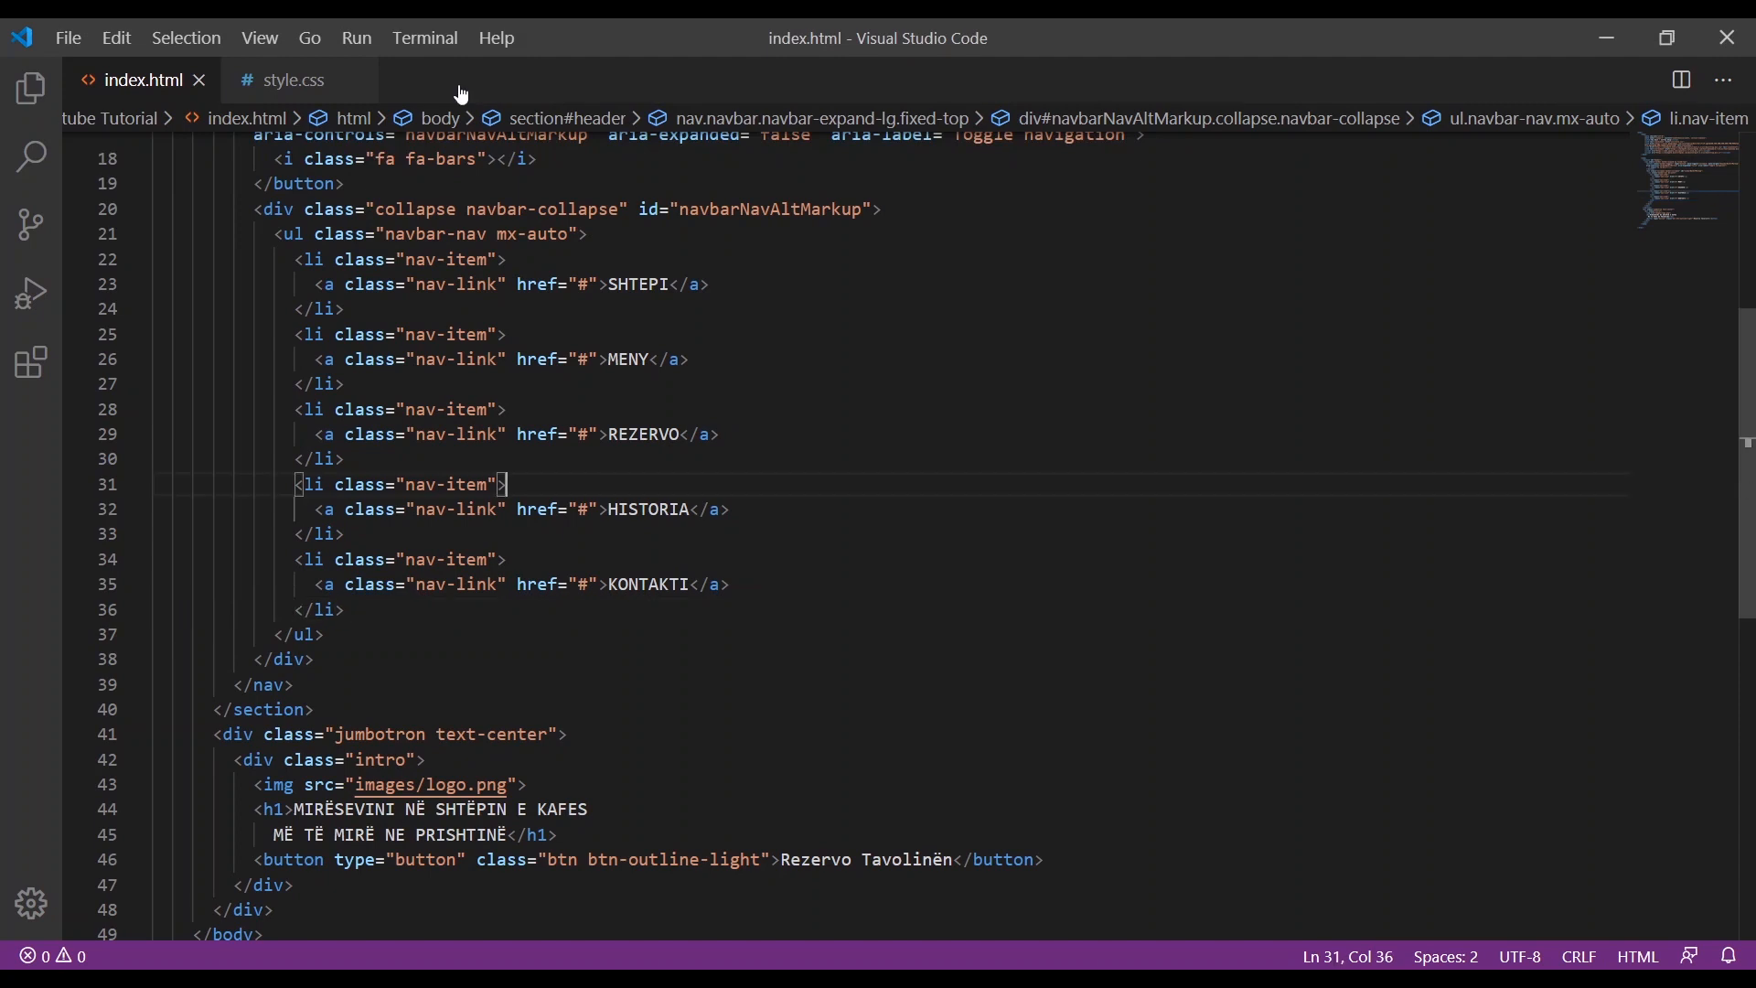
Write a universal * rule in style.css with margin: 0 and padding: 0
click(293, 78)
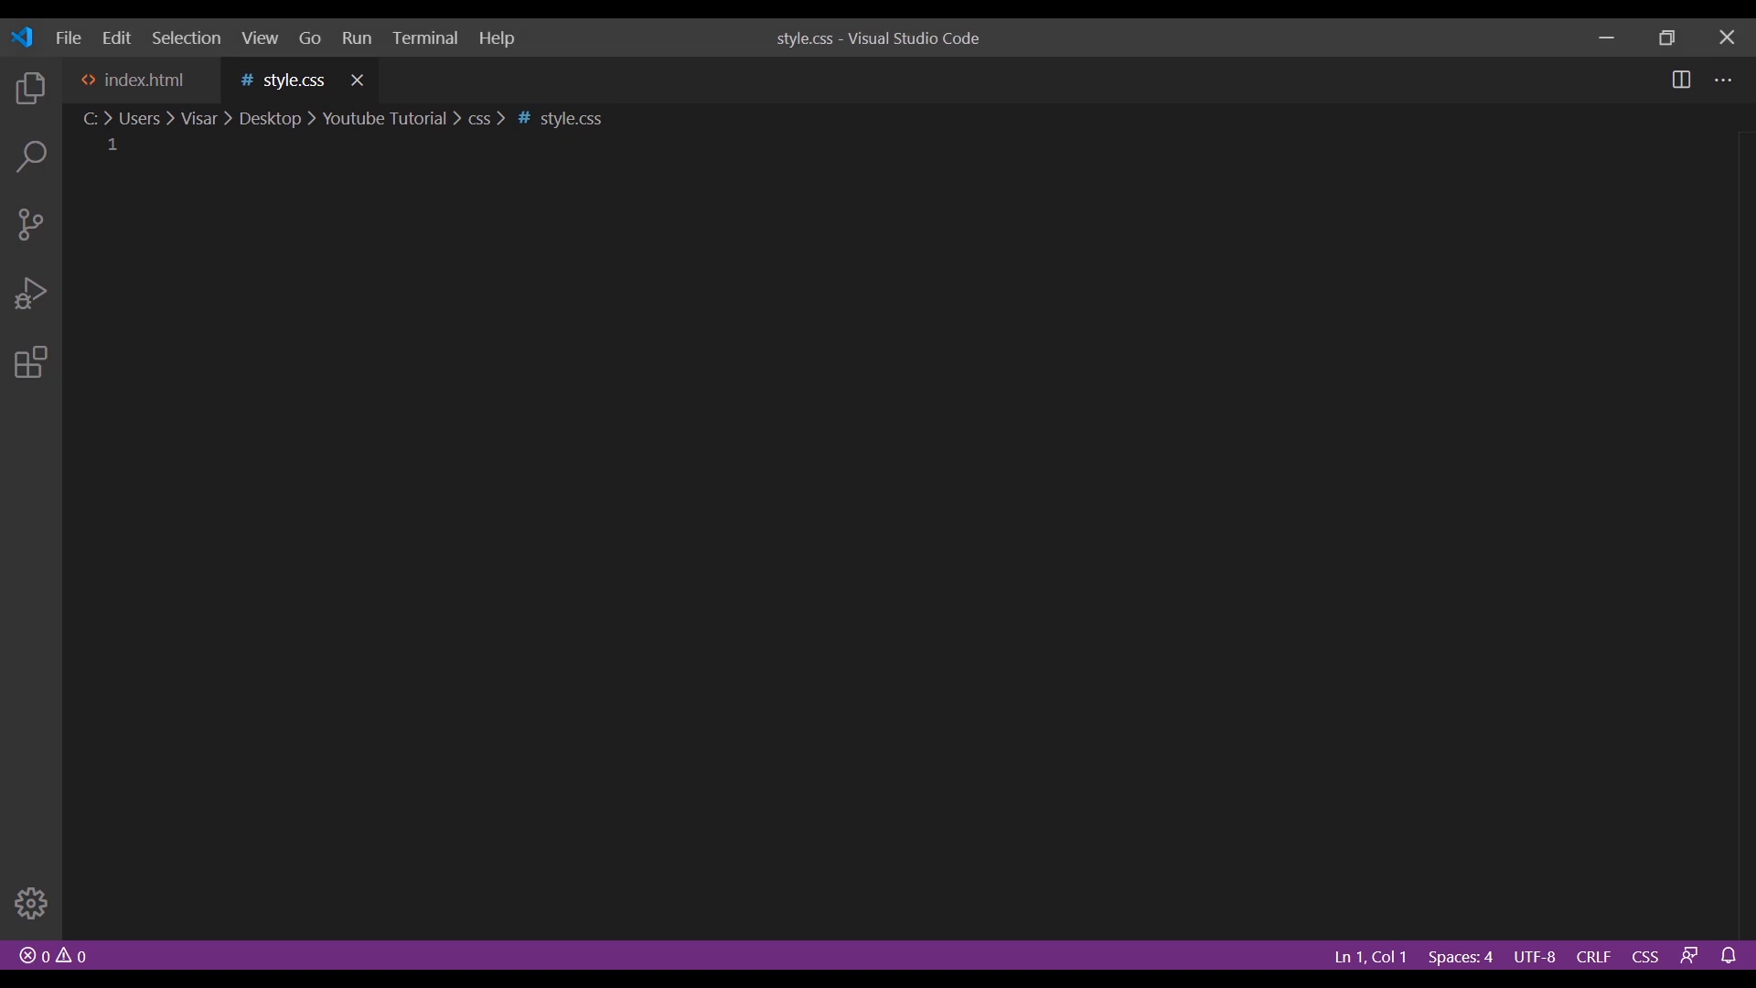
text(*)
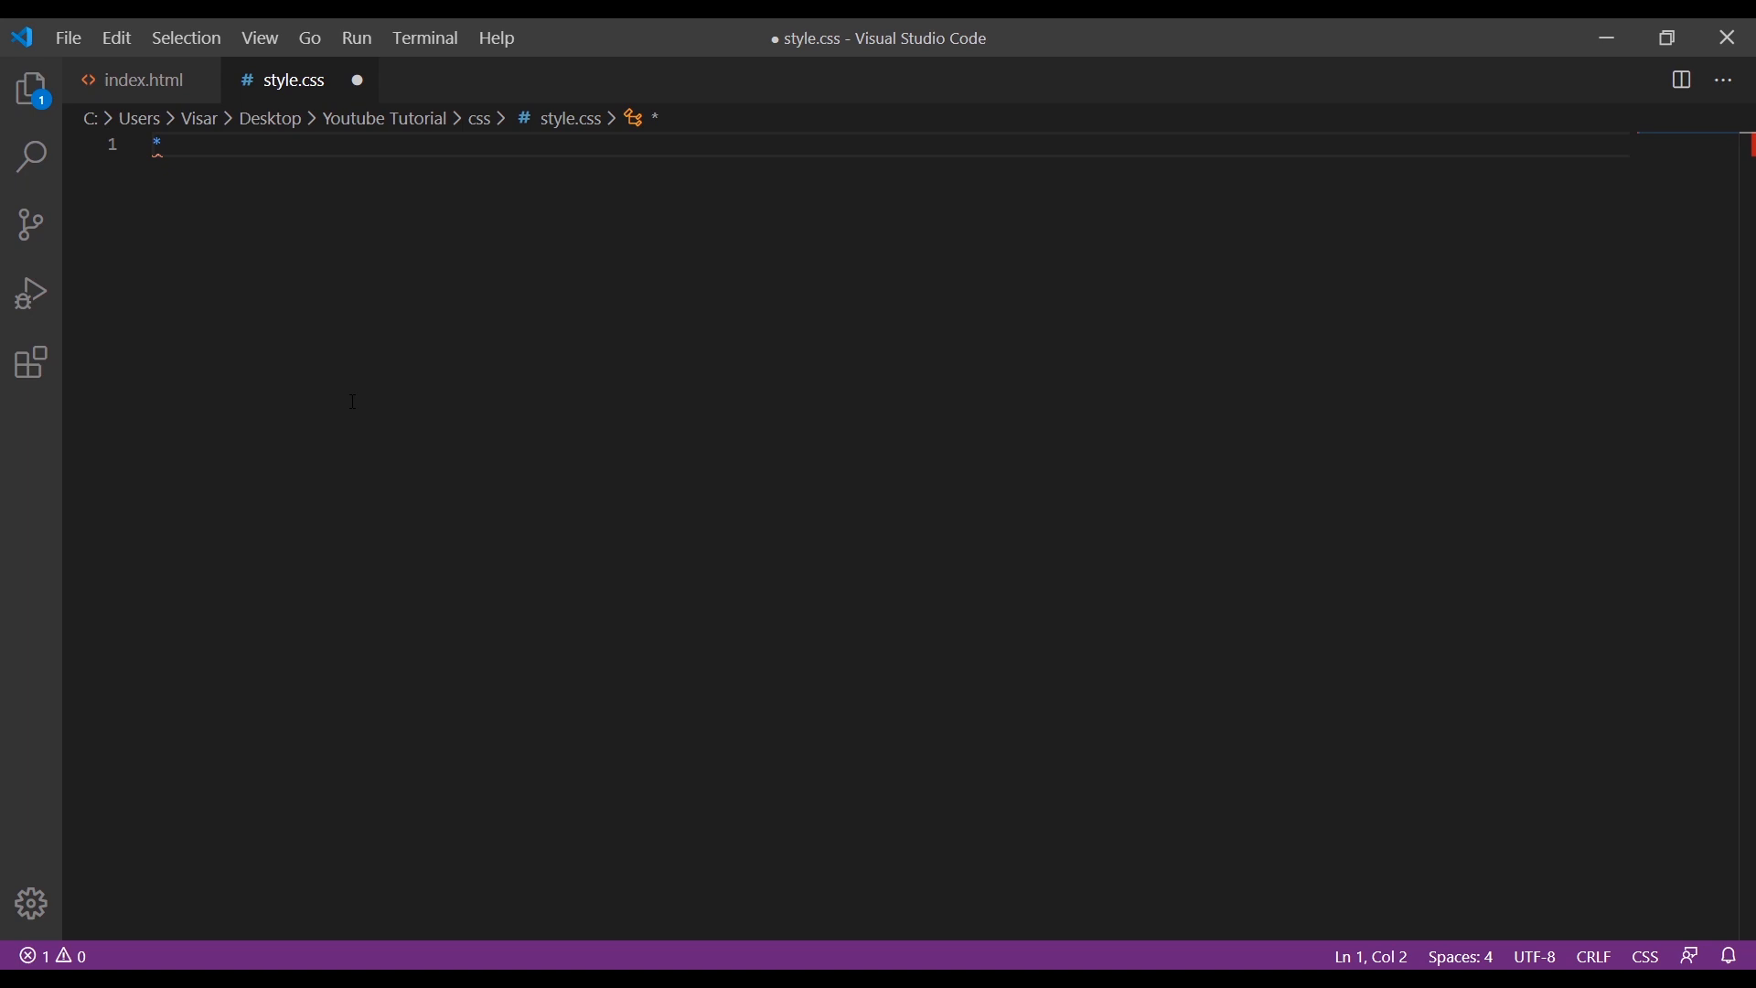
text({)
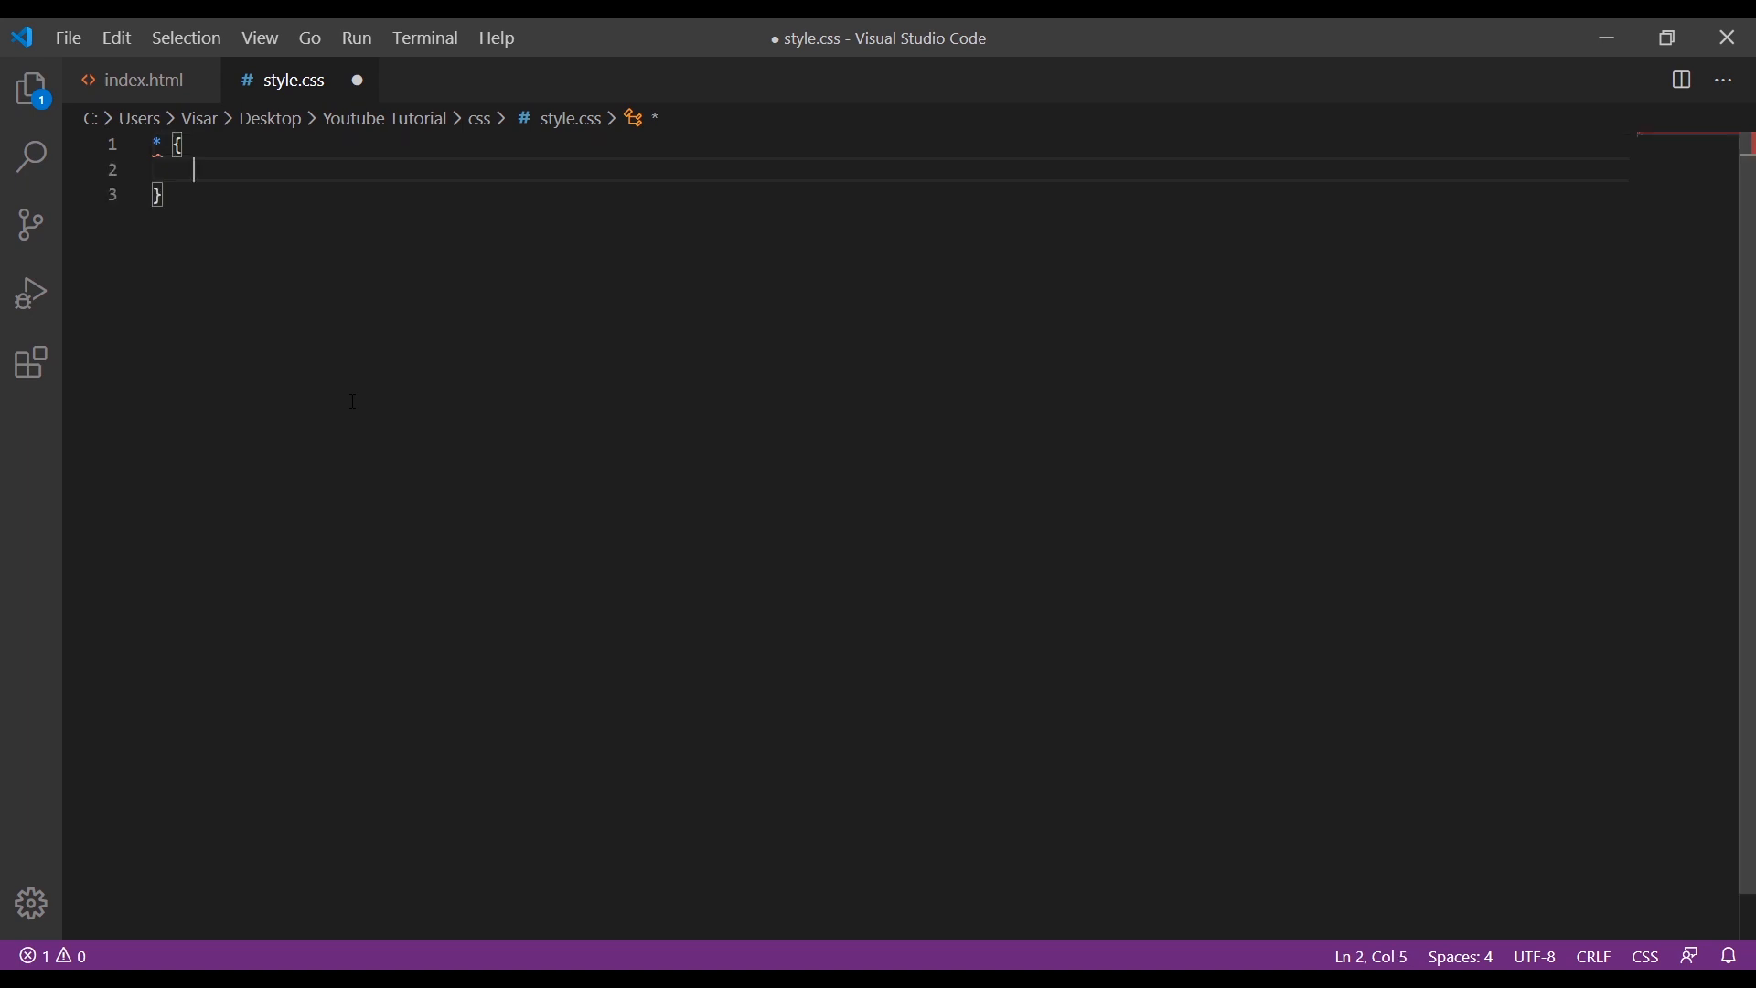
text(mar)
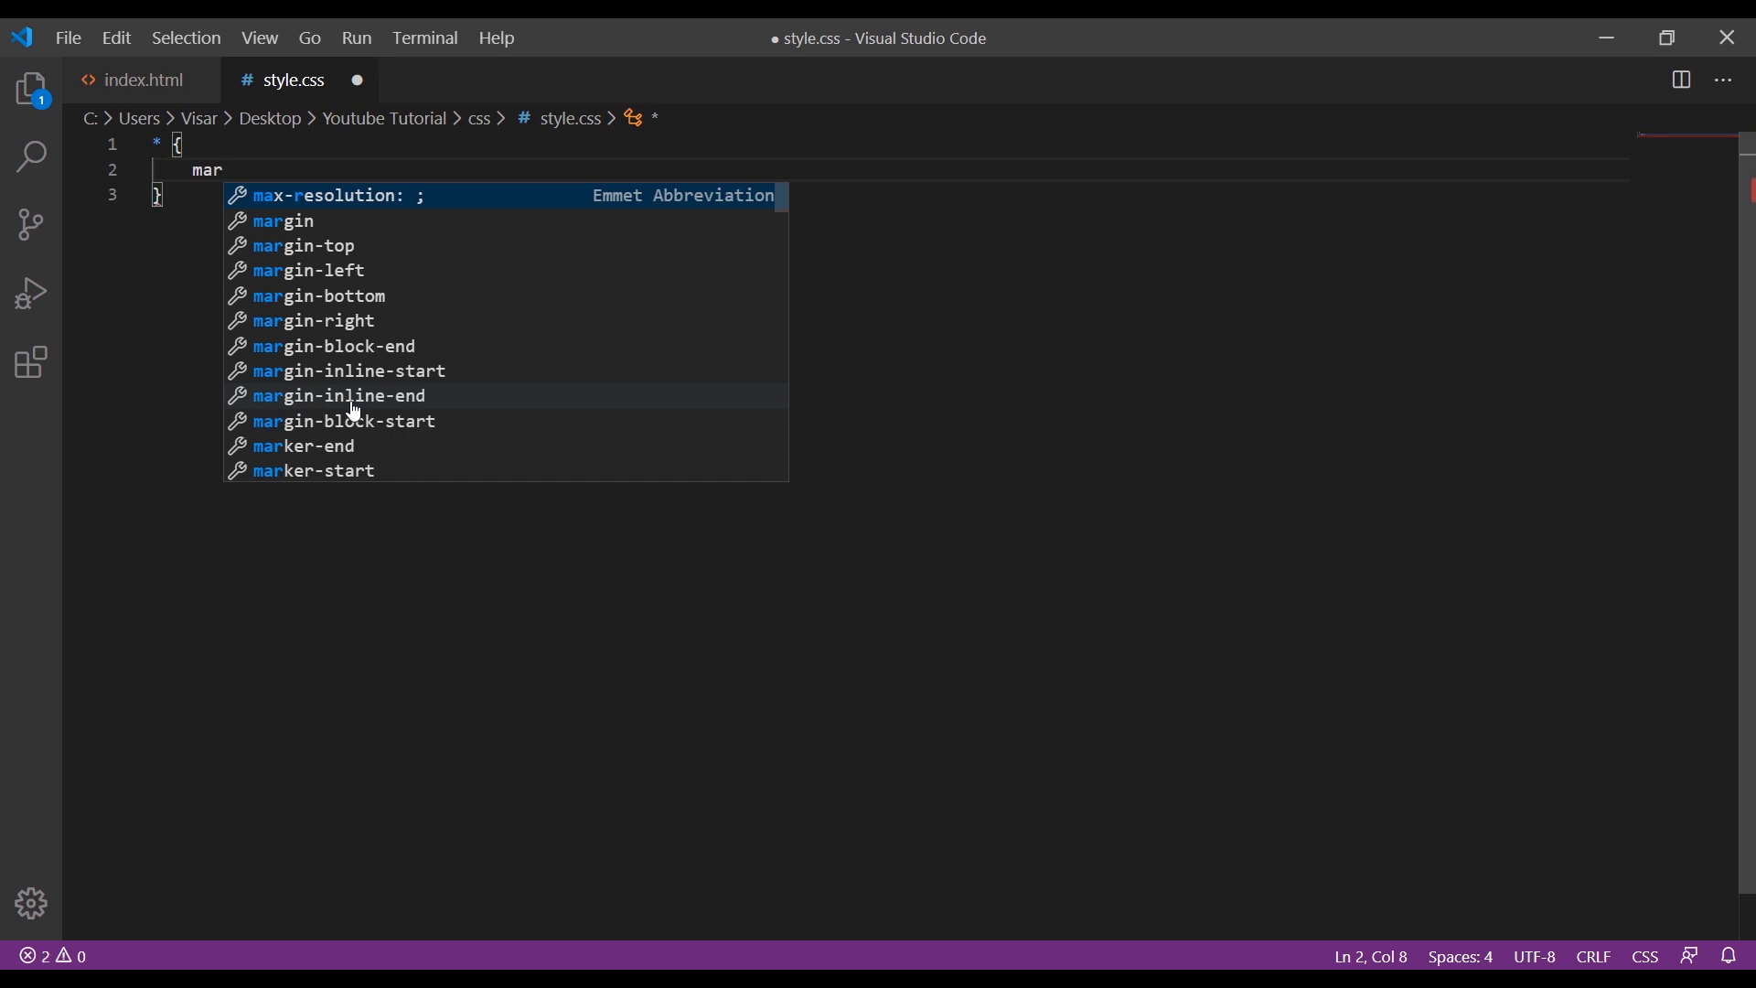
text(gin: 0;)
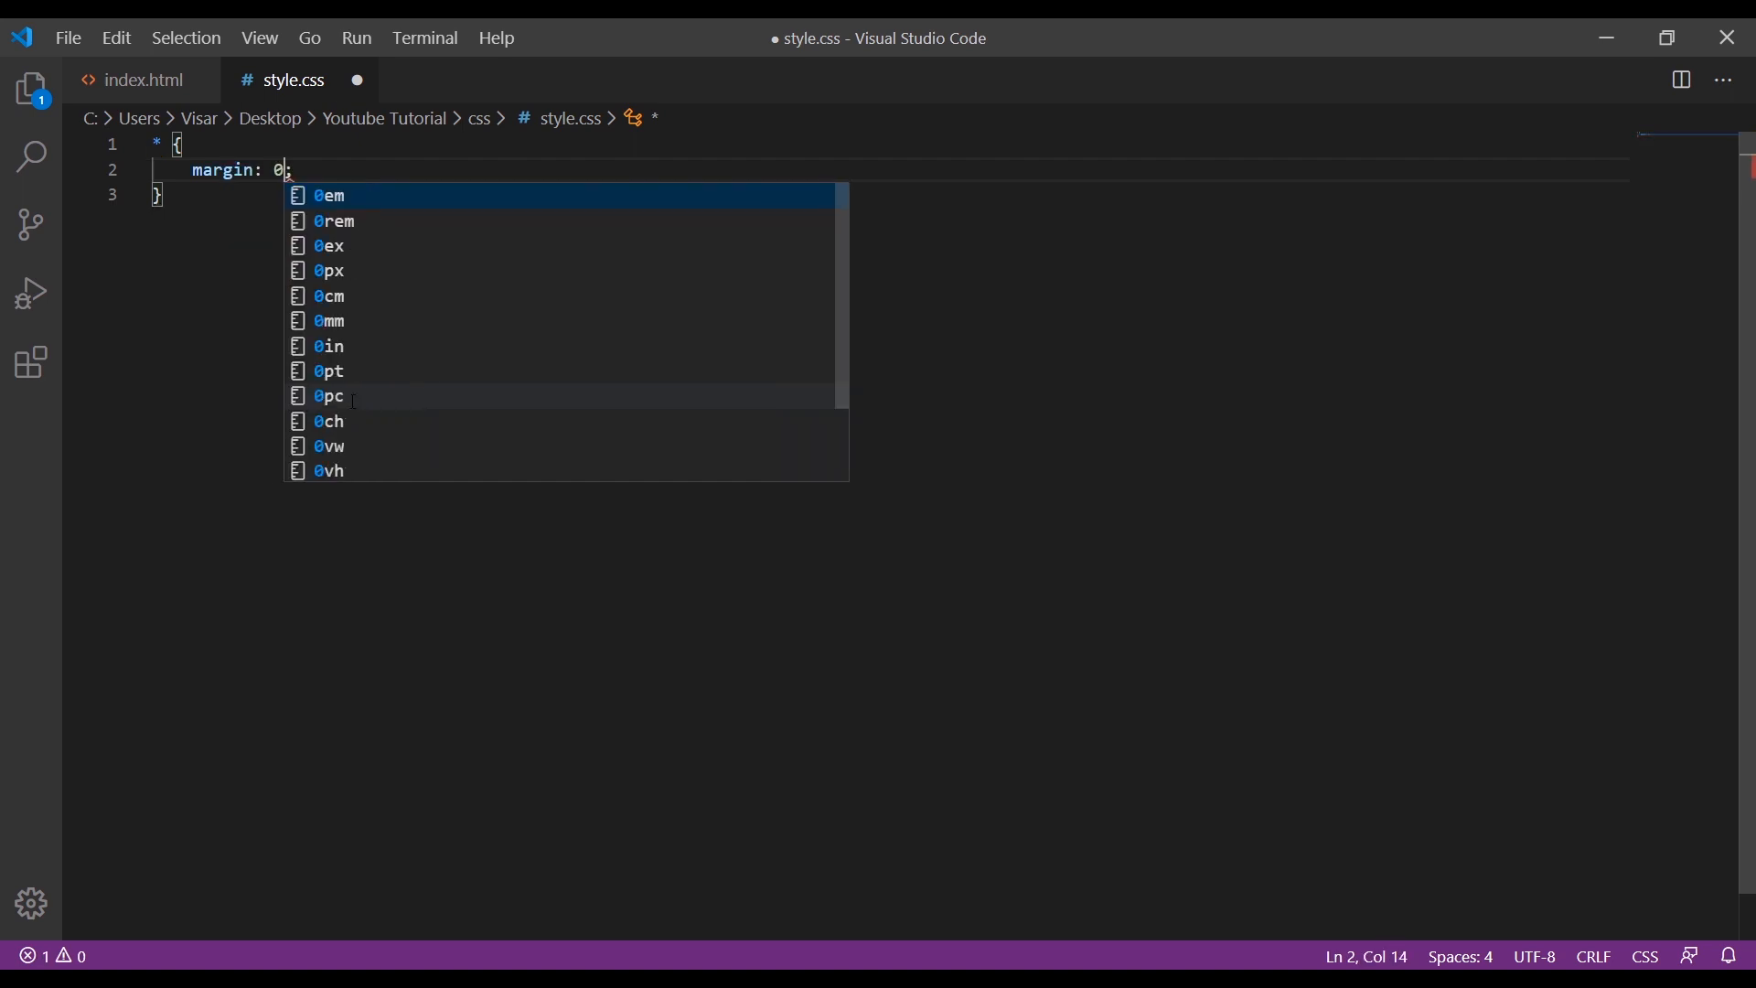
mouse_move(346, 408)
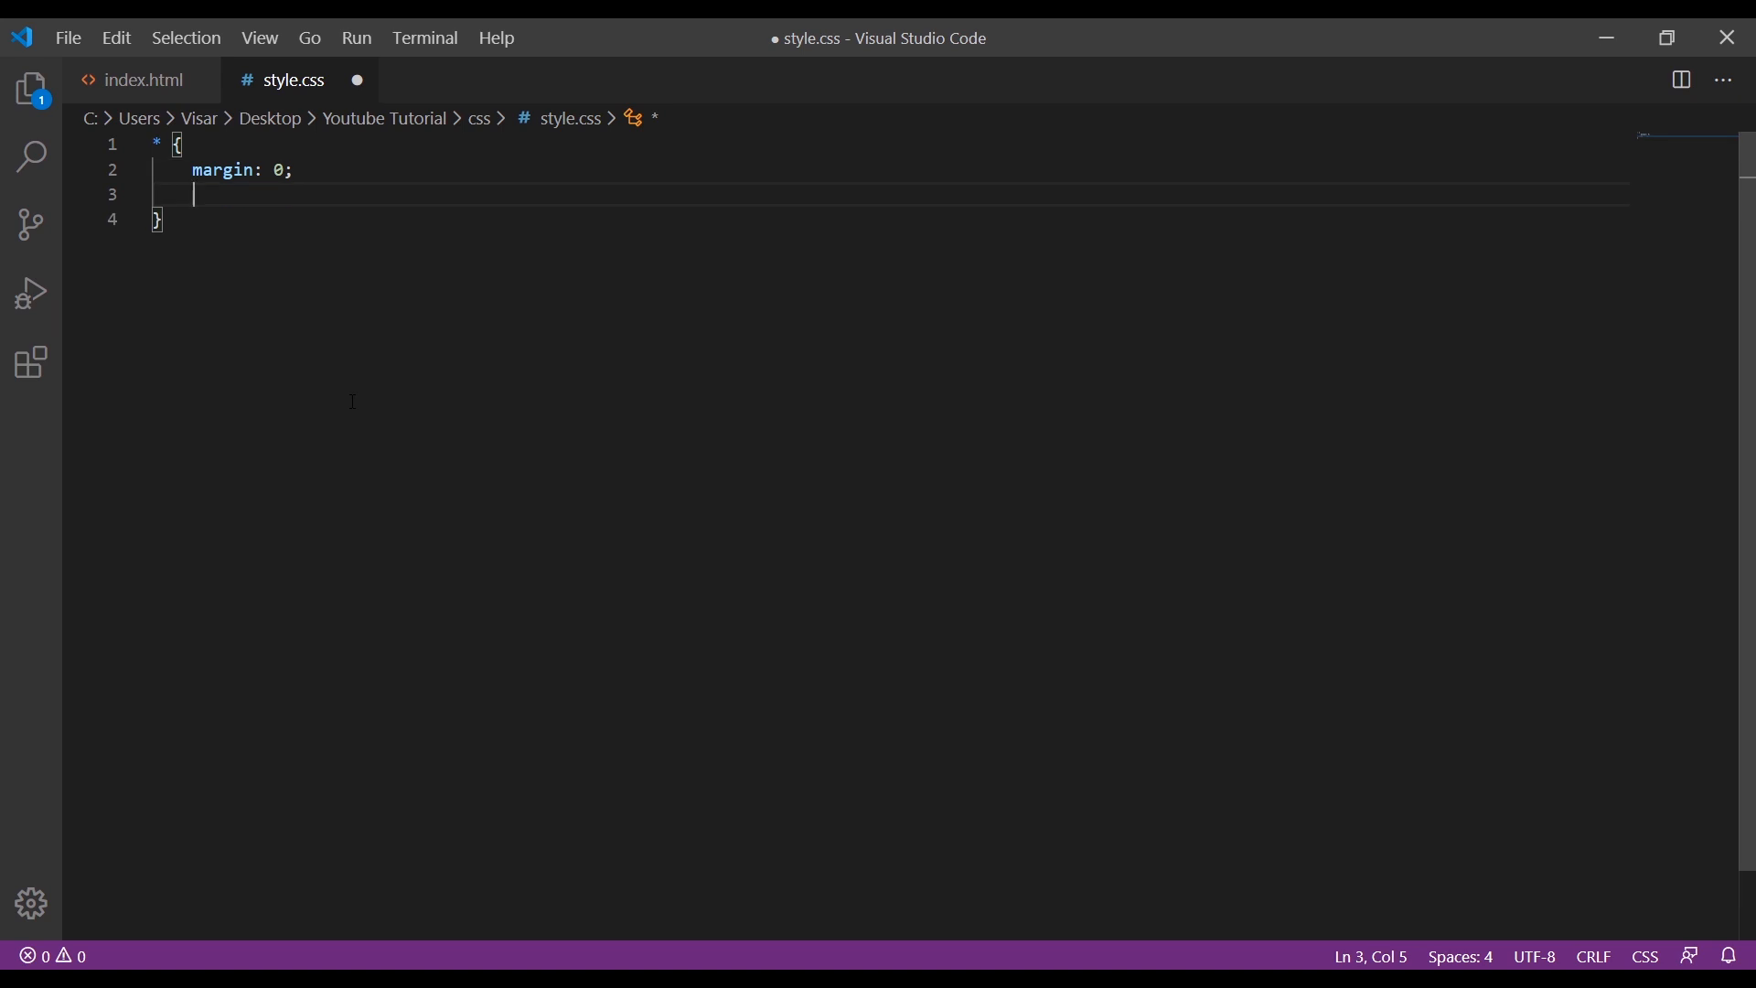
text(pa)
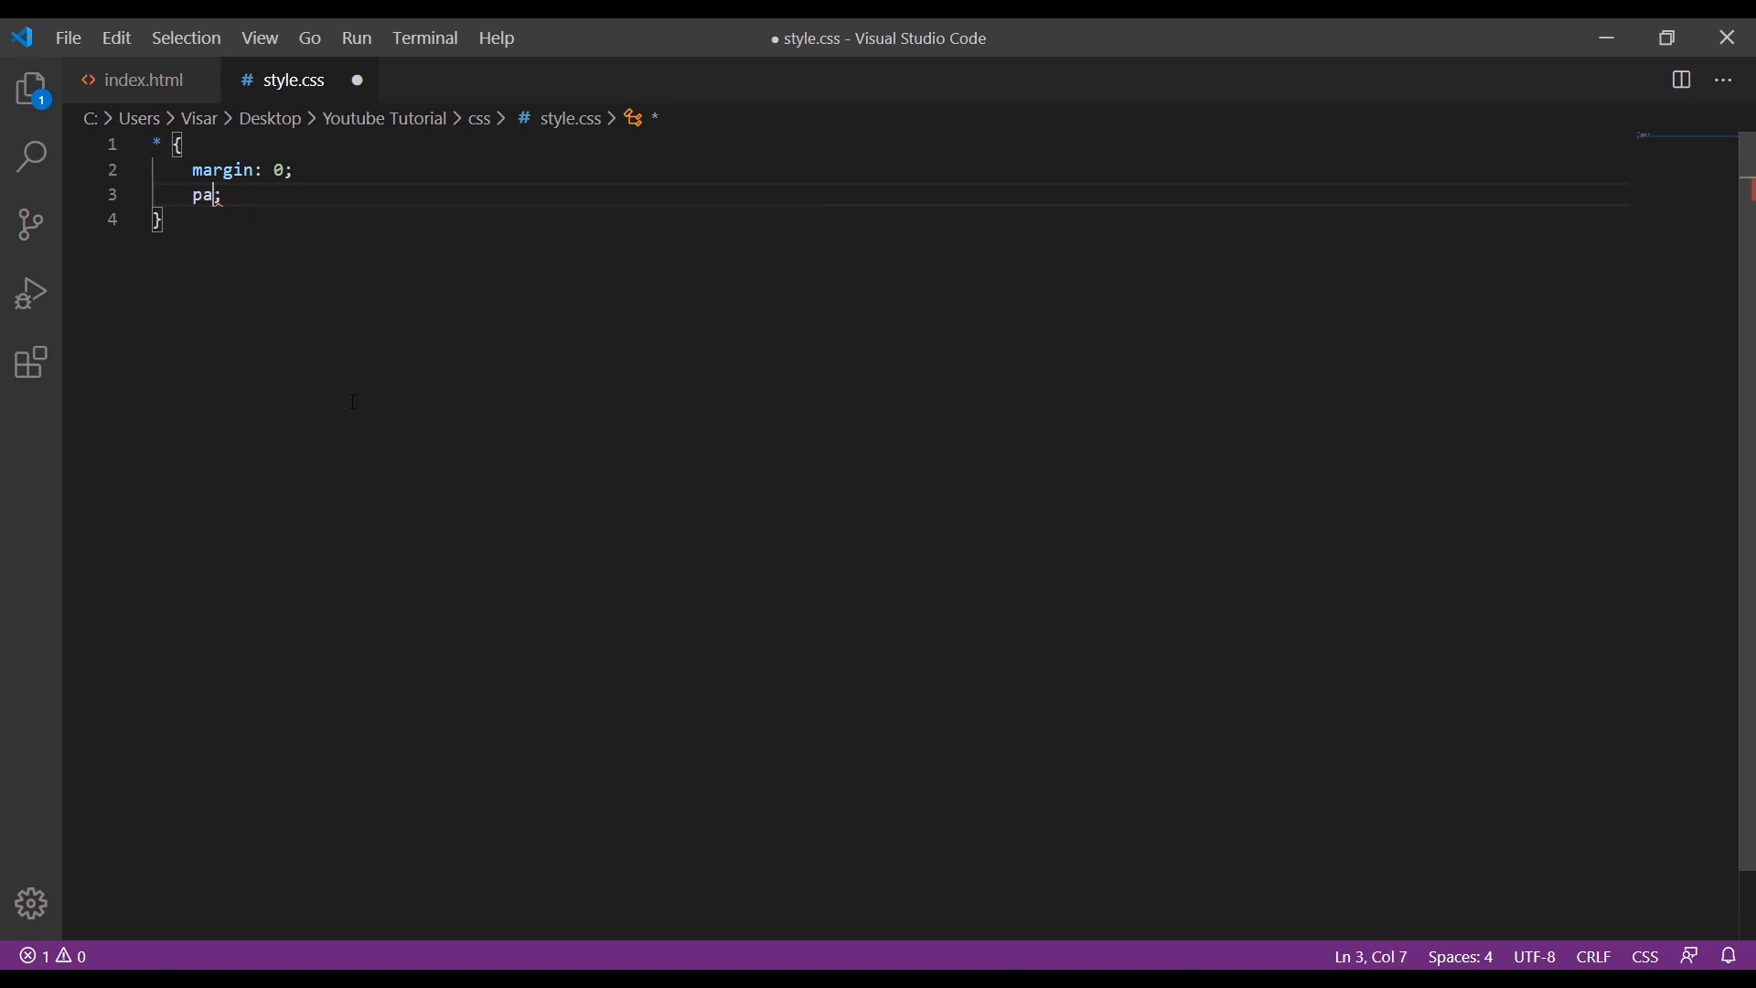
text(ddin)
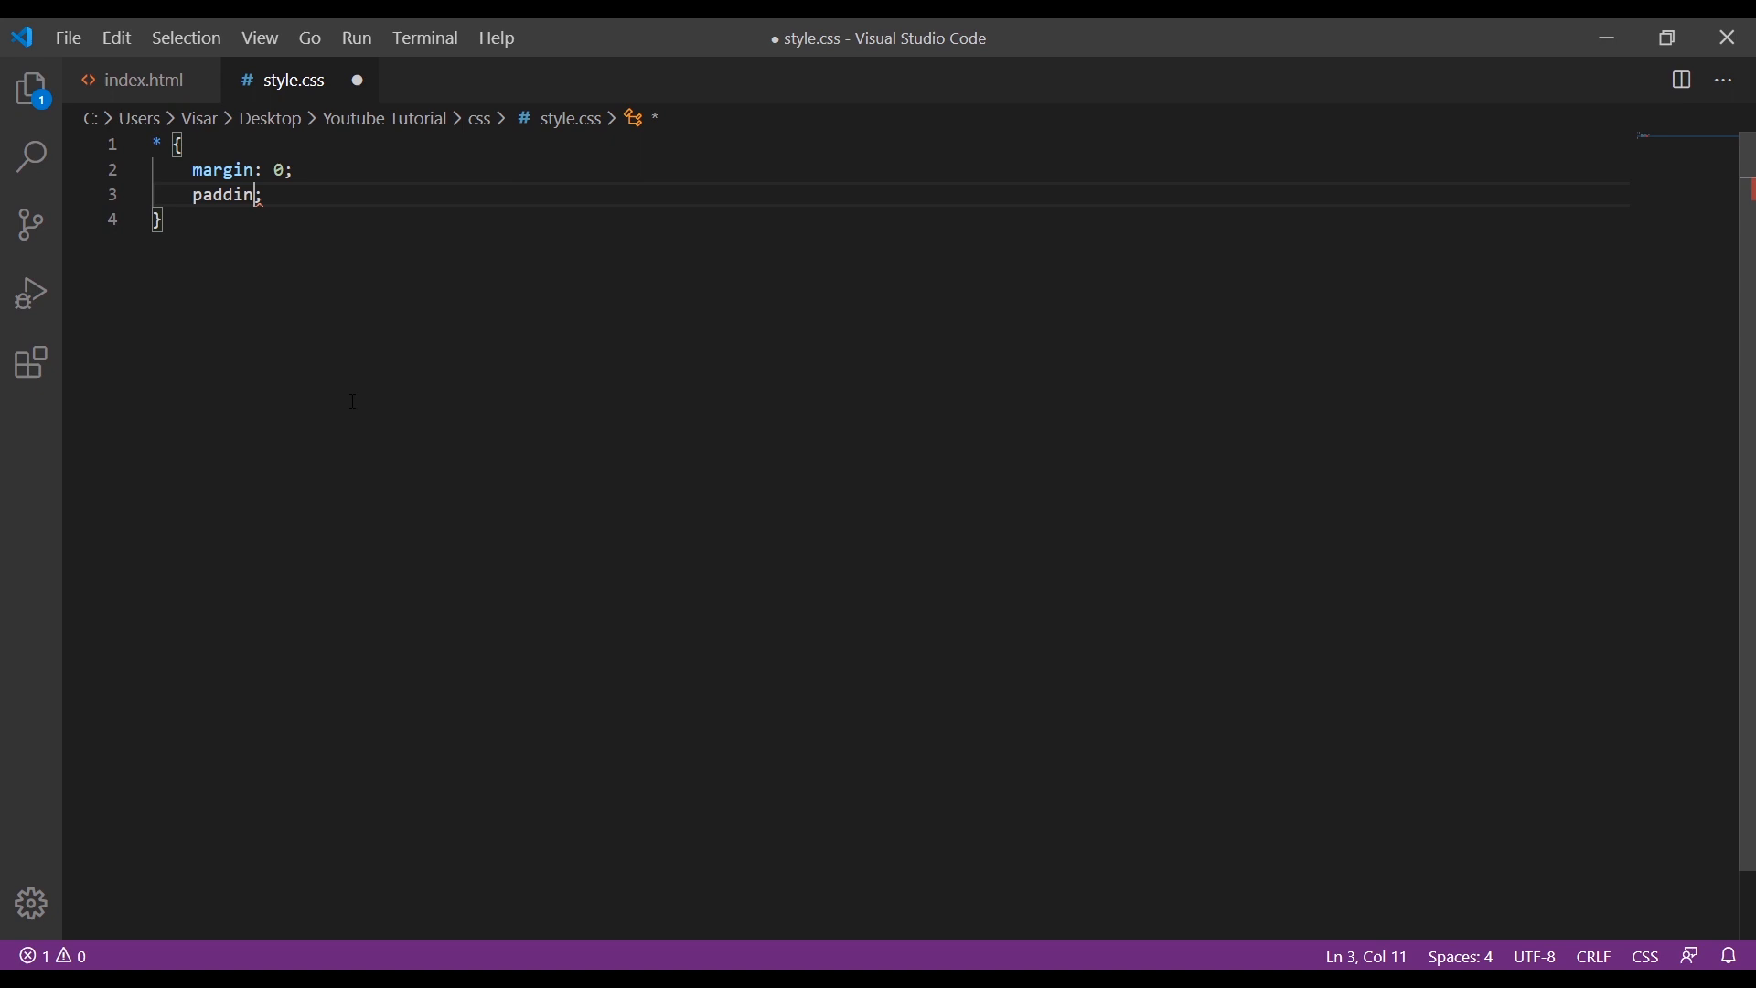
text(g: 0)
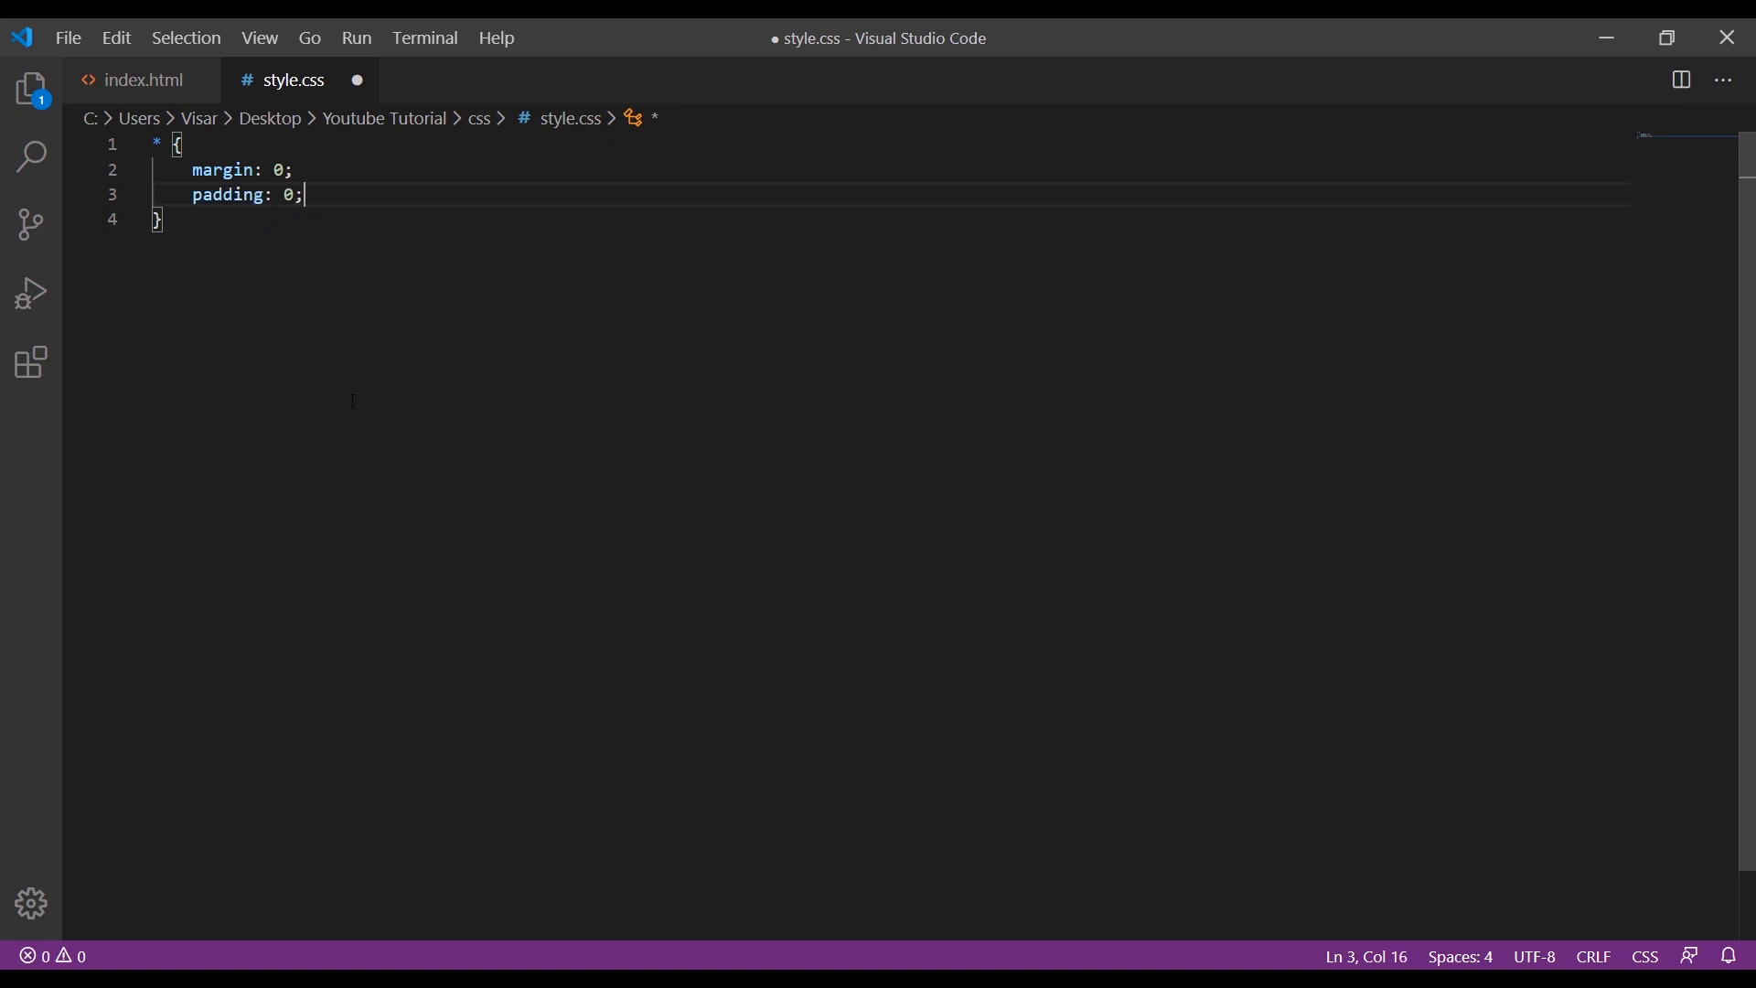
Set the universal rule's font-family to 'Source Serif Pro'
text(font-family: ;)
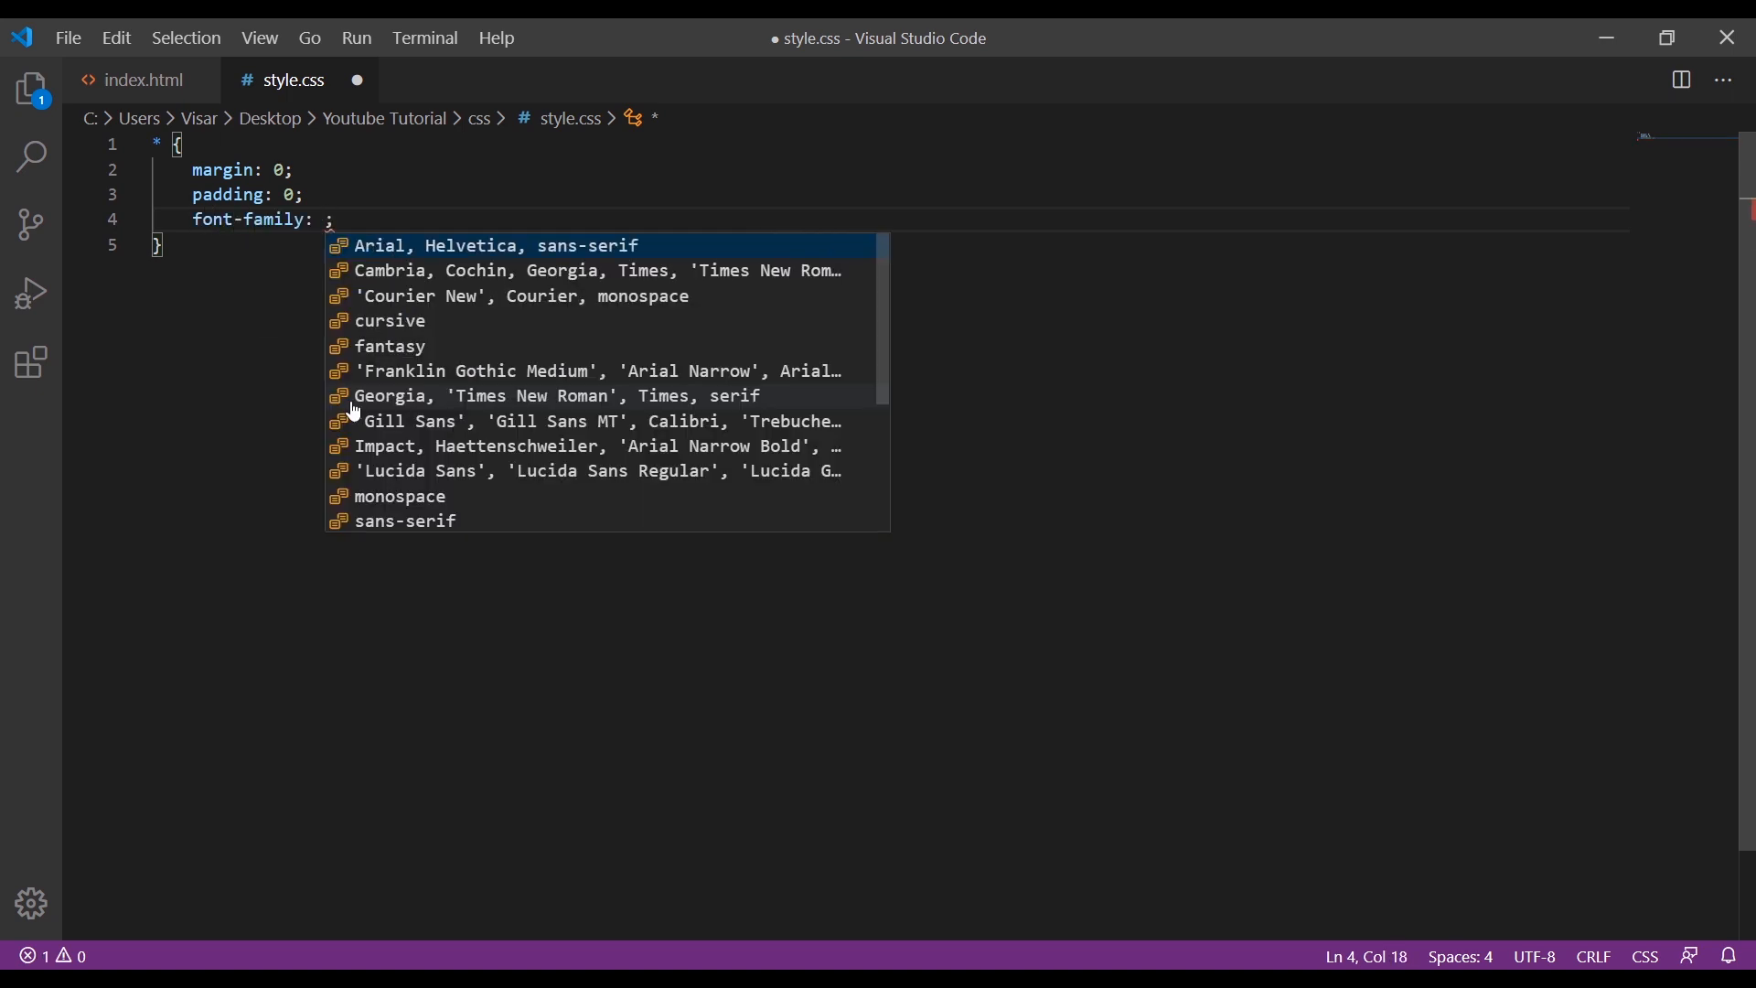
text(')
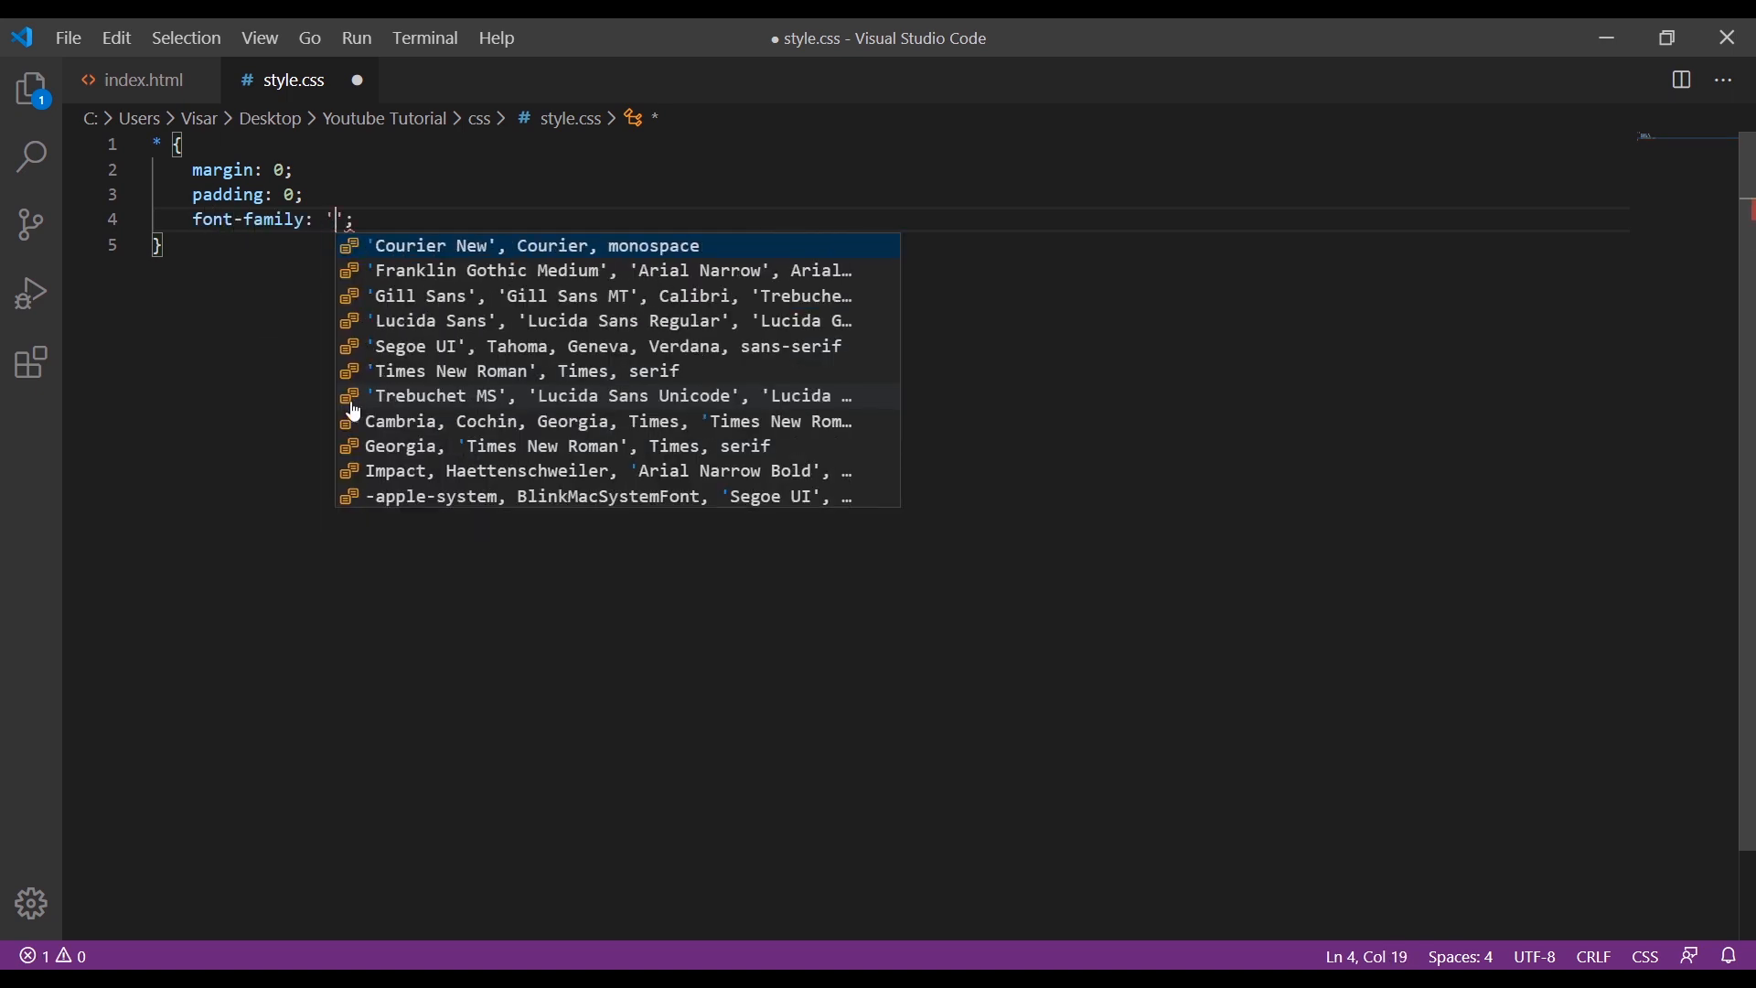
text(Source Se)
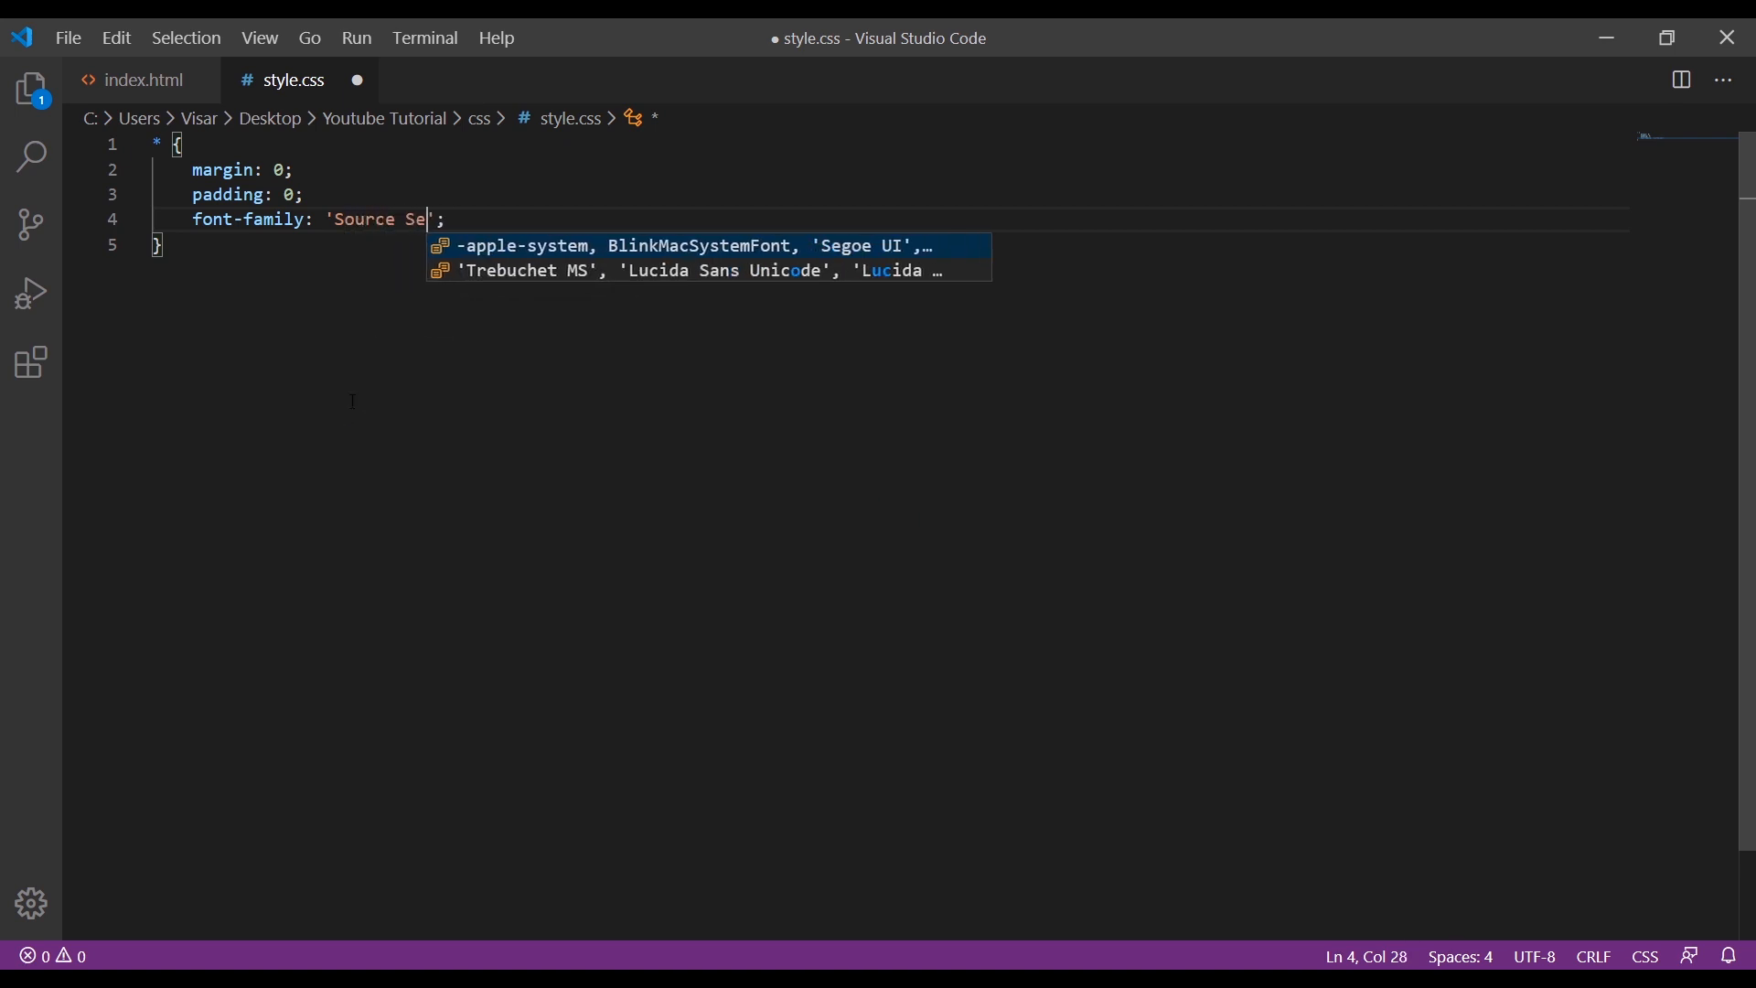
text(rif Pro)
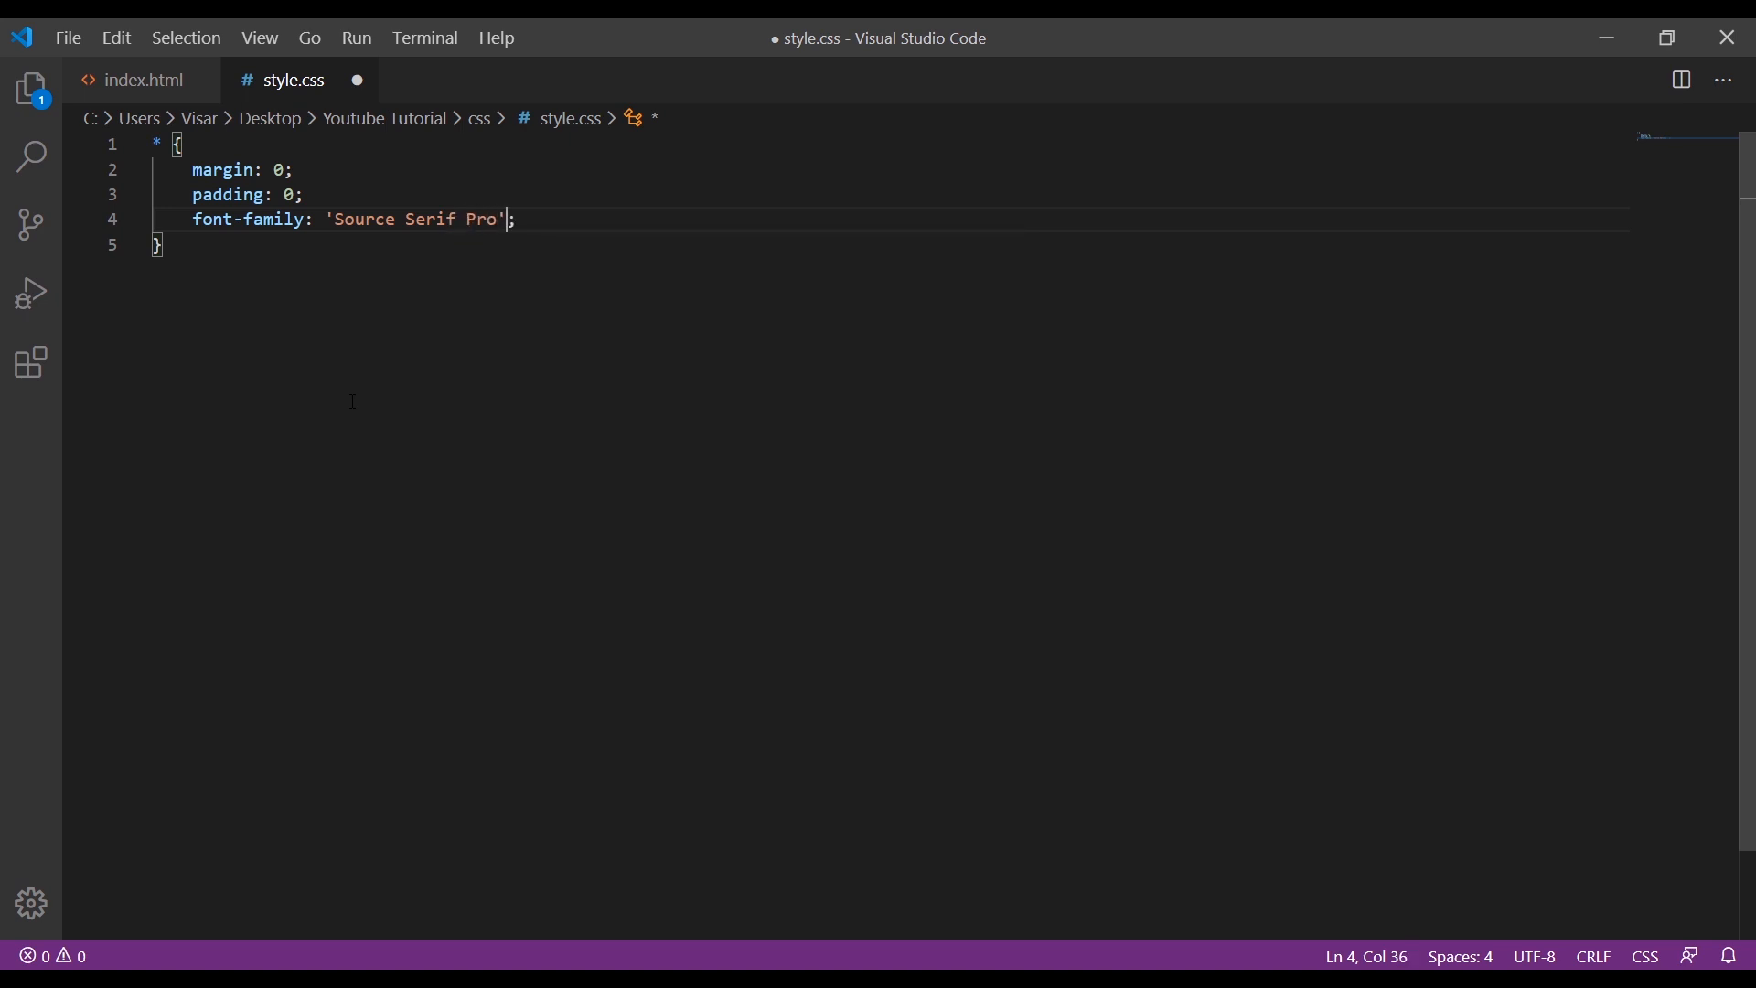
text(,)
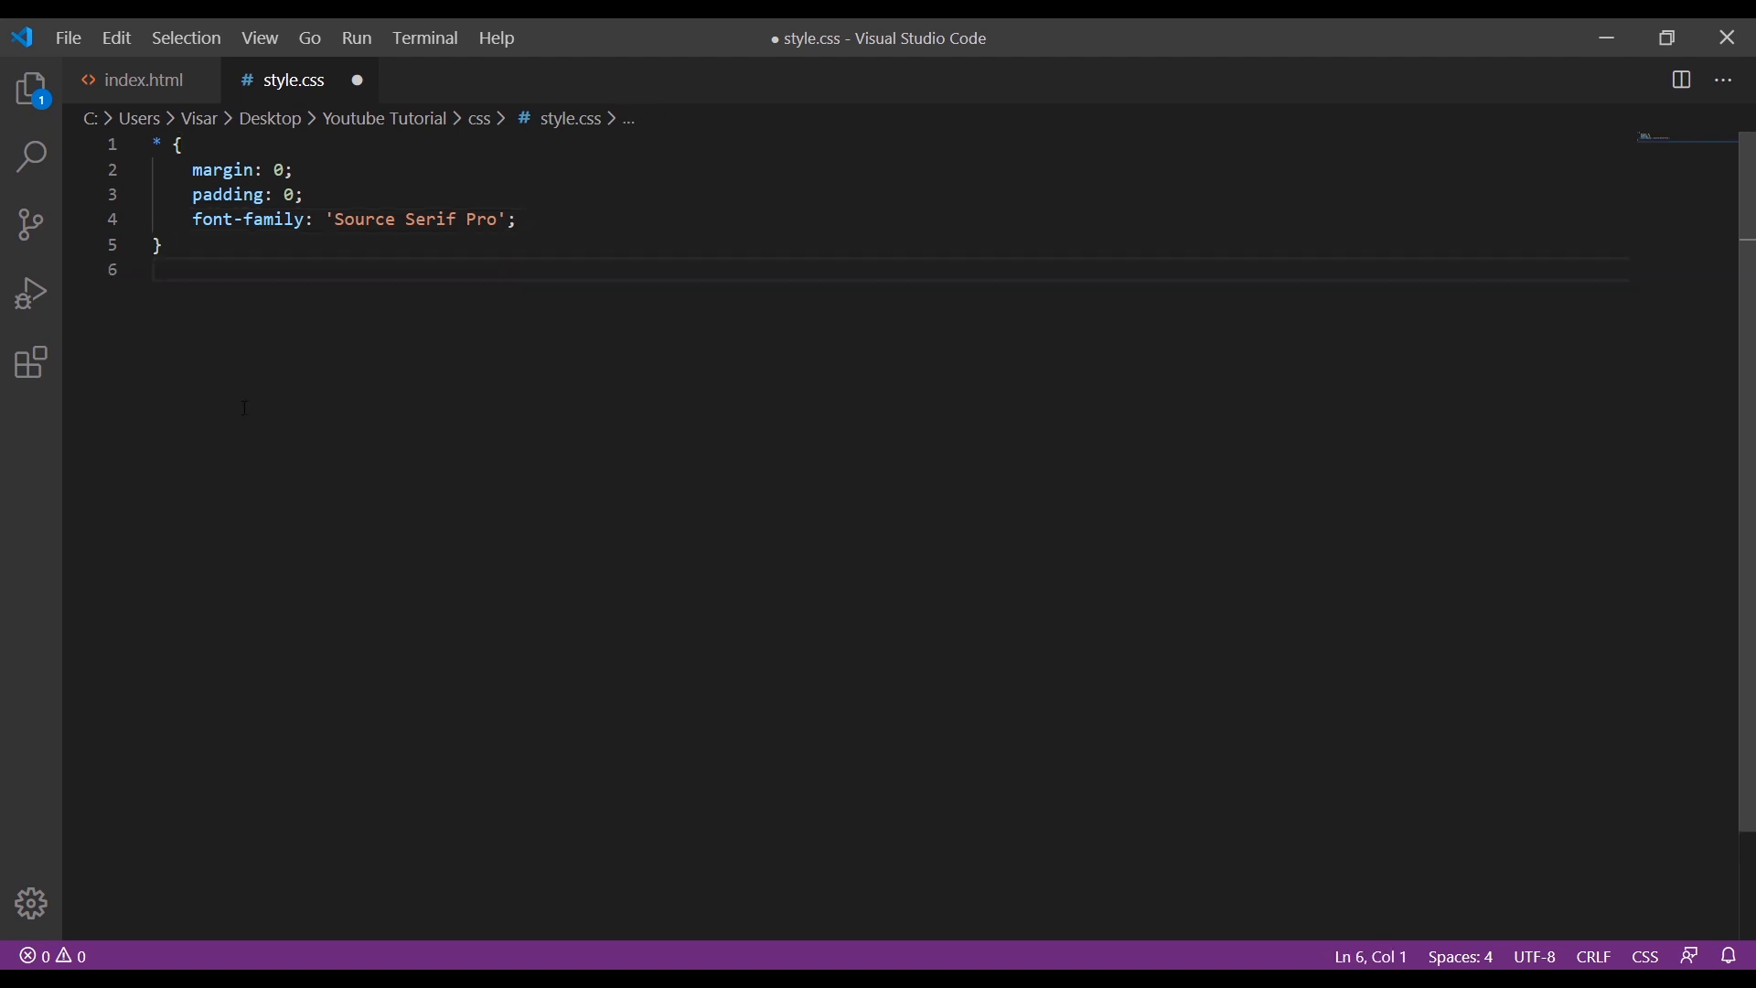
Give .jumbotron a background-image of '../images/bg.jpg' and a height of 80vh
text(.)
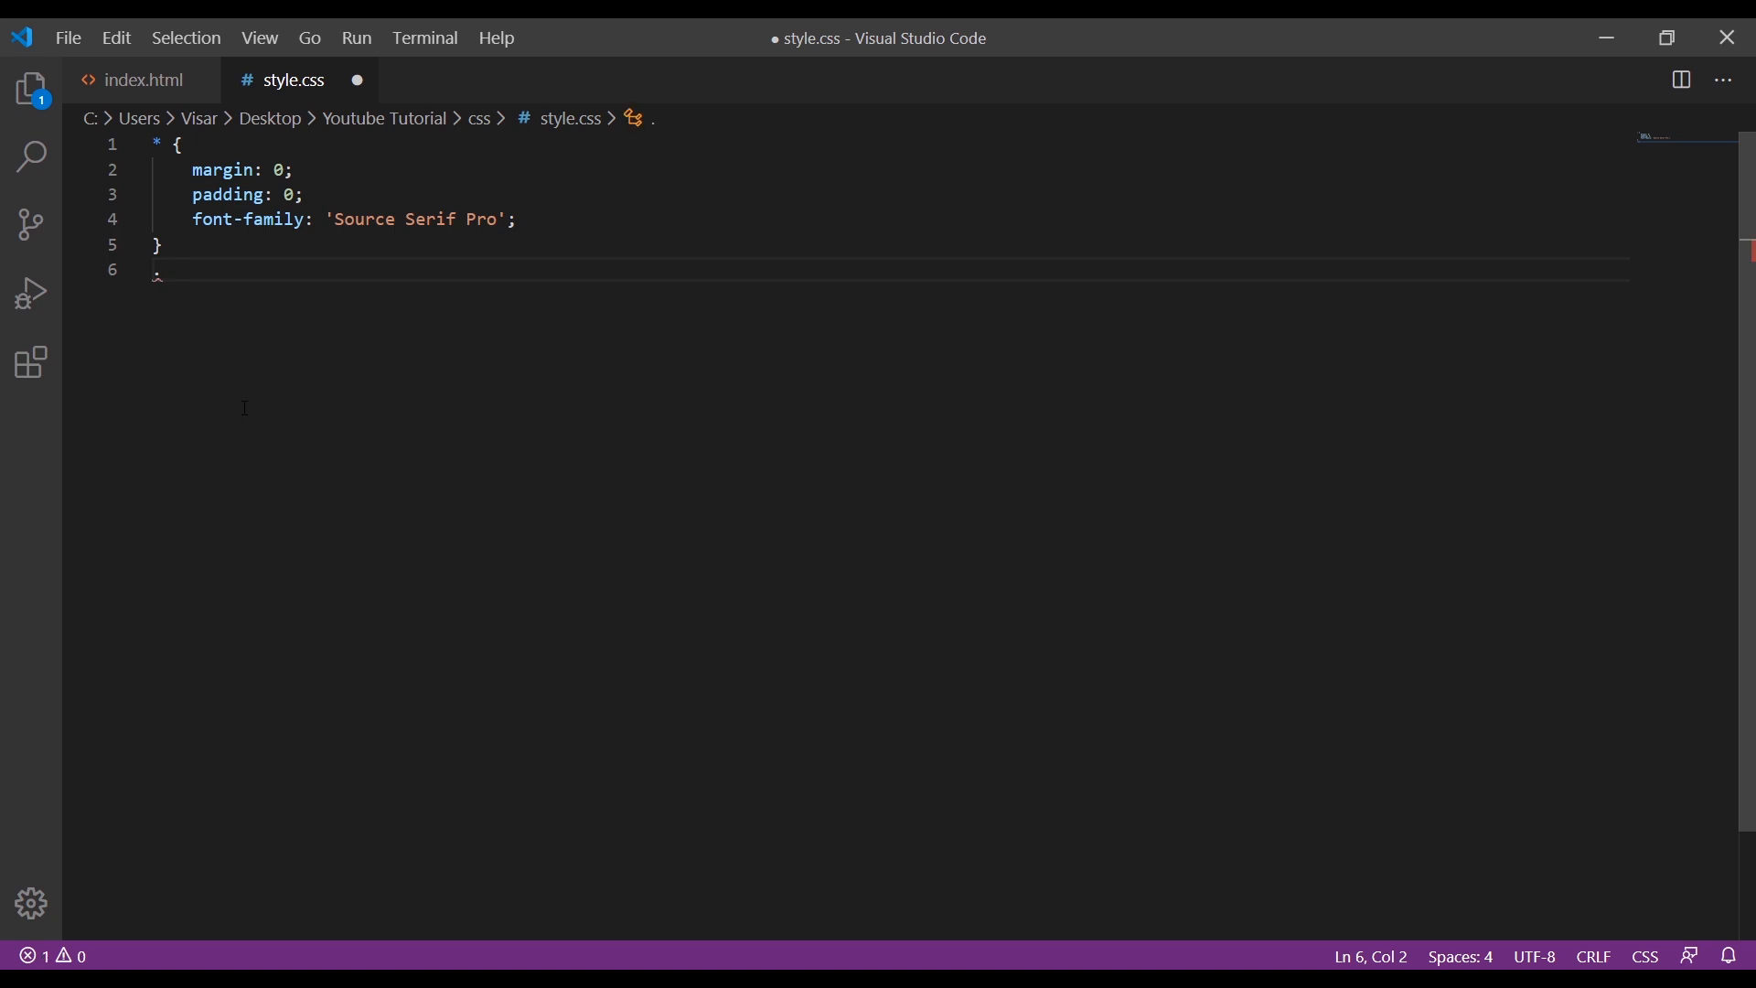
text(jumbotr)
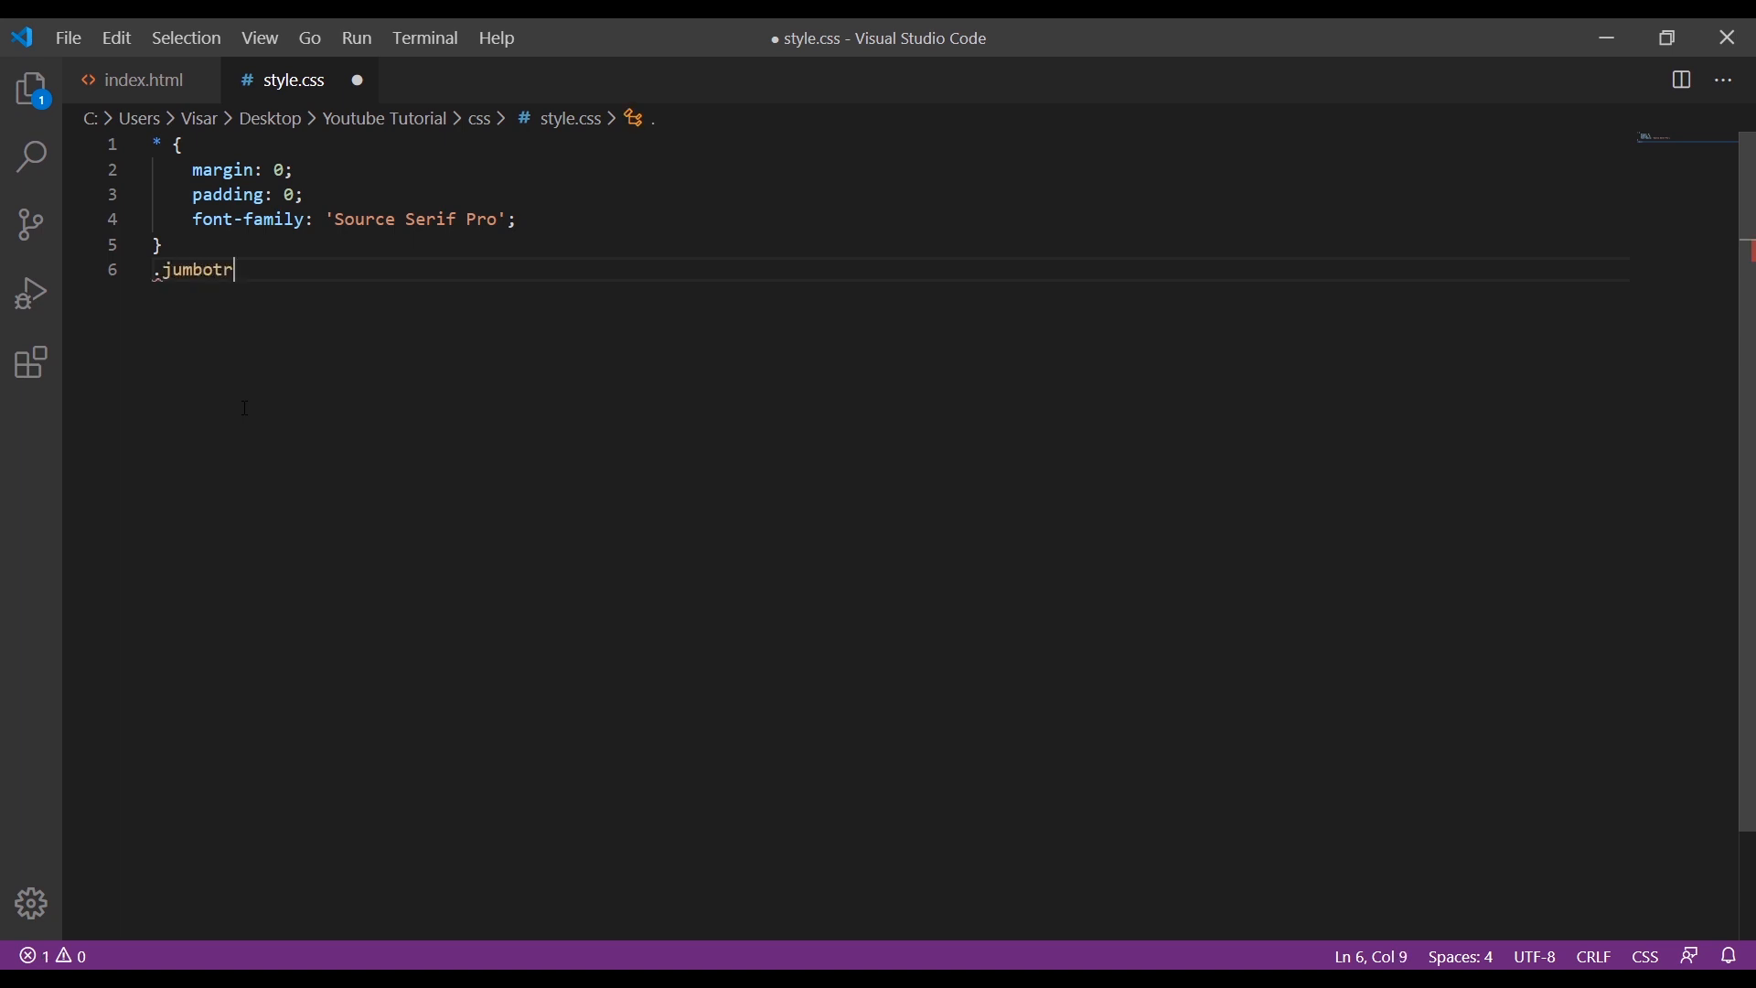
text(on {)
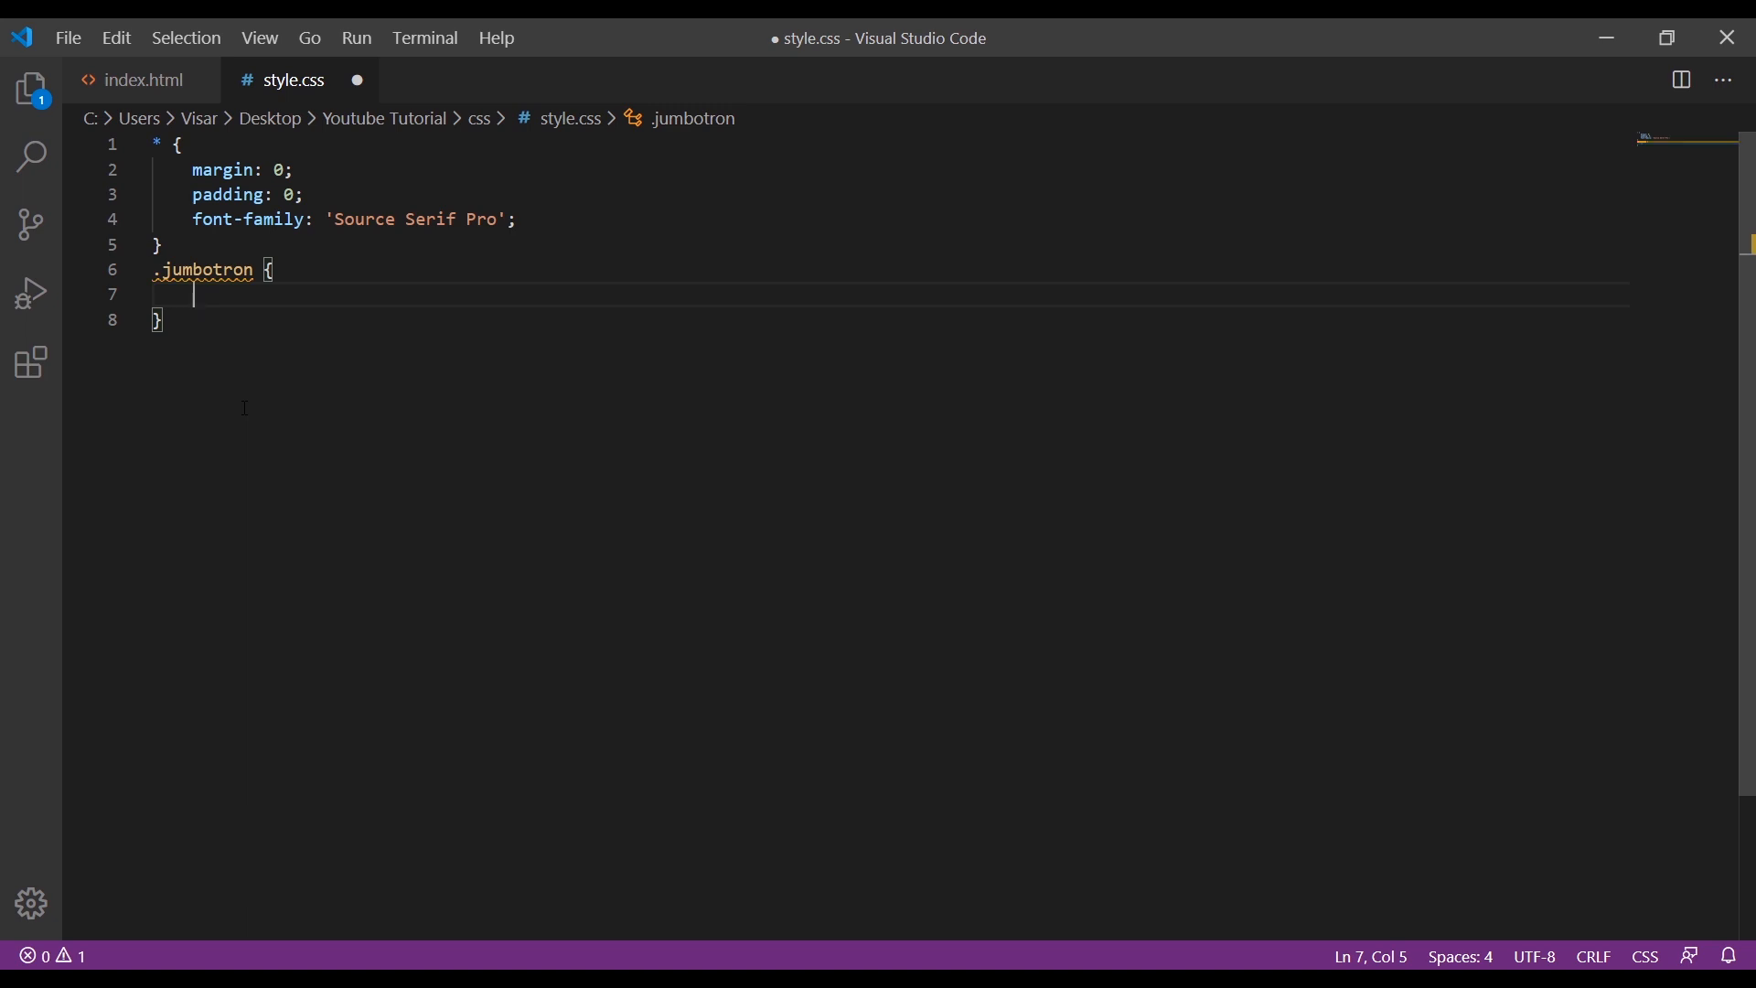
text(back)
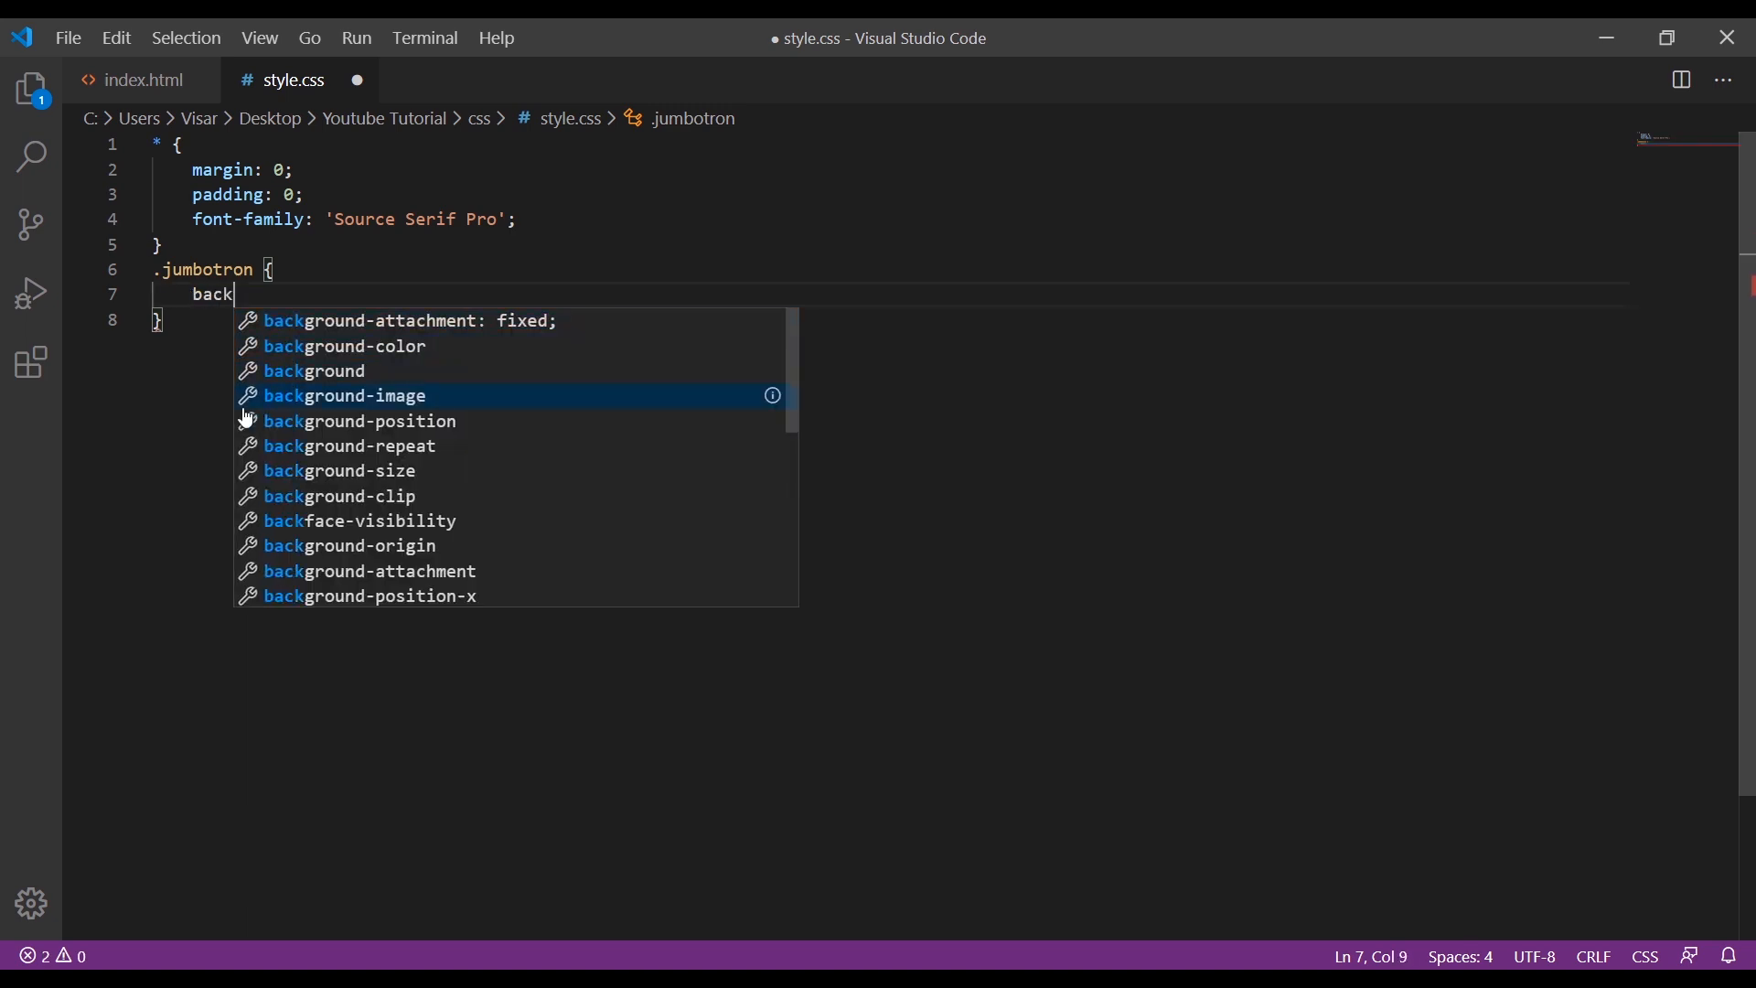
click(344, 395)
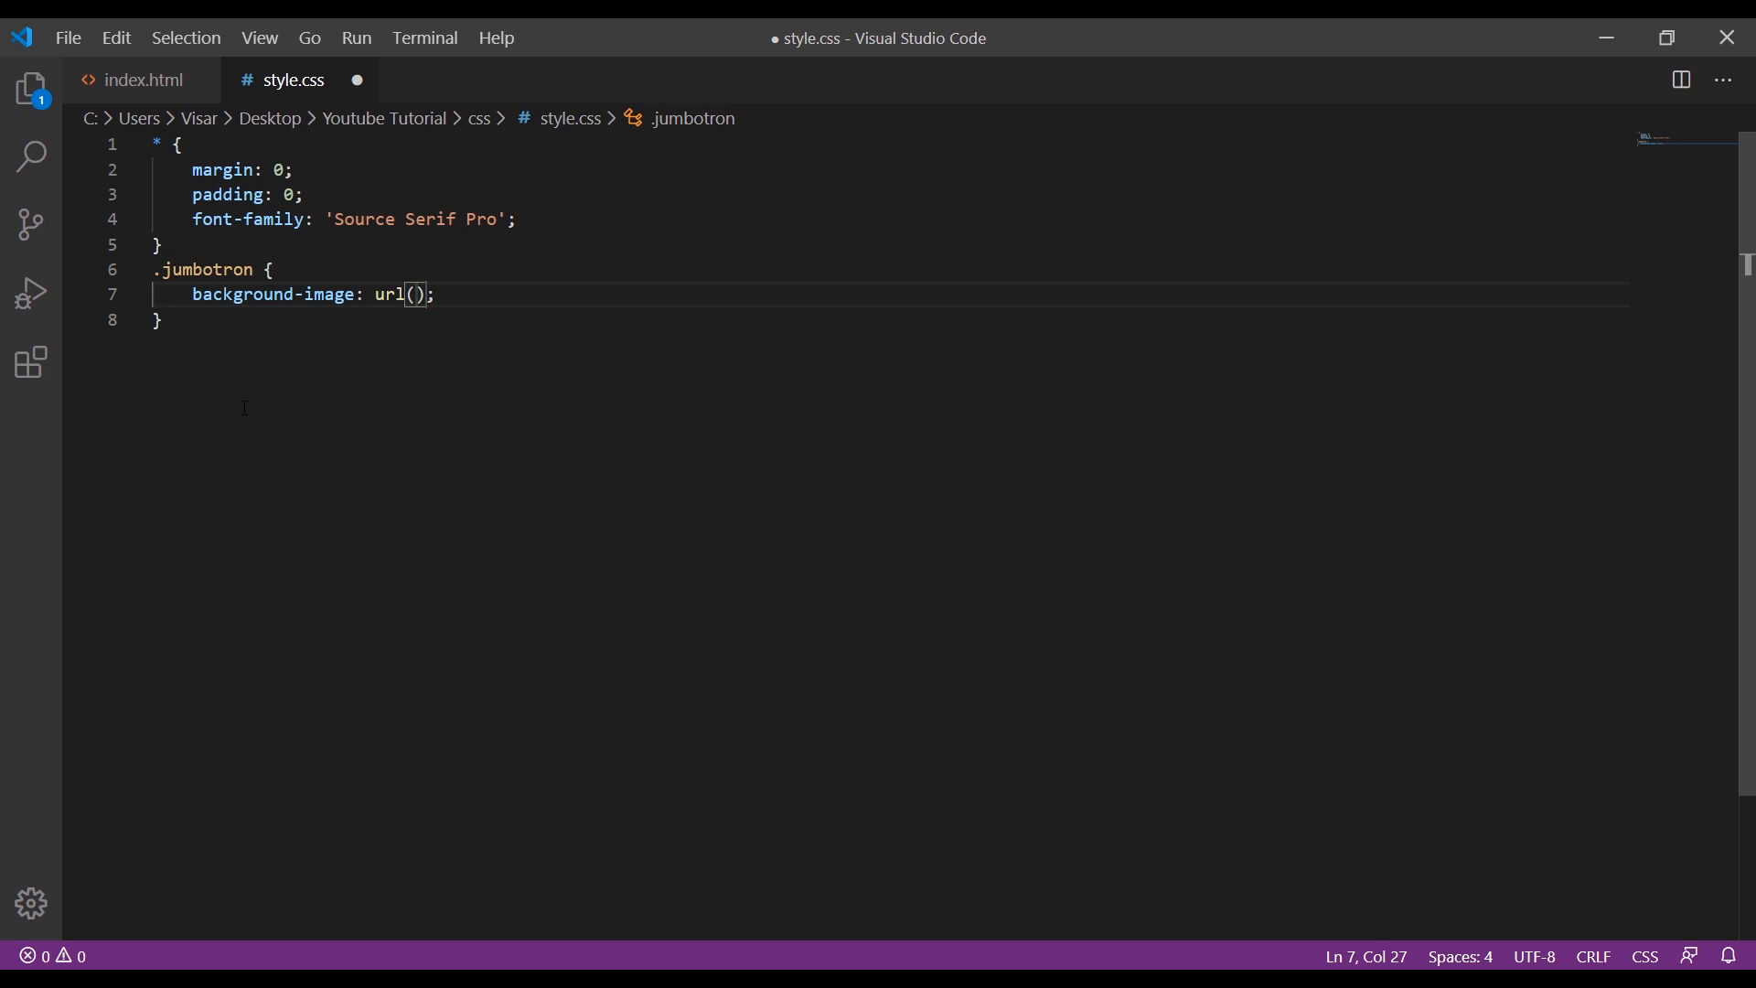
text(')
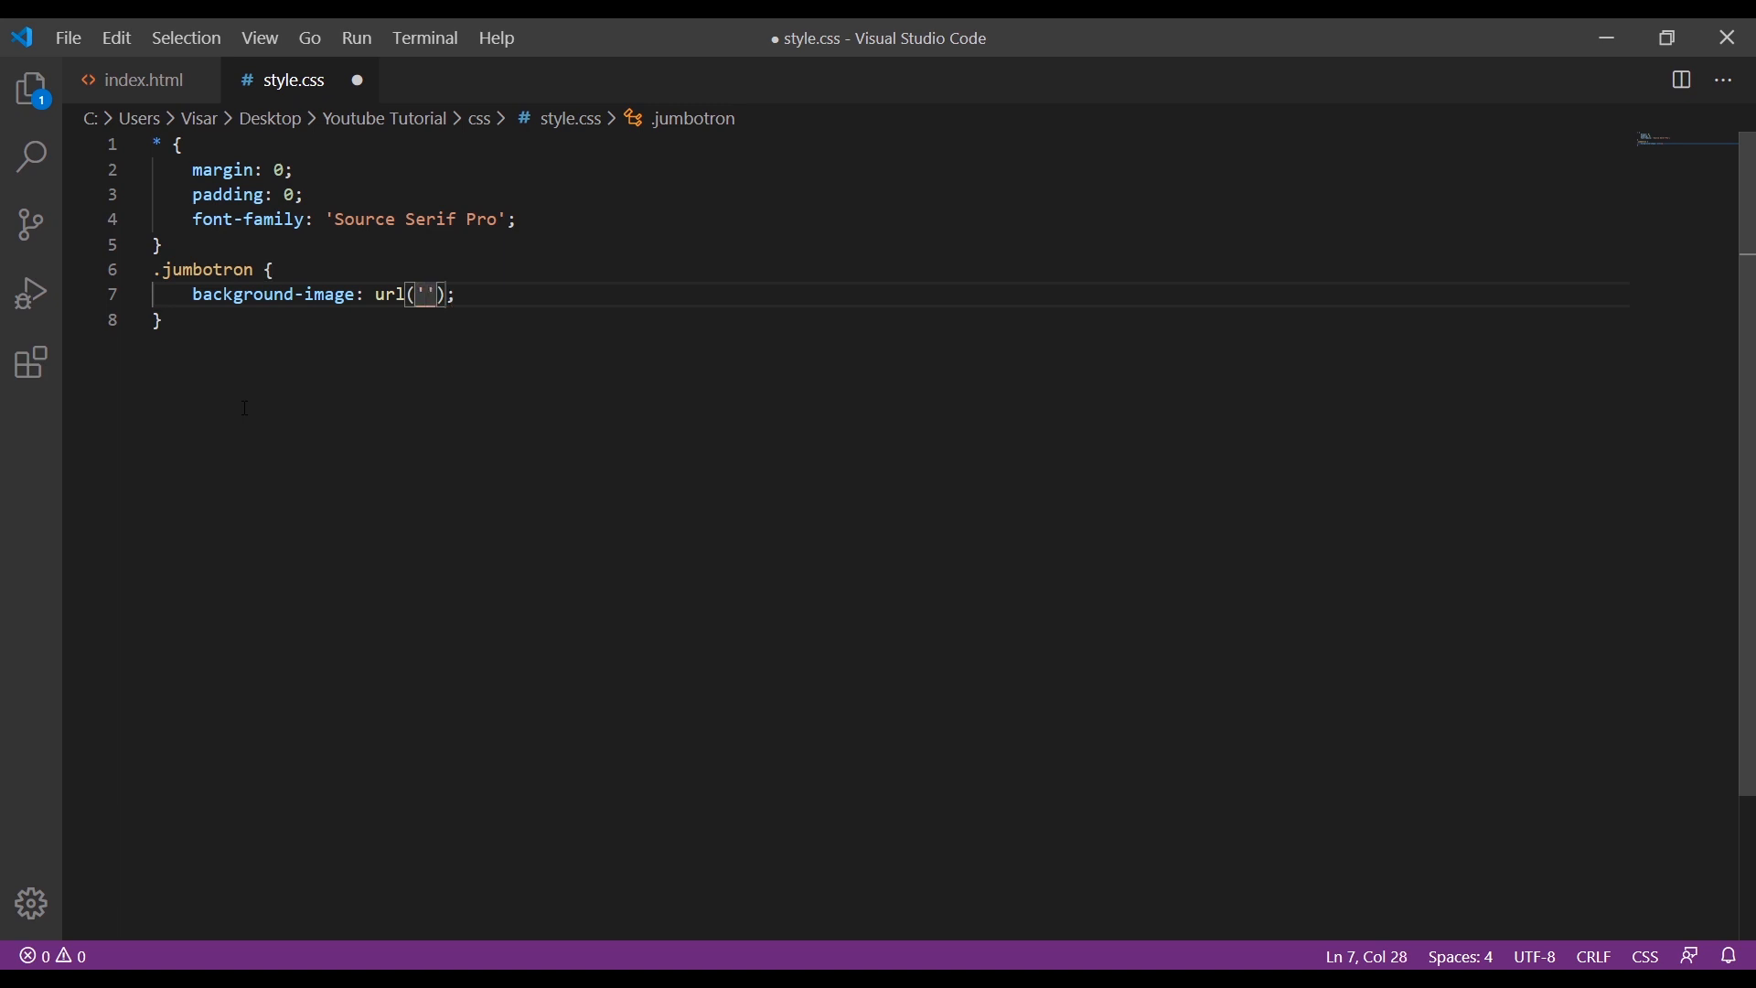
text(../)
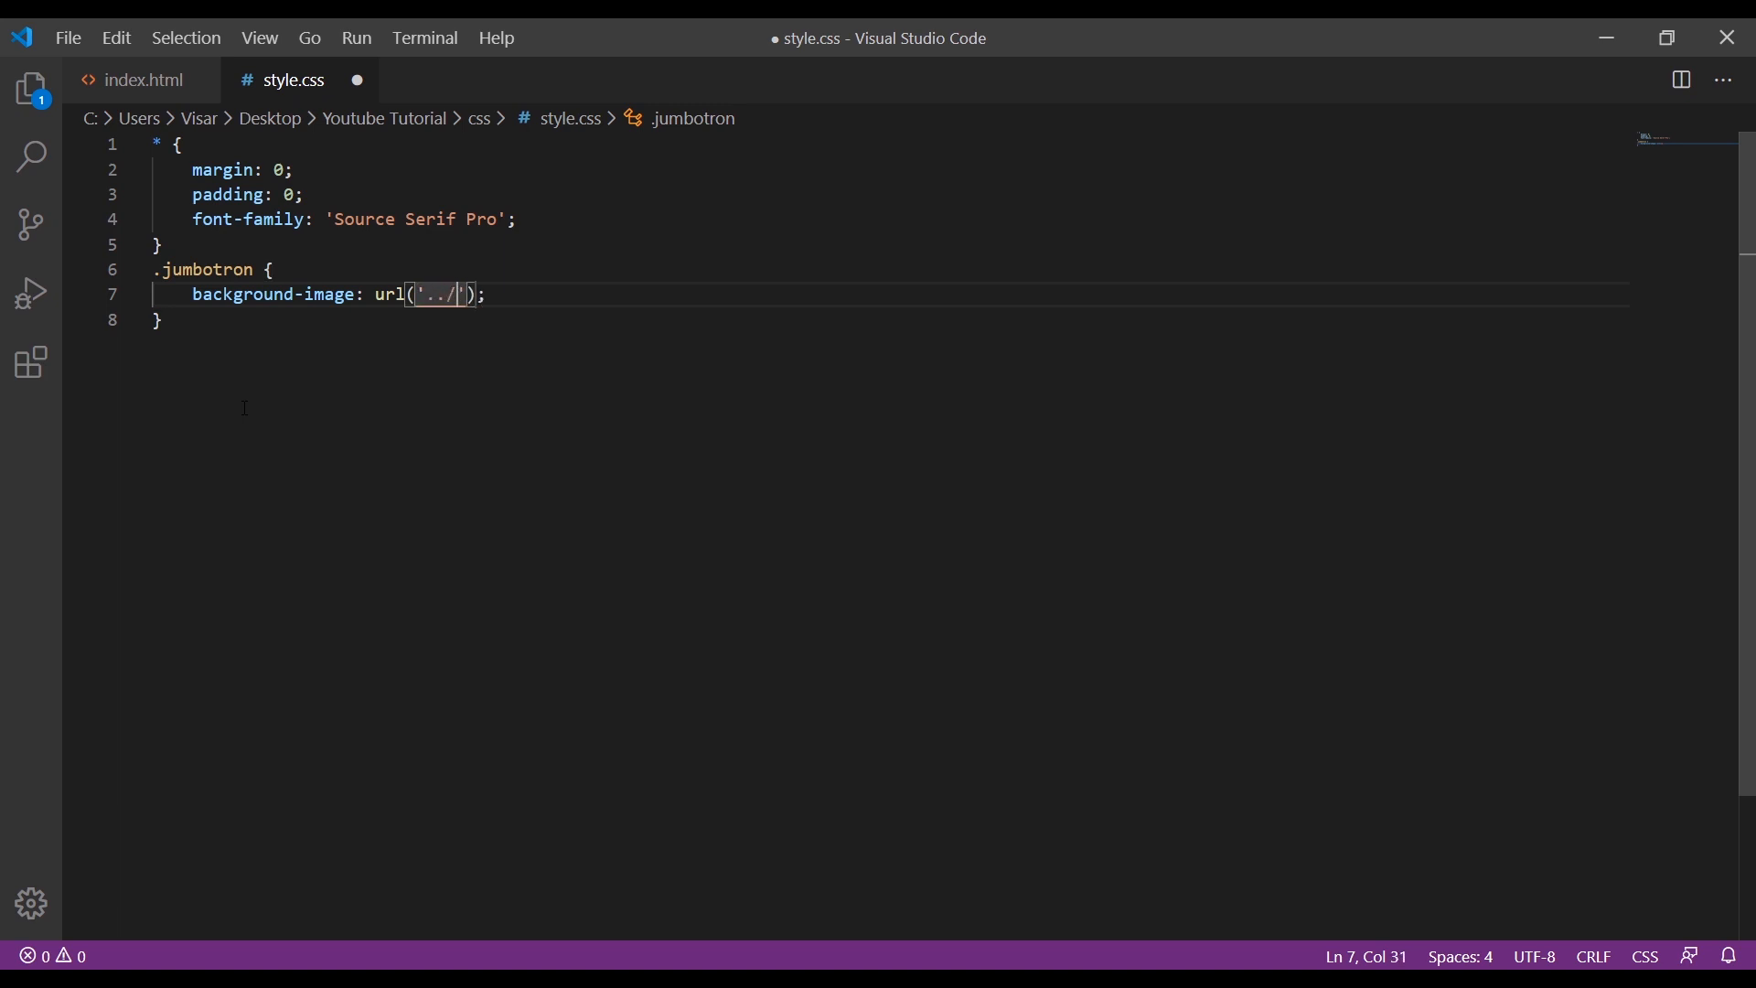
text(images/)
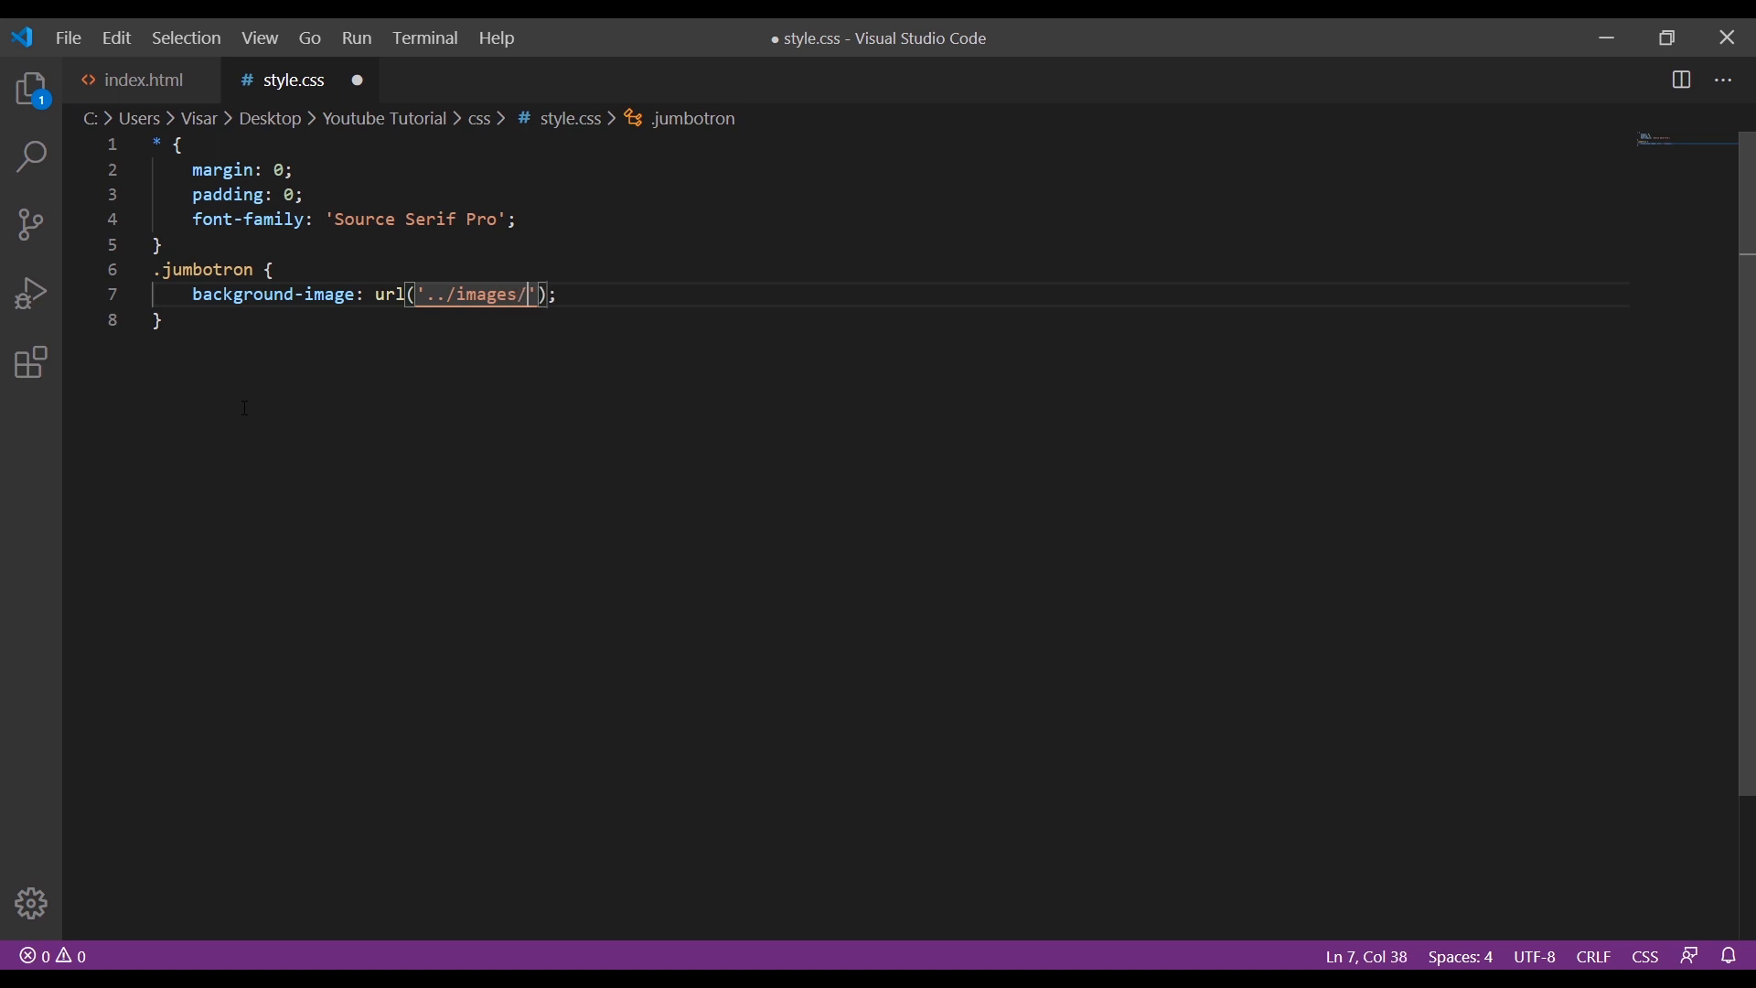
text(bg.)
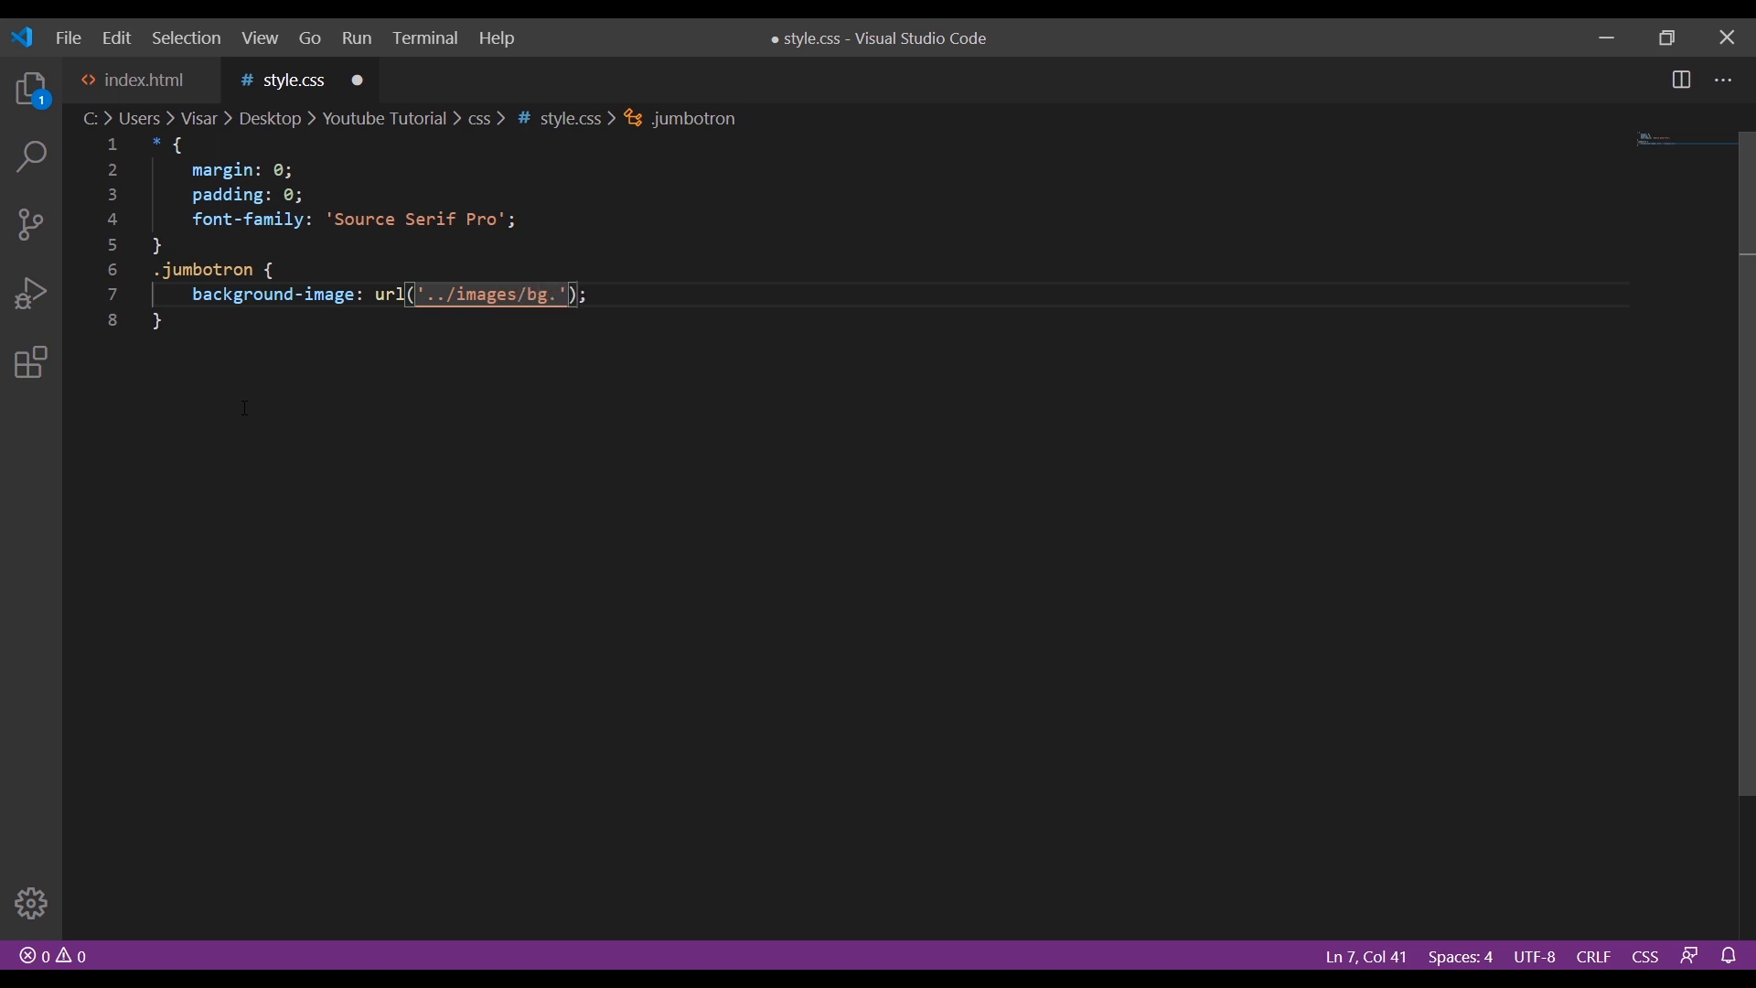
text(jpg)
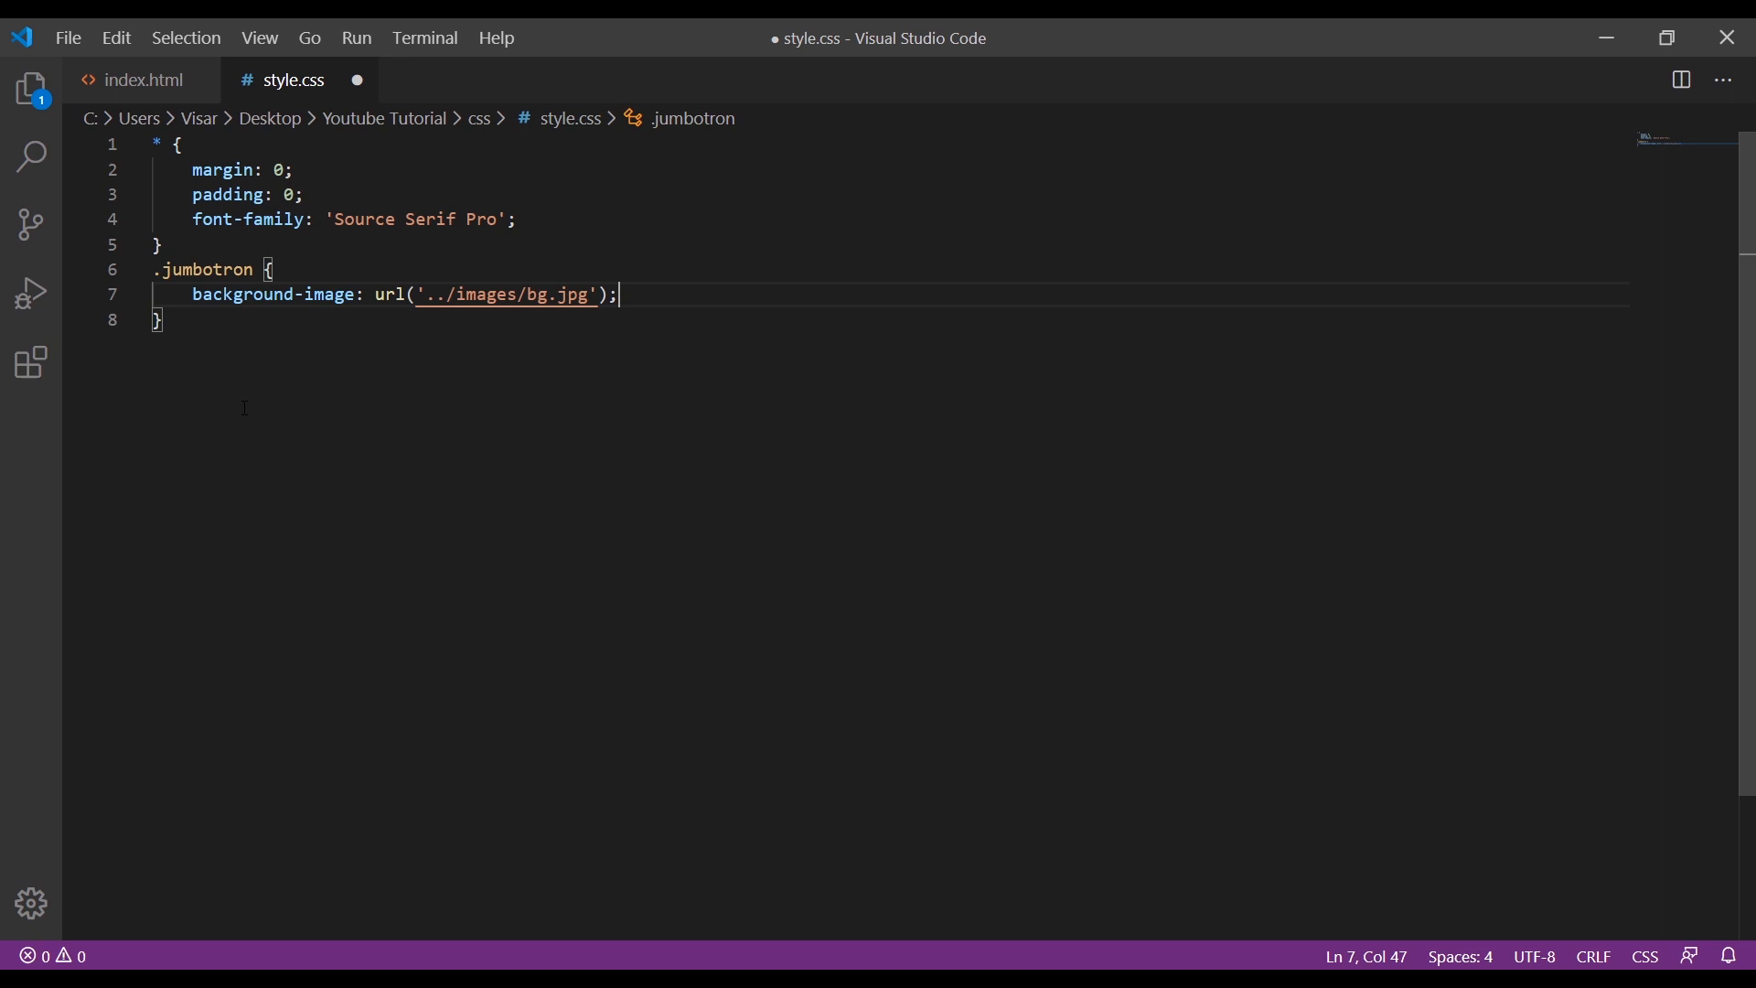
text(height: ;)
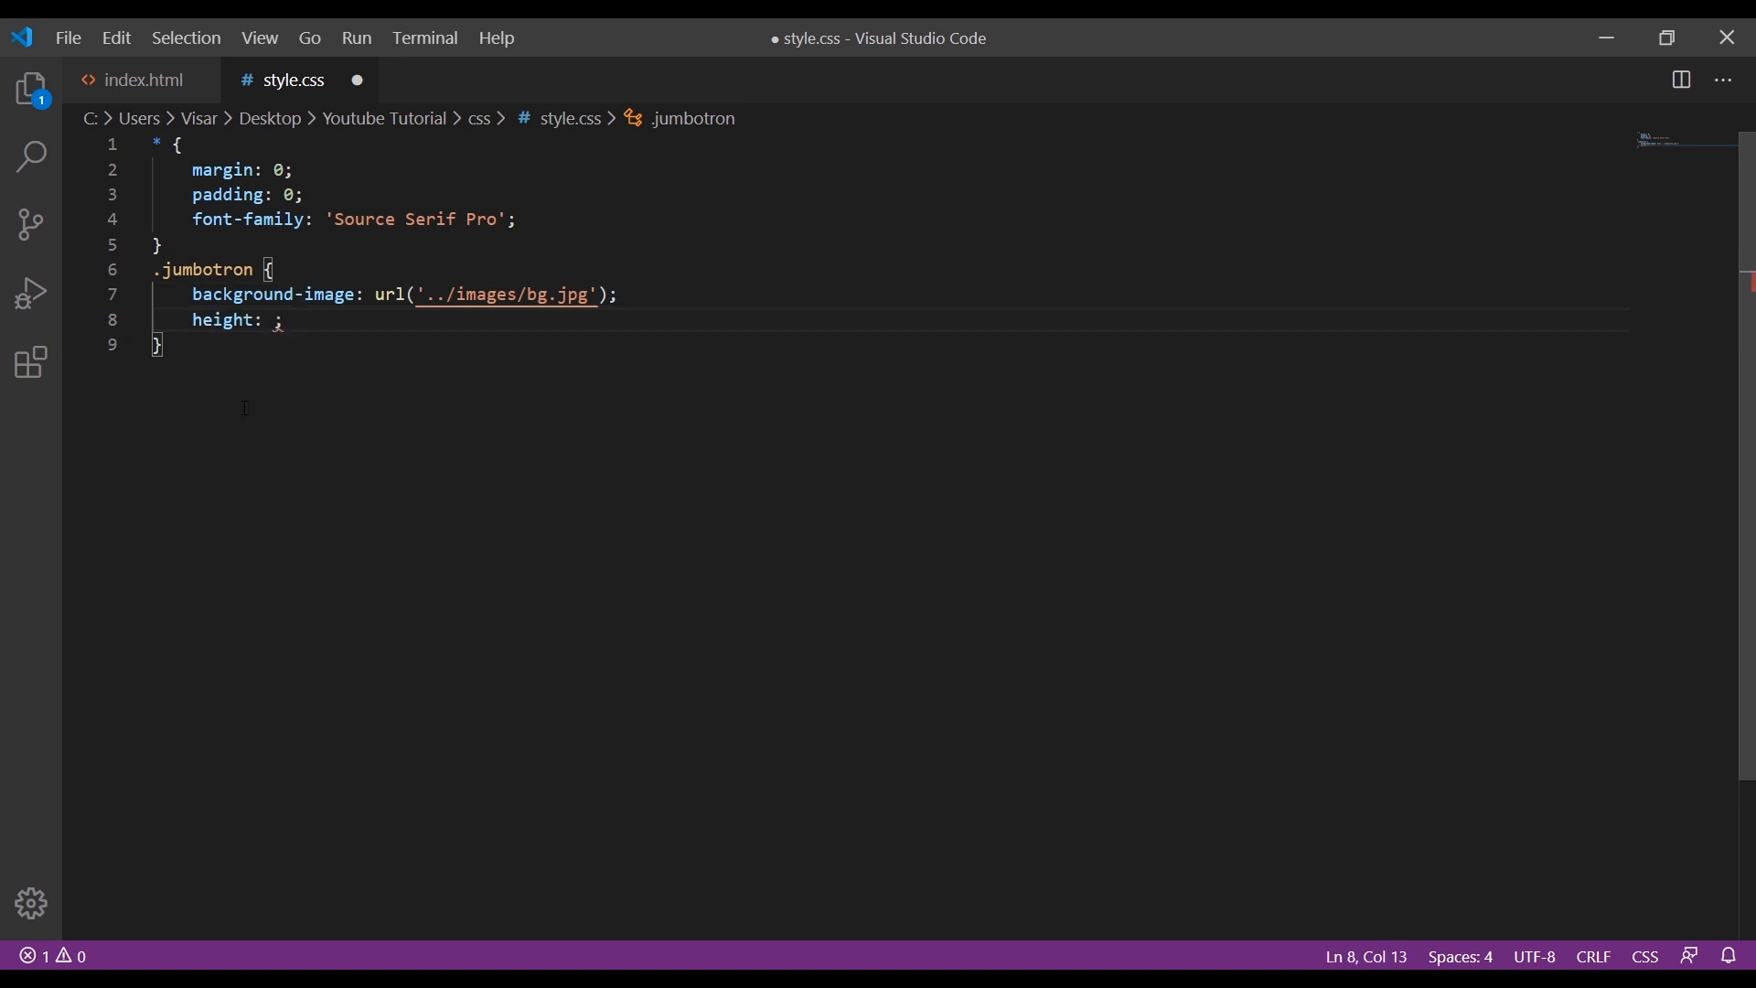
text(80)
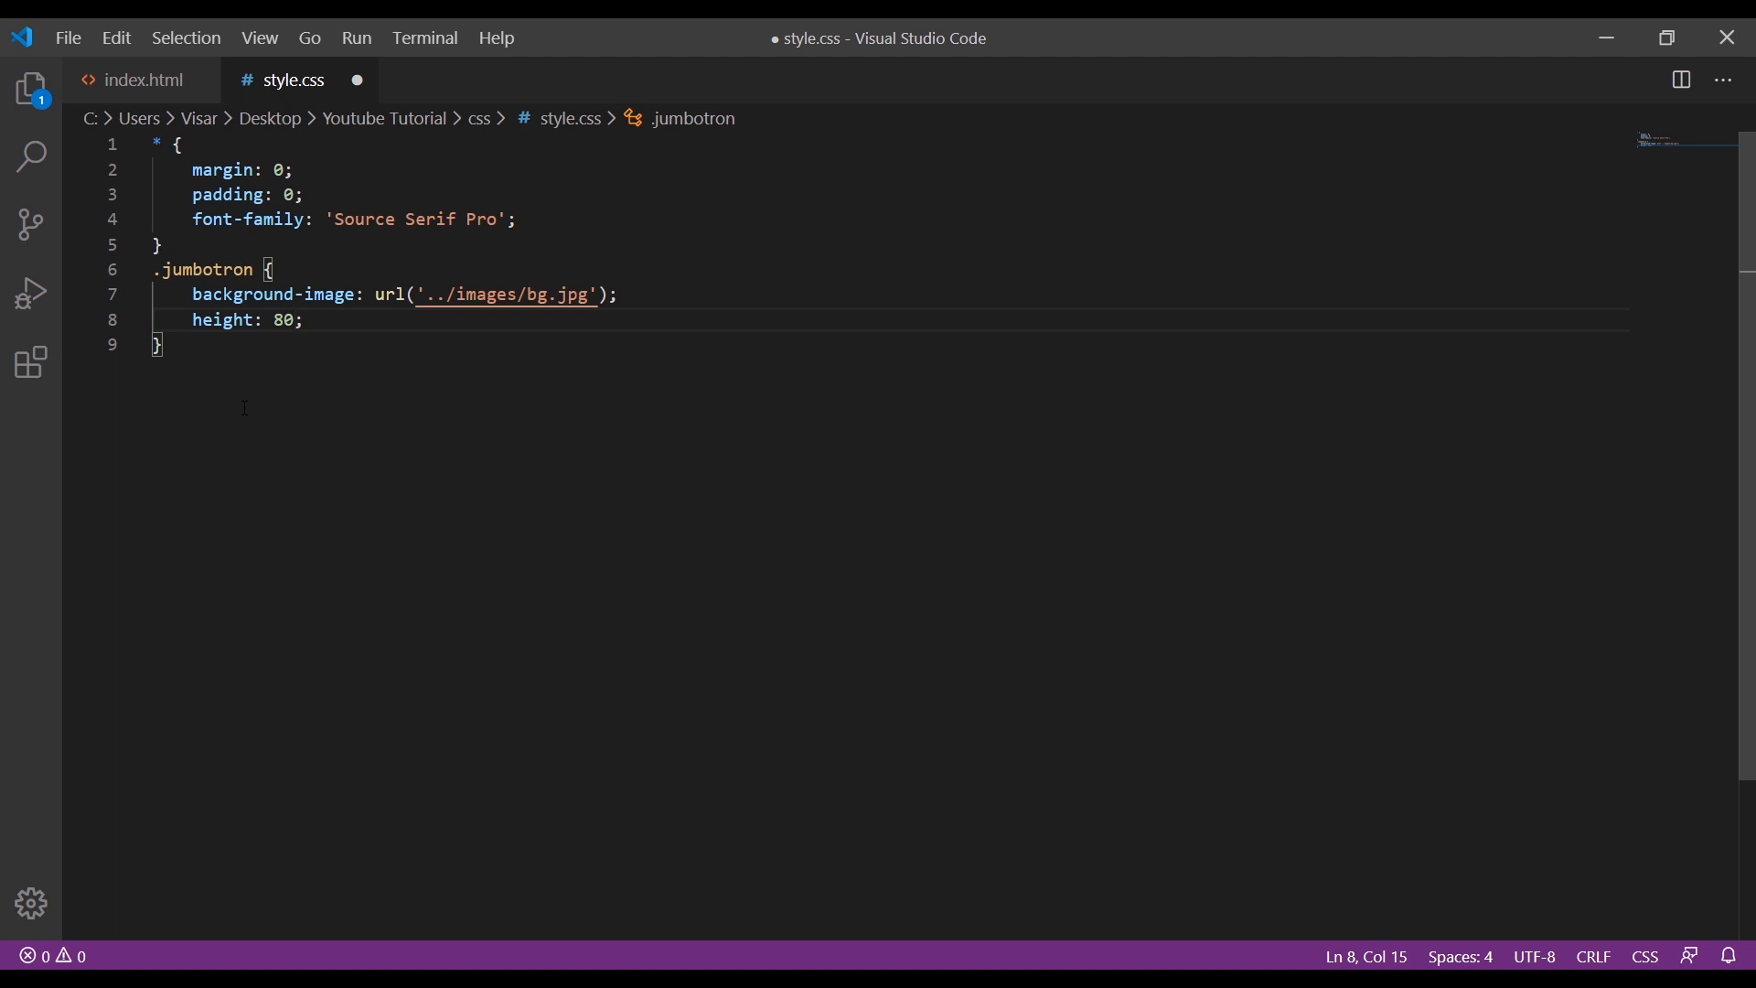
text(vh)
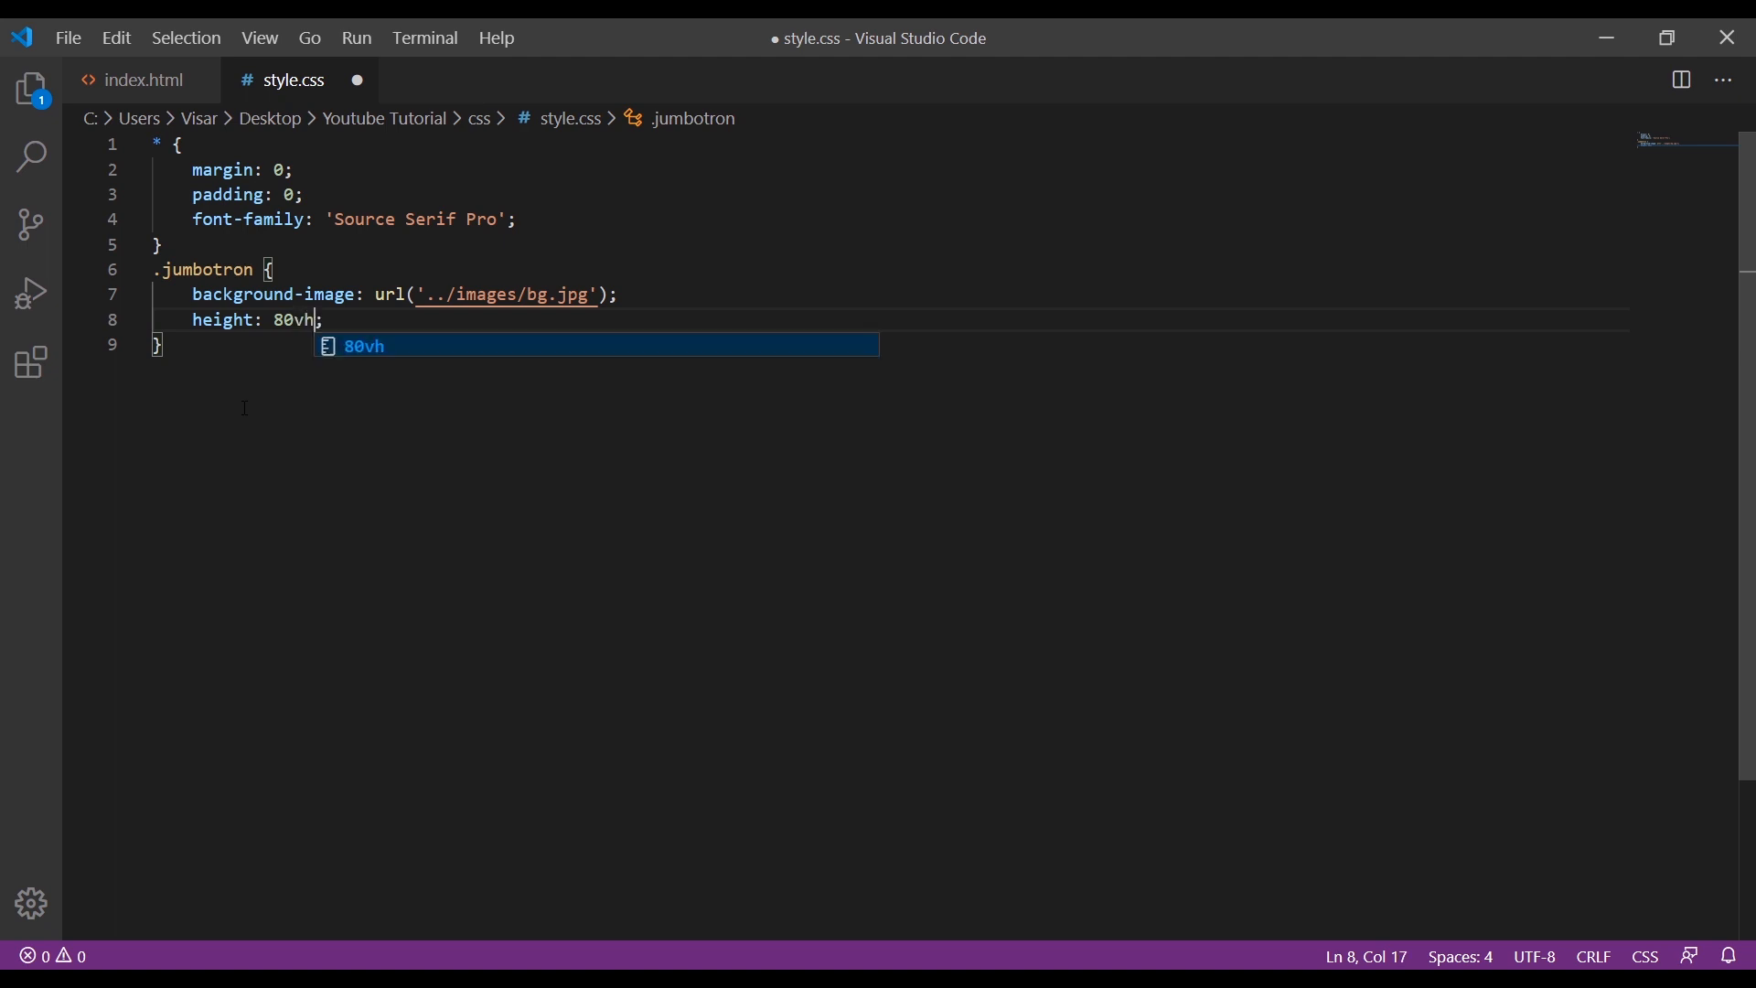
Add background-size cover, background-position center, color #fff and border-radius 0px !important, then begin .jumbotron h1
key(Escape)
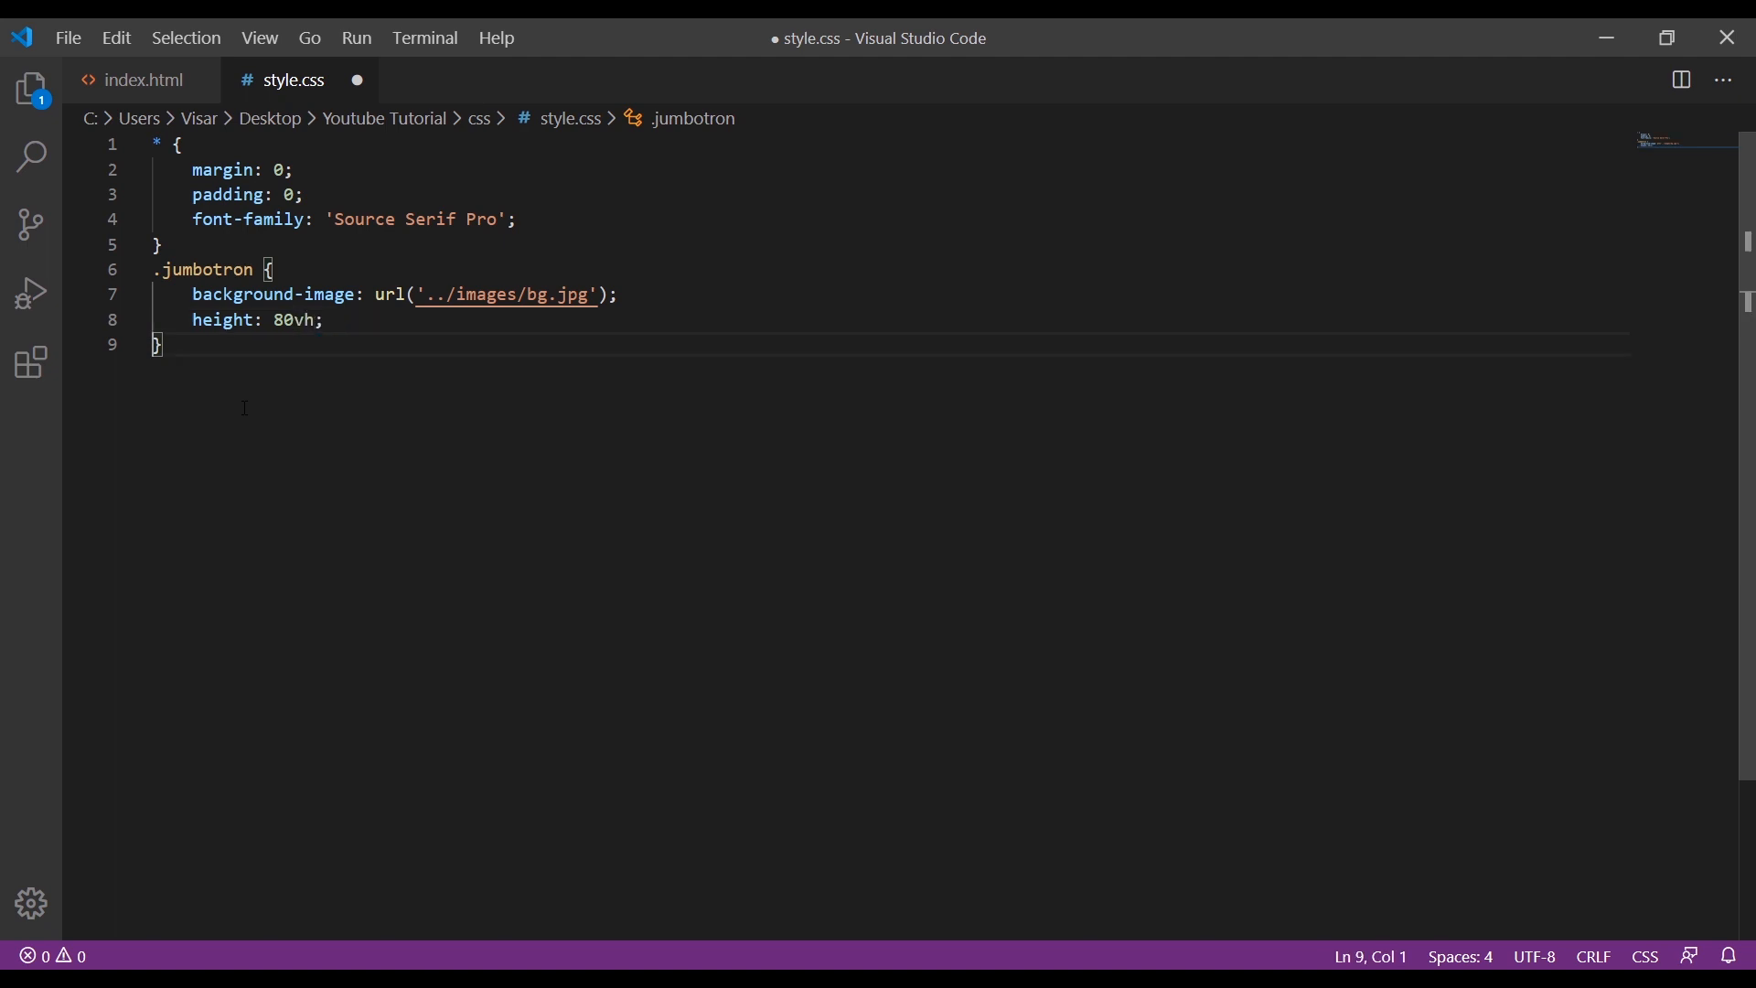
text(background-size: ;)
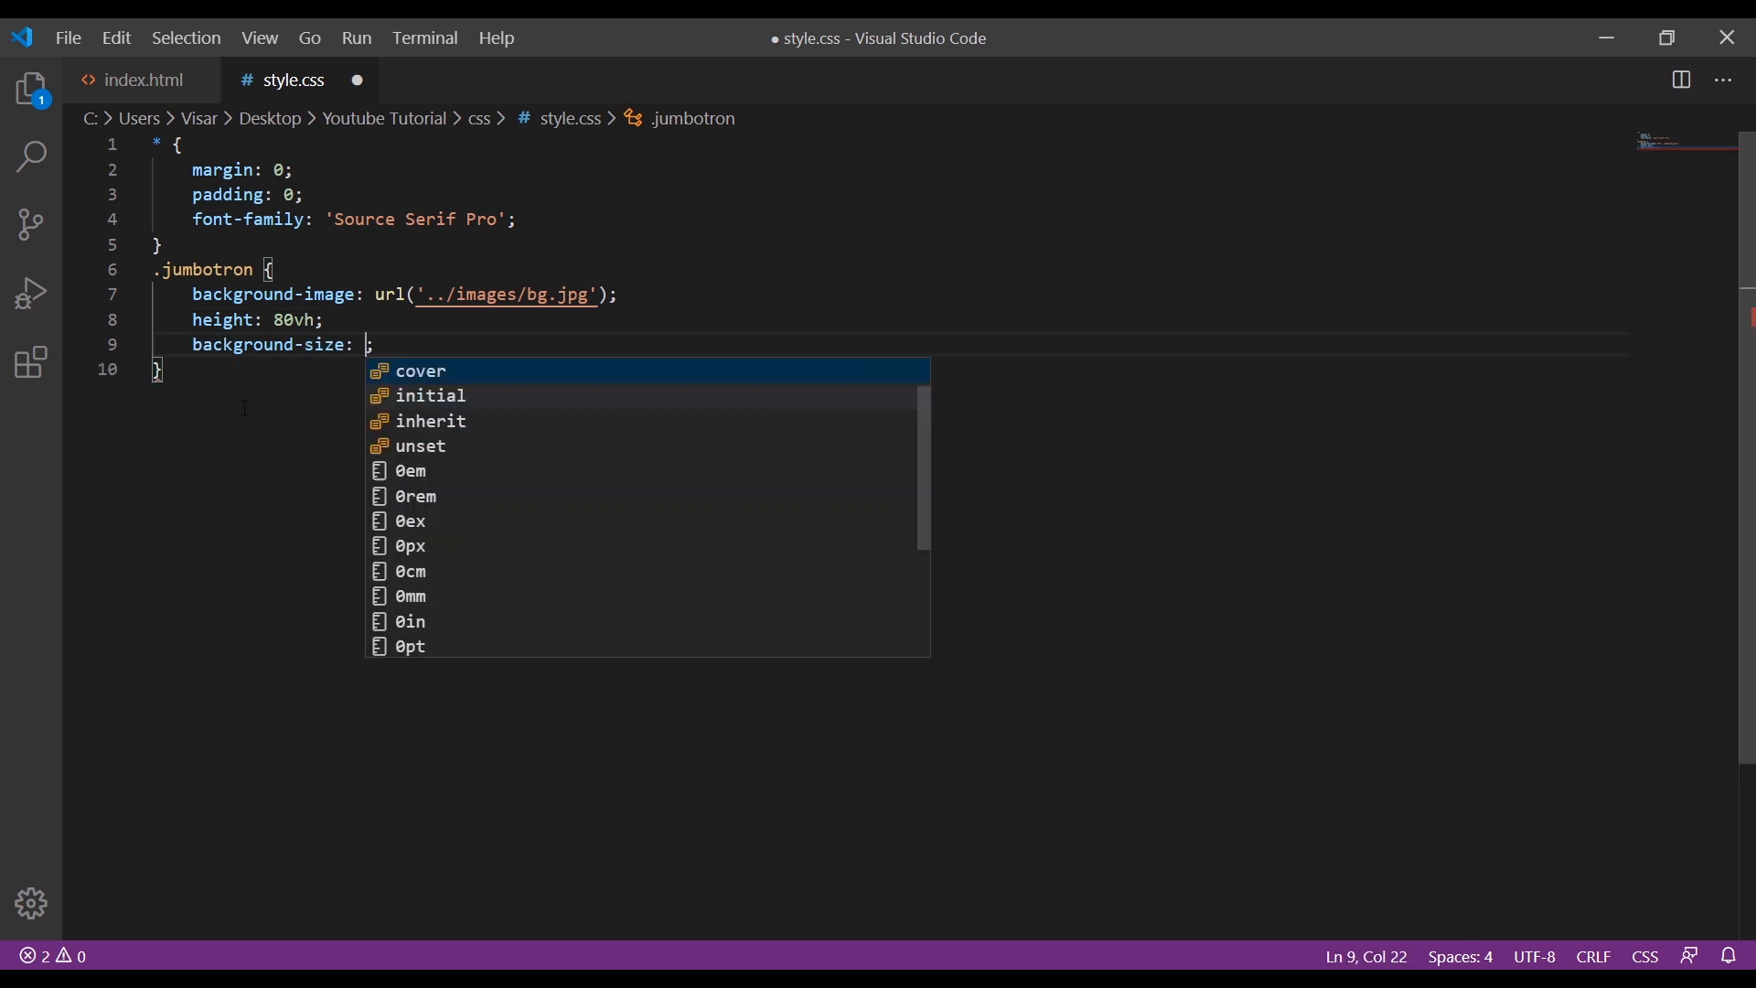
text(co)
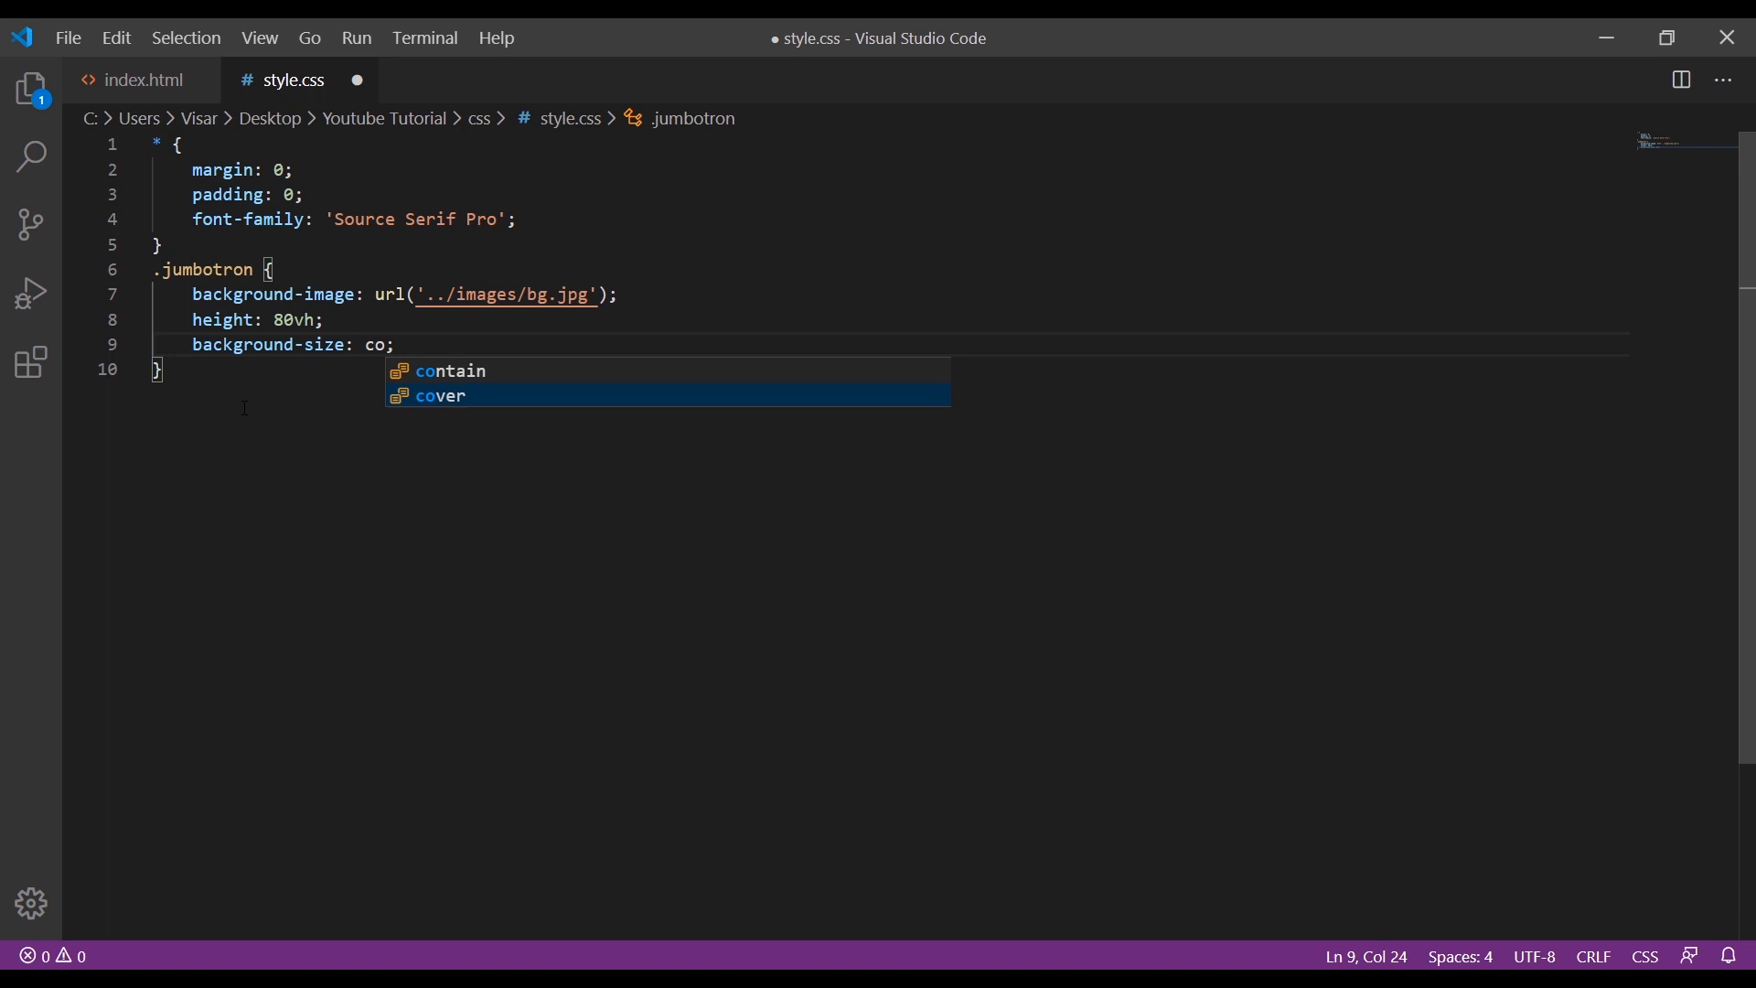
key(Enter)
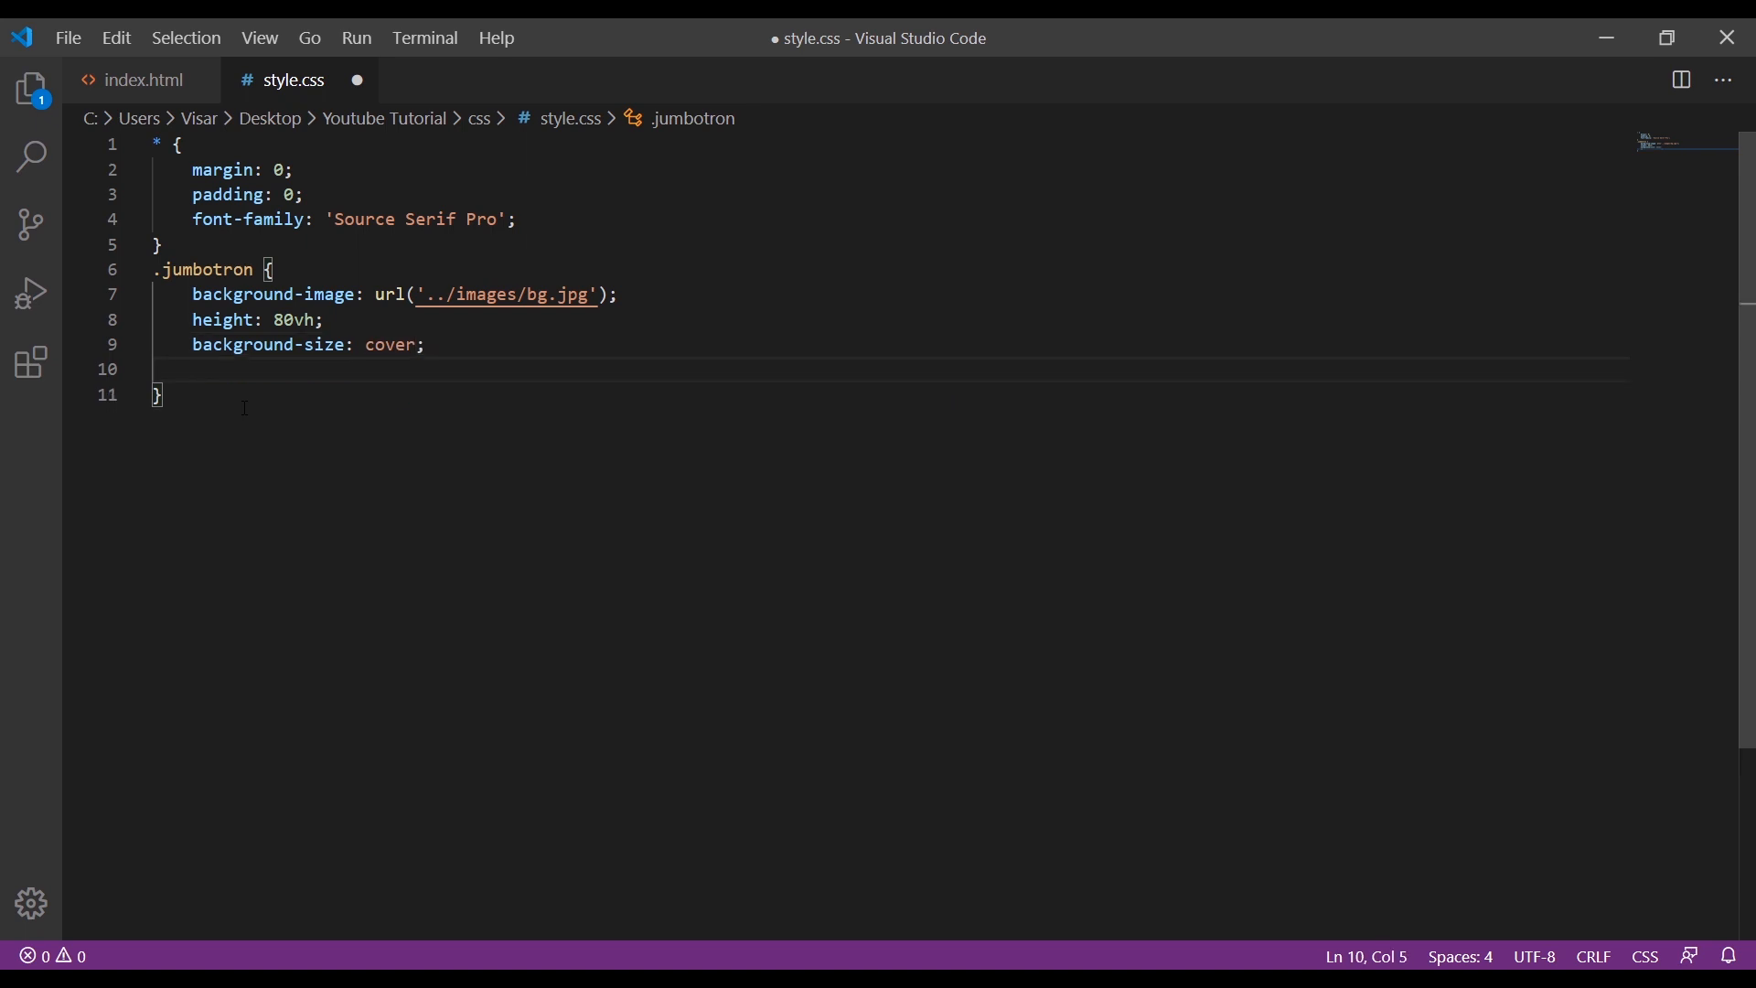
text(background-position: center;)
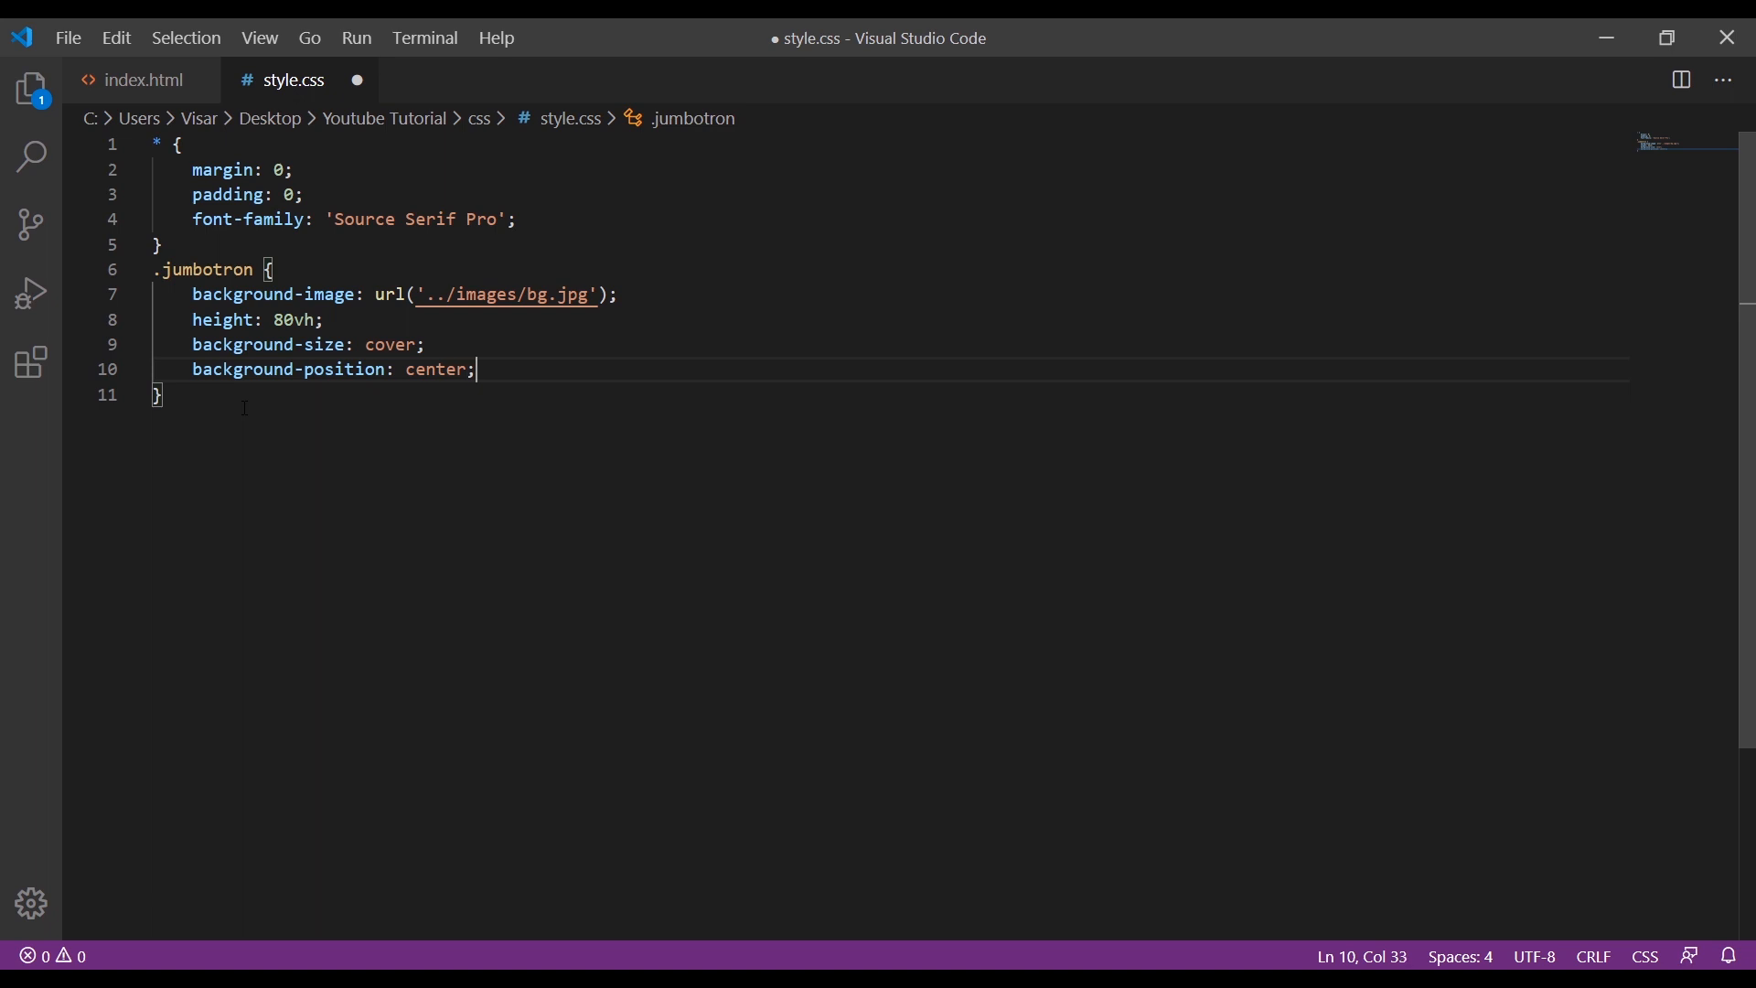
text(colo)
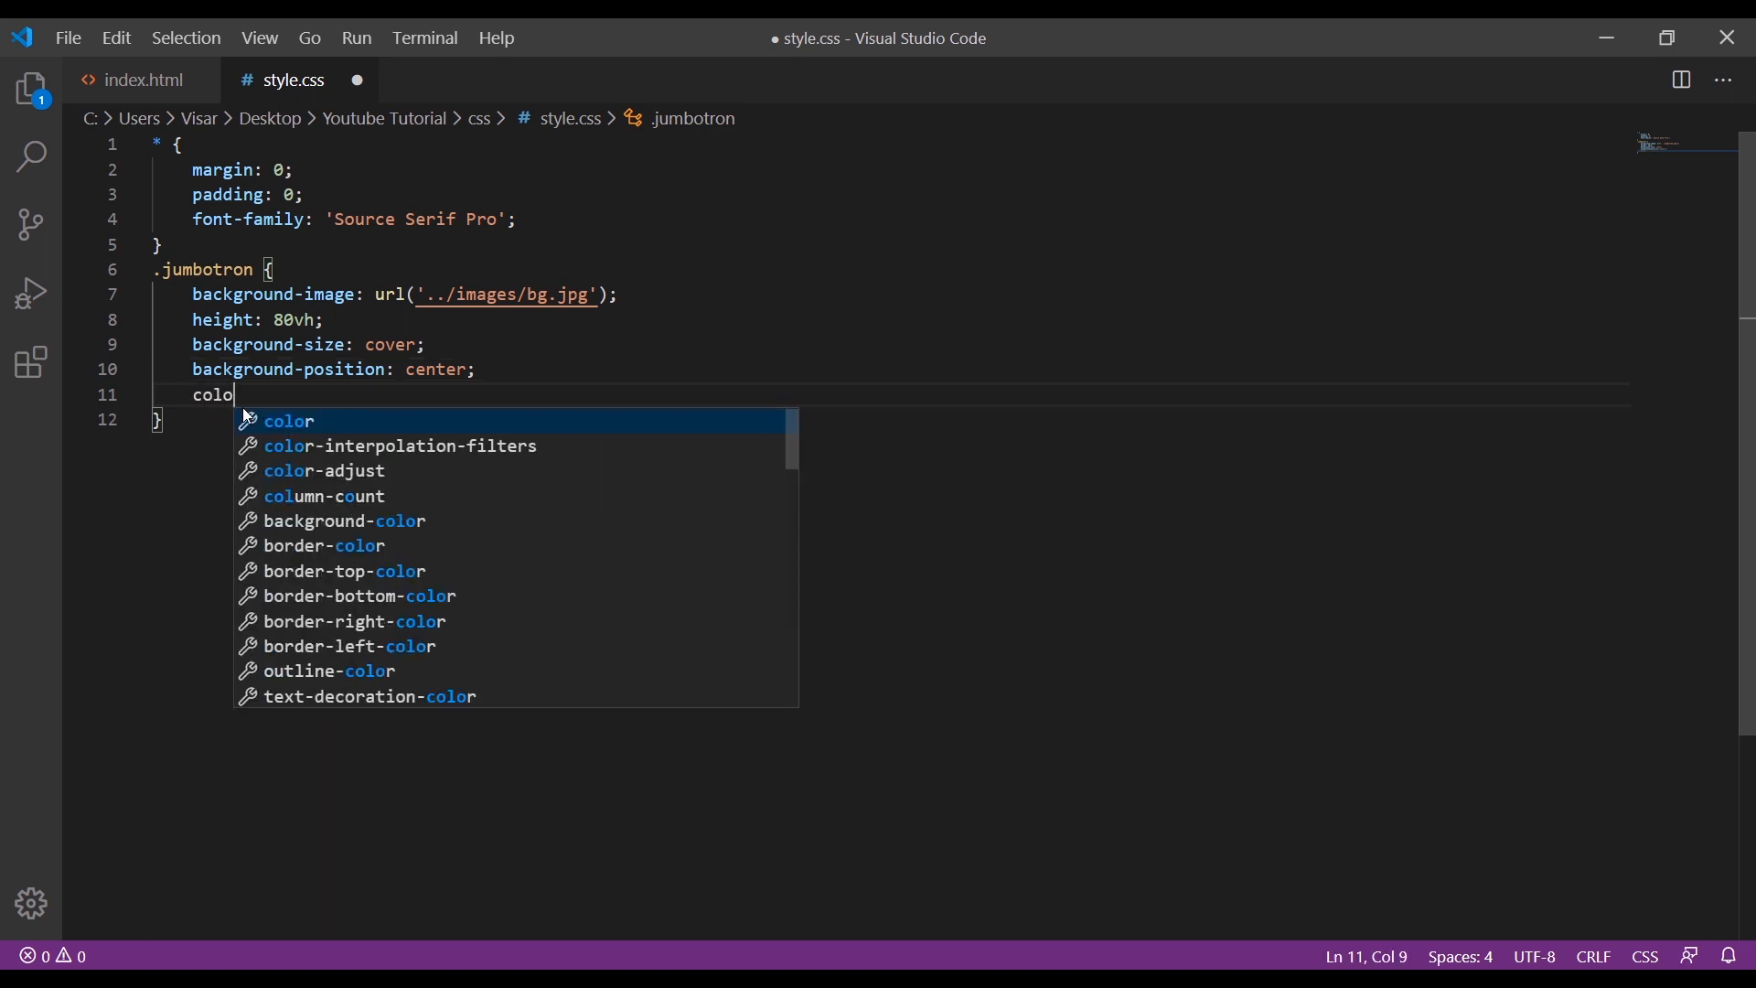
text(r: #fff;)
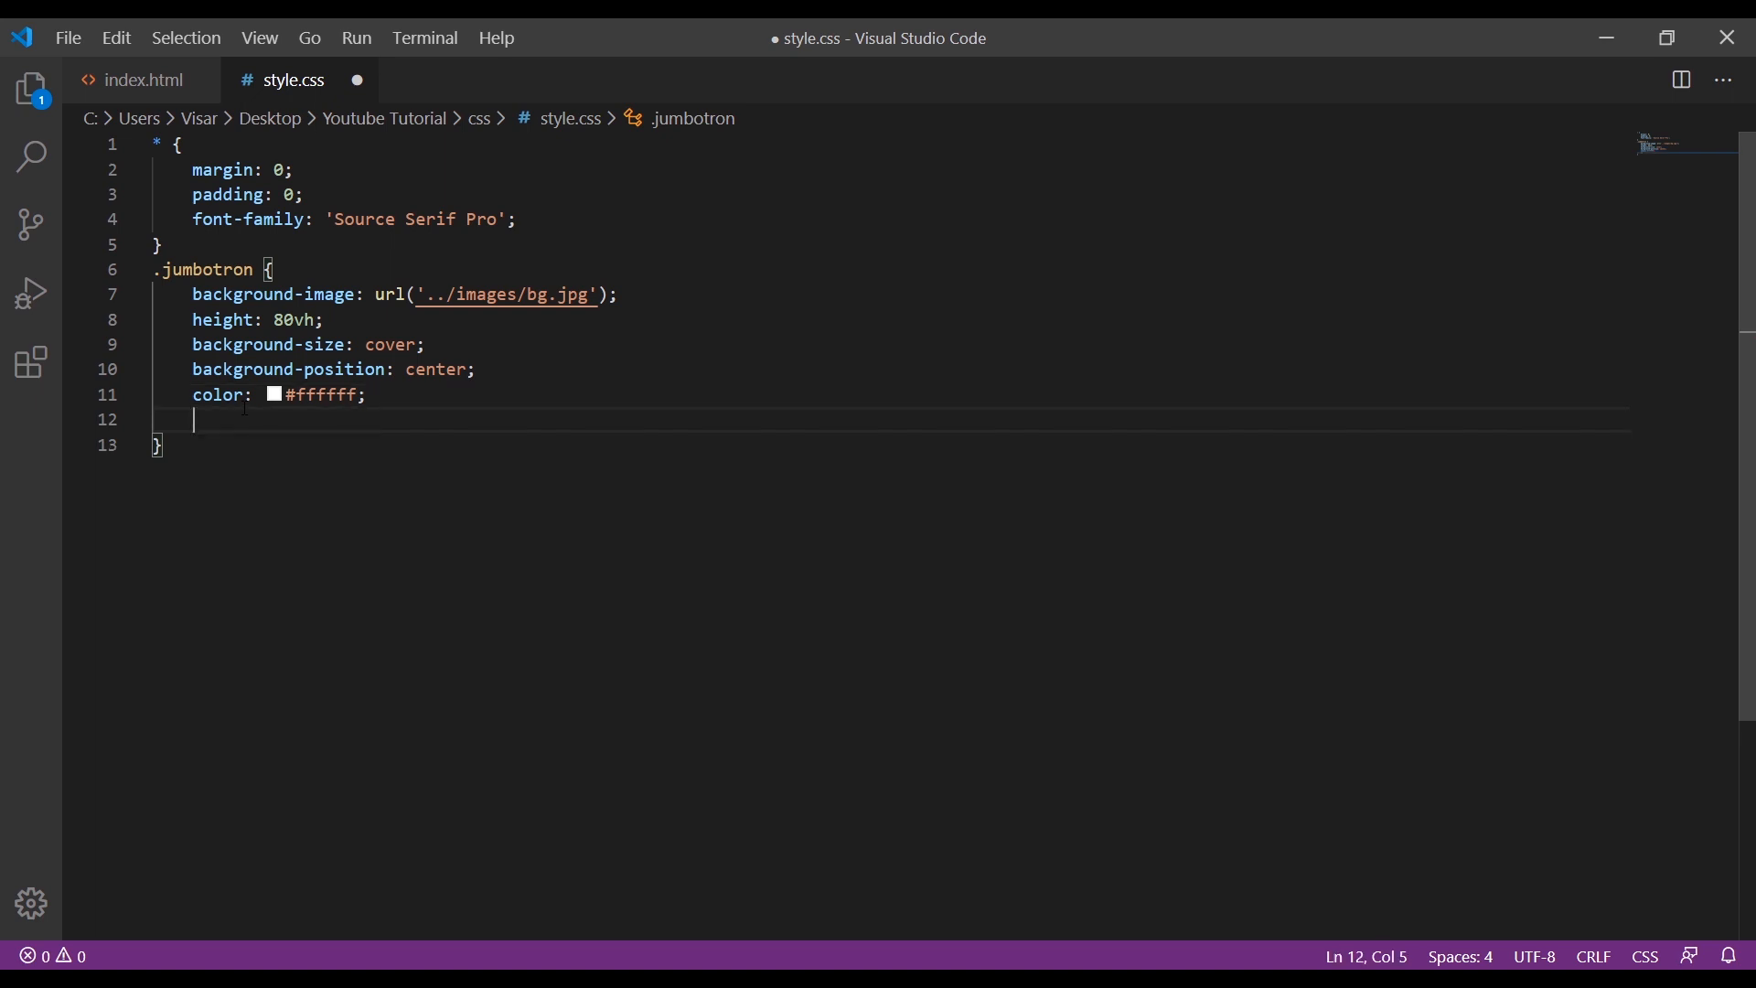
text(border-radius: 0;)
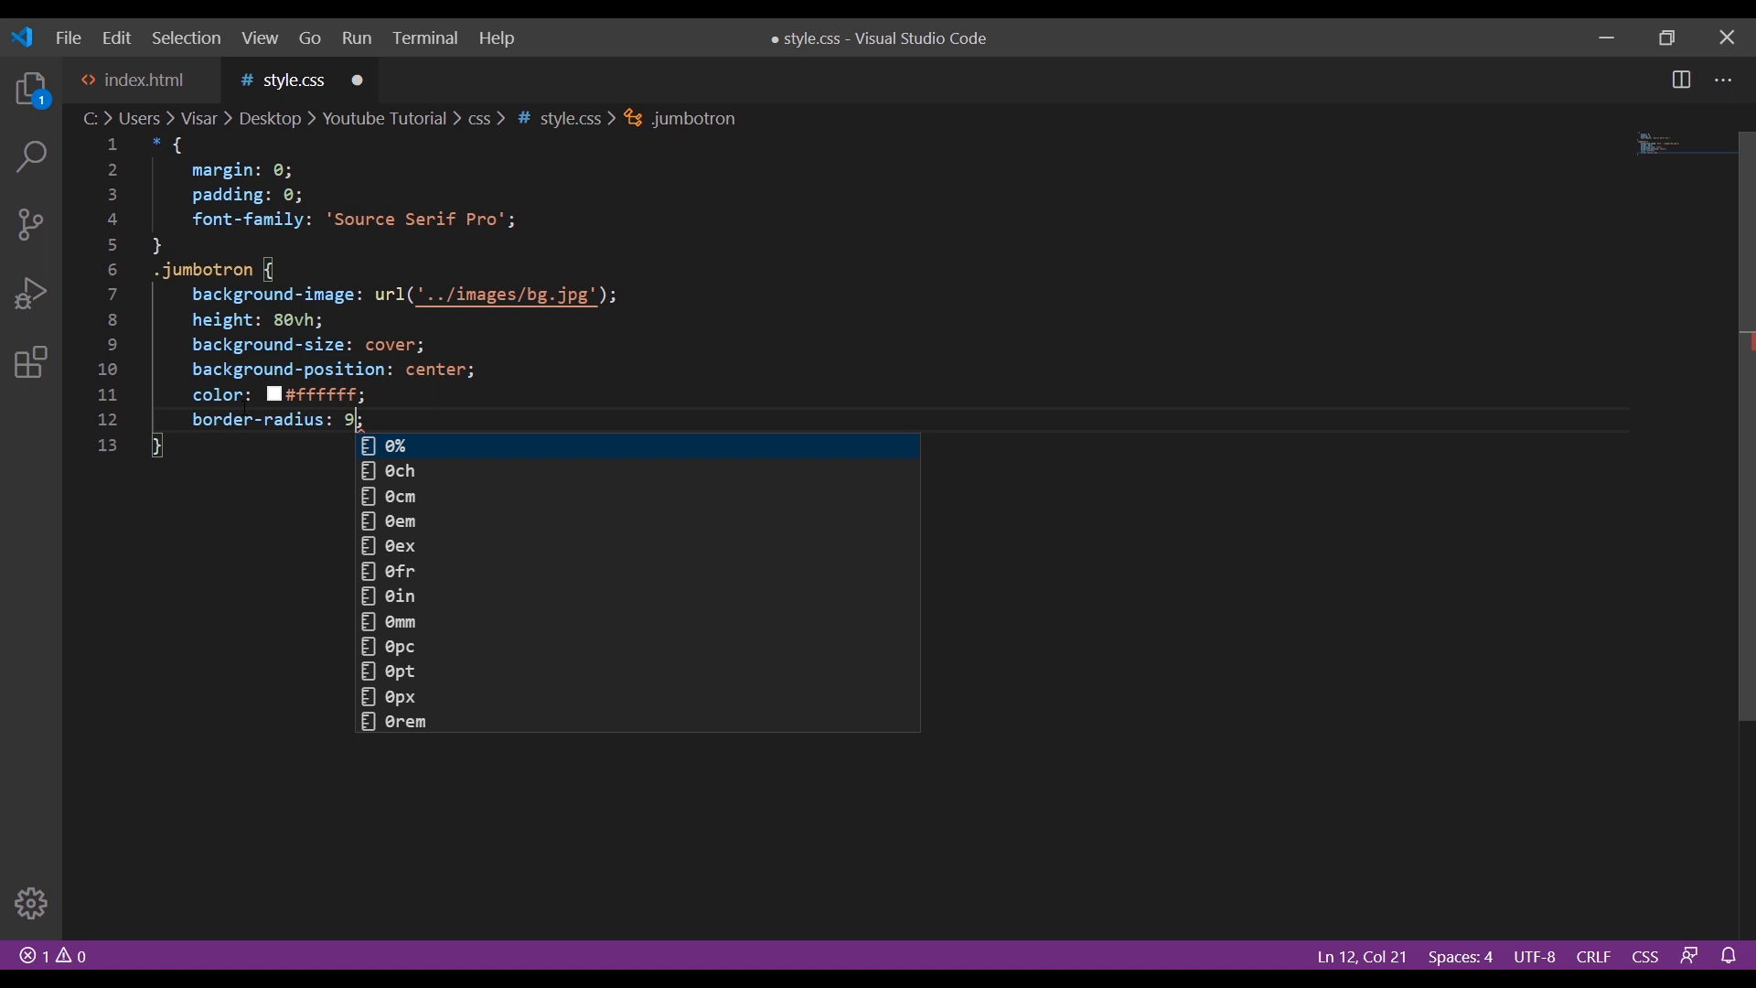
text(px)
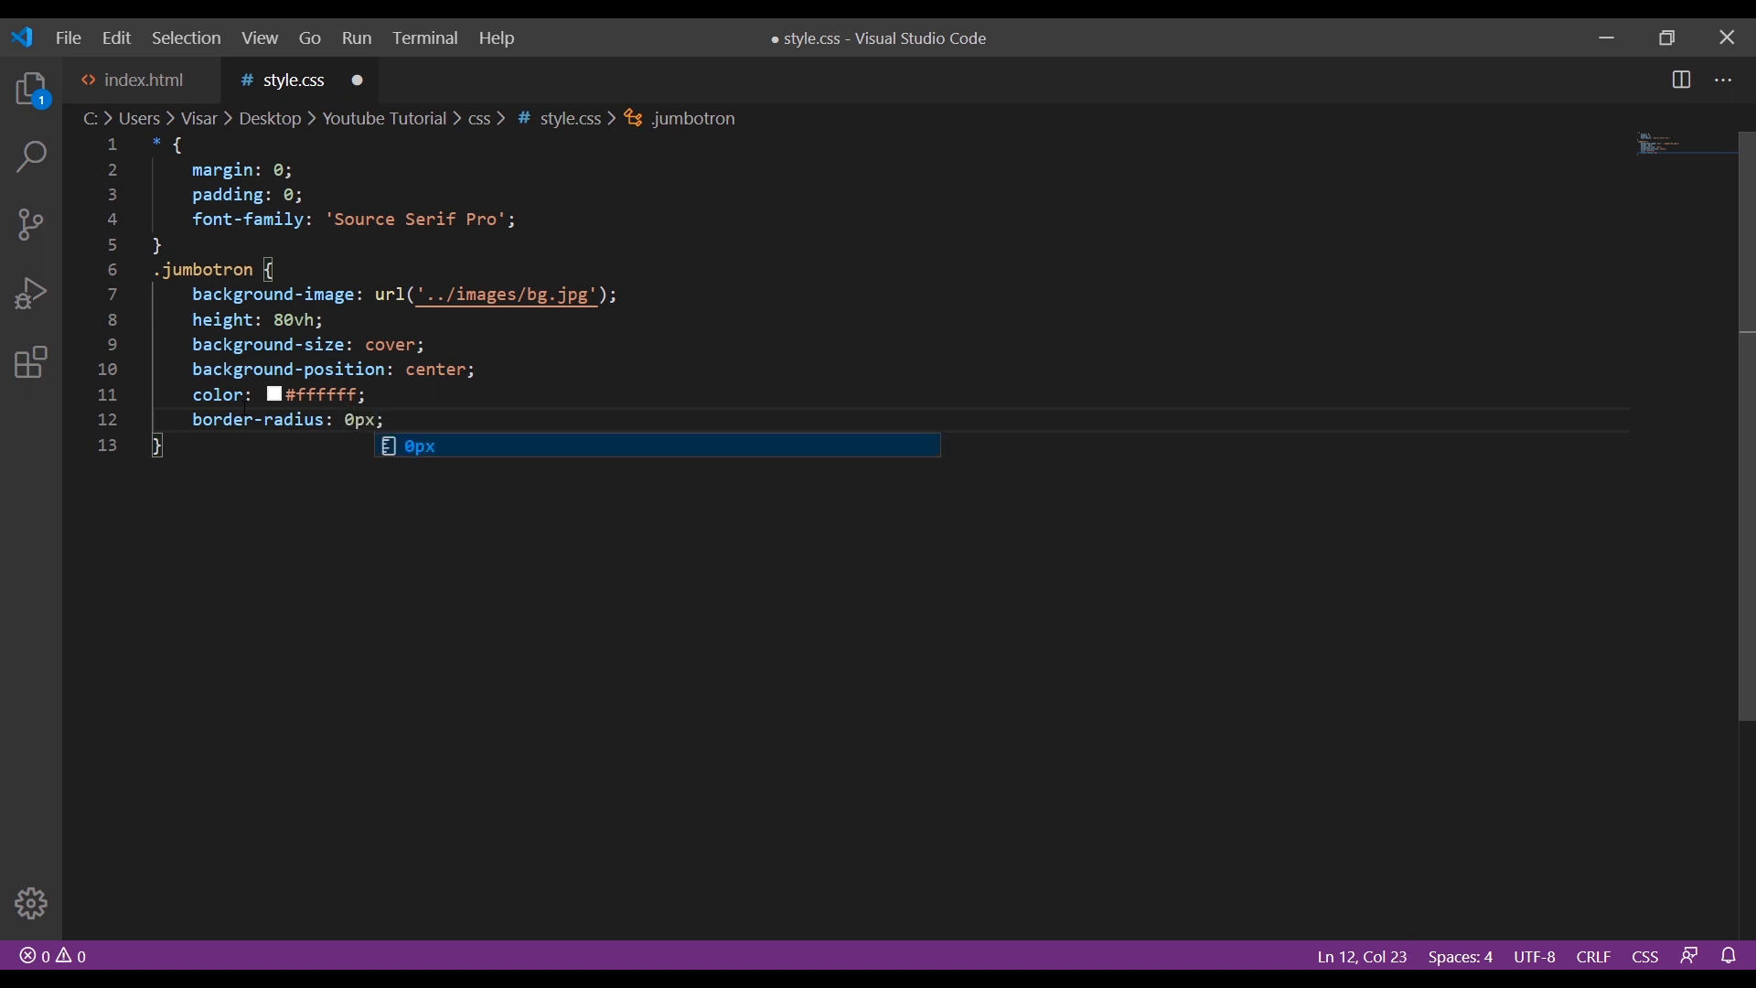
text(!important)
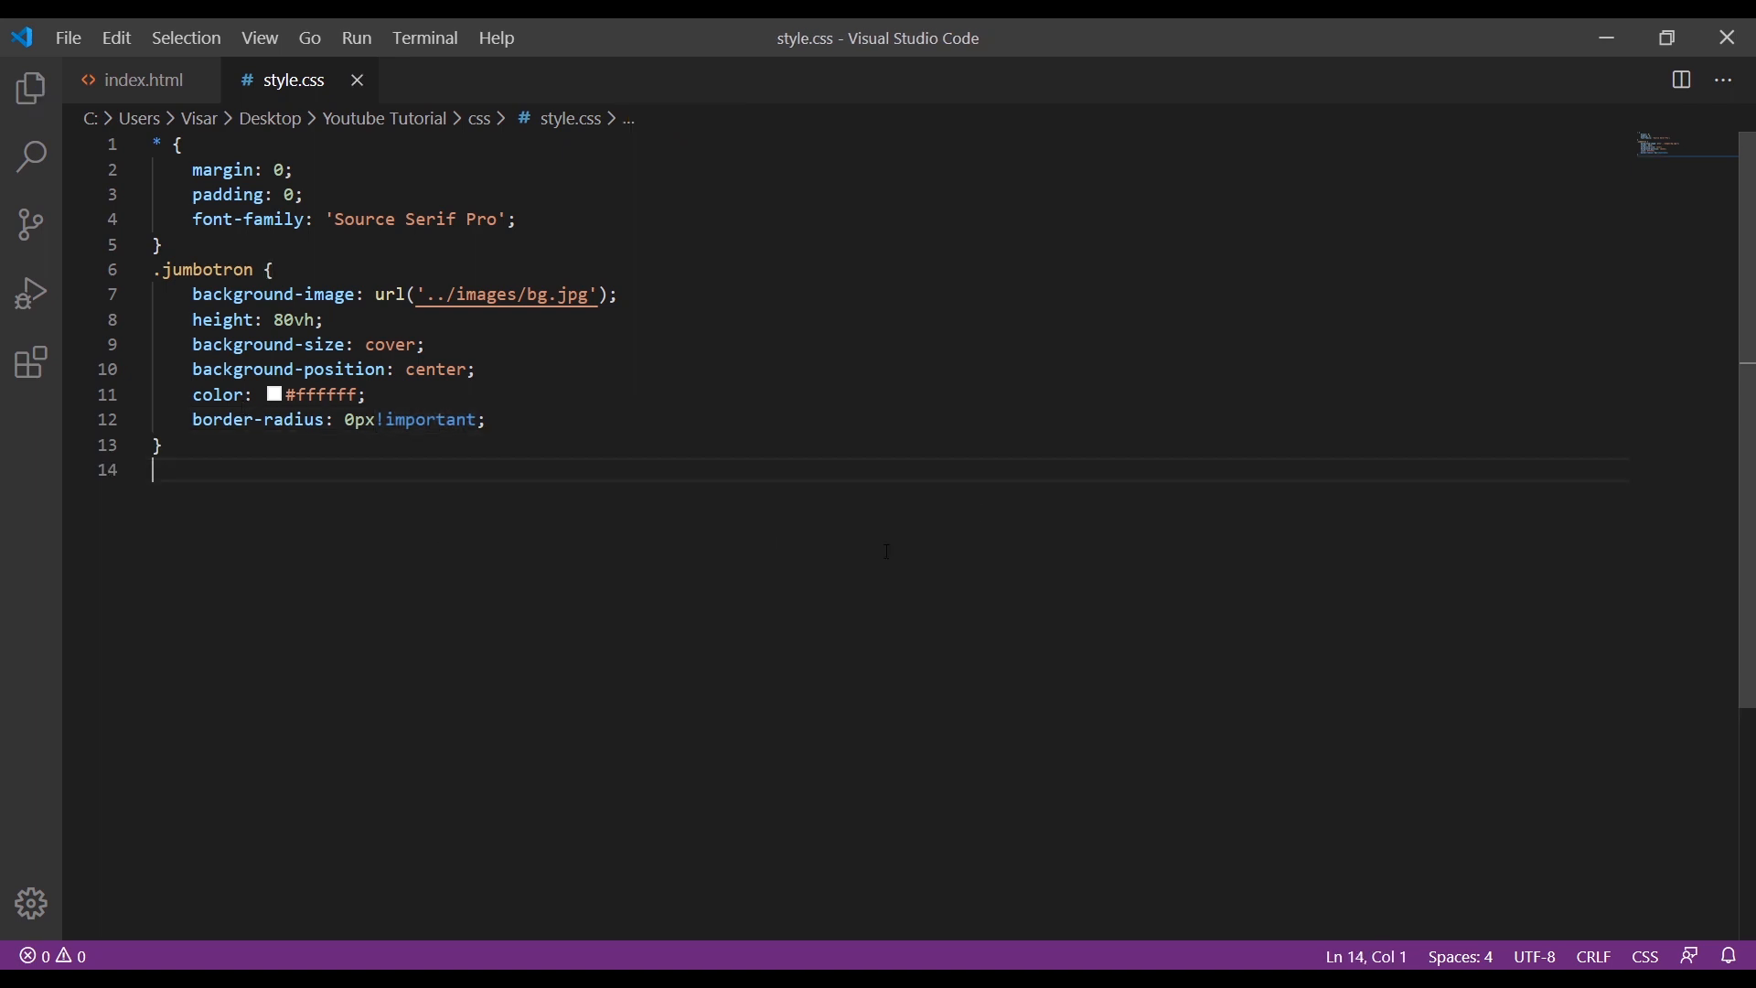
text(.jumbotron h1 {)
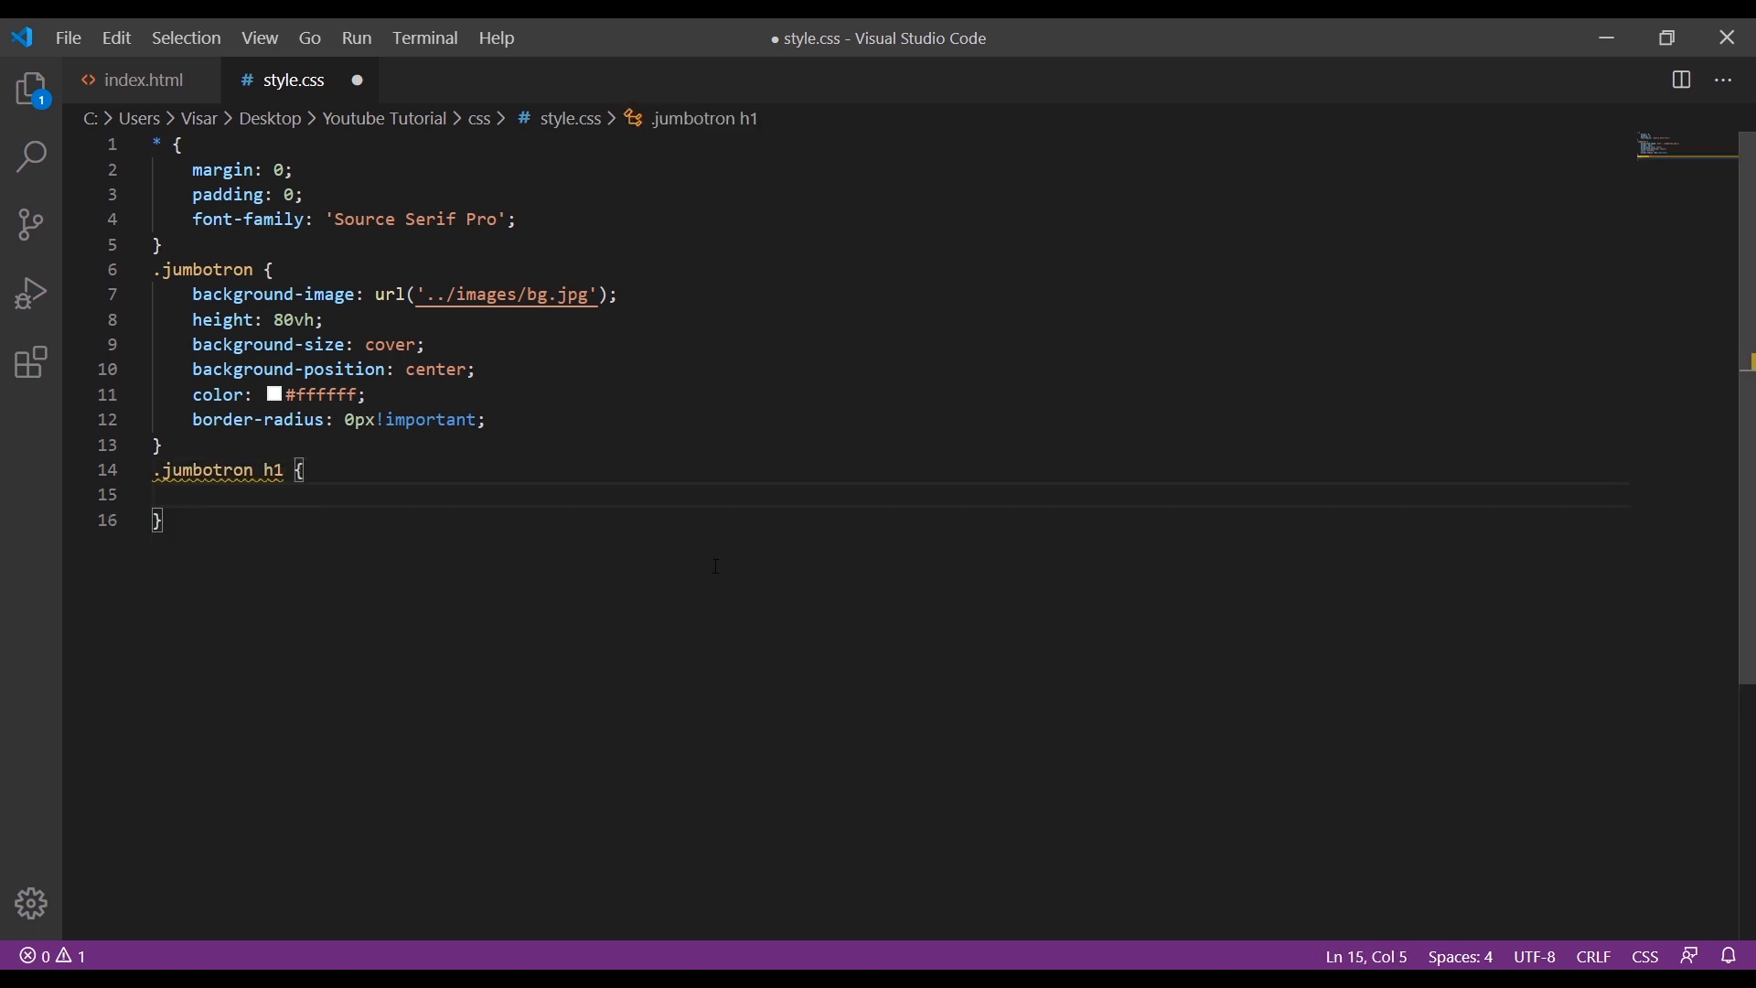
Give .jumbotron h1 margin 30px 0, font-size 30px and line-height 1.5
text(margin: 30px 0)
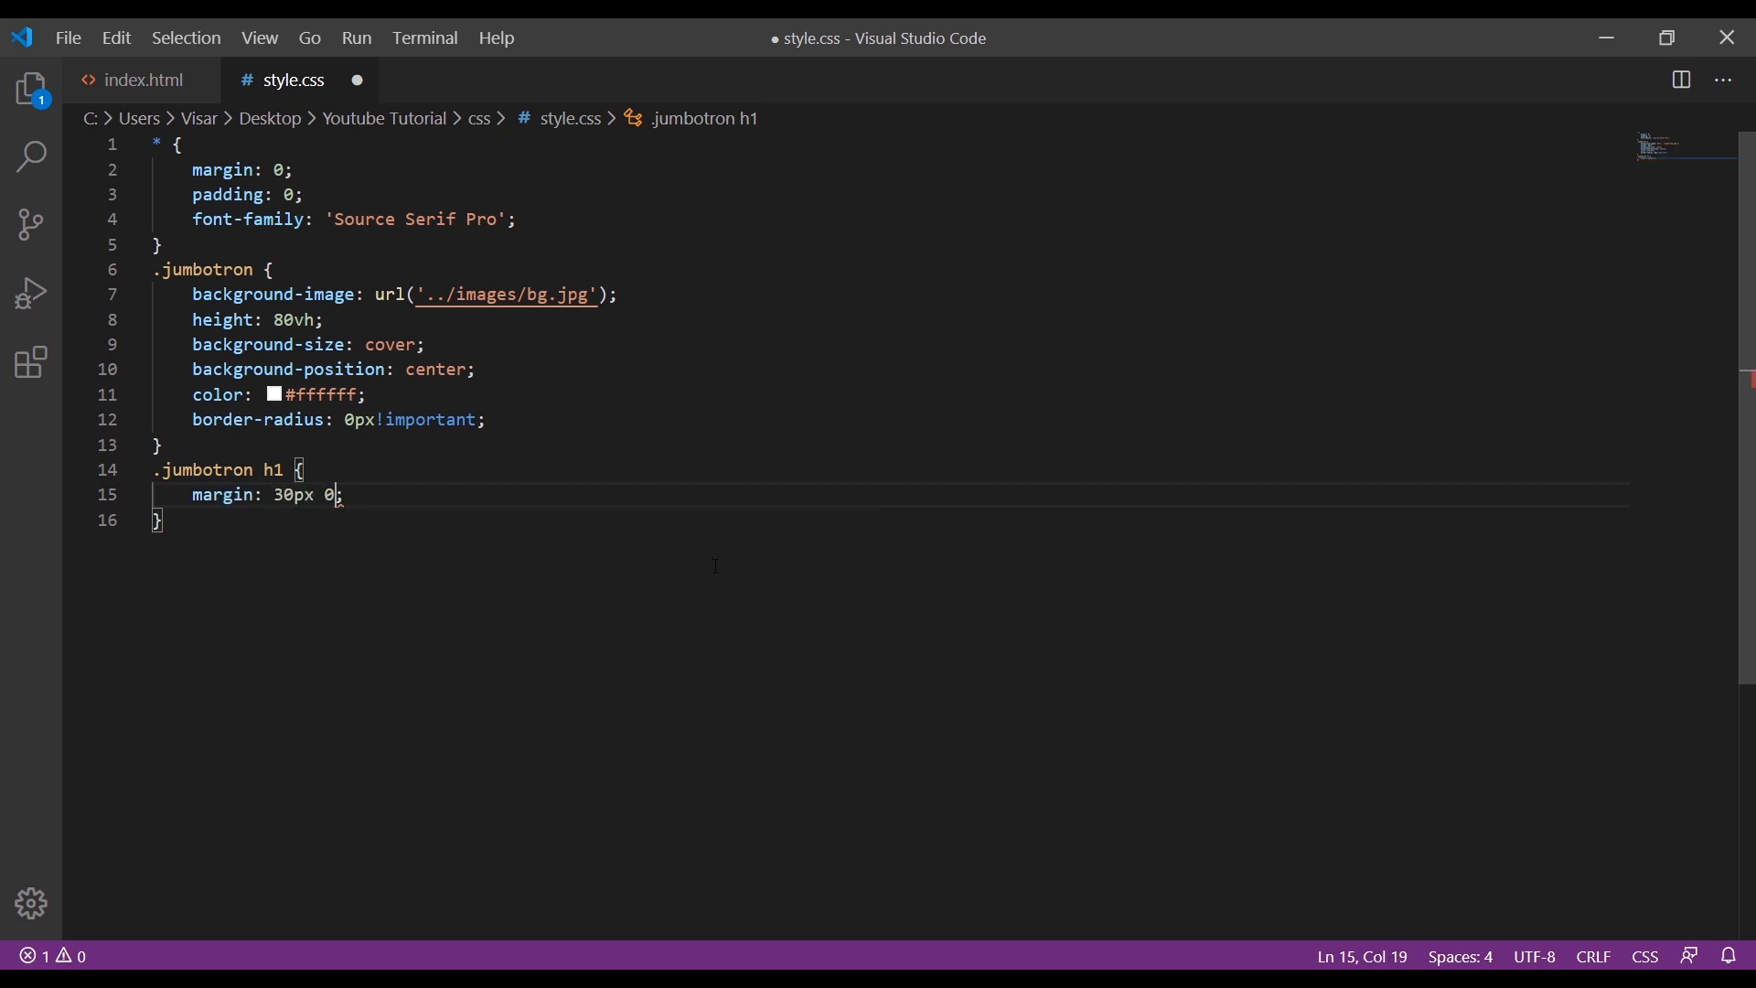
text(;)
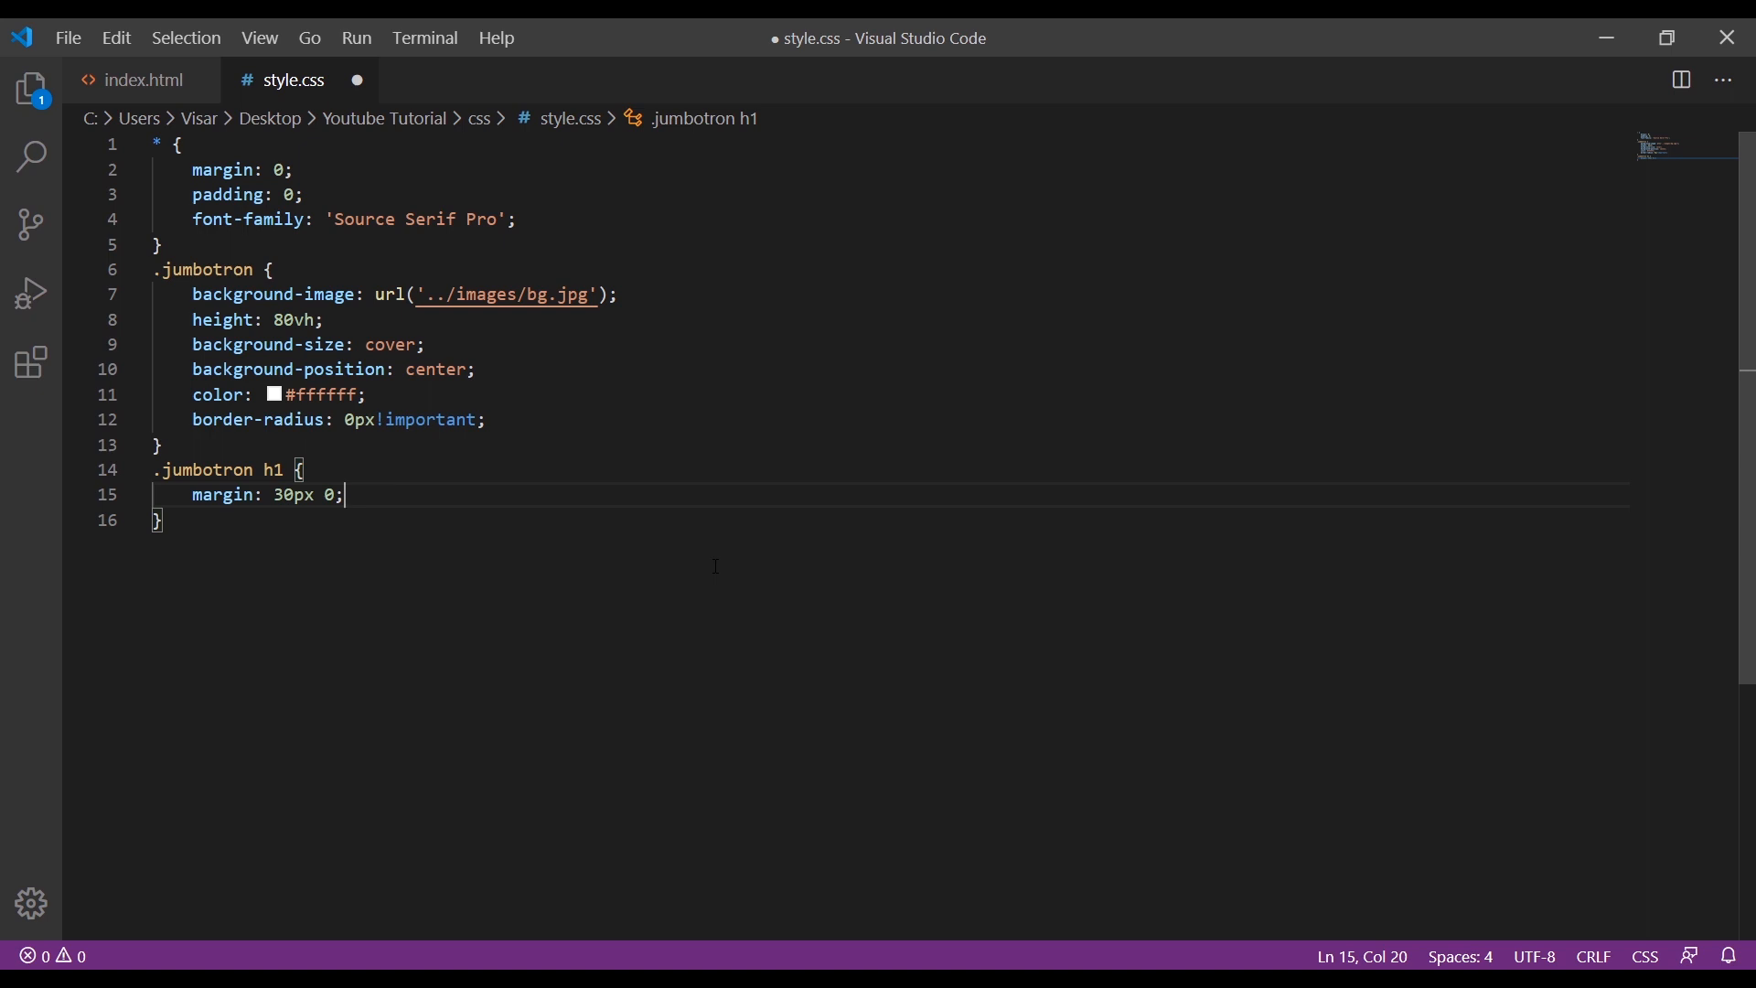
text(font-)
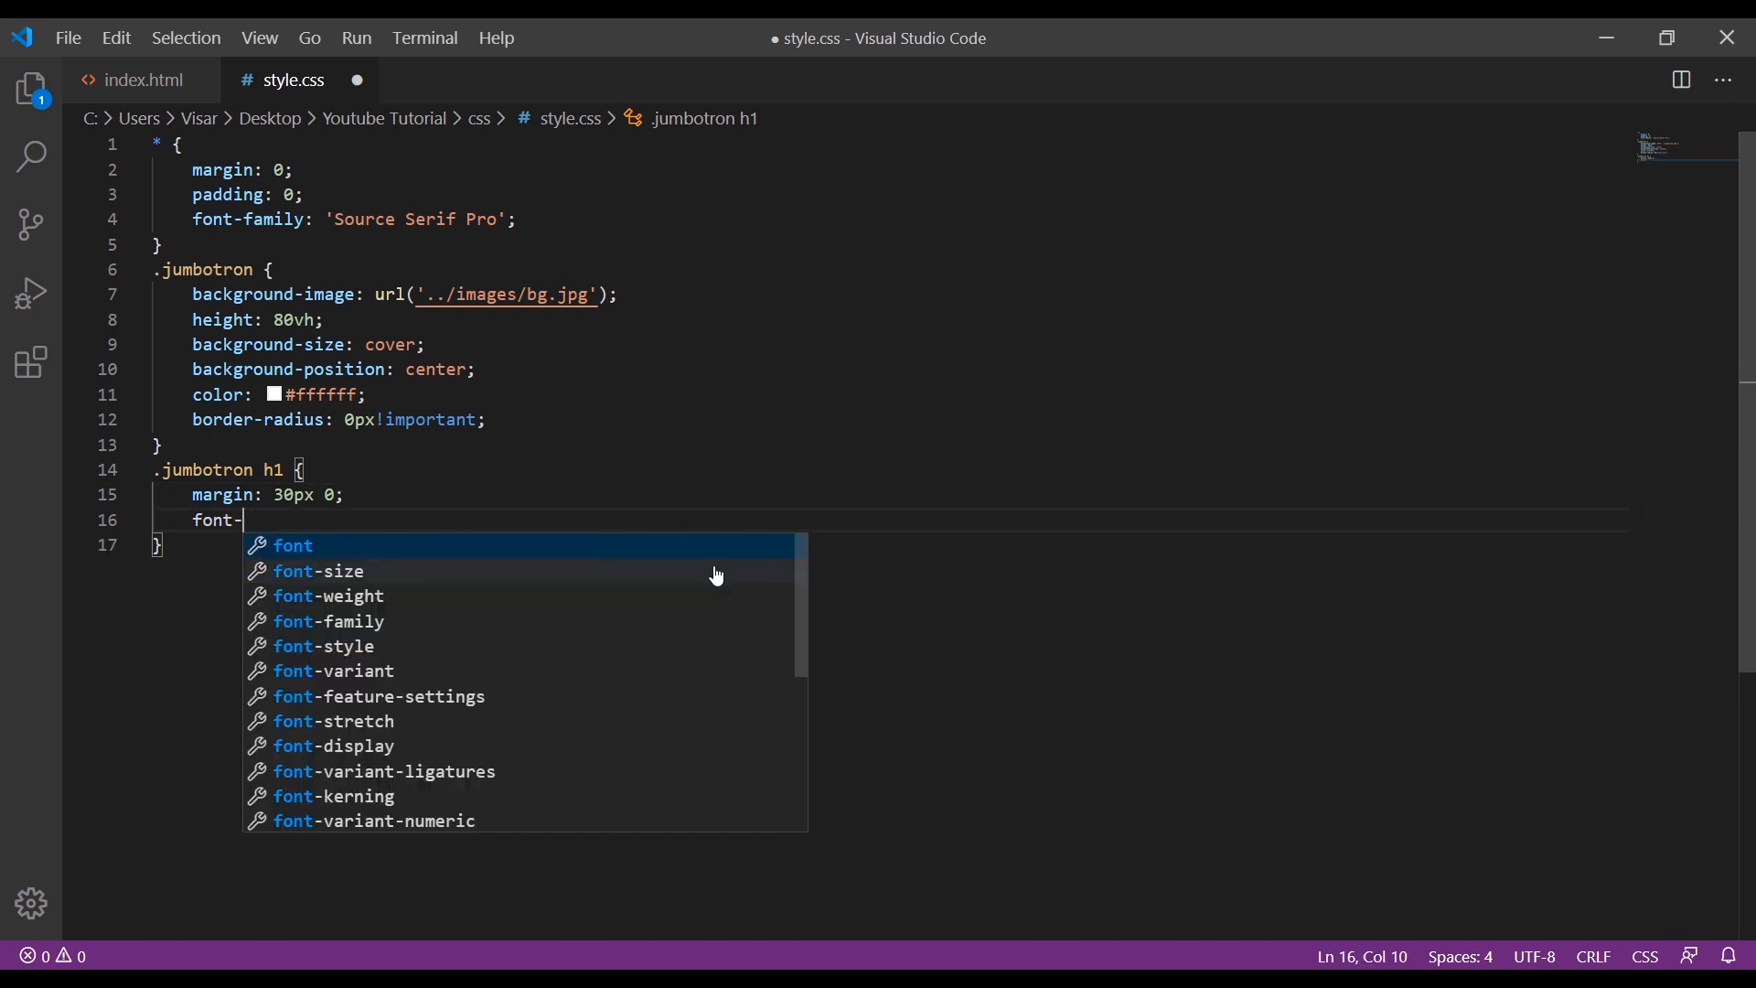
text(size: 30p;)
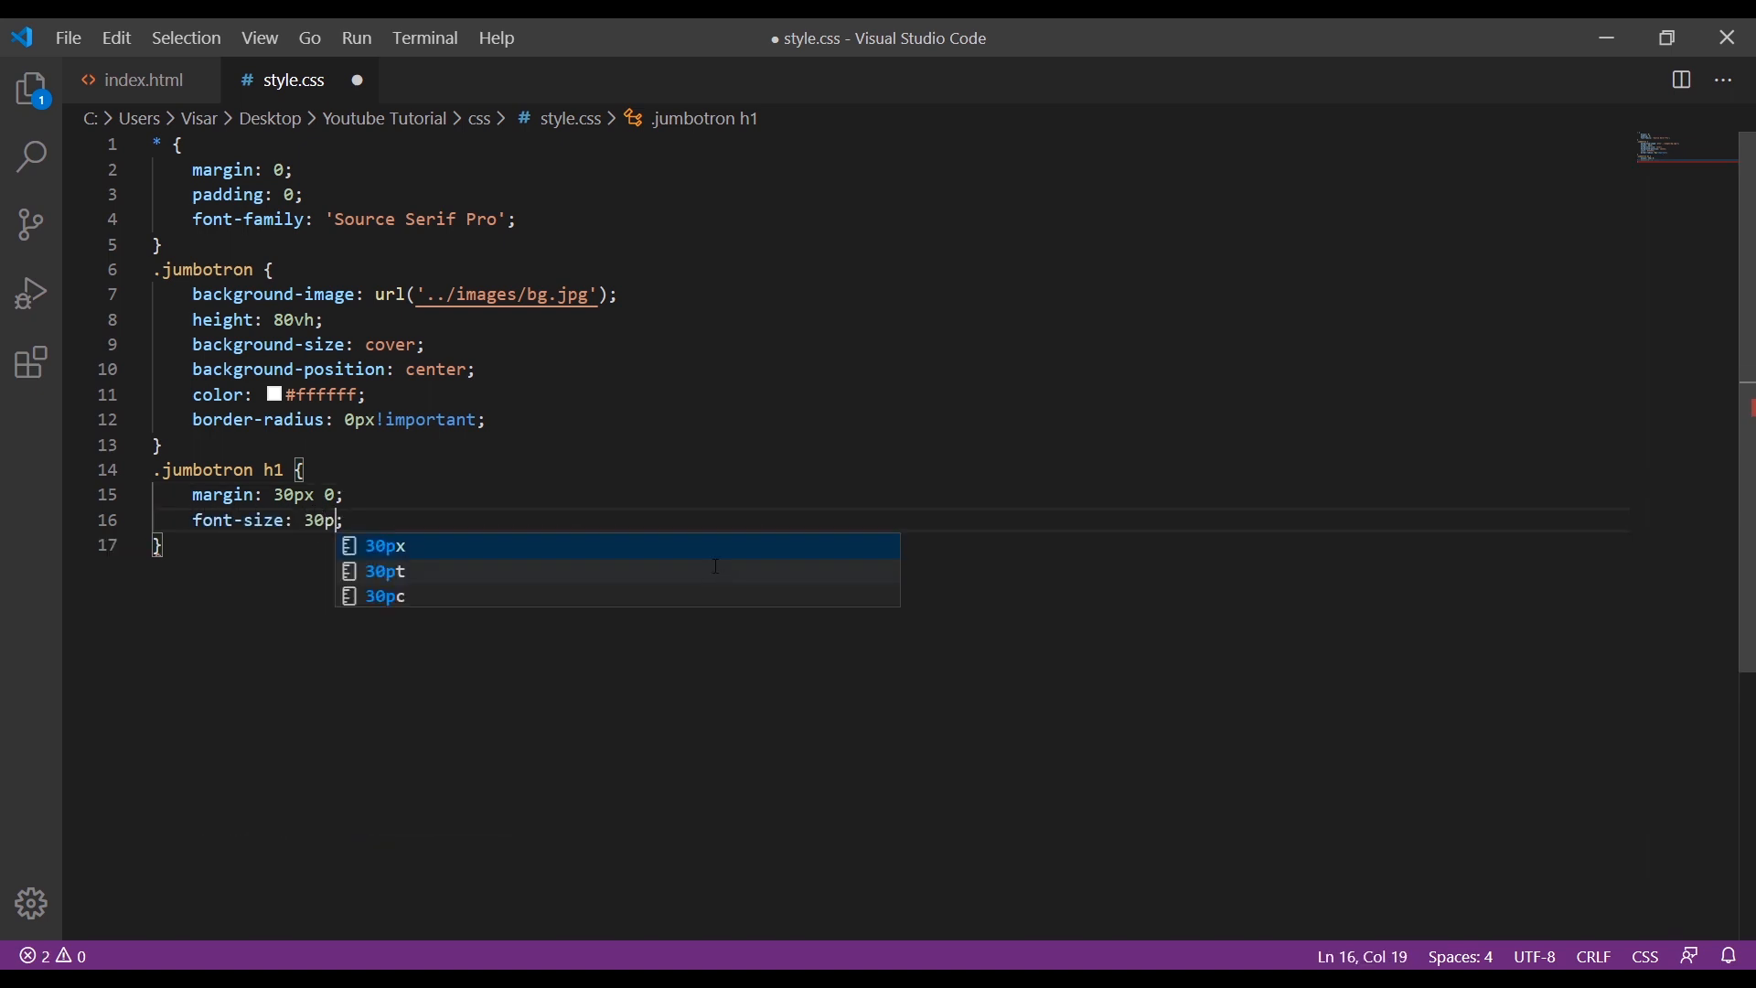
text(line-height: 1.5;)
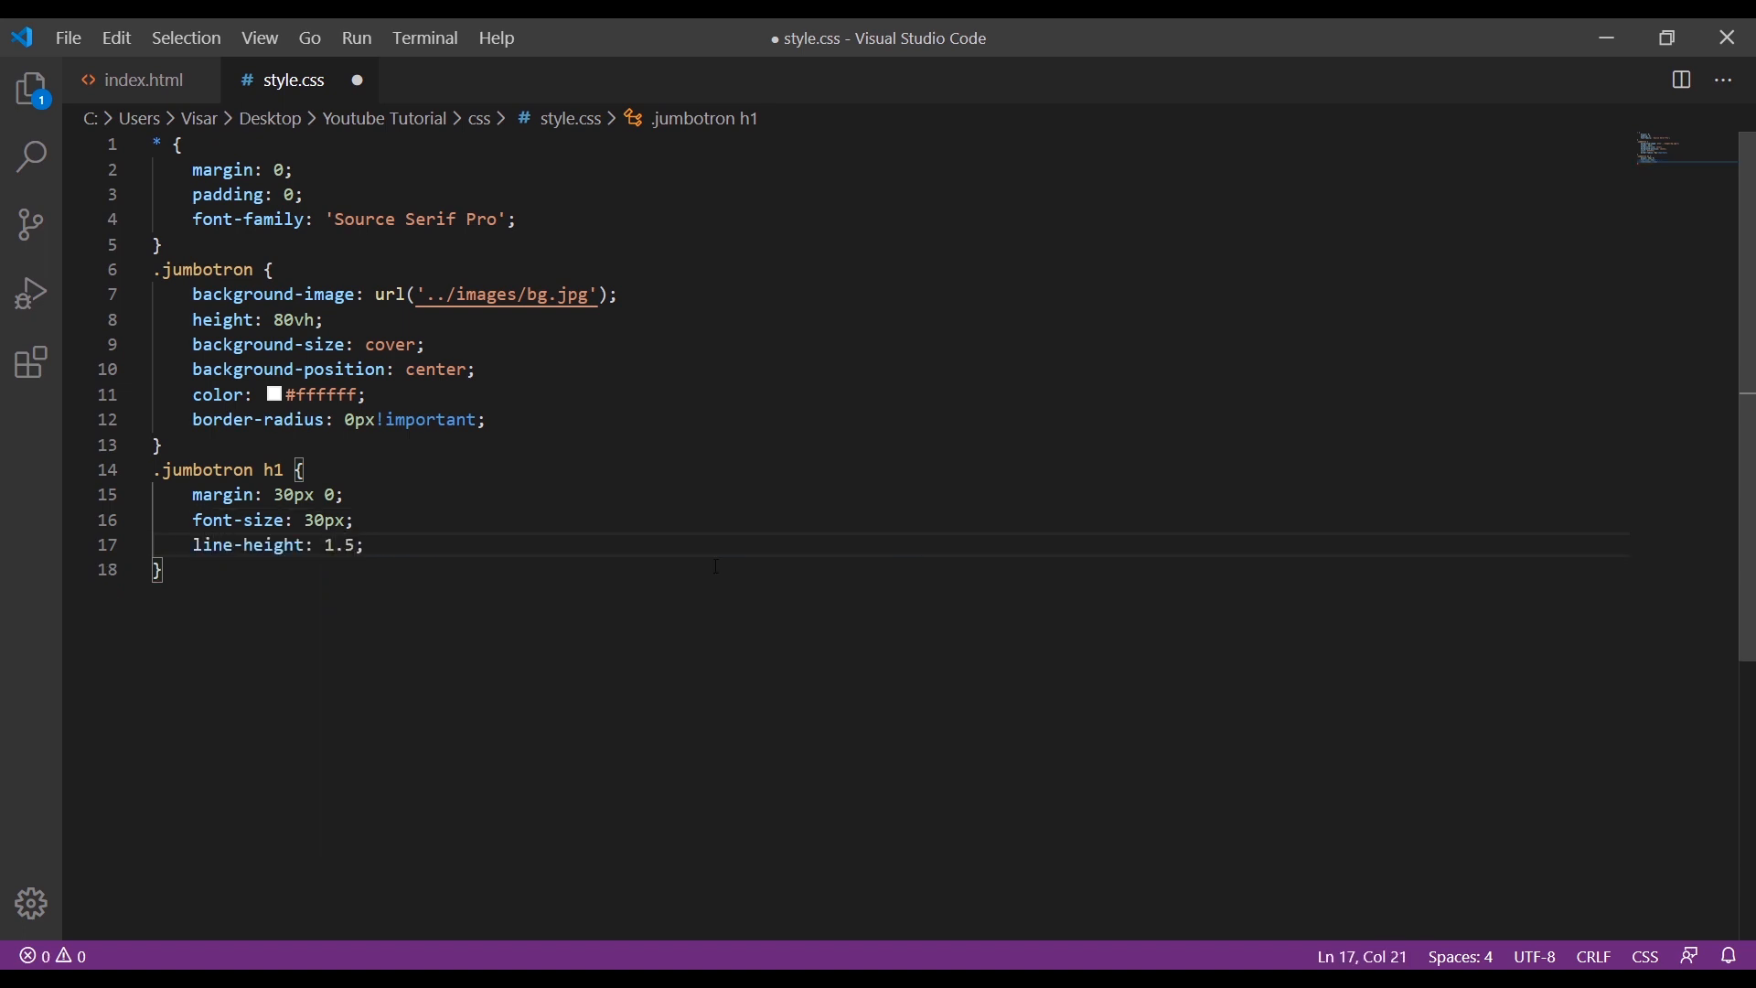
click(164, 569)
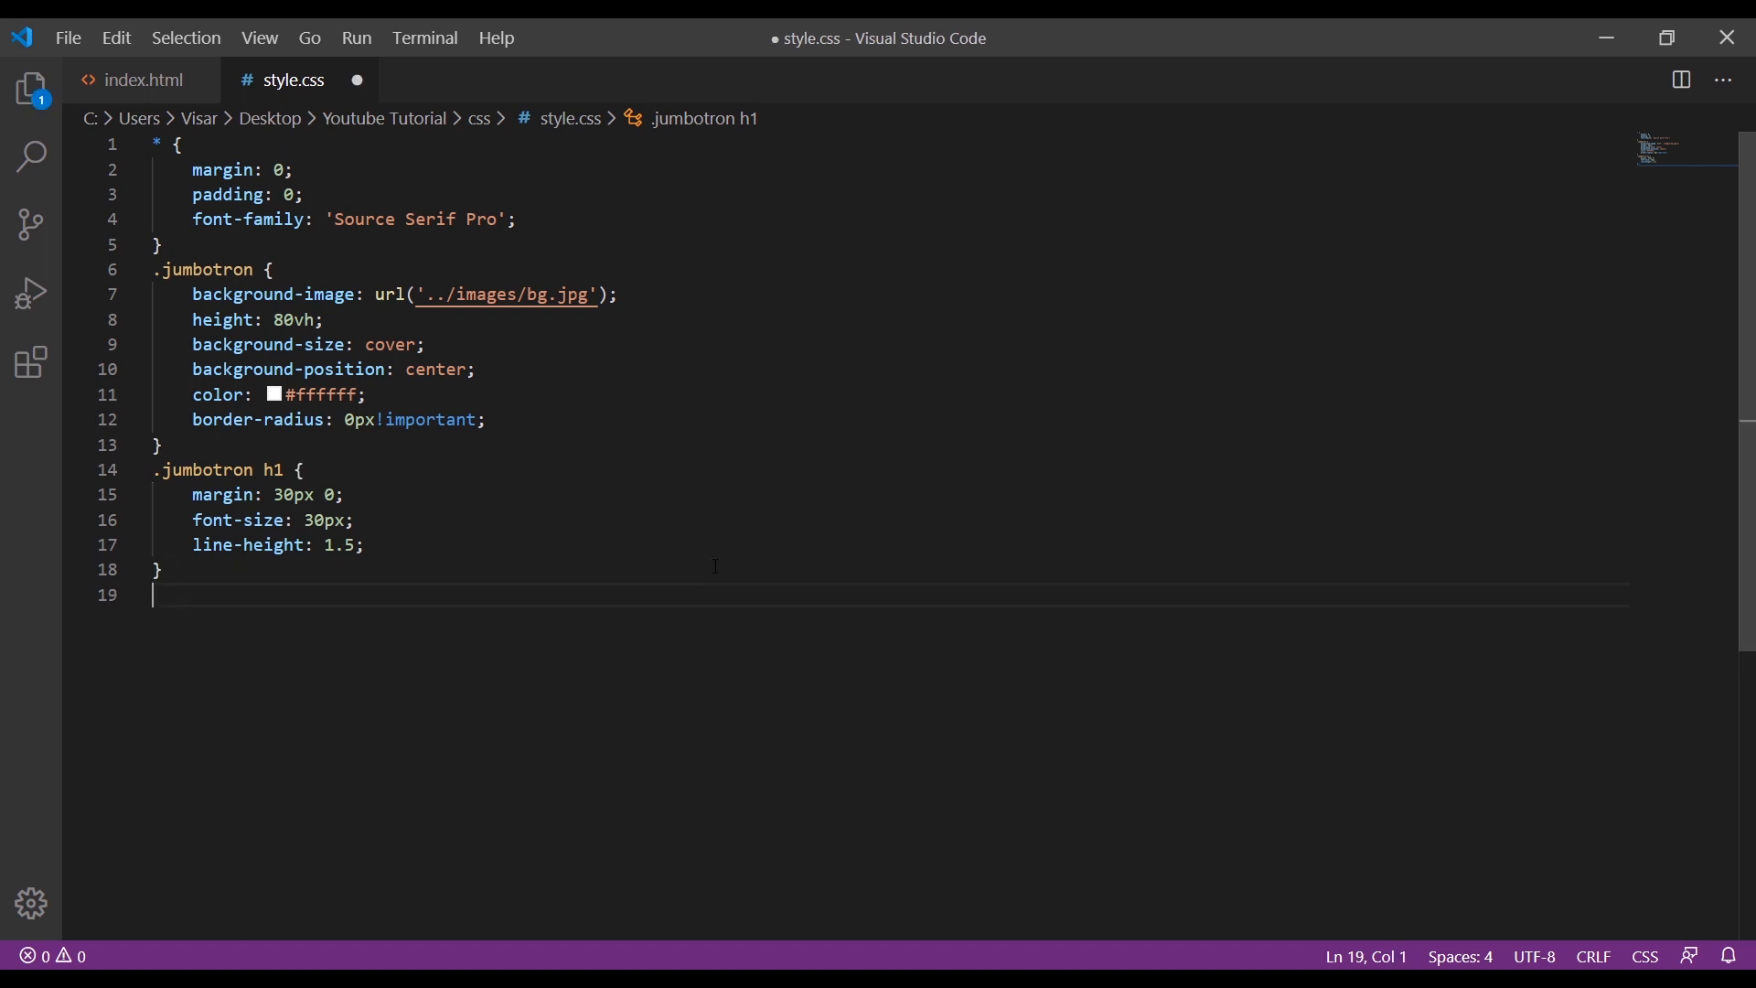
Add an .intro rule with padding-top 160px and begin the .intro img selector
text(.)
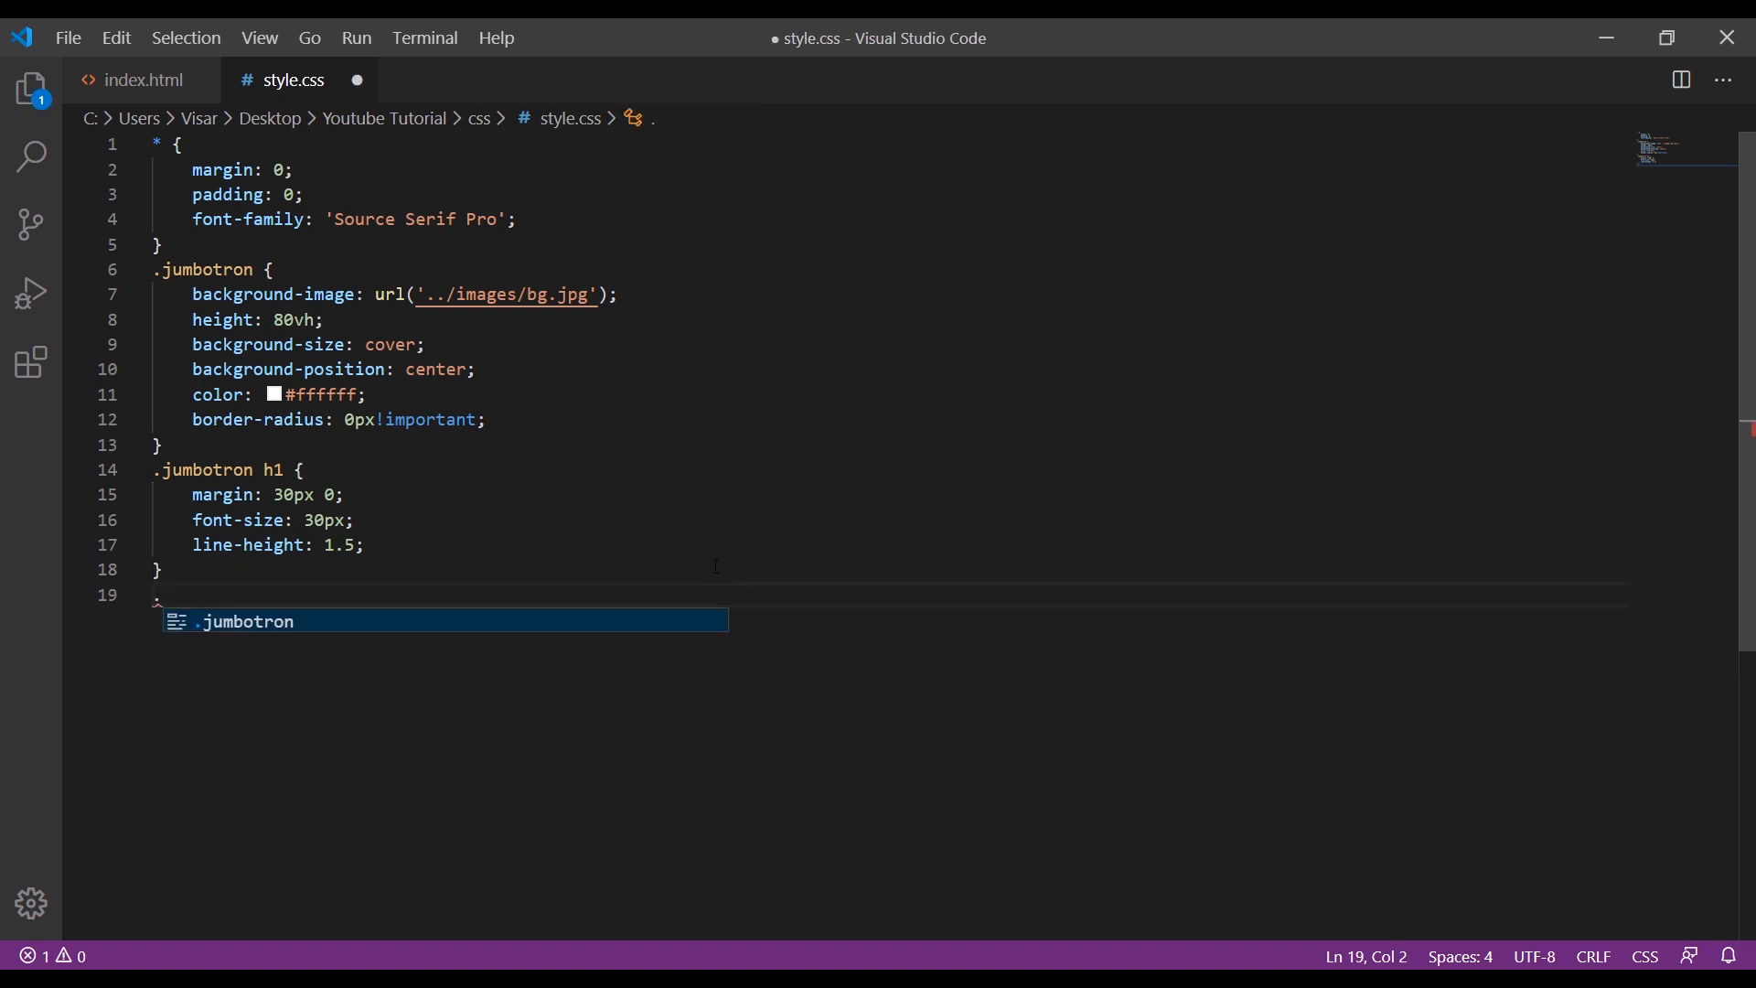
text(intro)
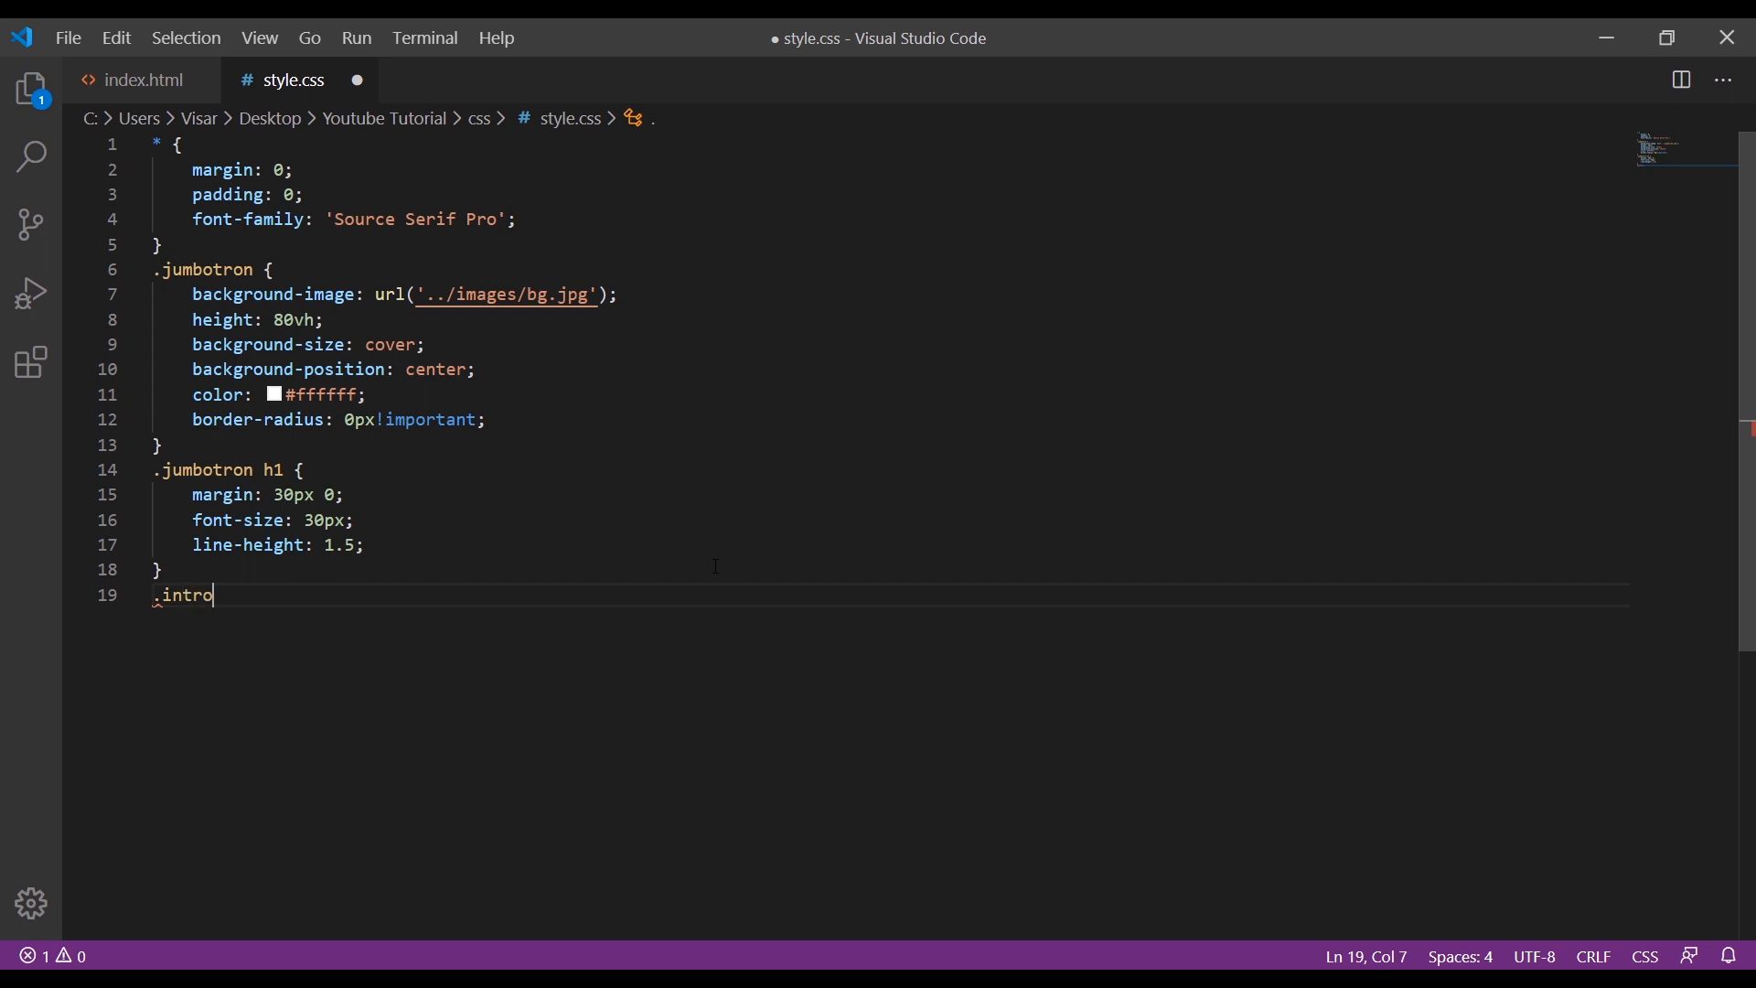
text({)
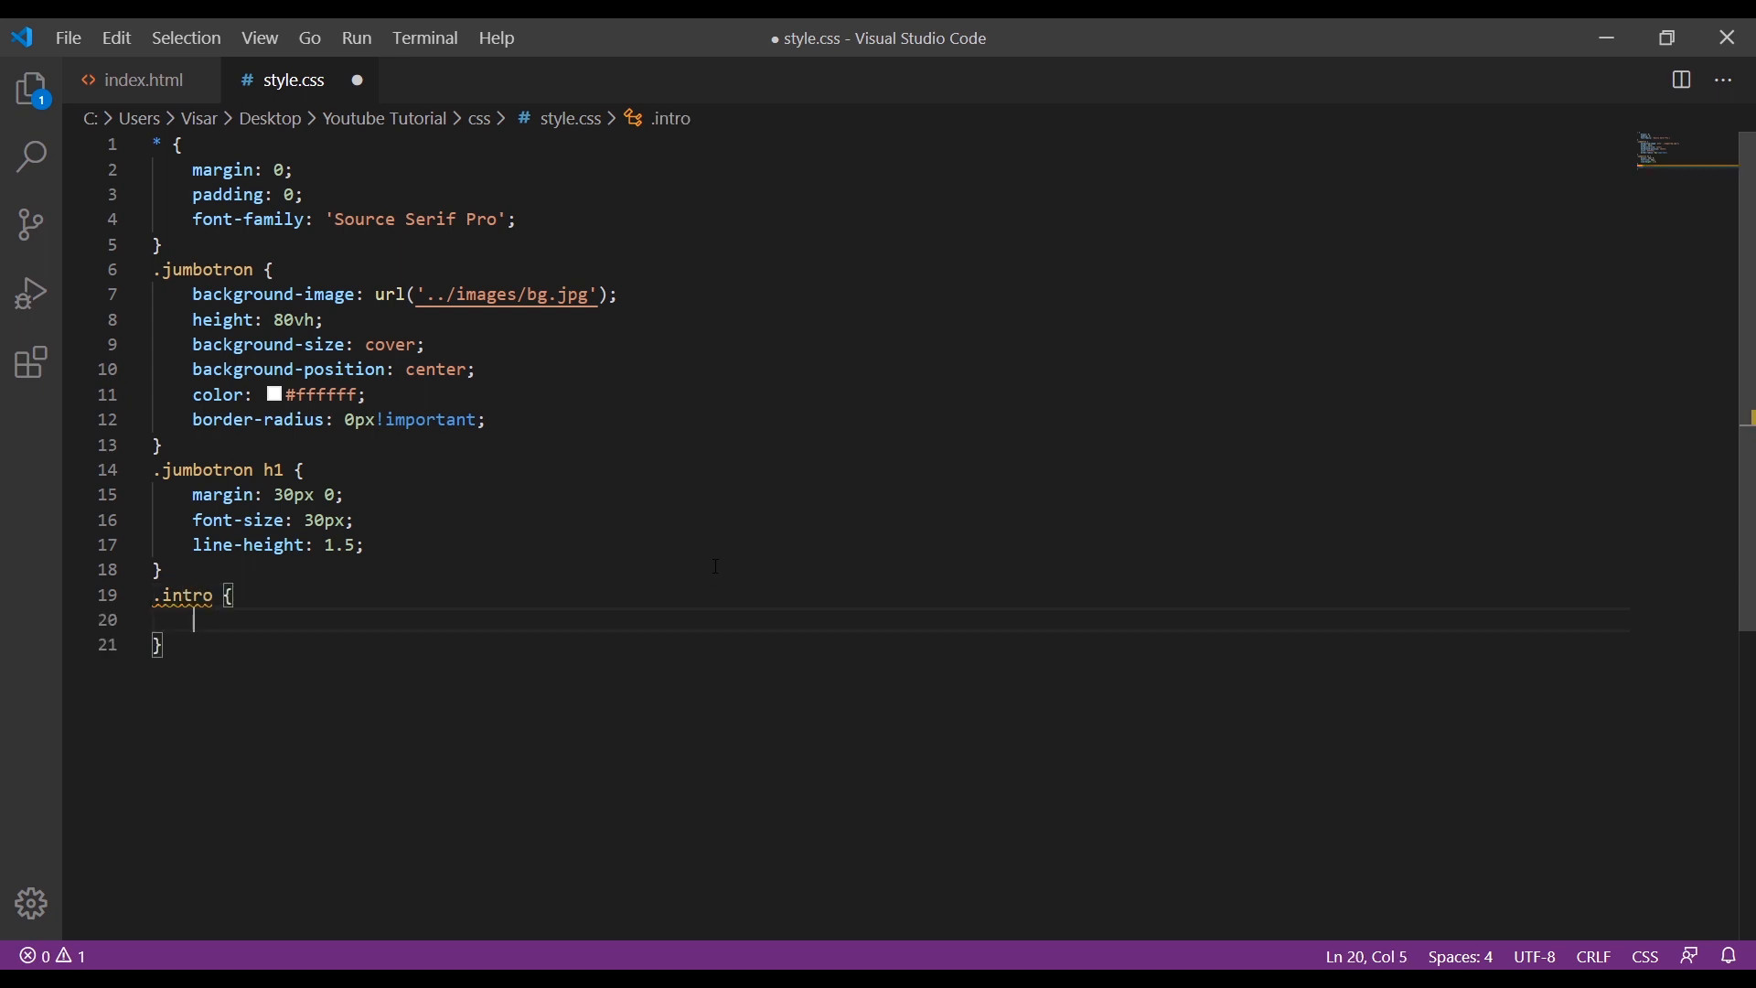
text(padding-top: #;)
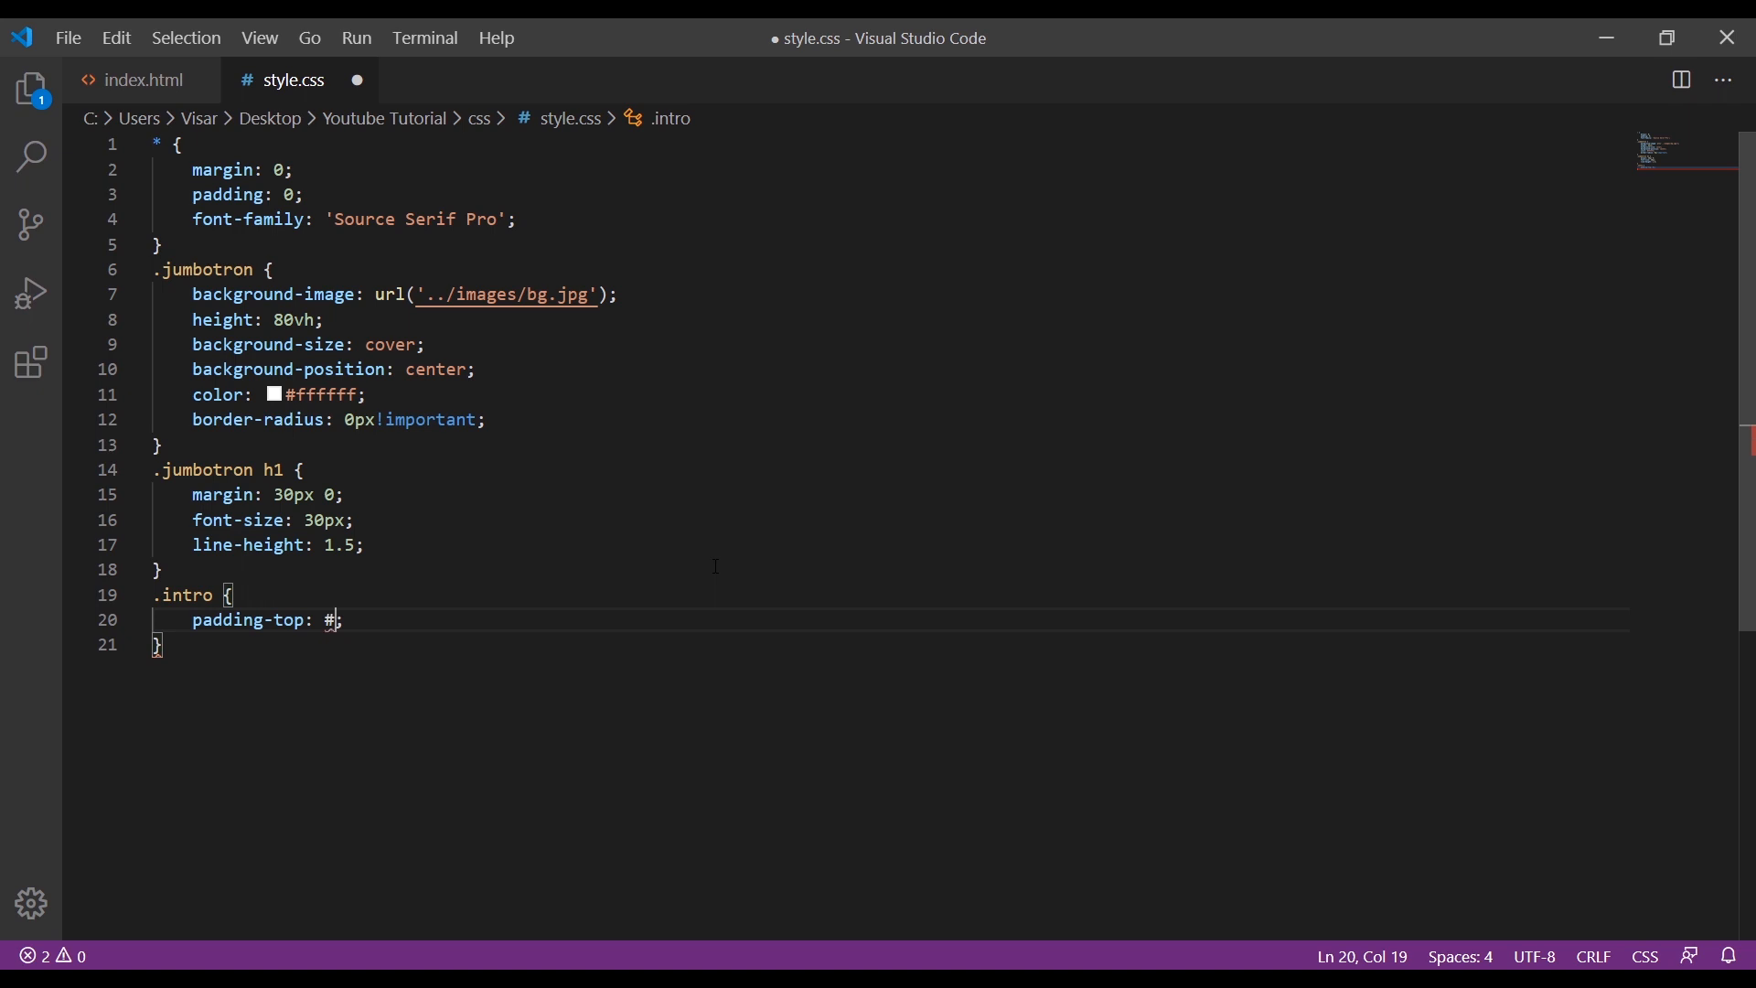
text(160px)
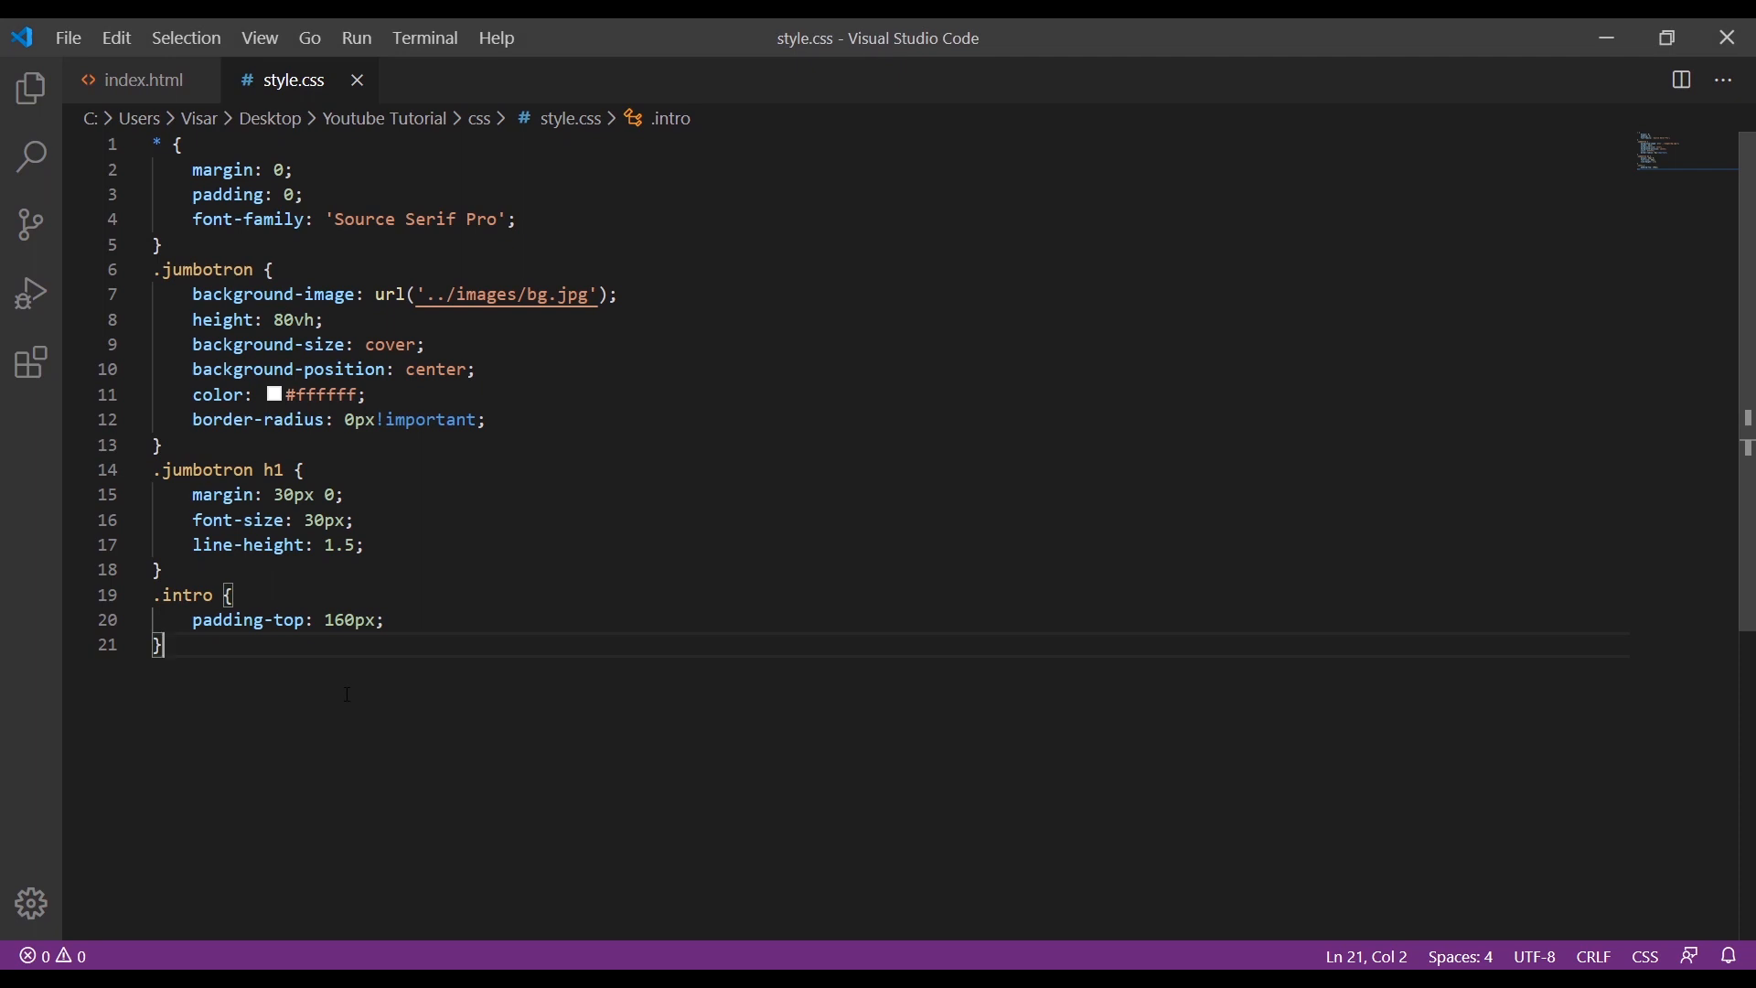
key(enter)
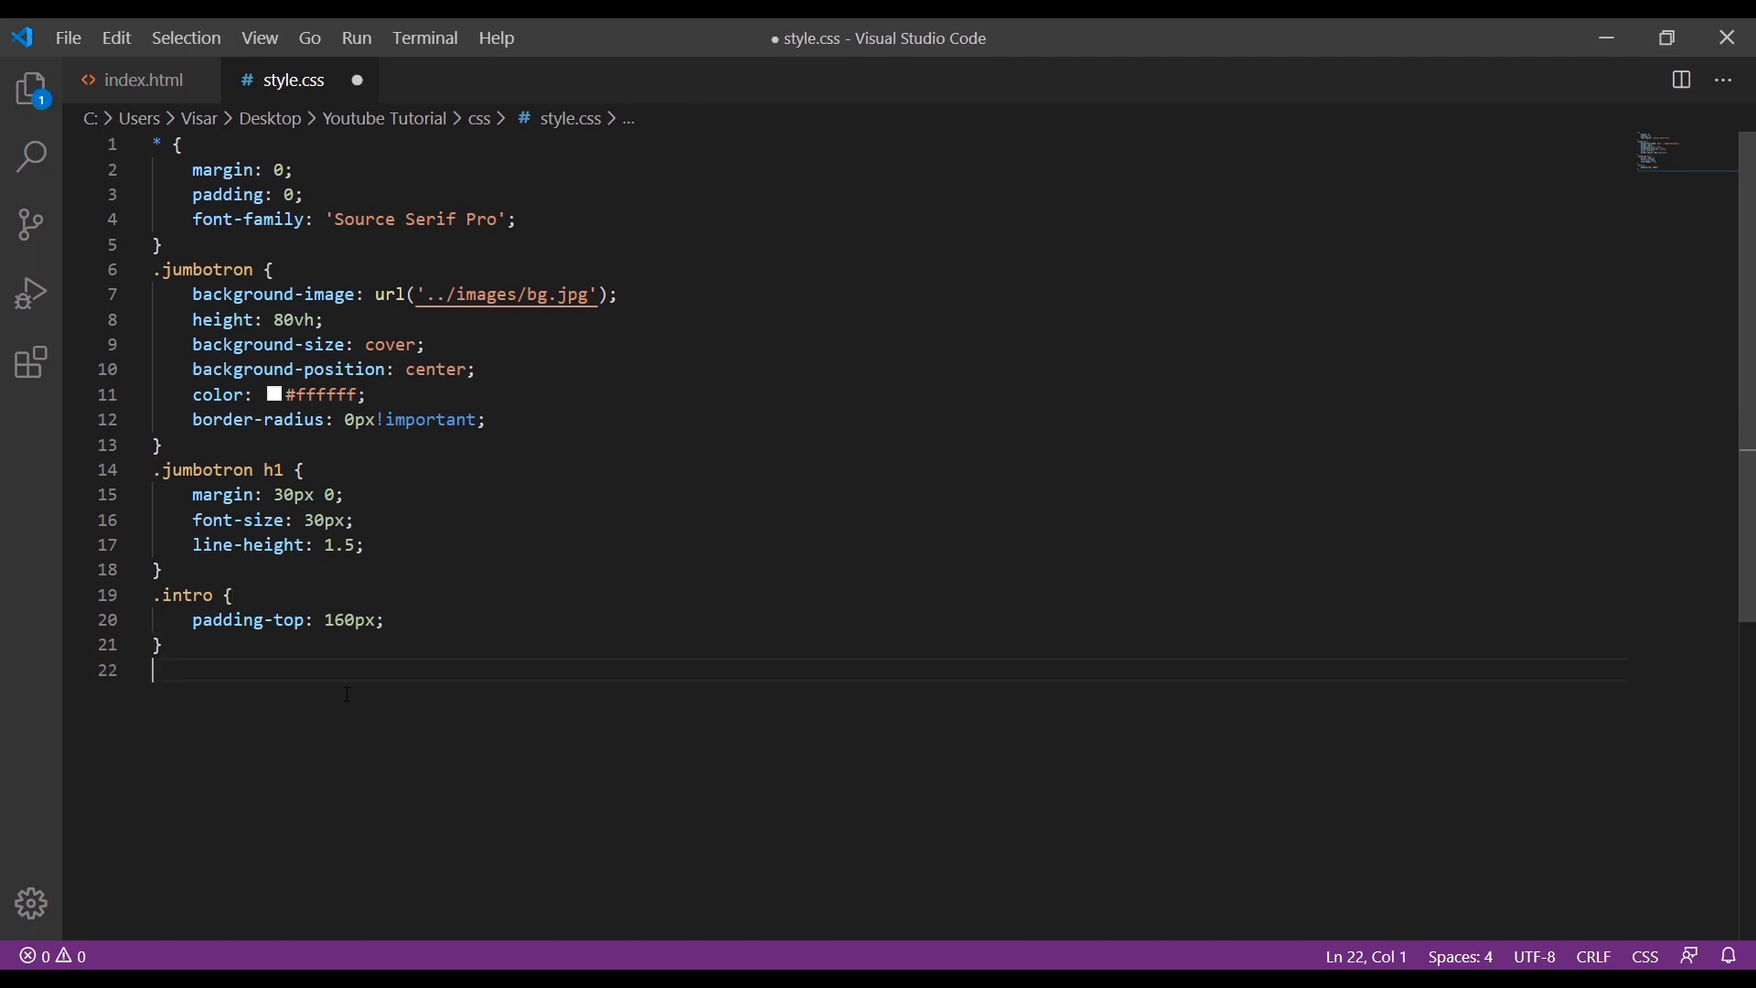
text(.intro img {)
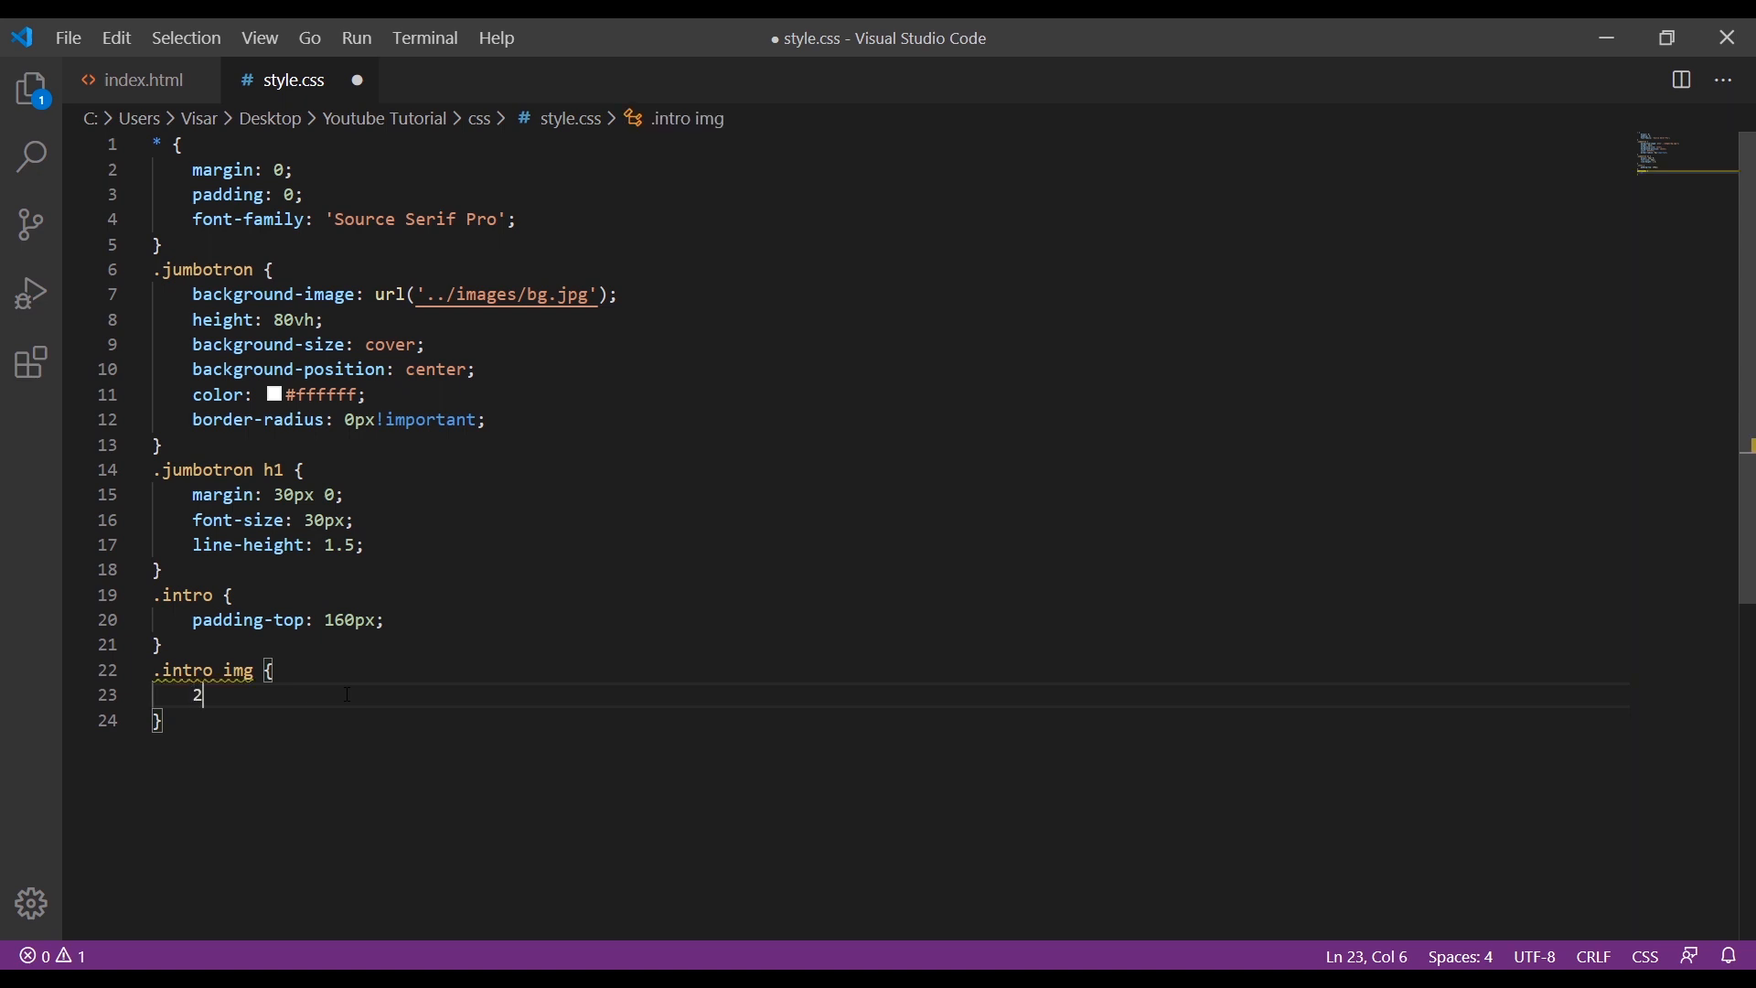
Set .intro img width to 220px and save the stylesheet
key(Backspace)
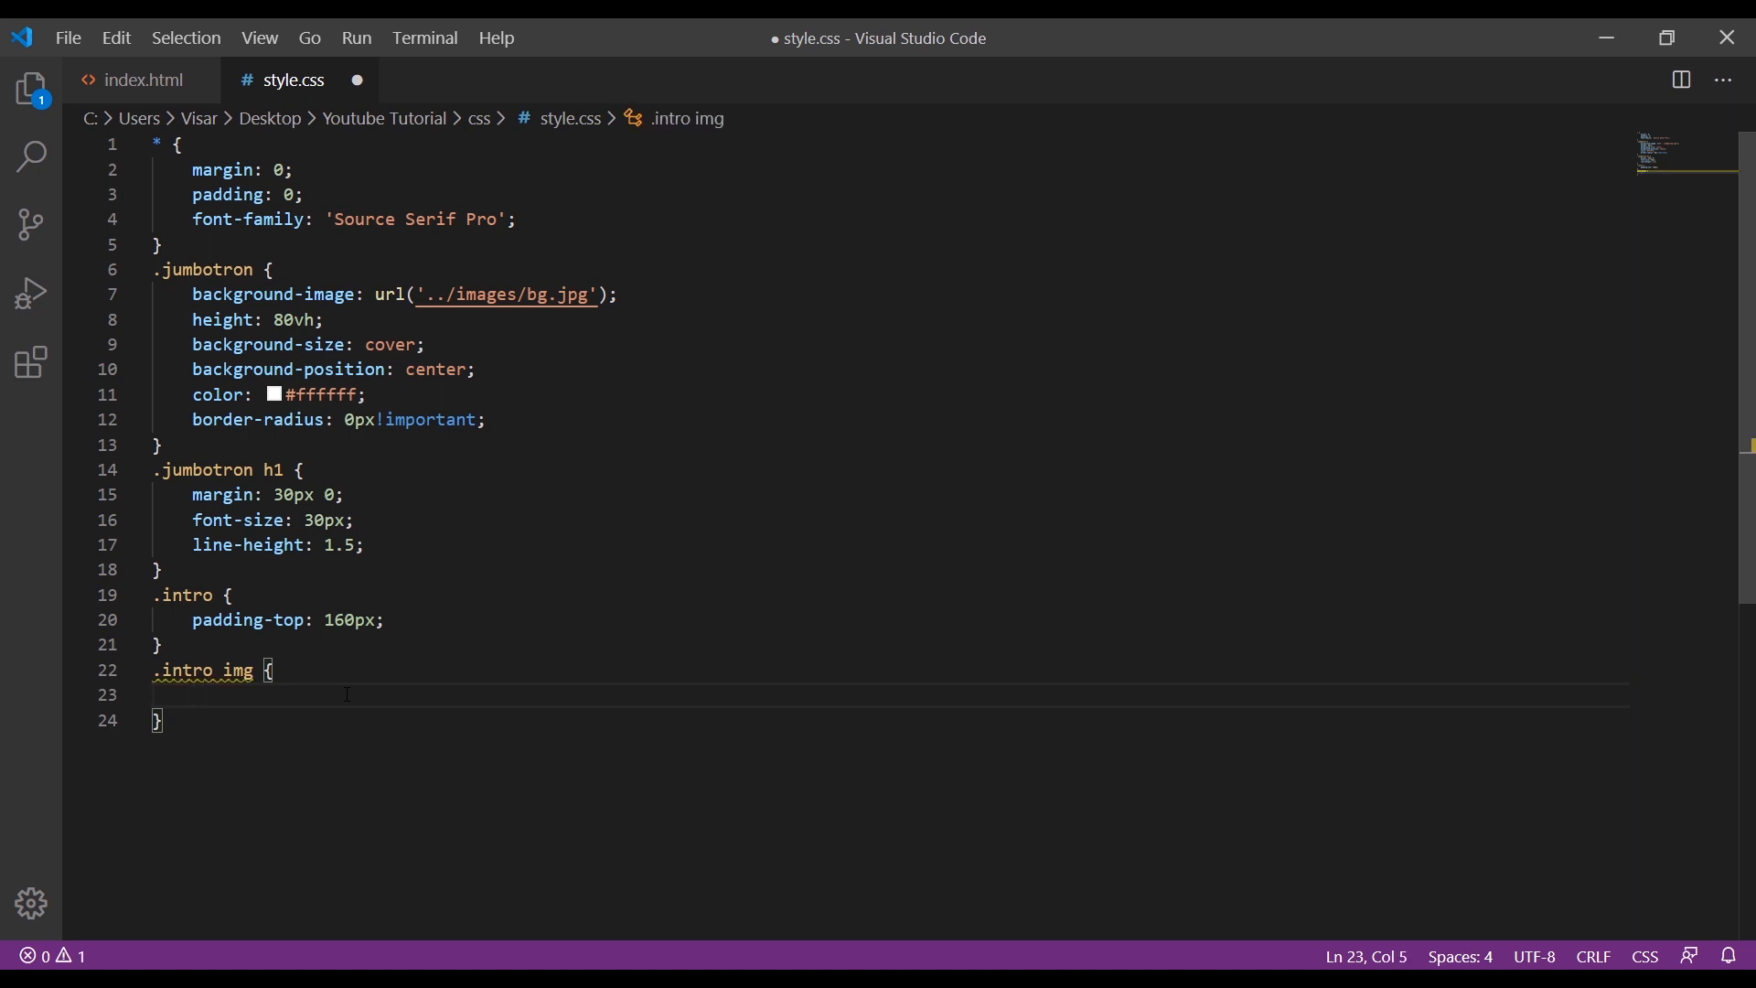
text(width: 2;)
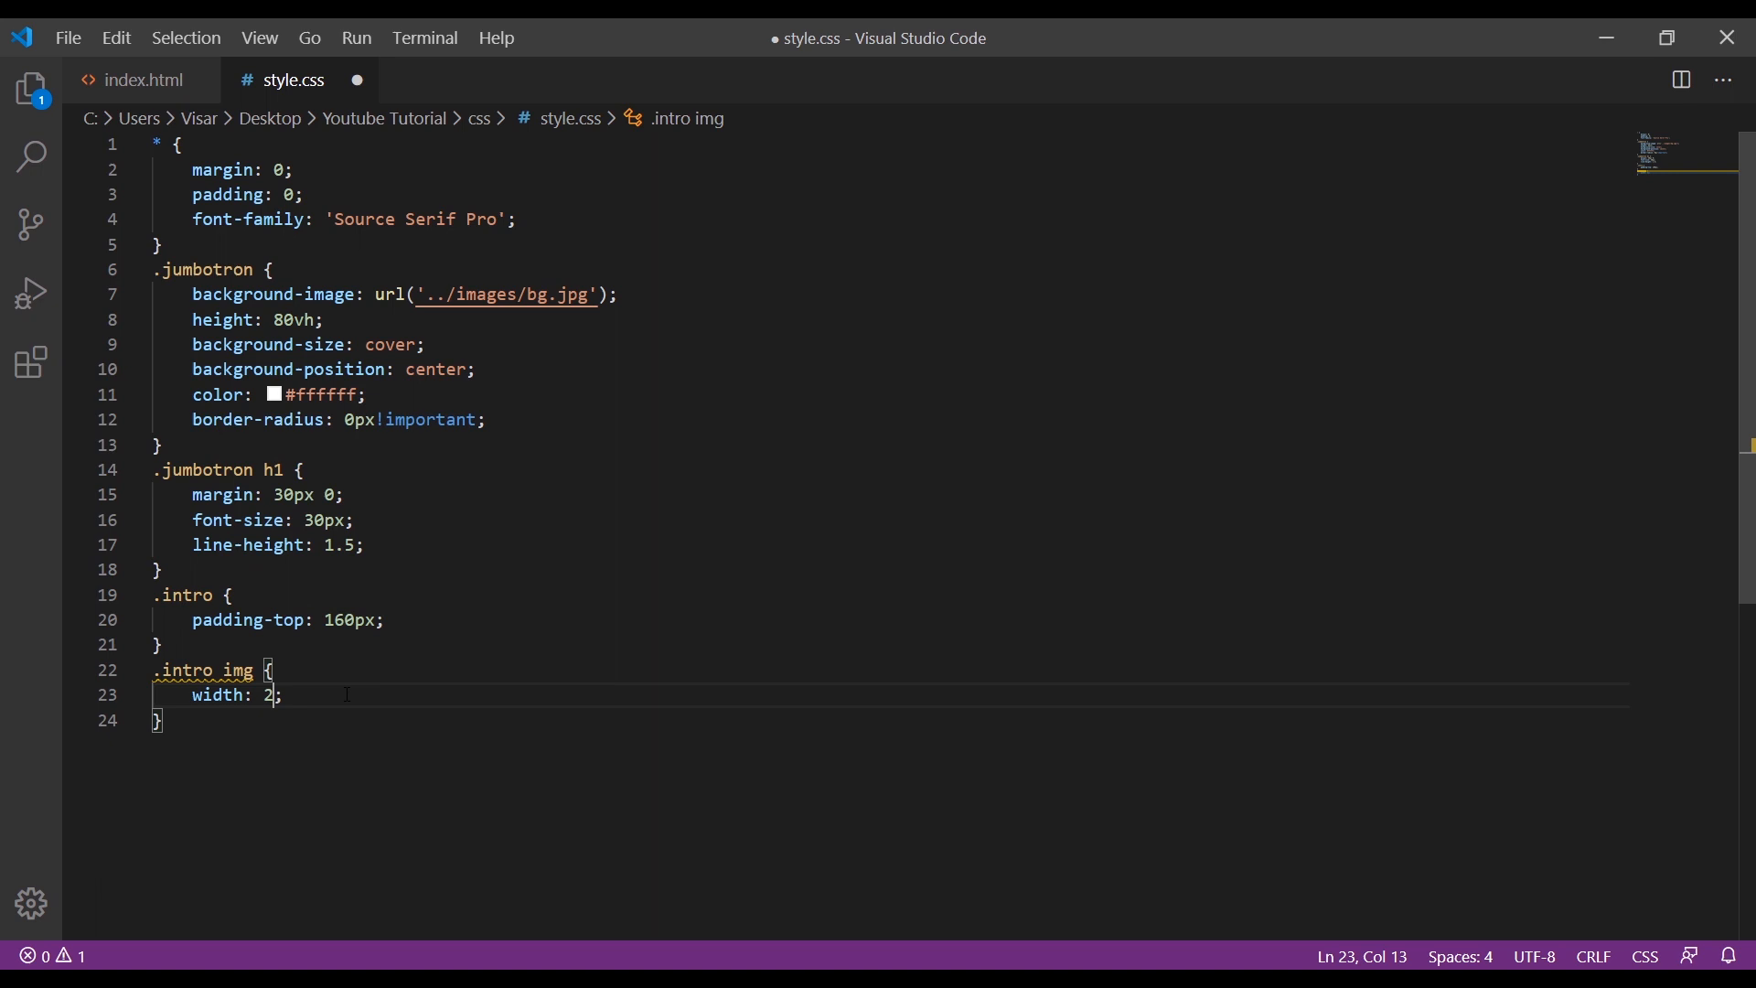
text(20px)
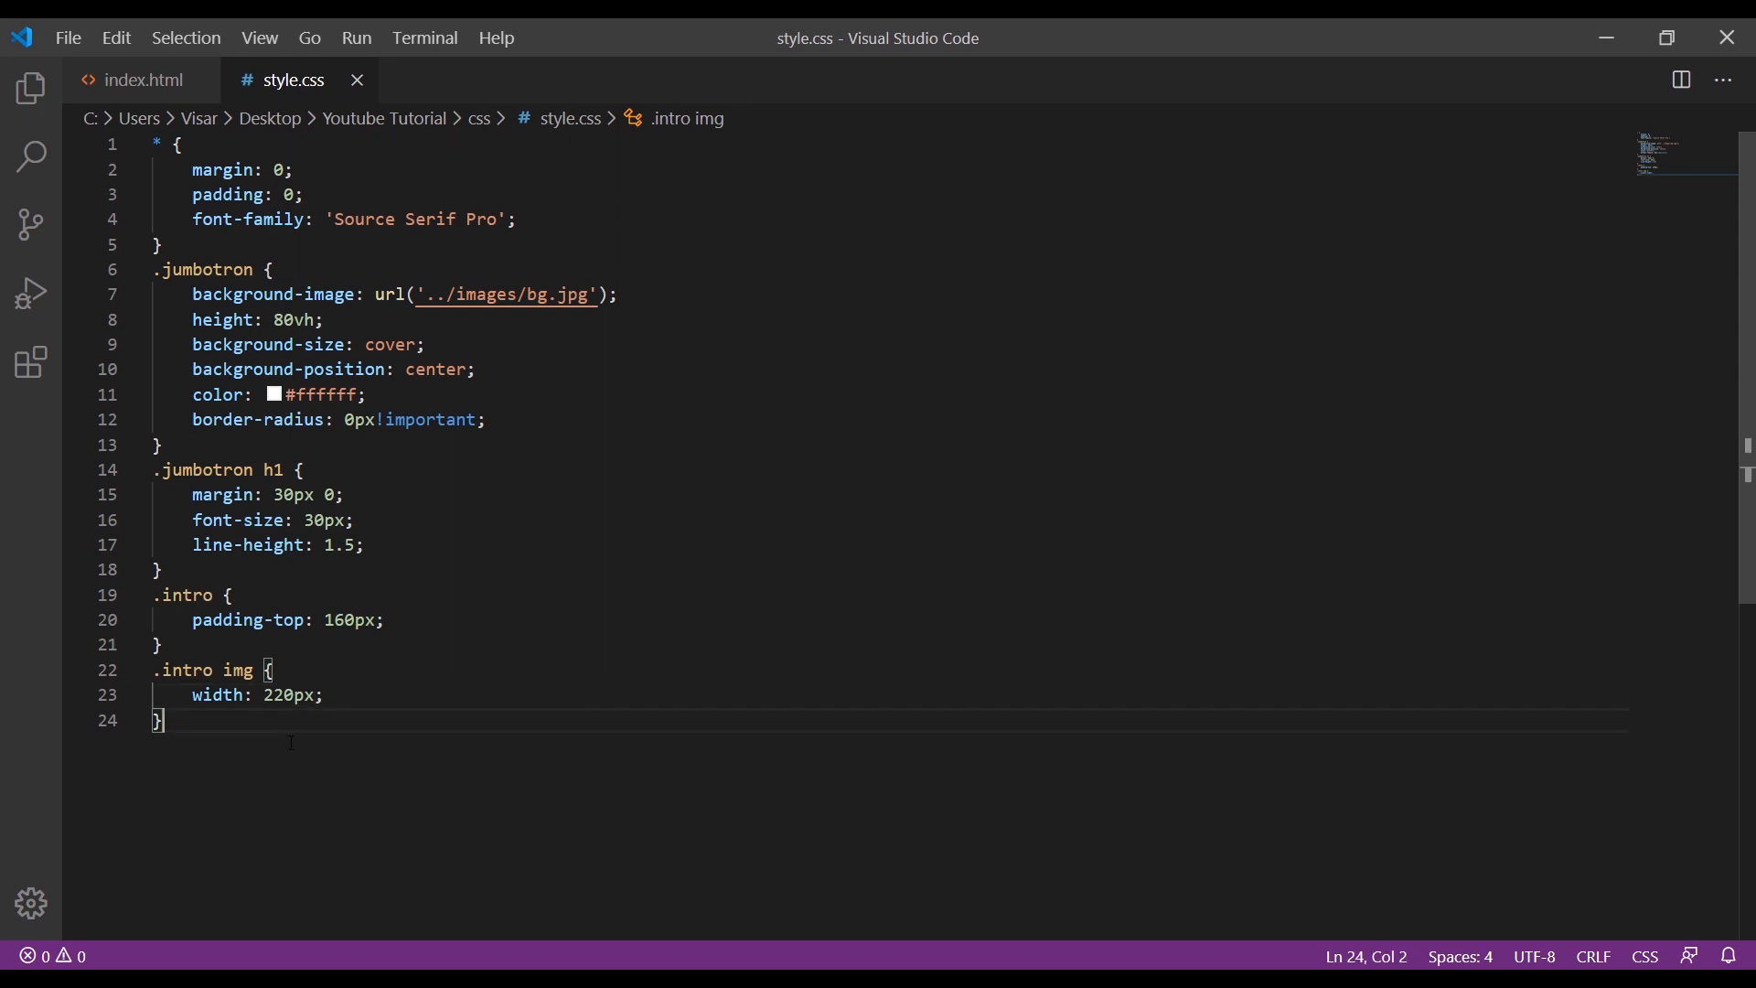
Write a .navbar-nav a rule with color #ffffff !important
text(.nab)
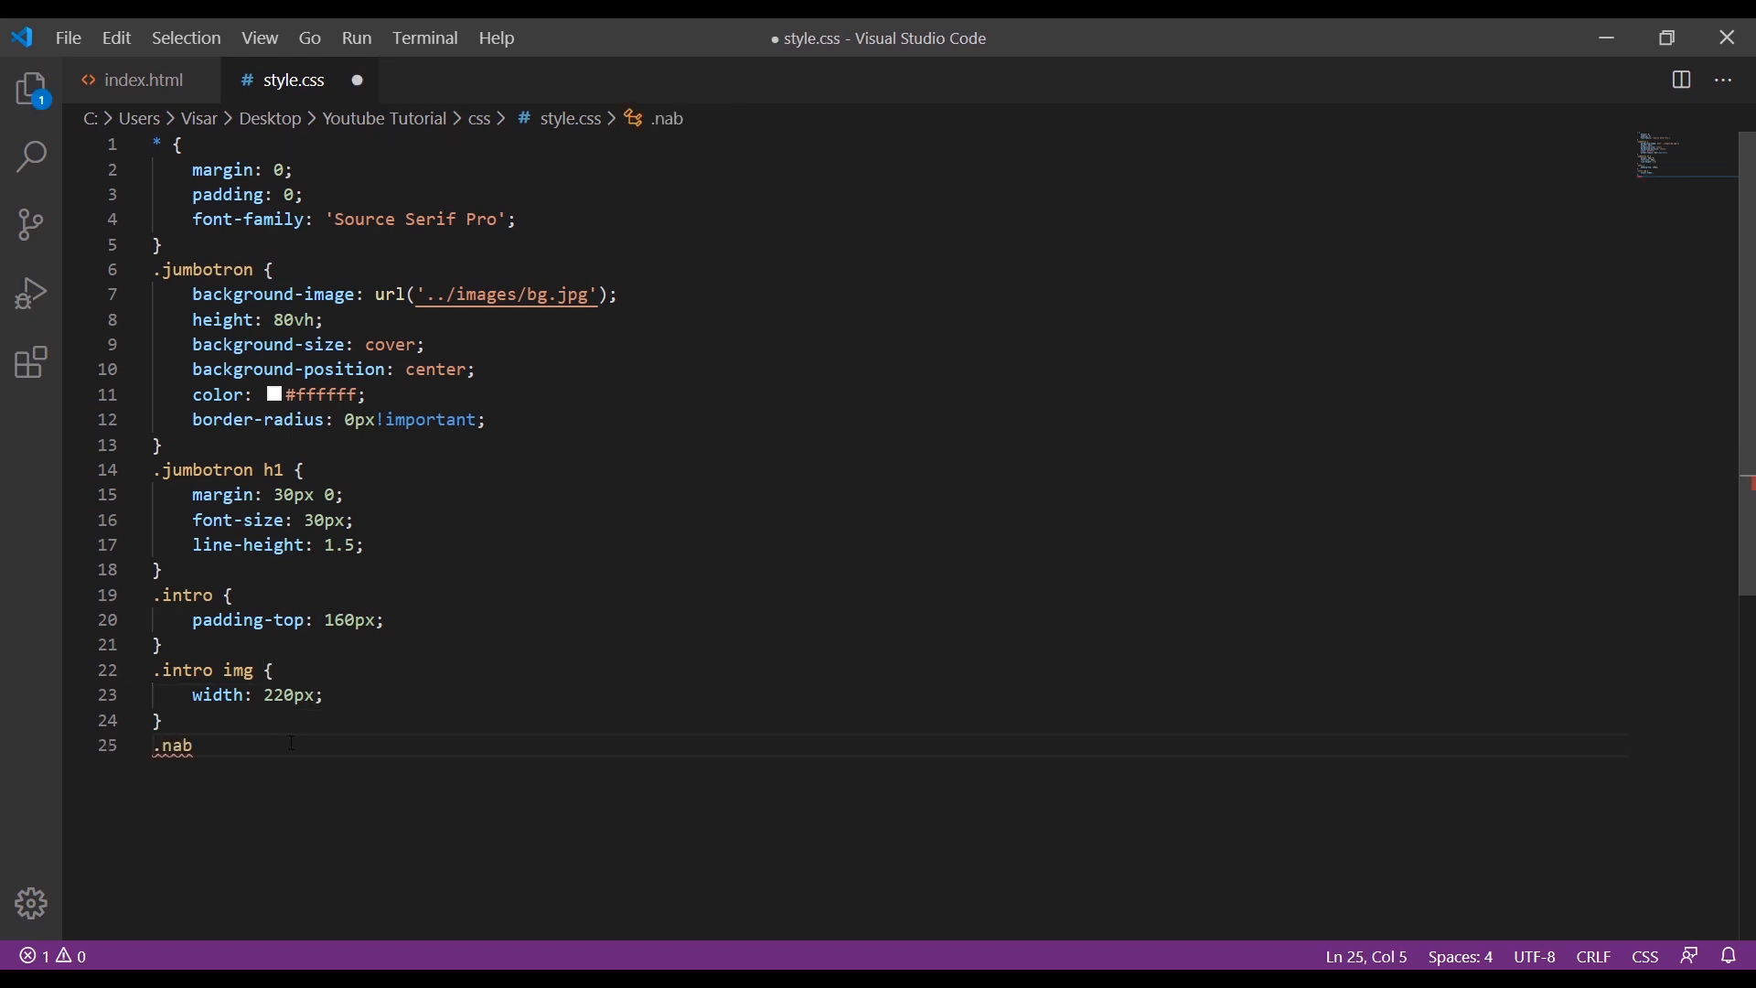
text(var)
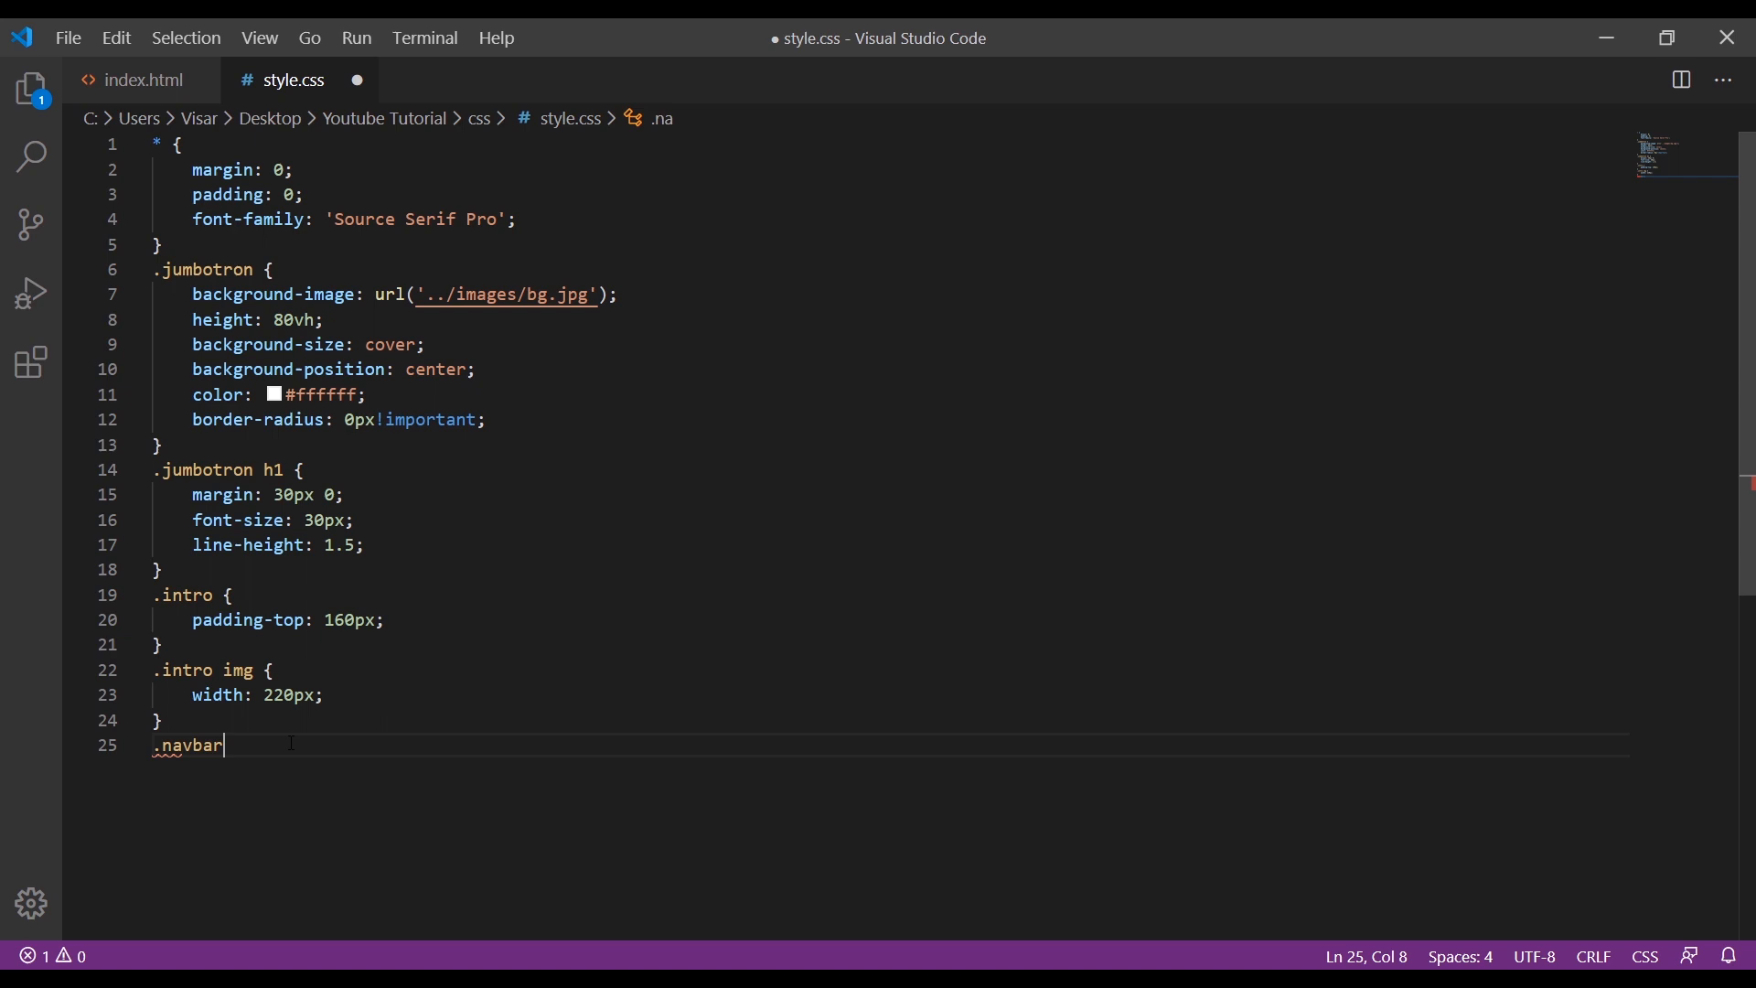
text(-nav)
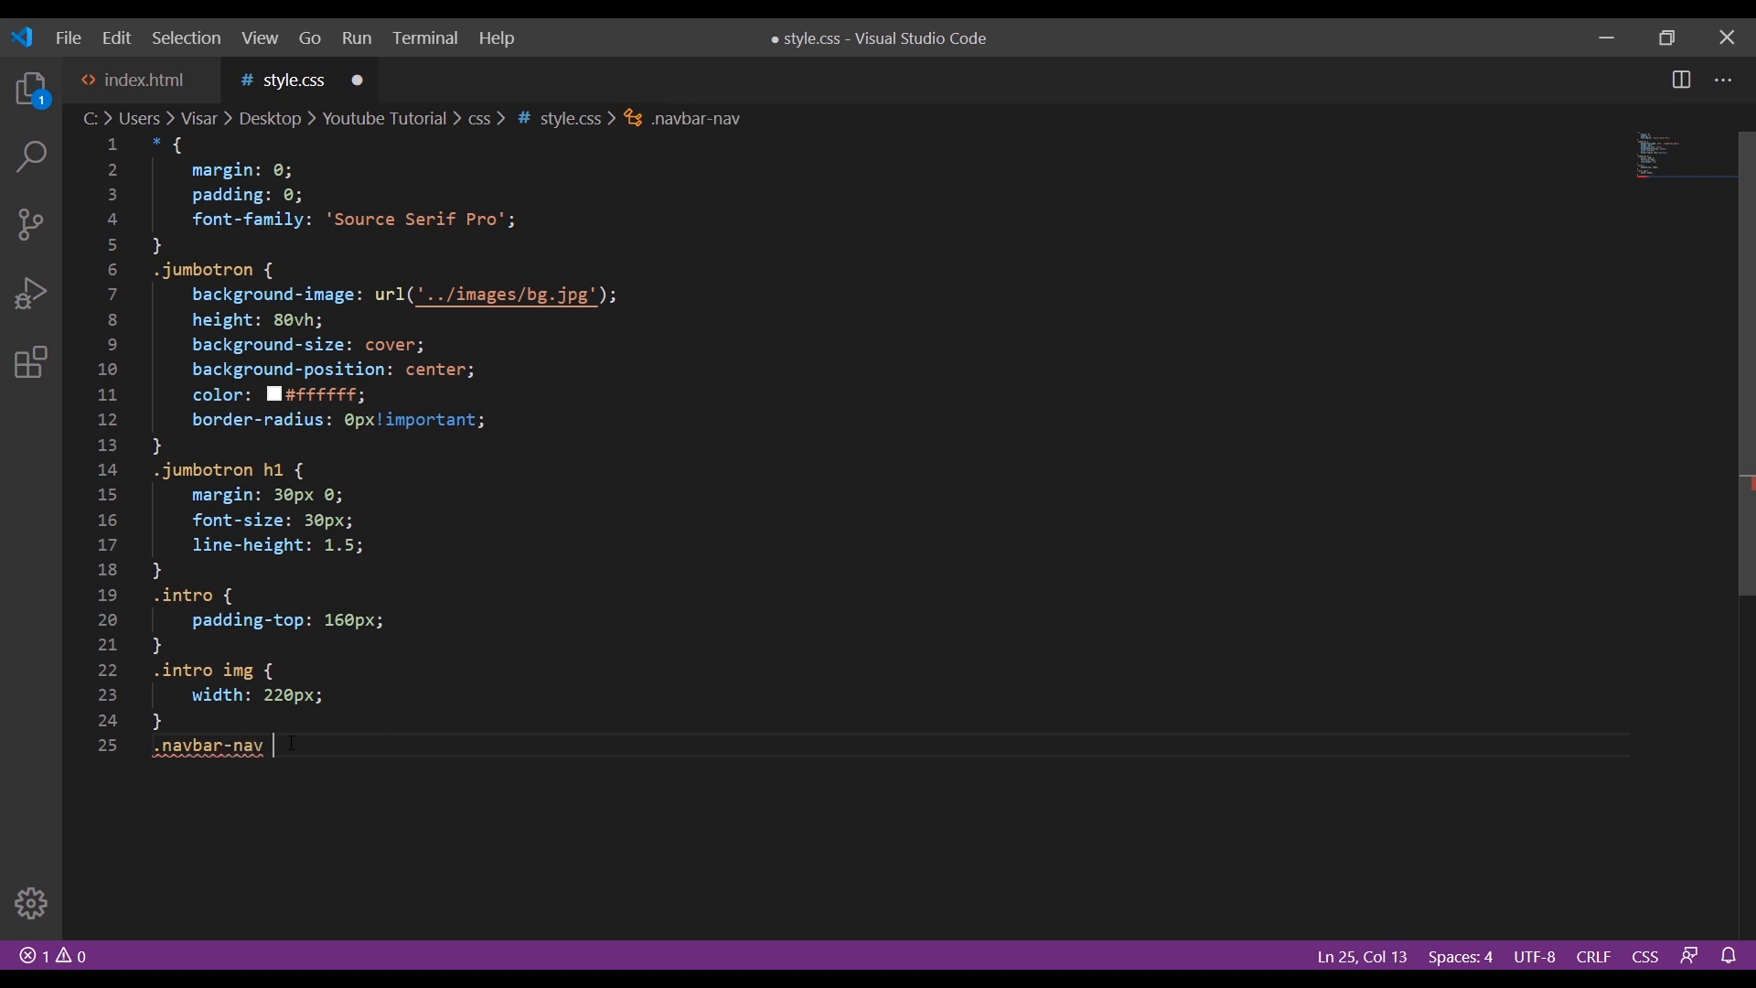
text(a {)
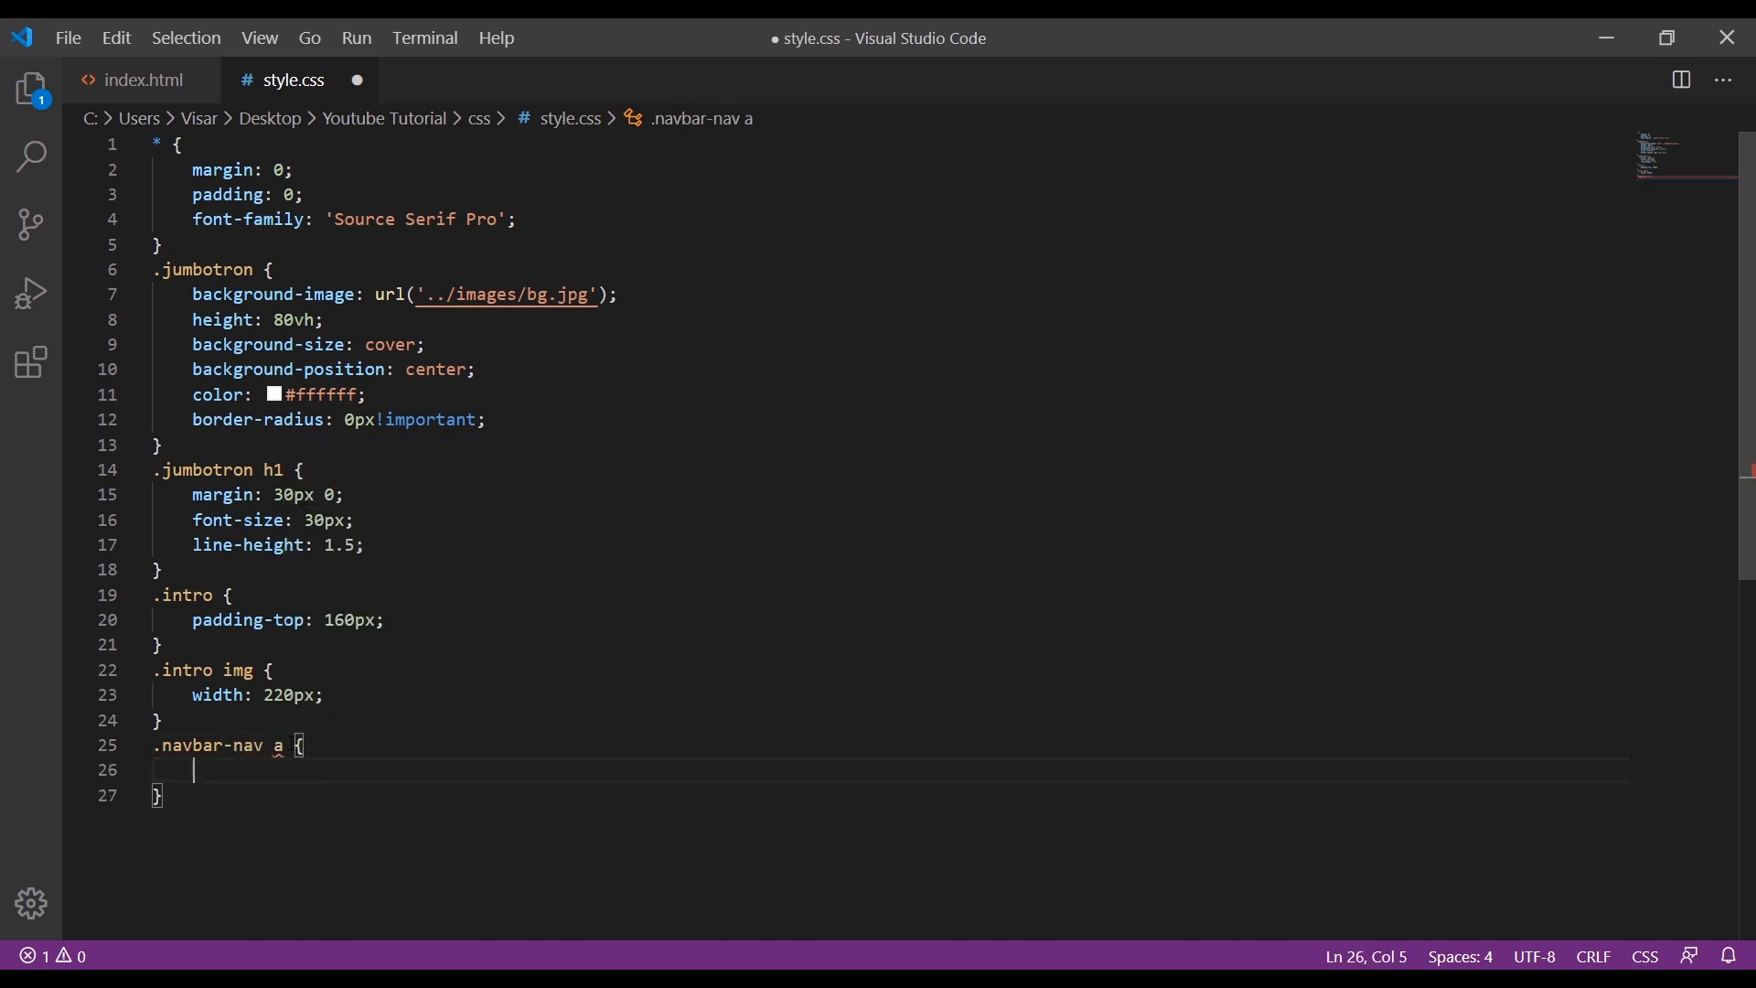
text(color: ;)
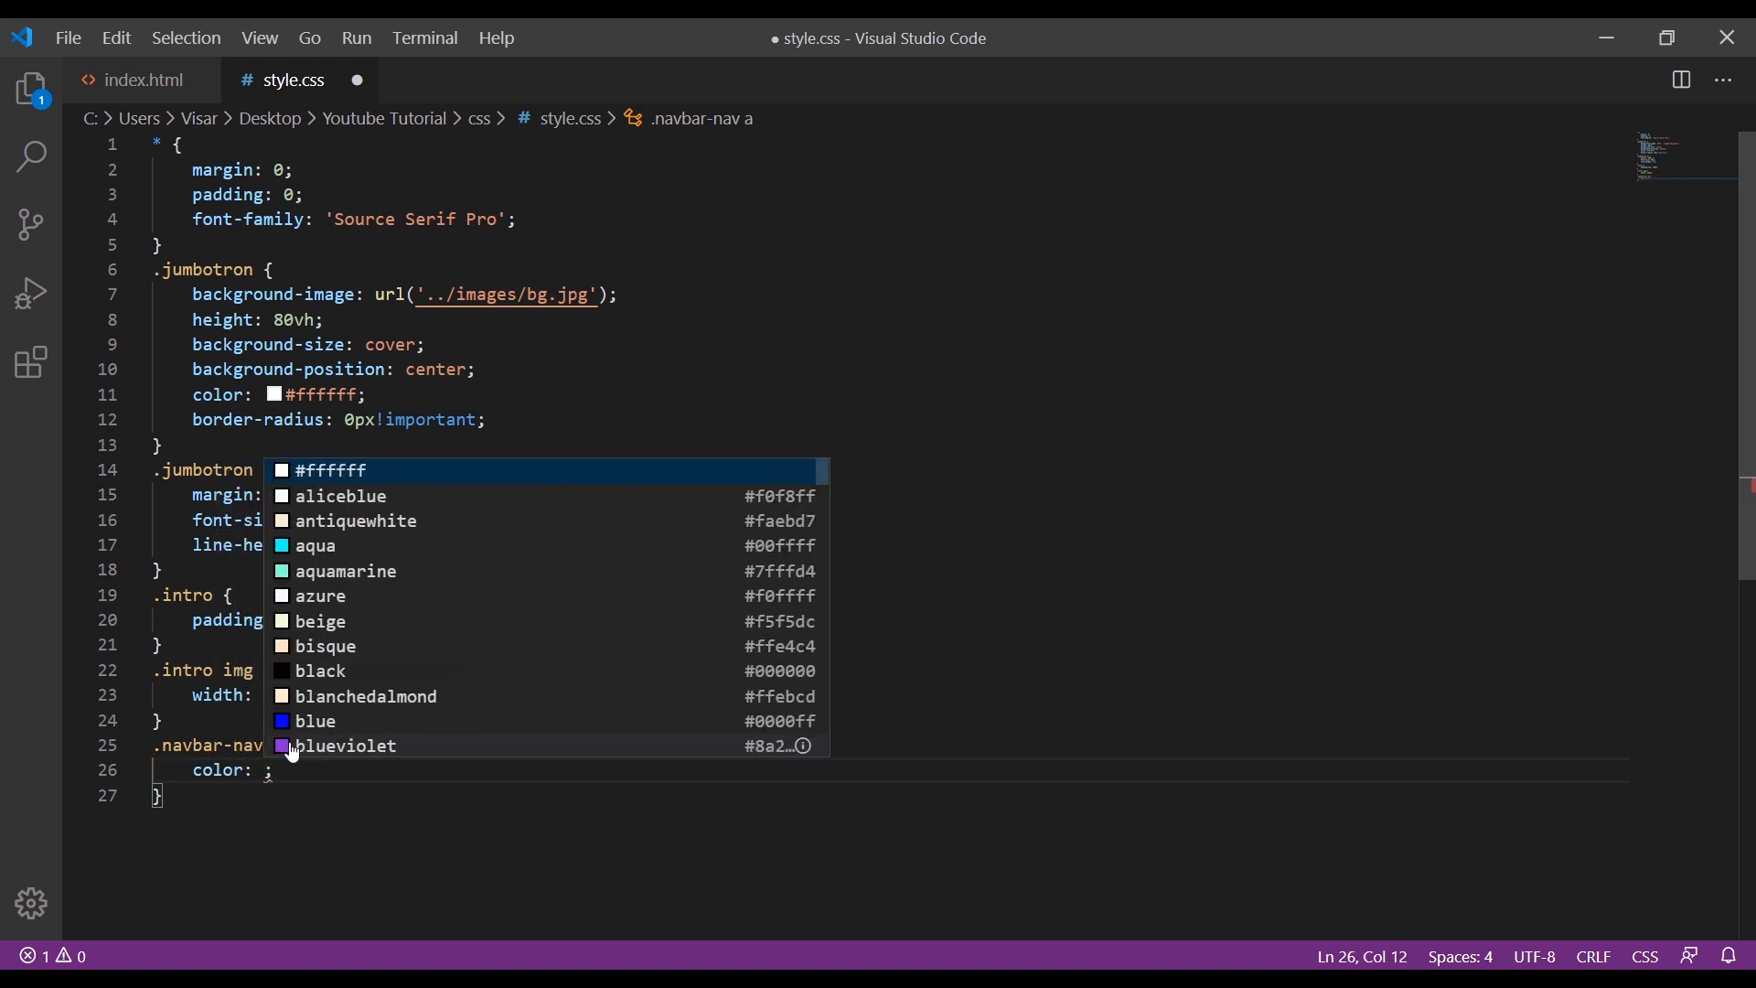
text(#ffff)
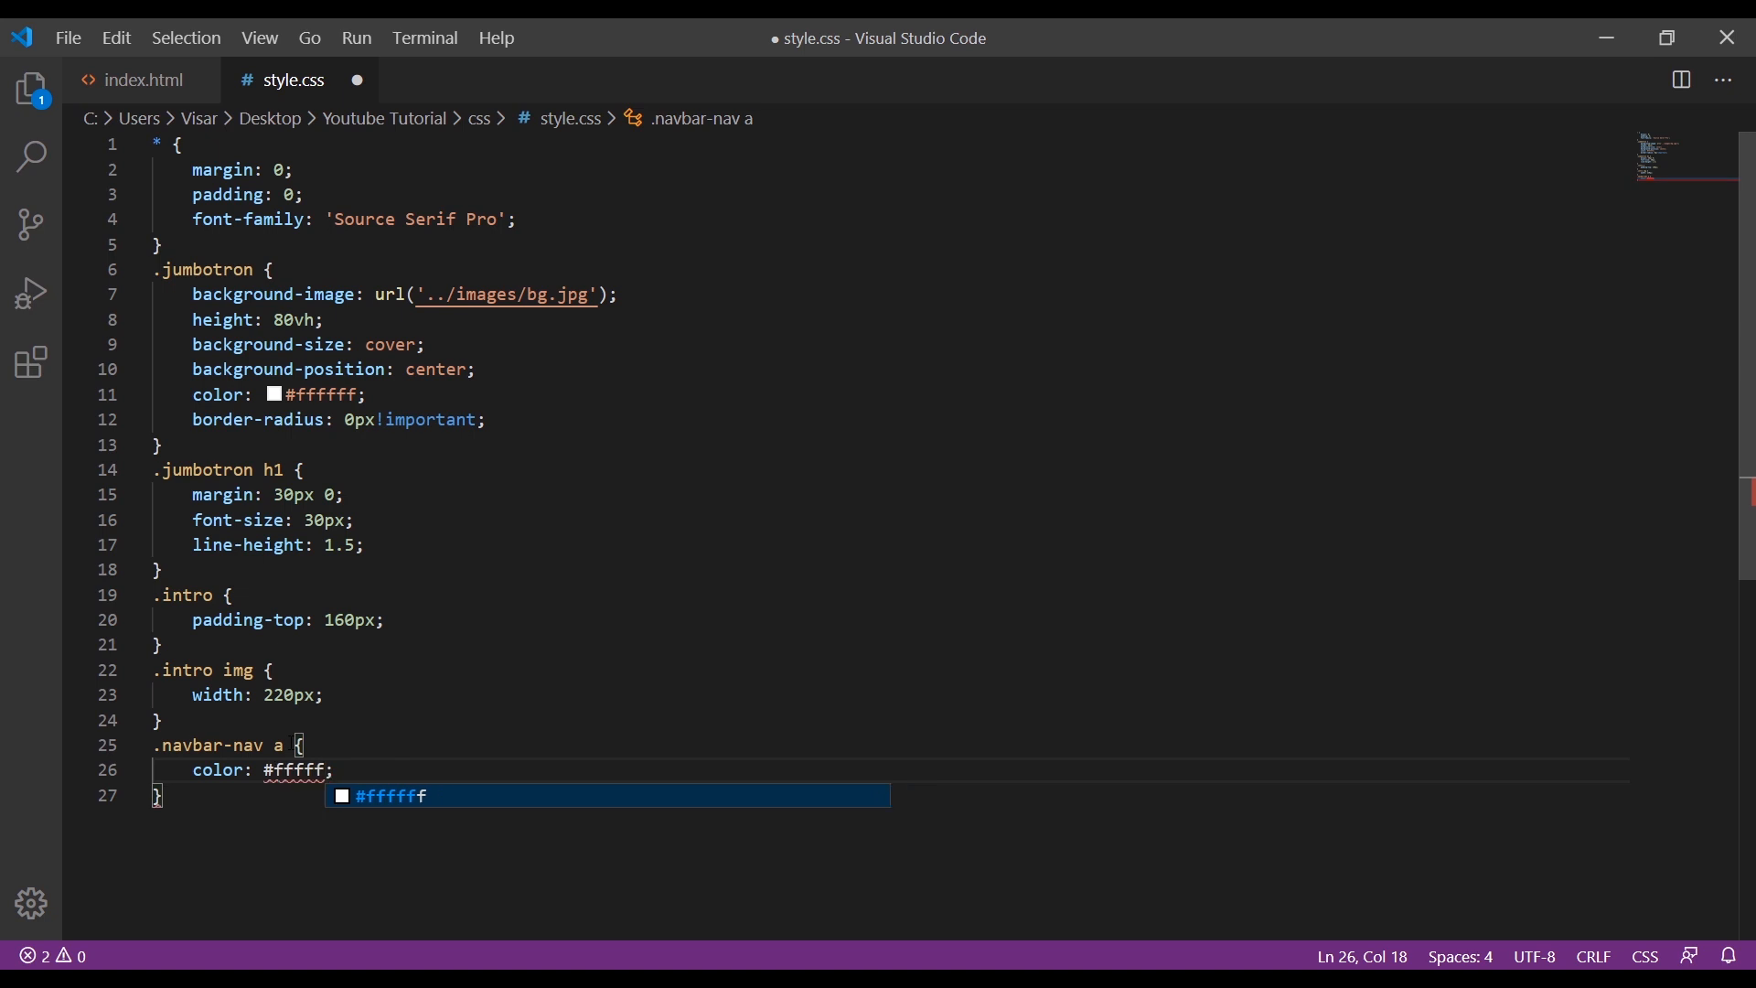
text(f)
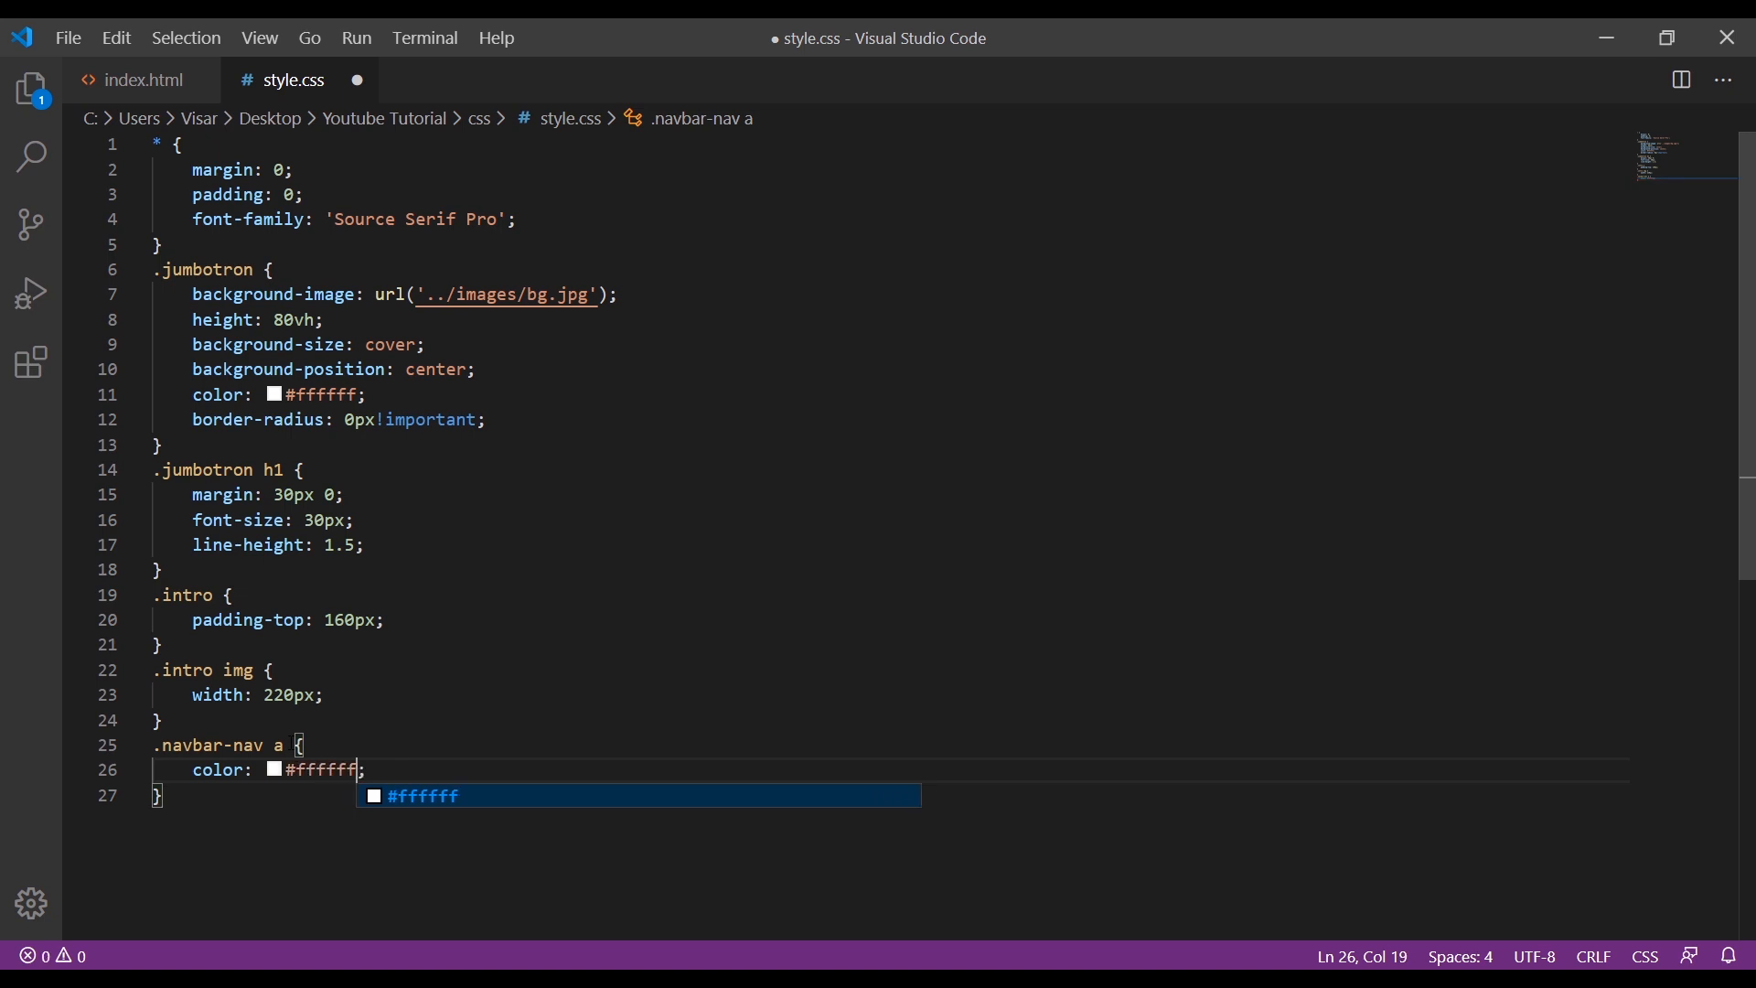
text(!import)
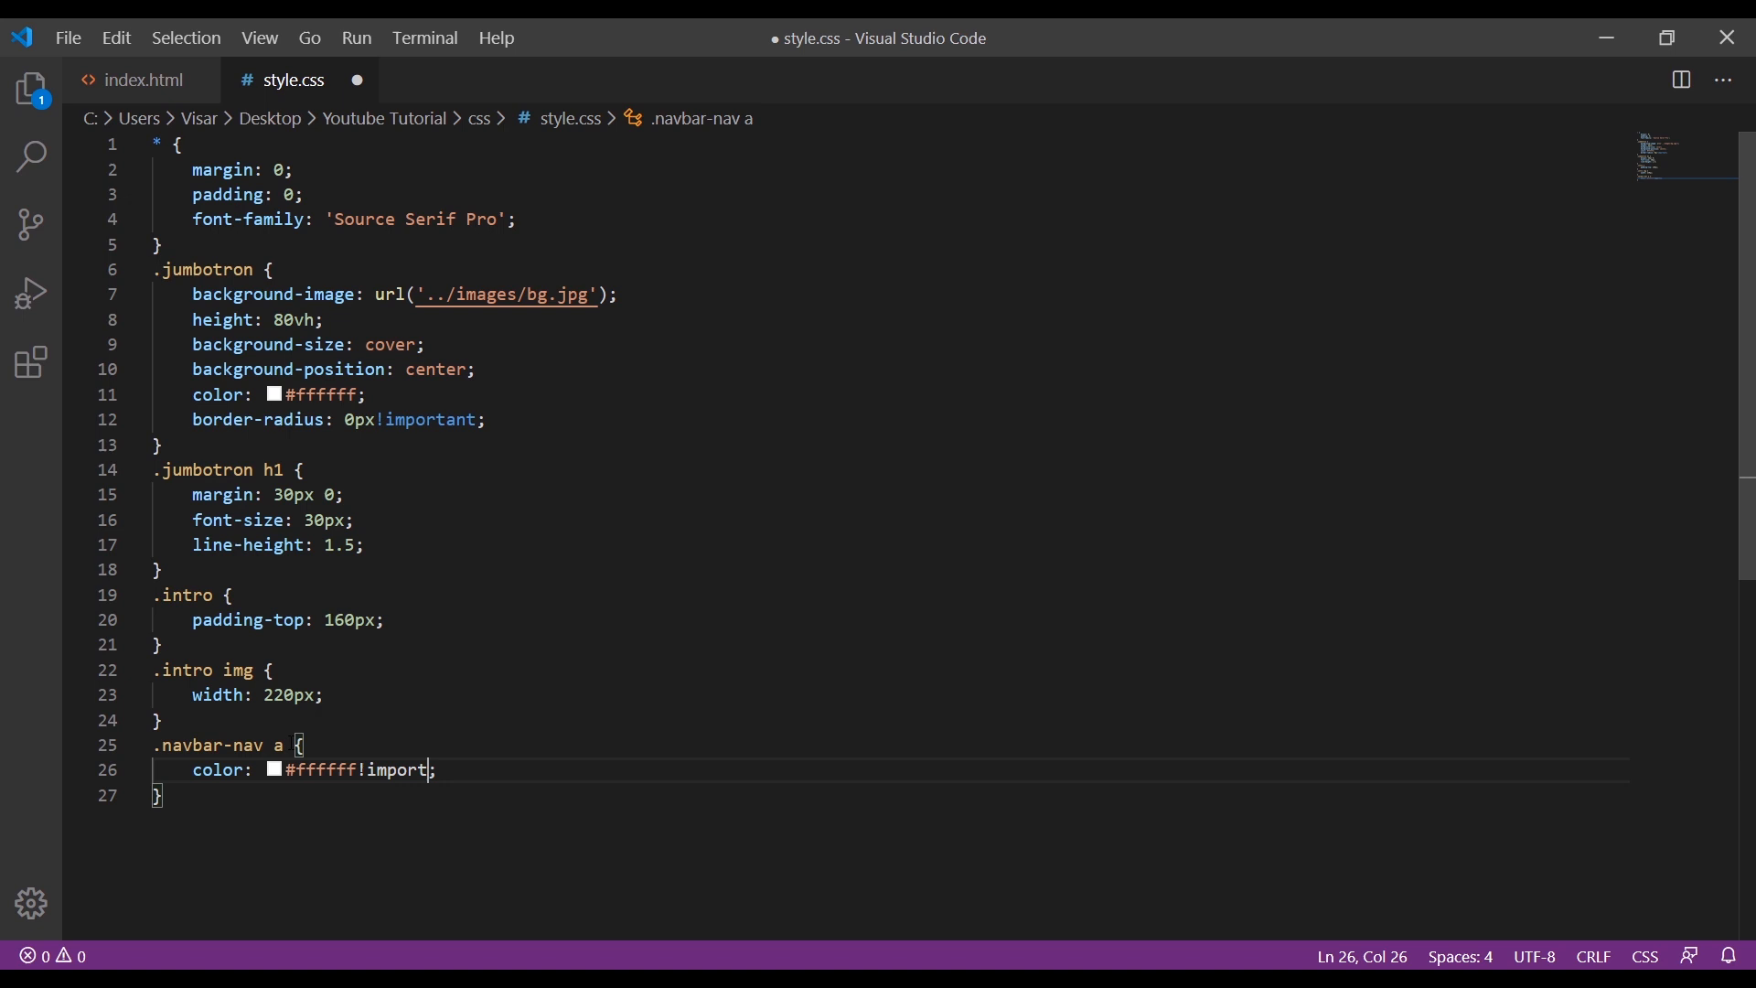
text(ant)
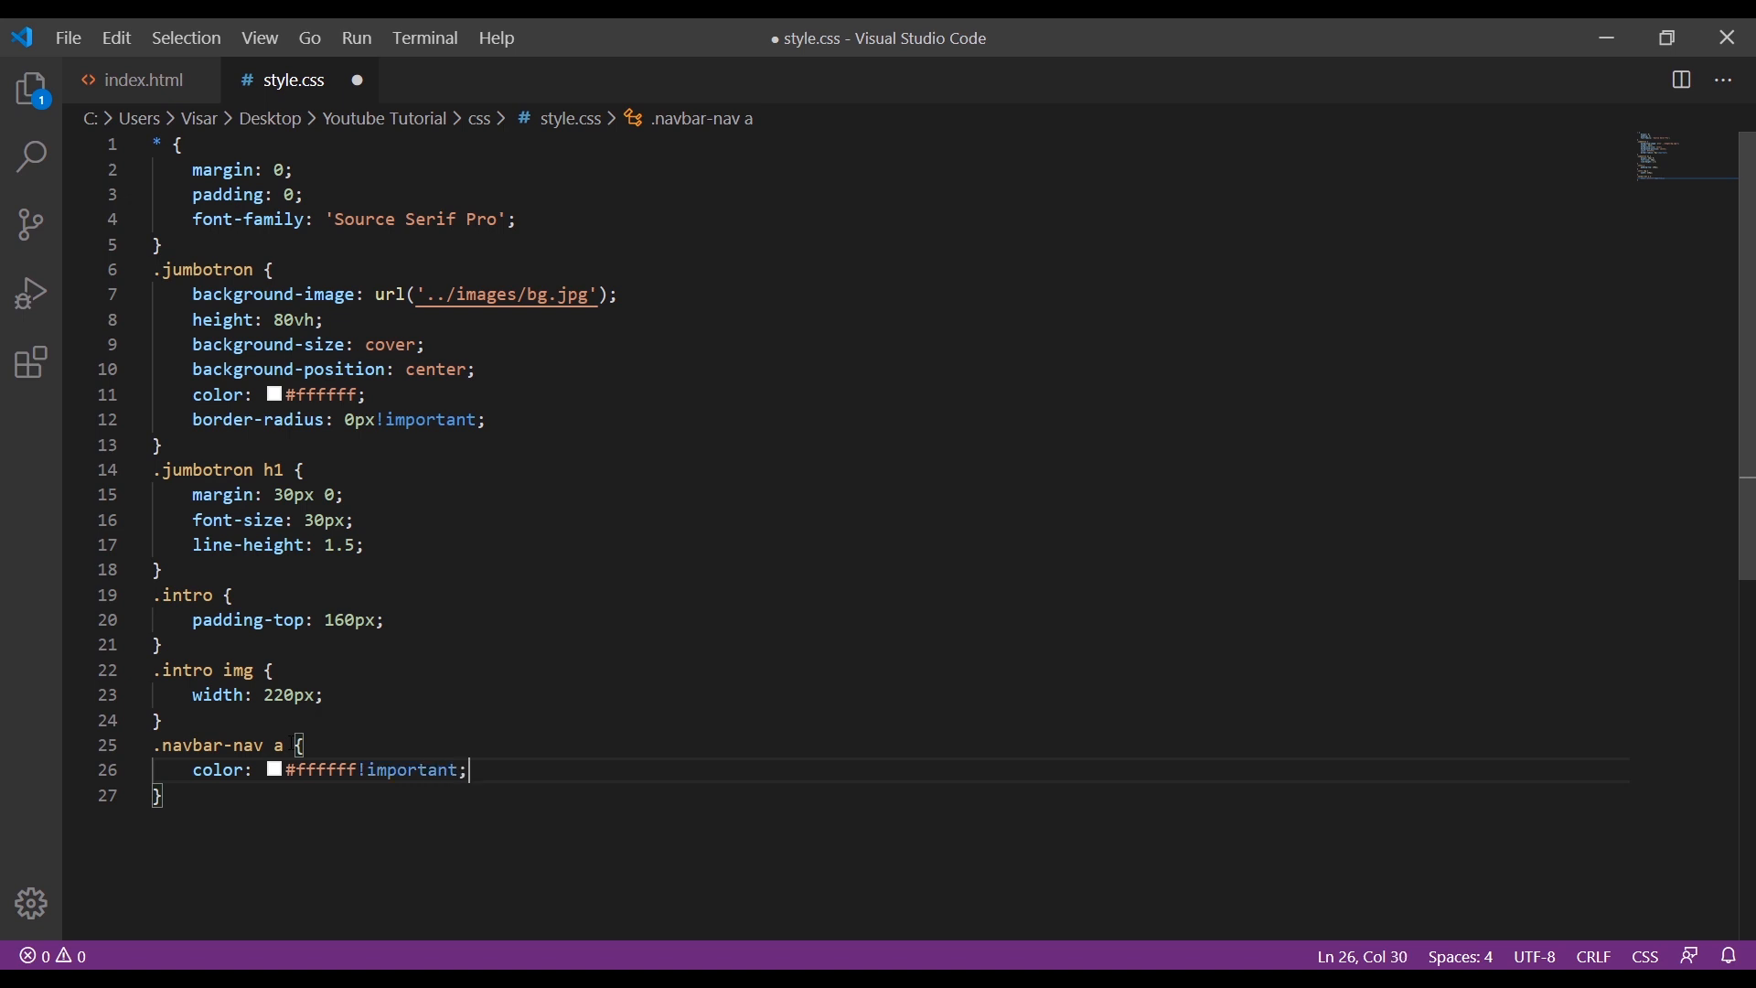
Give the navbar links margin 0 20px and a 30px top margin
key(Enter)
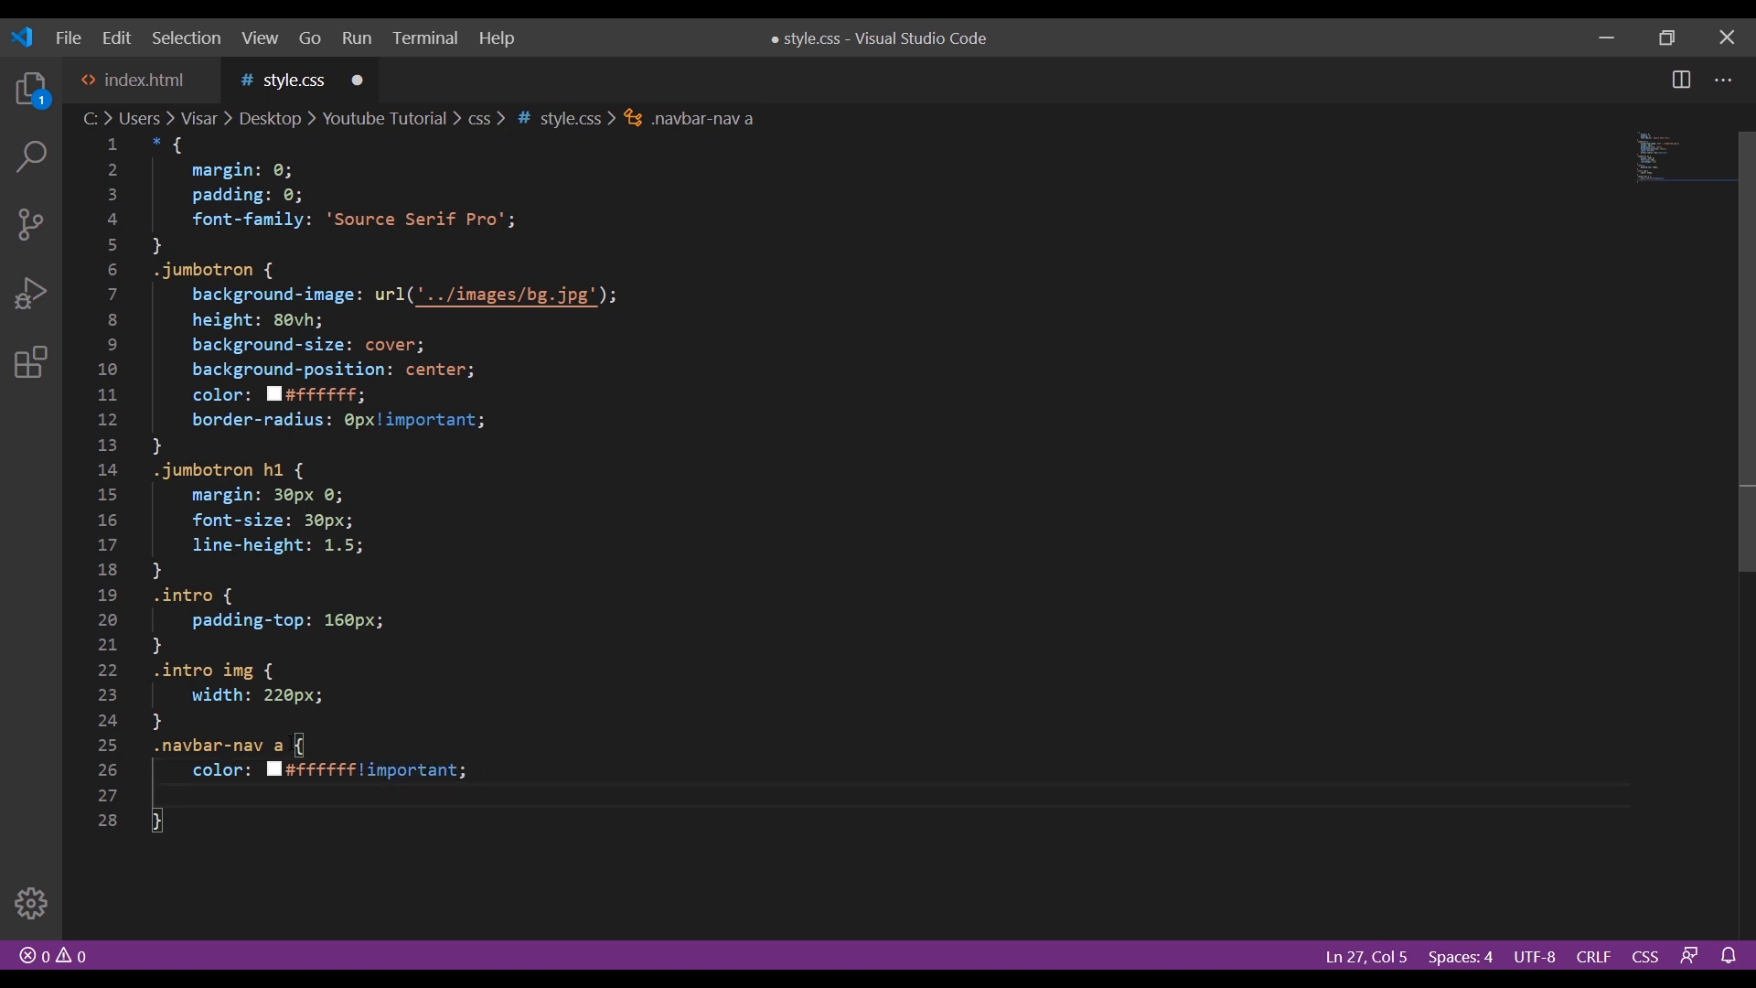
text(margin: 0 20px;)
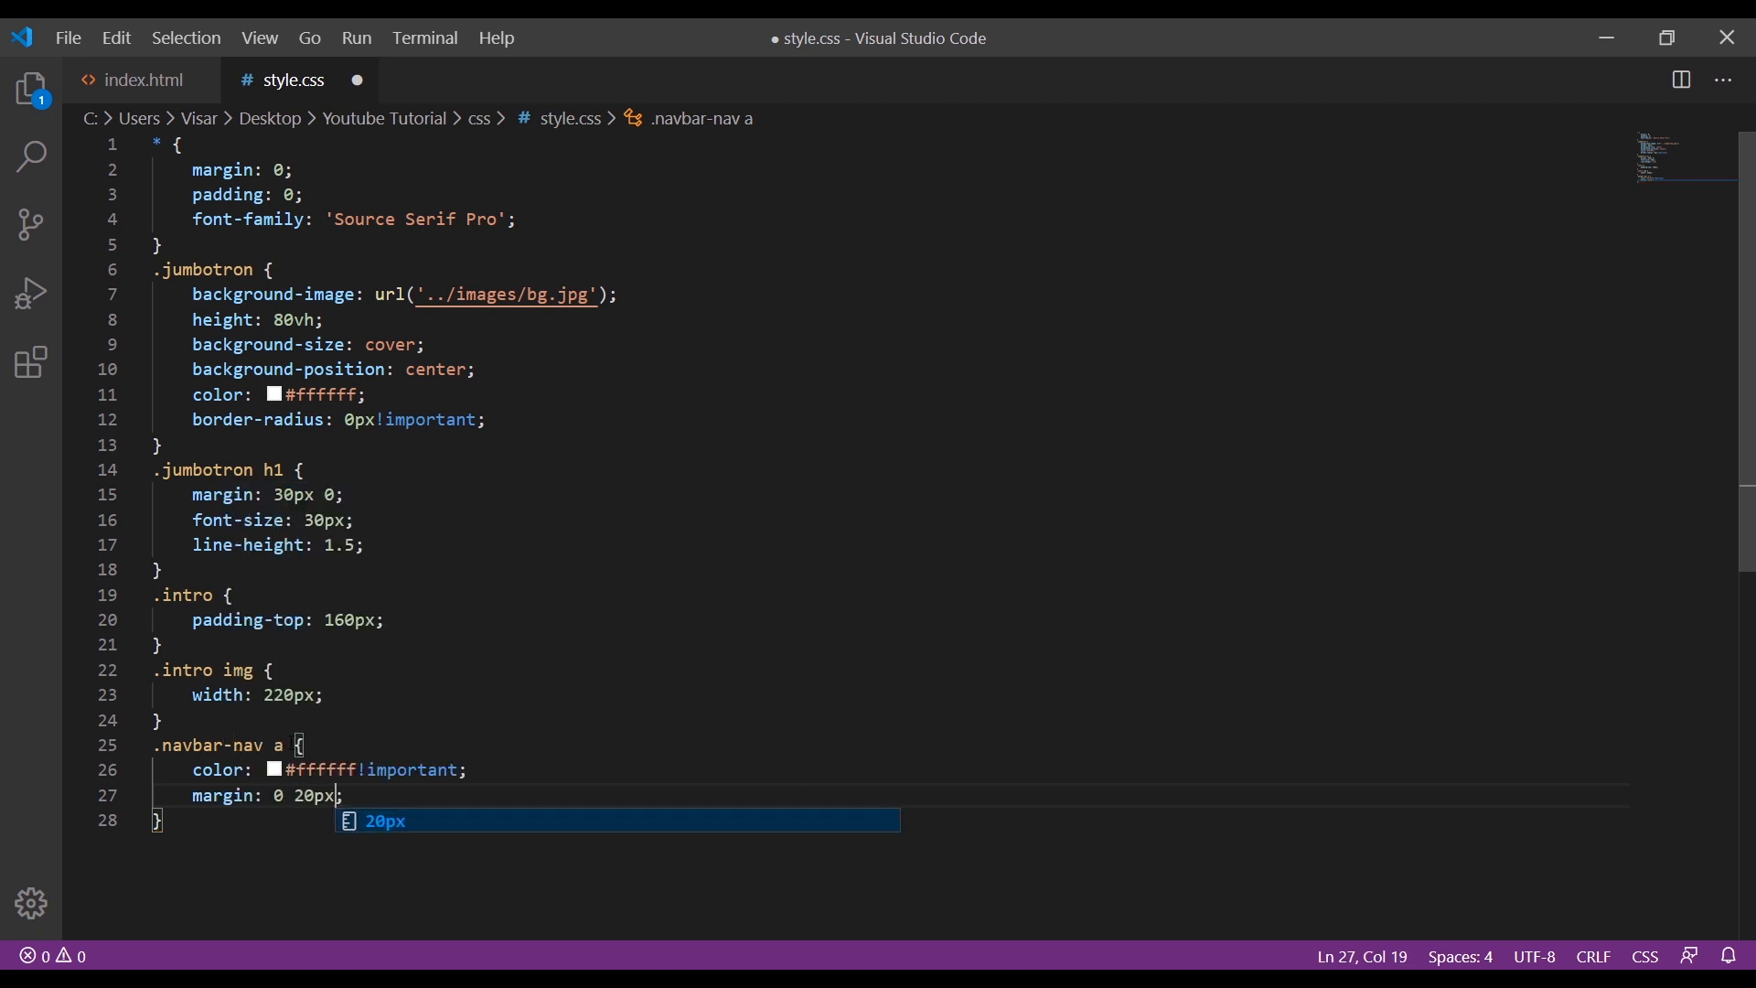
text(mar)
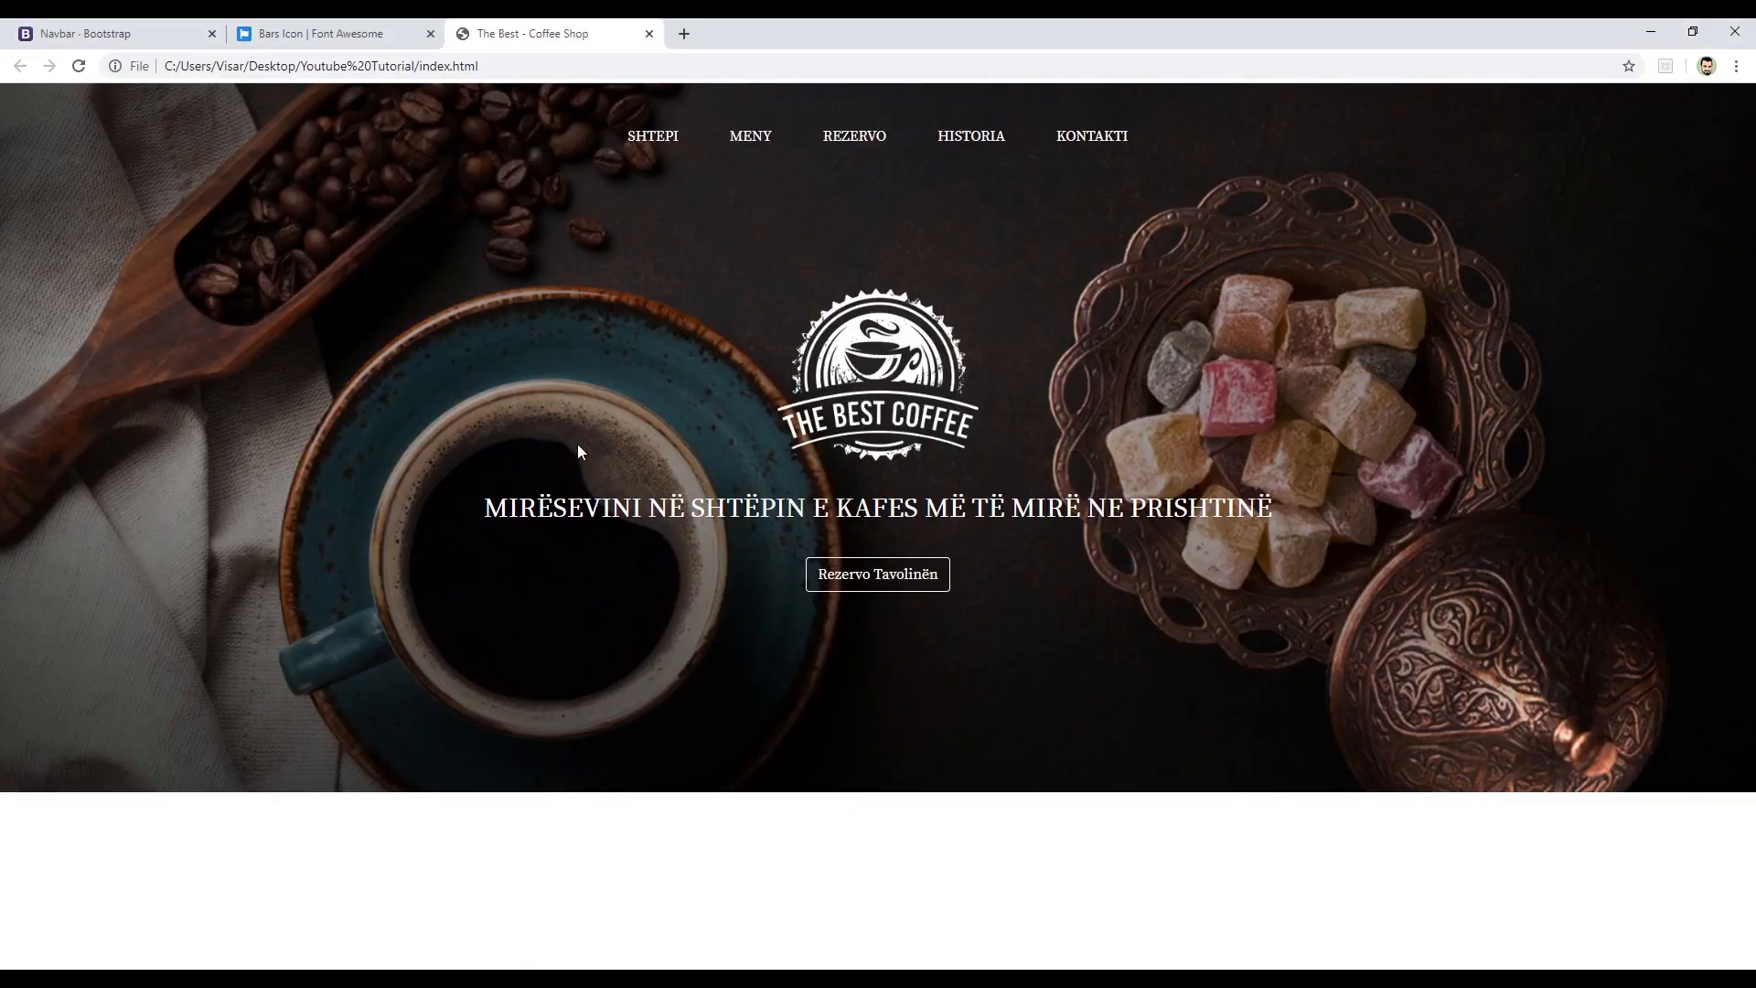
mouse_move(779, 775)
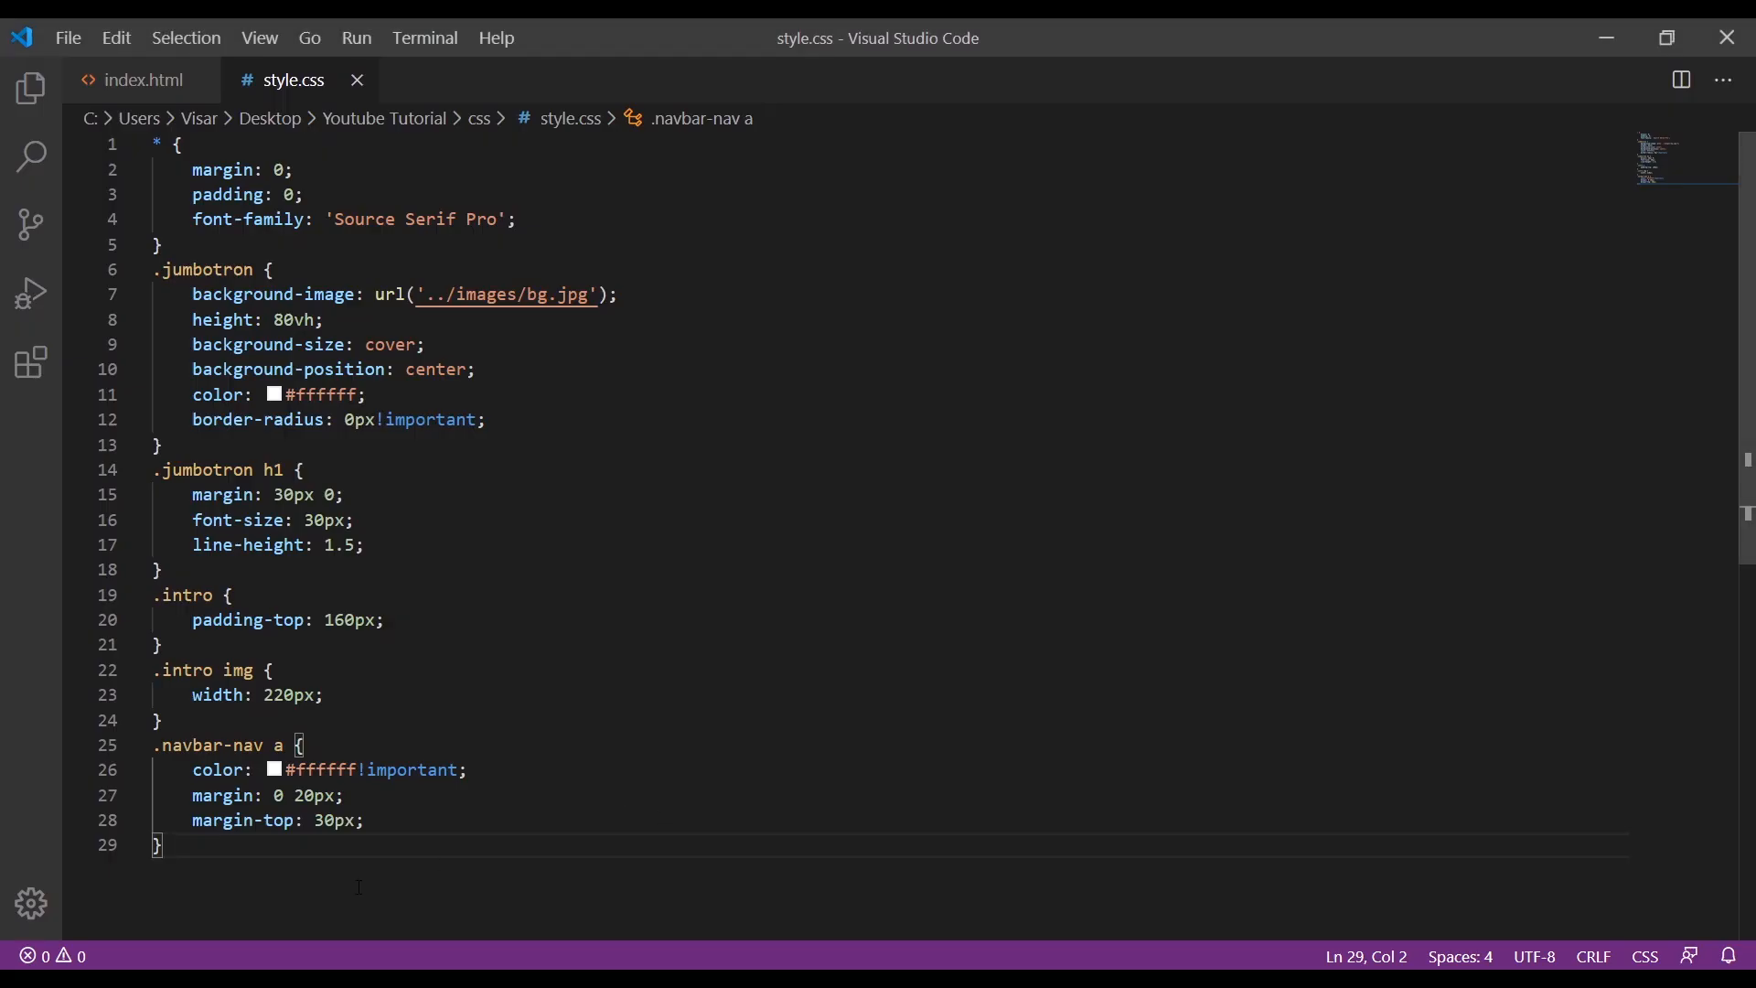
Start a .navbar-toggler rule with color #ffffff !important
text(.nav)
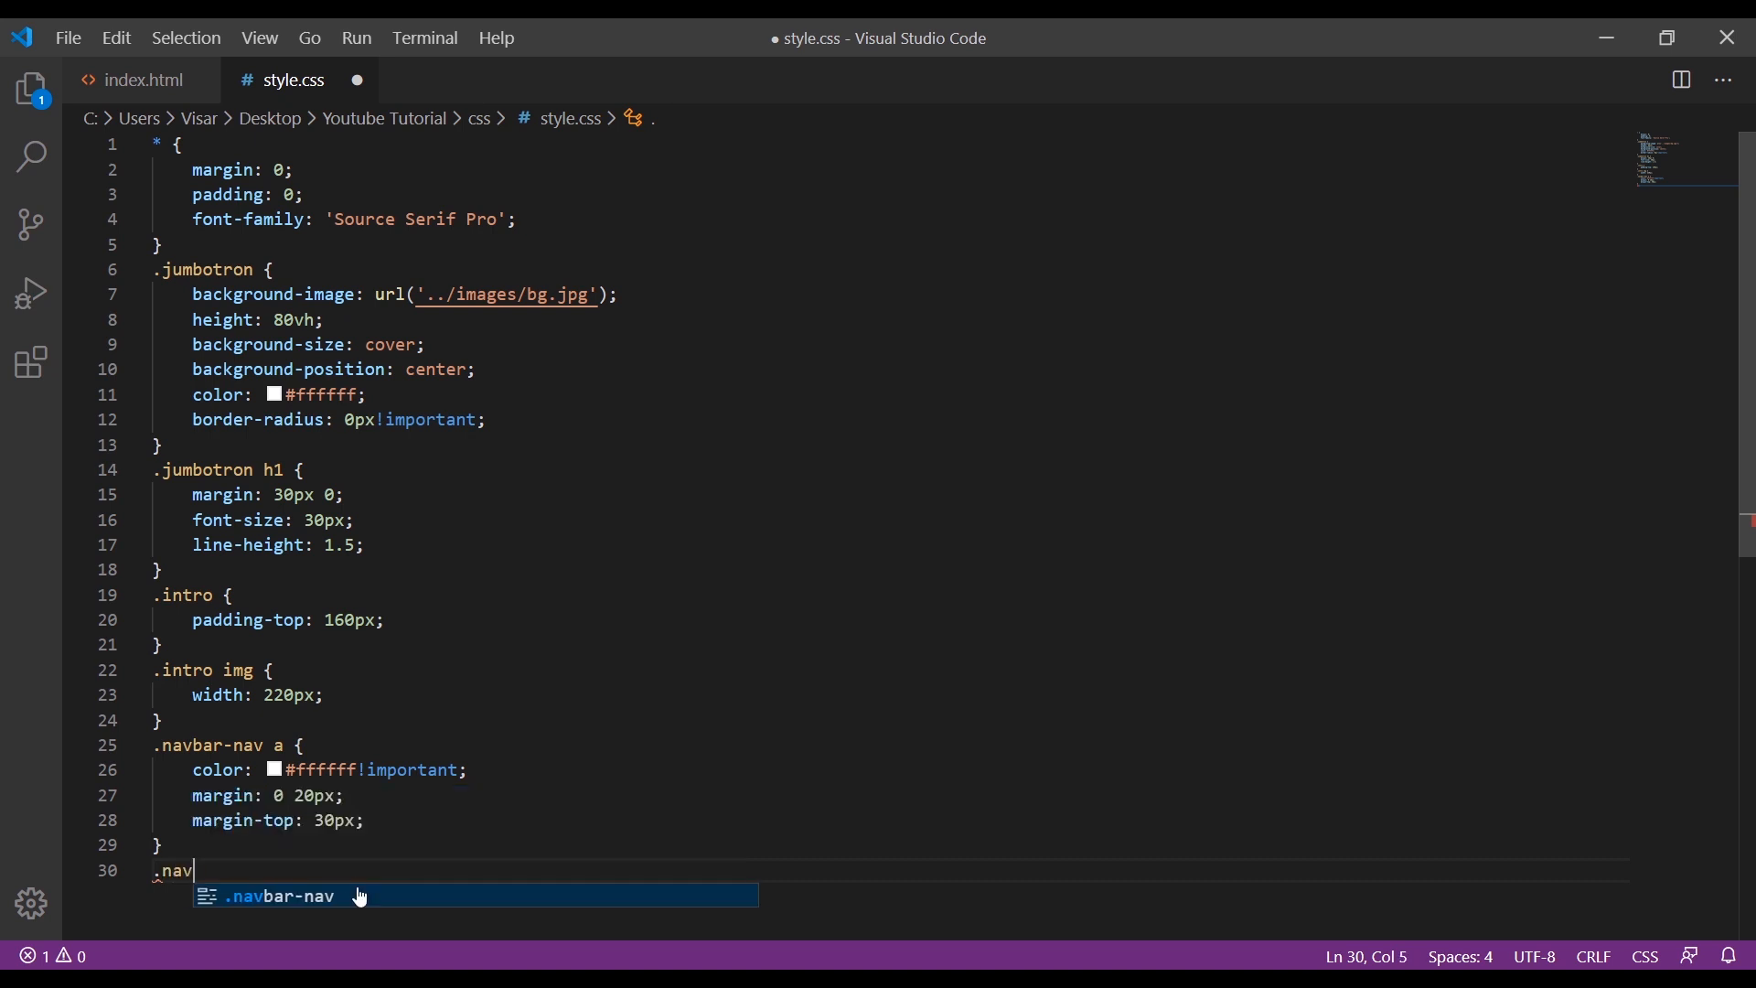
key(Tab)
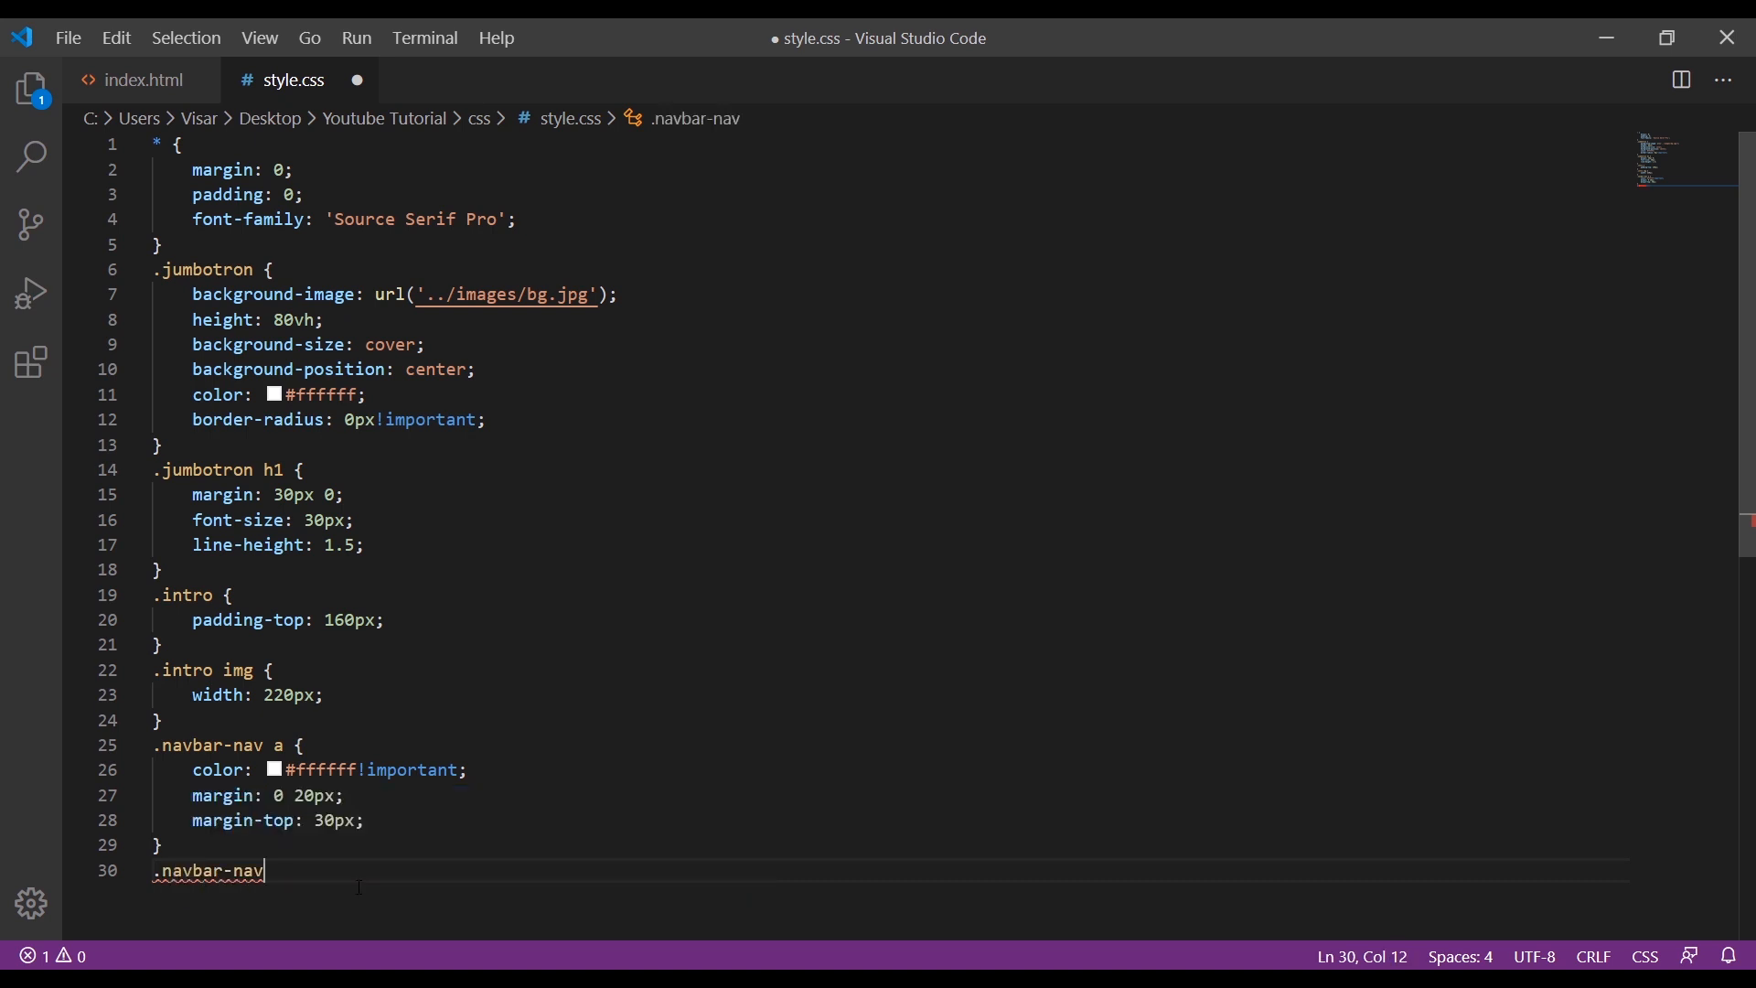
double_click(209, 871)
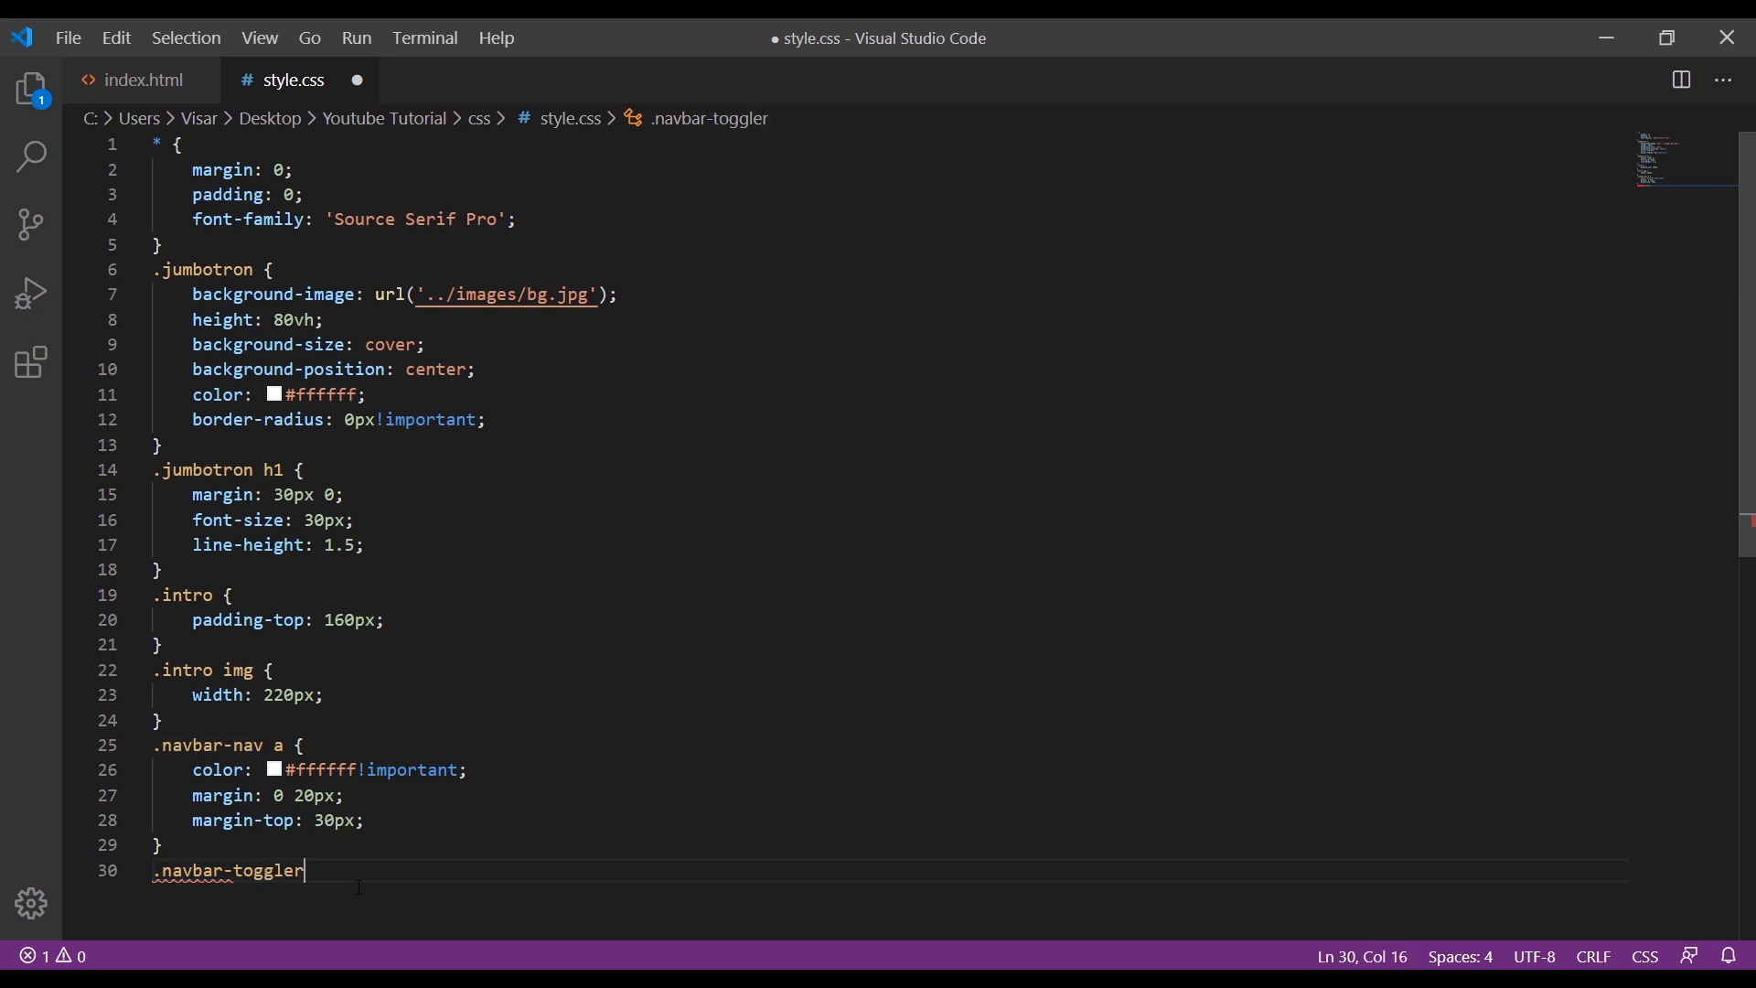
text({)
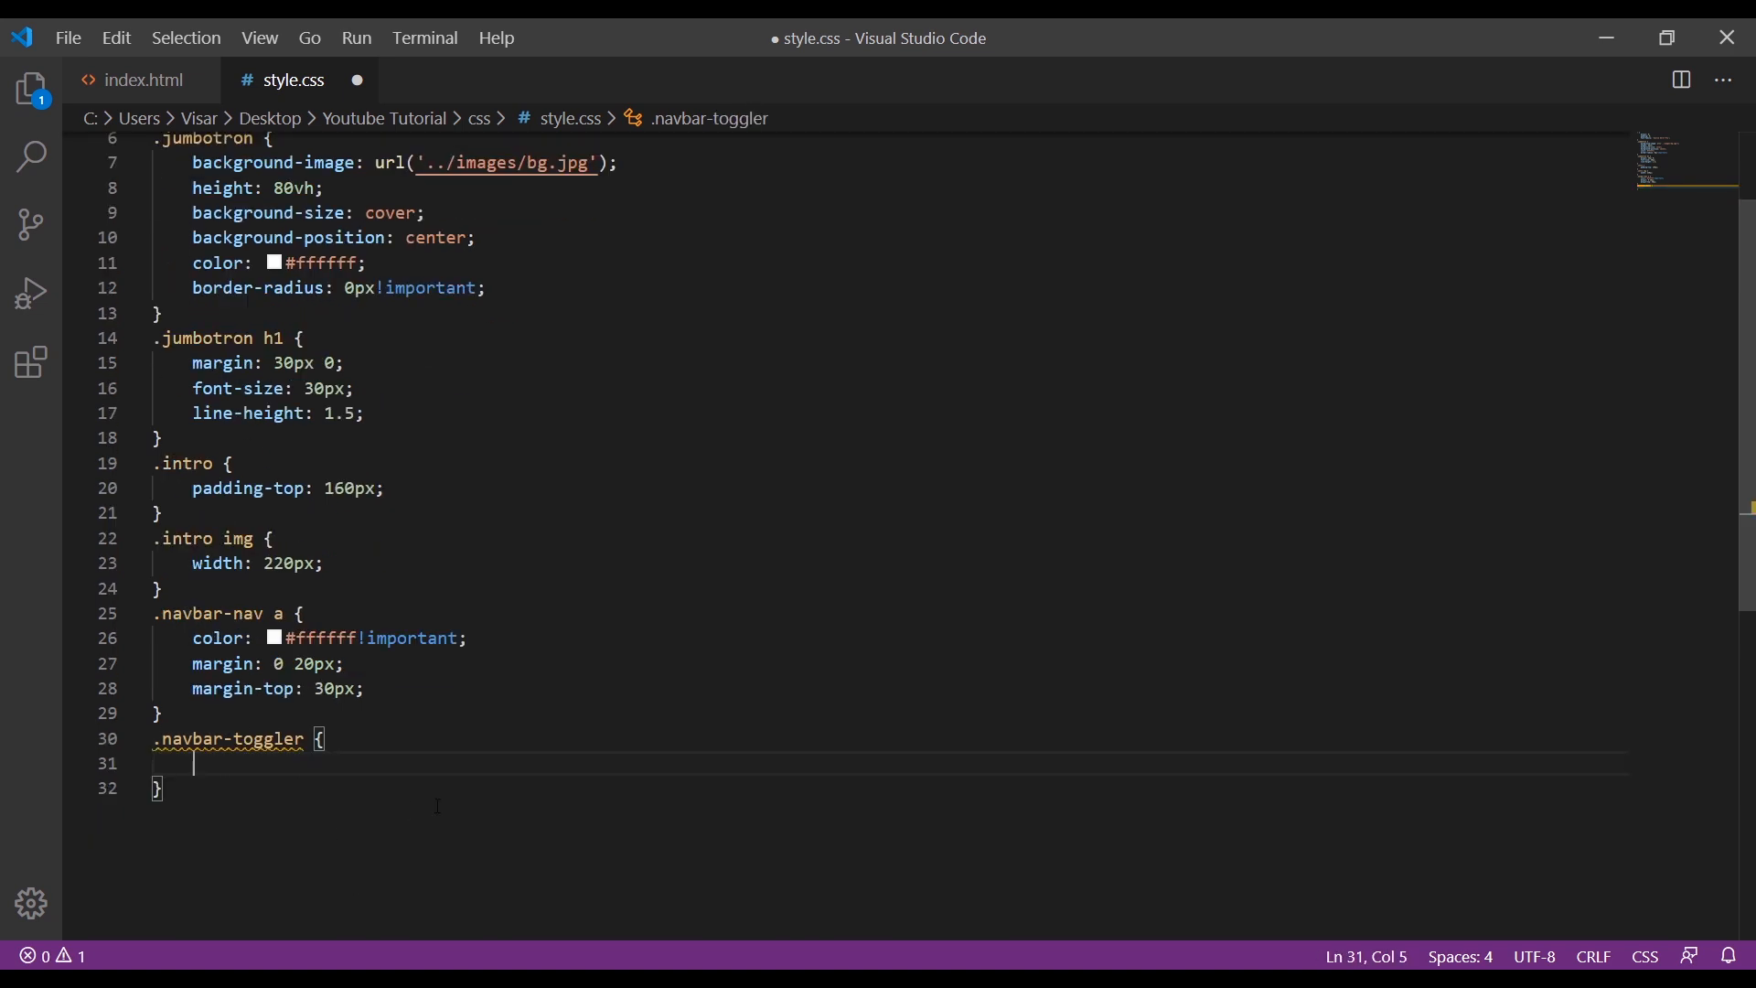
mouse_move(651, 840)
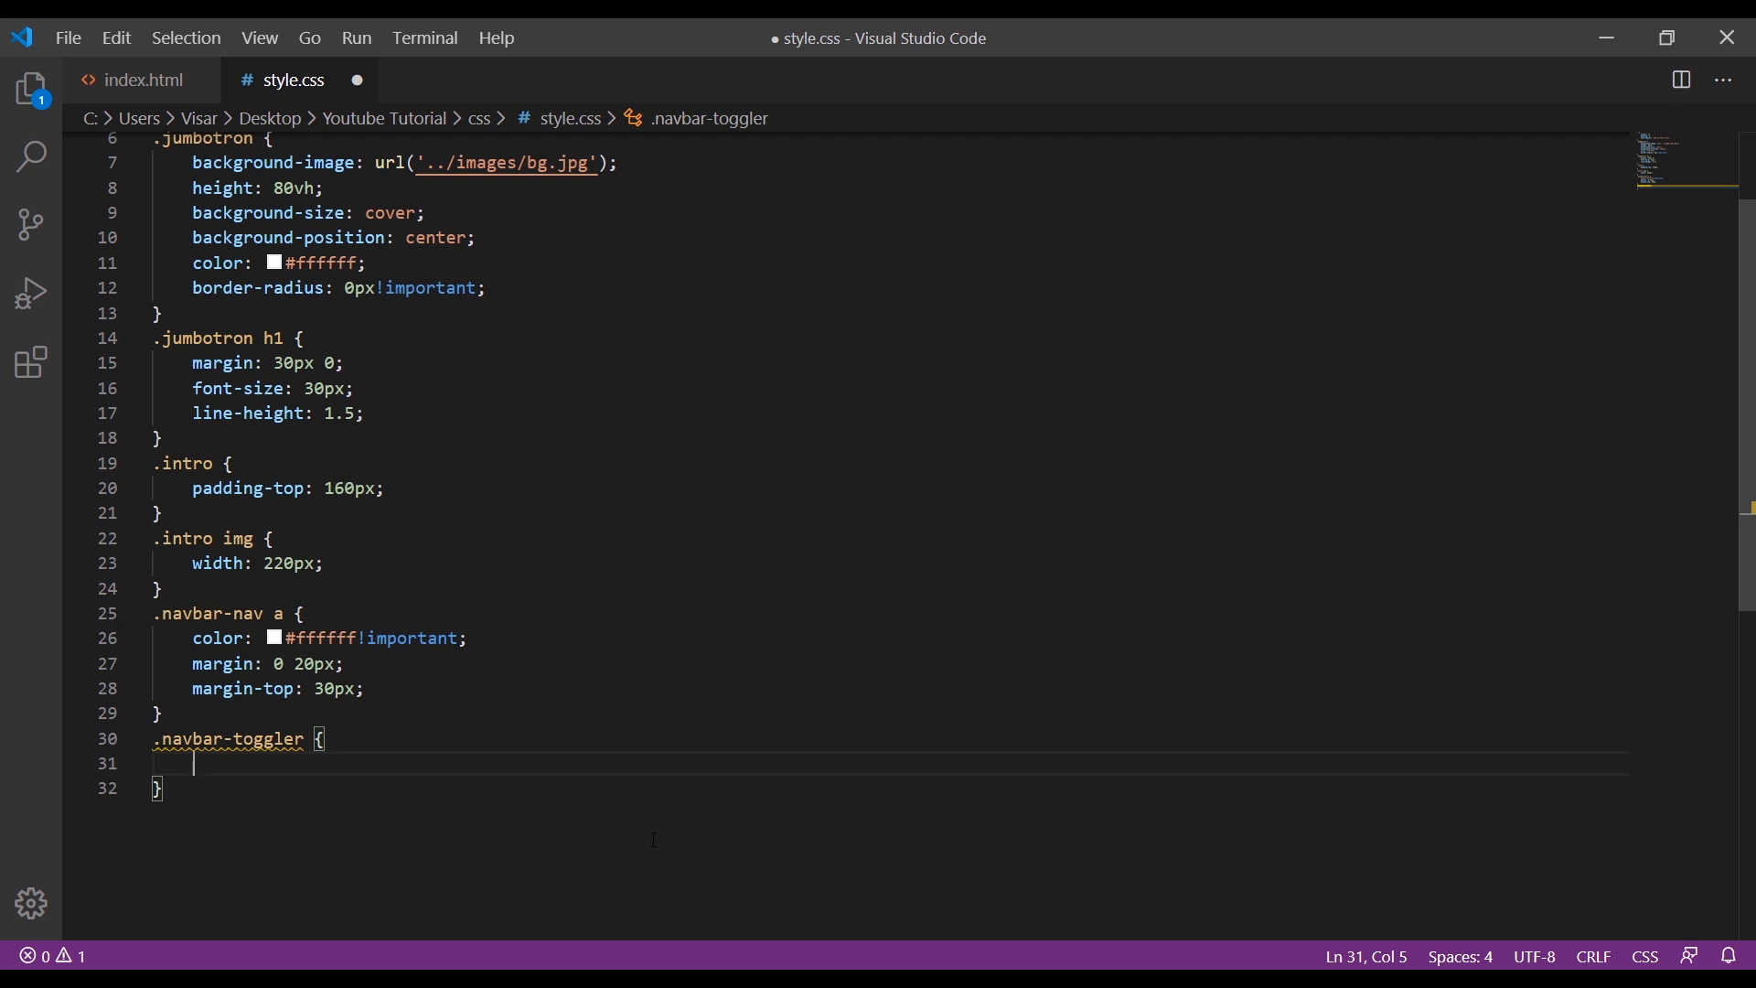
text(color: ;)
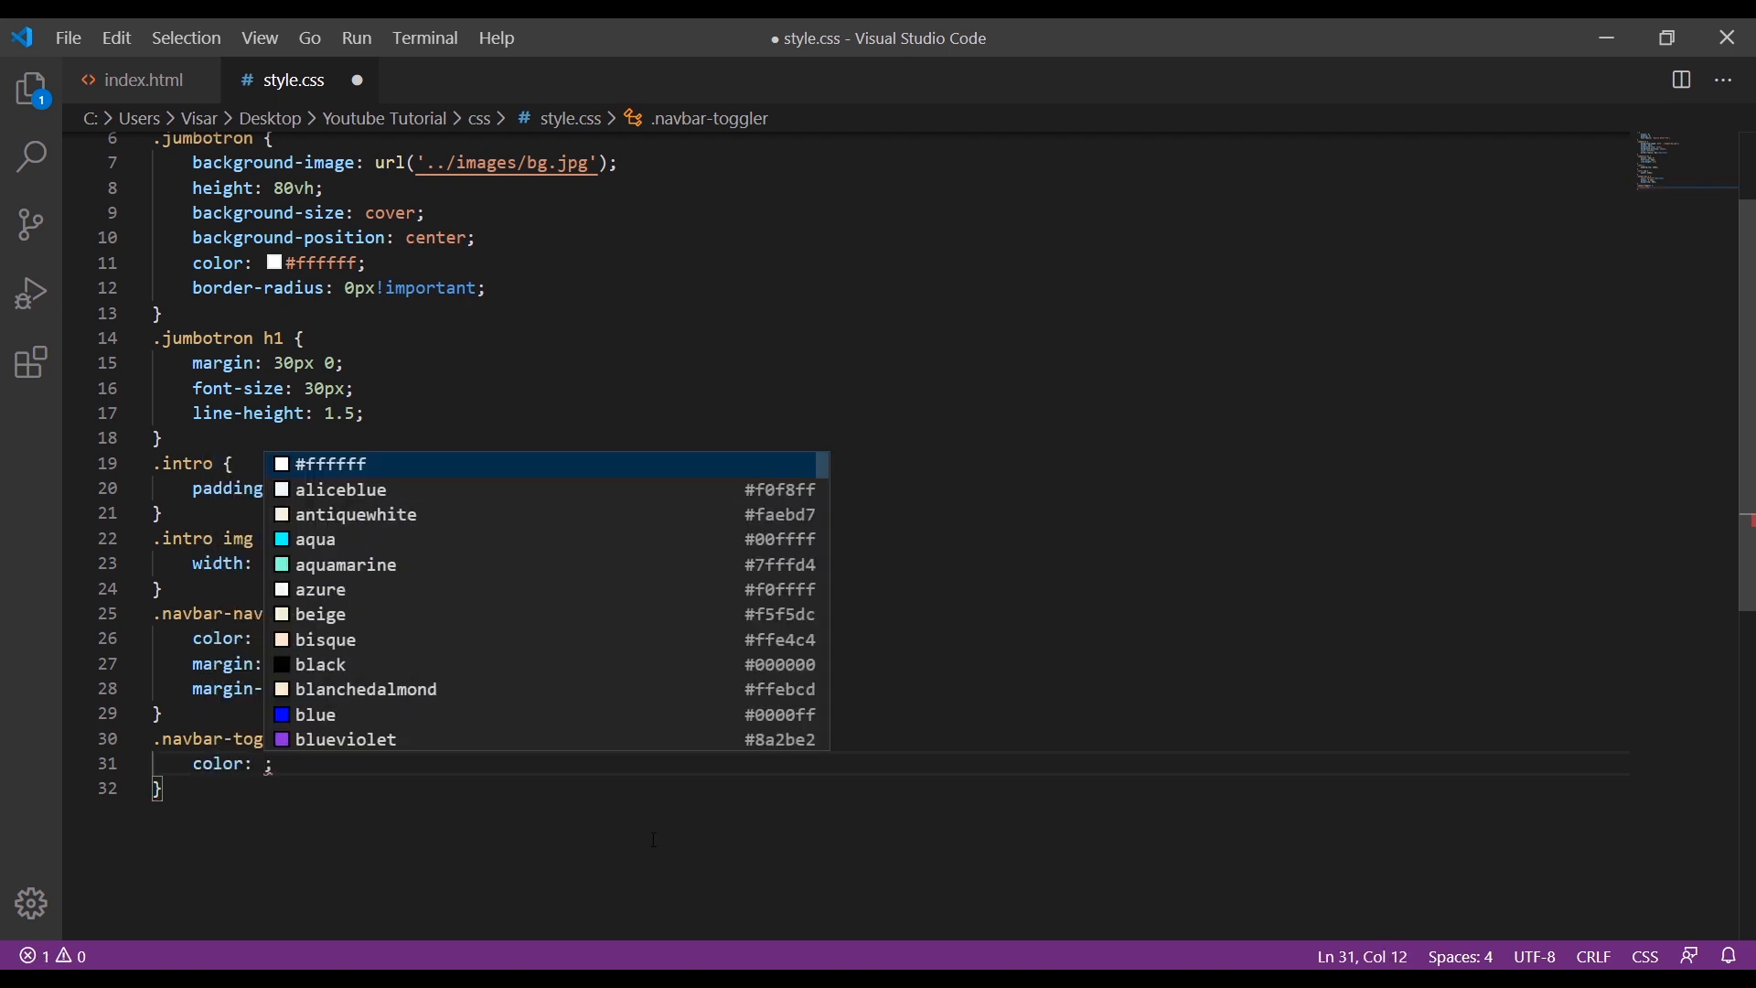
text(#ff)
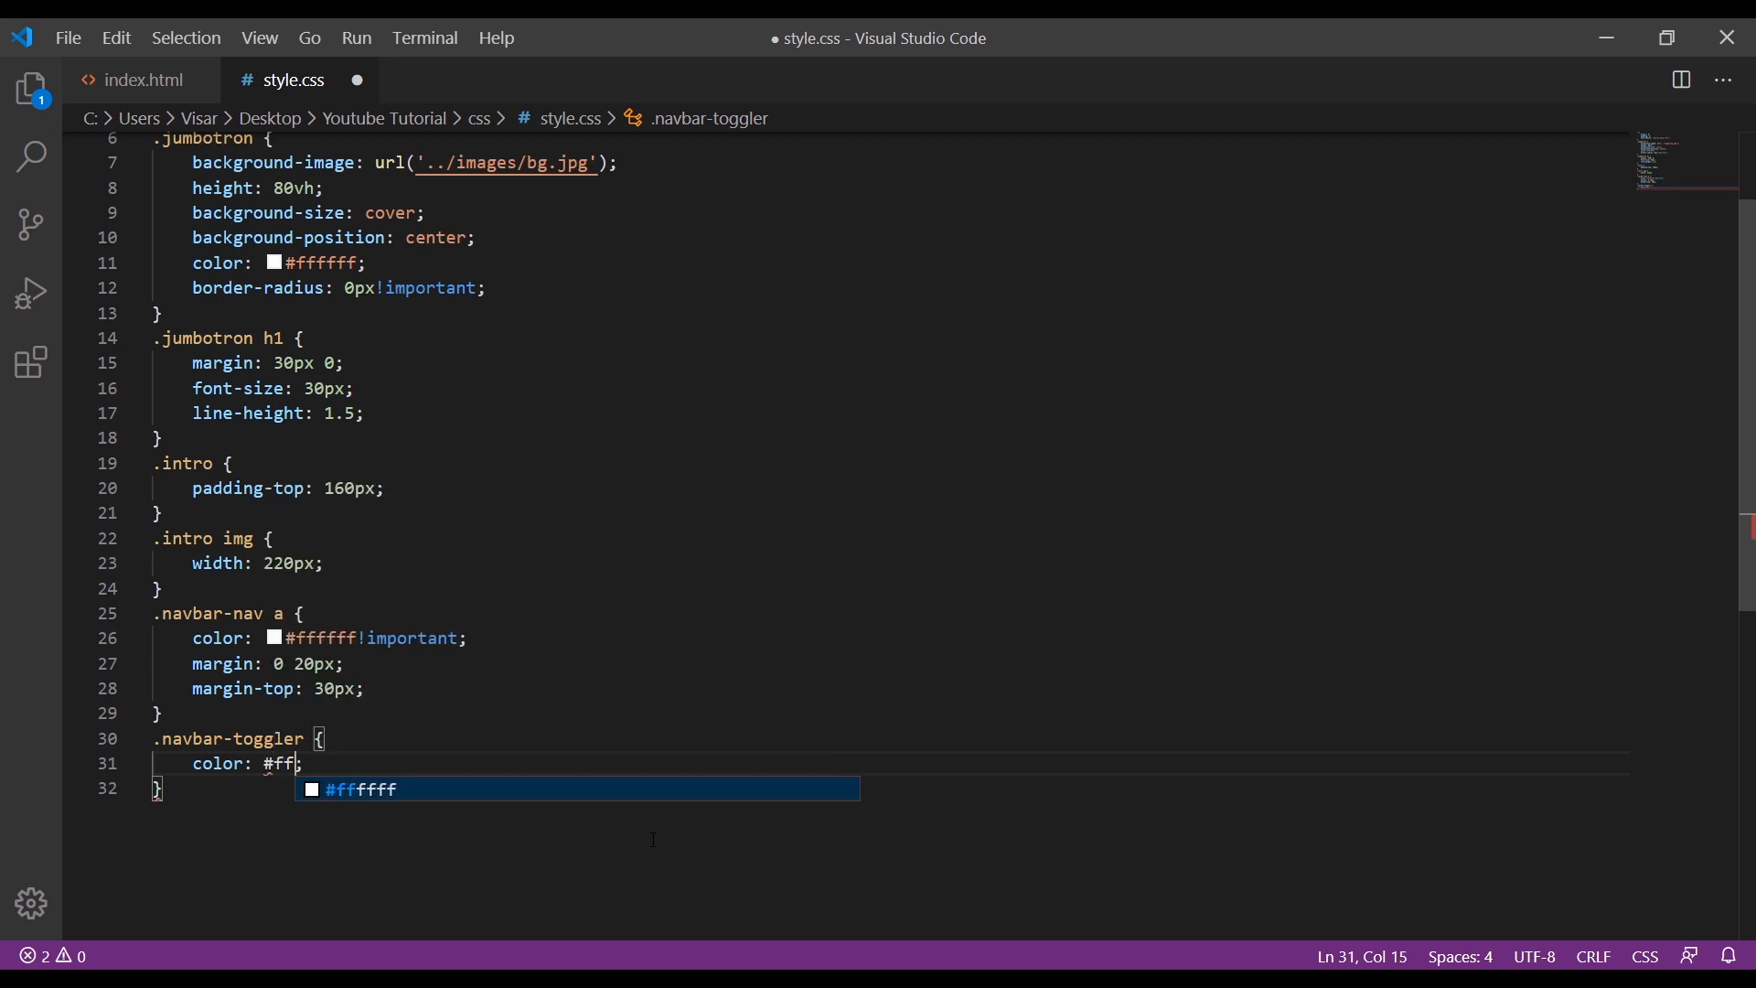
text(ffff!important)
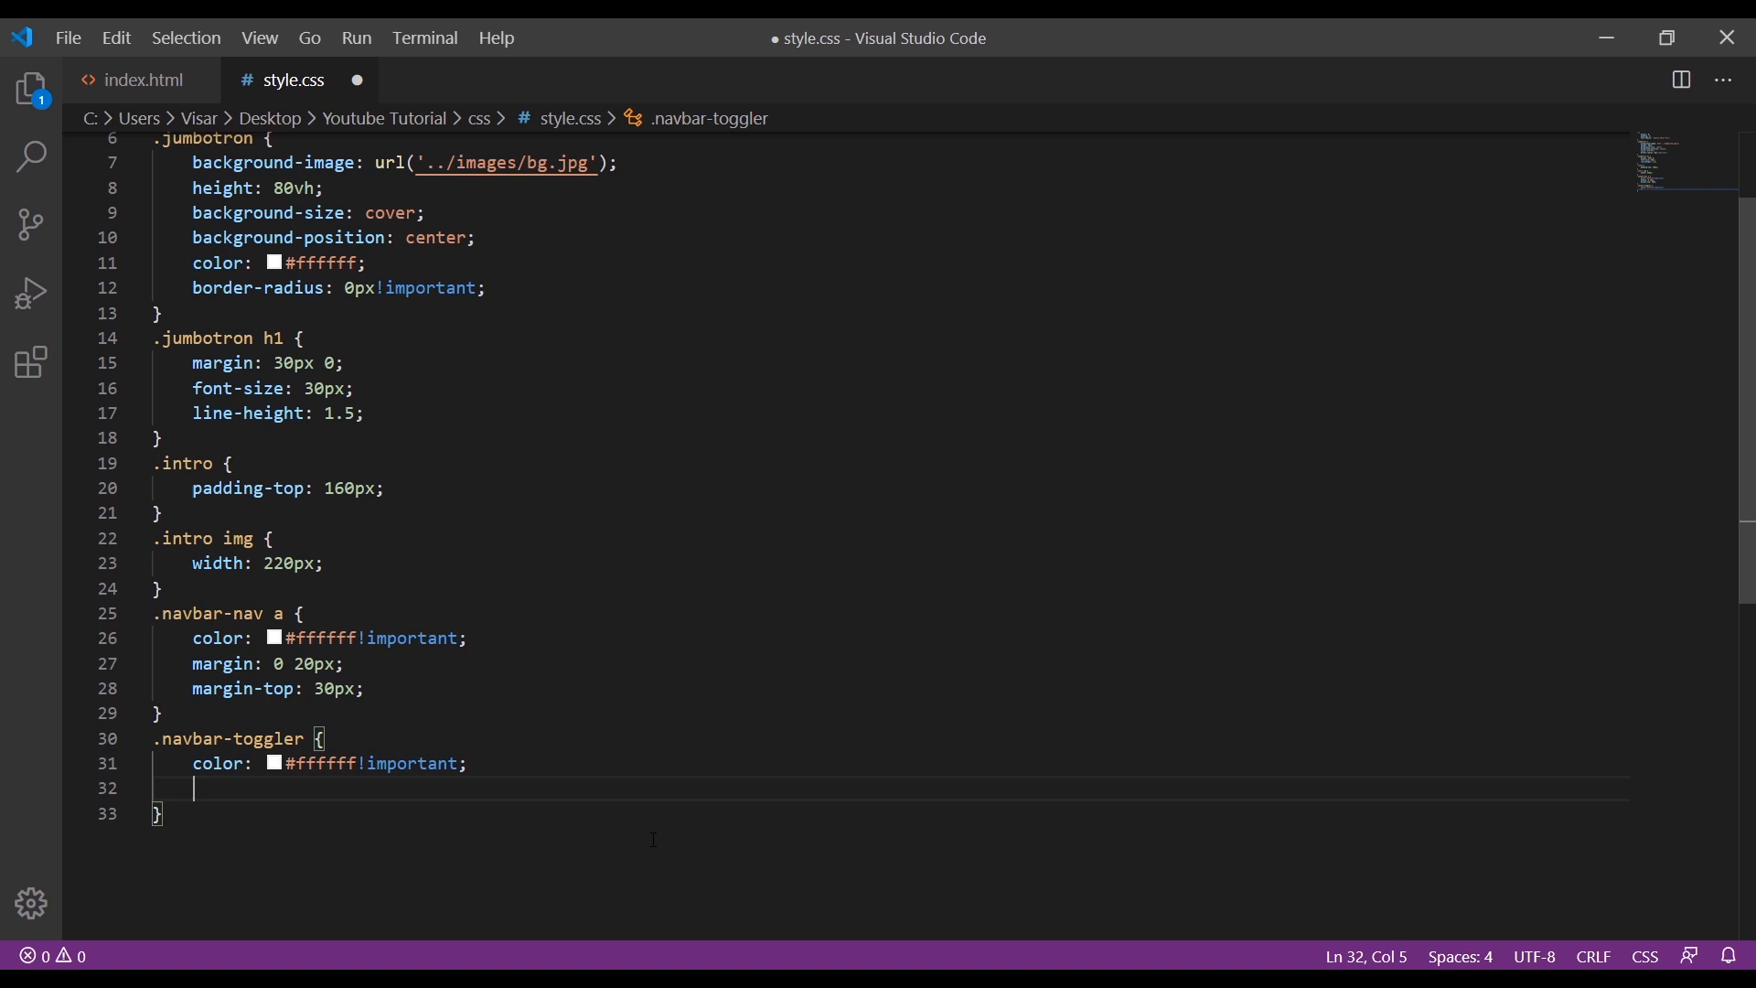
Set the toggler's border and outline to none !important
text(border: none!im;)
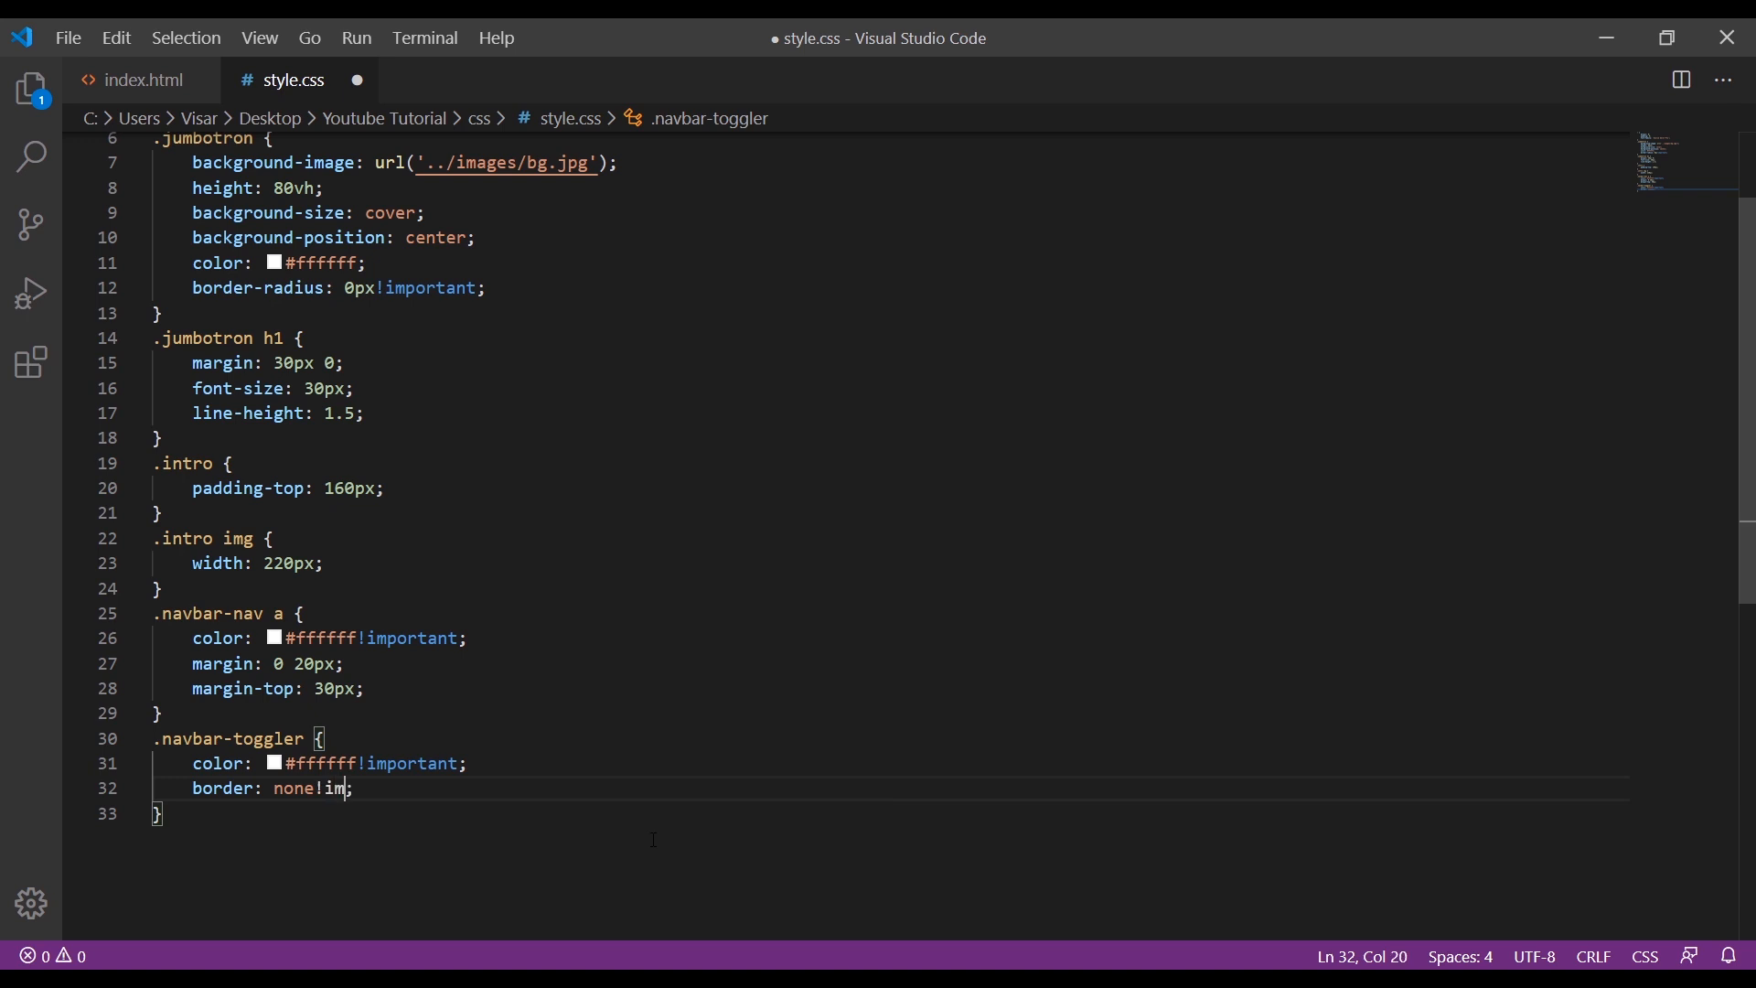
text(portant)
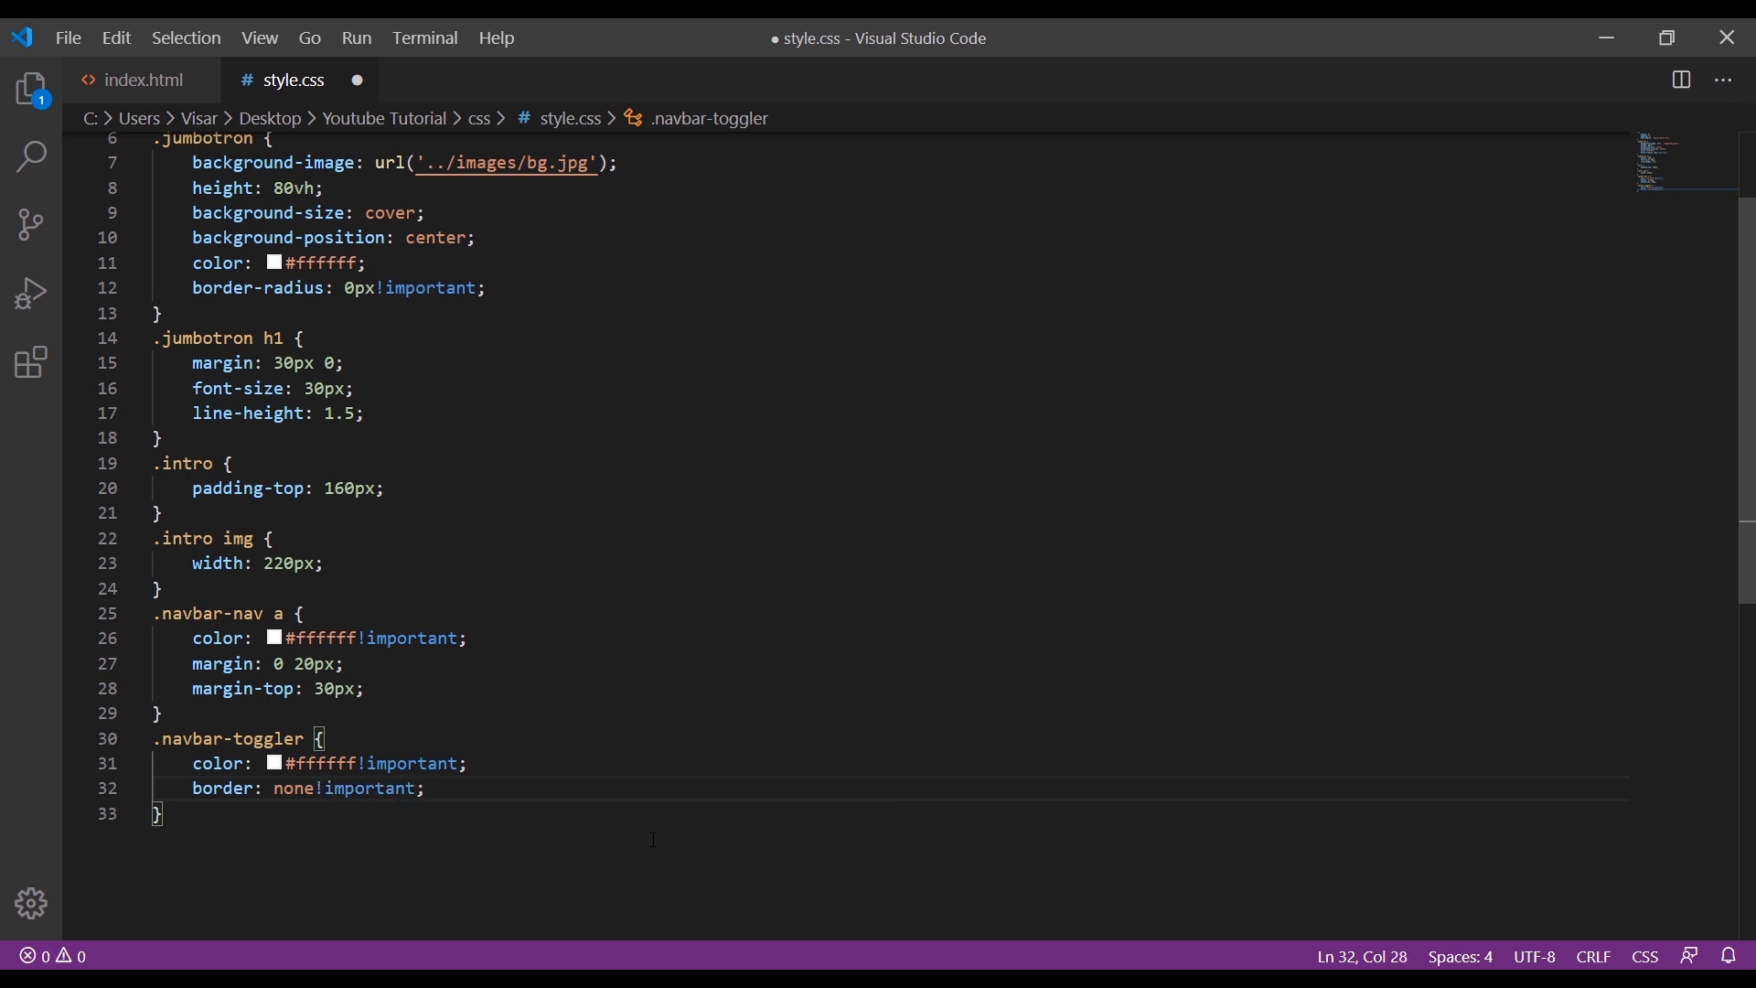
text(outline: ;)
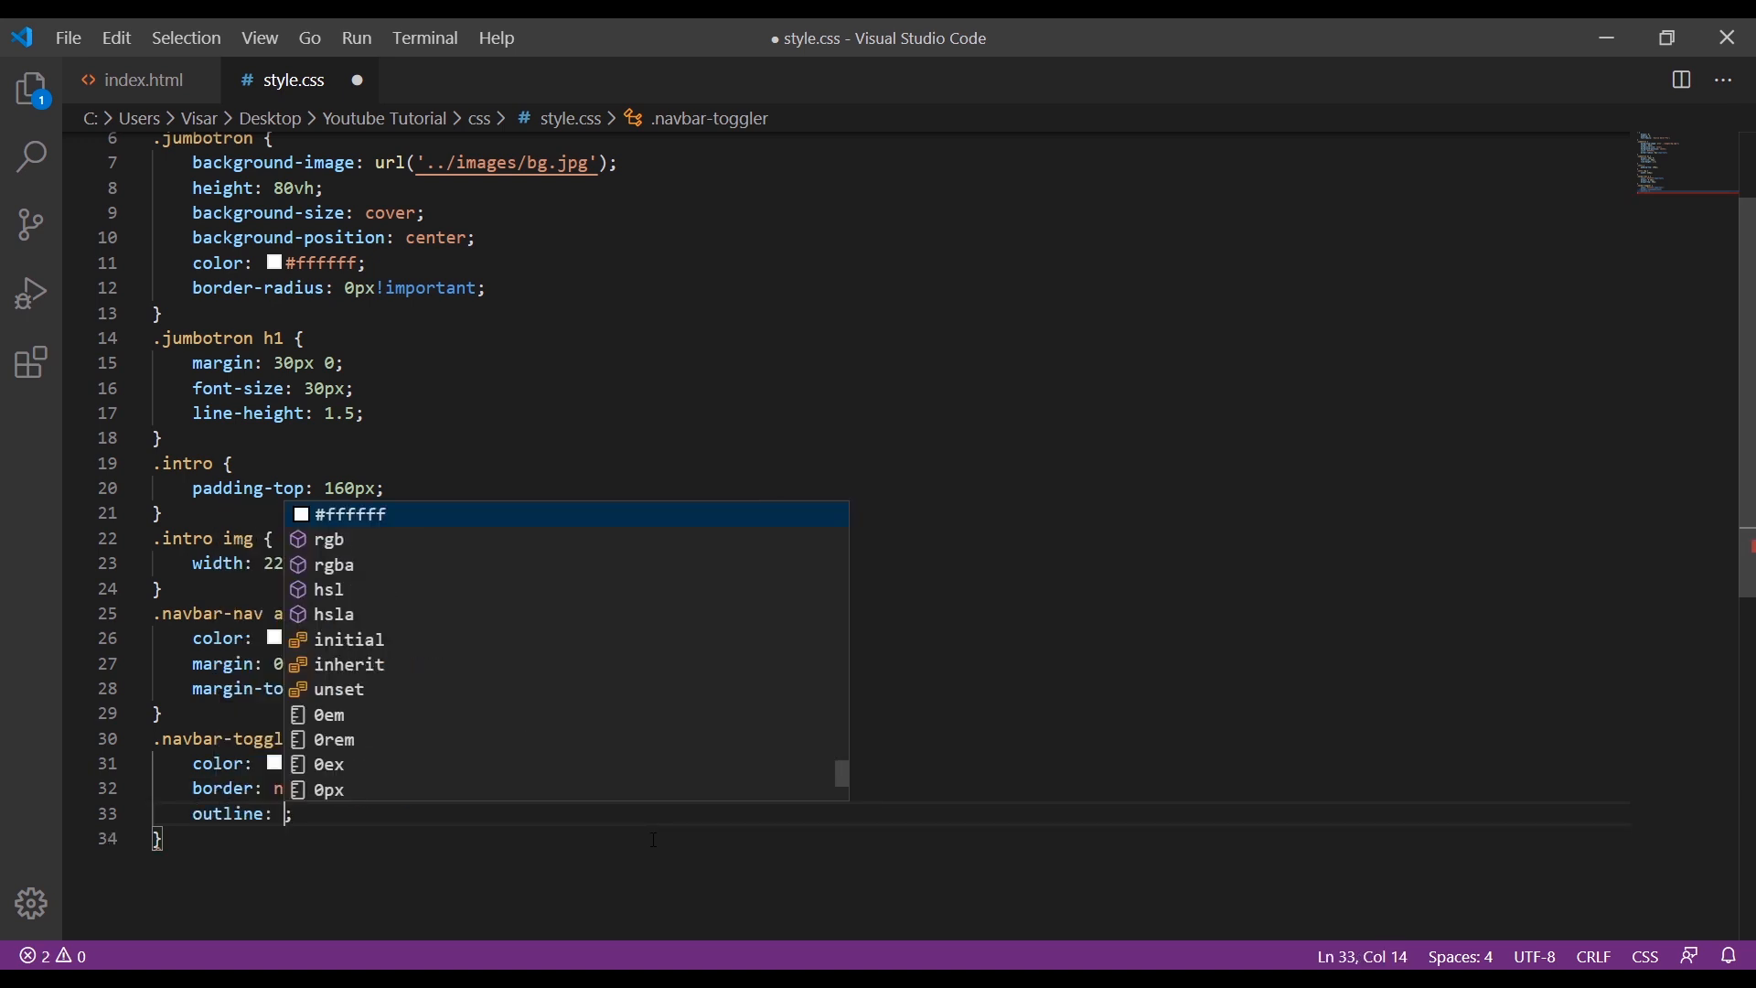
text(none)
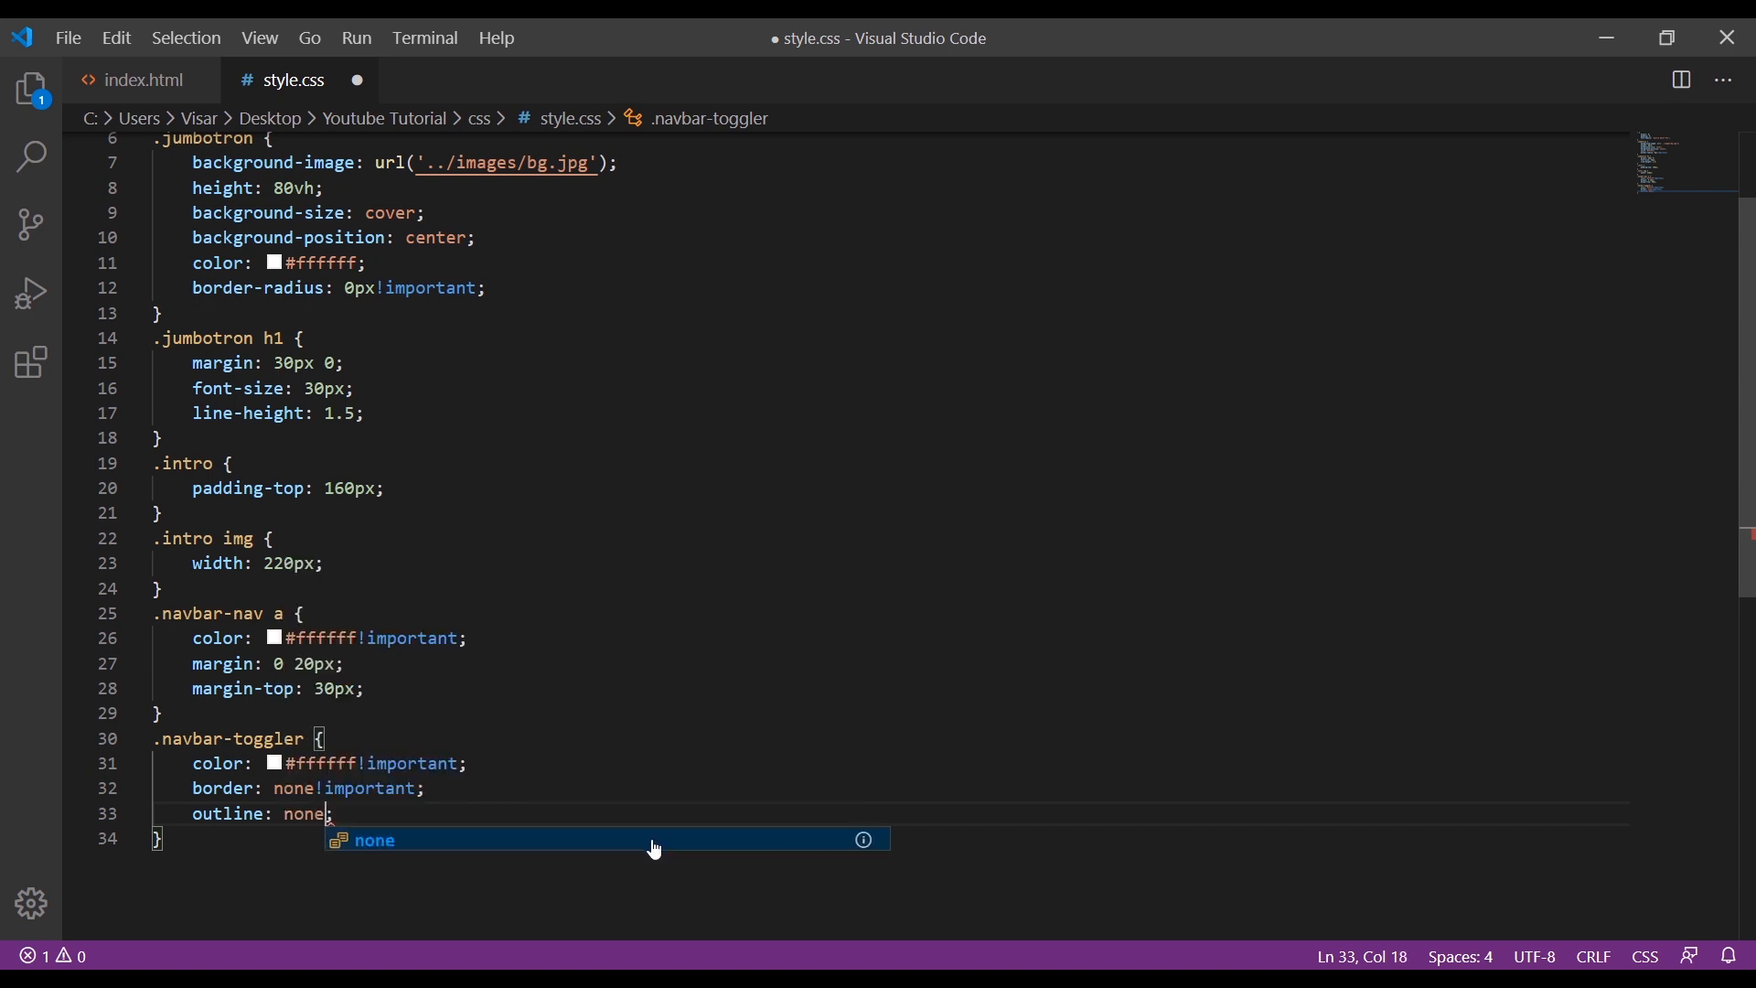
text(!important;)
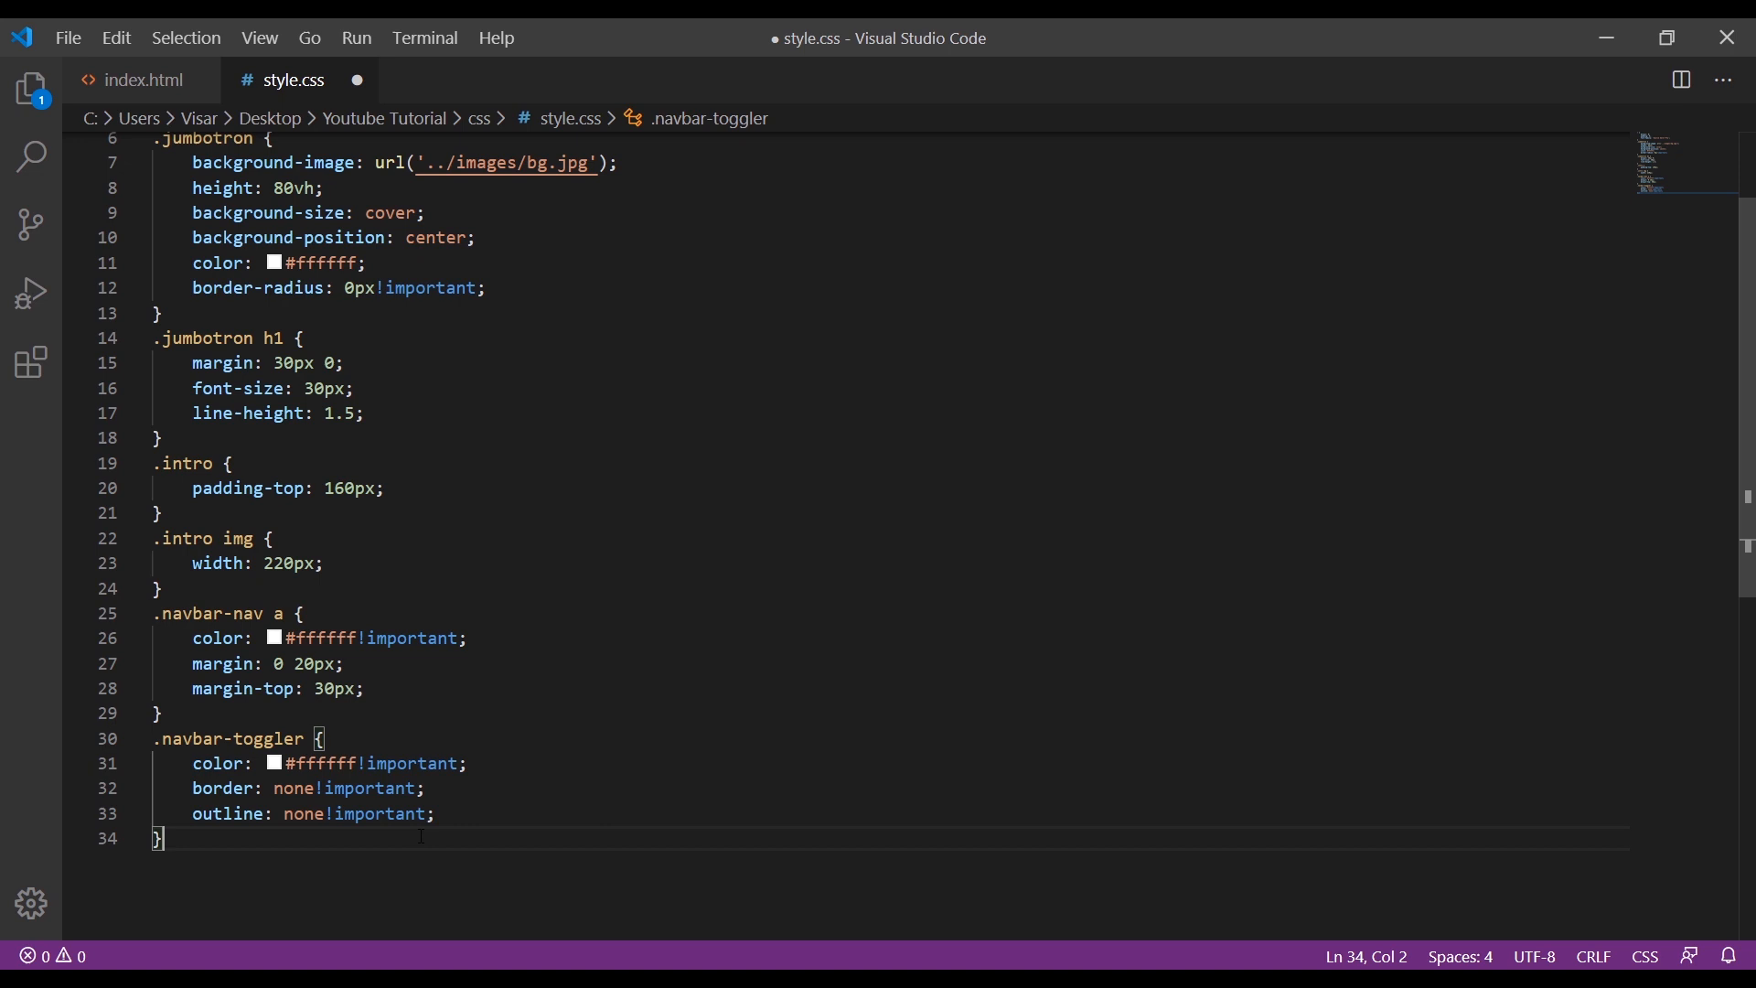
text(.na)
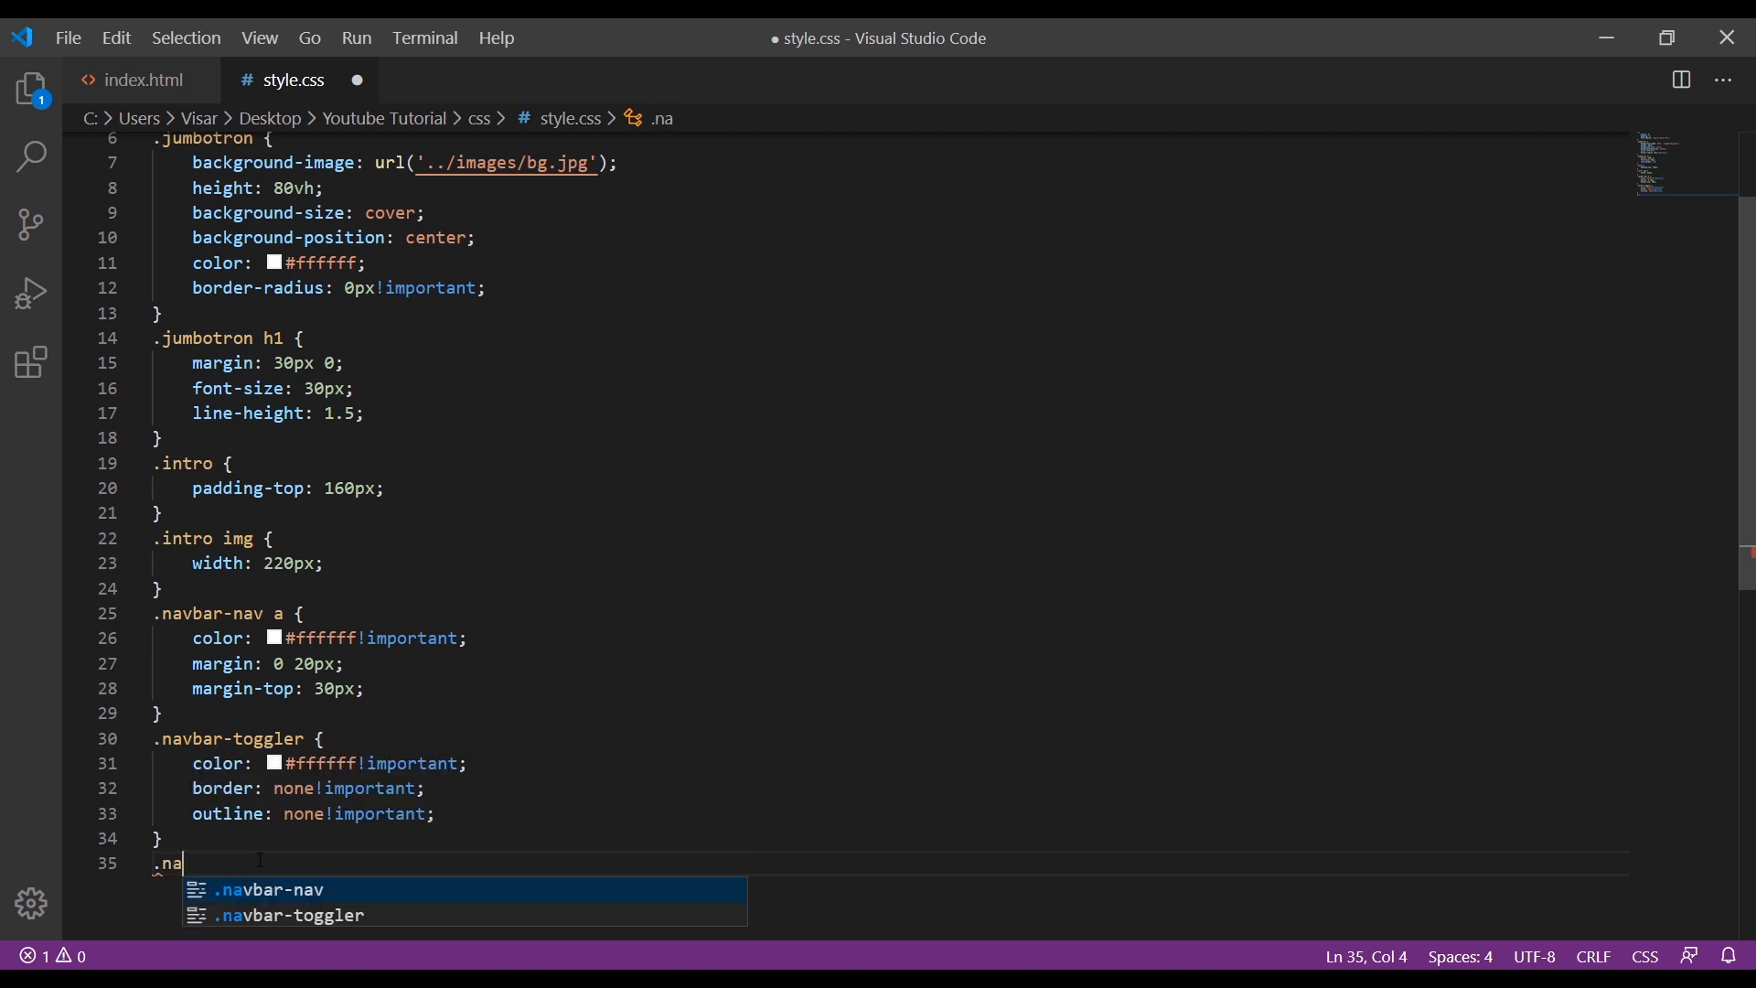
Add a .navbar-toggler .fa rule with color #ffffff and font-size 26px
text(vbar)
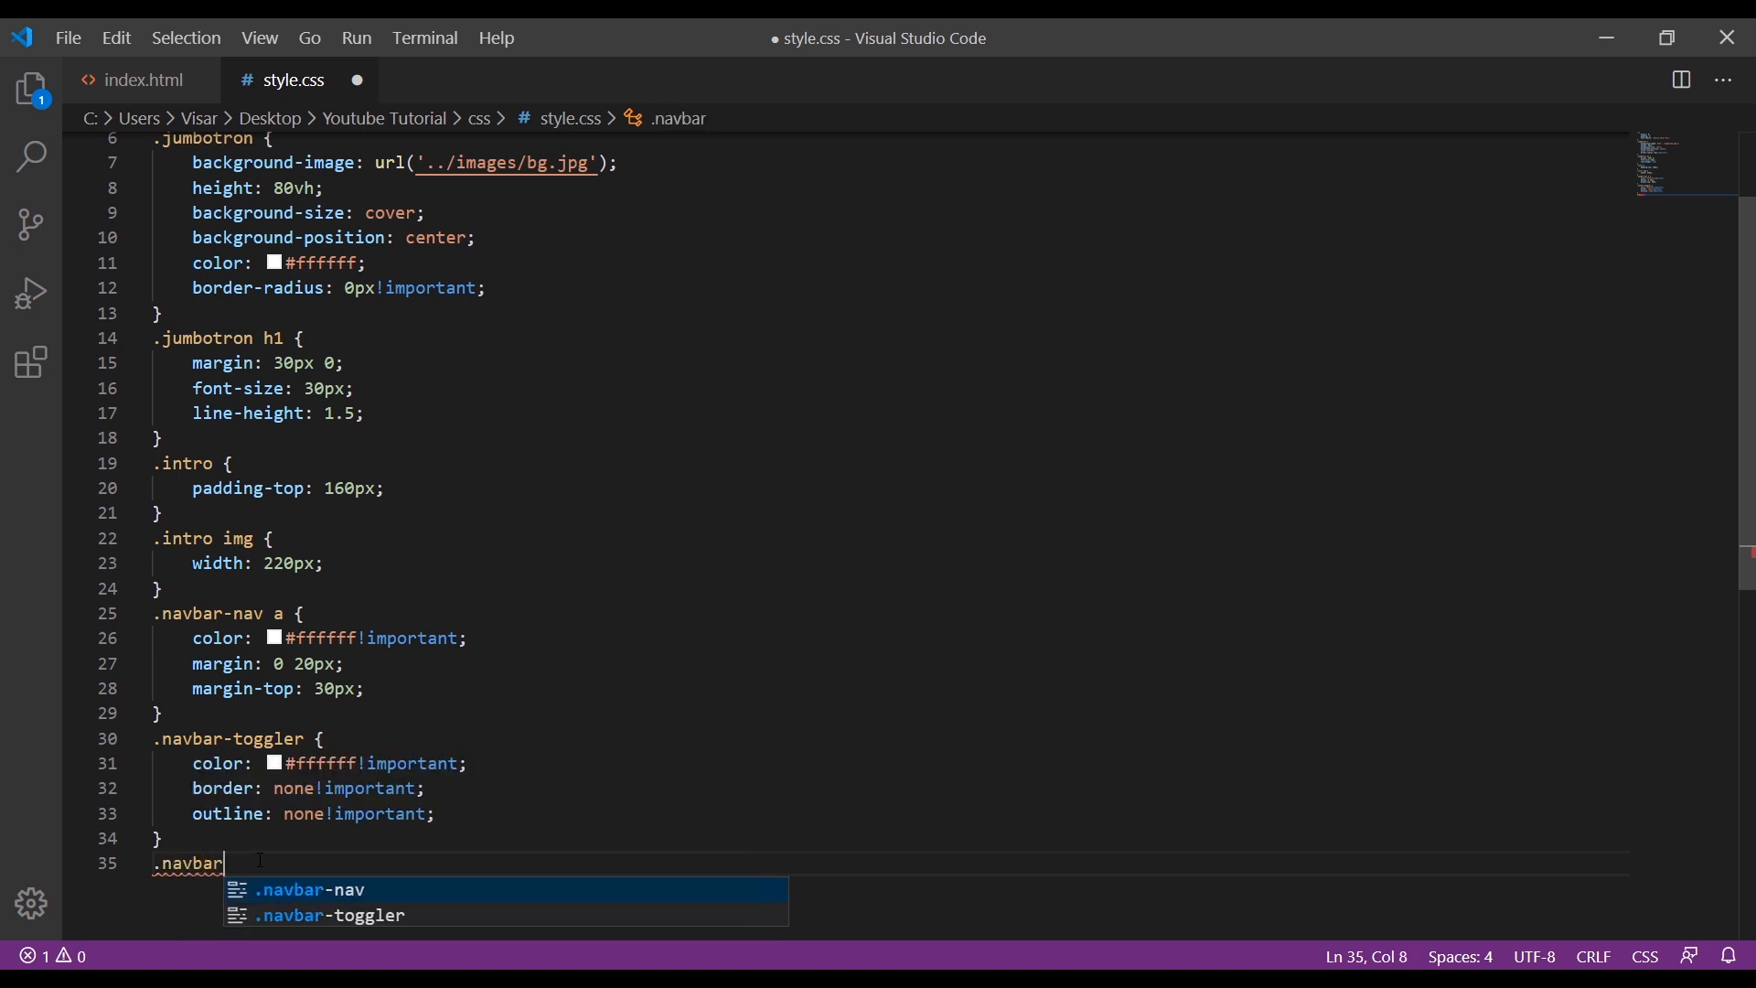
text(-toggler fa)
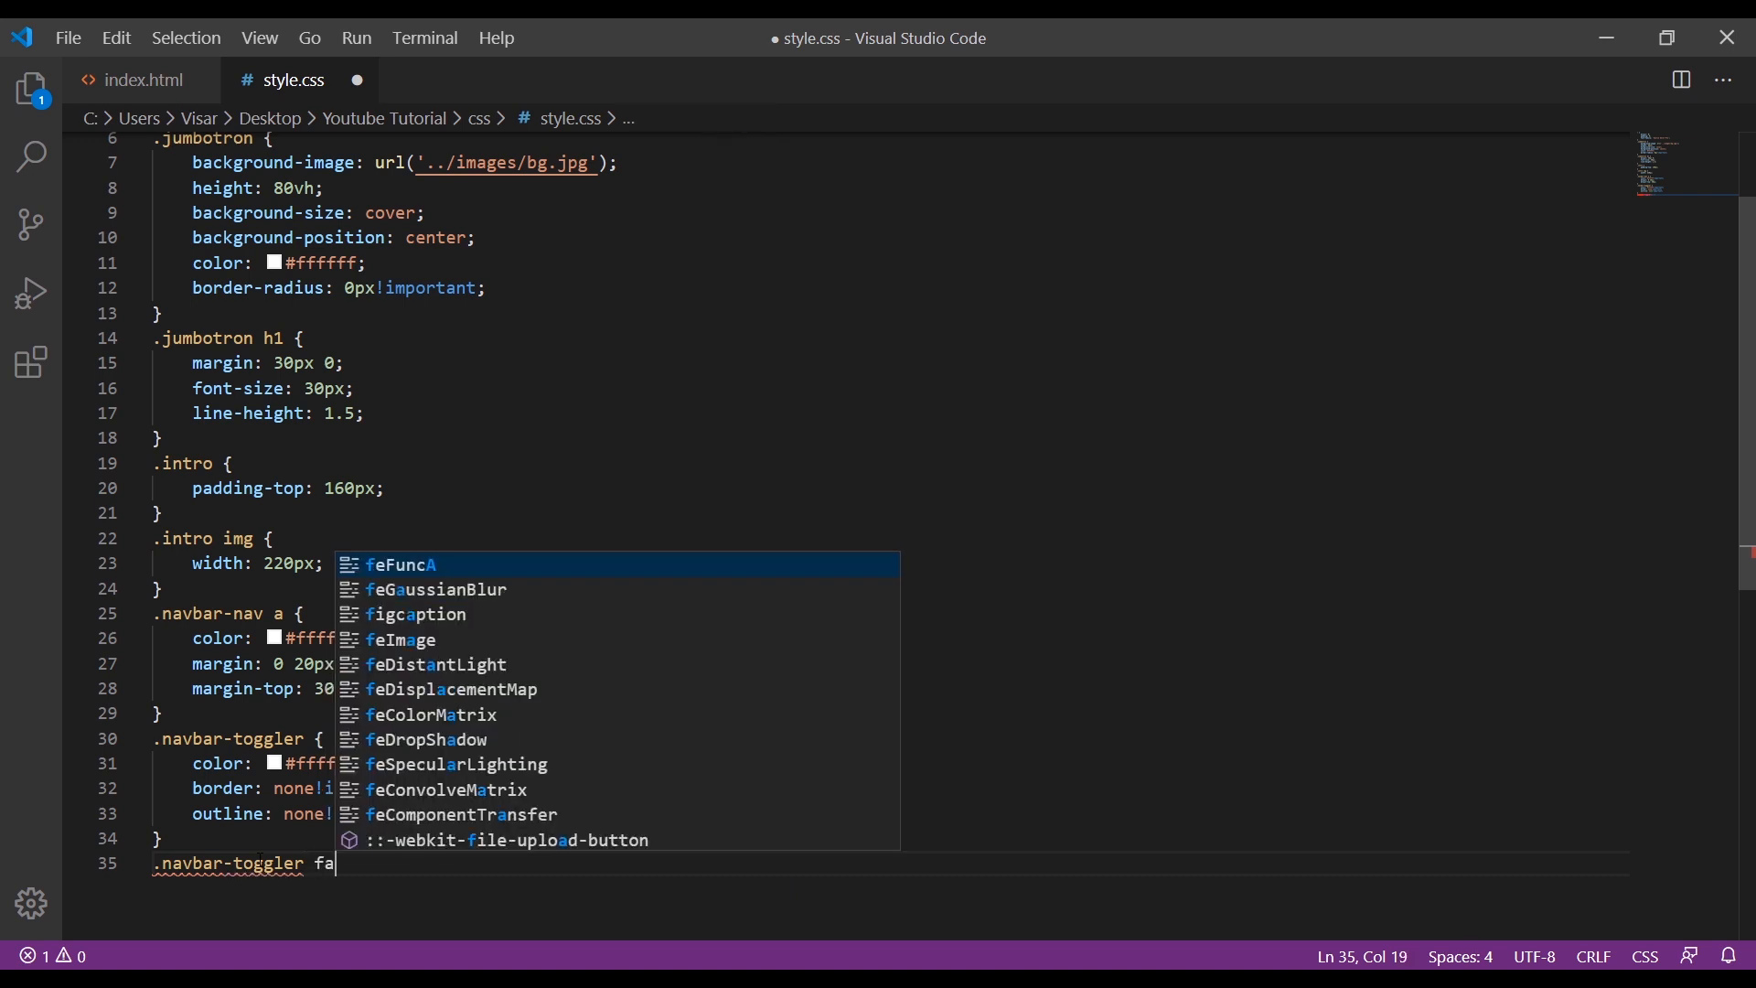
text({)
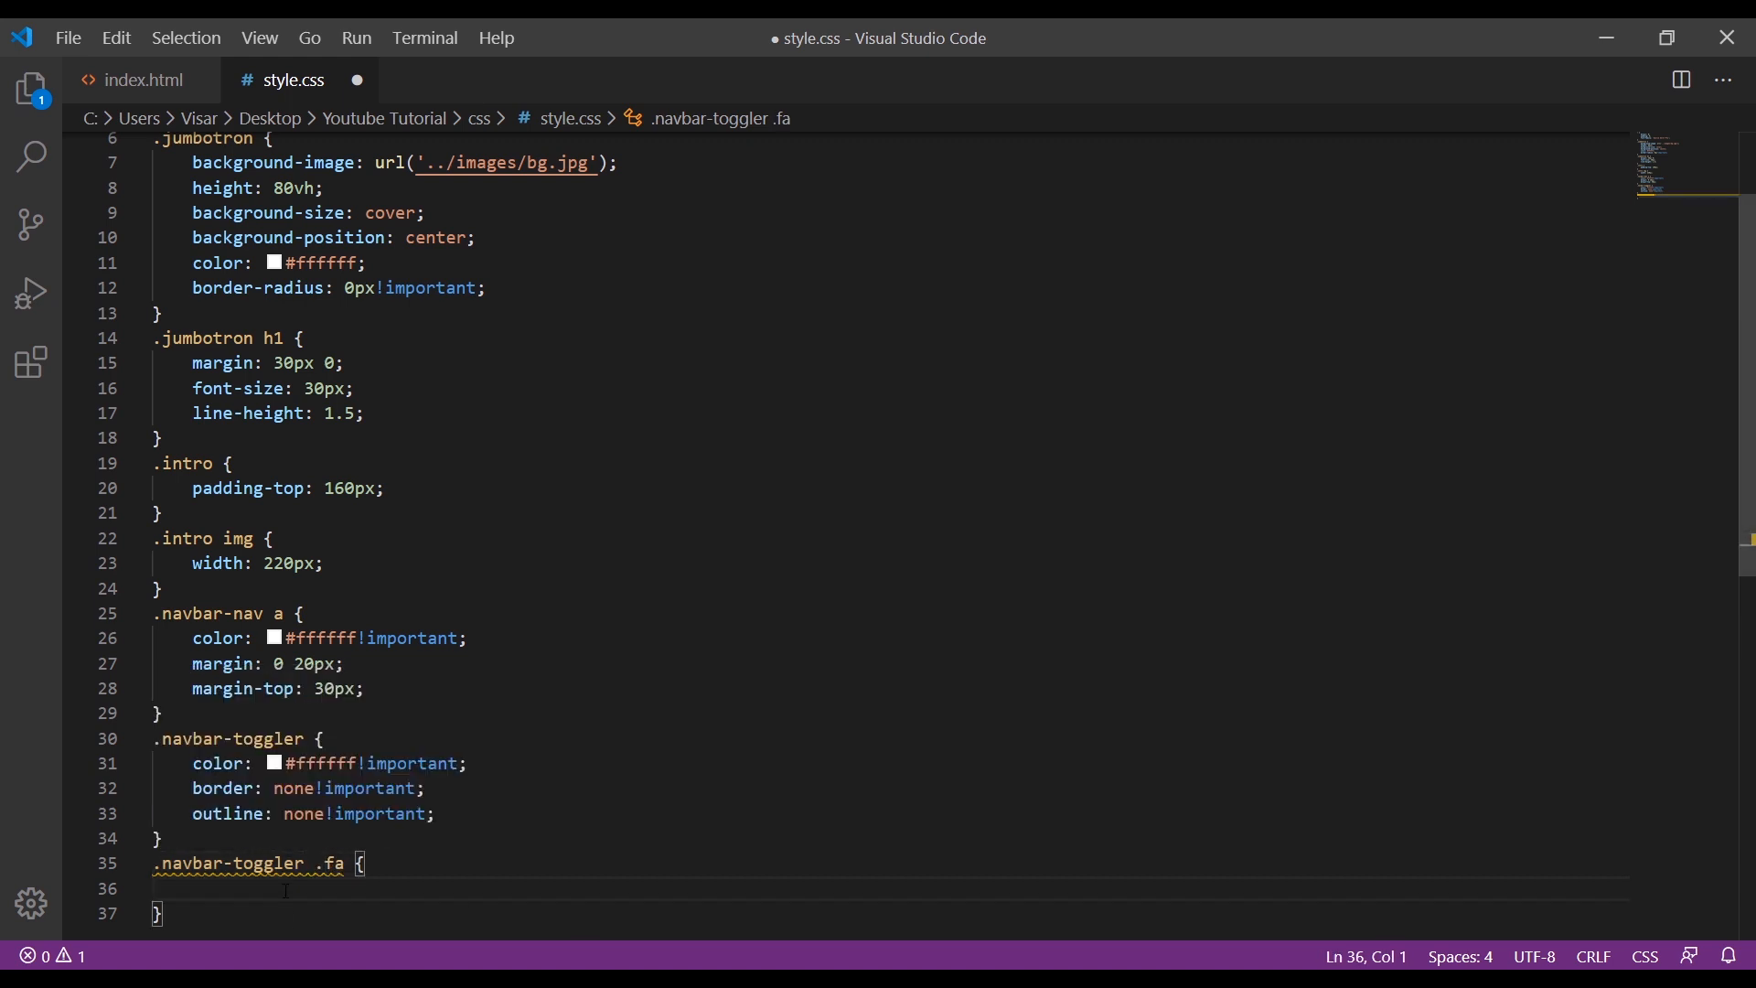
text(co)
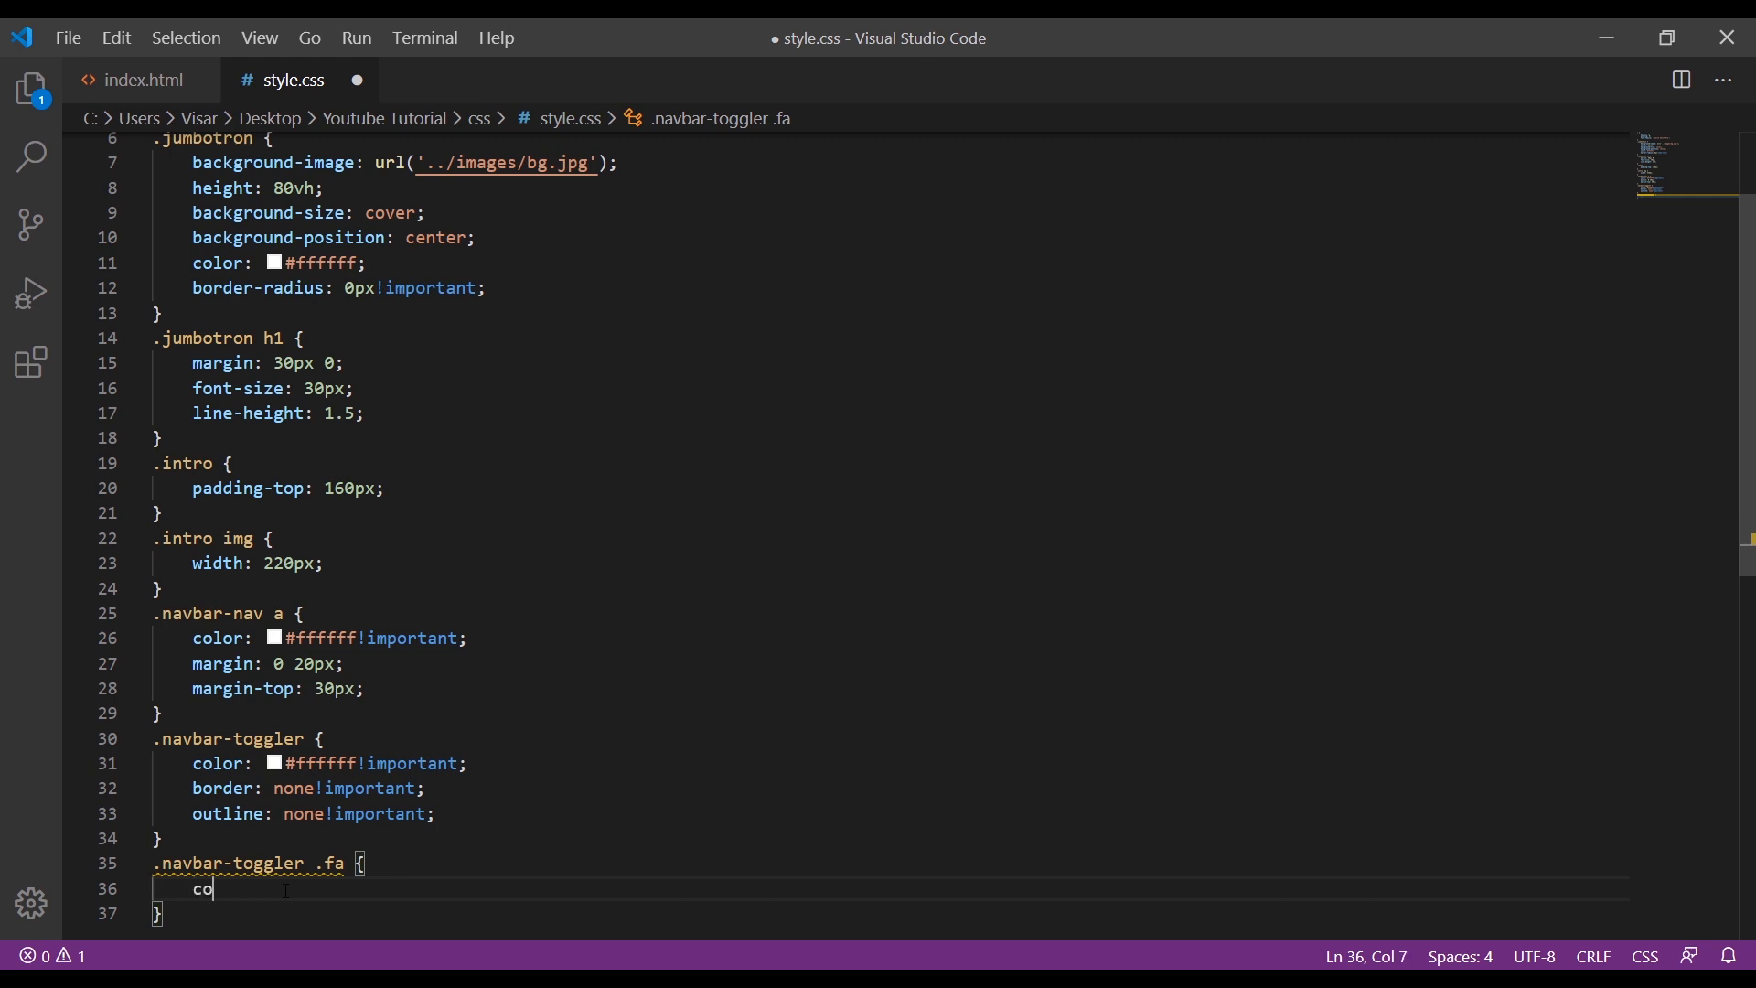
text(lor: #ffffff;)
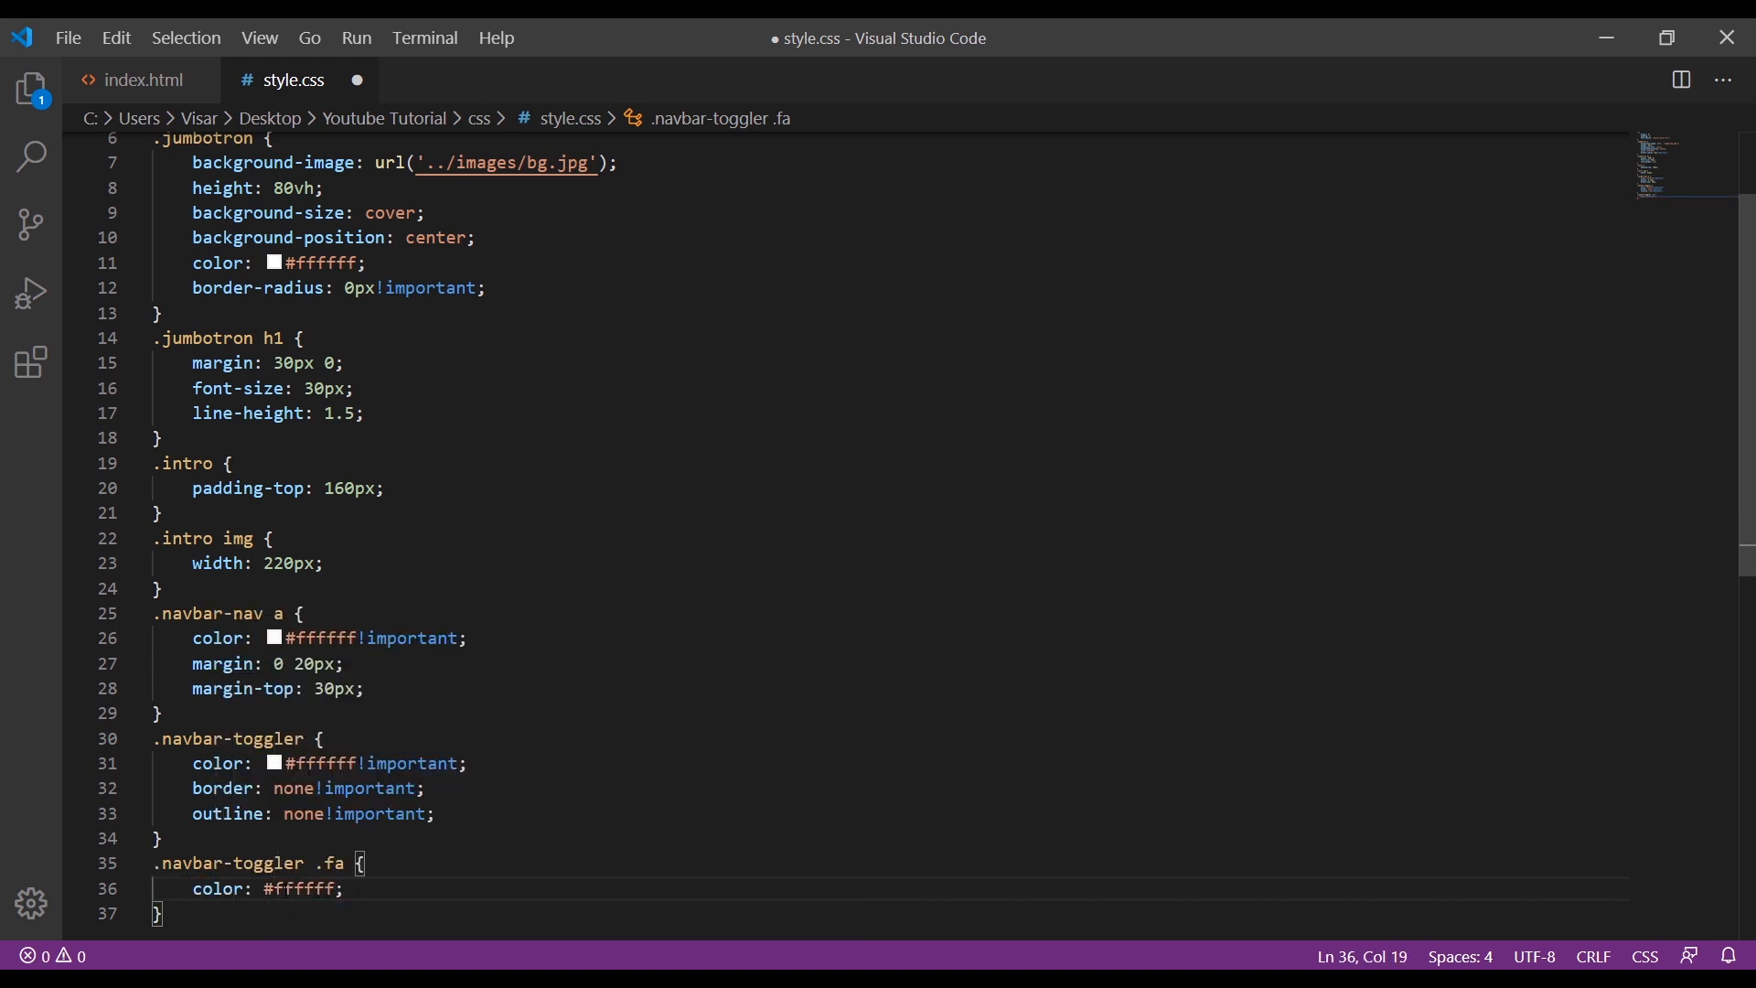
text(font-size: 26;)
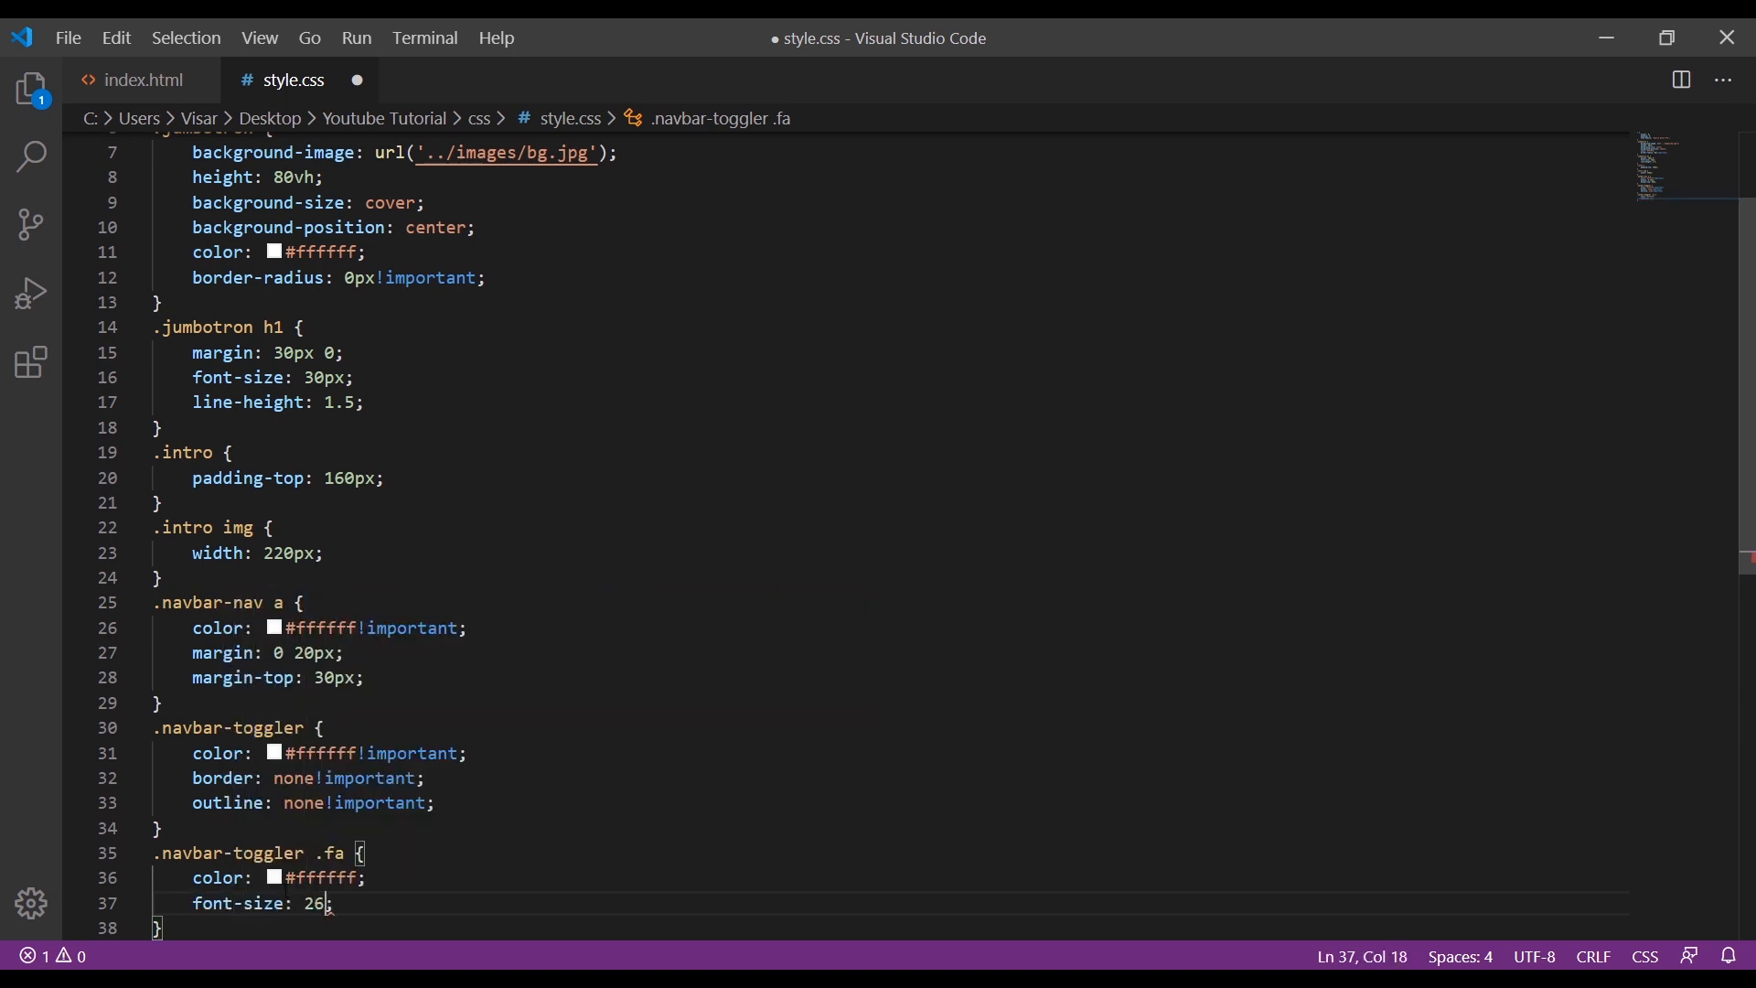
text(px)
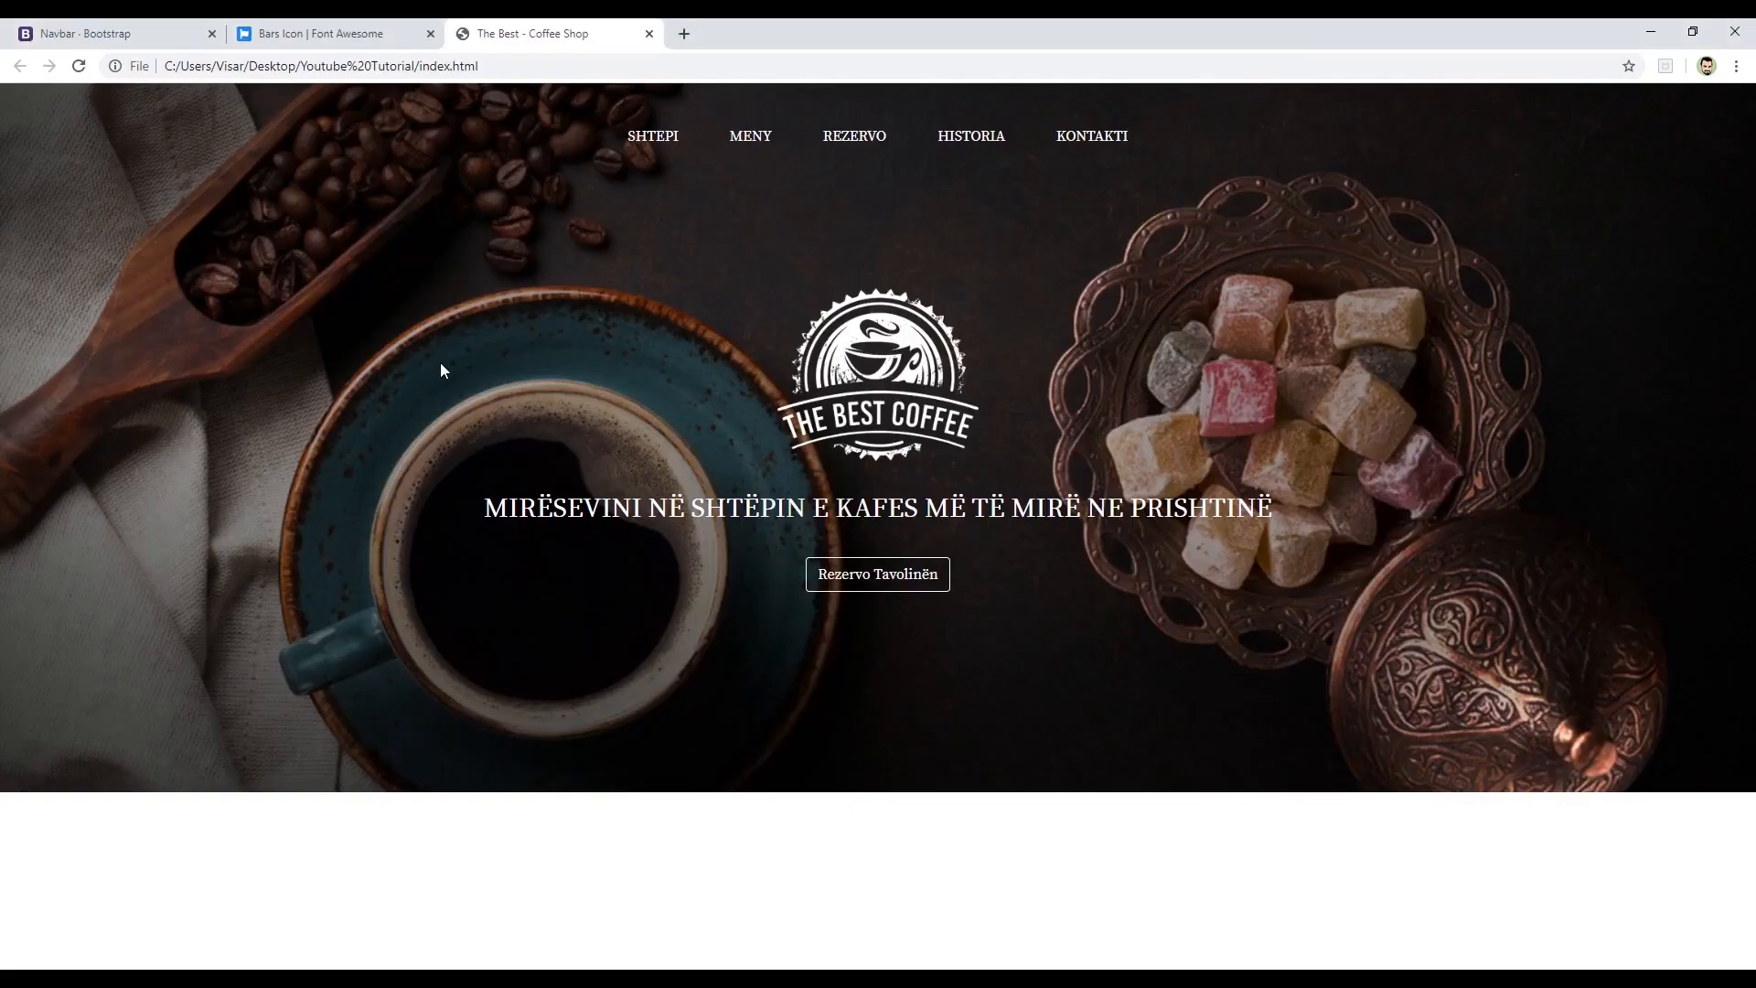
mouse_move(950, 23)
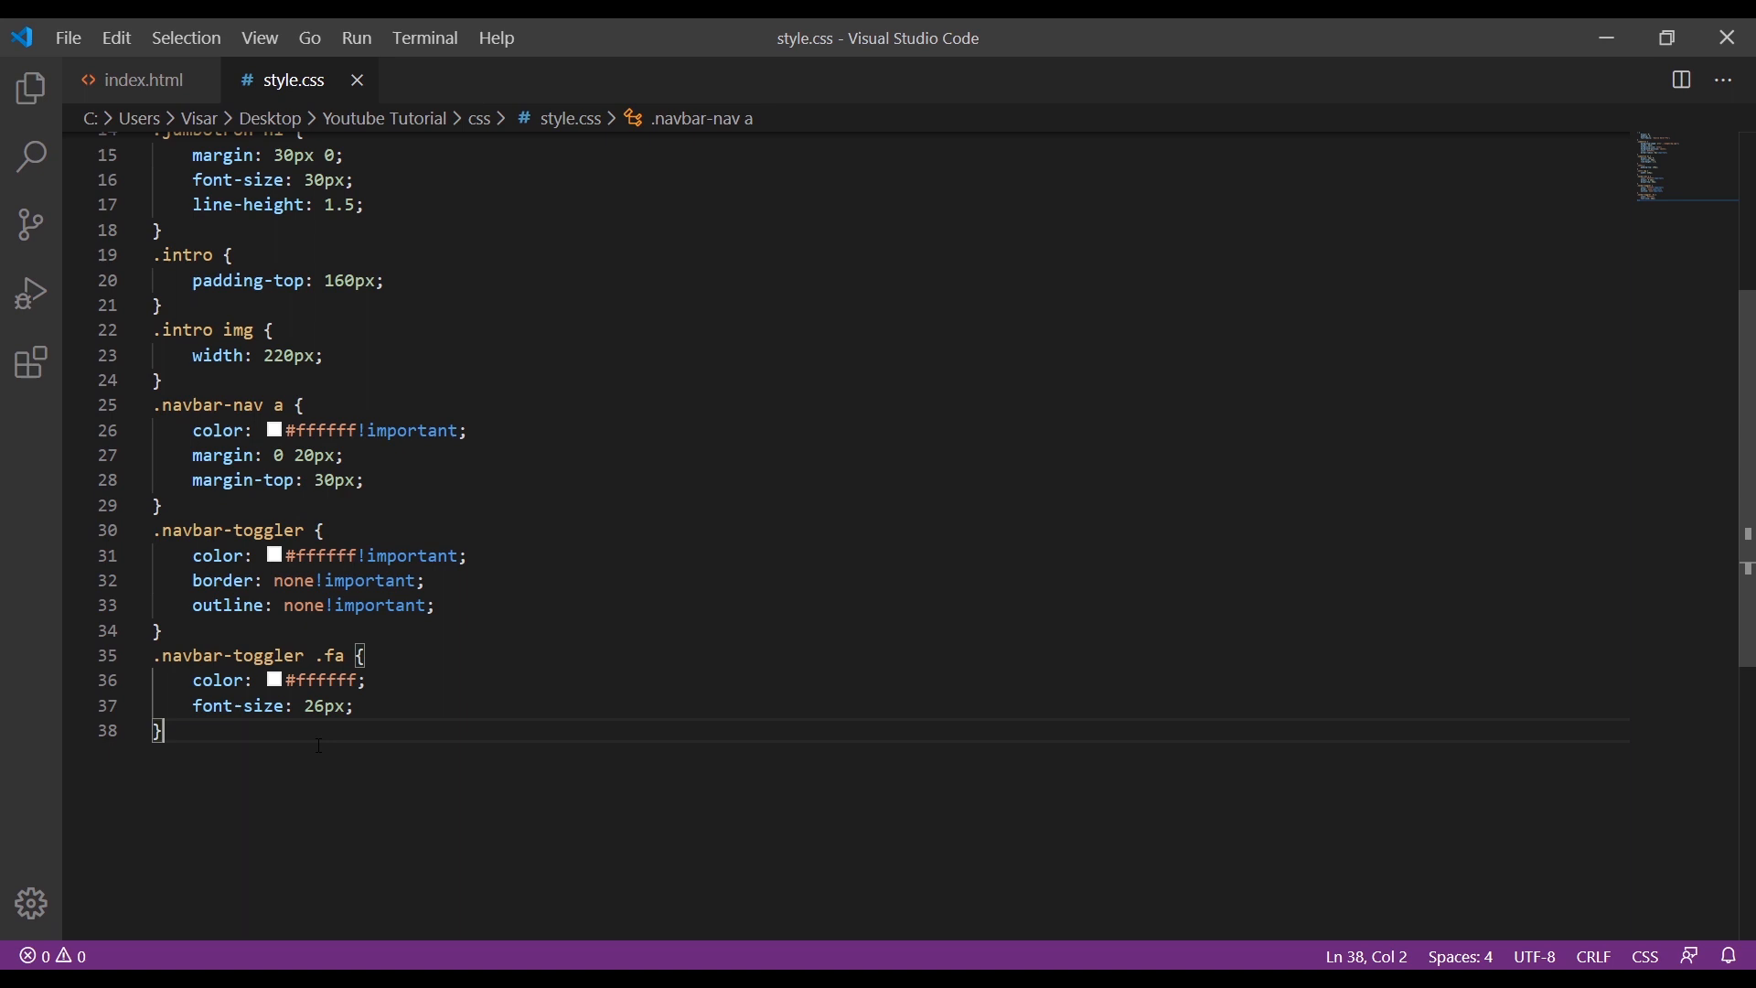
Start a .nav-link:hover rule below the icon rule with font-weight 600
key(Enter)
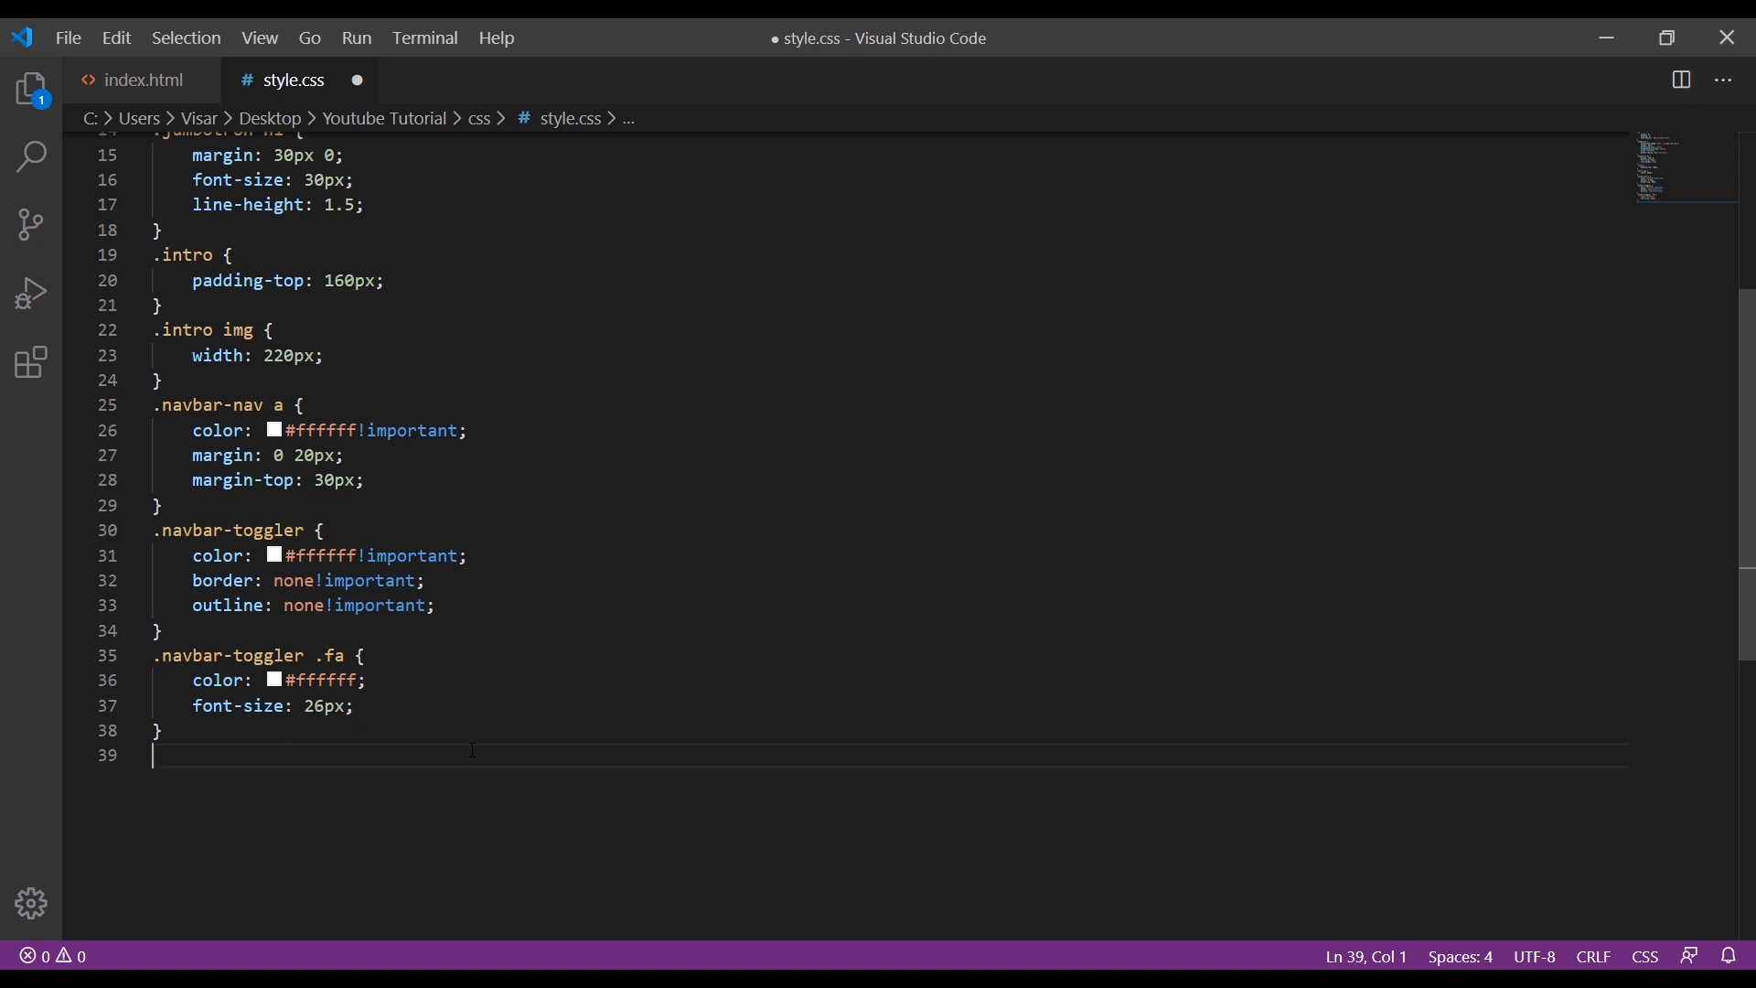
text(.)
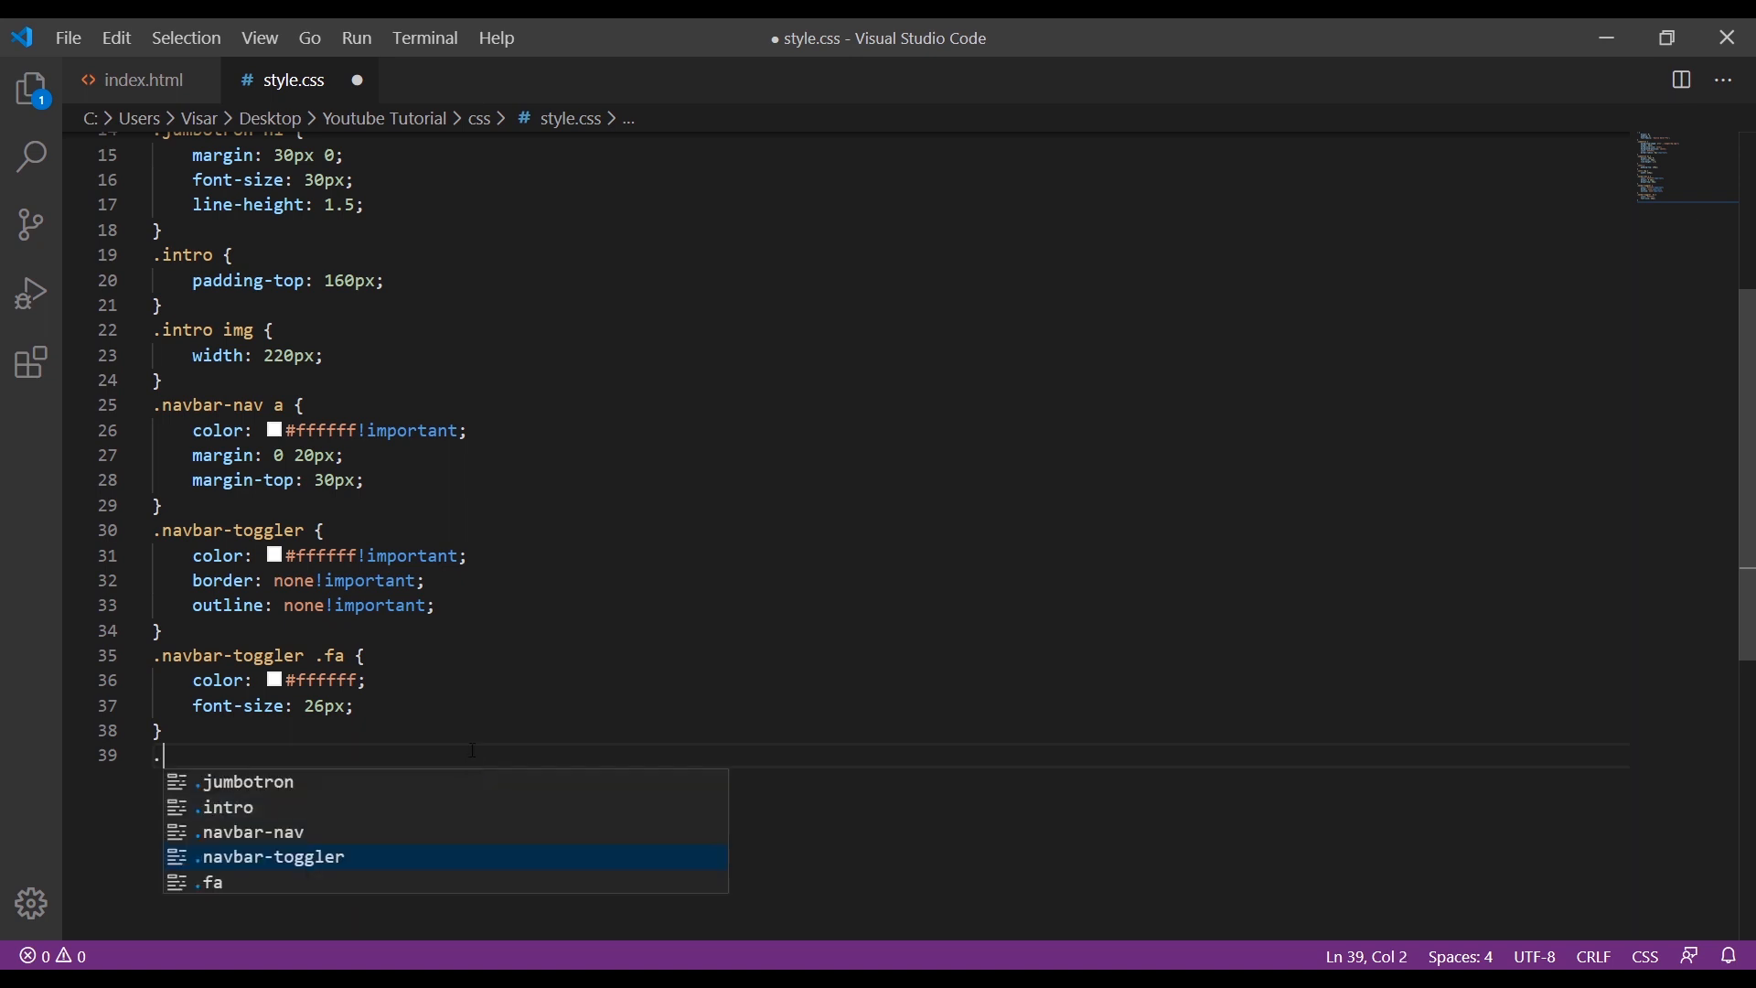
text(nav)
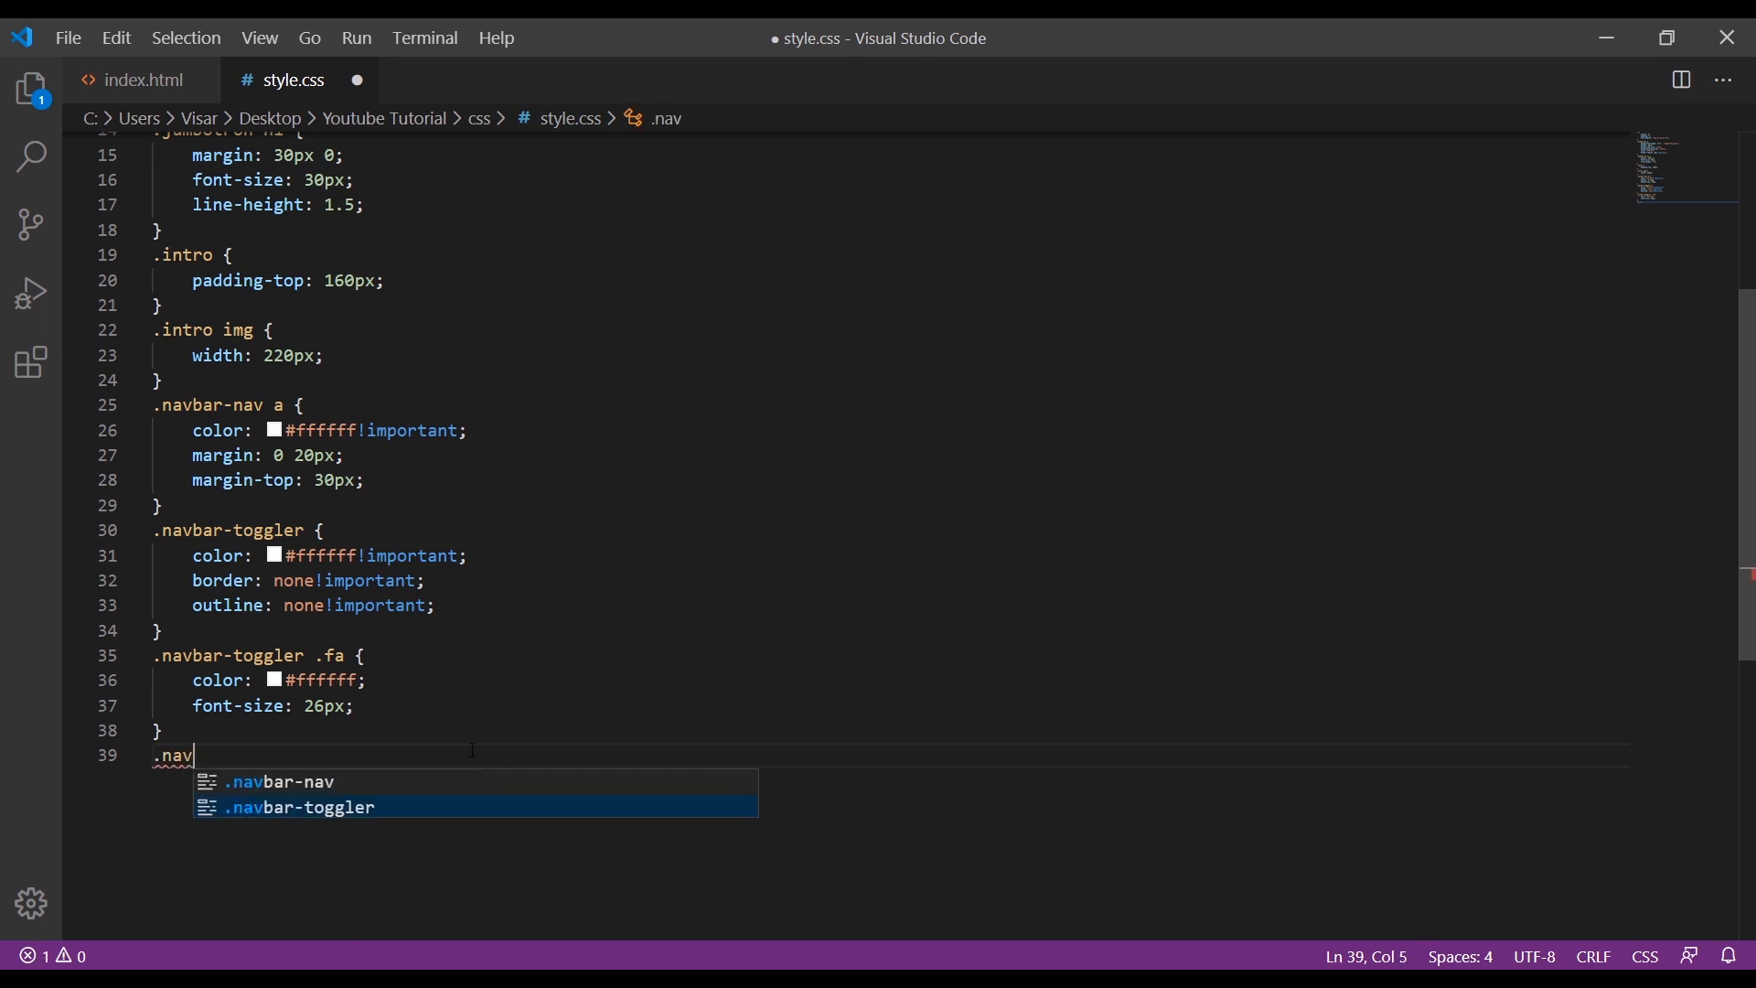
text(-link)
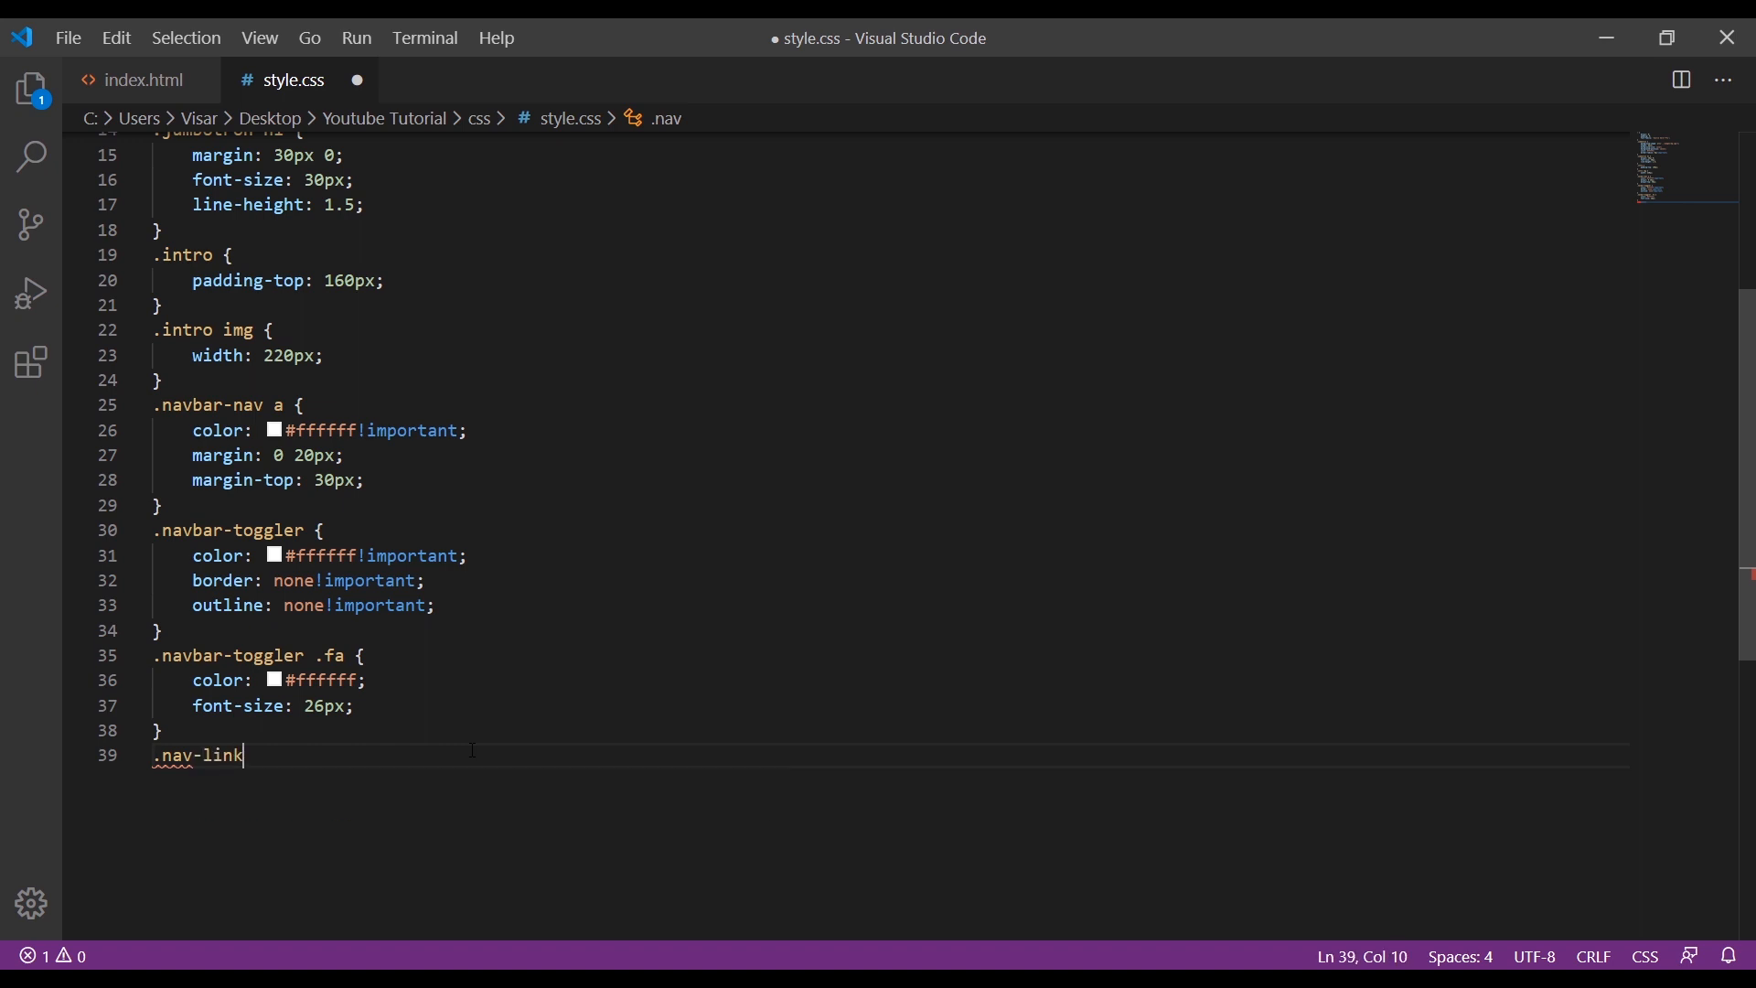
text(:h)
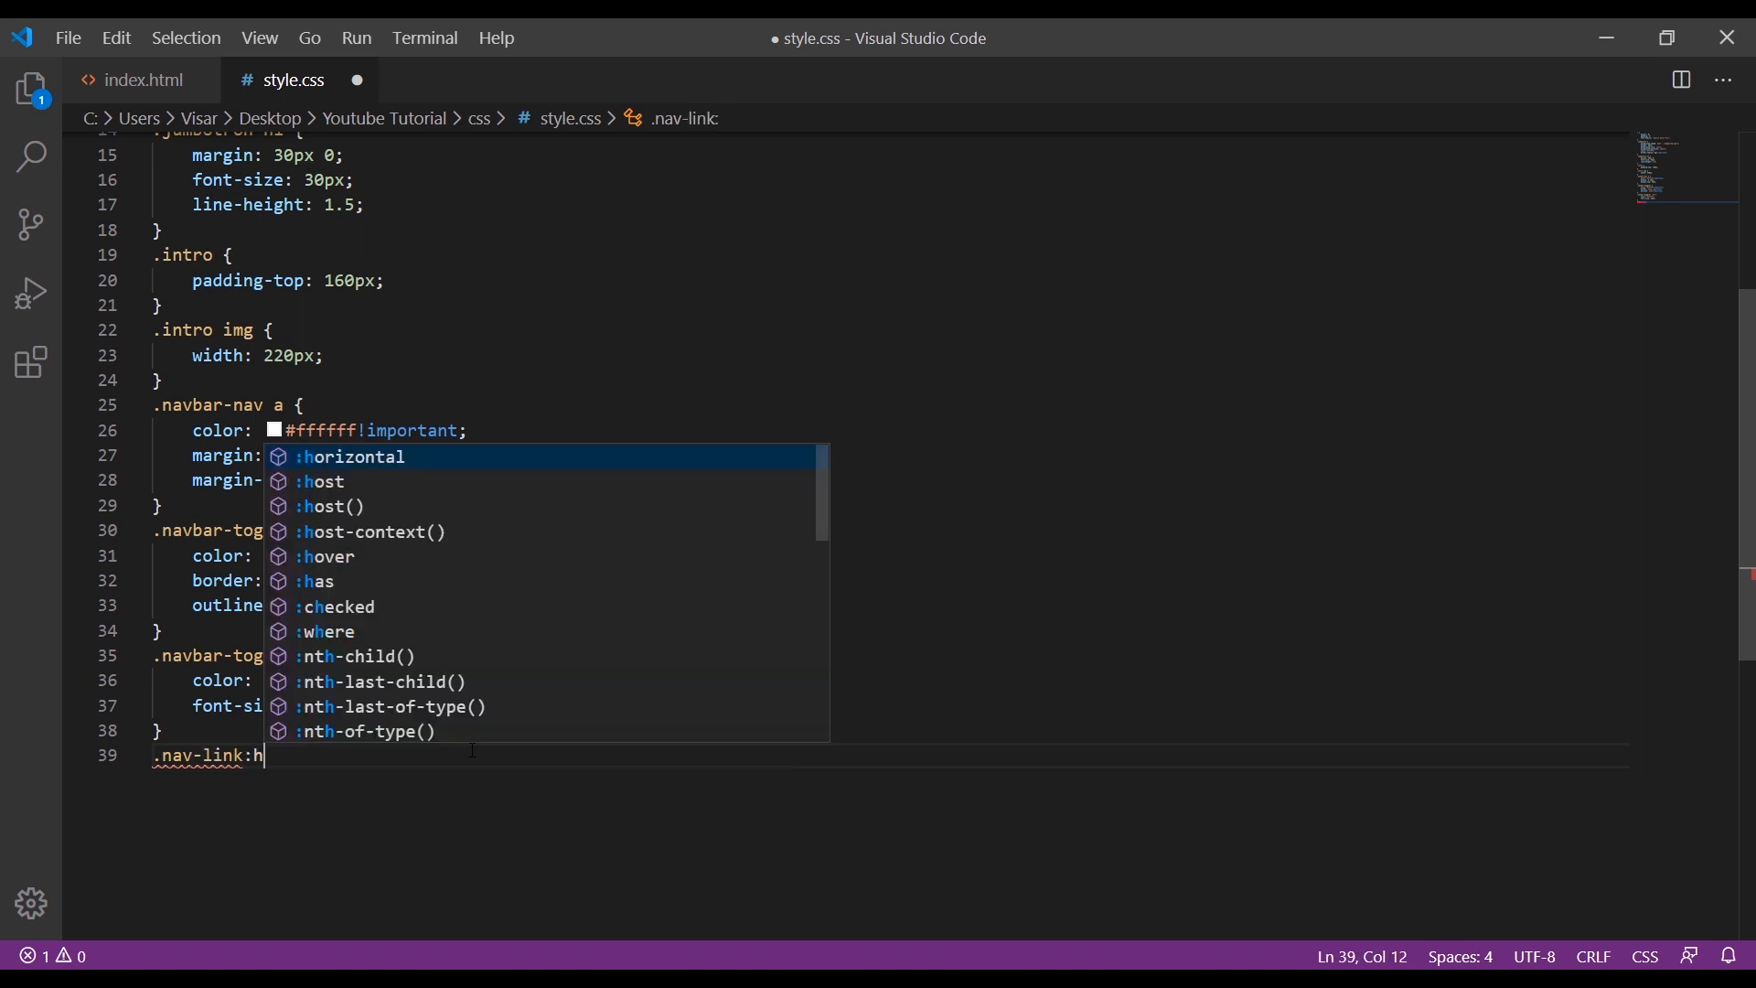
text(over {)
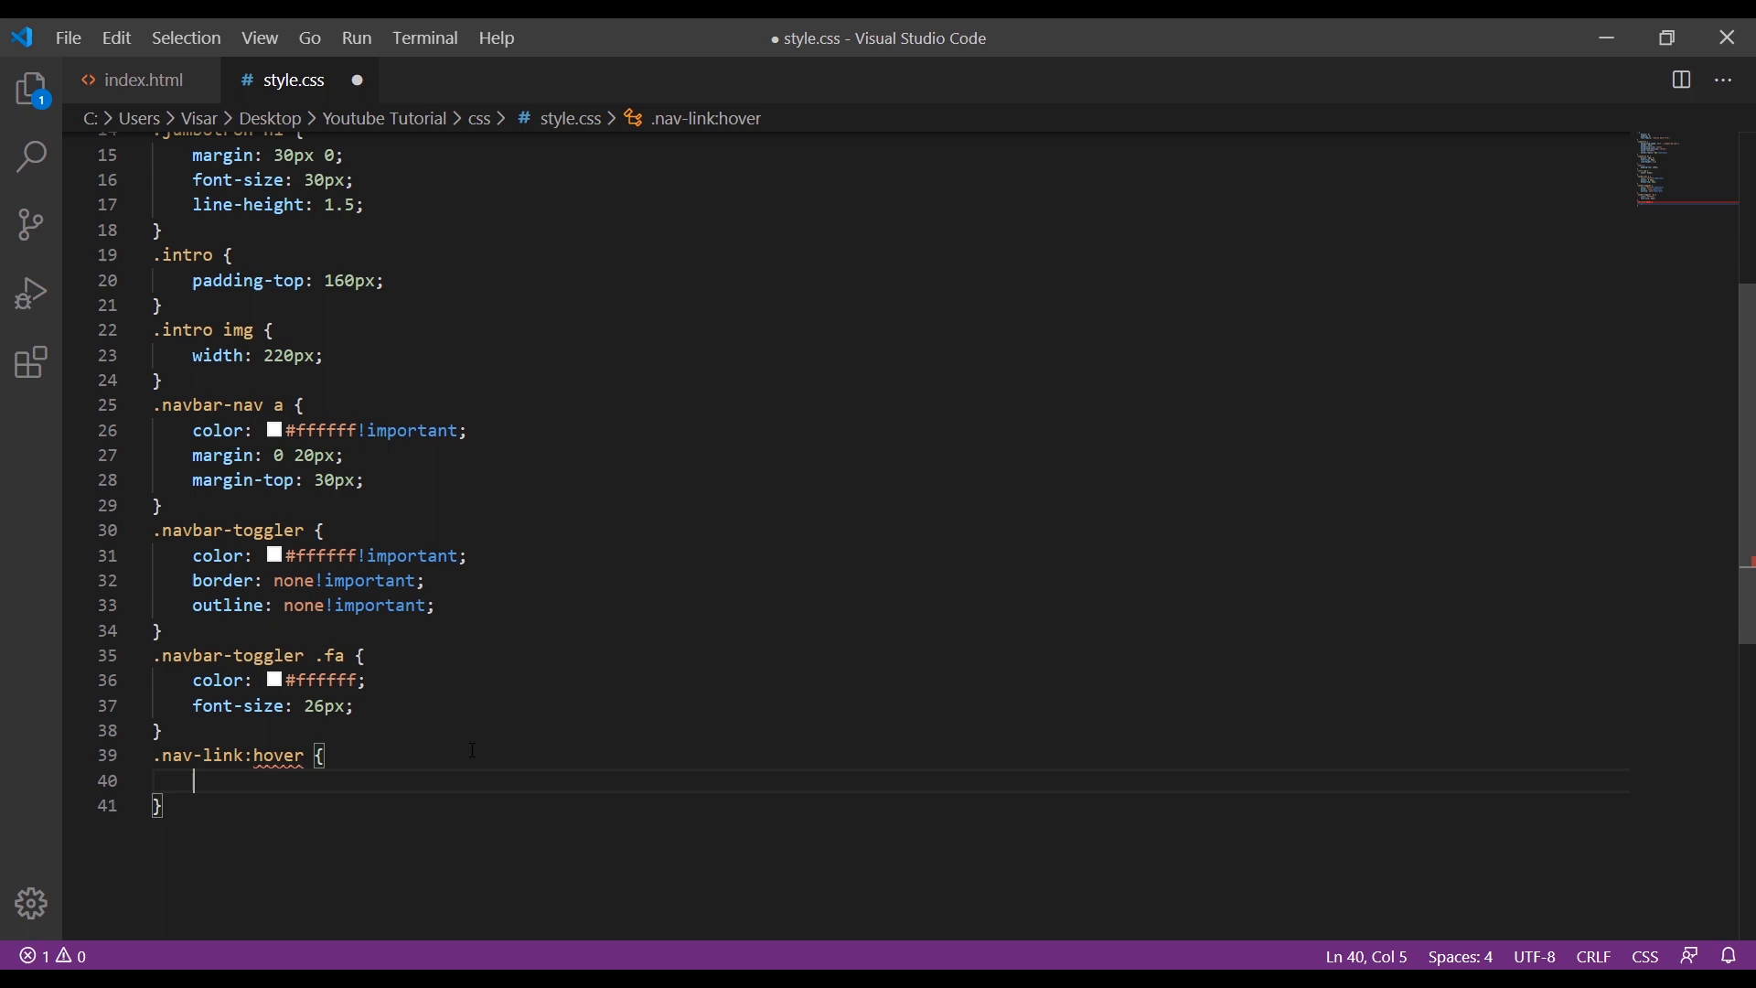
text(font-we)
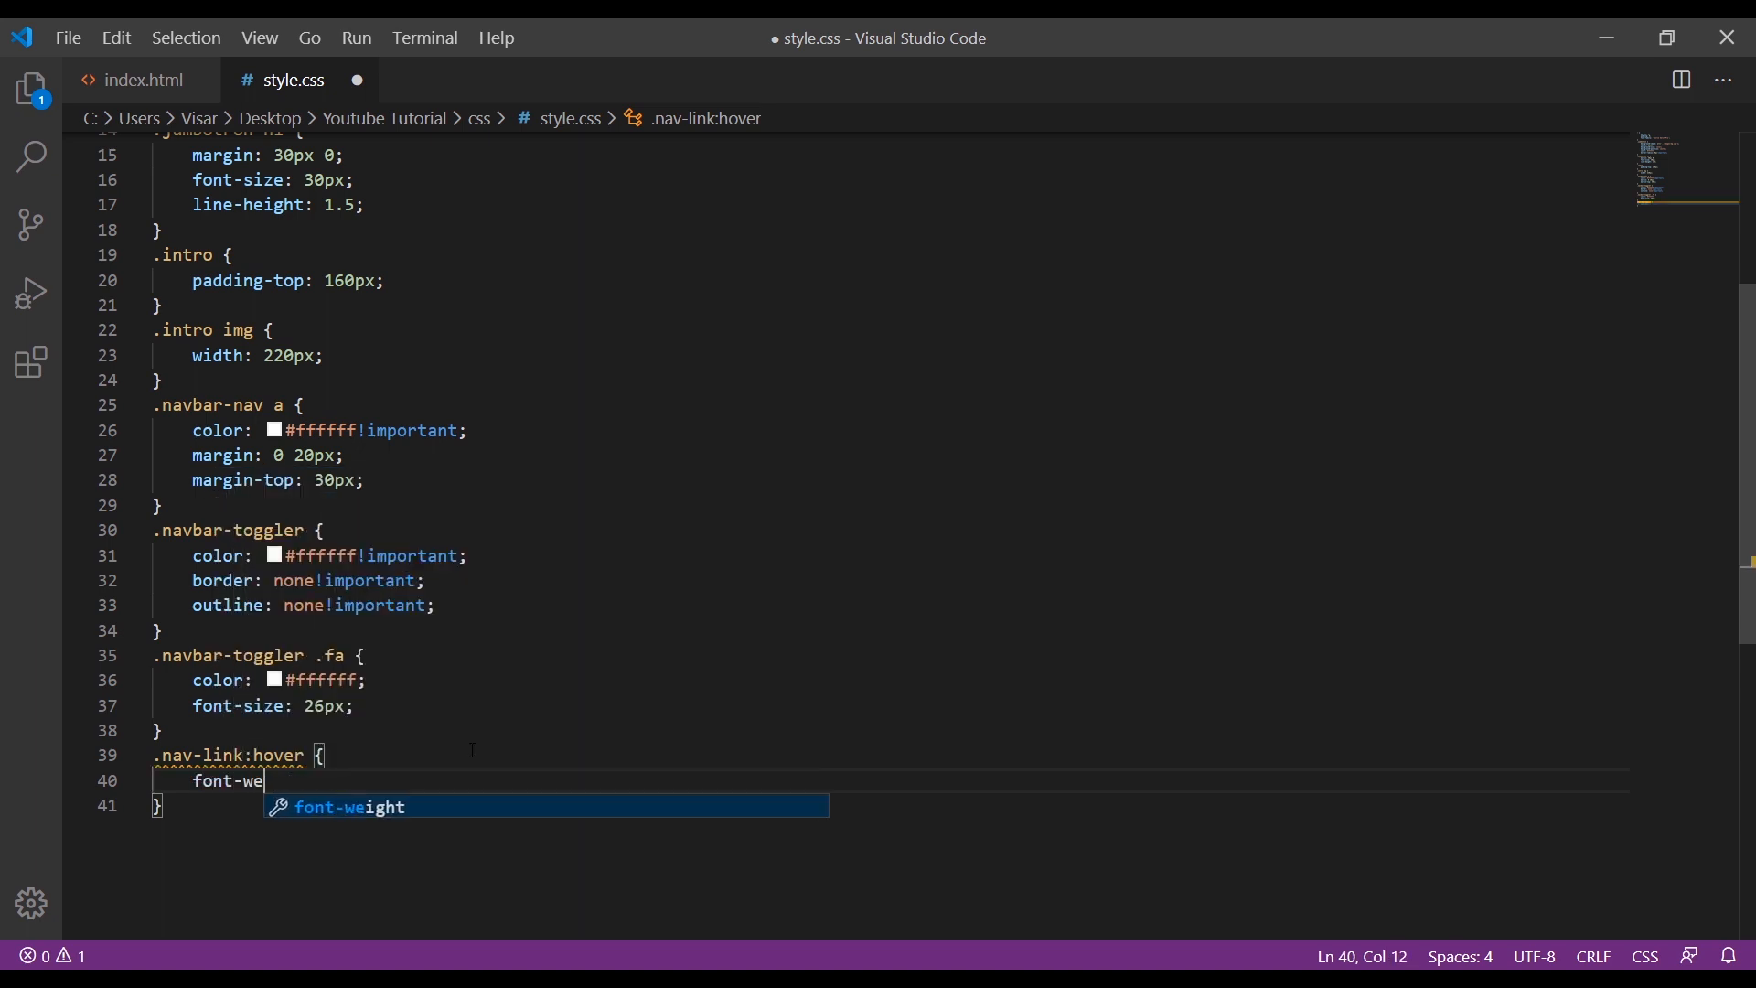
text(ight: 600;)
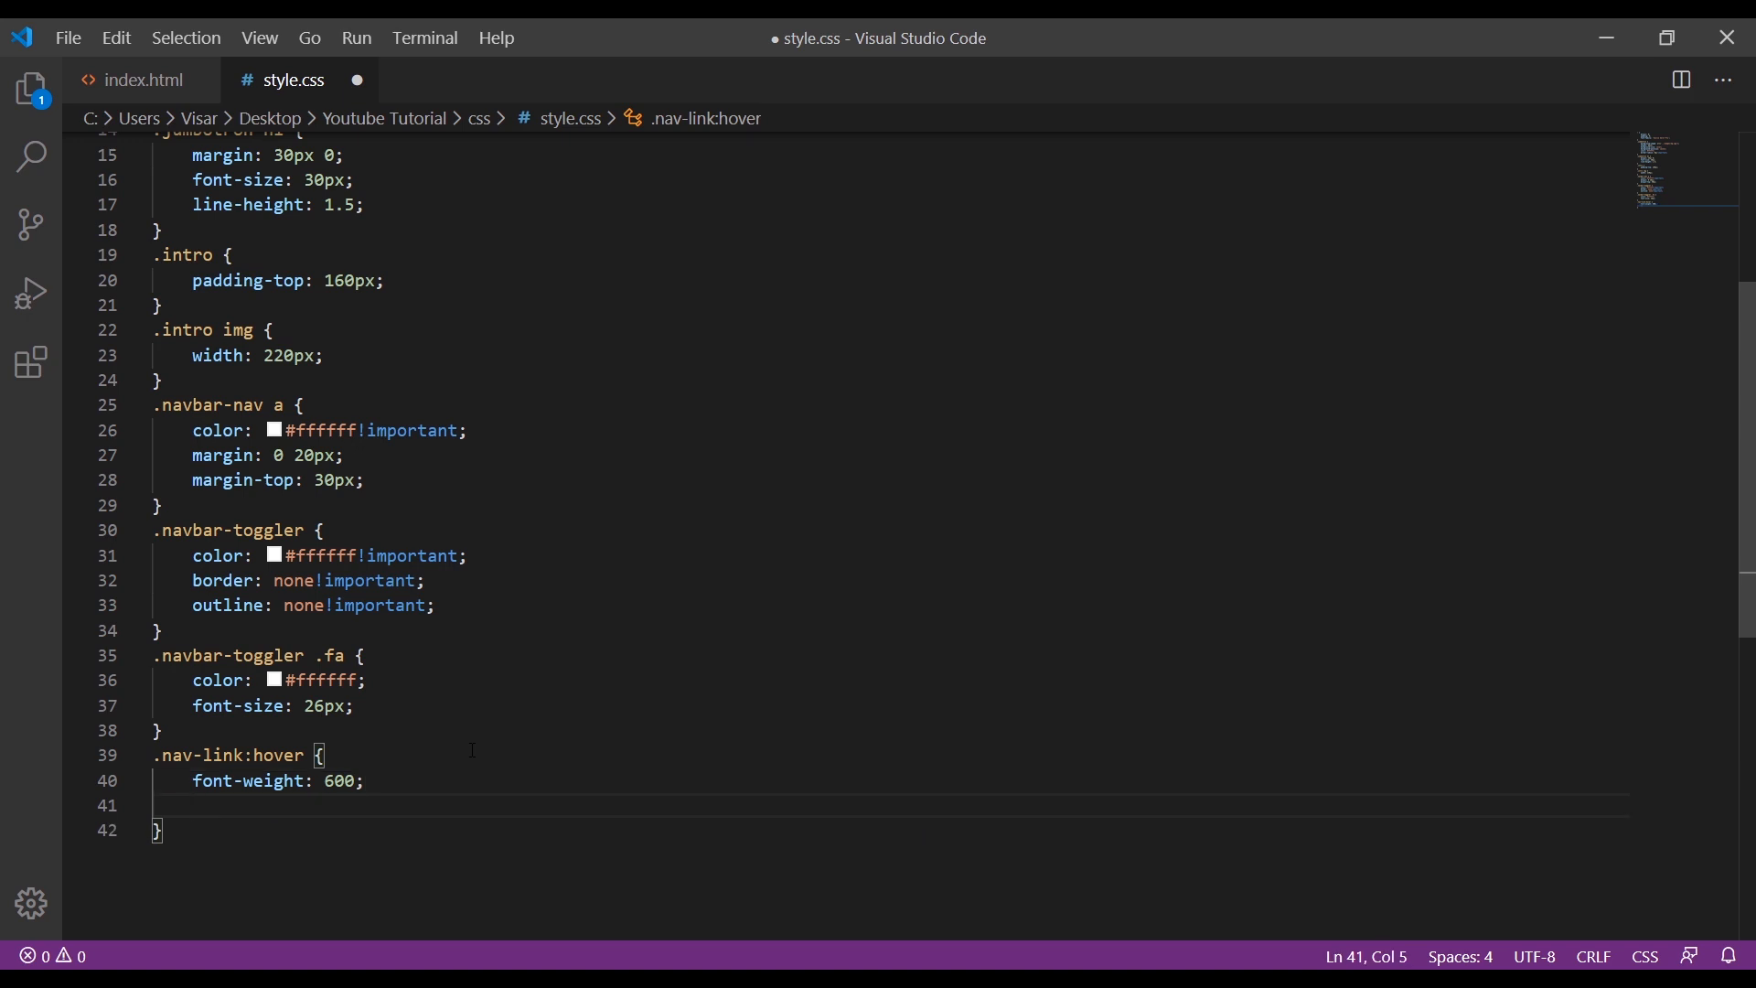
Give the hover rule border-bottom 1px solid #ffffff and margin-bottom -1px
text(border-bottom: 1;)
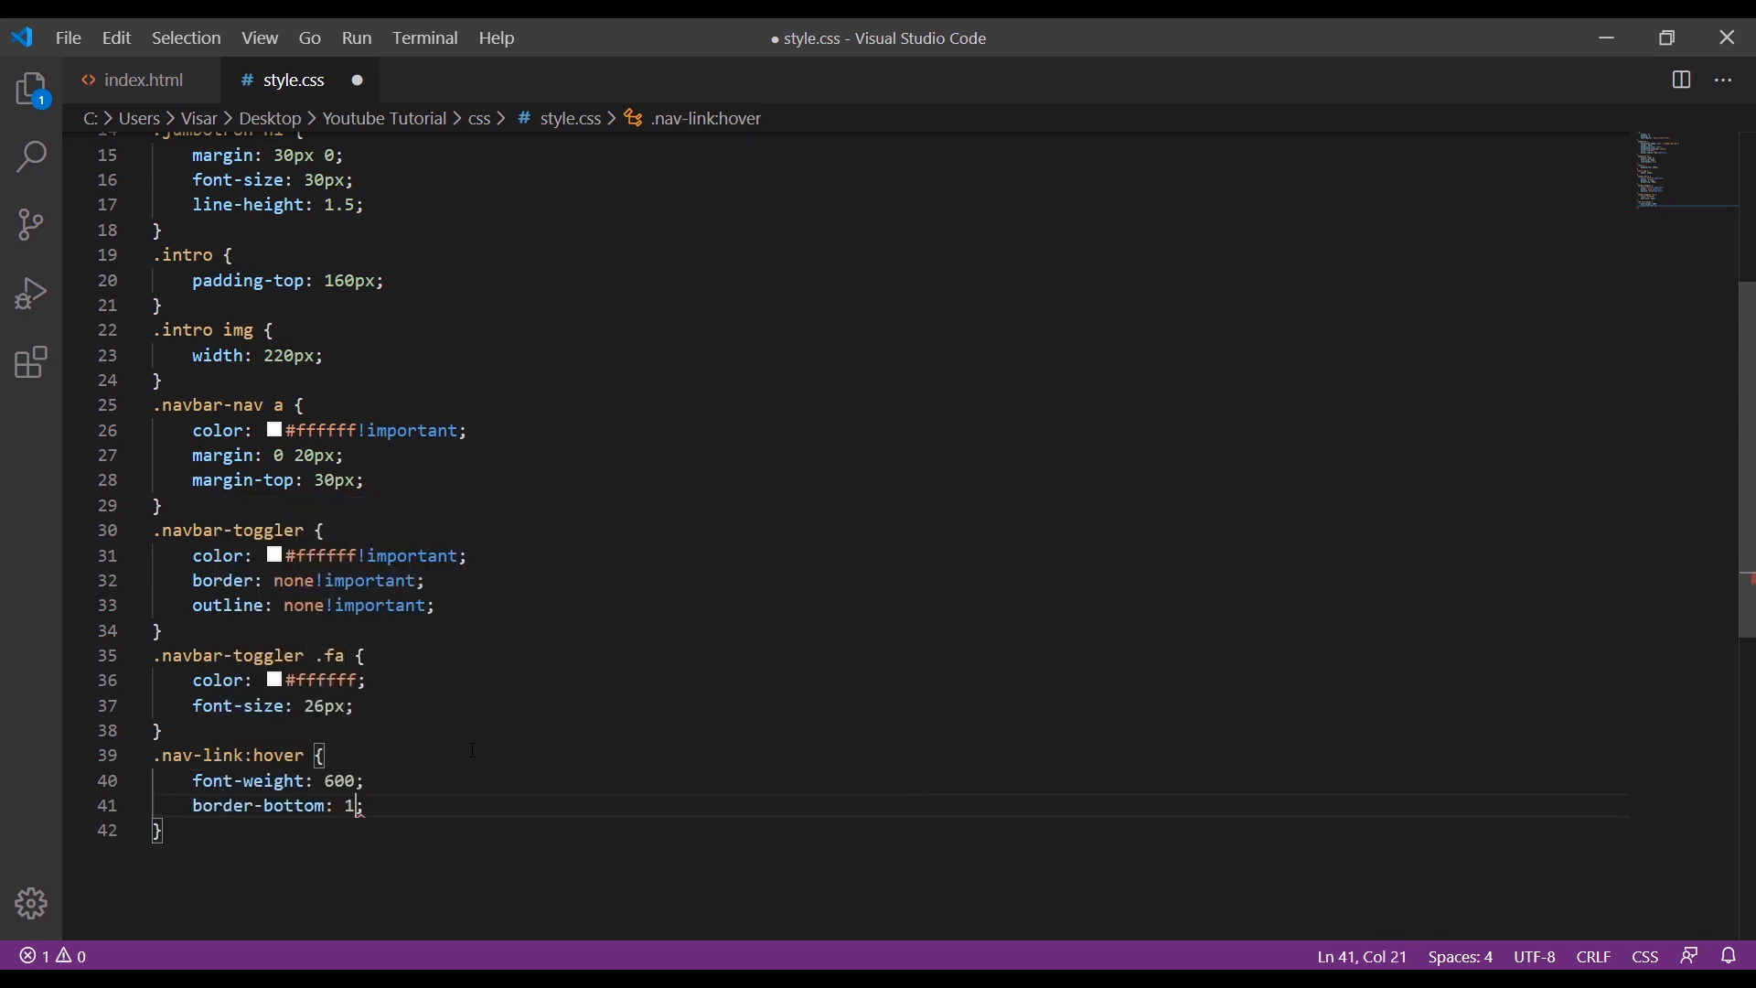
text(px solu)
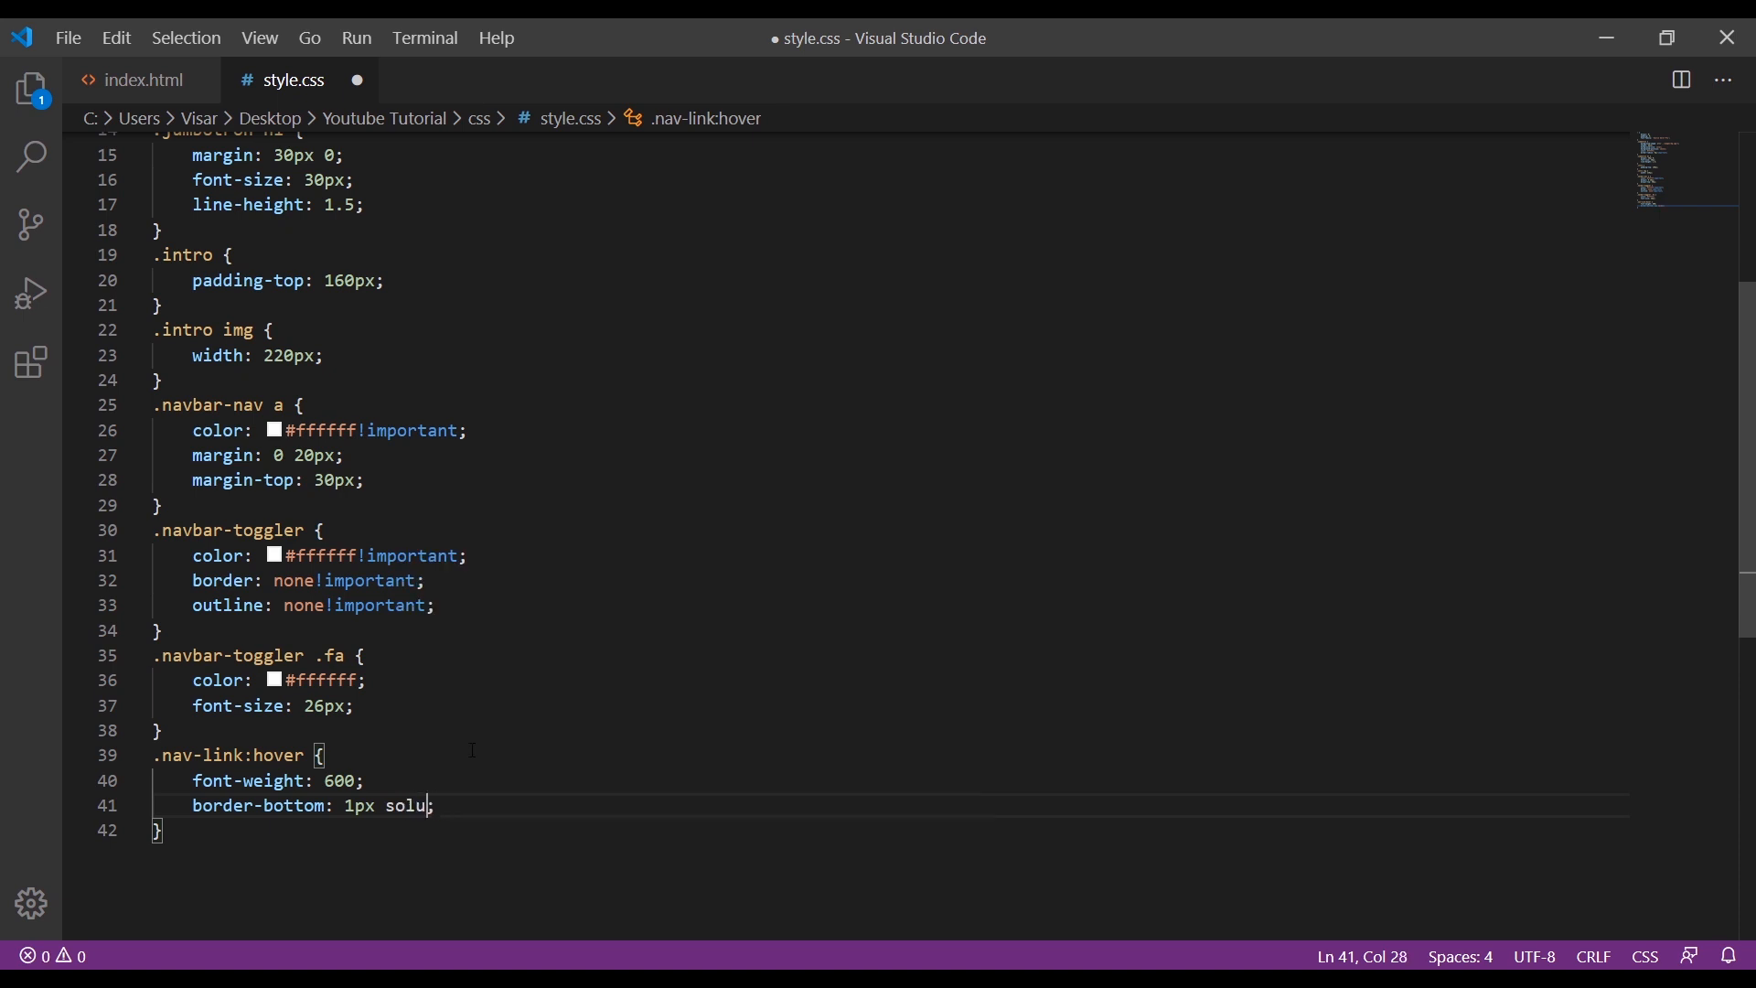
text(d #)
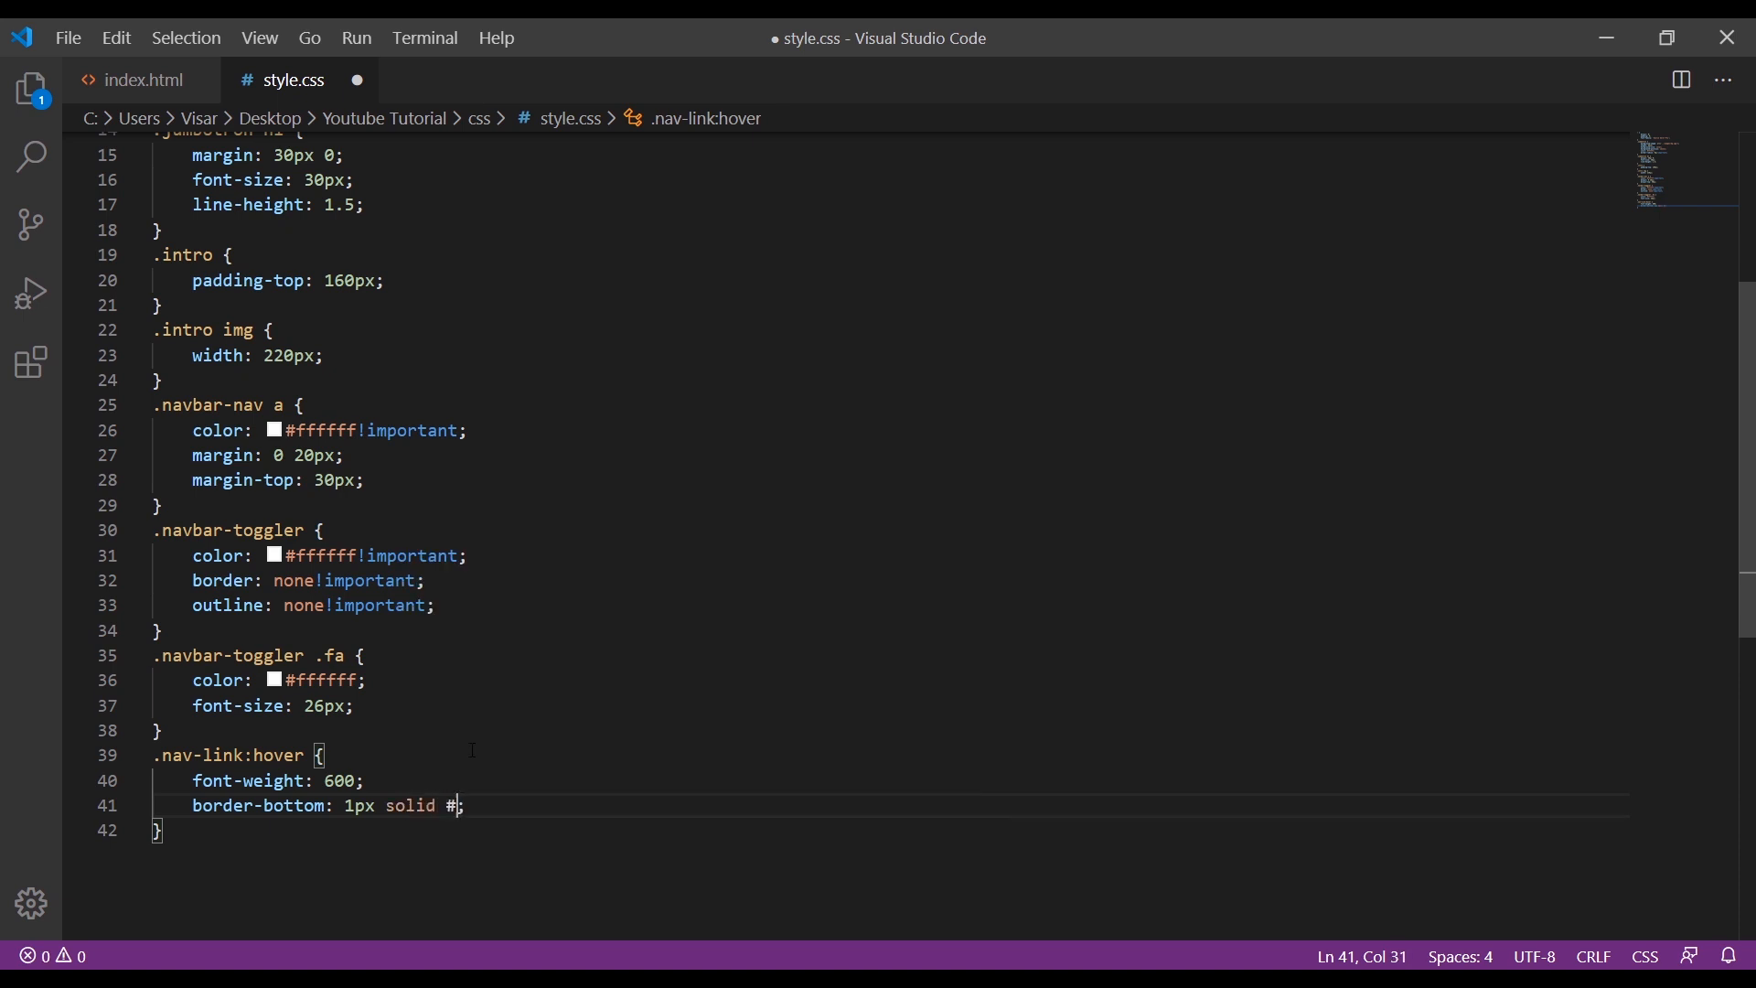
text(ffffff)
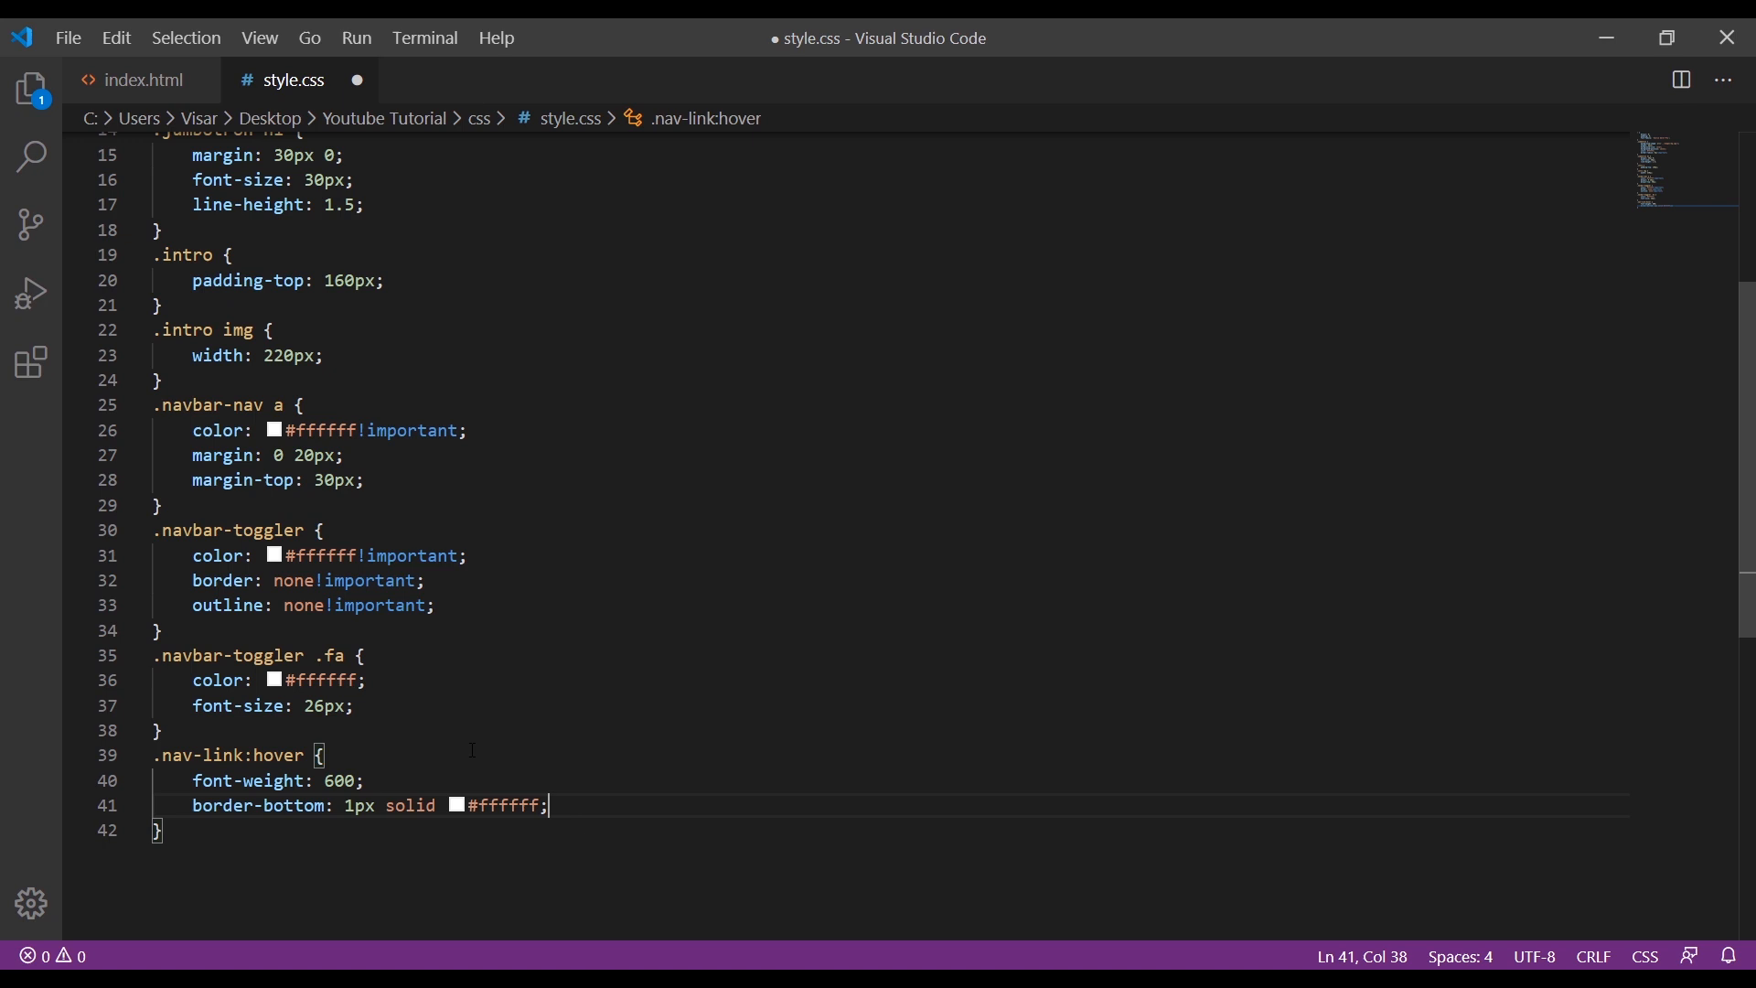
text(margin-bottom: ;)
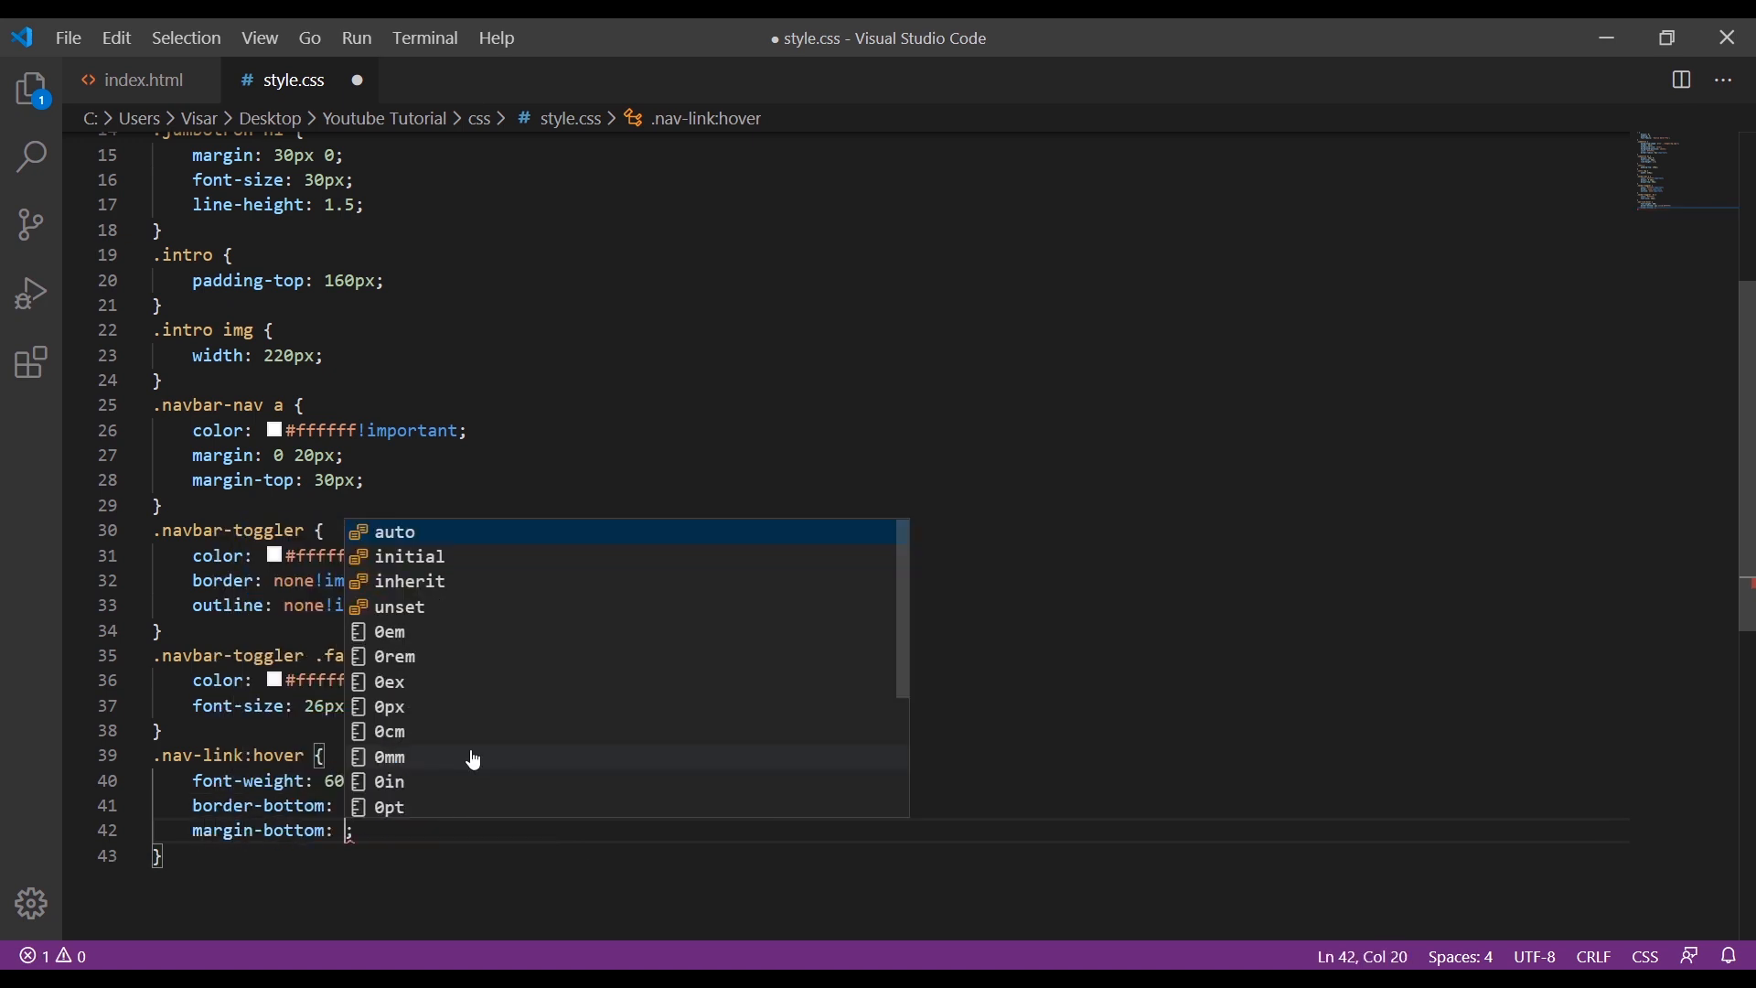
text(-1px)
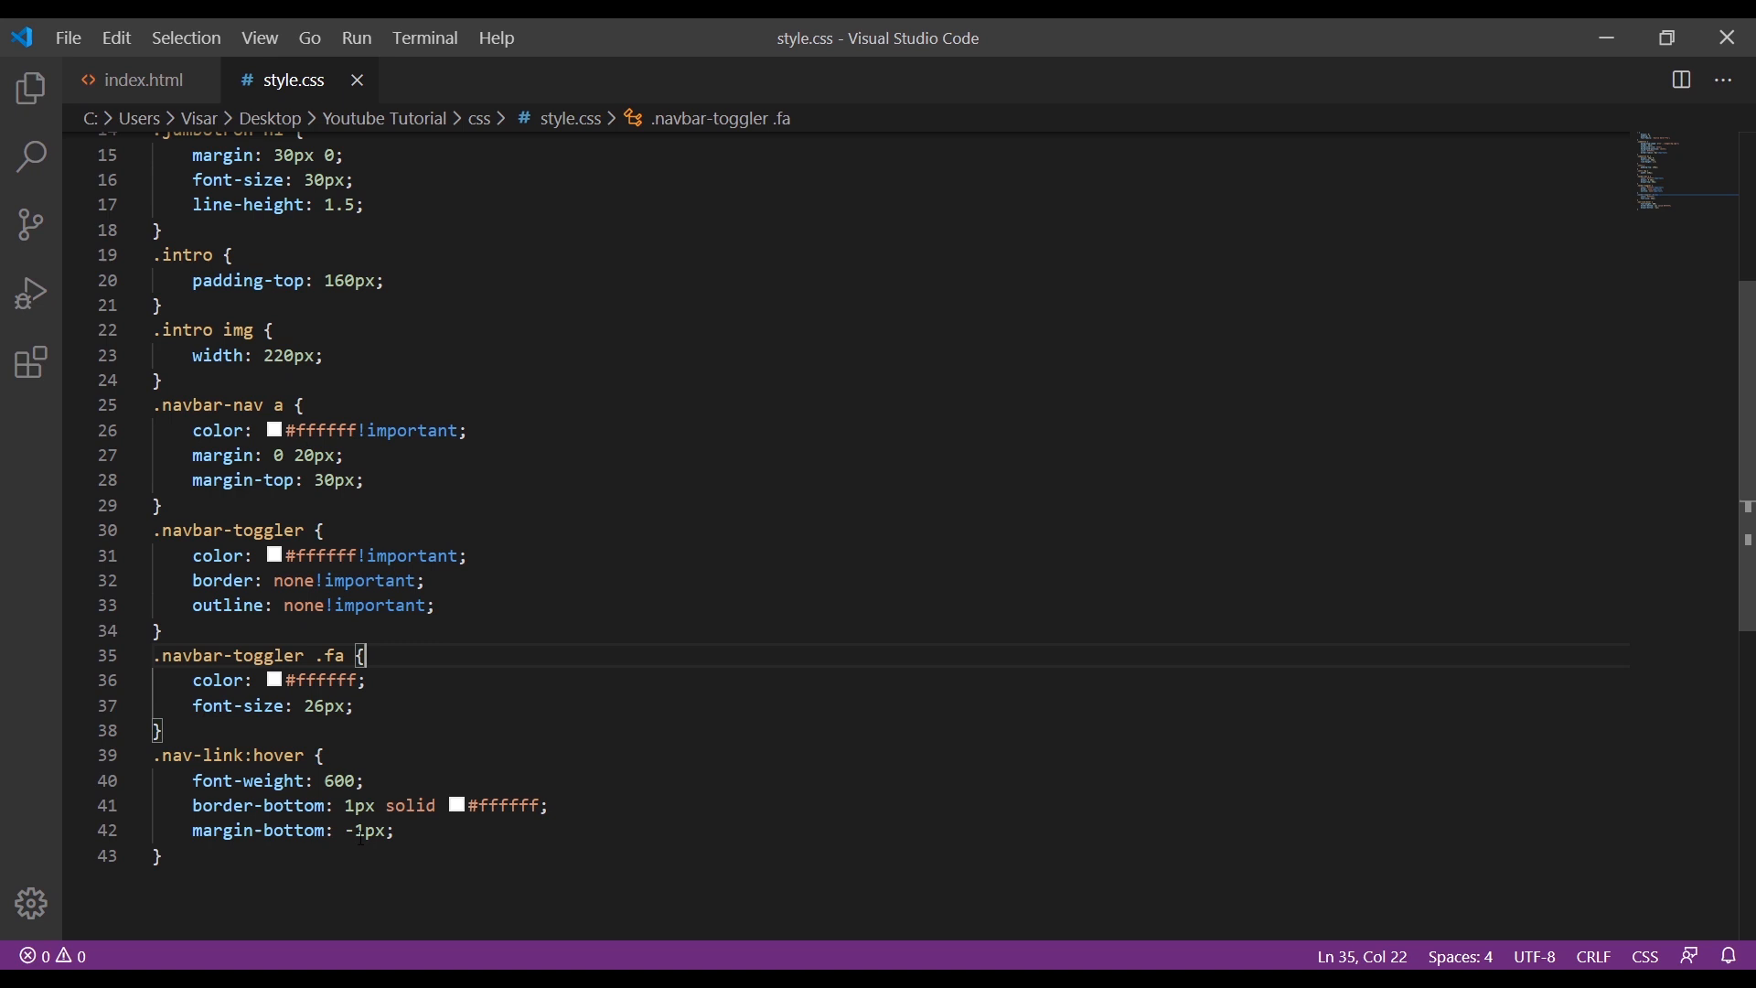
key(enter)
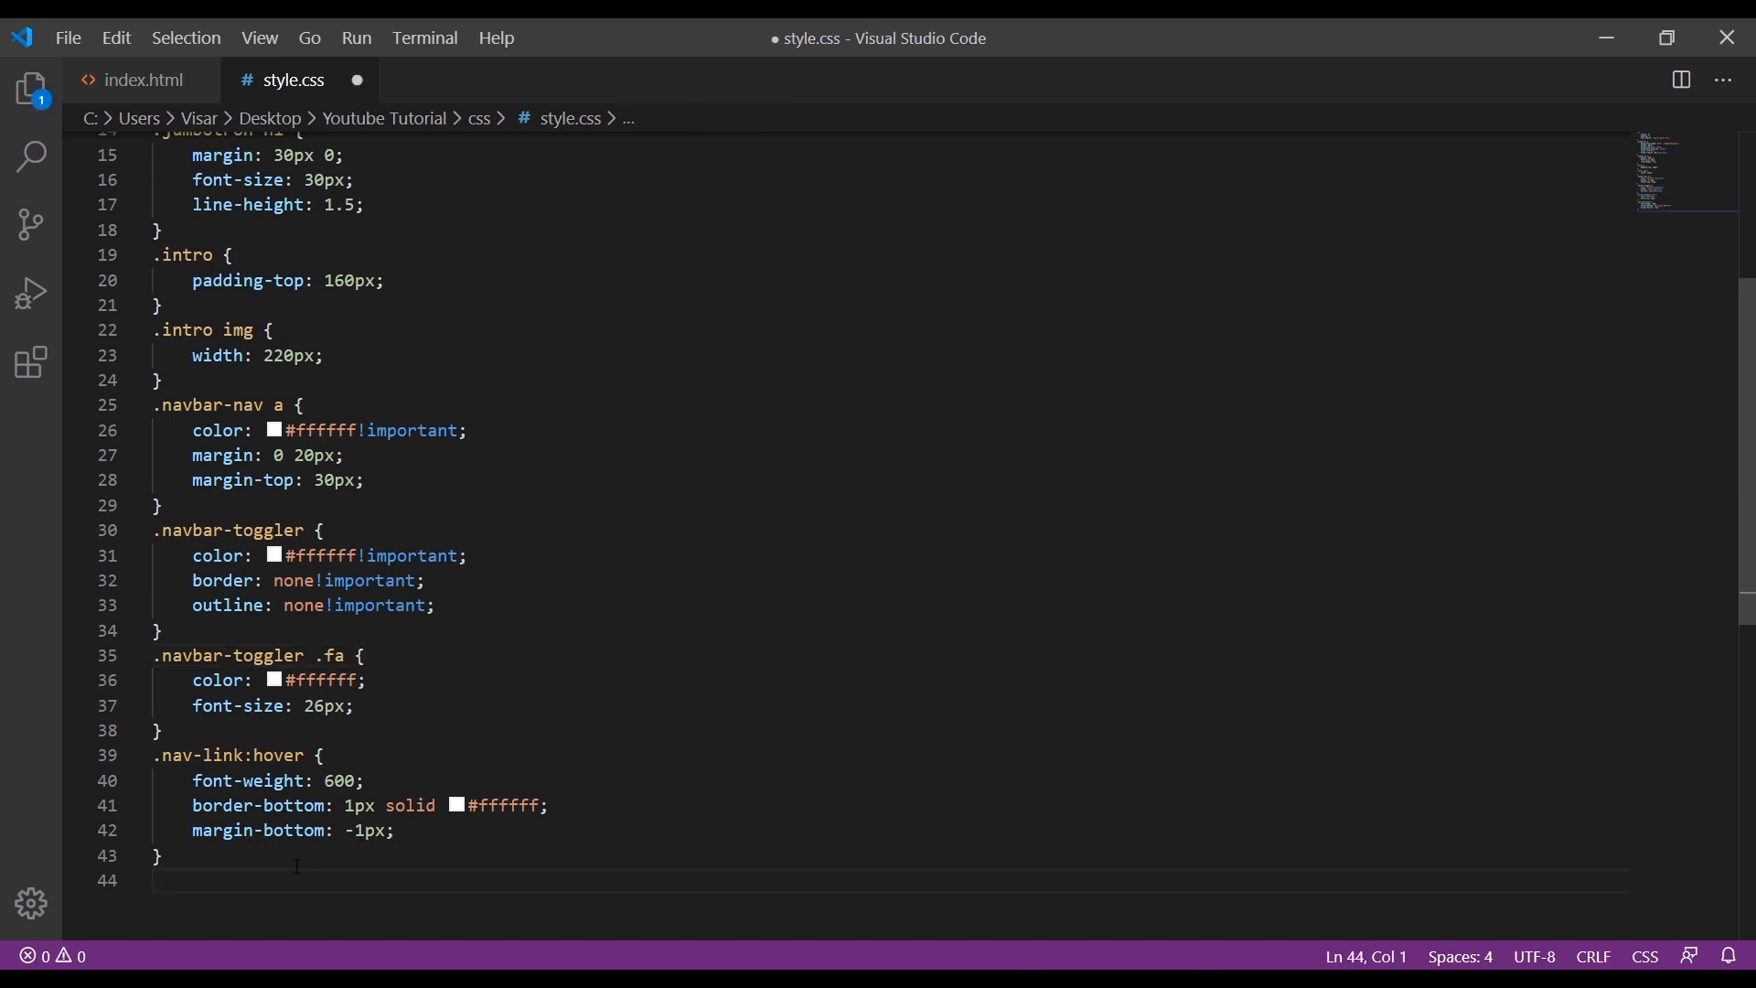
Start a #header .btn rule with border 1px solid #ffffff and a top margin
text(#)
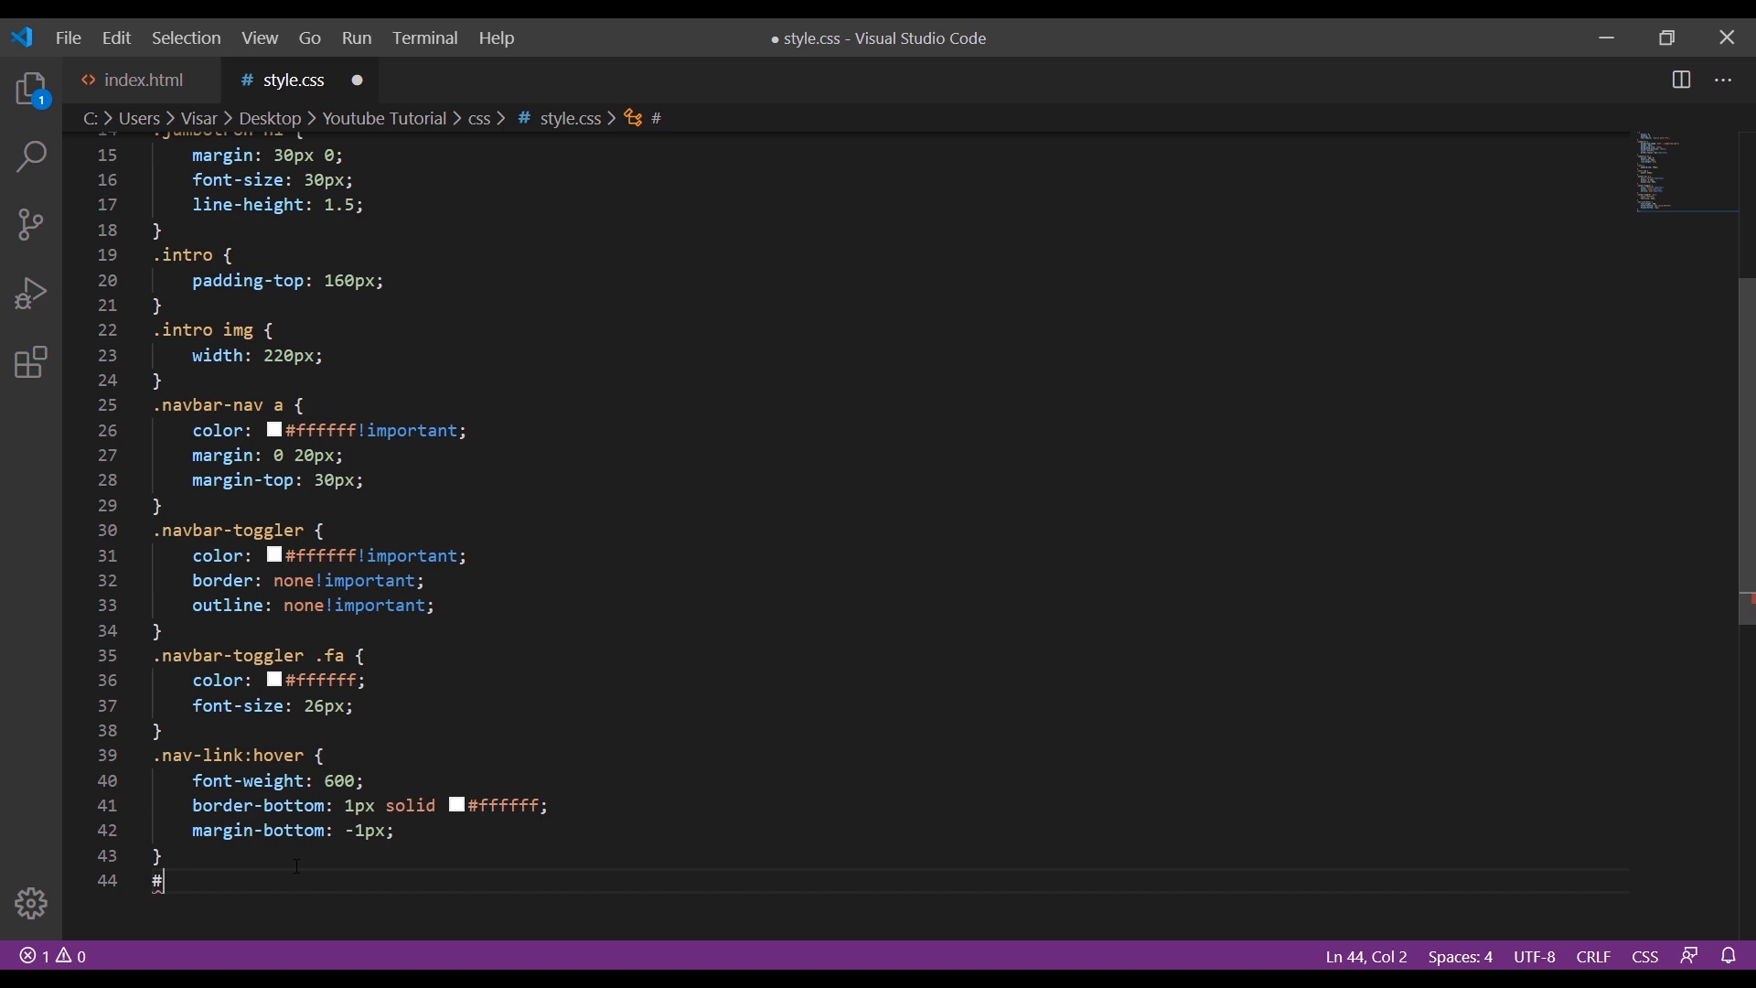
text(header)
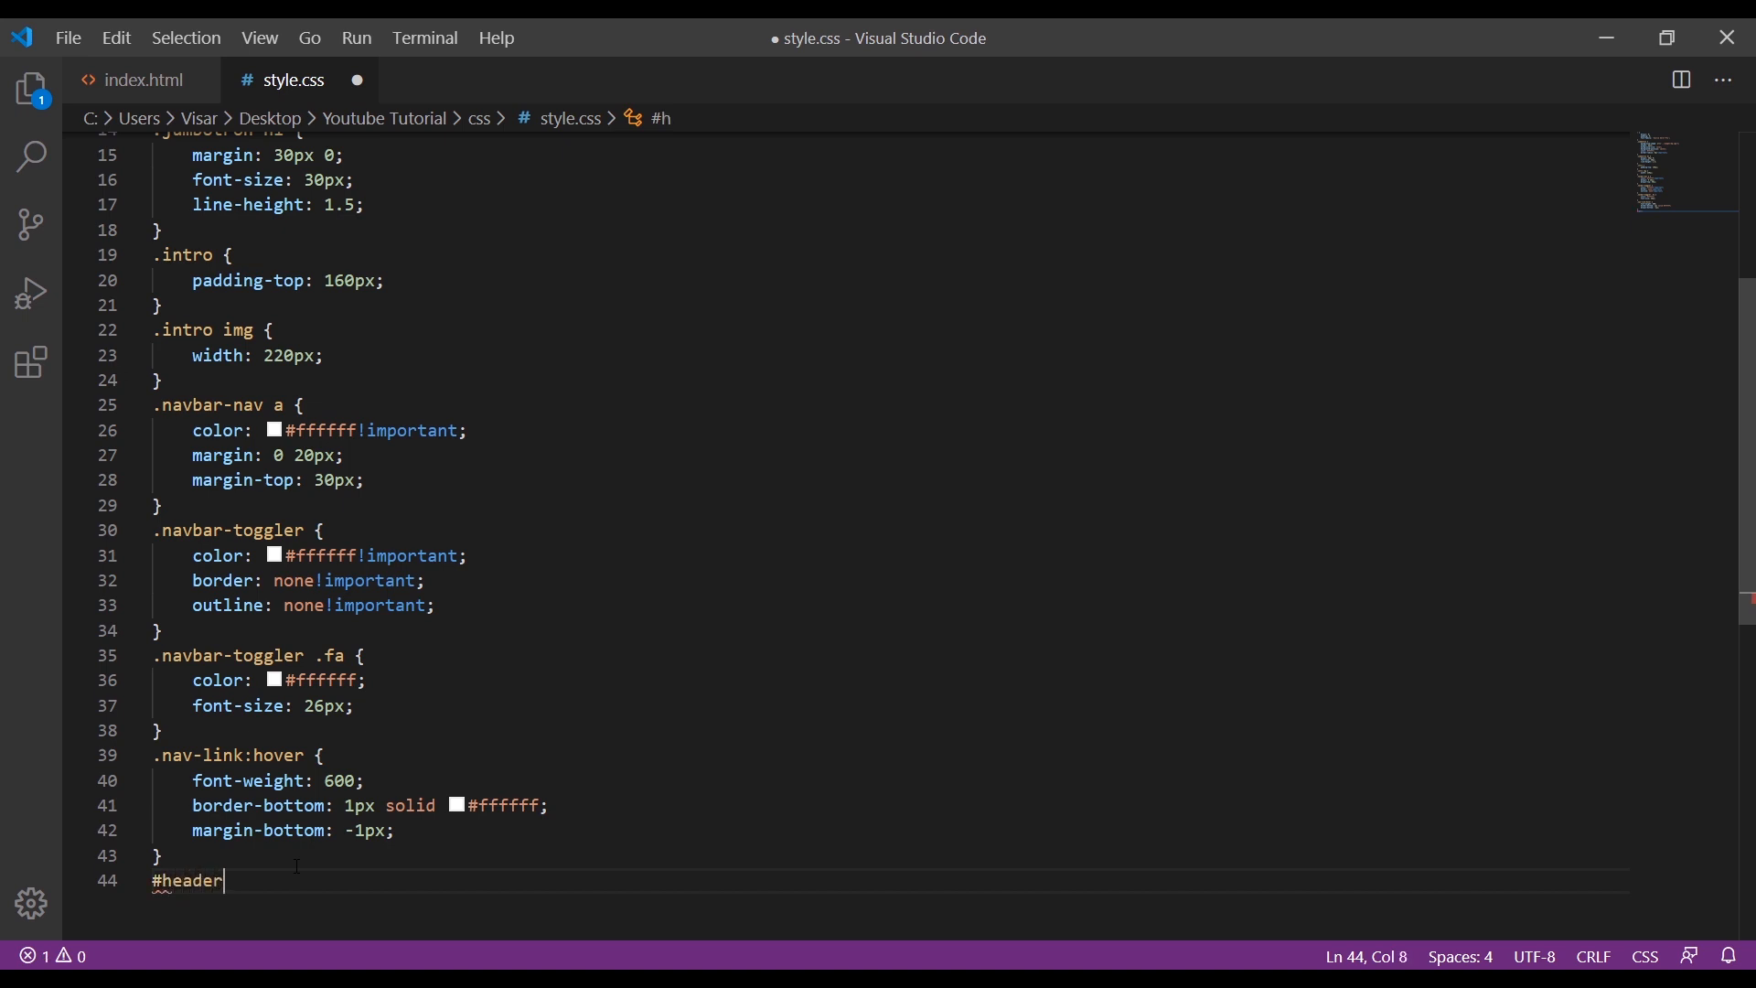
text(.btn {)
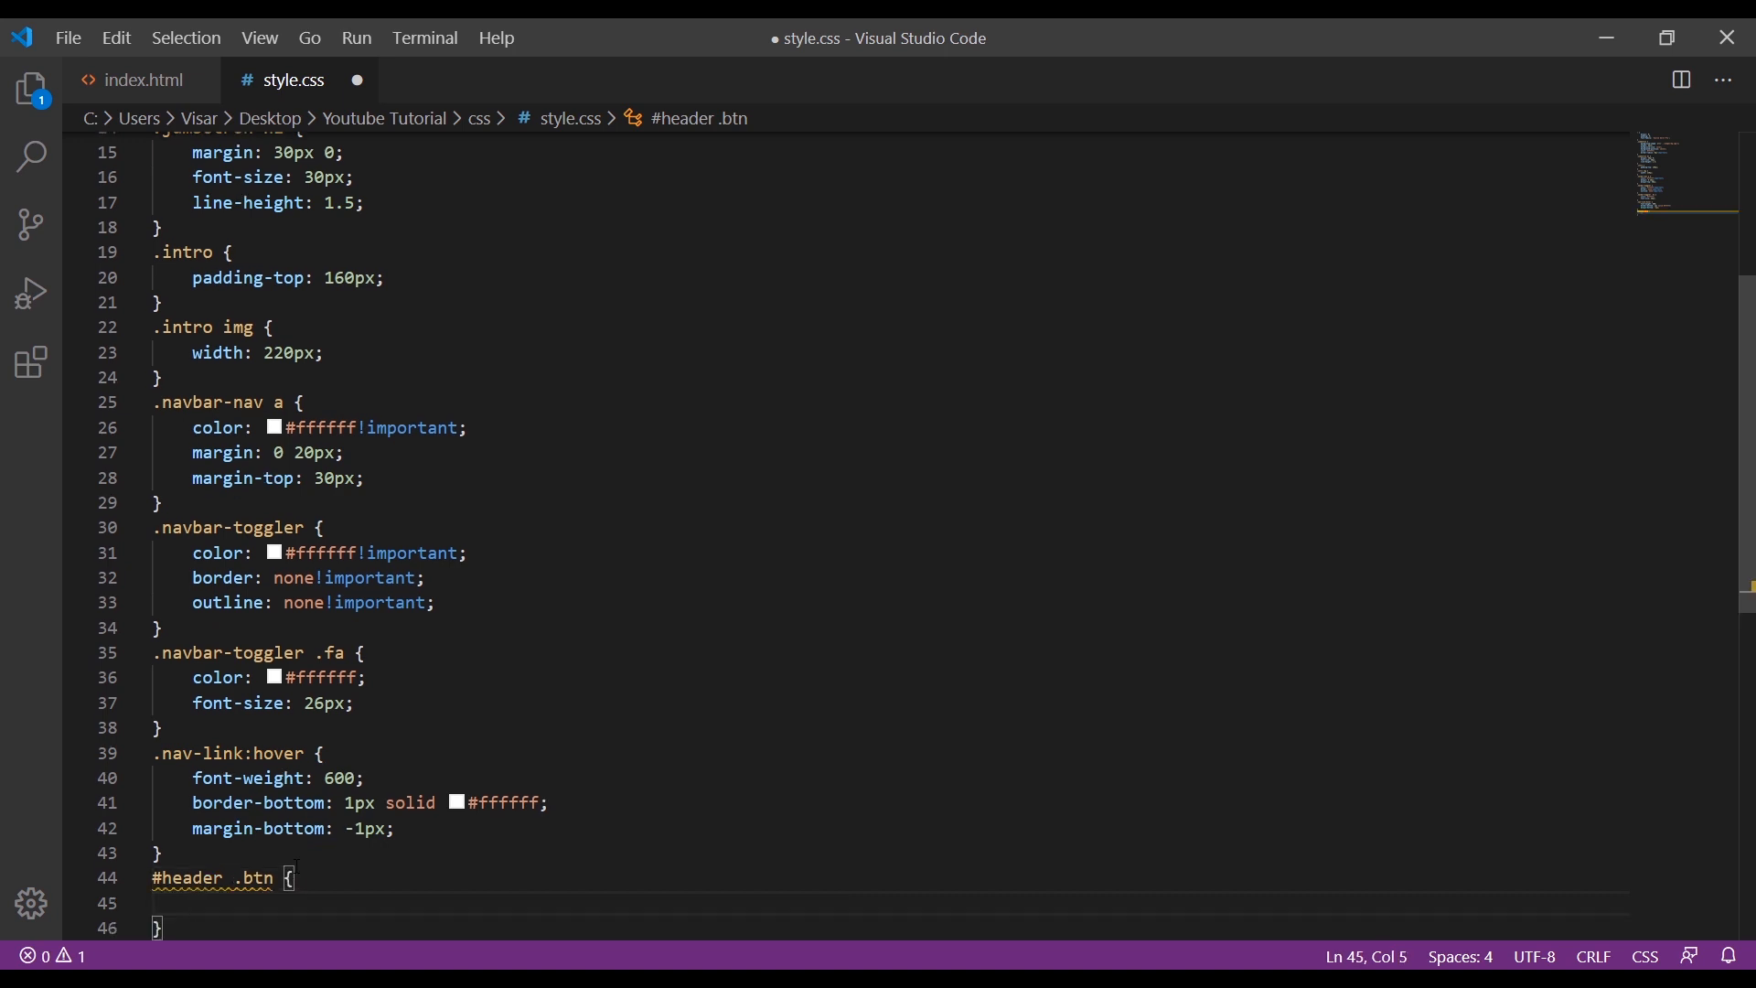
text(border: 1px solid ;)
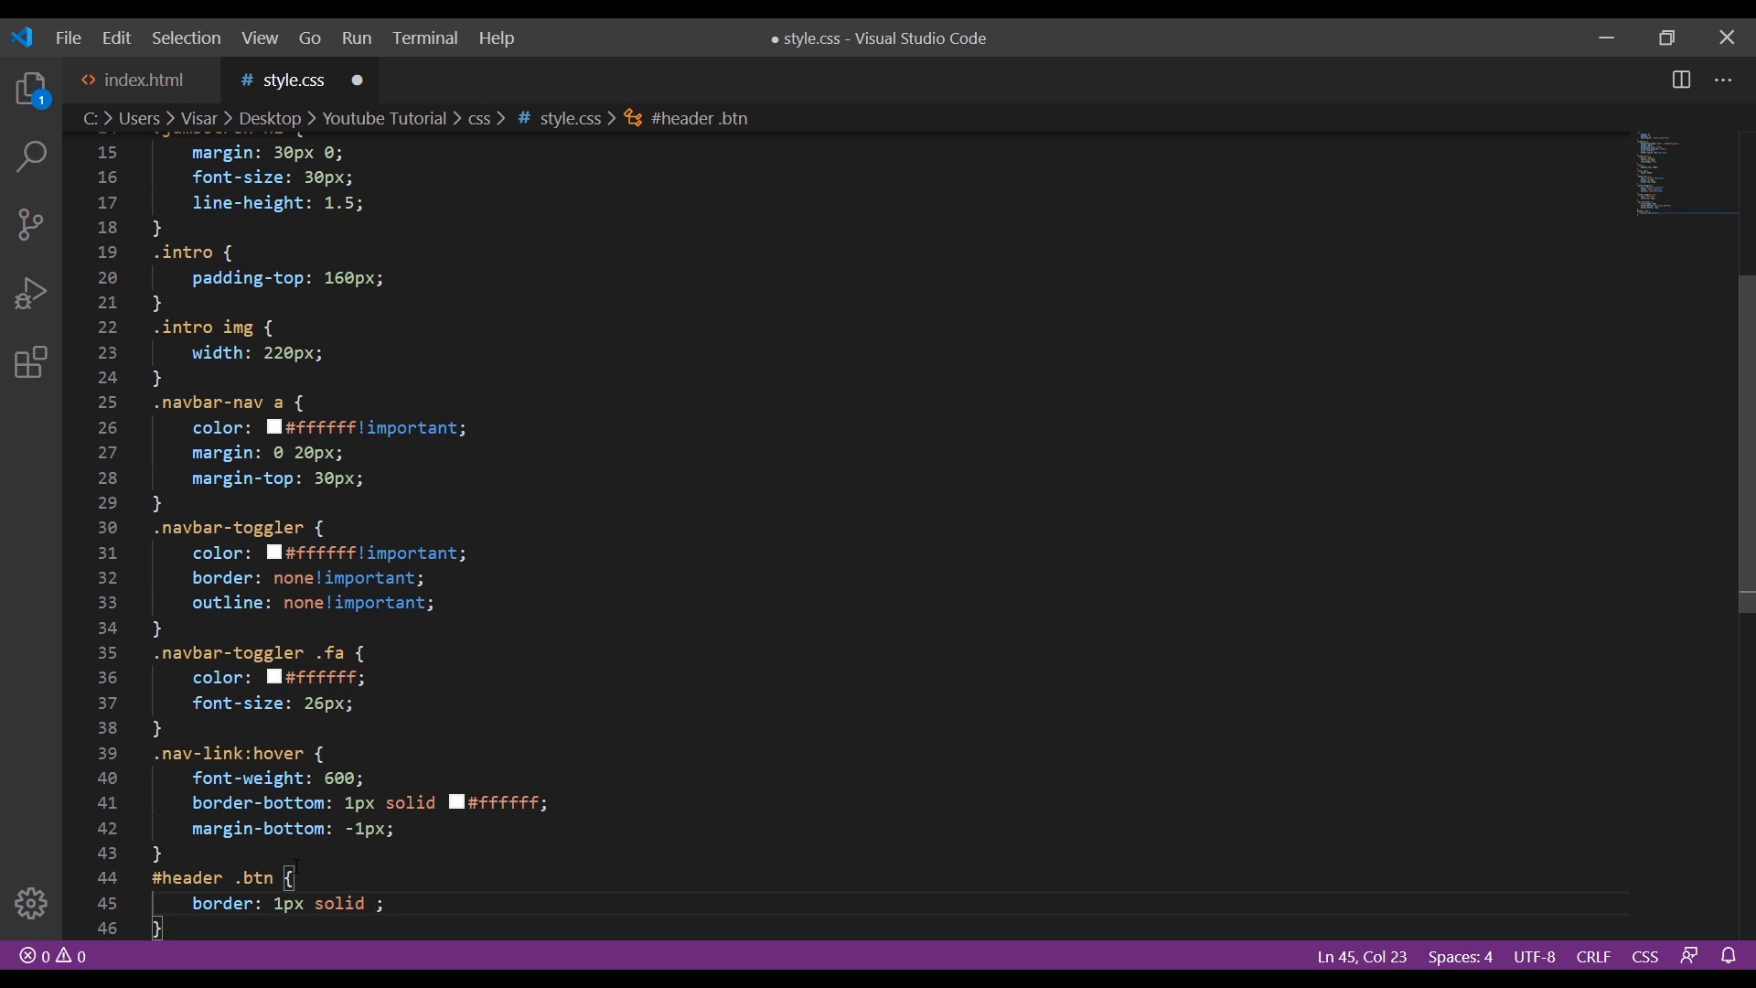
text(#ffffff;)
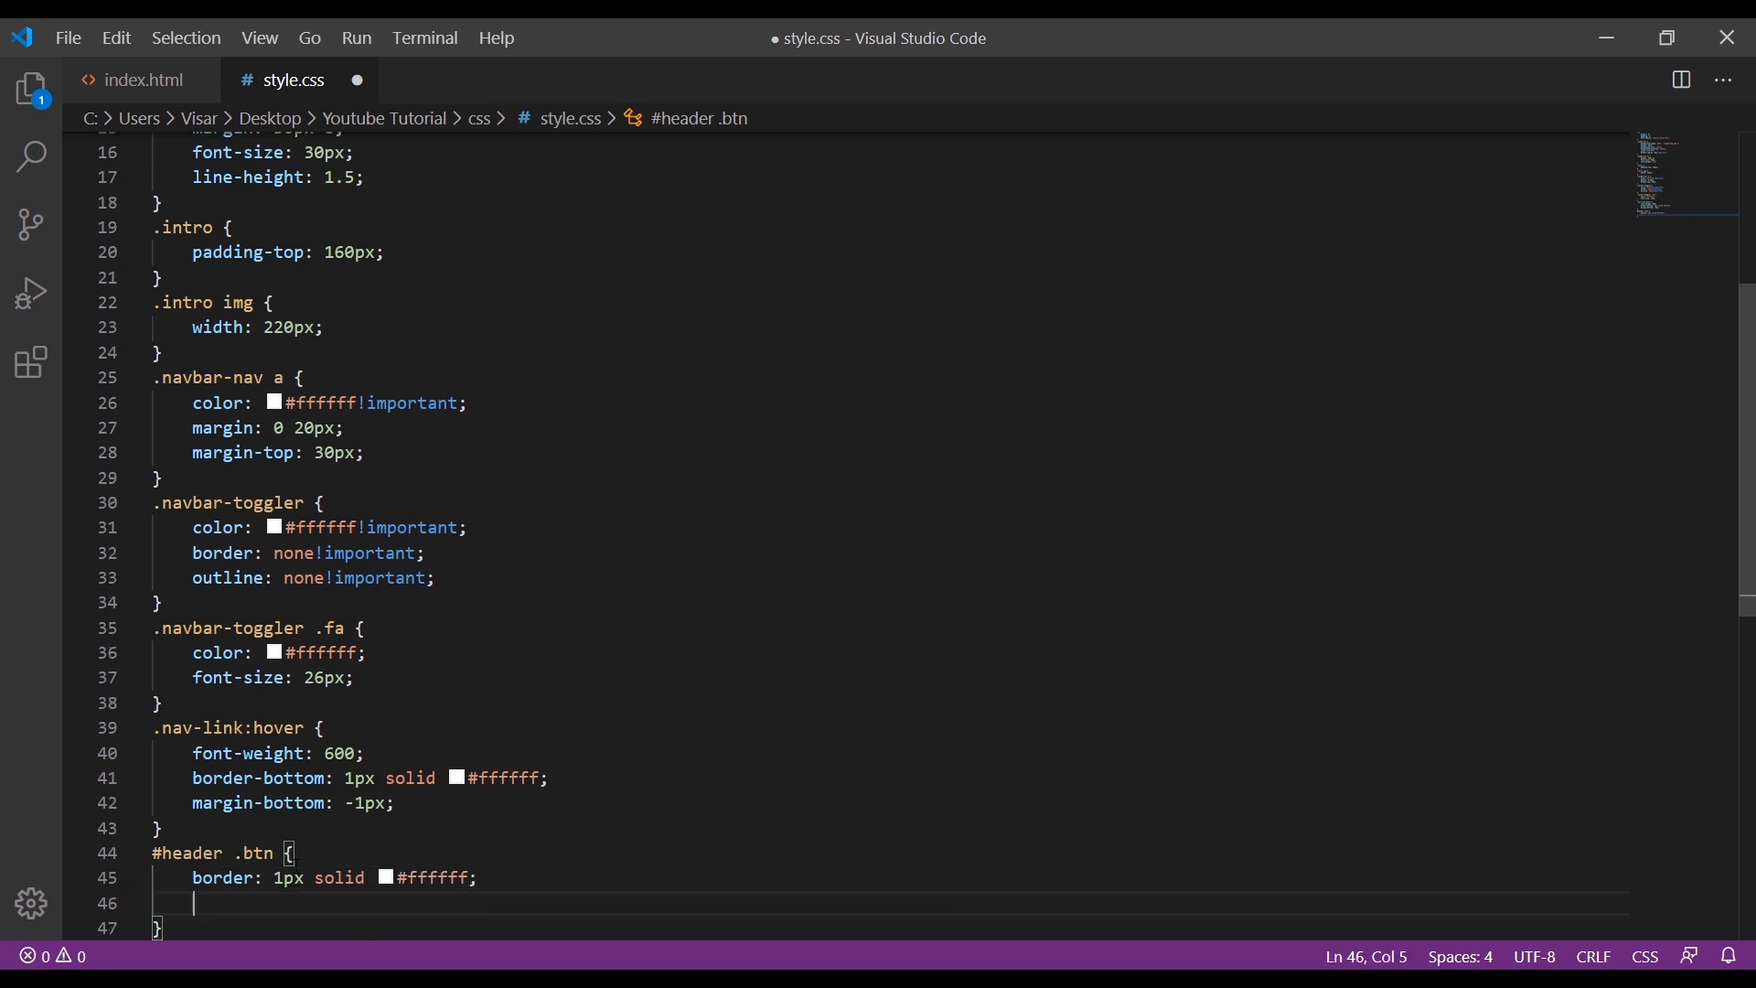
text(margin-top: 20px;)
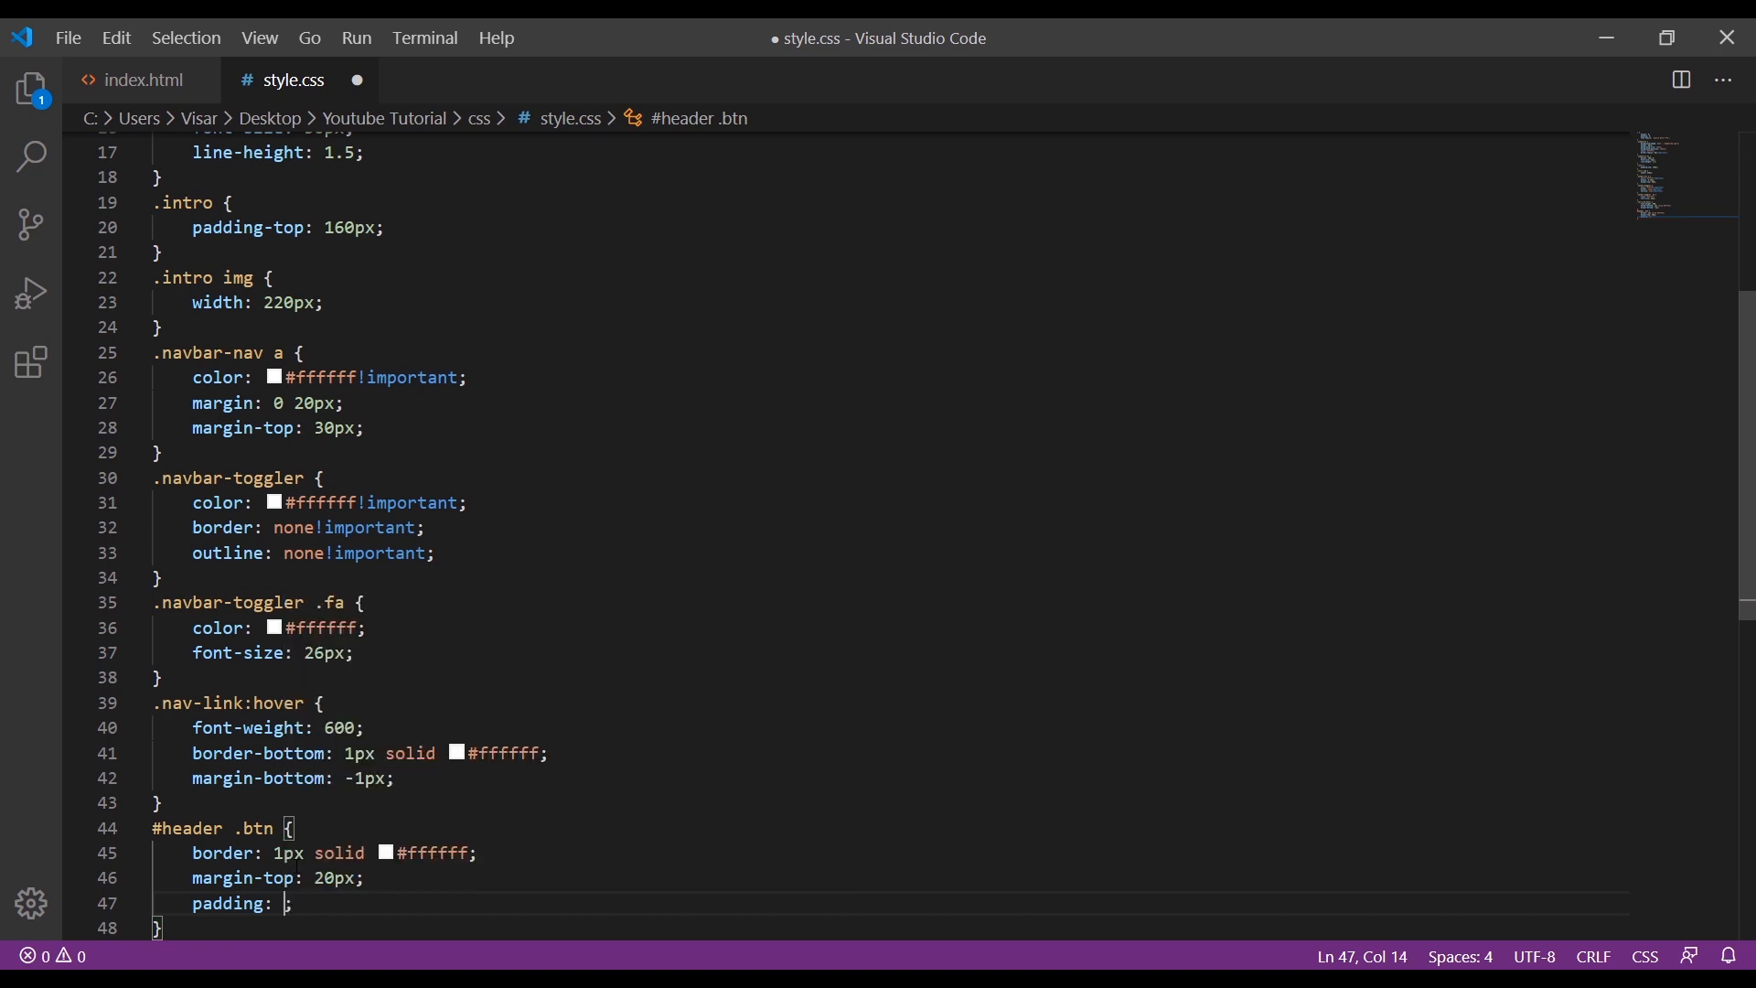
Add padding 6px 26px and a font size to the #header .btn rule
text(6px 26px)
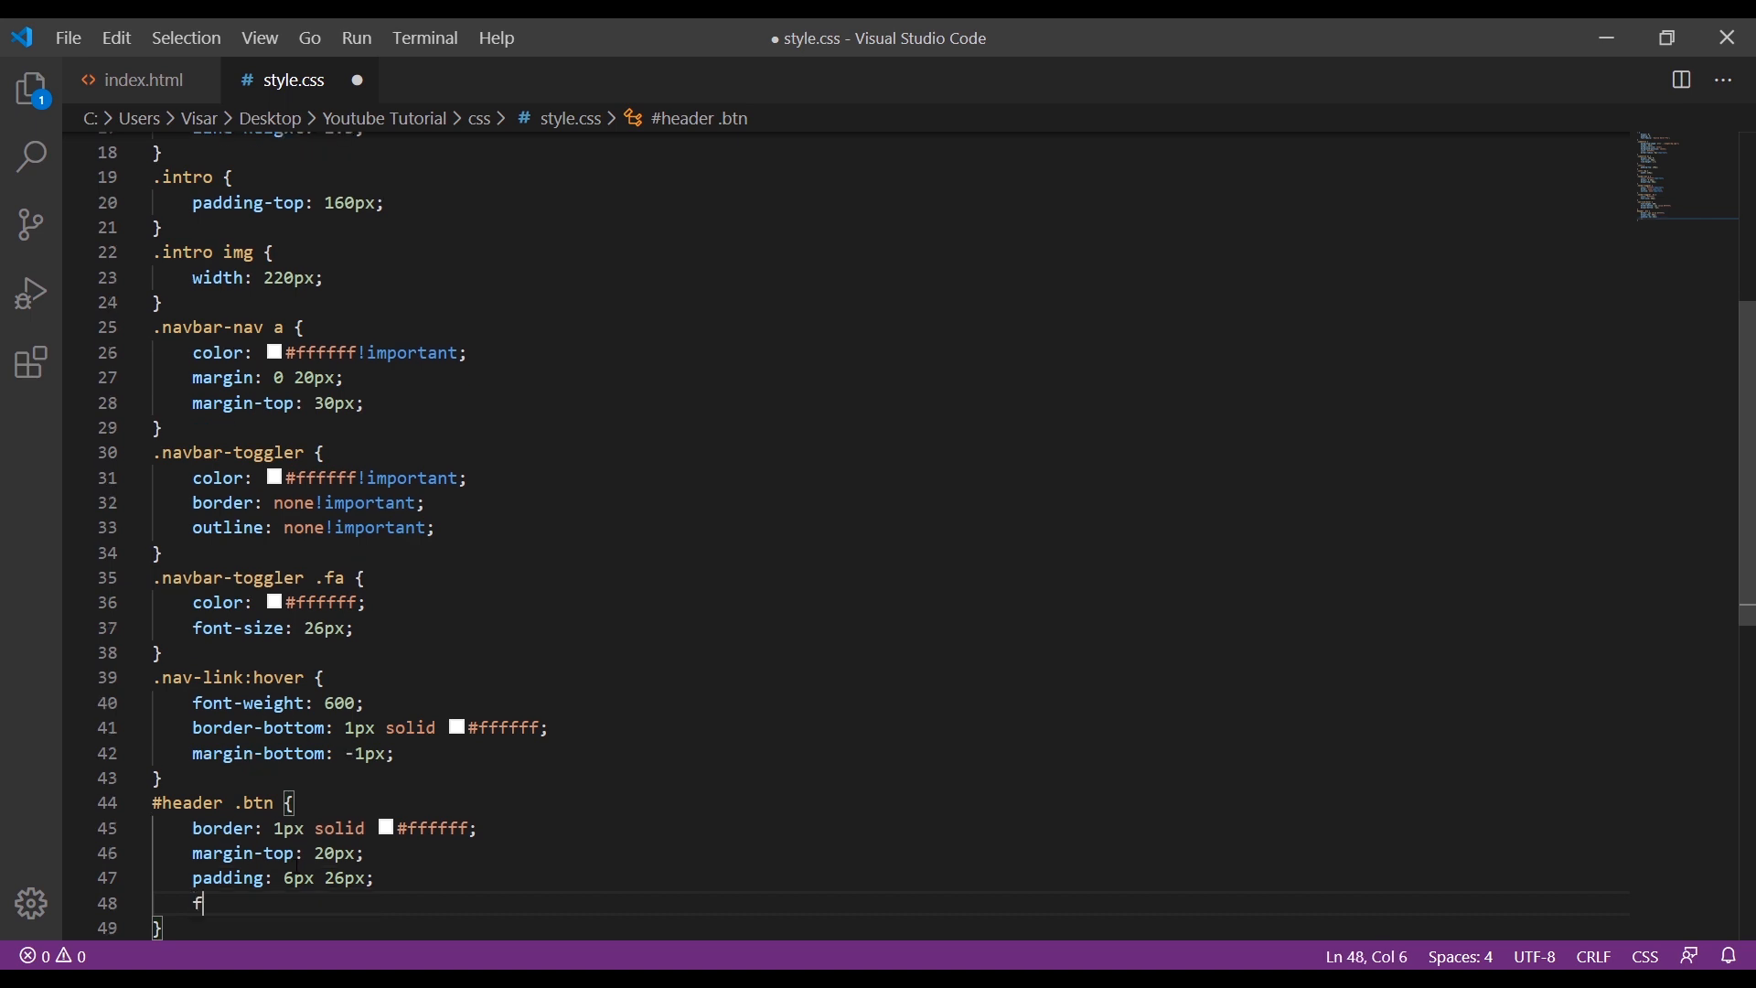
text(ont-)
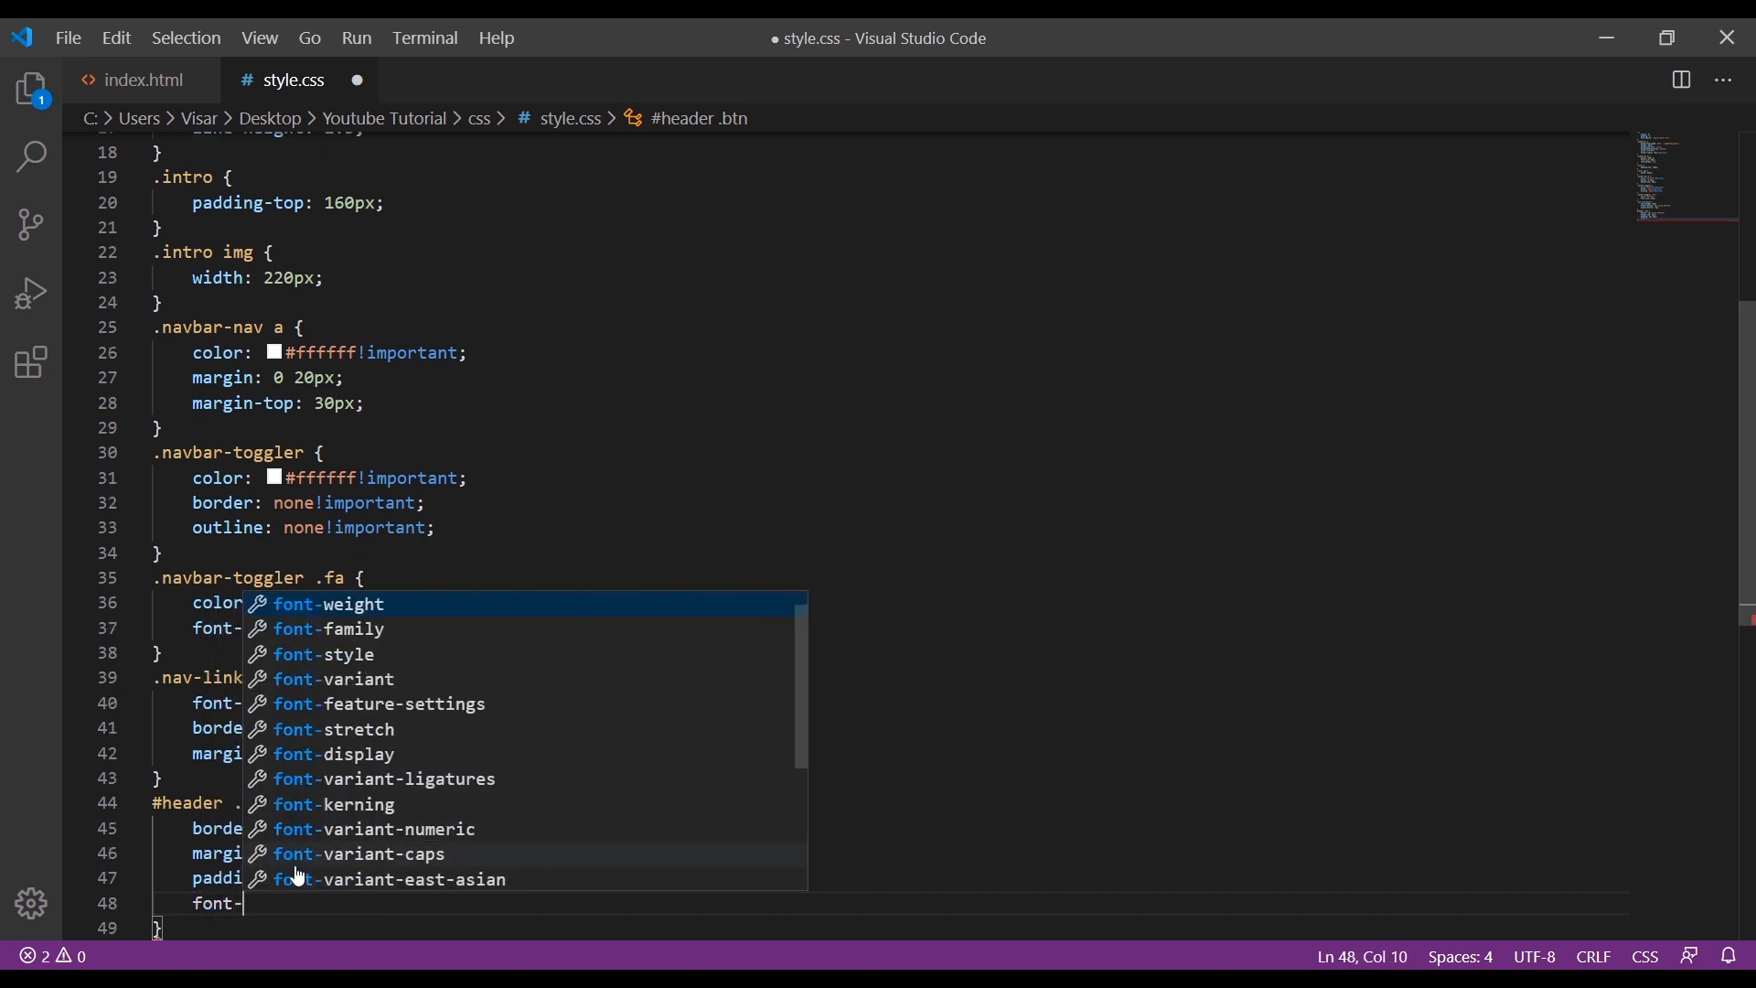
text(size: 18;)
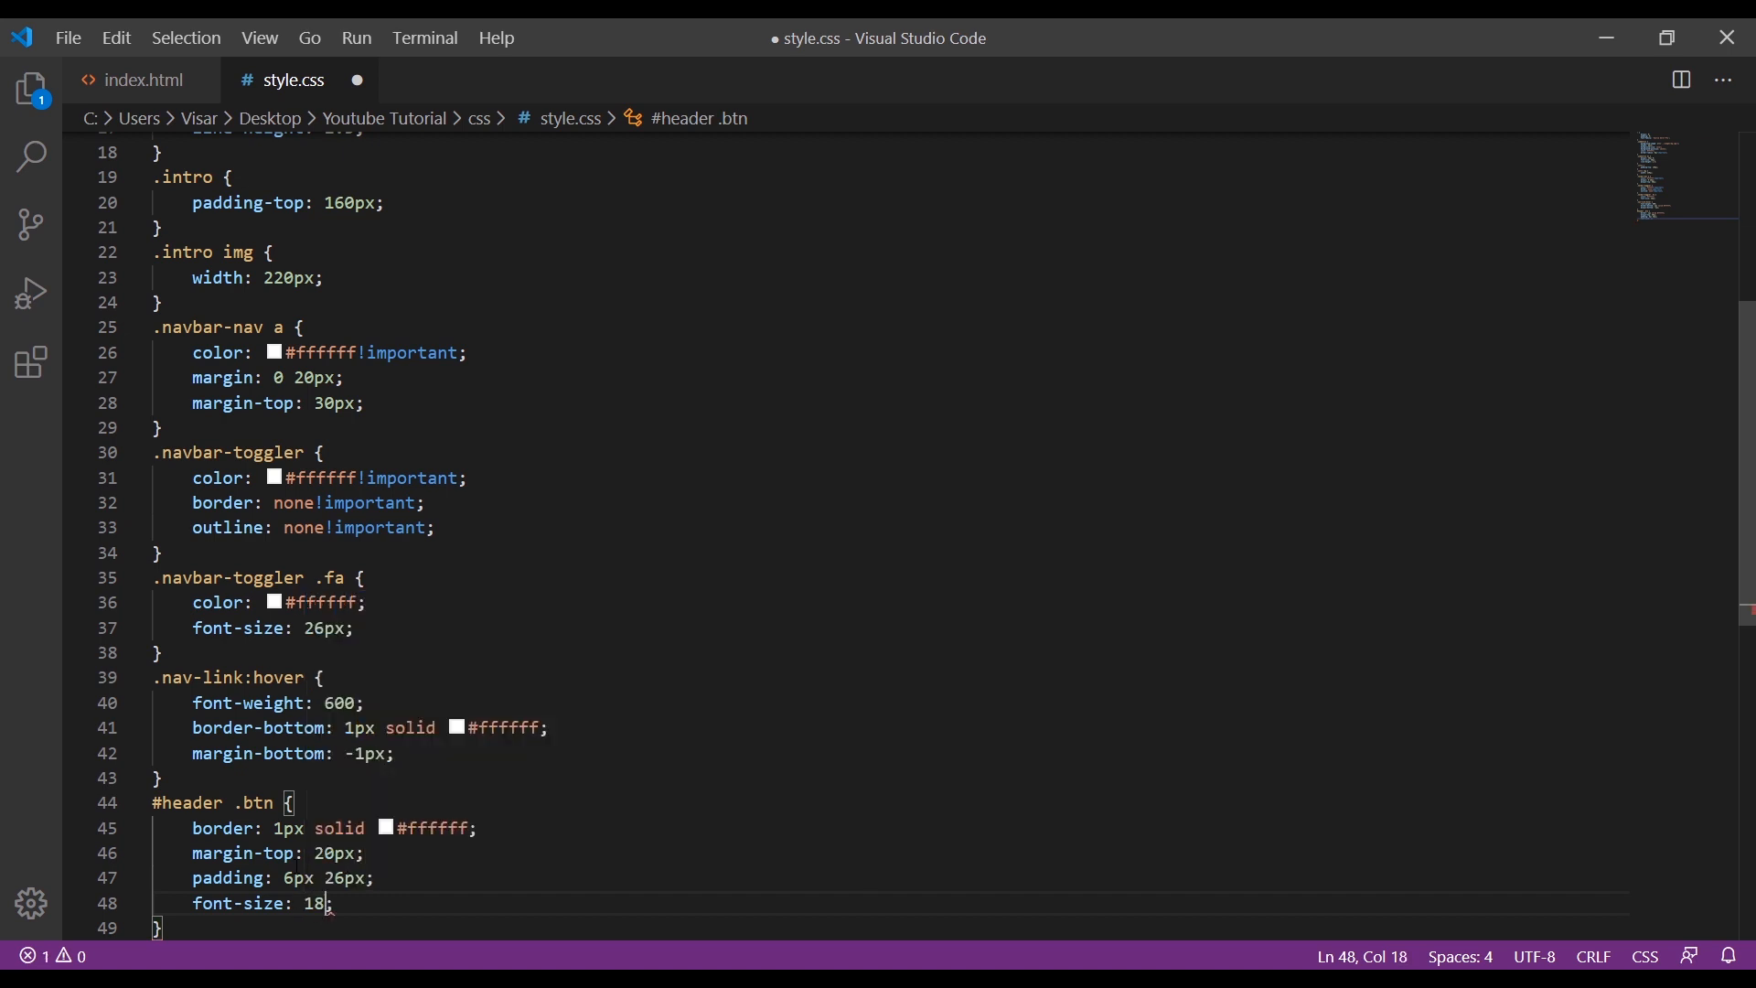
text(6px)
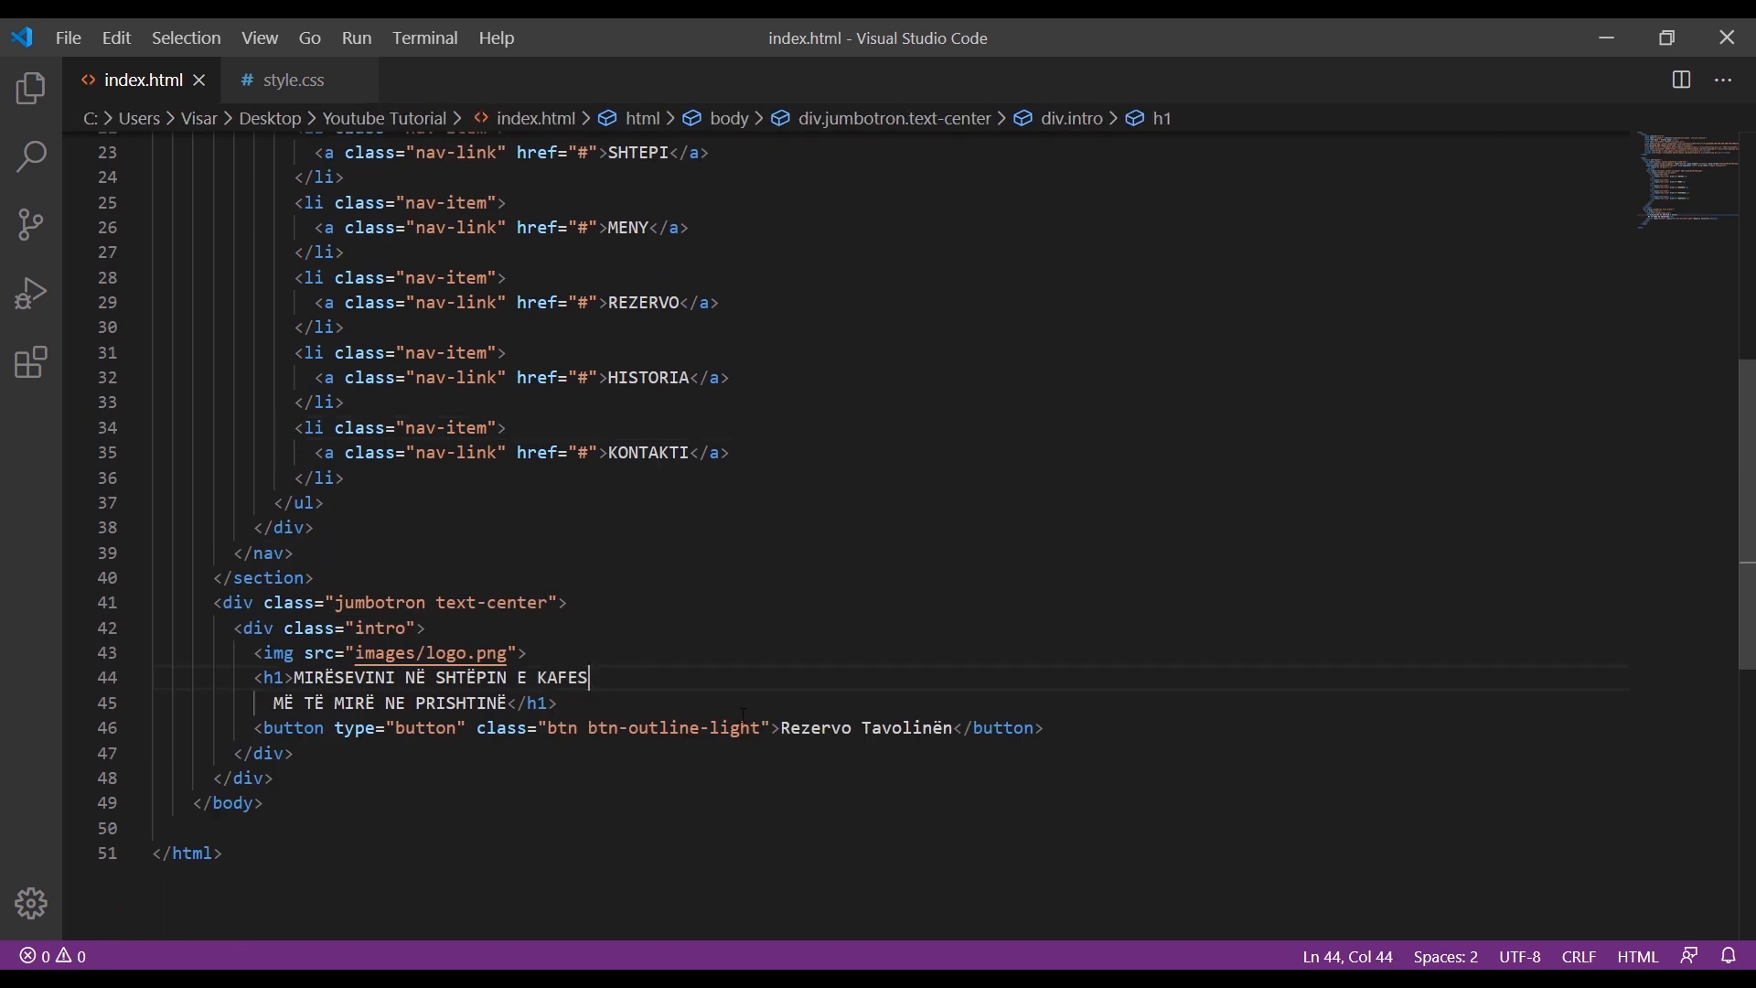
Insert a <br> after KAFES in the welcome h1 of index.html
text(<br)
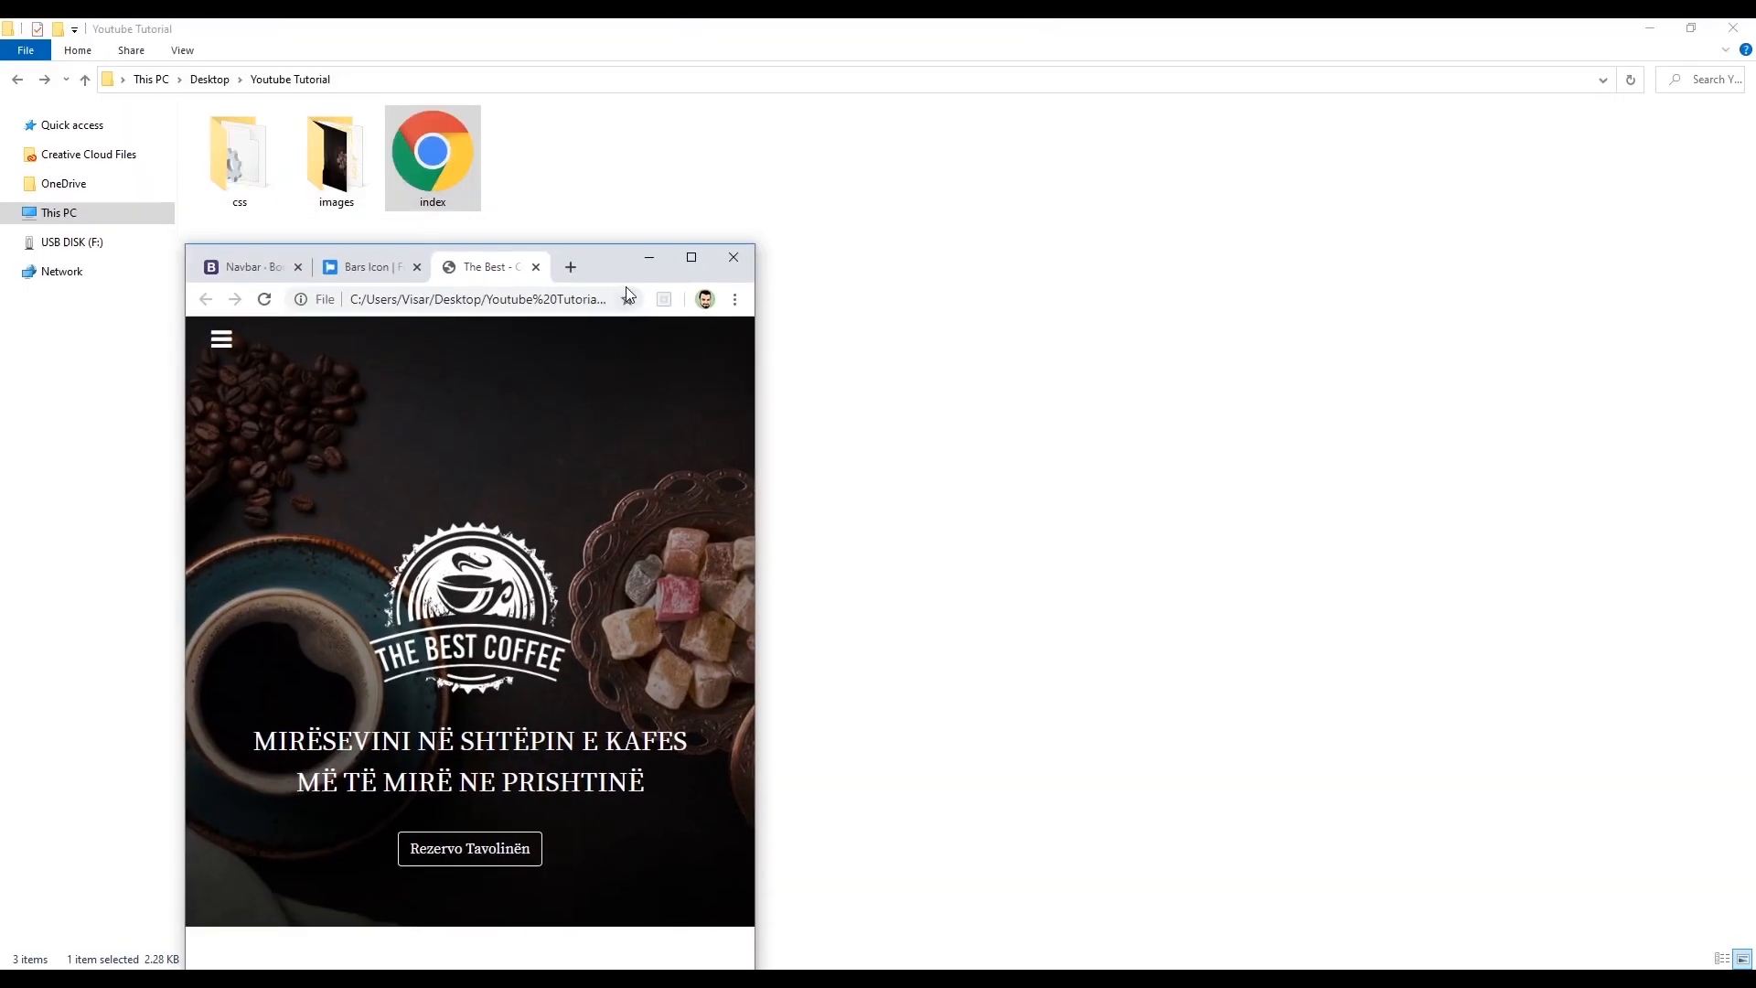
Resize Chrome's preview, toggle the hamburger menu open and closed, return to VS Code
drag(470, 256, 618, 120)
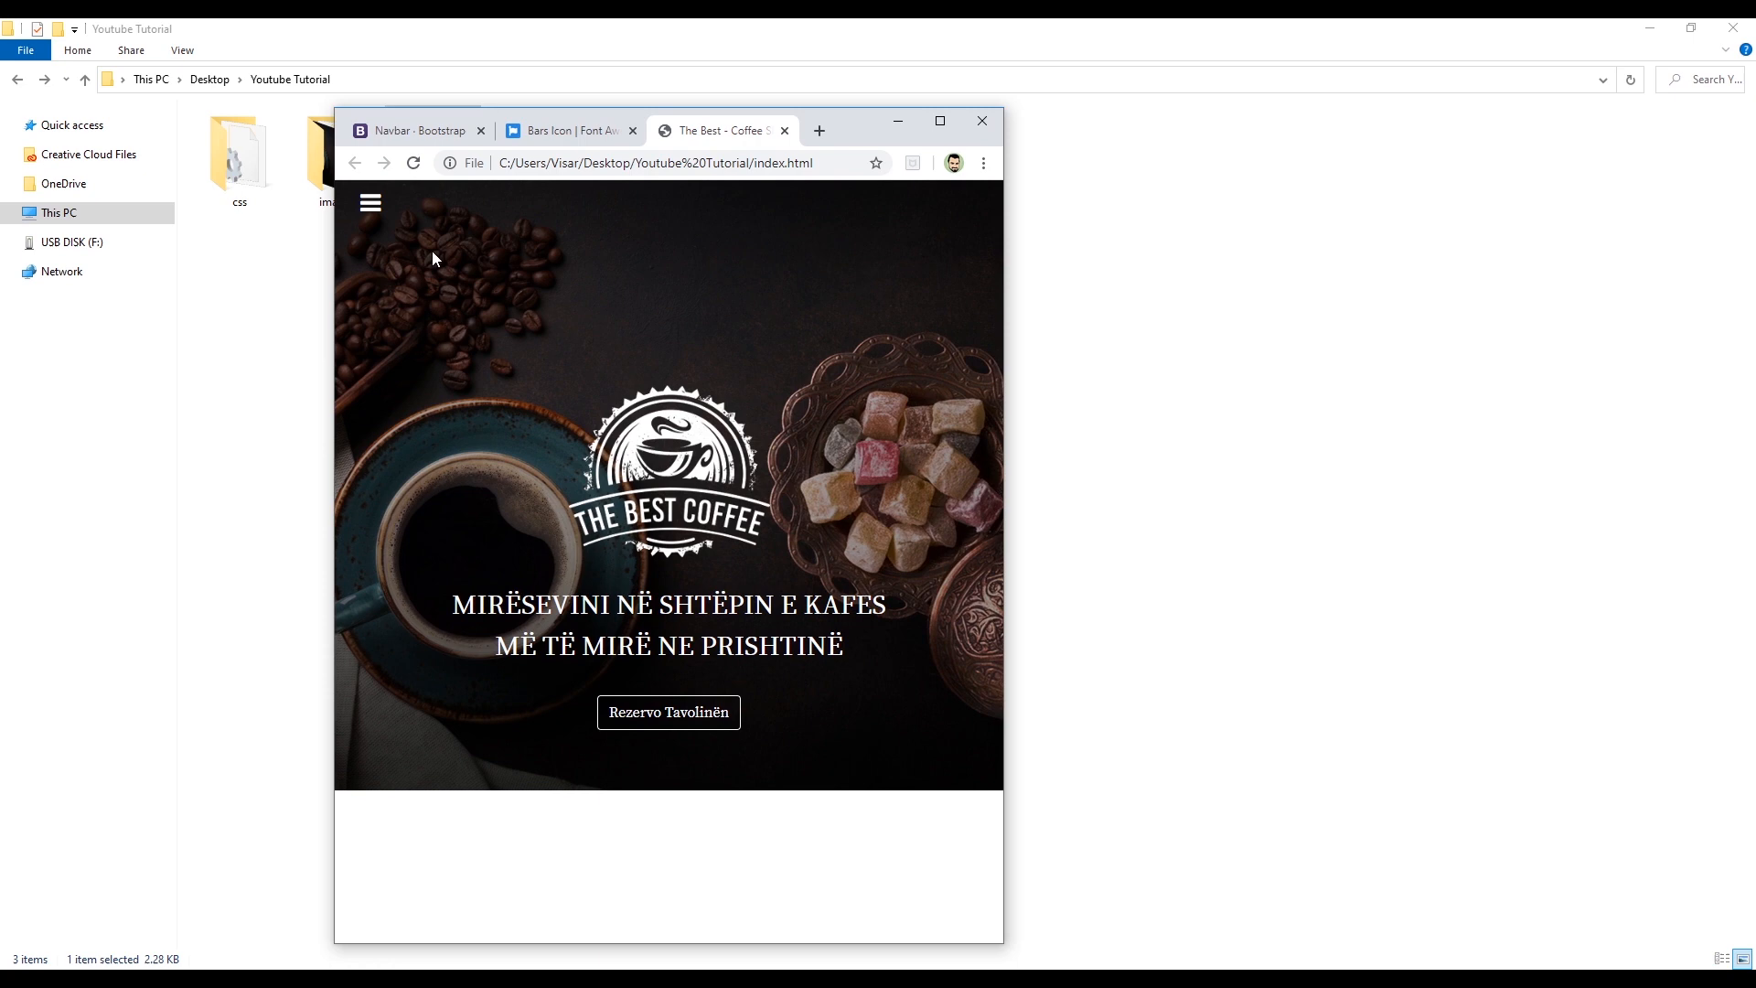
click(370, 203)
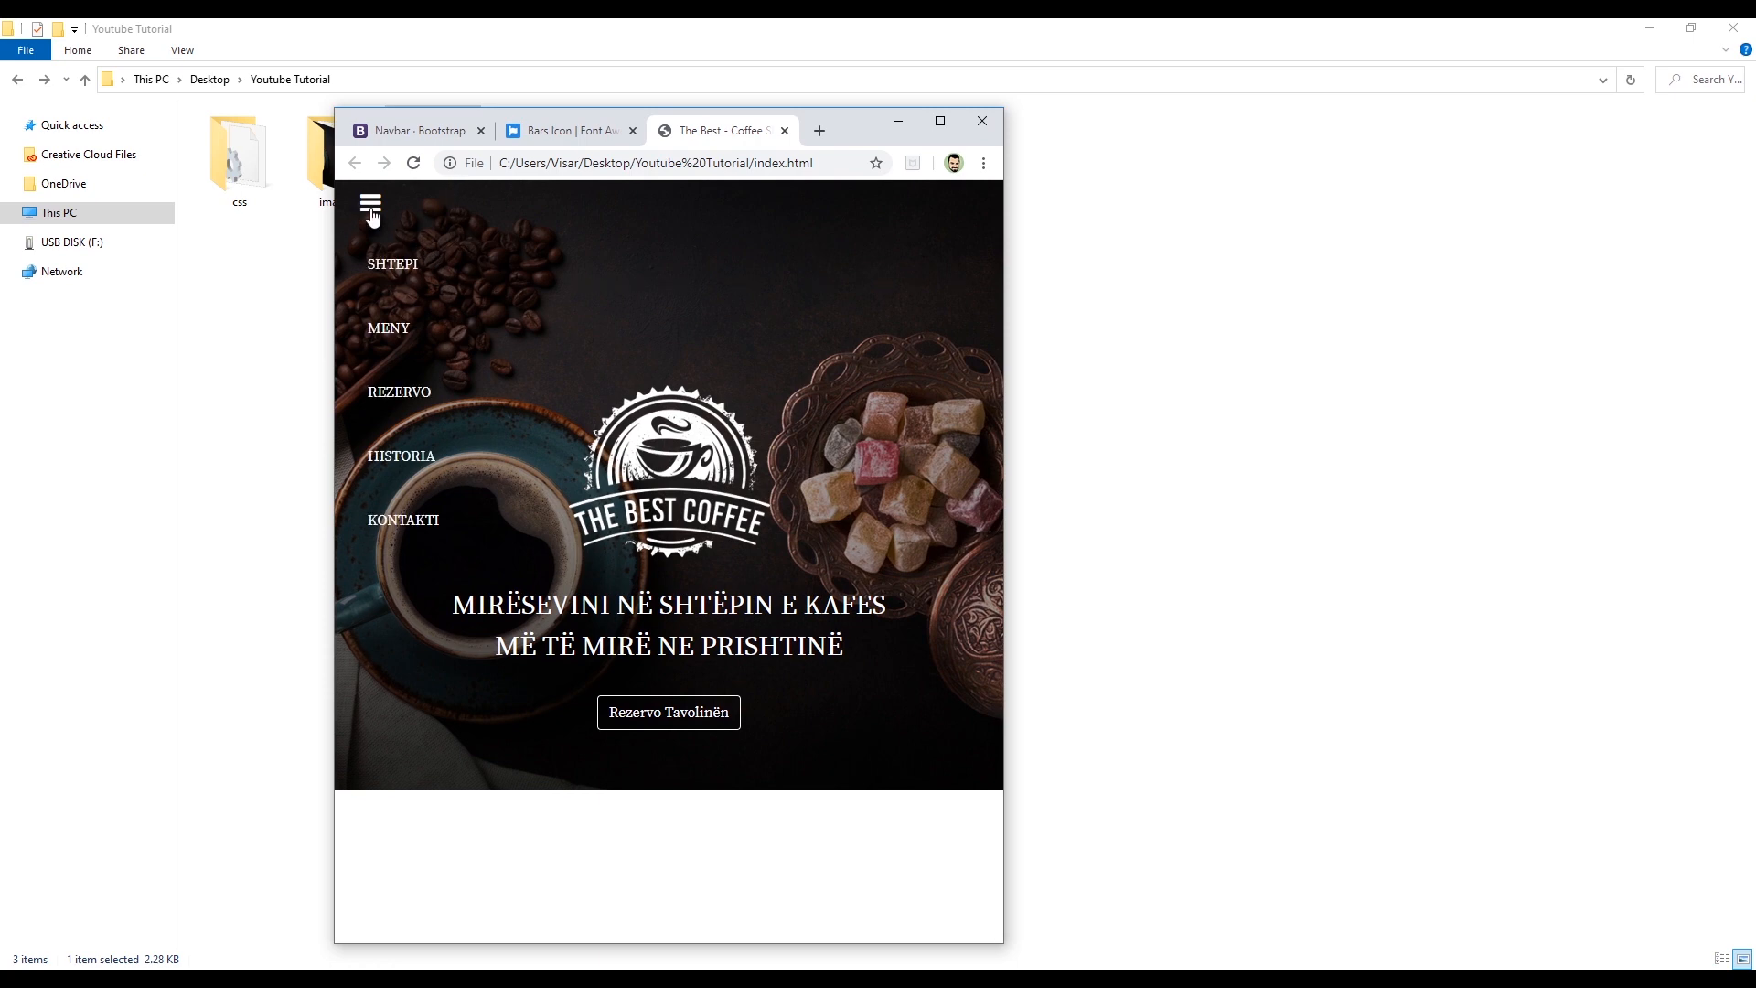
click(369, 203)
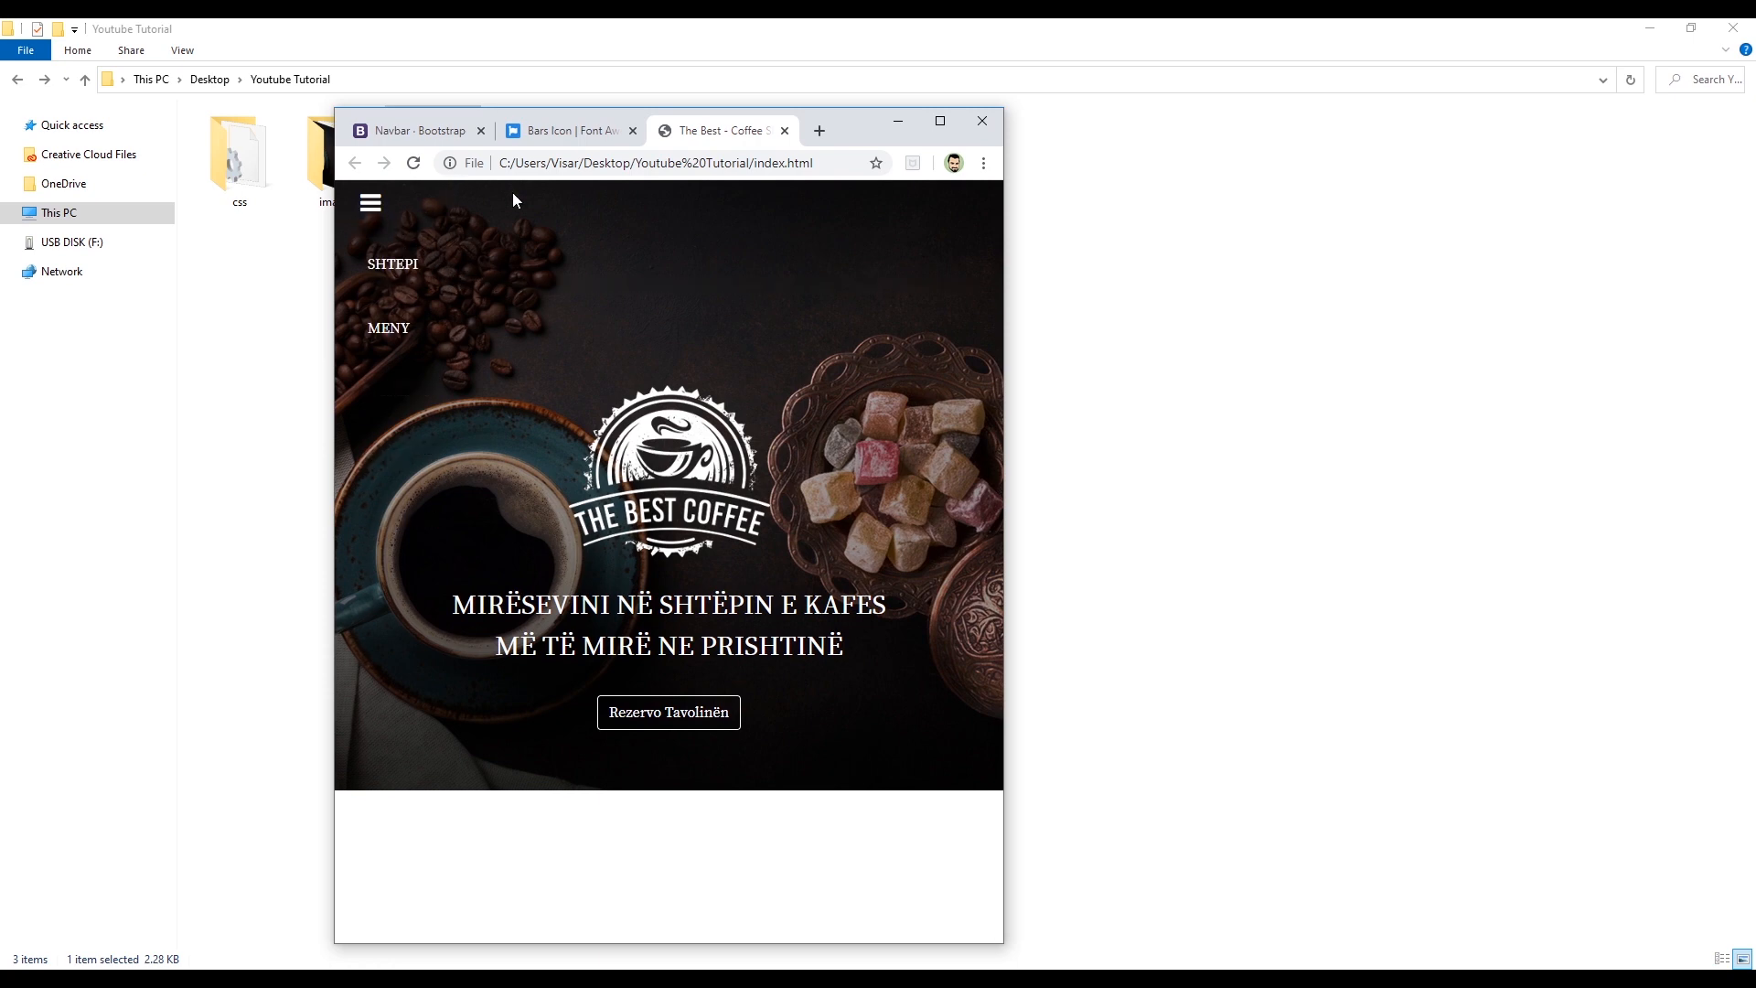
click(938, 121)
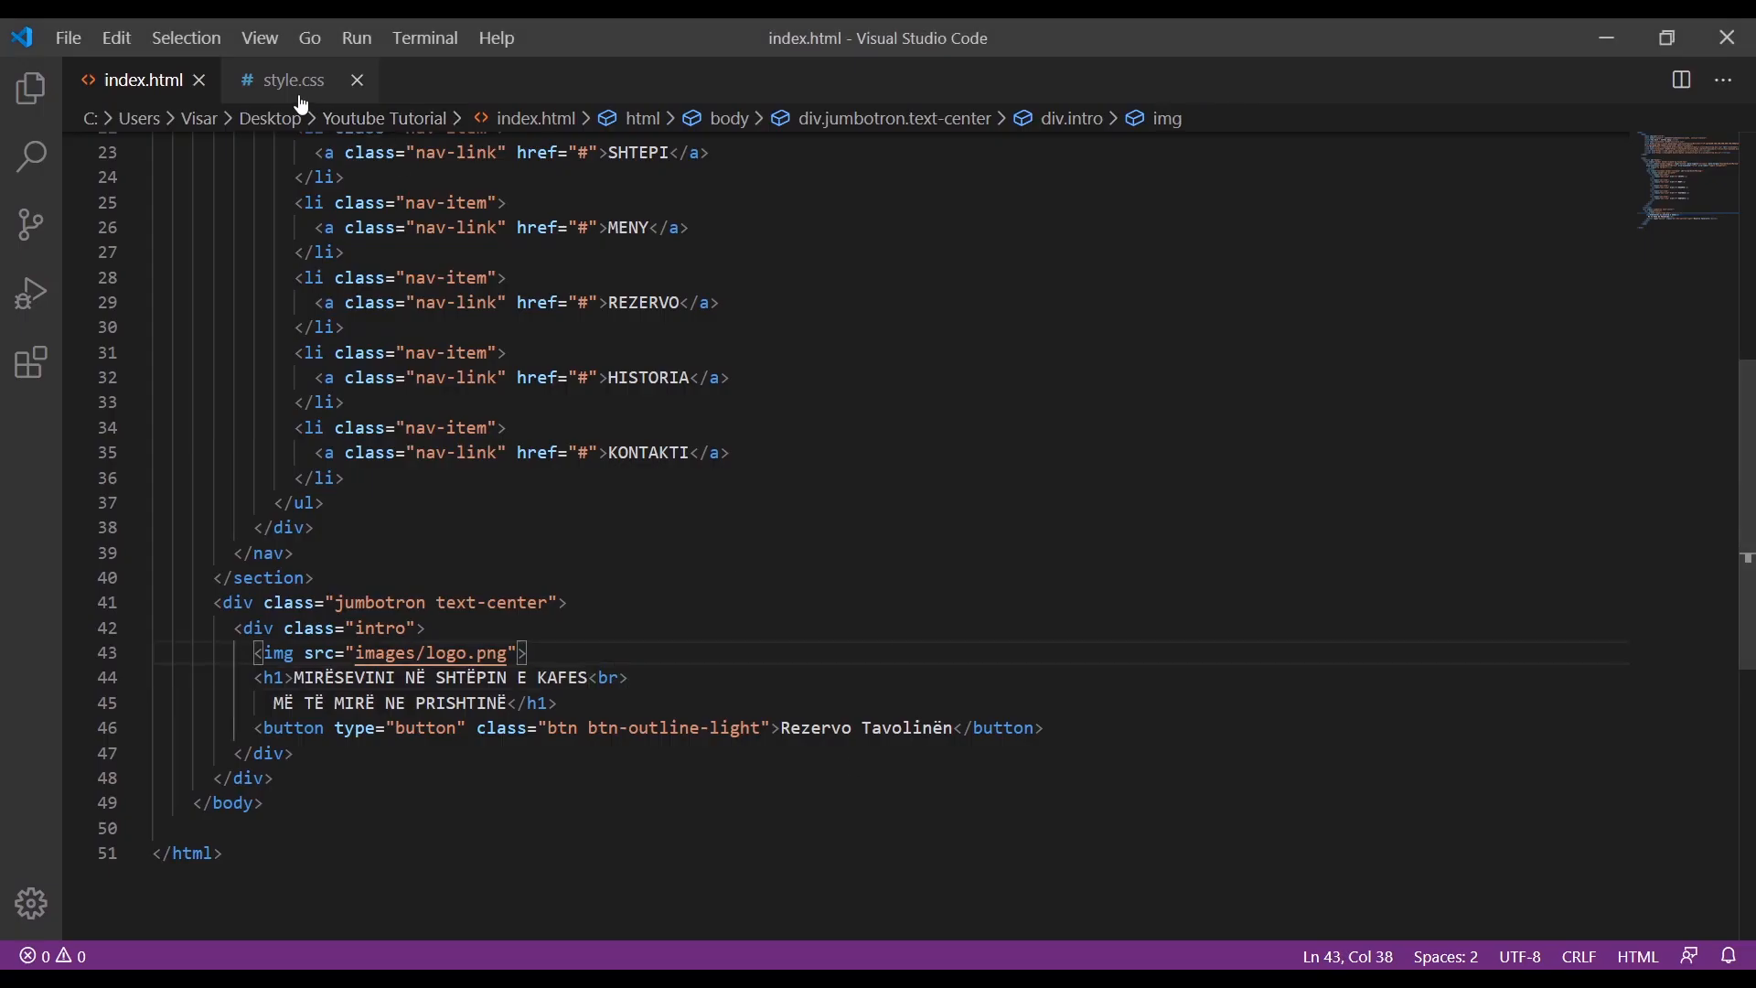
click(293, 79)
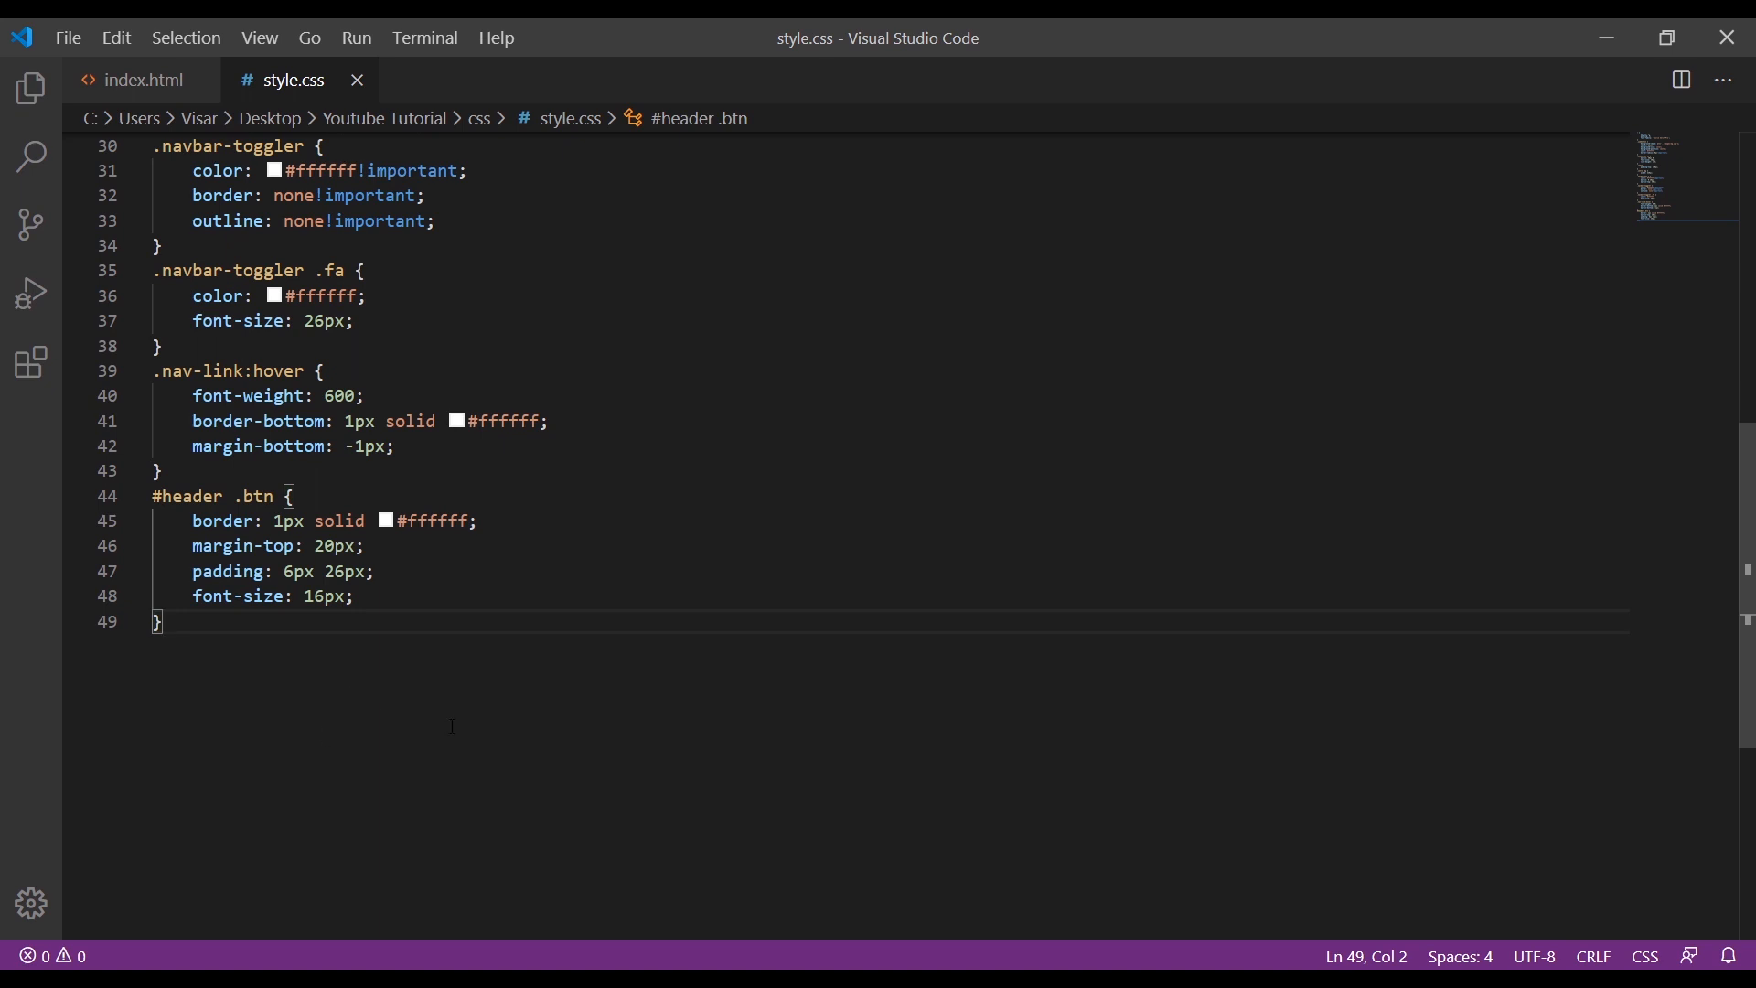
key(enter)
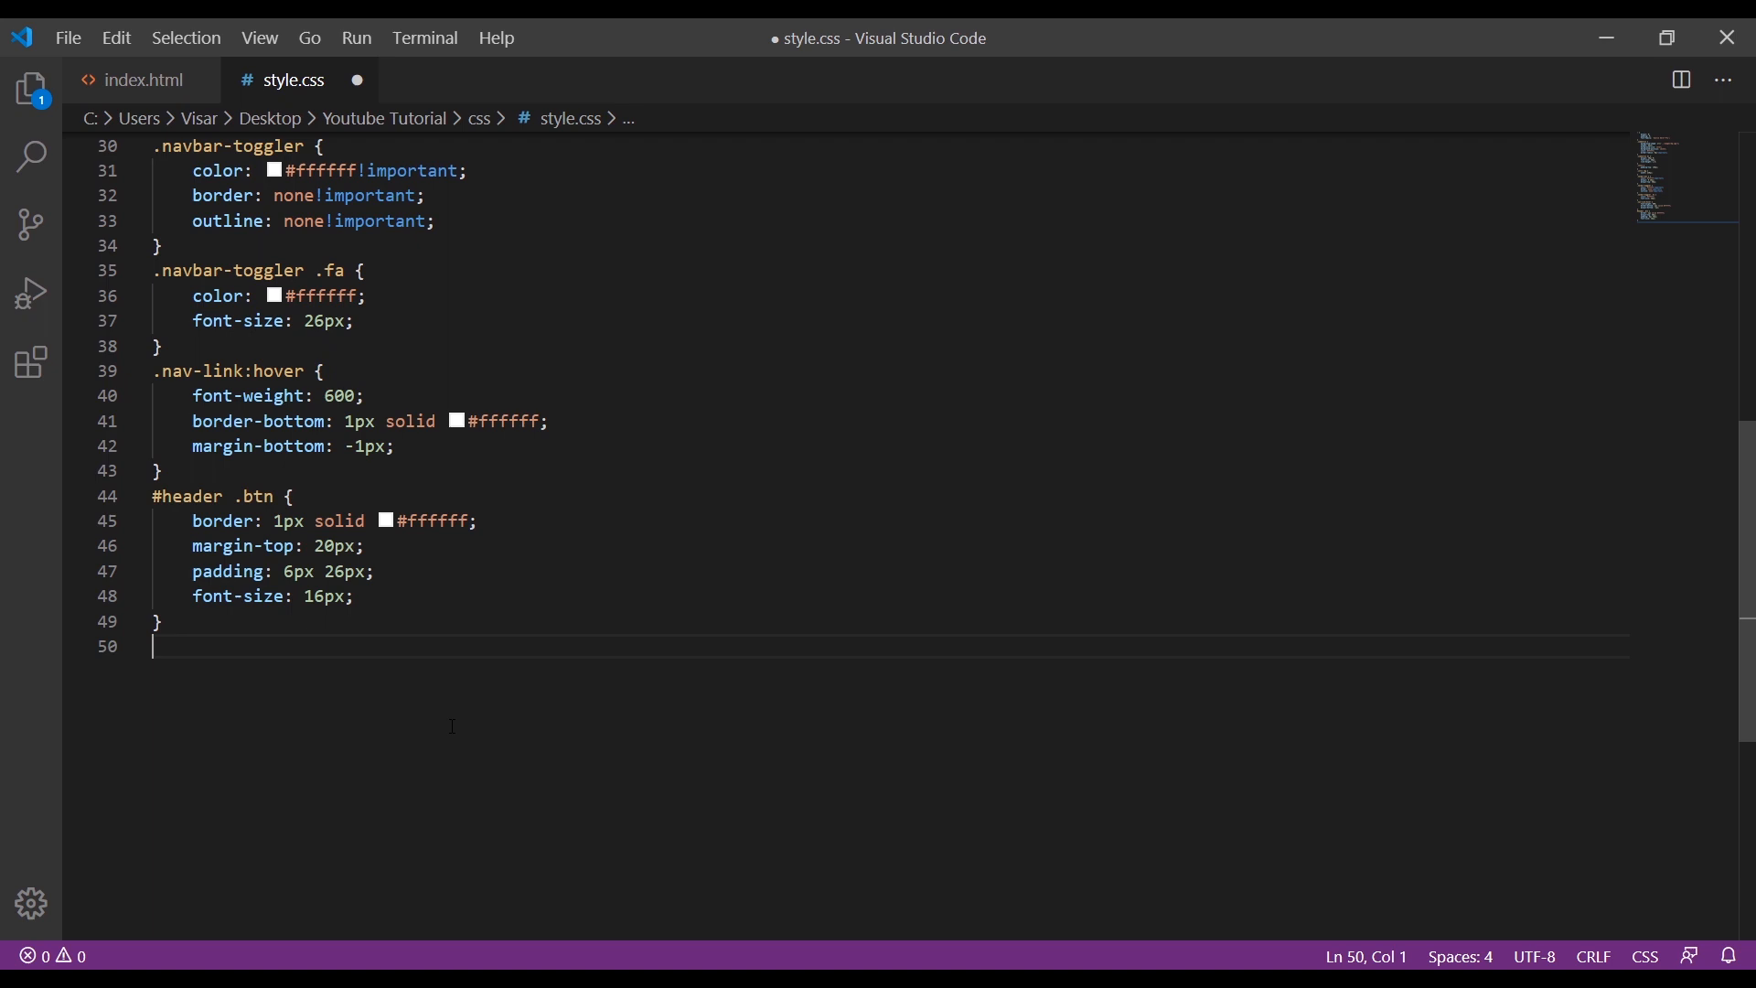
text(@media)
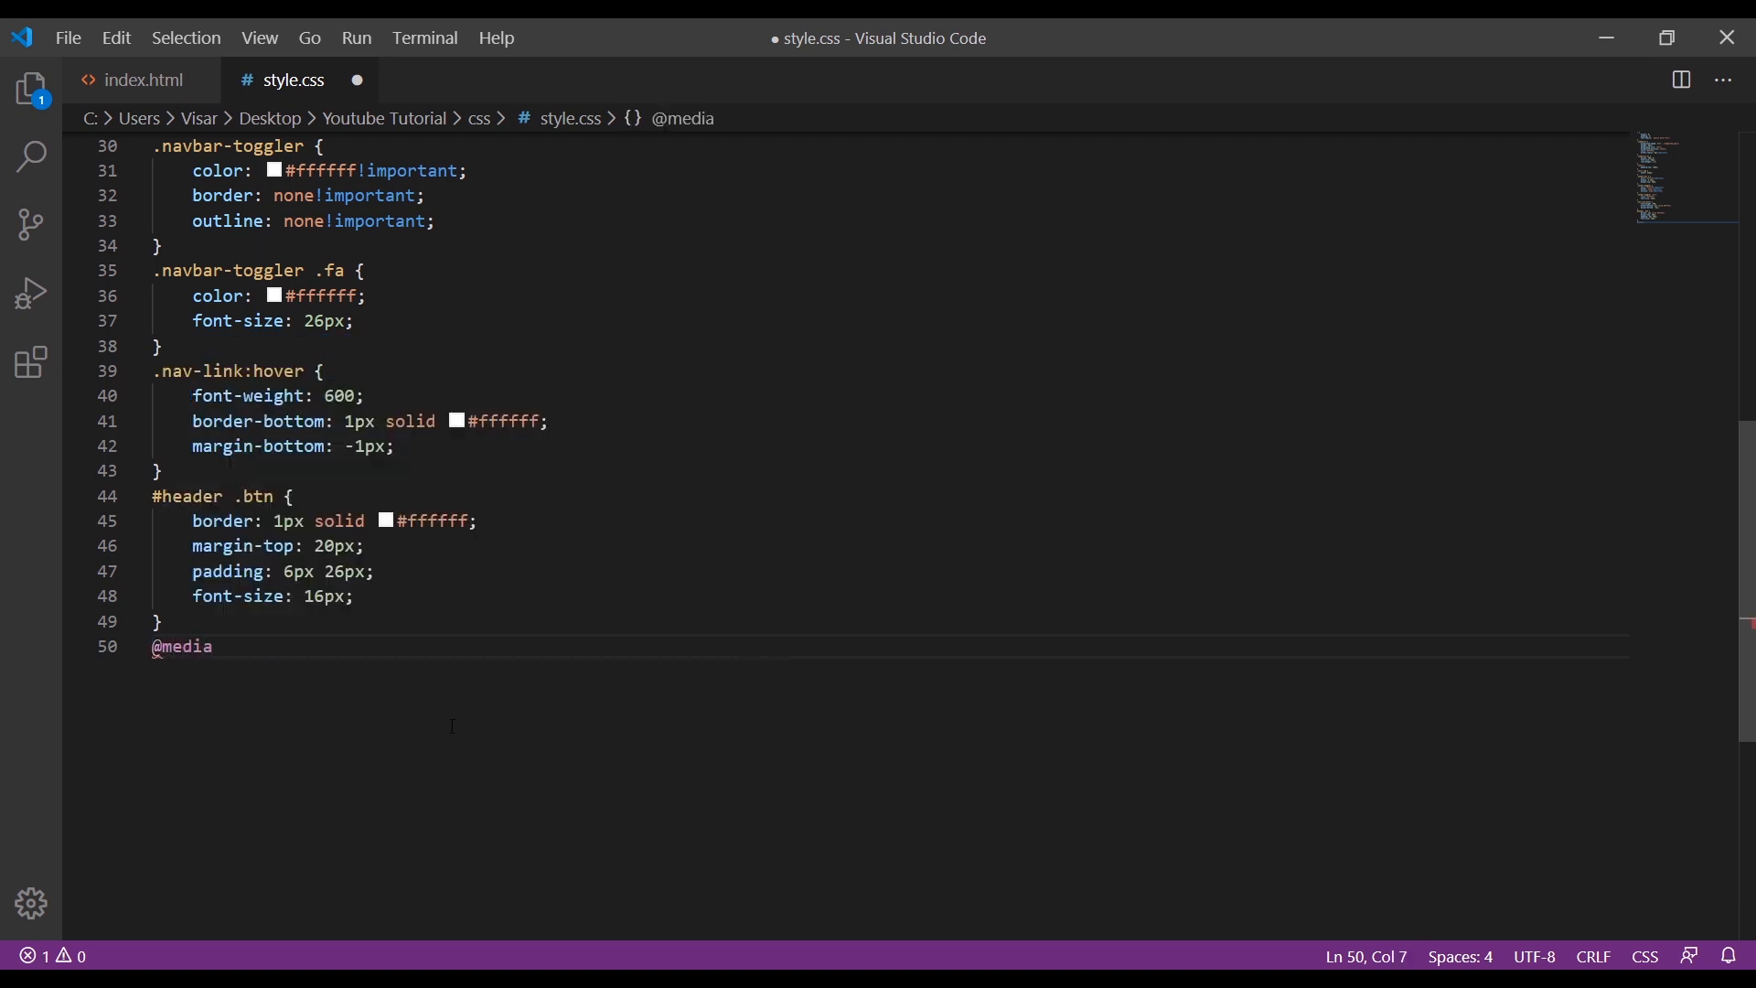
text(only screen)
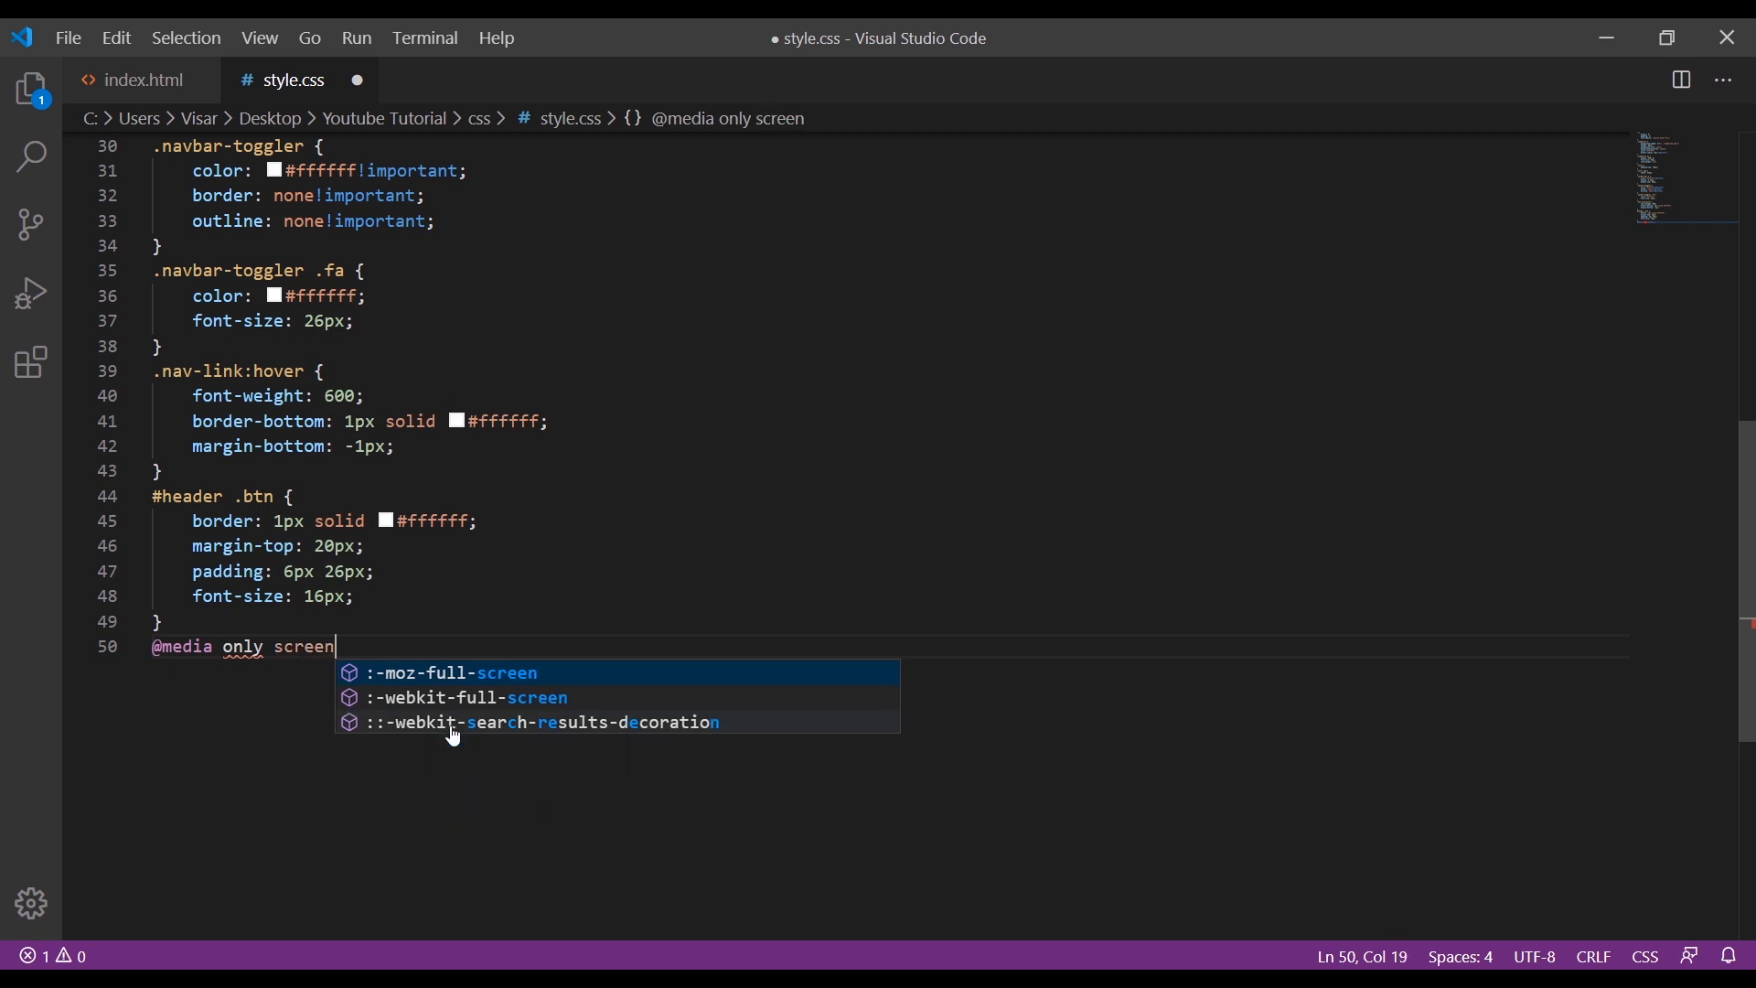
text(and)
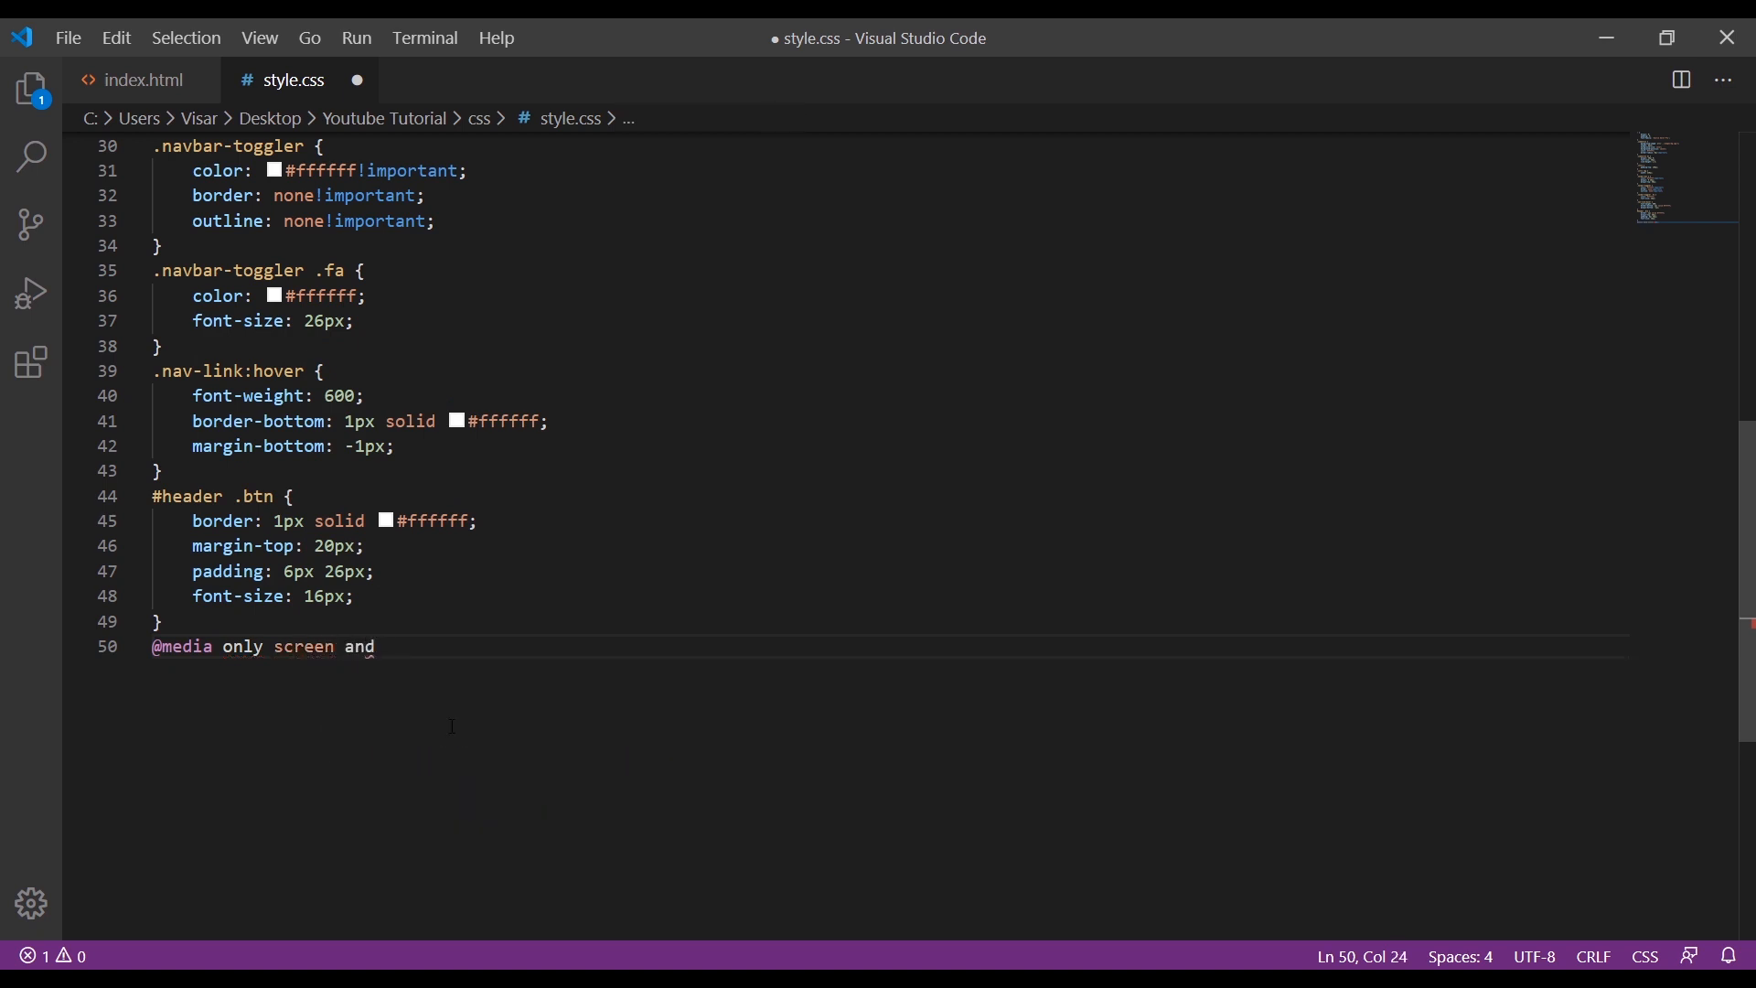
text((max))
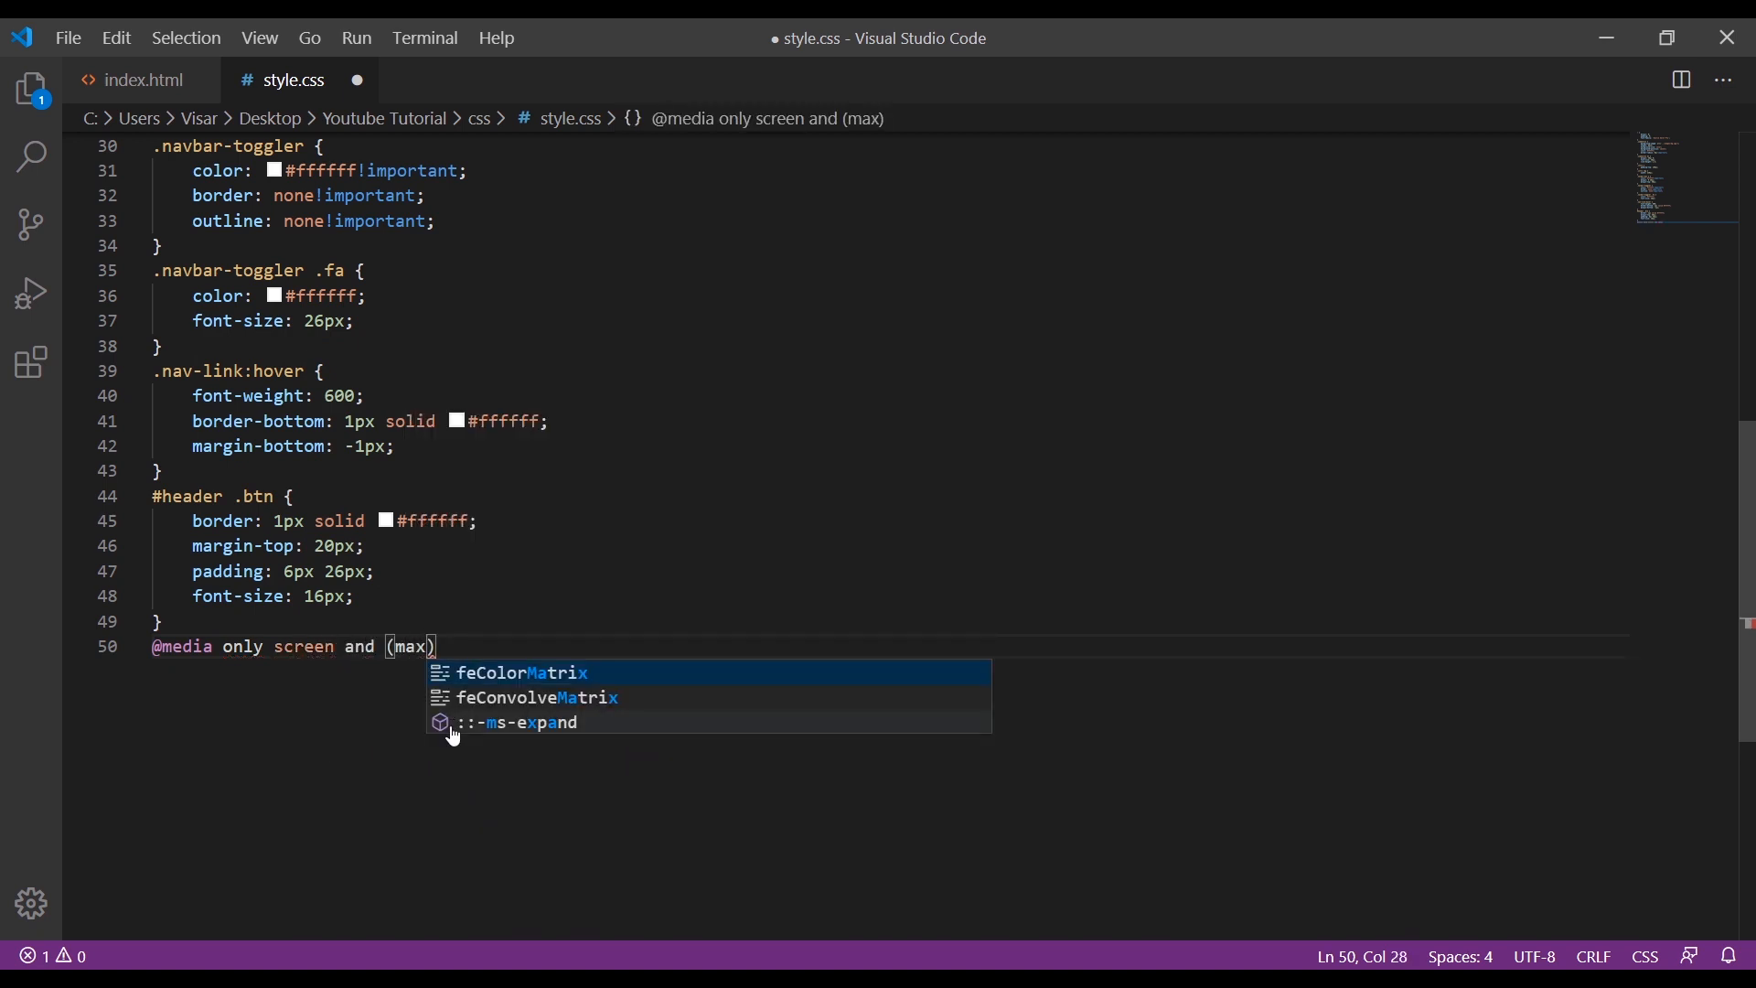
text(-width:)
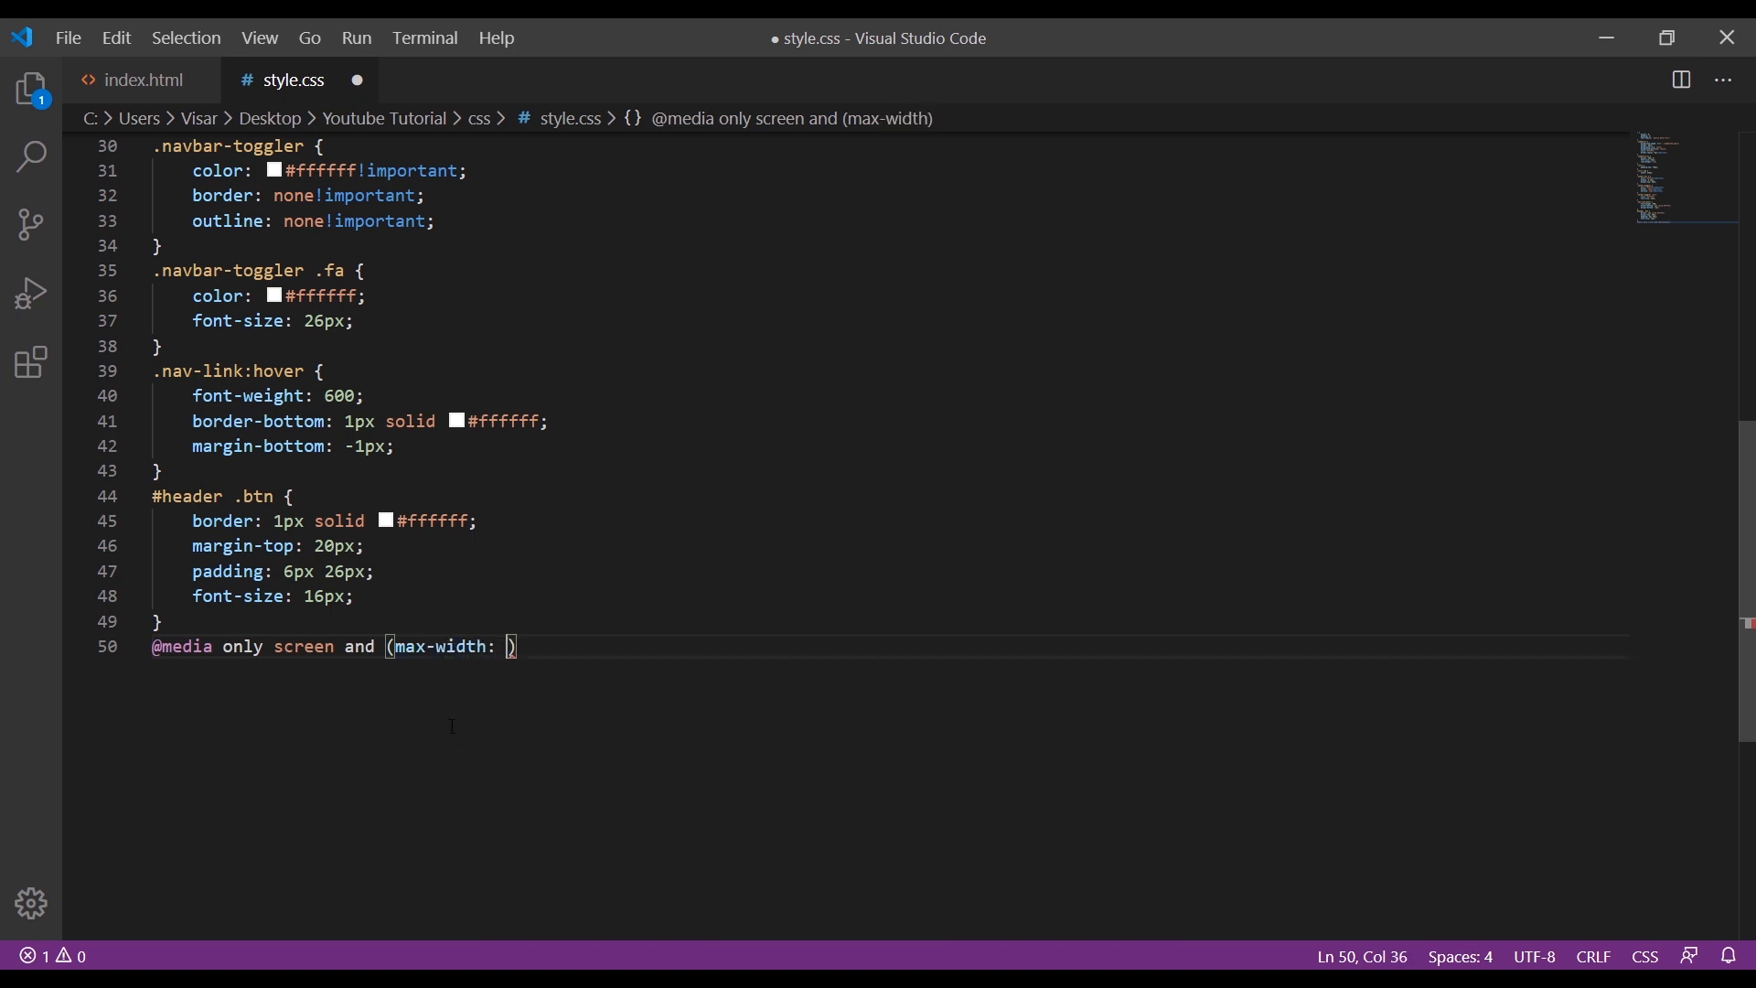
text(1000p)
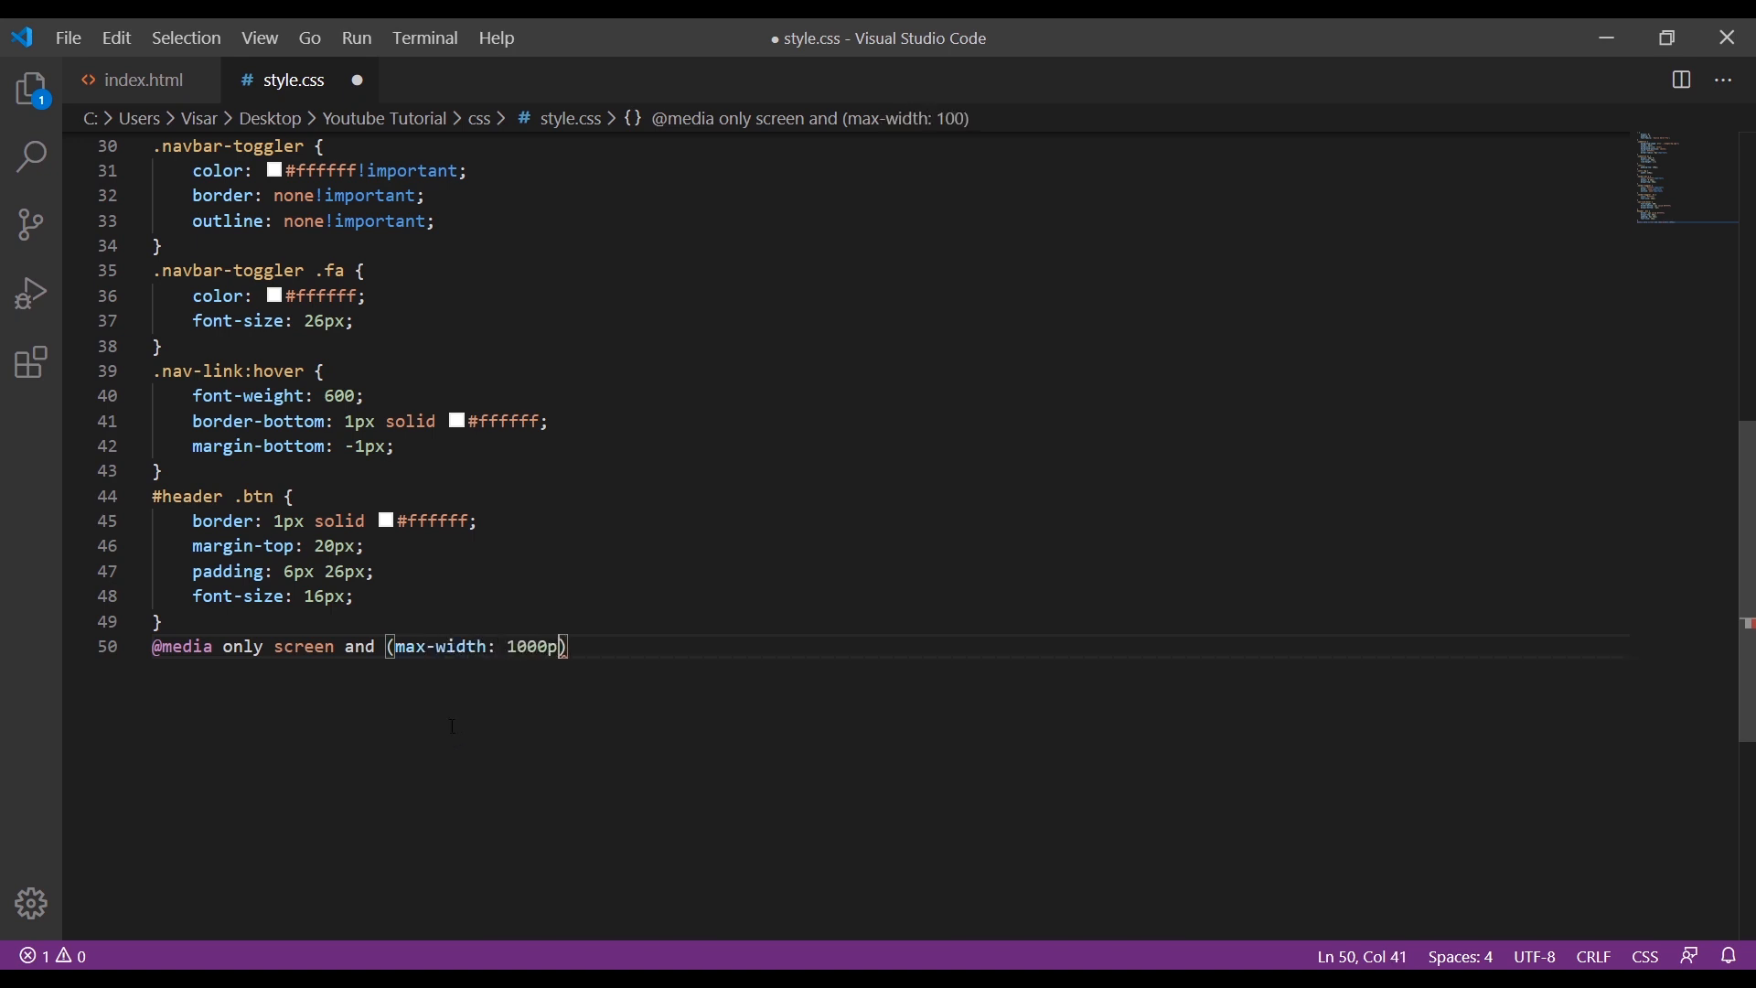
text(x))
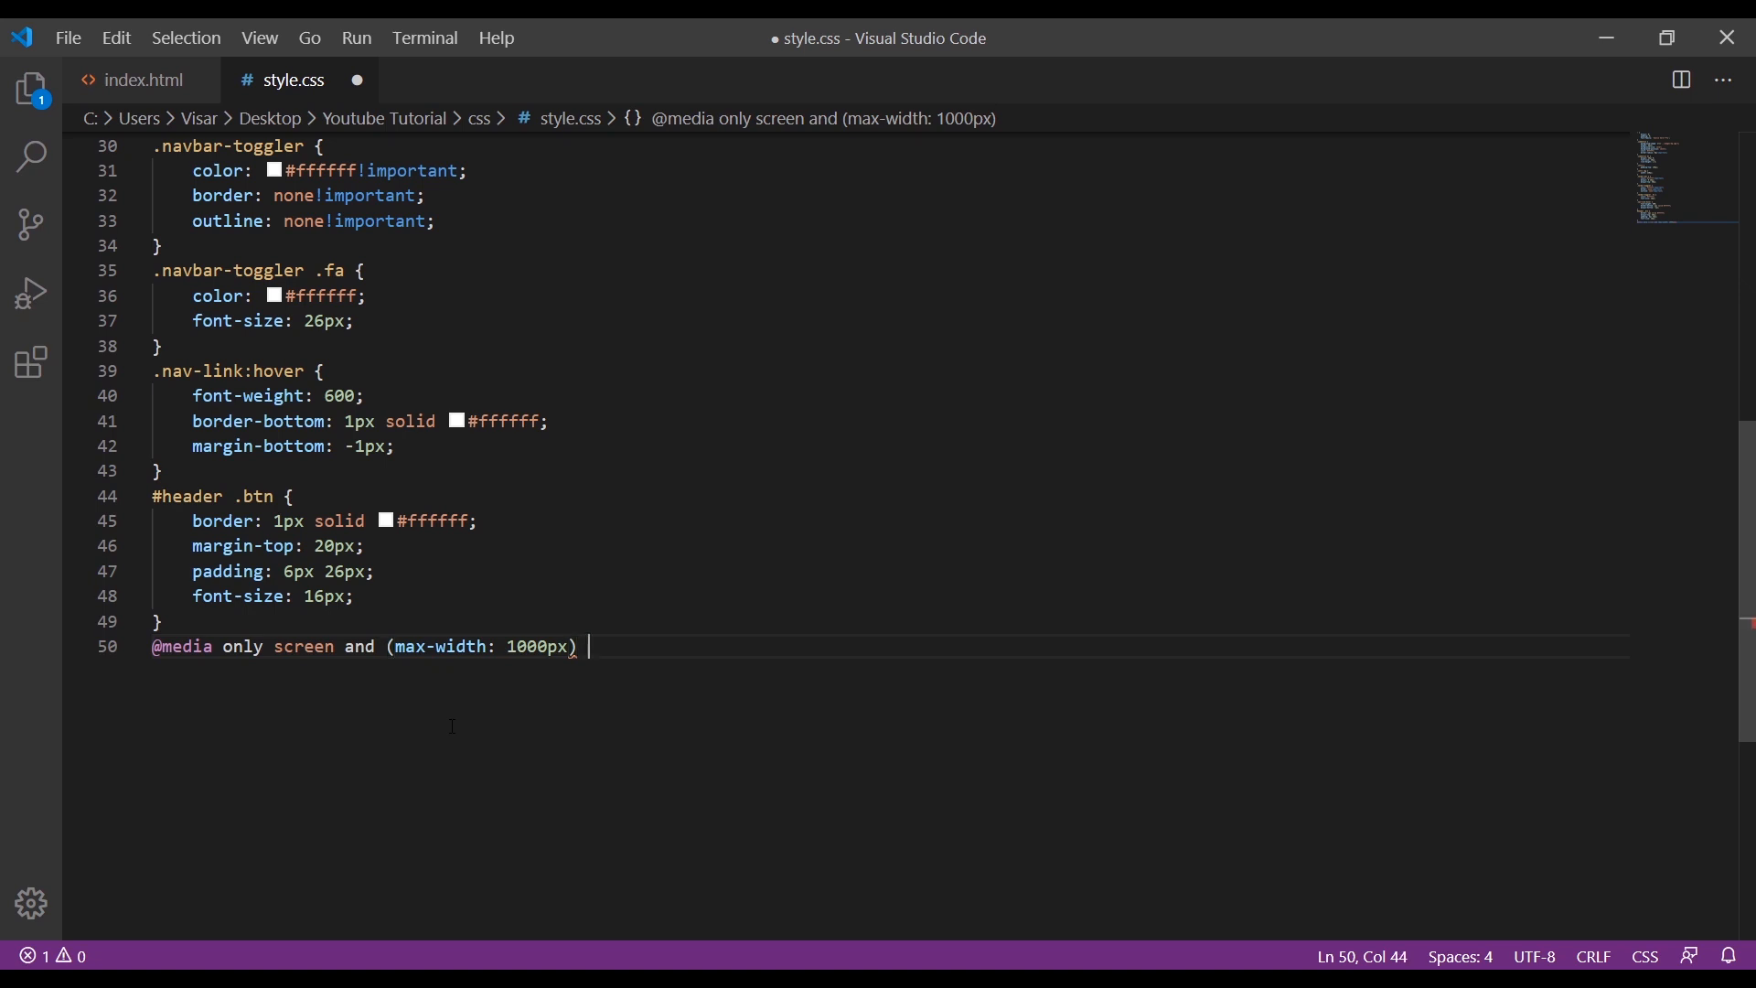
text({)
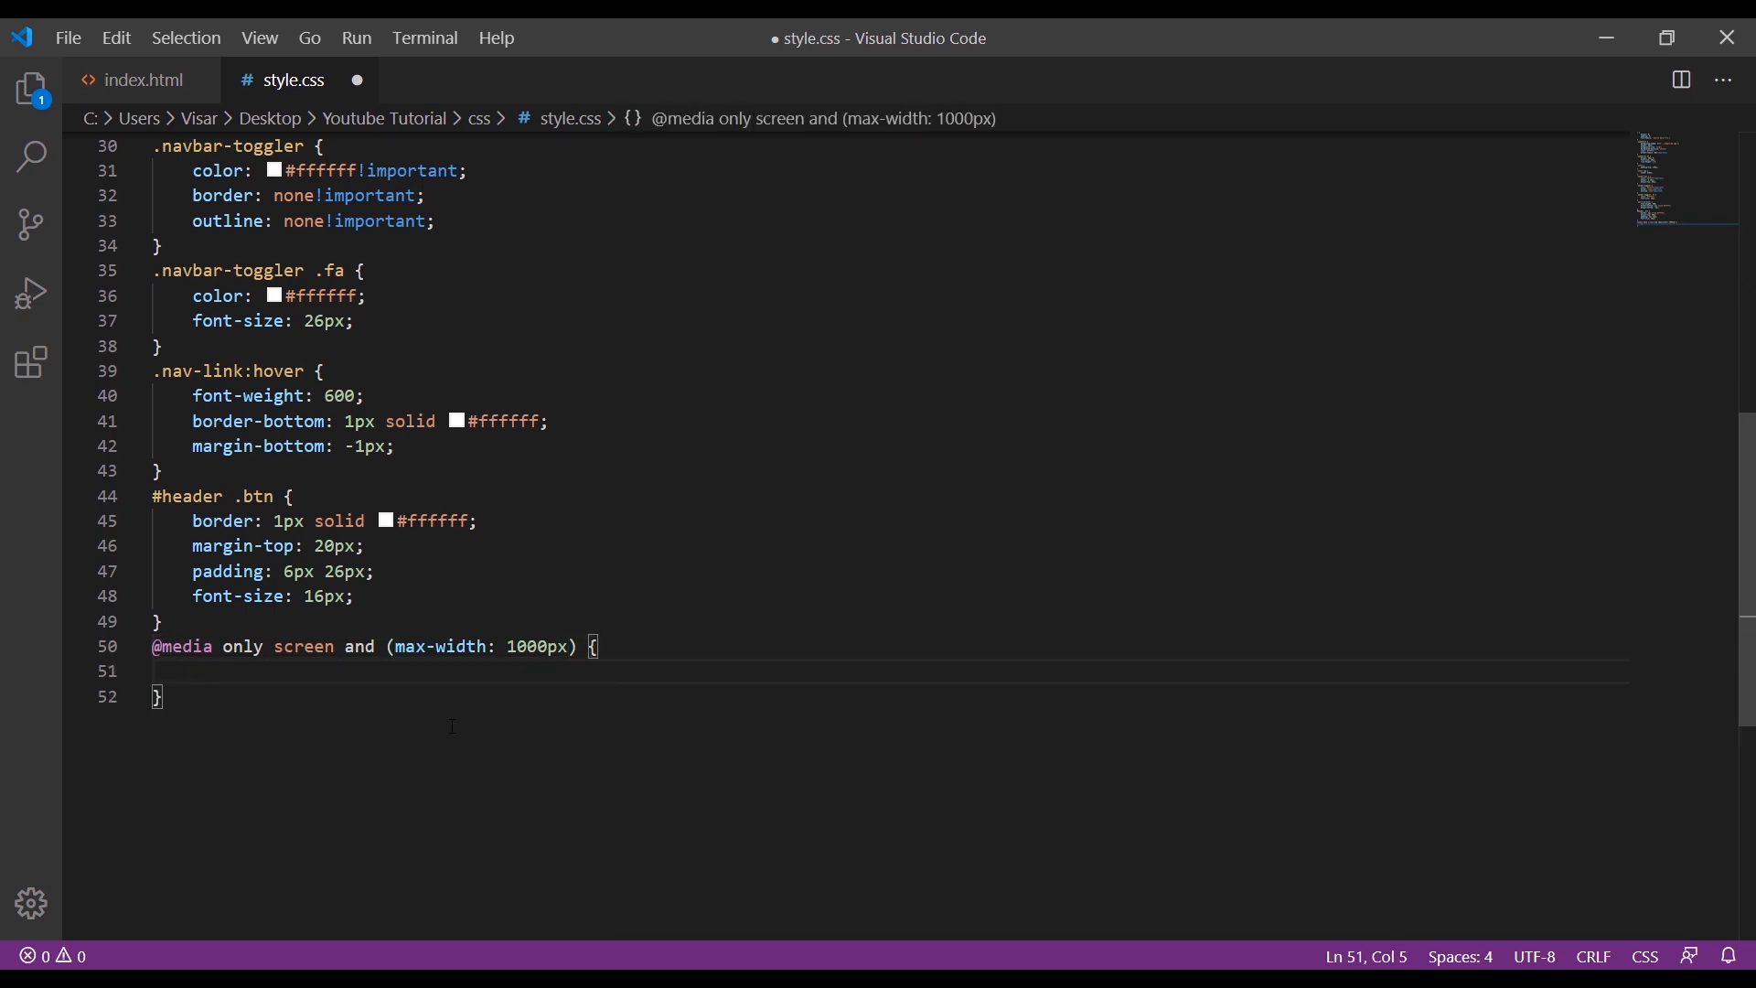
Give .navbar background-color rgba(0,0,0,0.8) in the query, save and check Chrome
text(.)
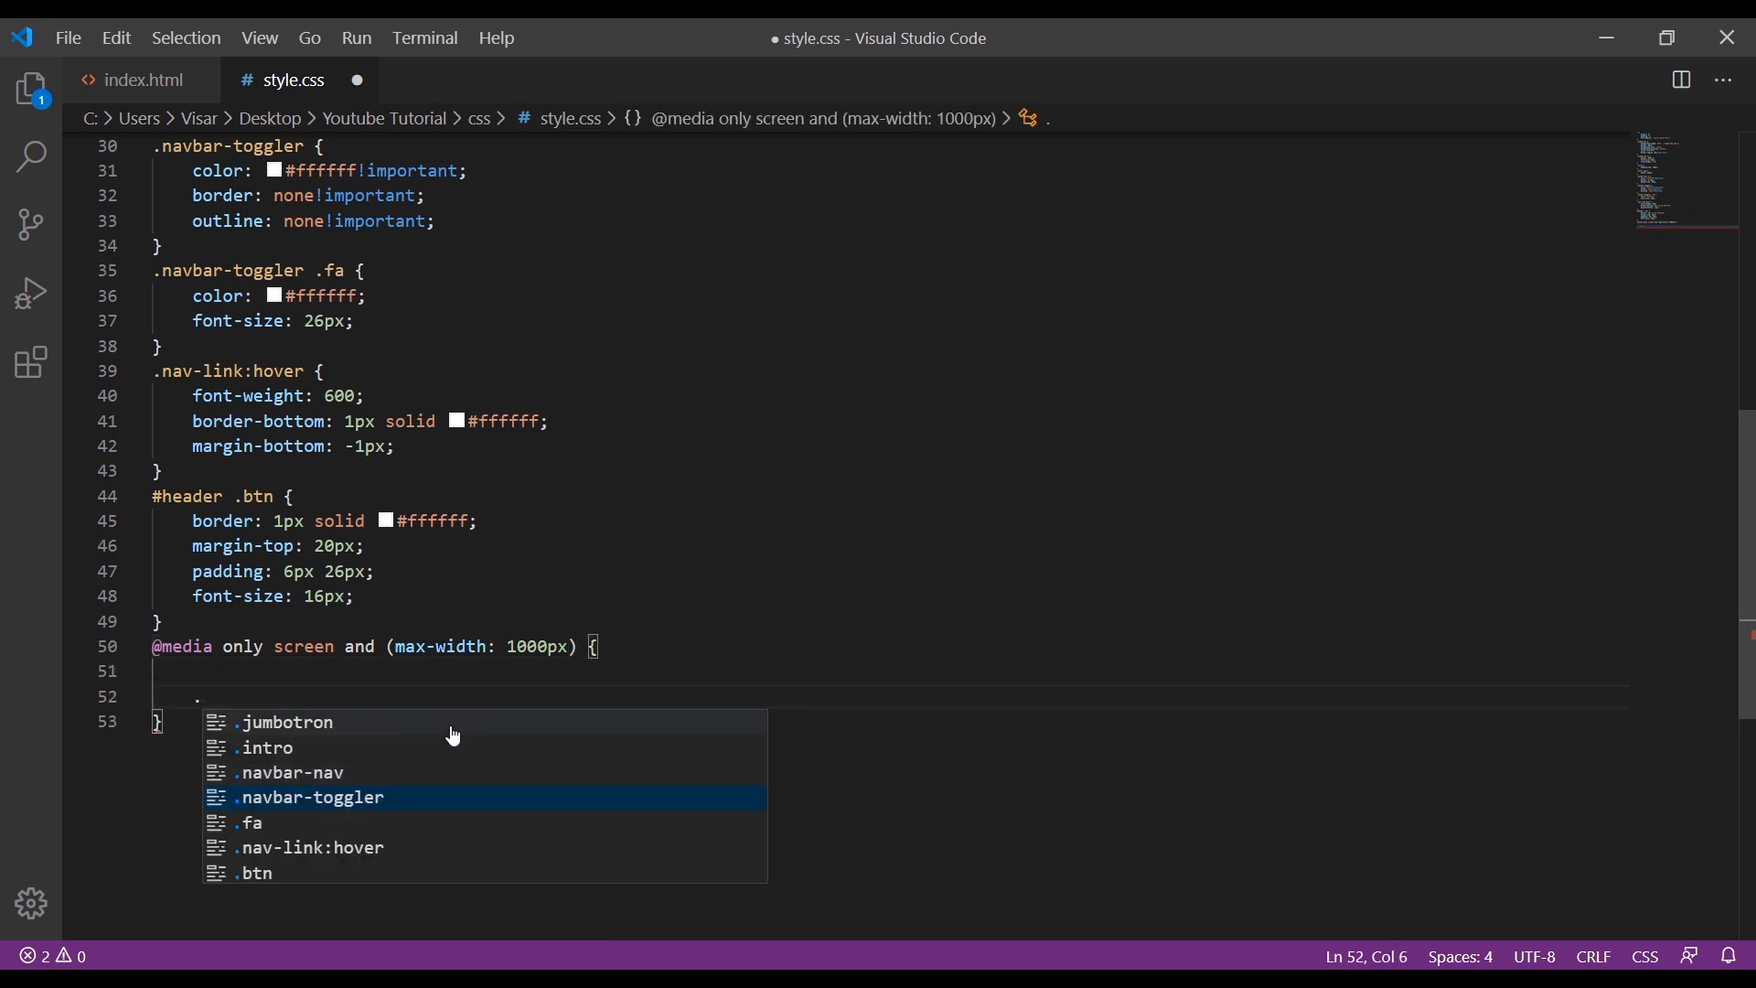
text(navbar {)
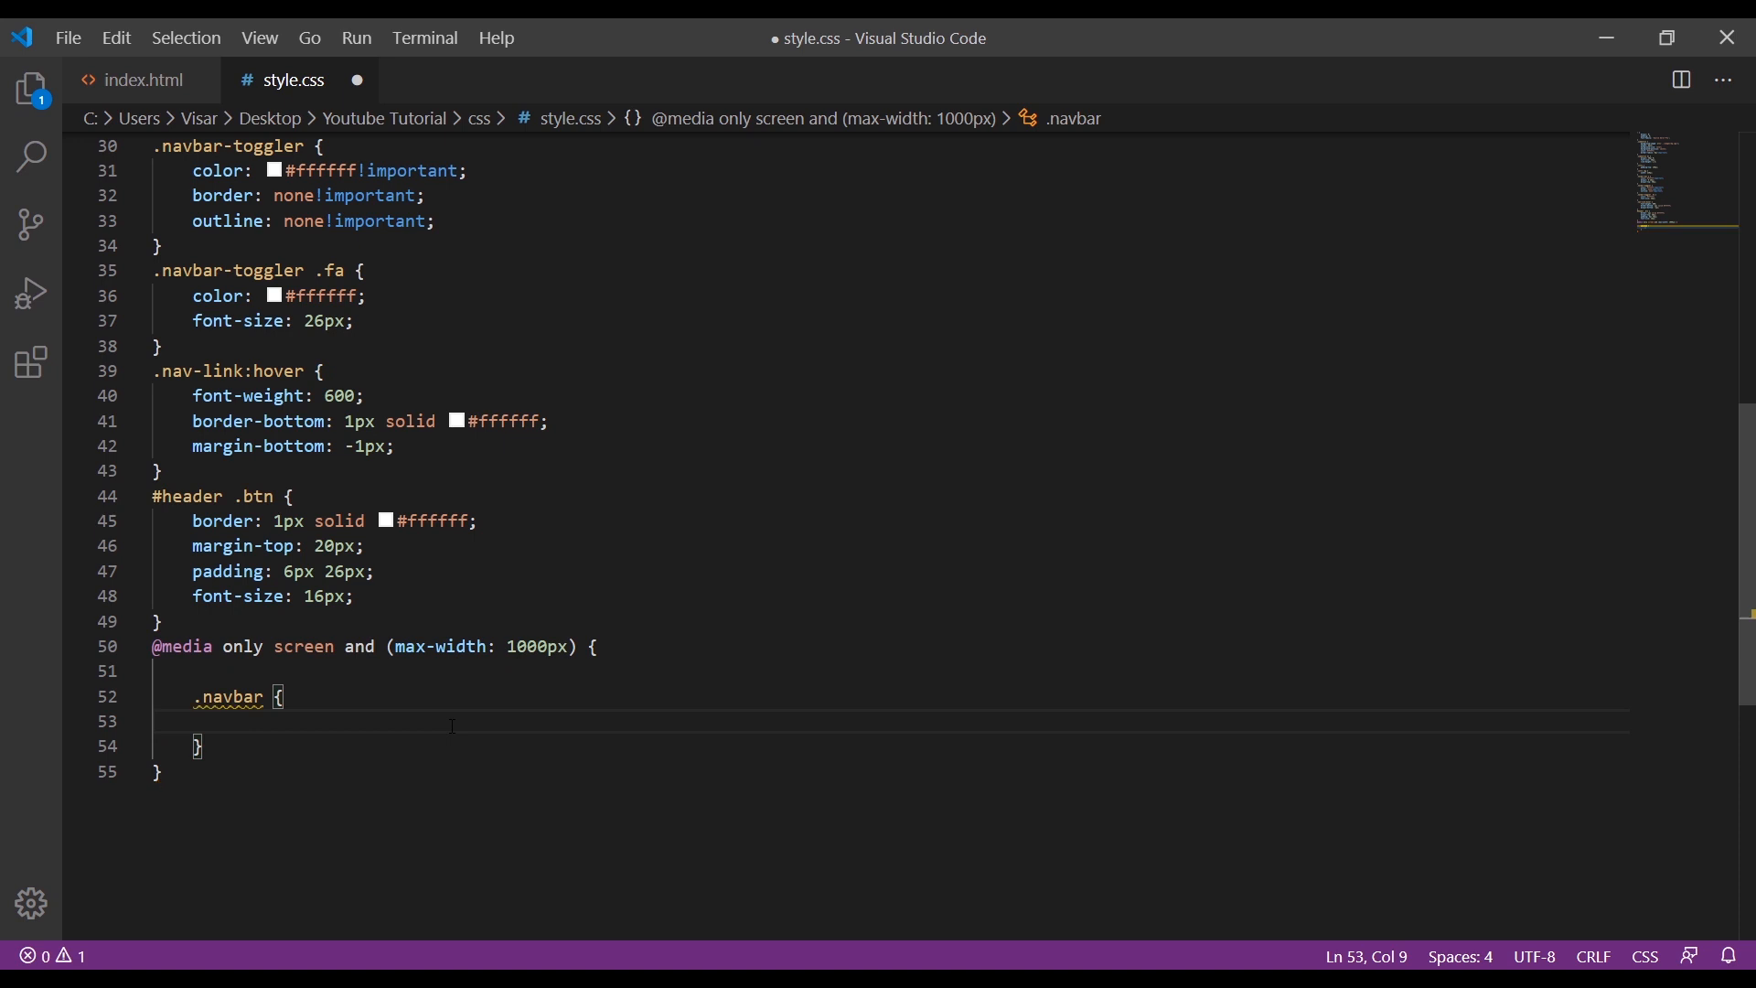
text(background-color: ;)
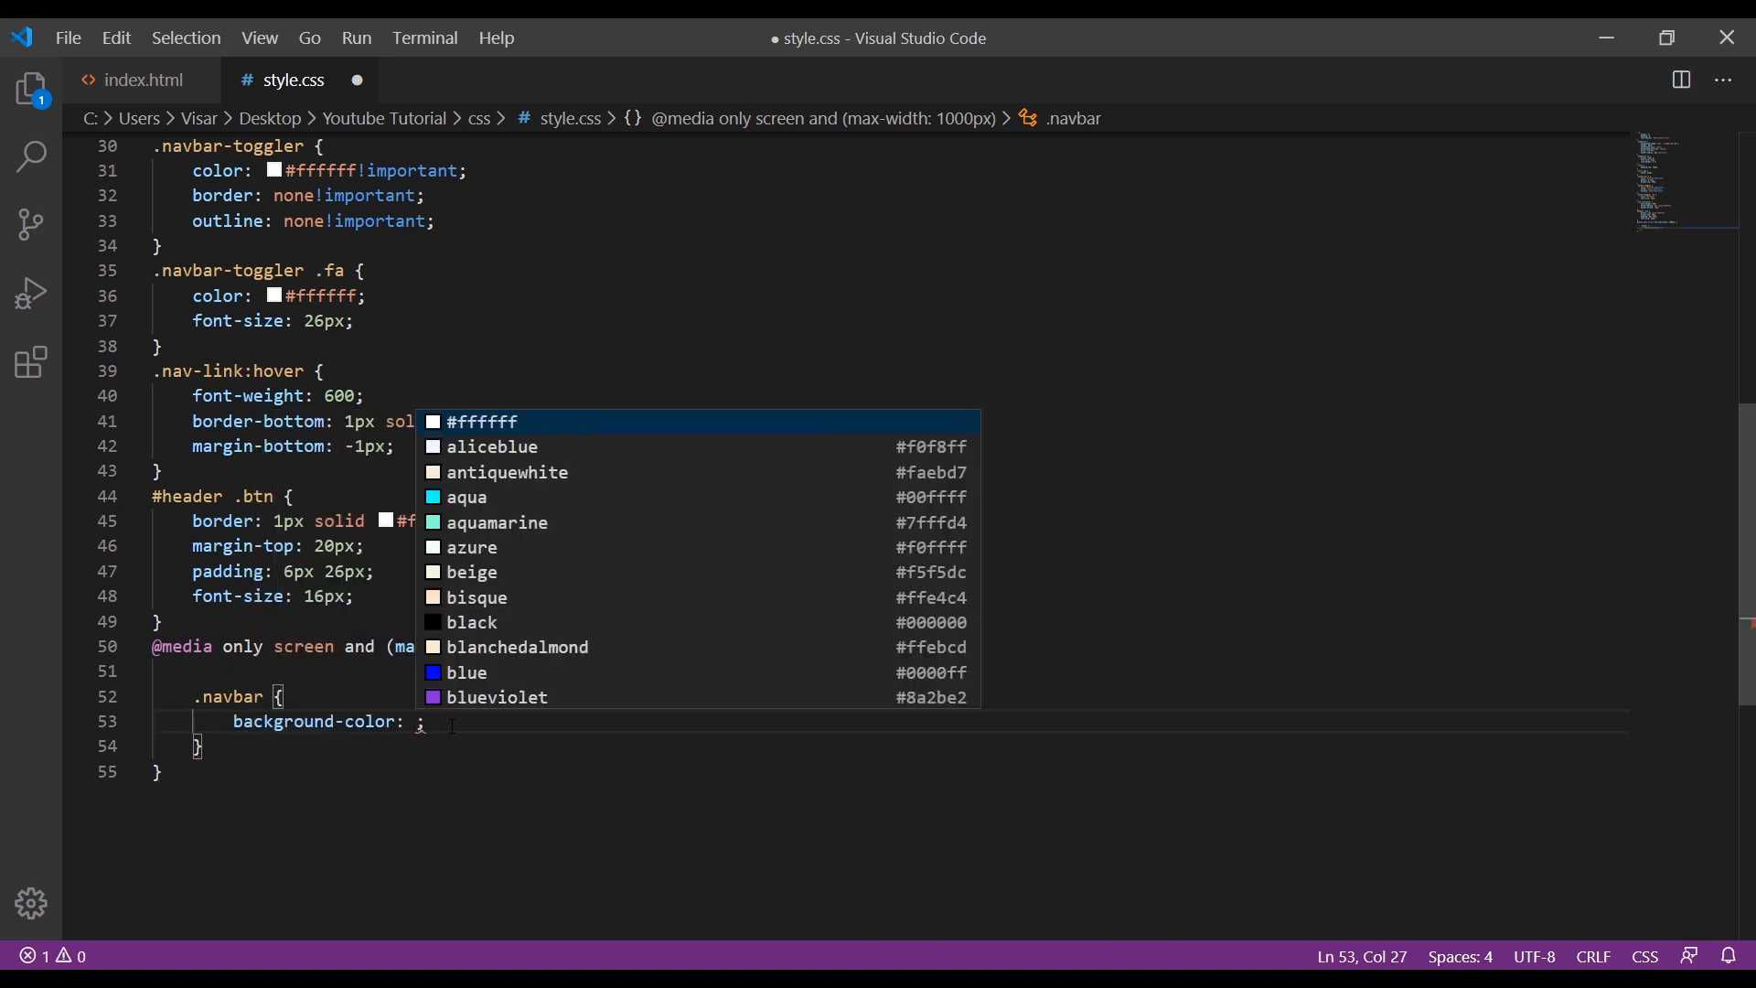
text(rgba)
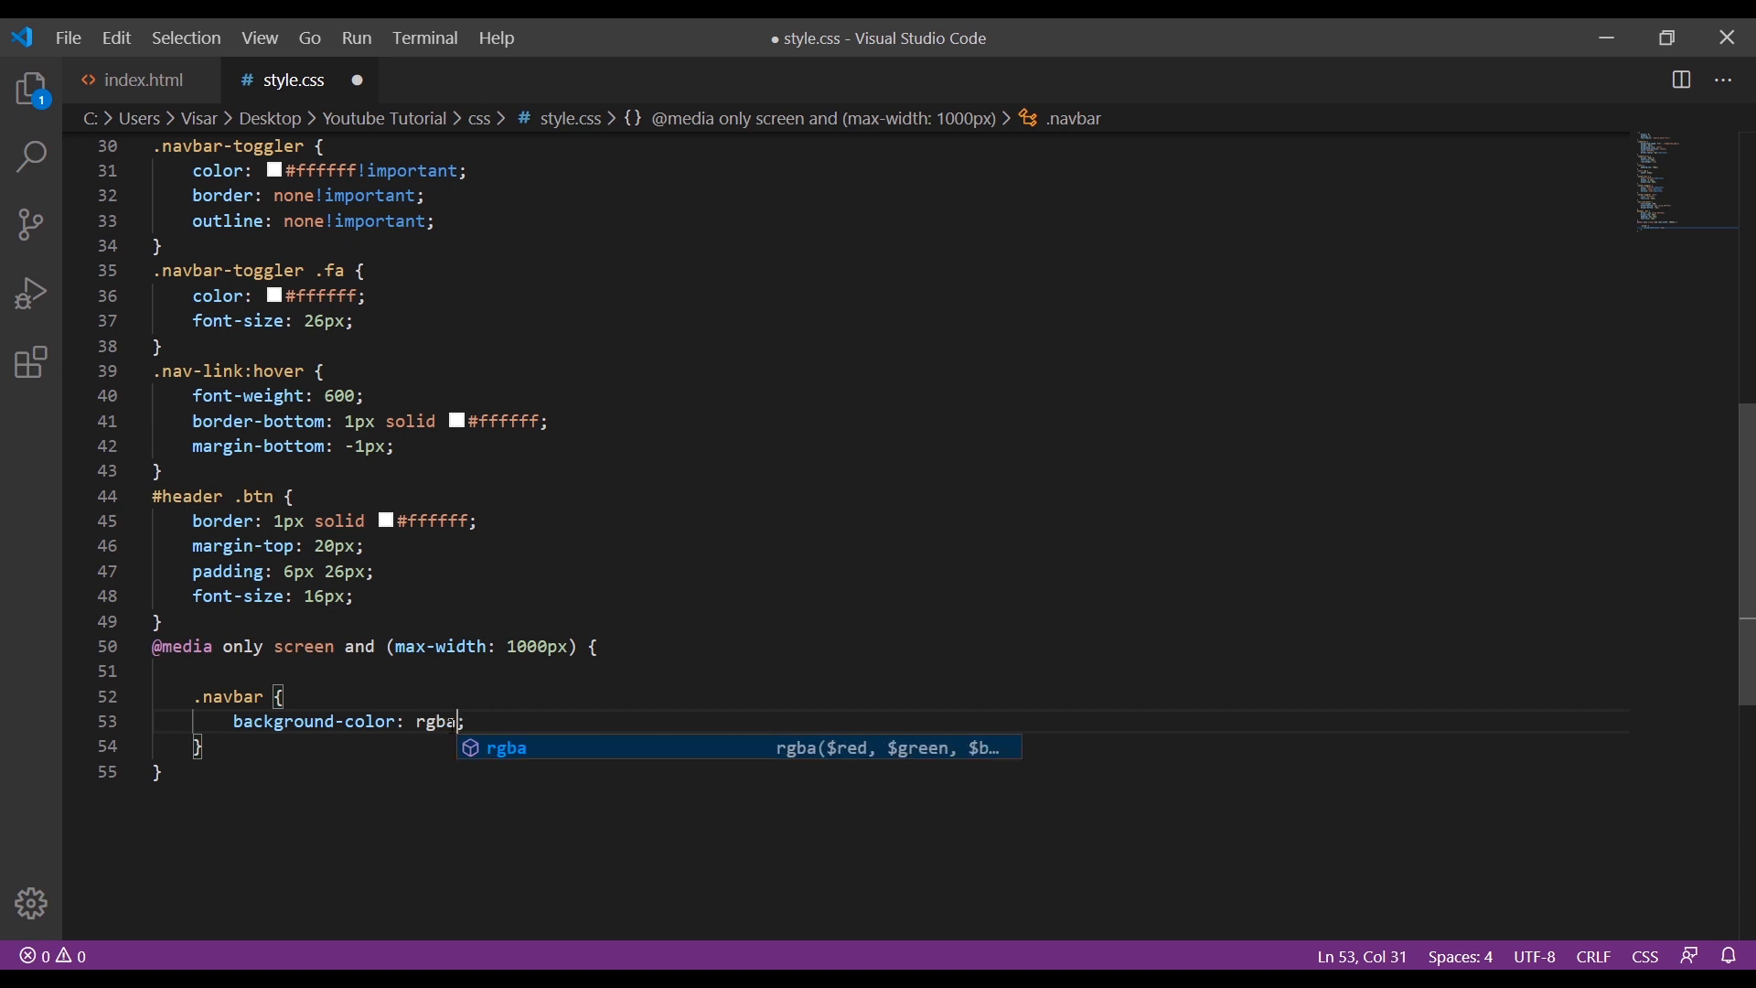
text((0,0))
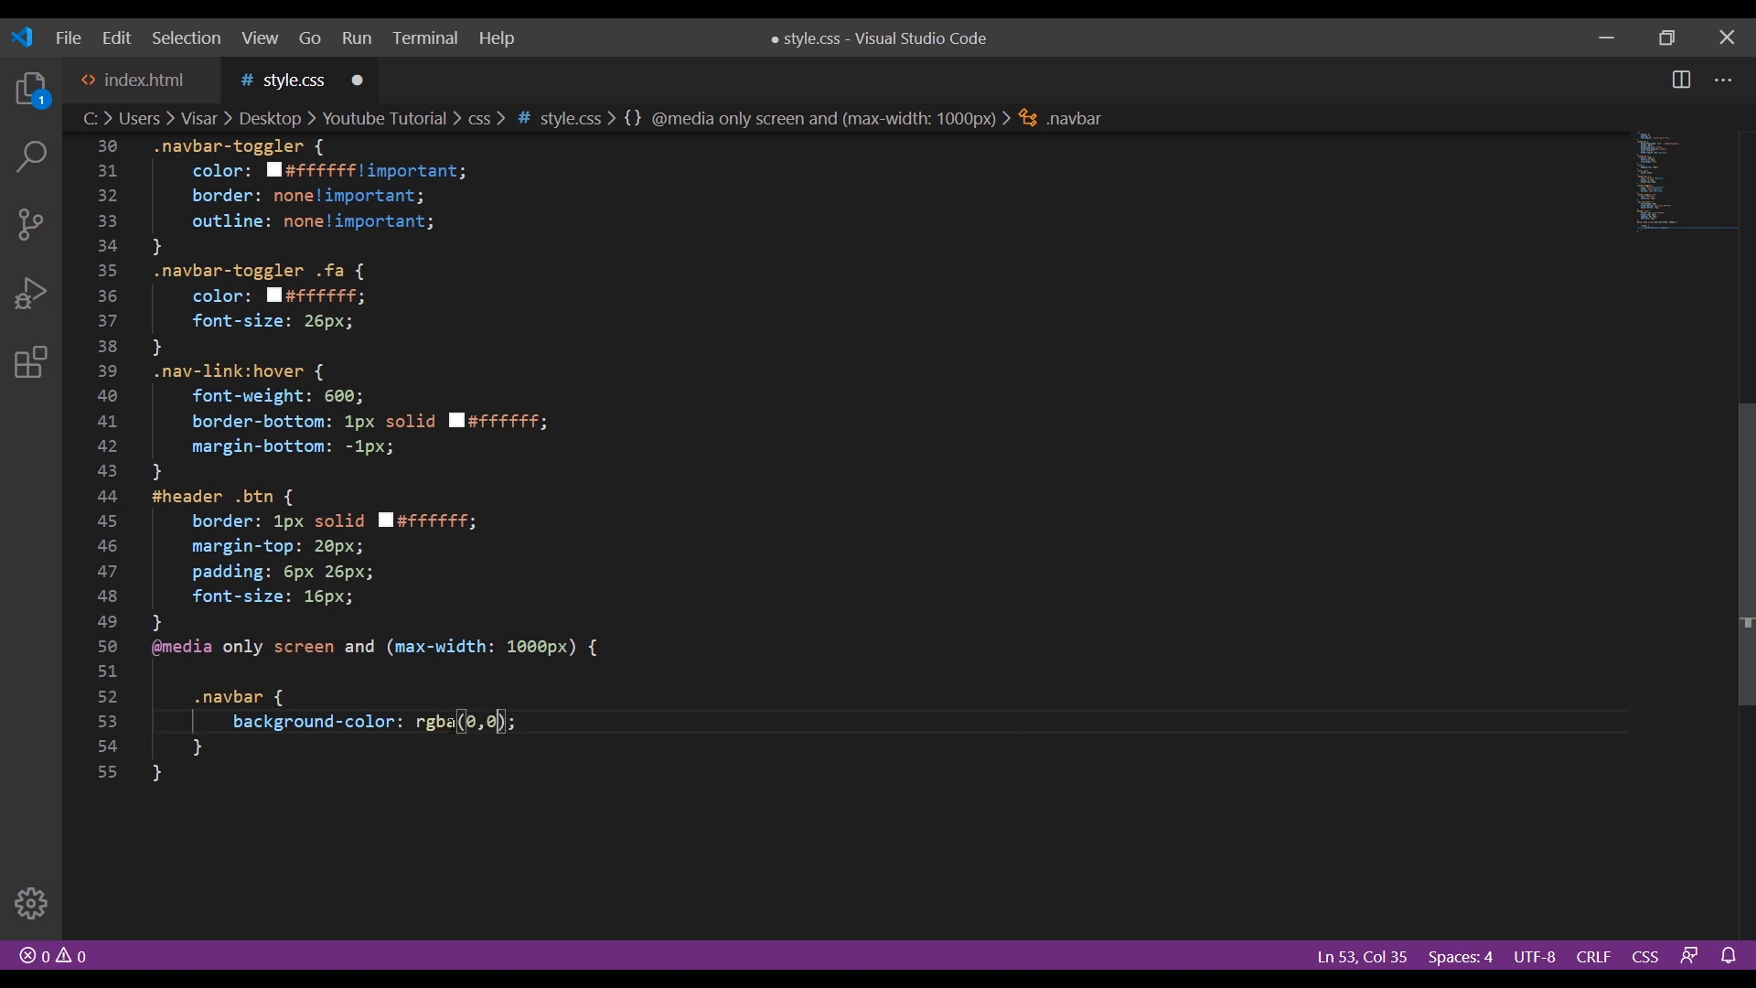
text(,0,)
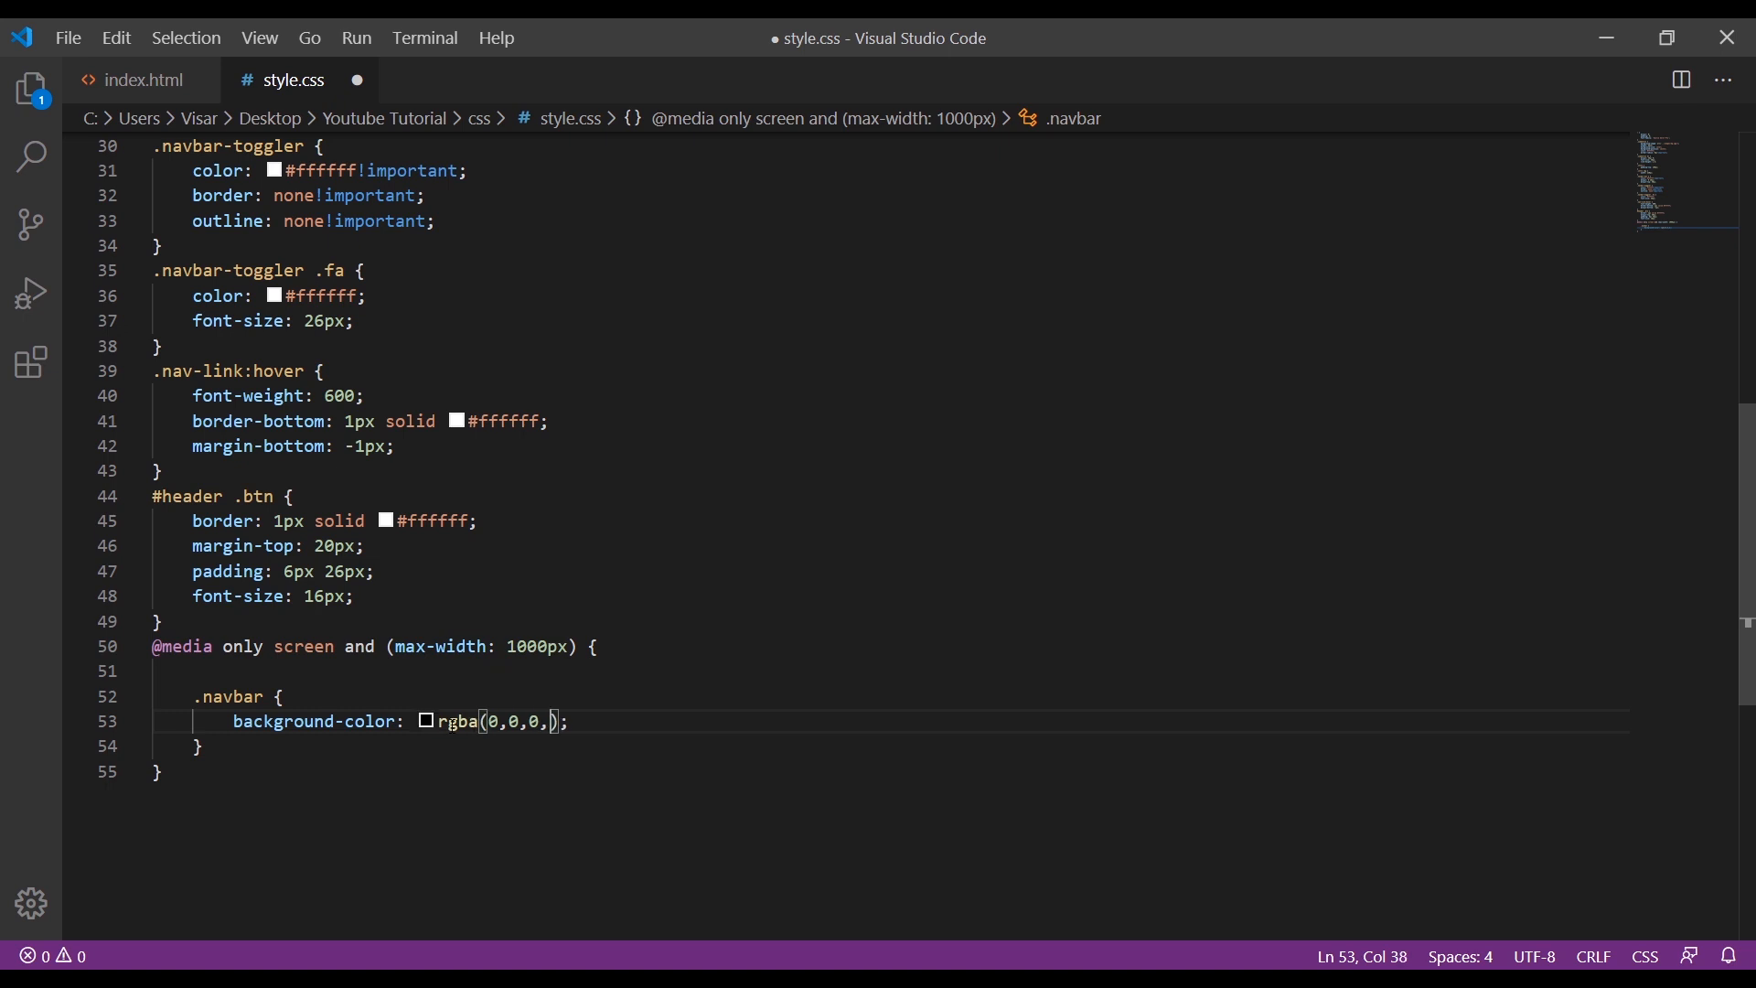
text(0)
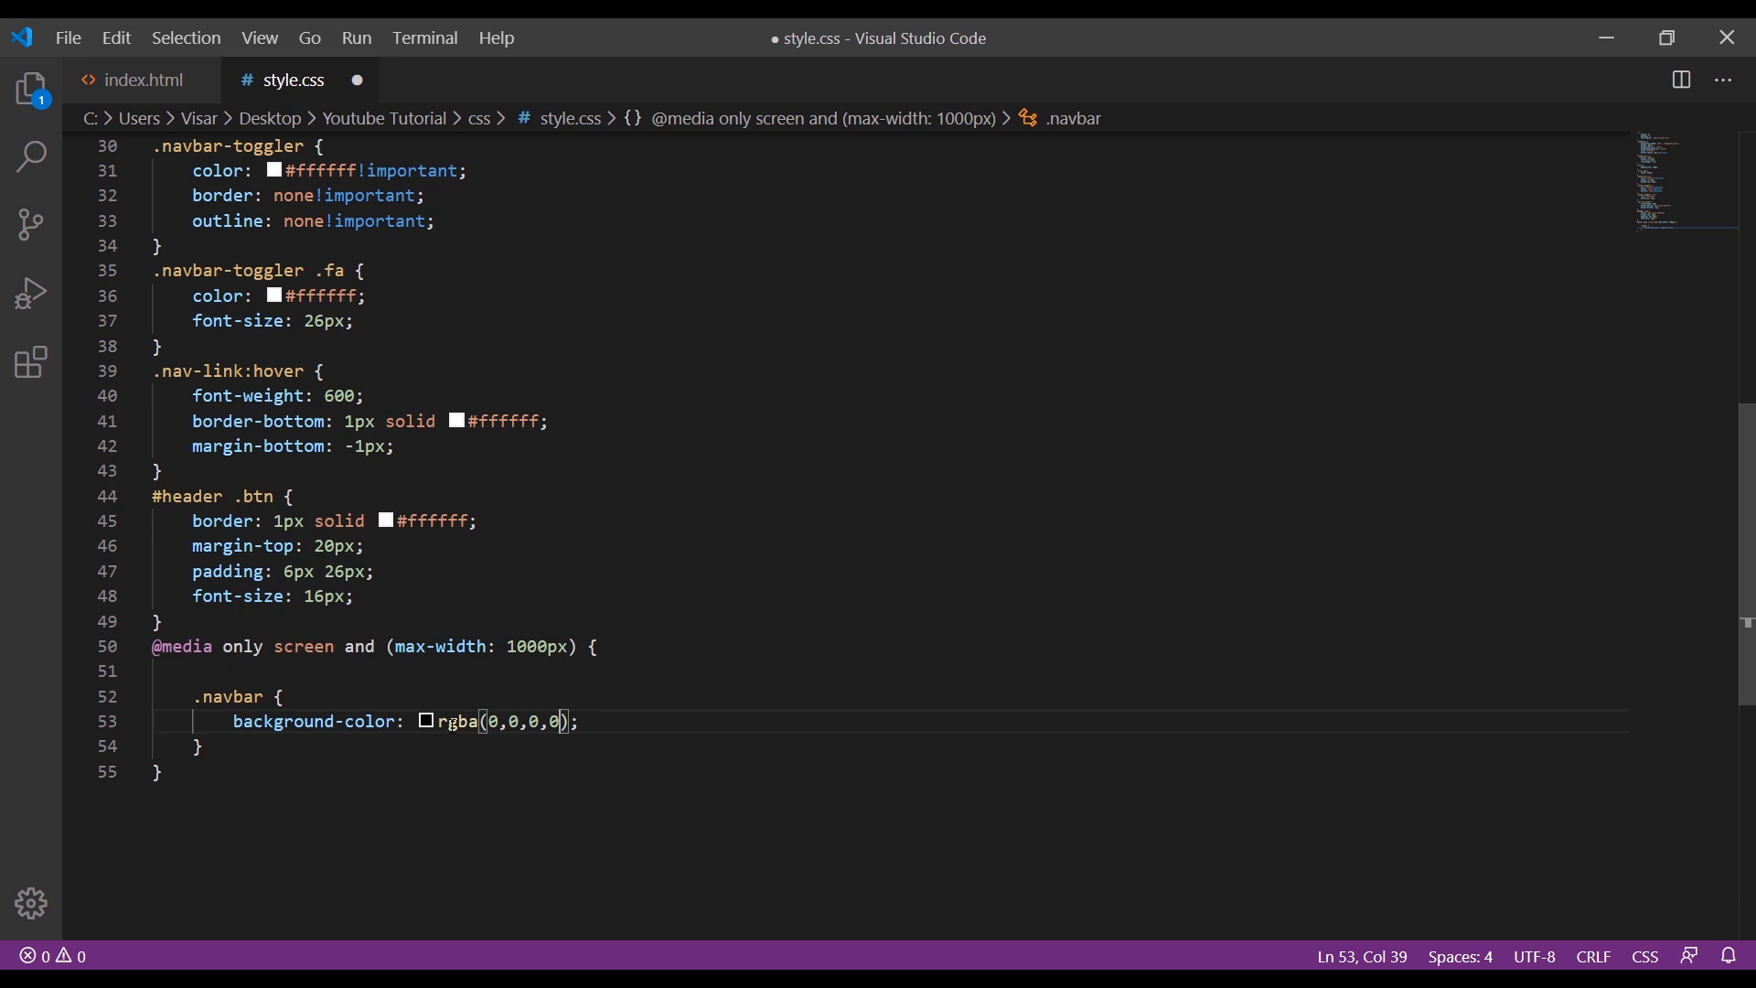
text(.8)
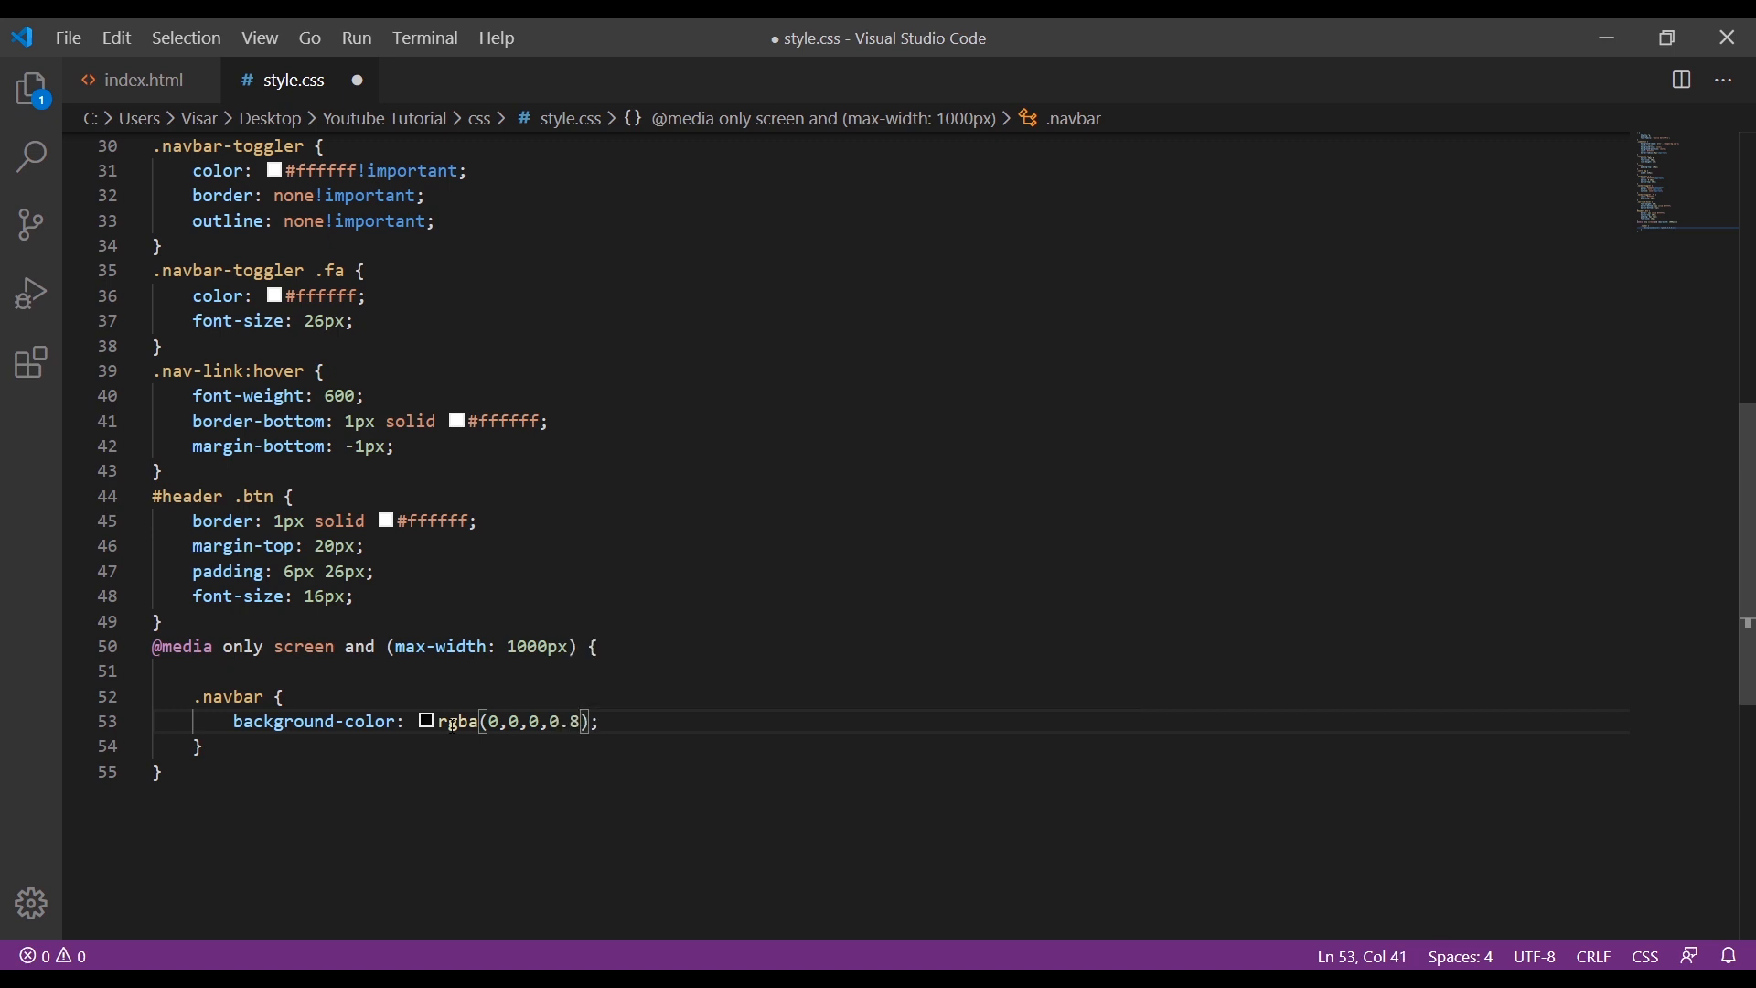
key(ctrl+s)
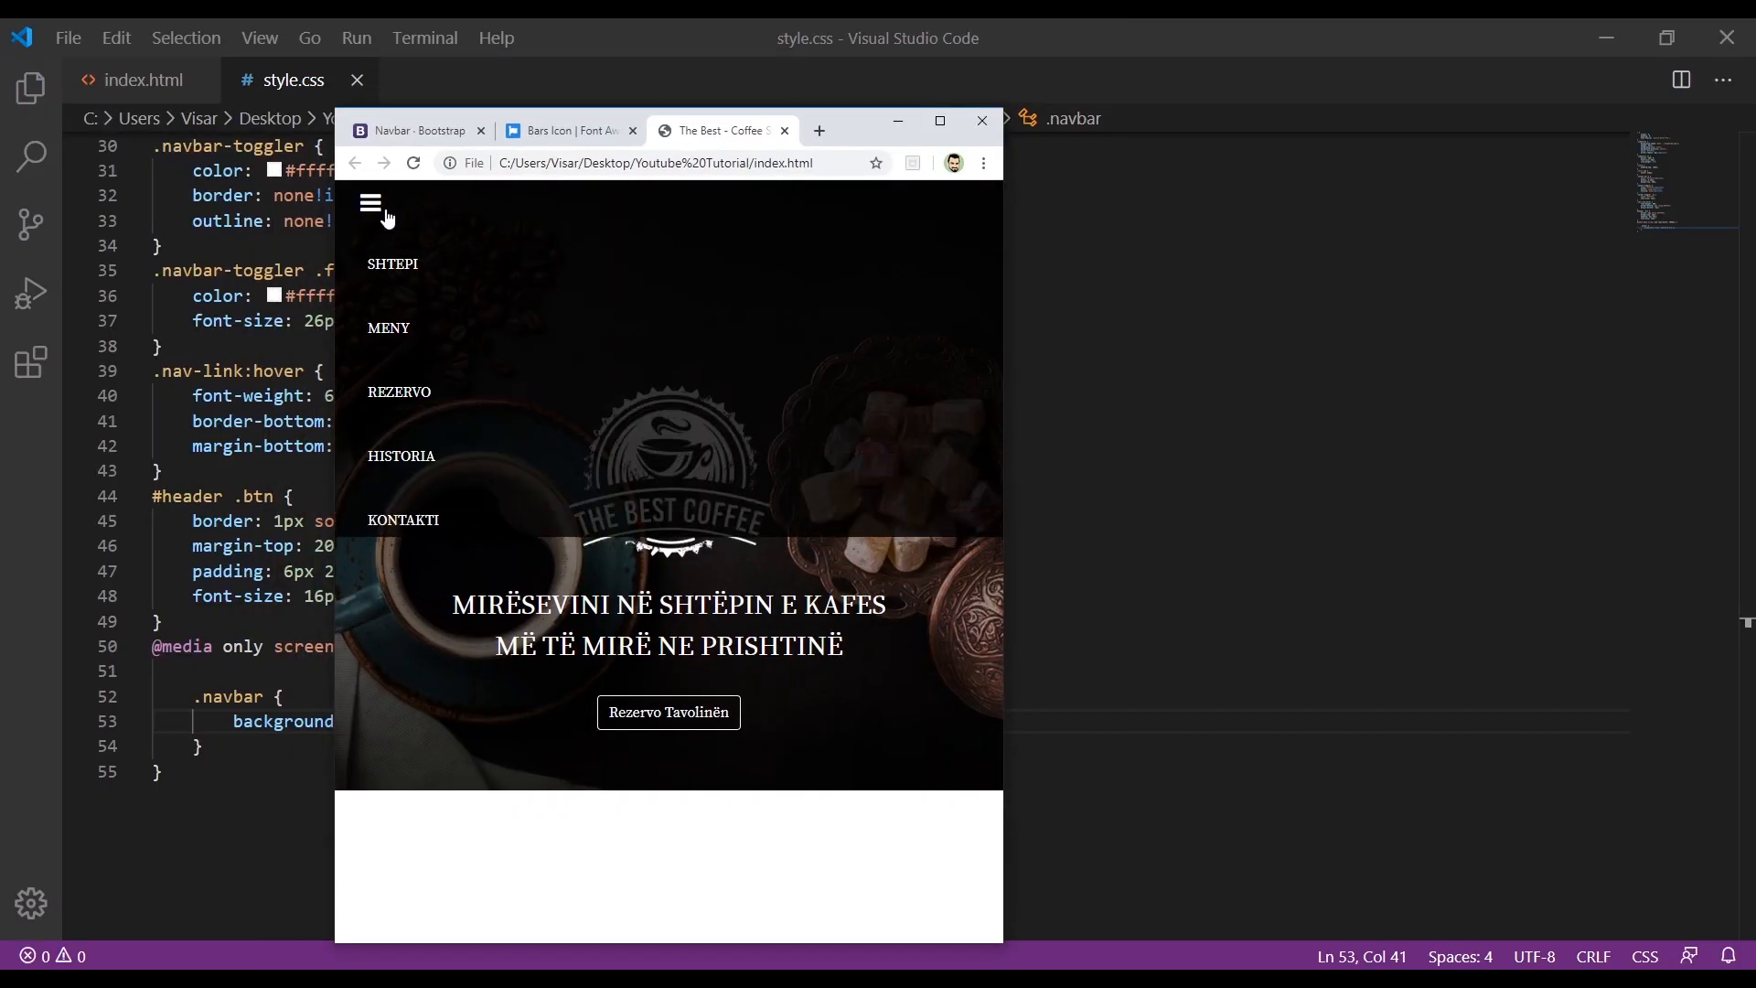
click(940, 121)
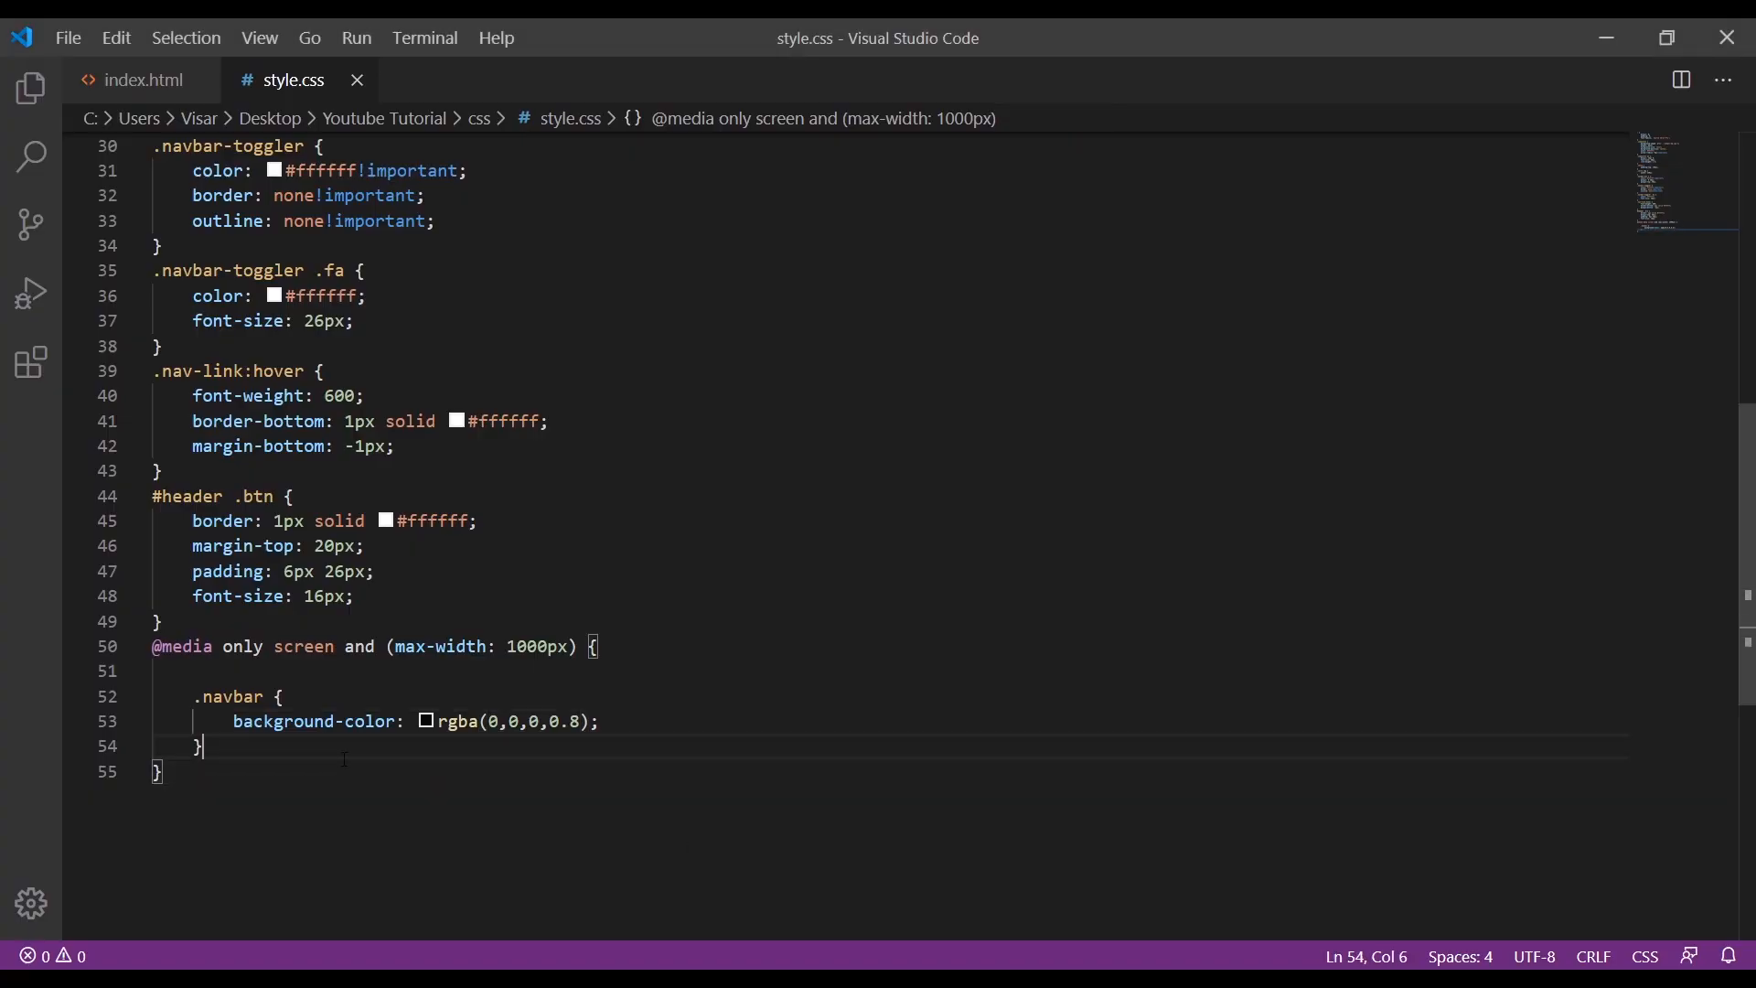
Add .navbar-nav a with margin 0px 5px 0 17px and a margin-top in the query
text(.)
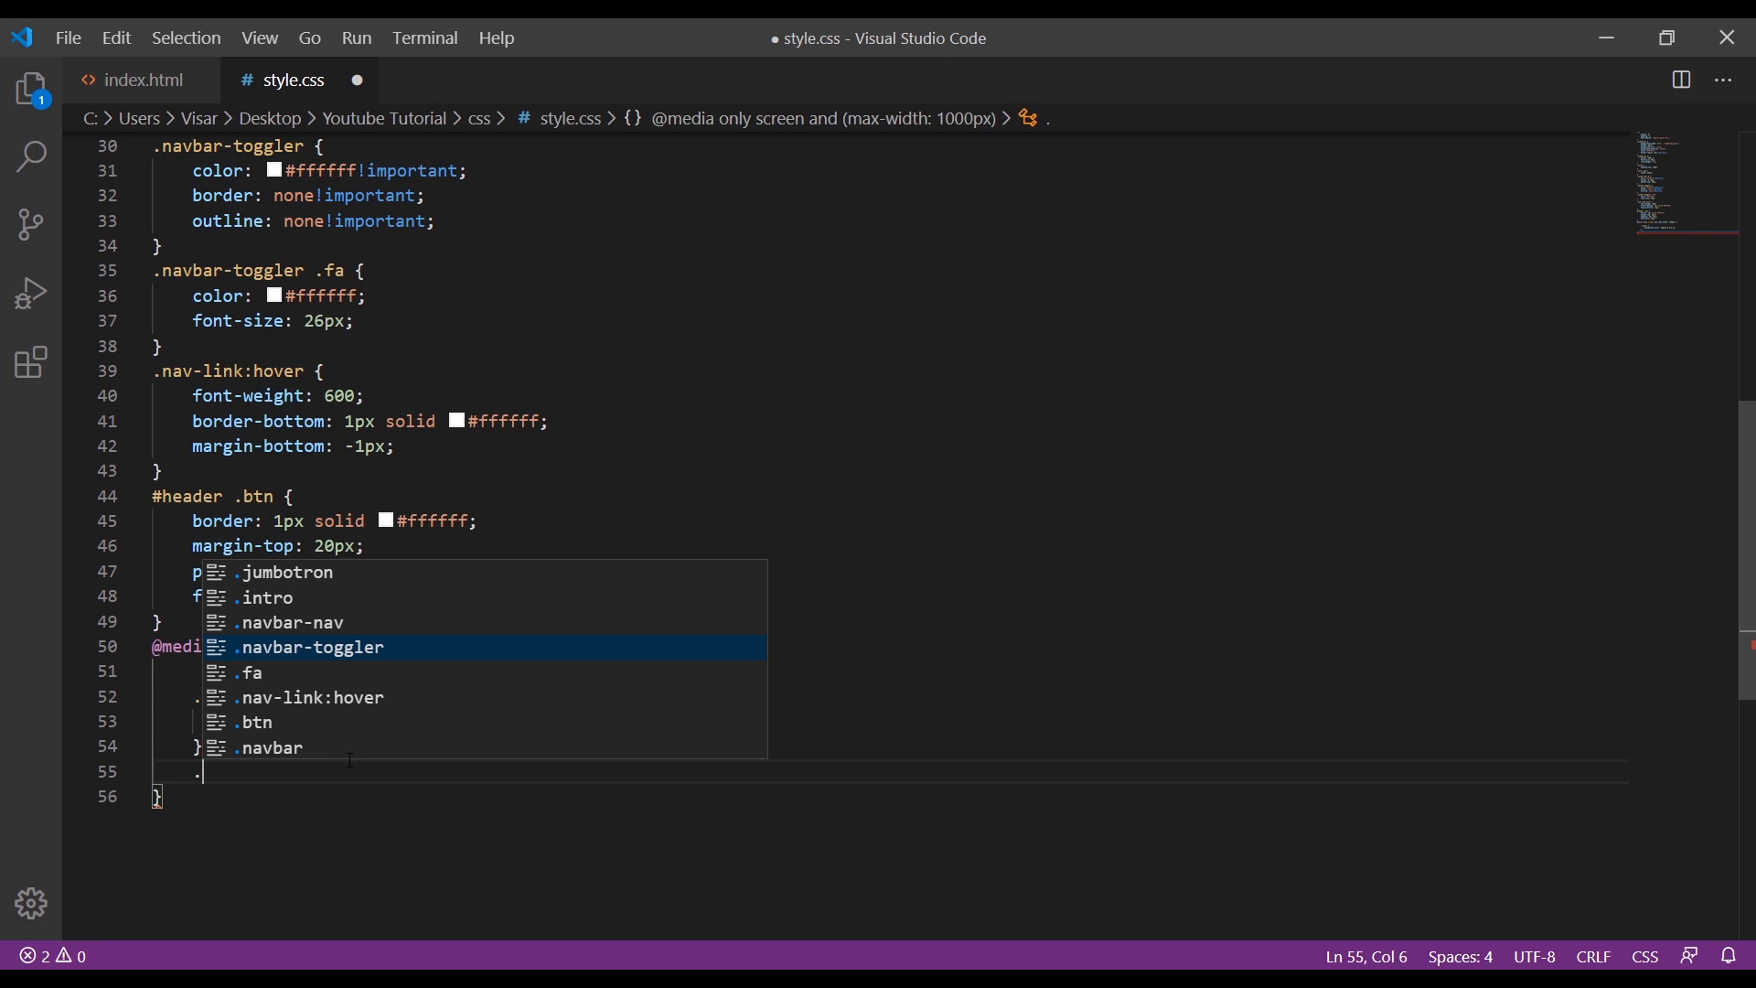
text(navbar)
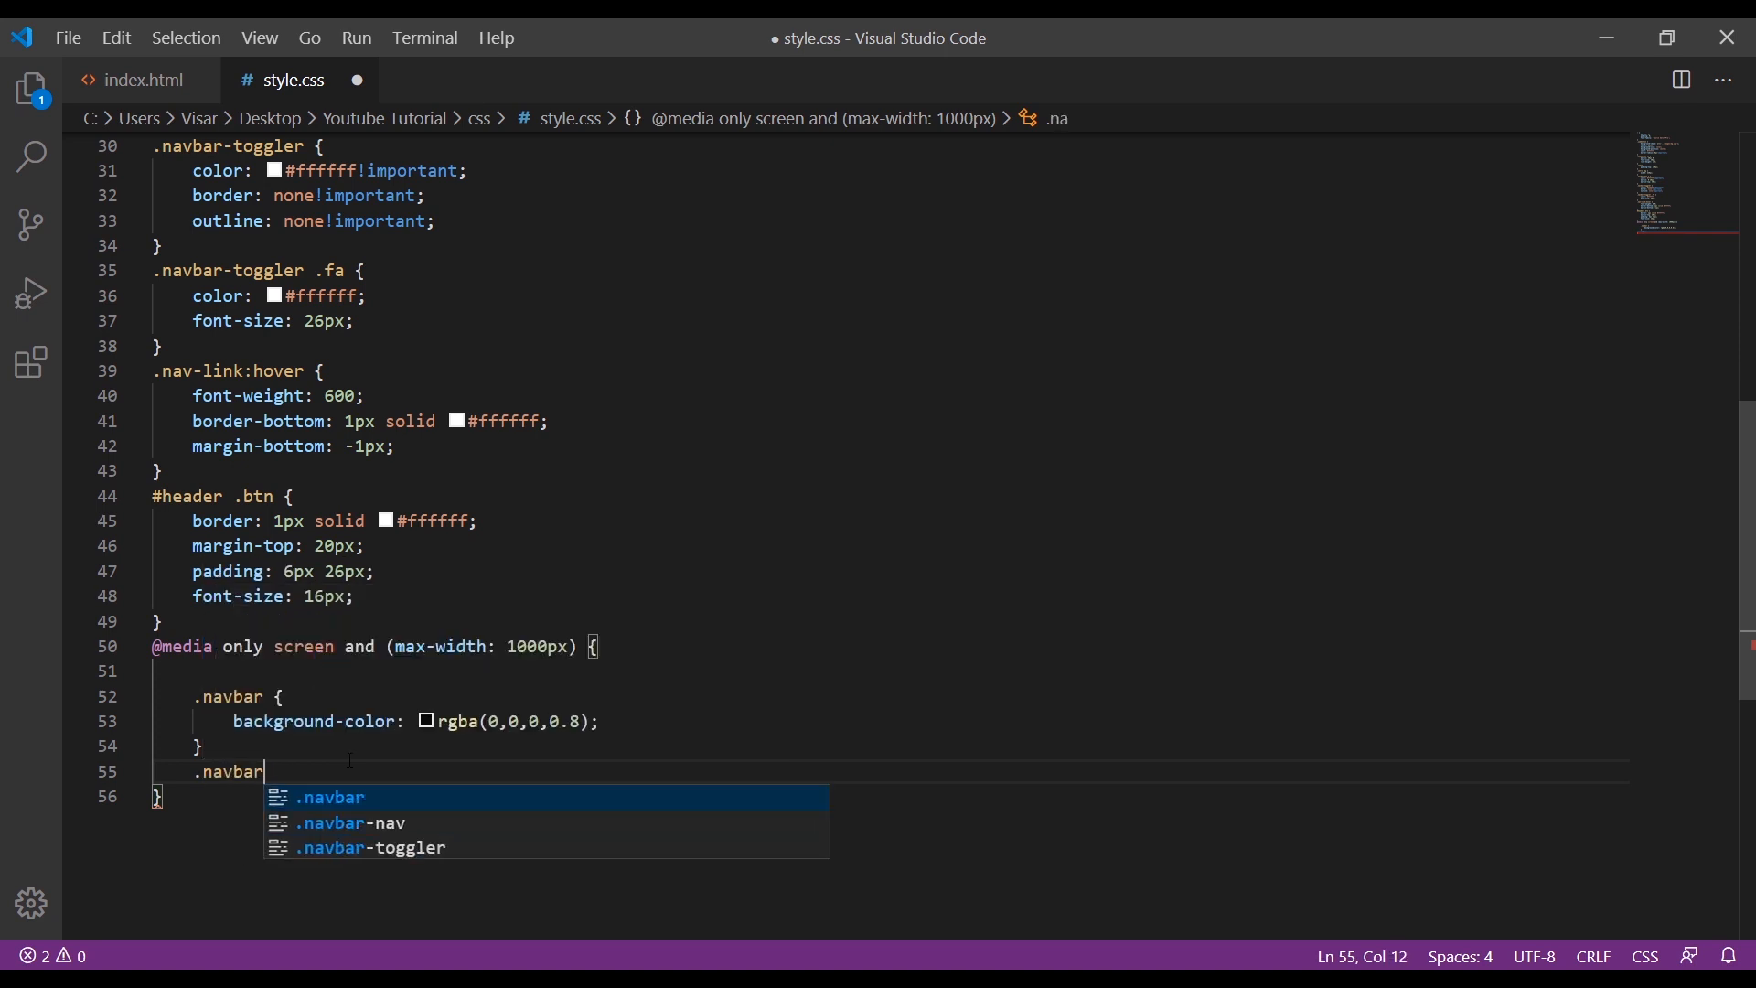
text(-nav a {)
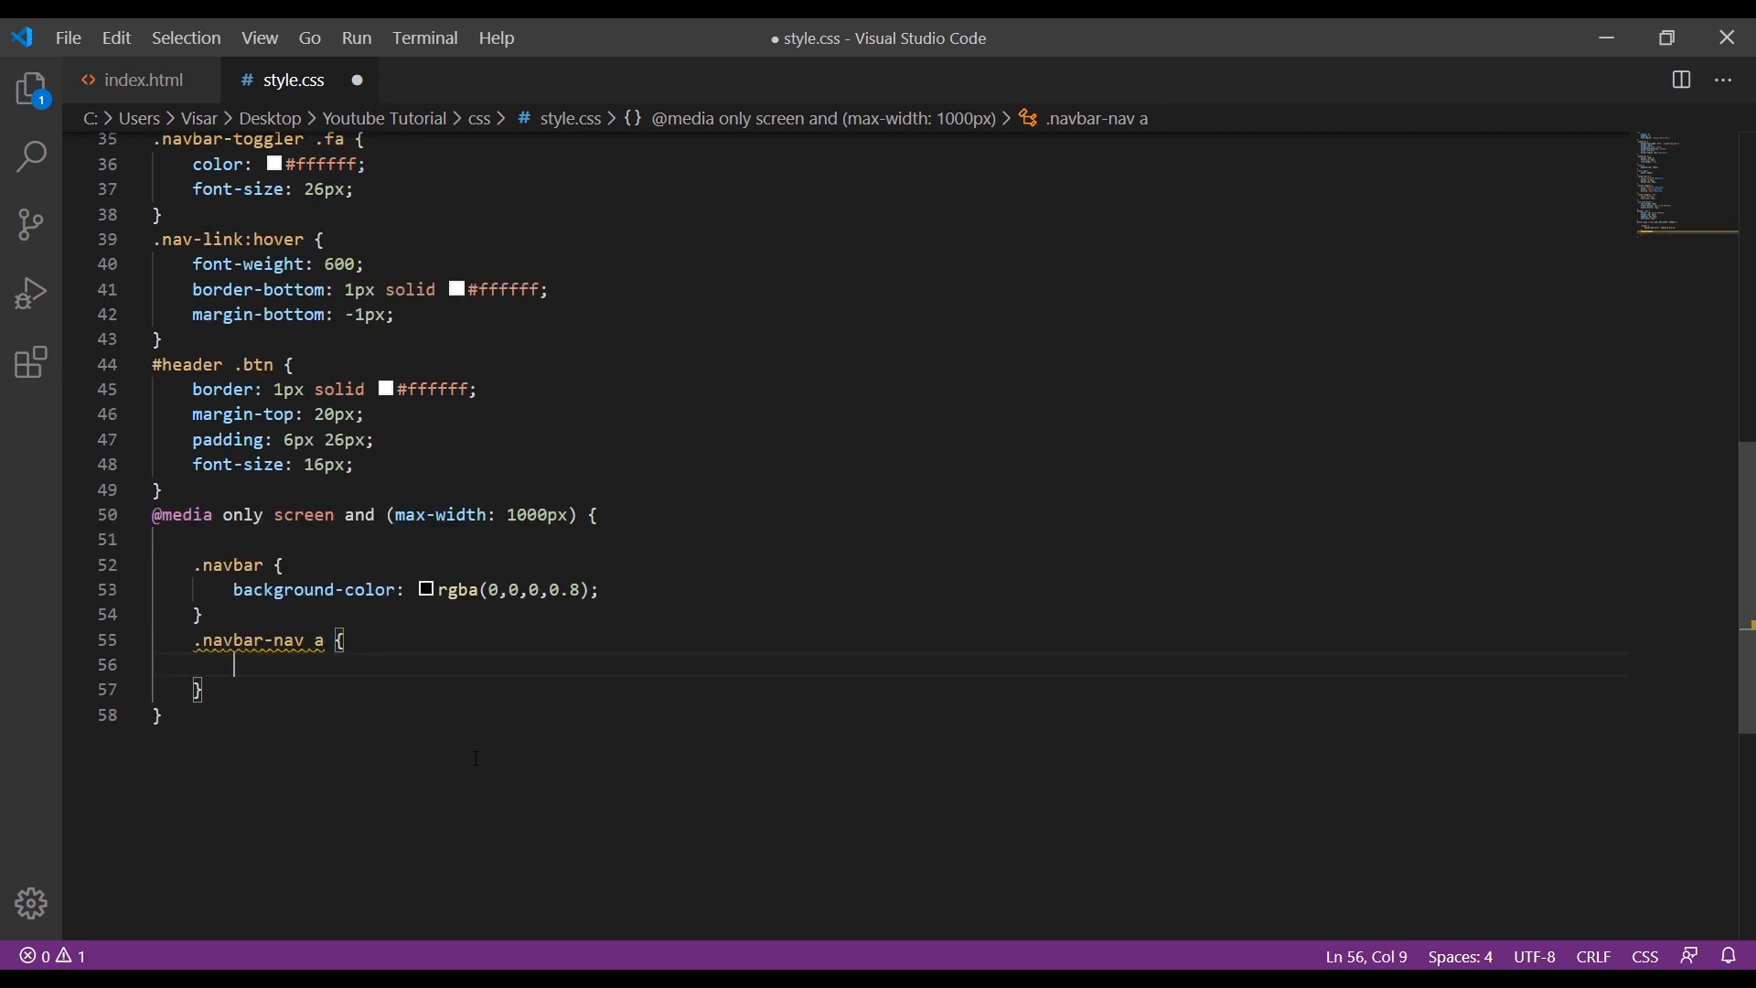
text(margin: 0px;)
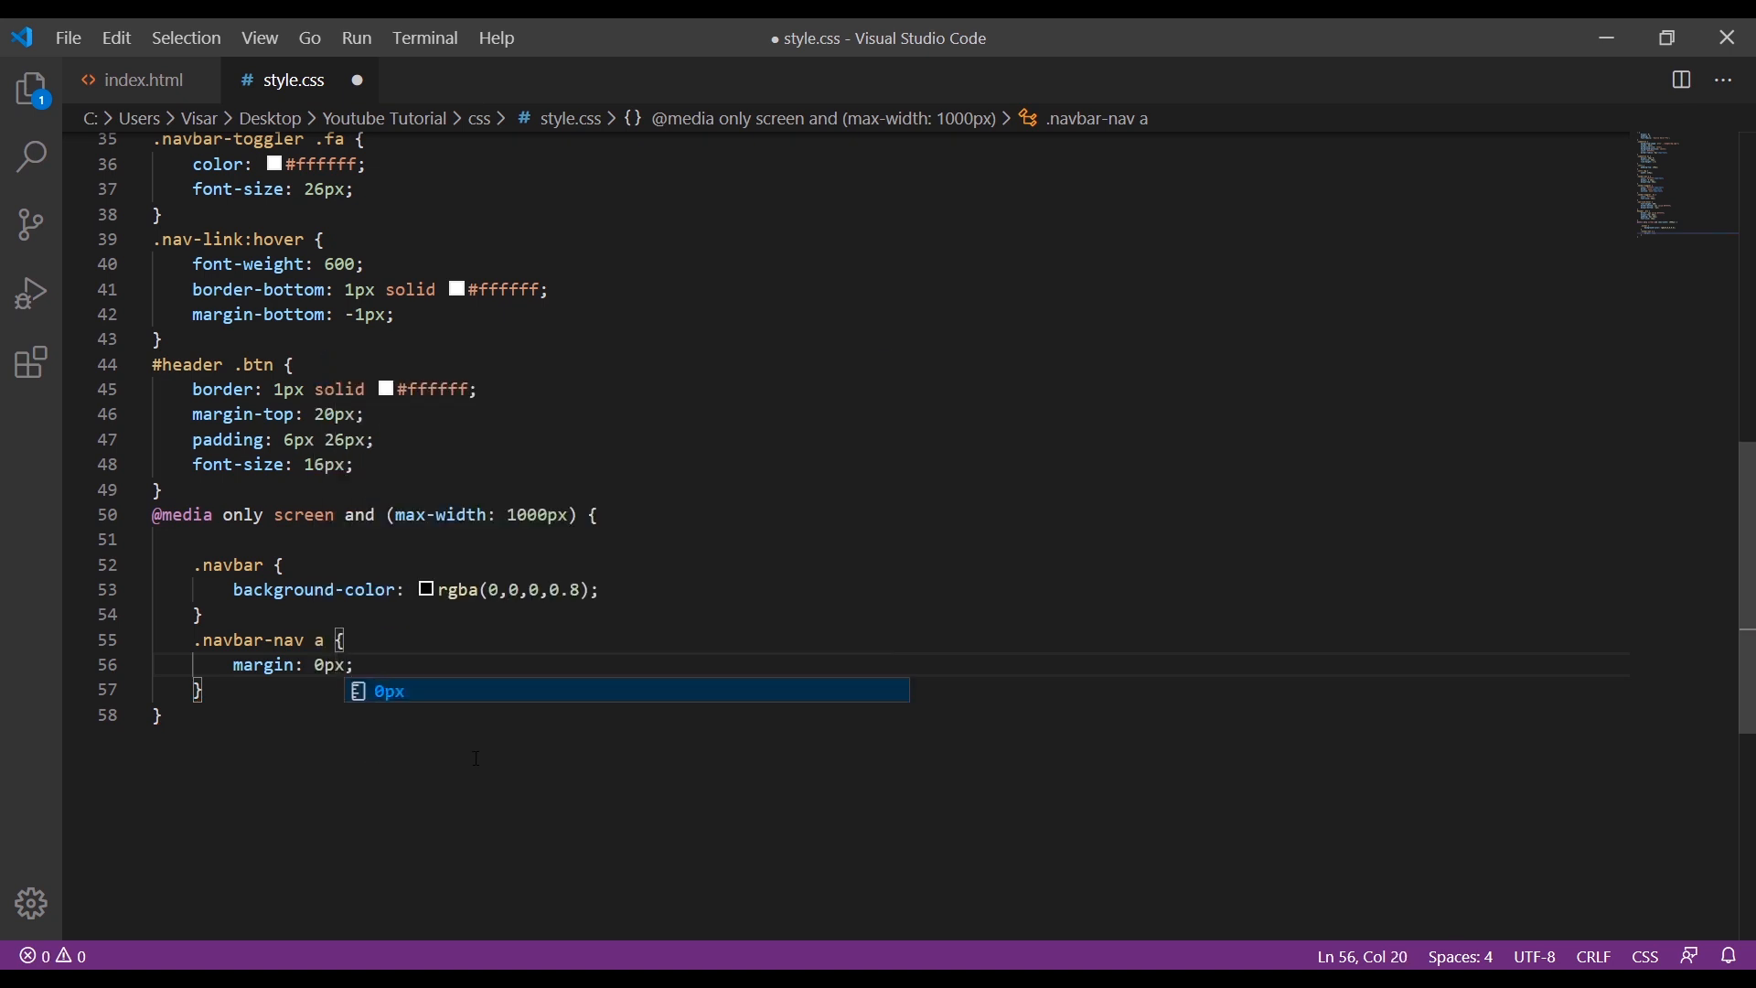
text(5px 0 1)
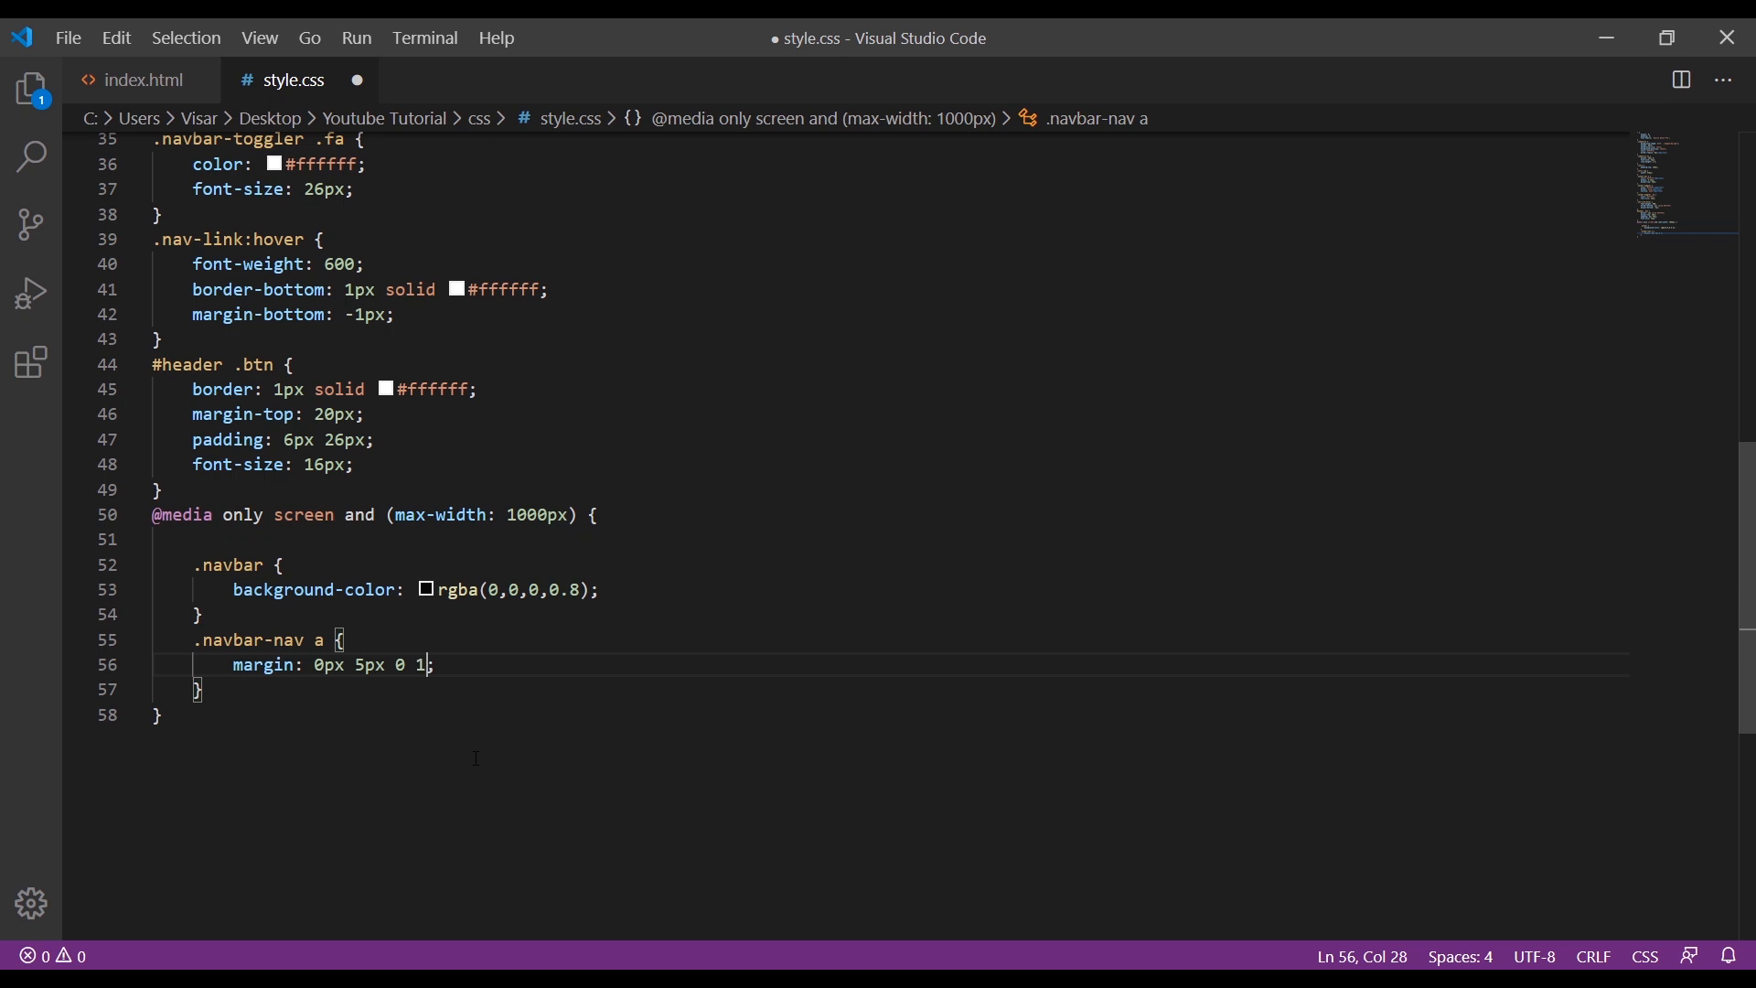
text(7px;)
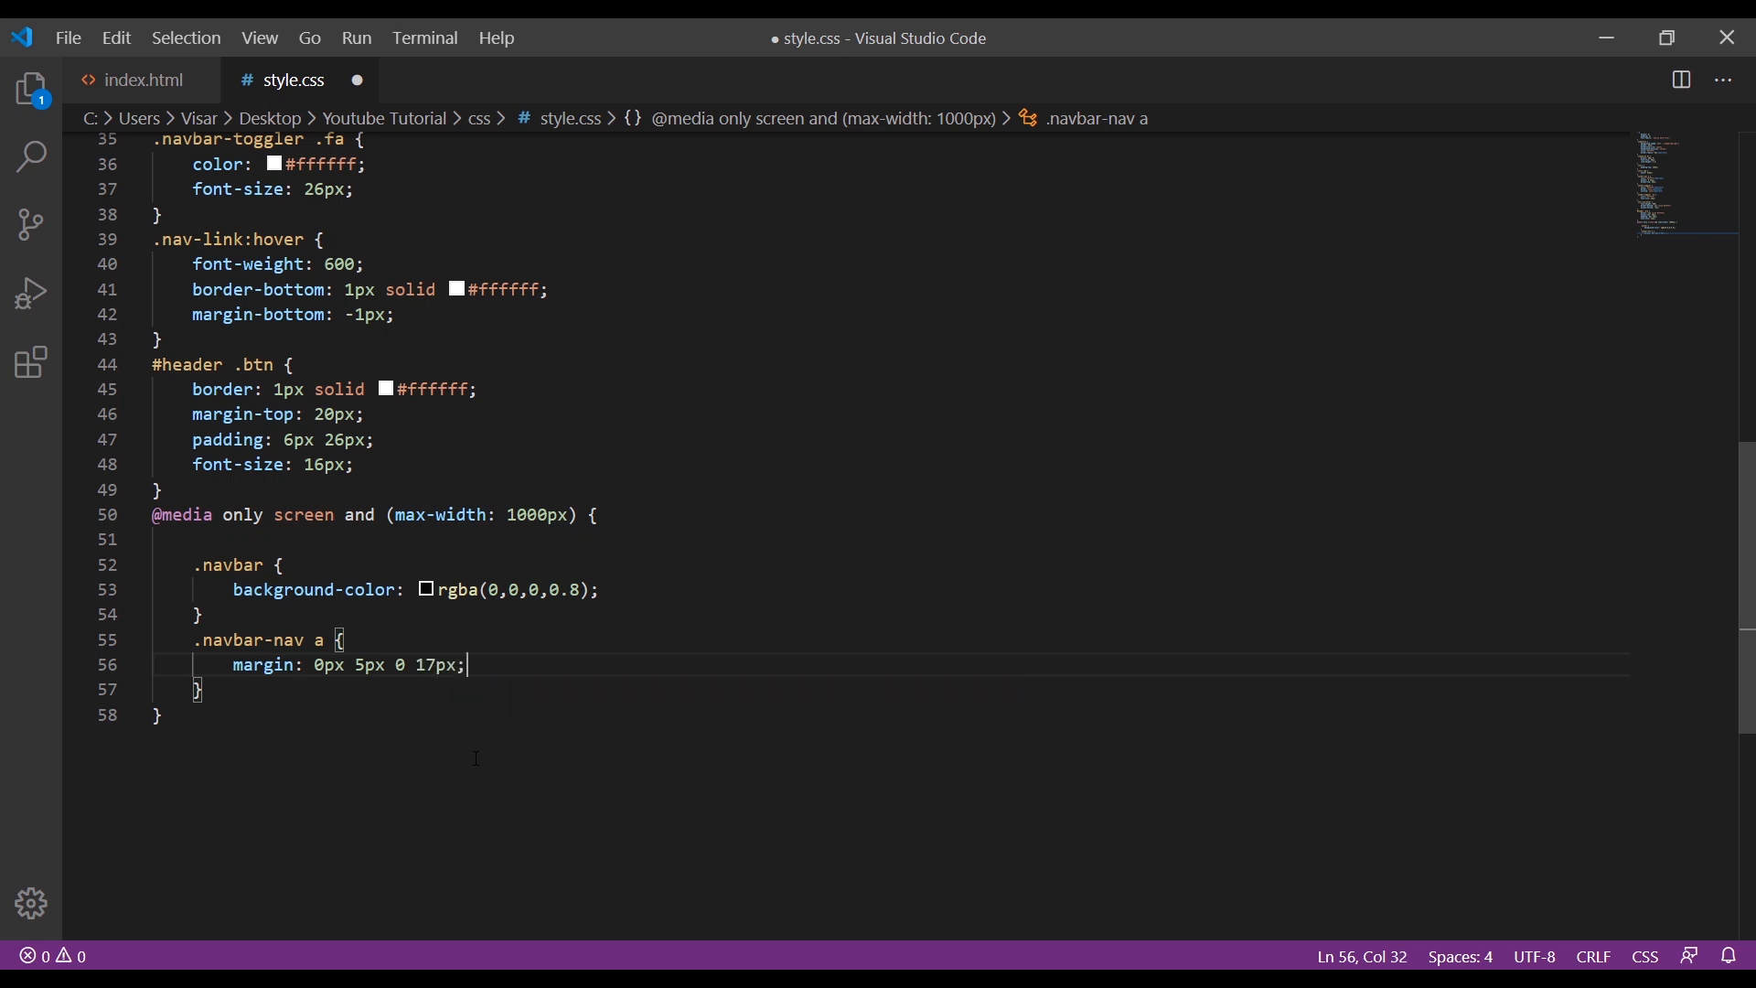
text(margin-top)
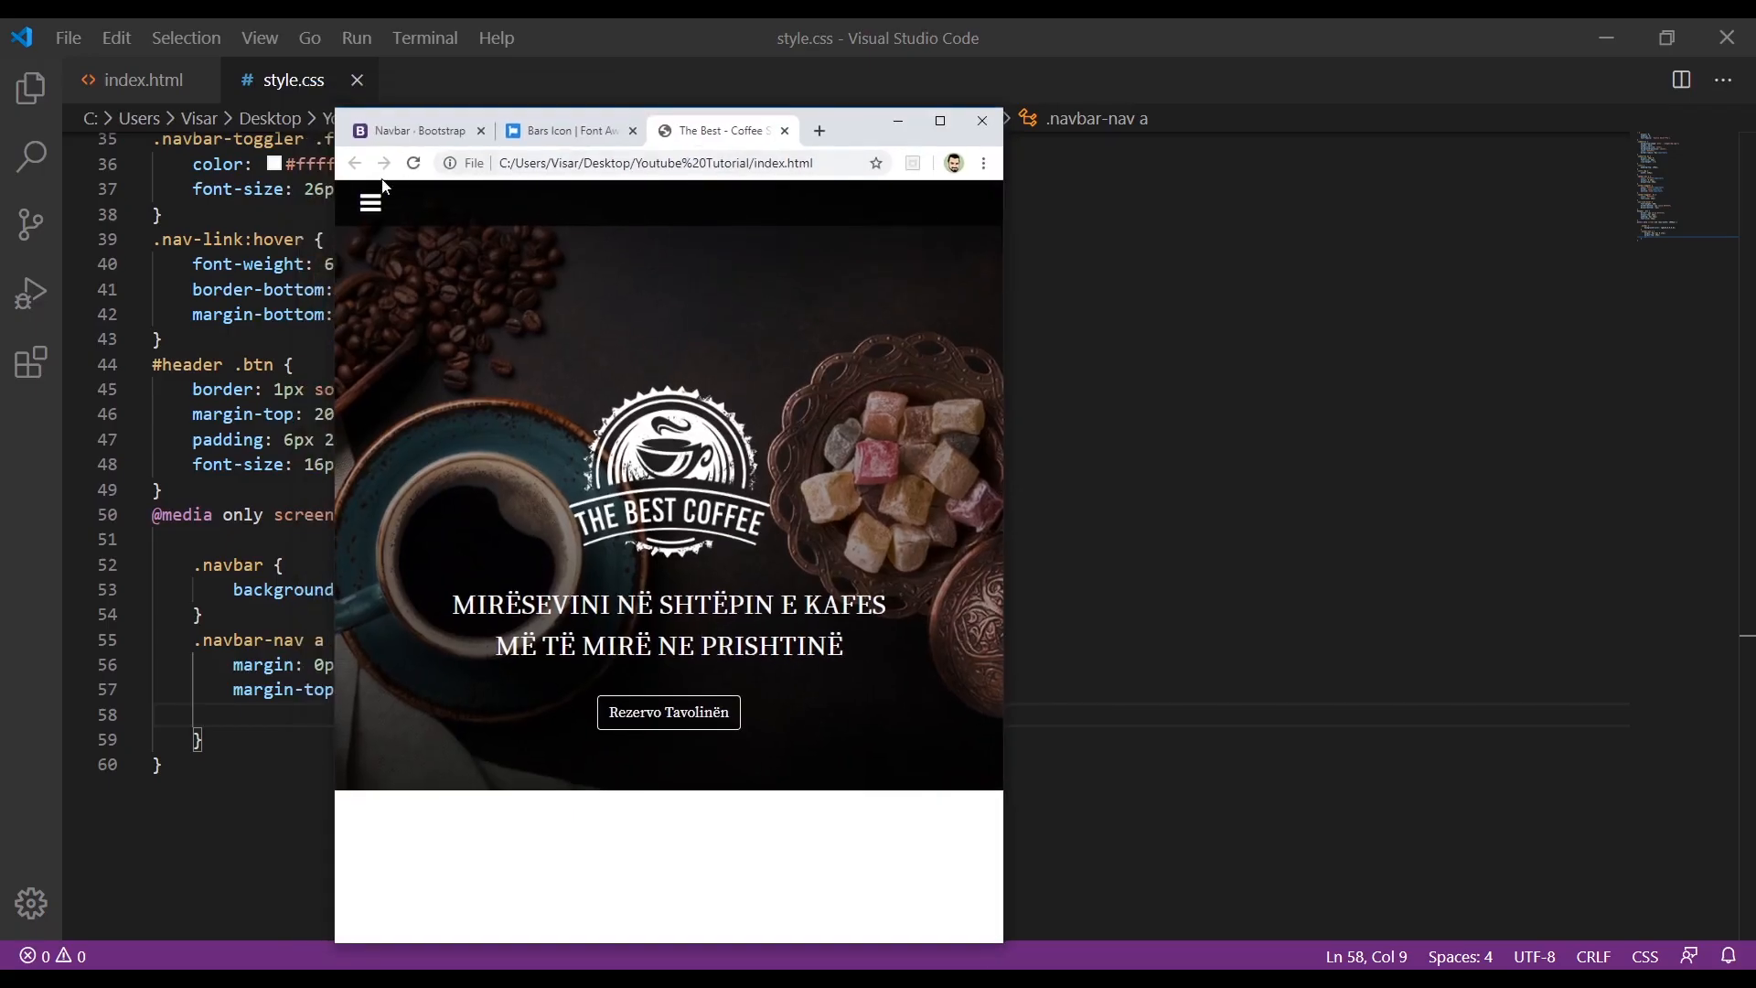
Expand Chrome's hamburger menu to check link spacing, then return to style.css
click(370, 203)
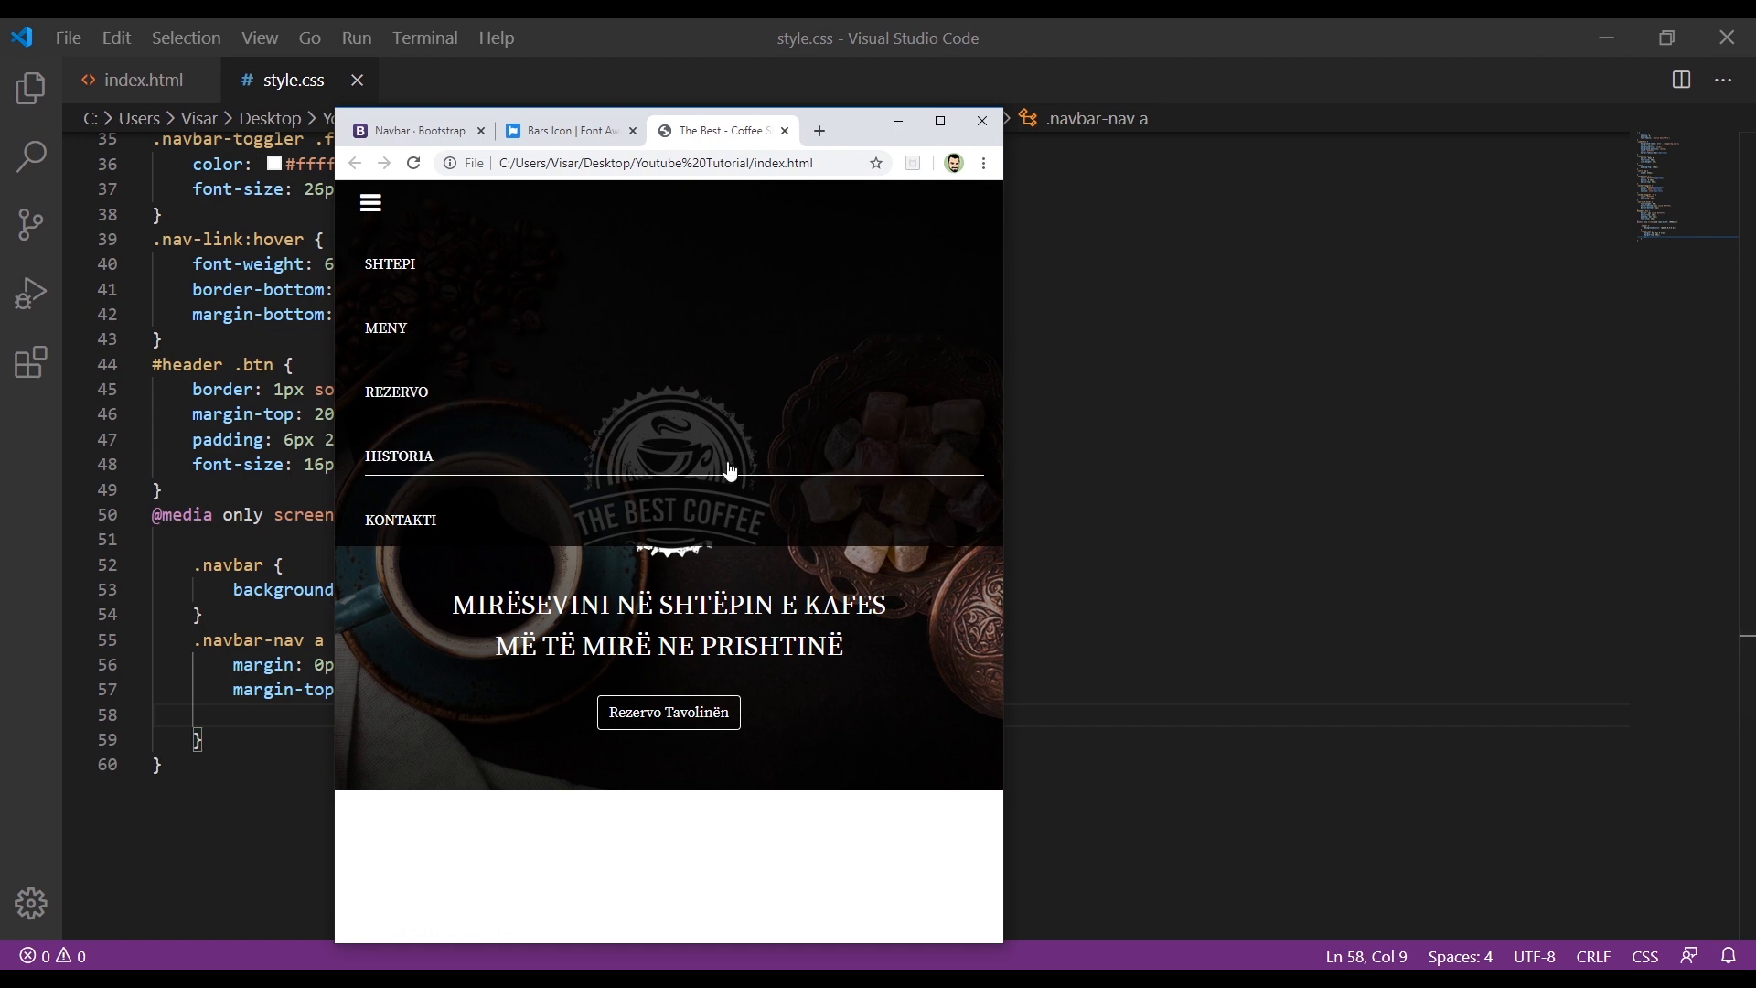
mouse_move(624, 483)
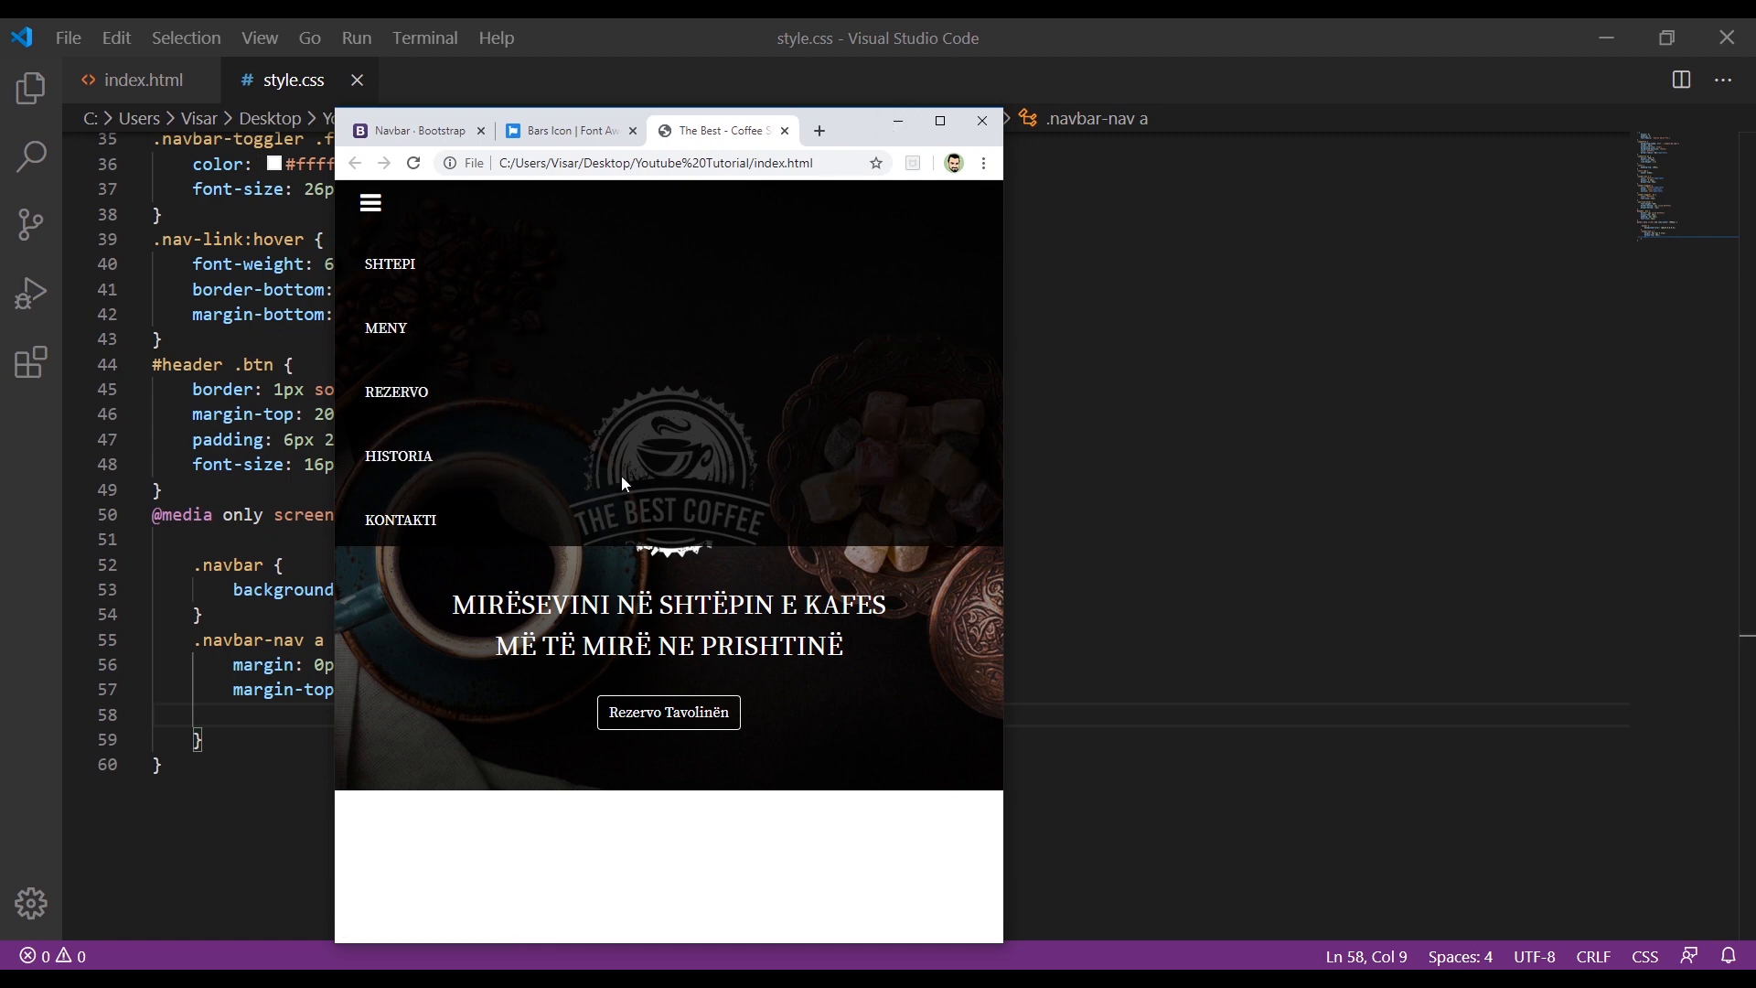
click(938, 121)
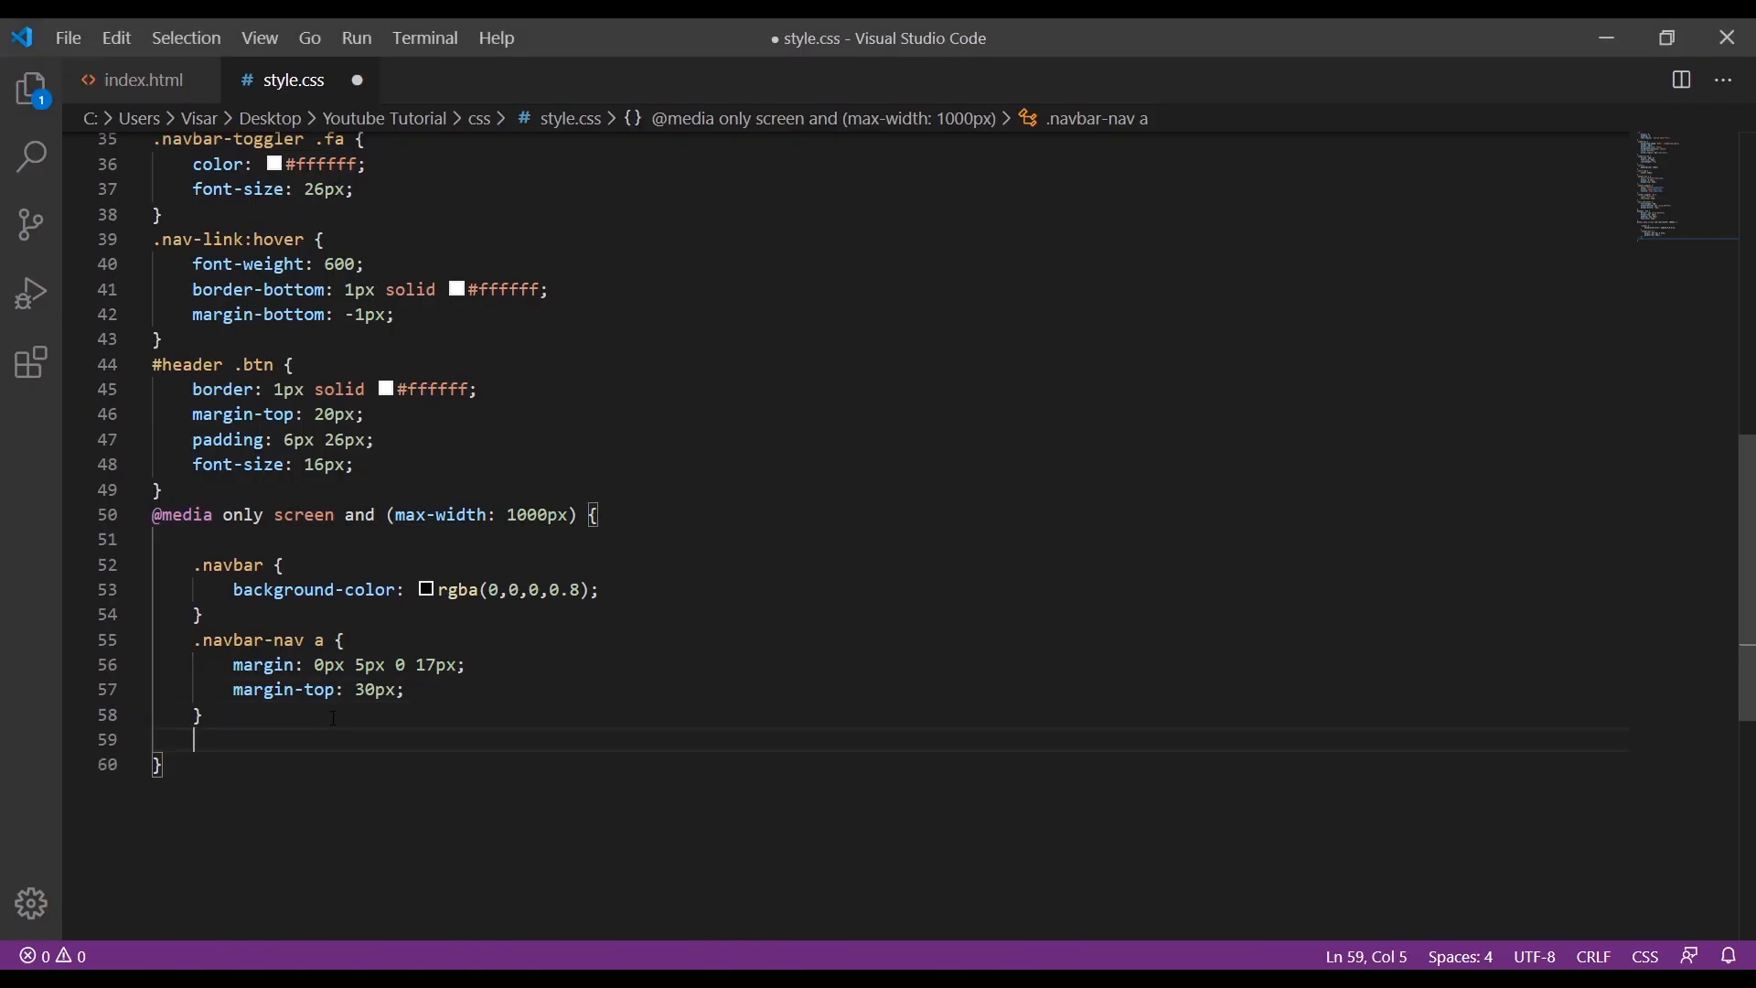
Add .nav-link:hover with border-bottom none inside the 1000px query and preview
text(.nav)
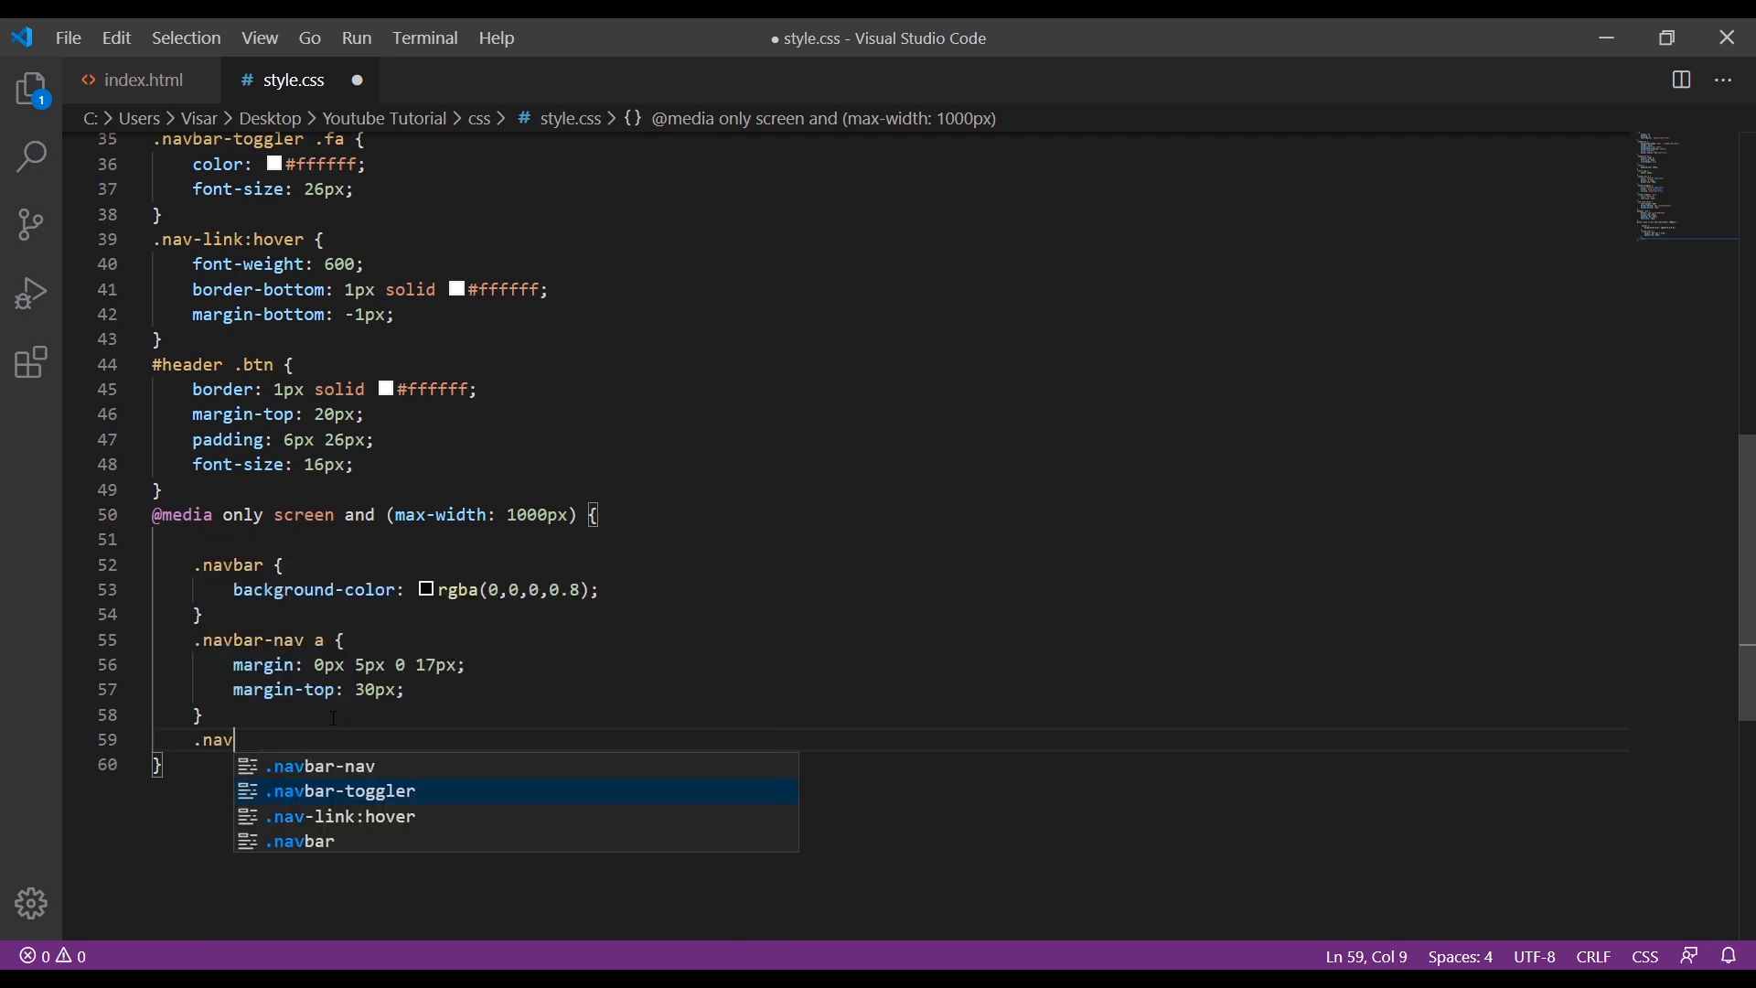
text(-link:hover {)
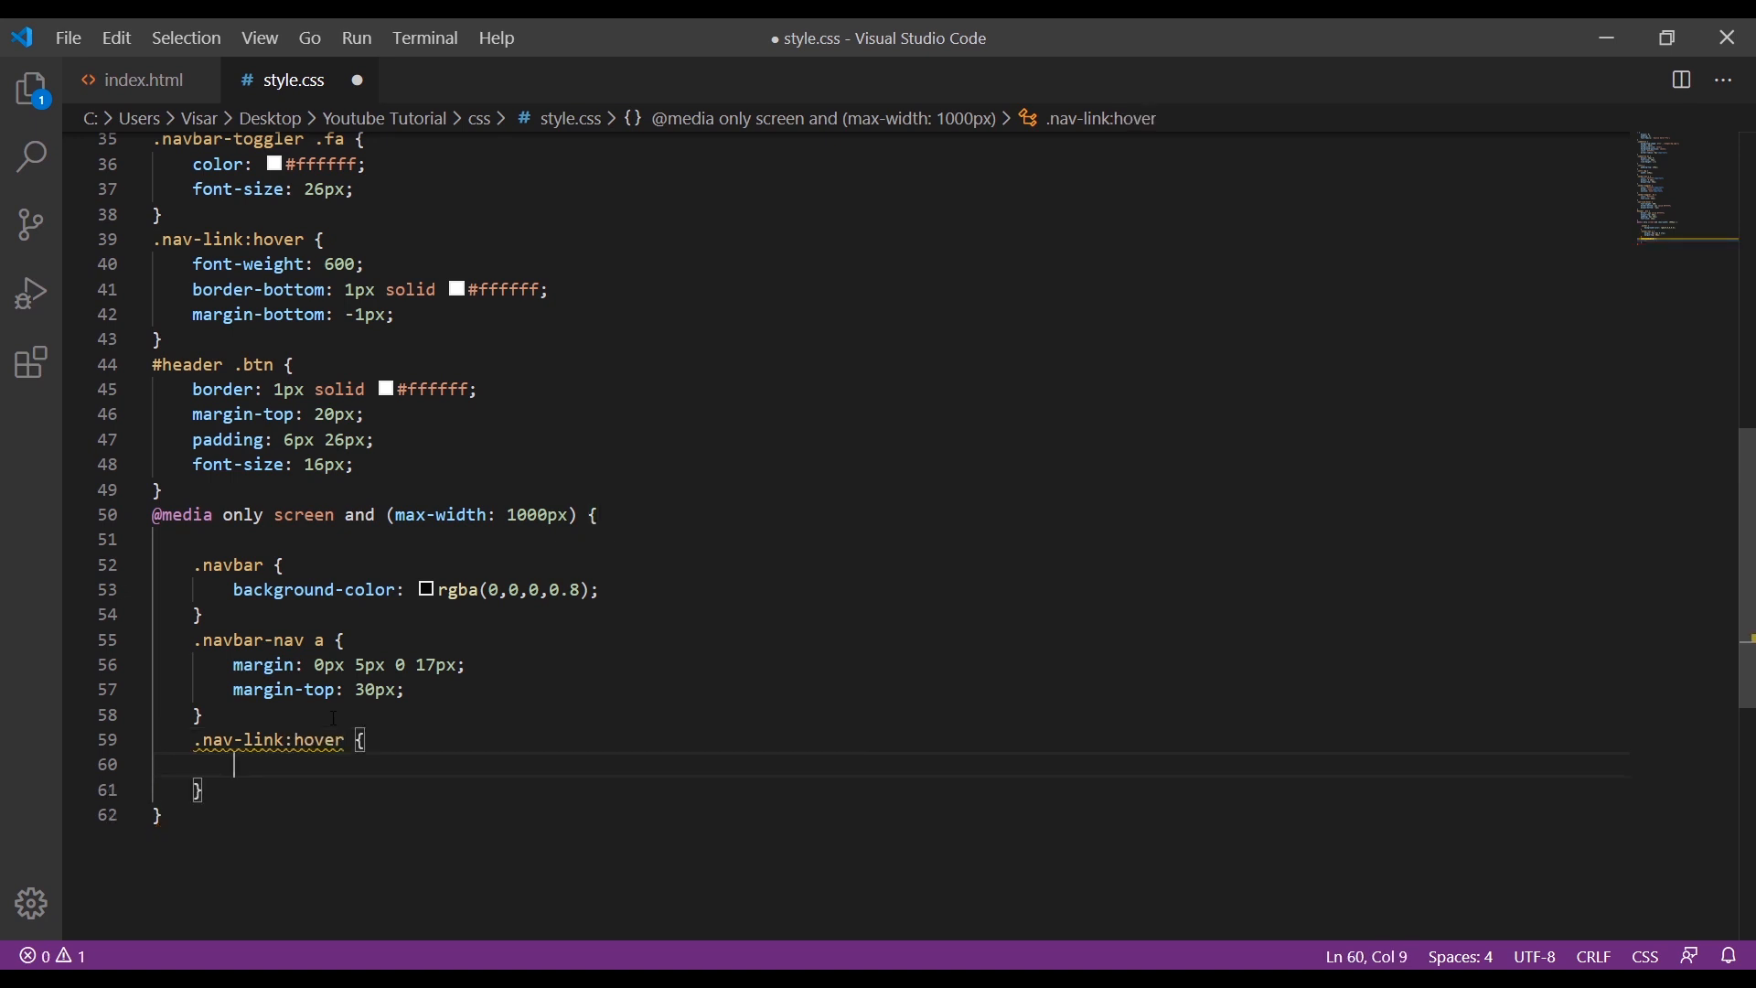
text(border-bottom: ;)
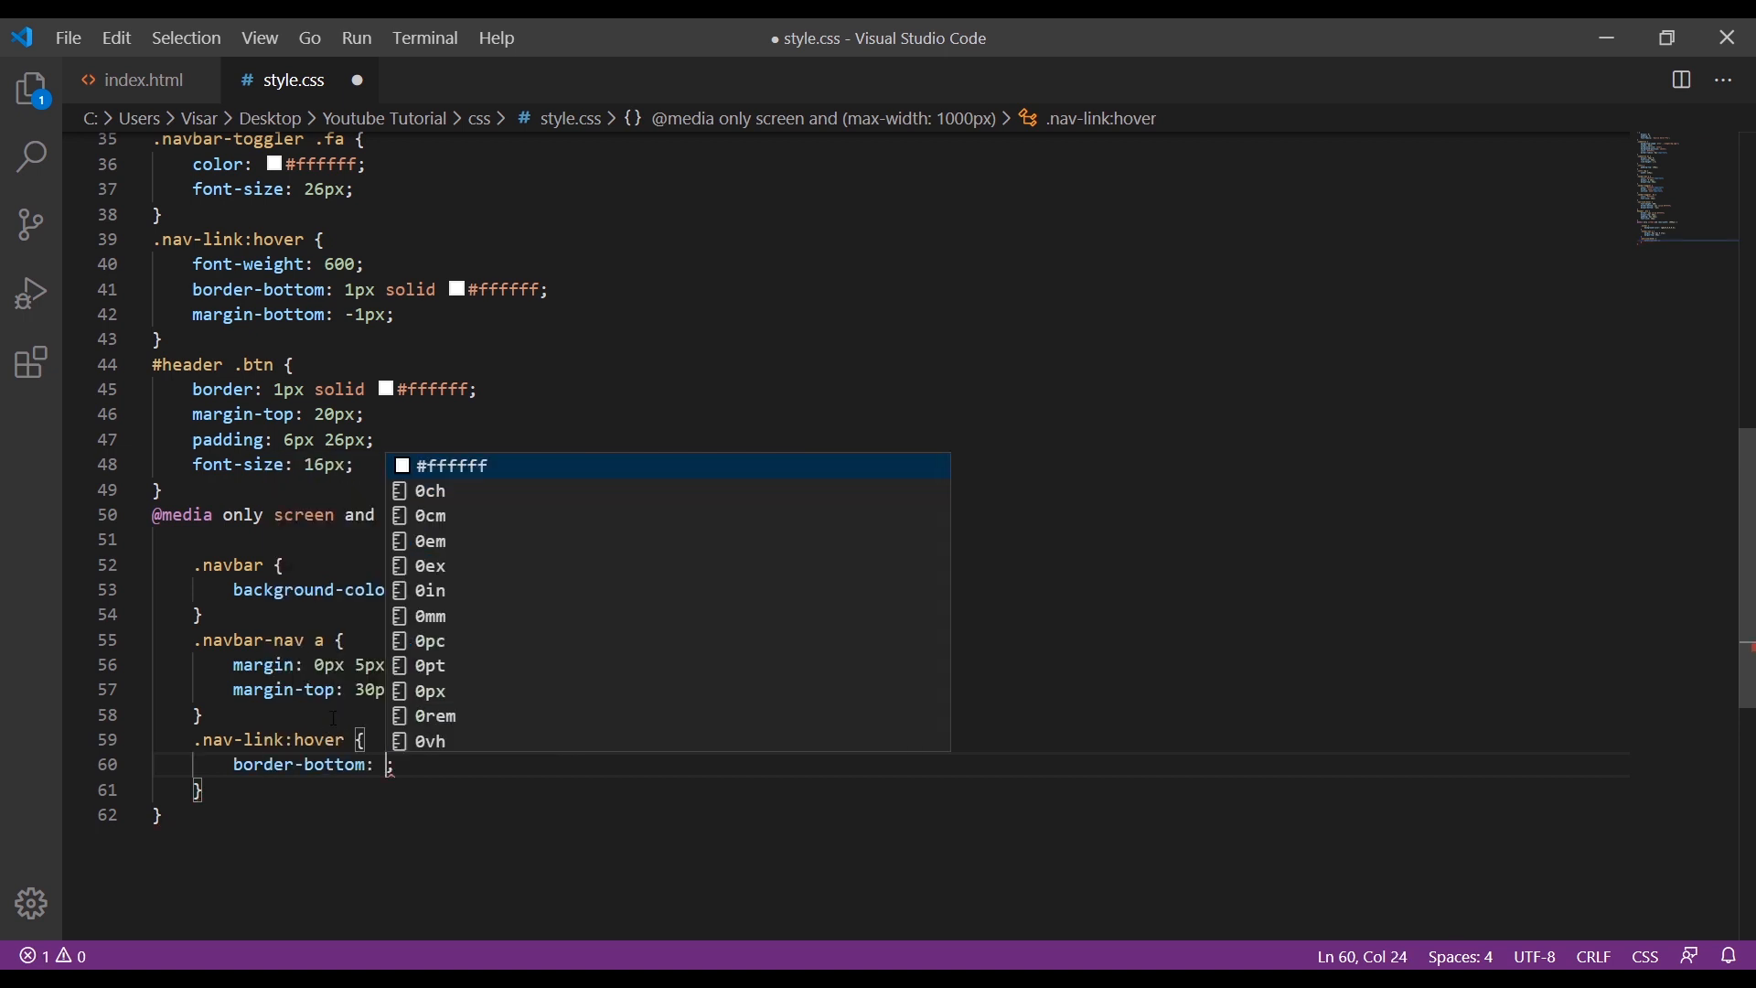
text(none)
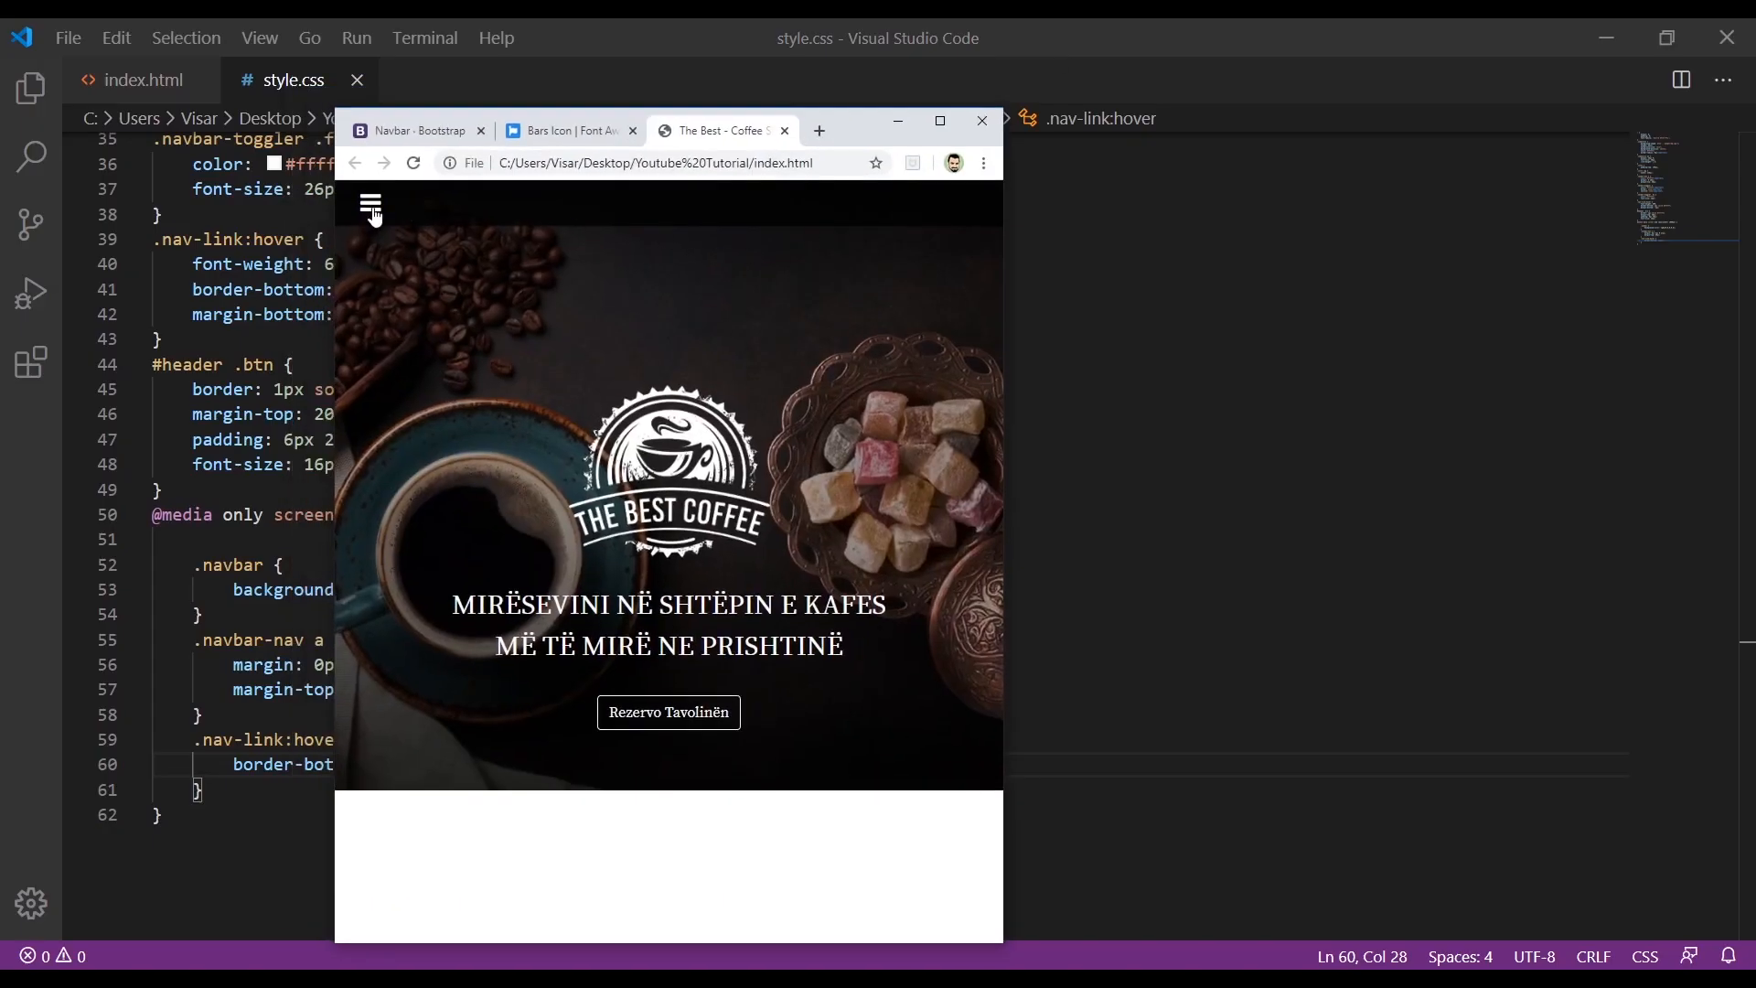
click(938, 121)
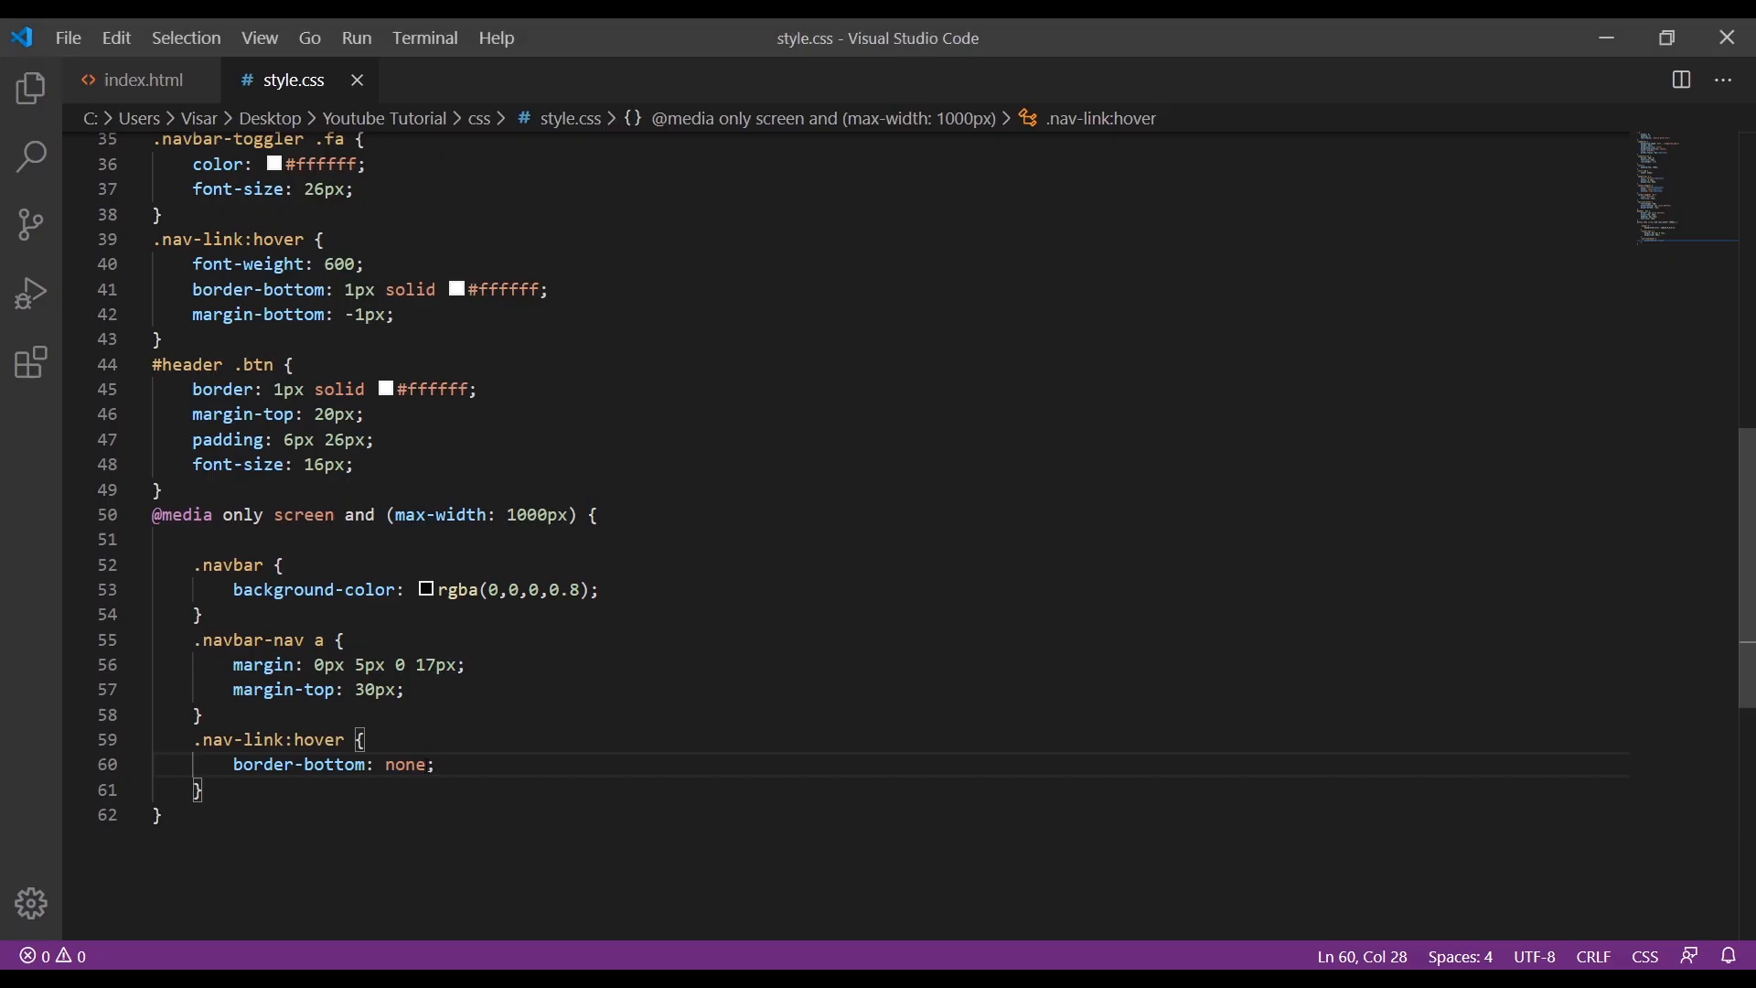
Add font-weight 300 to the query's .nav-link:hover rule, save and check Chrome
click(435, 764)
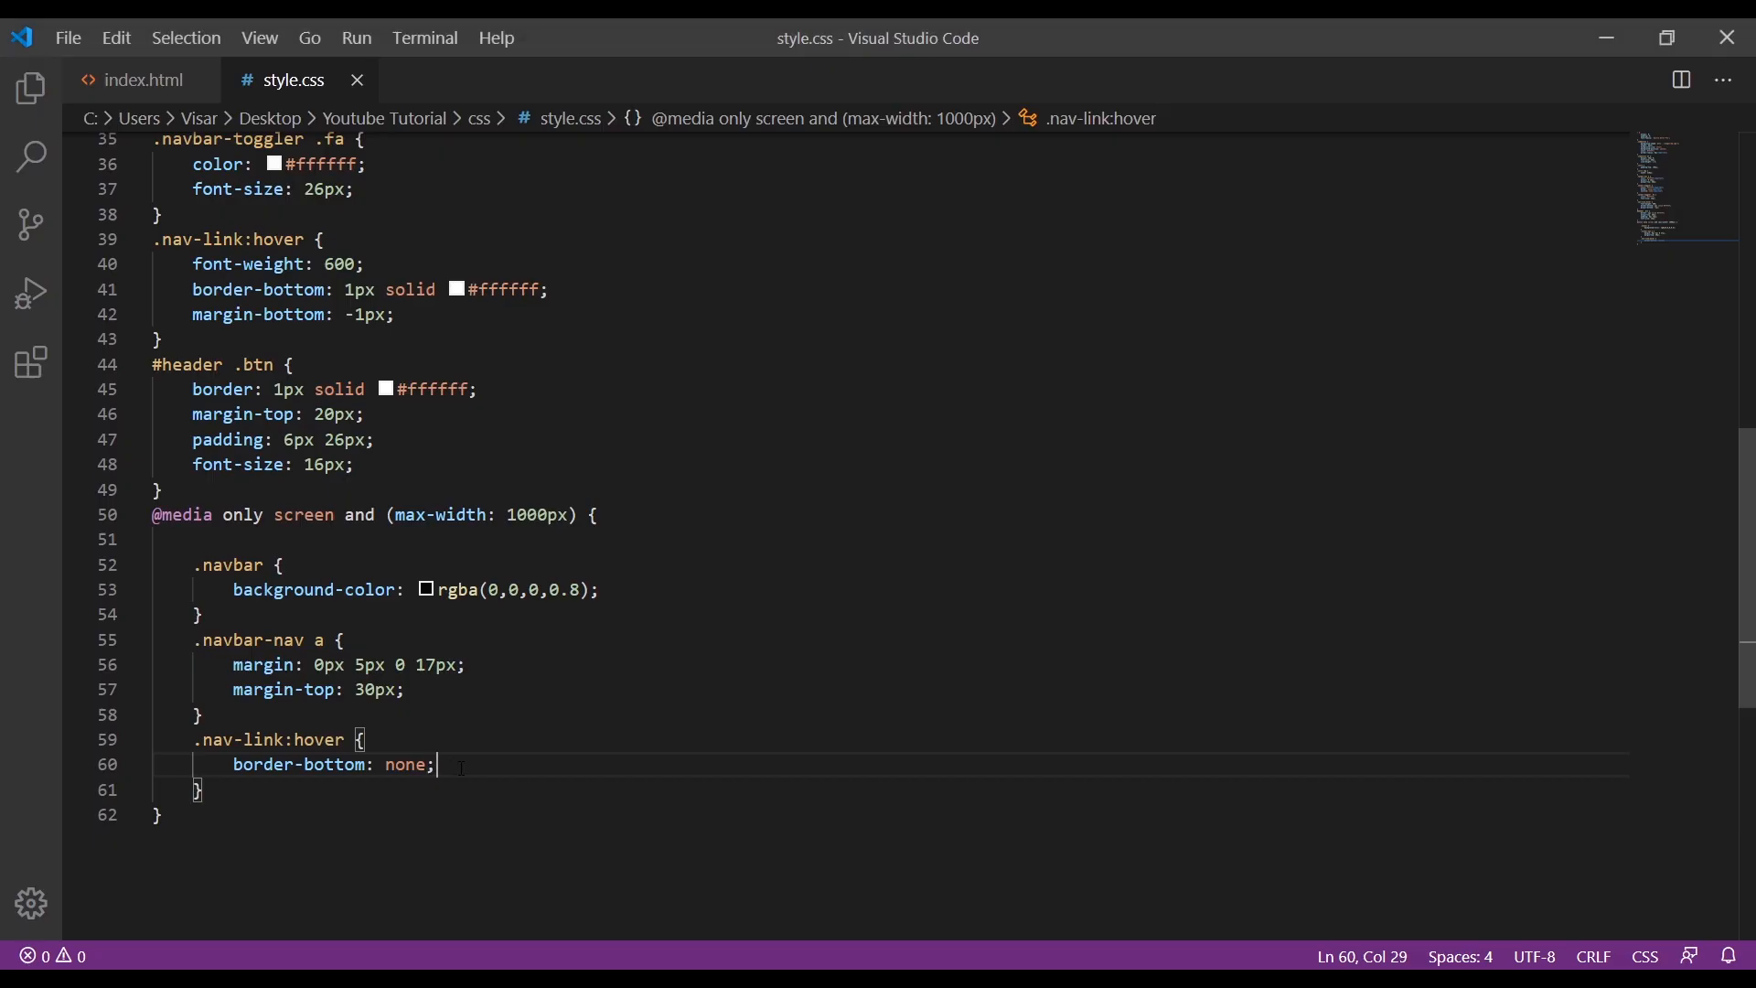
key(Enter)
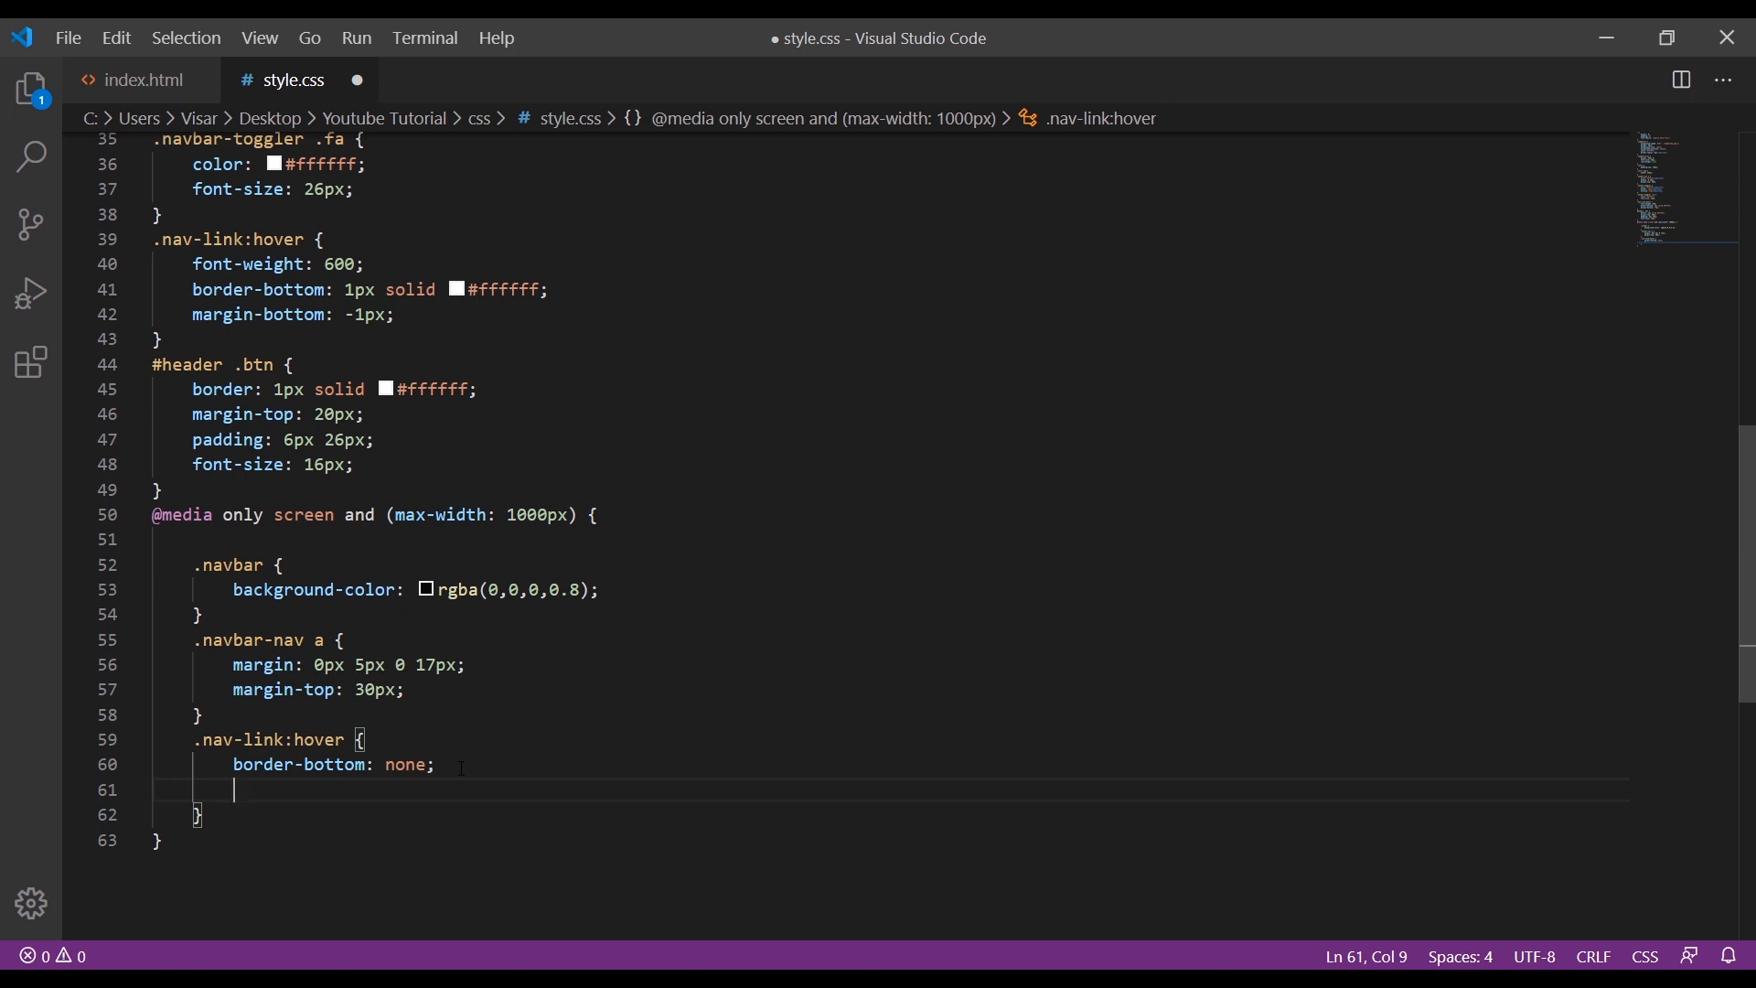
text(font-weigh)
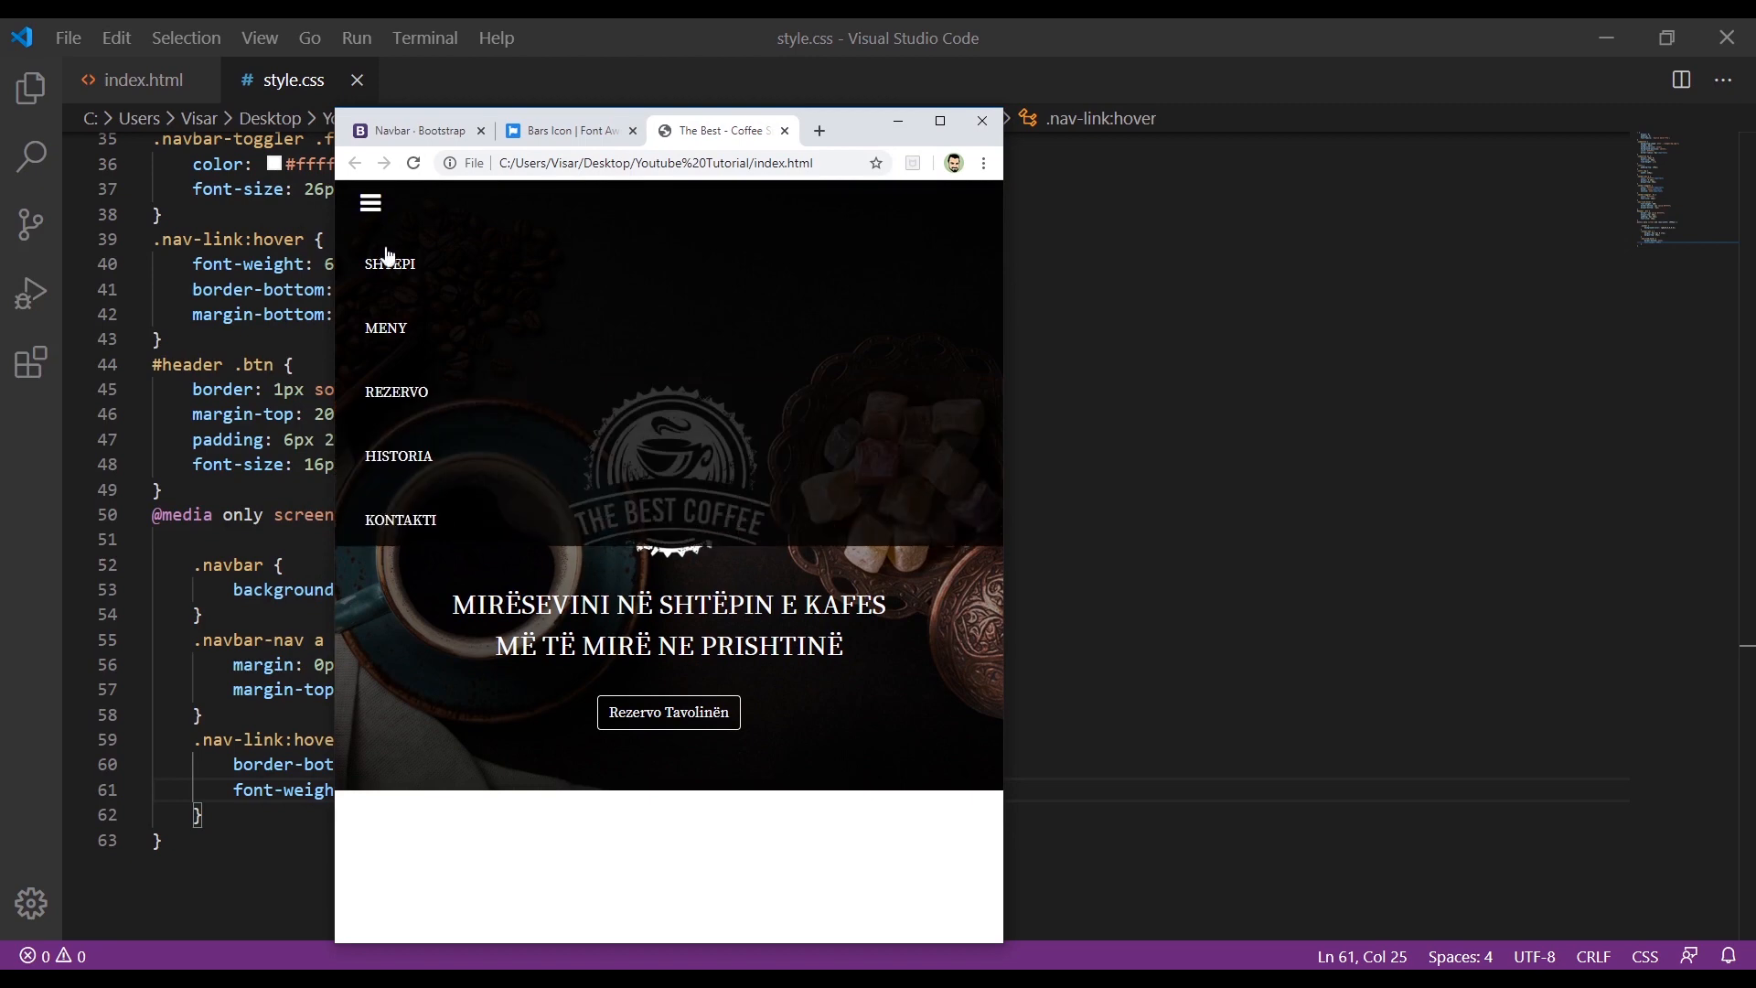
mouse_move(876, 133)
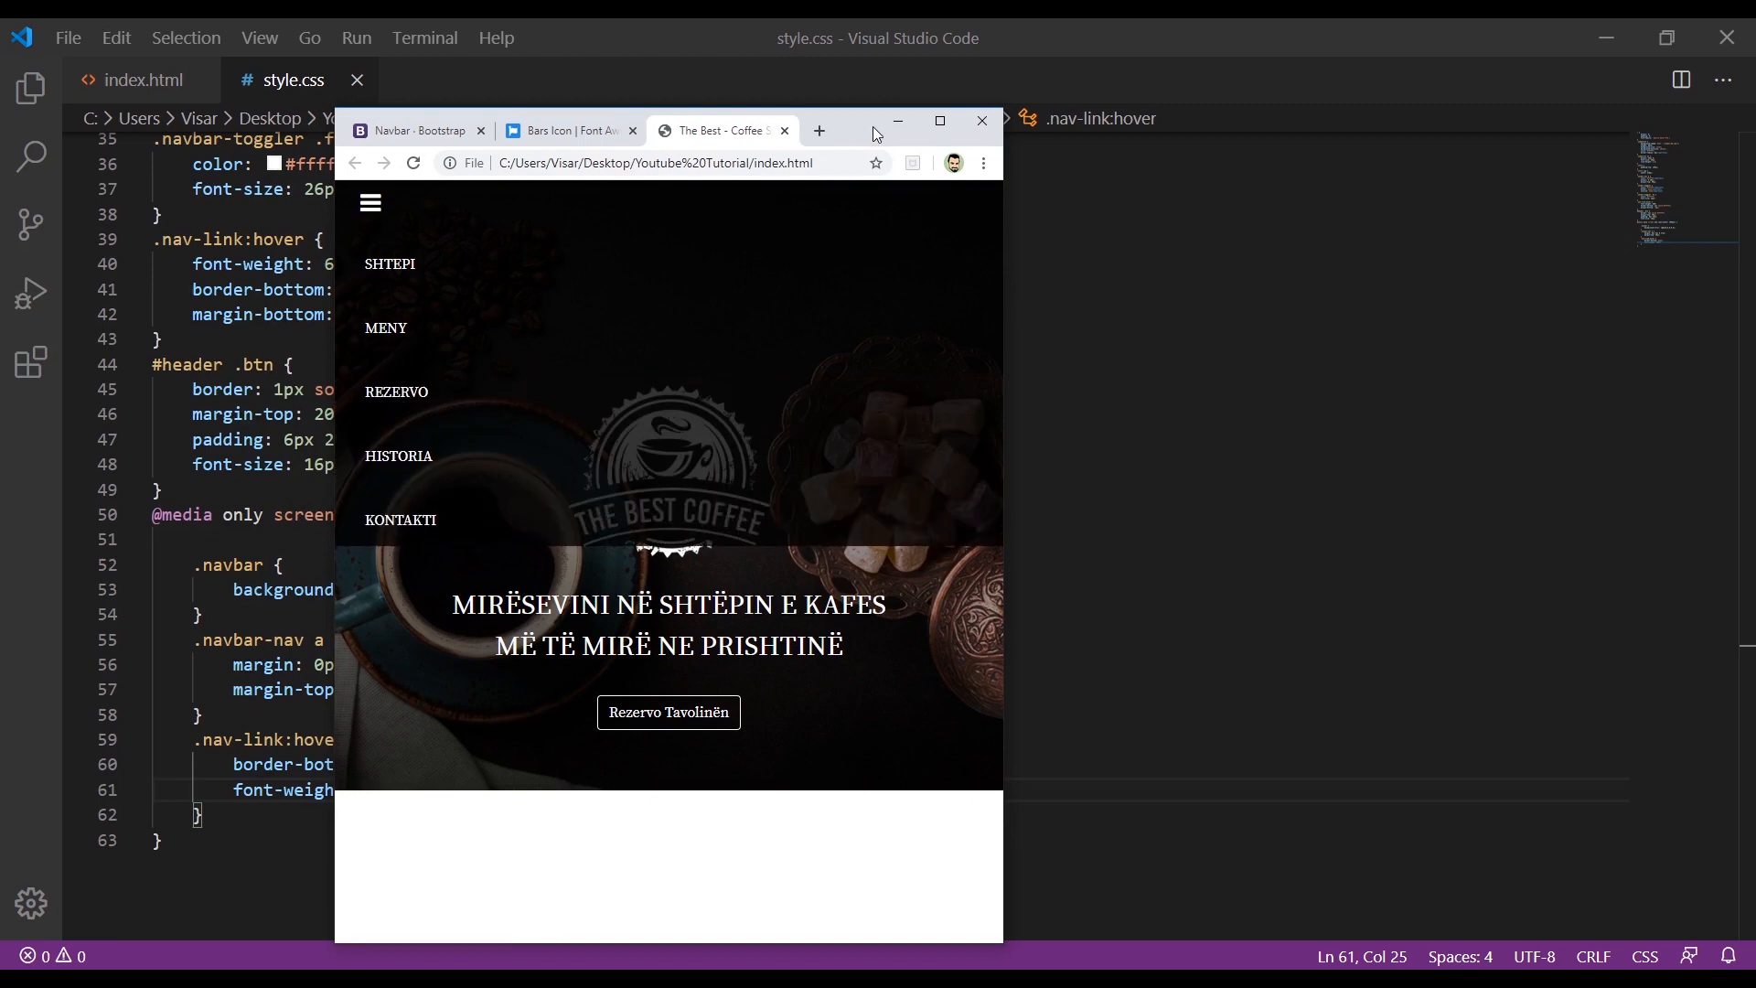
click(980, 120)
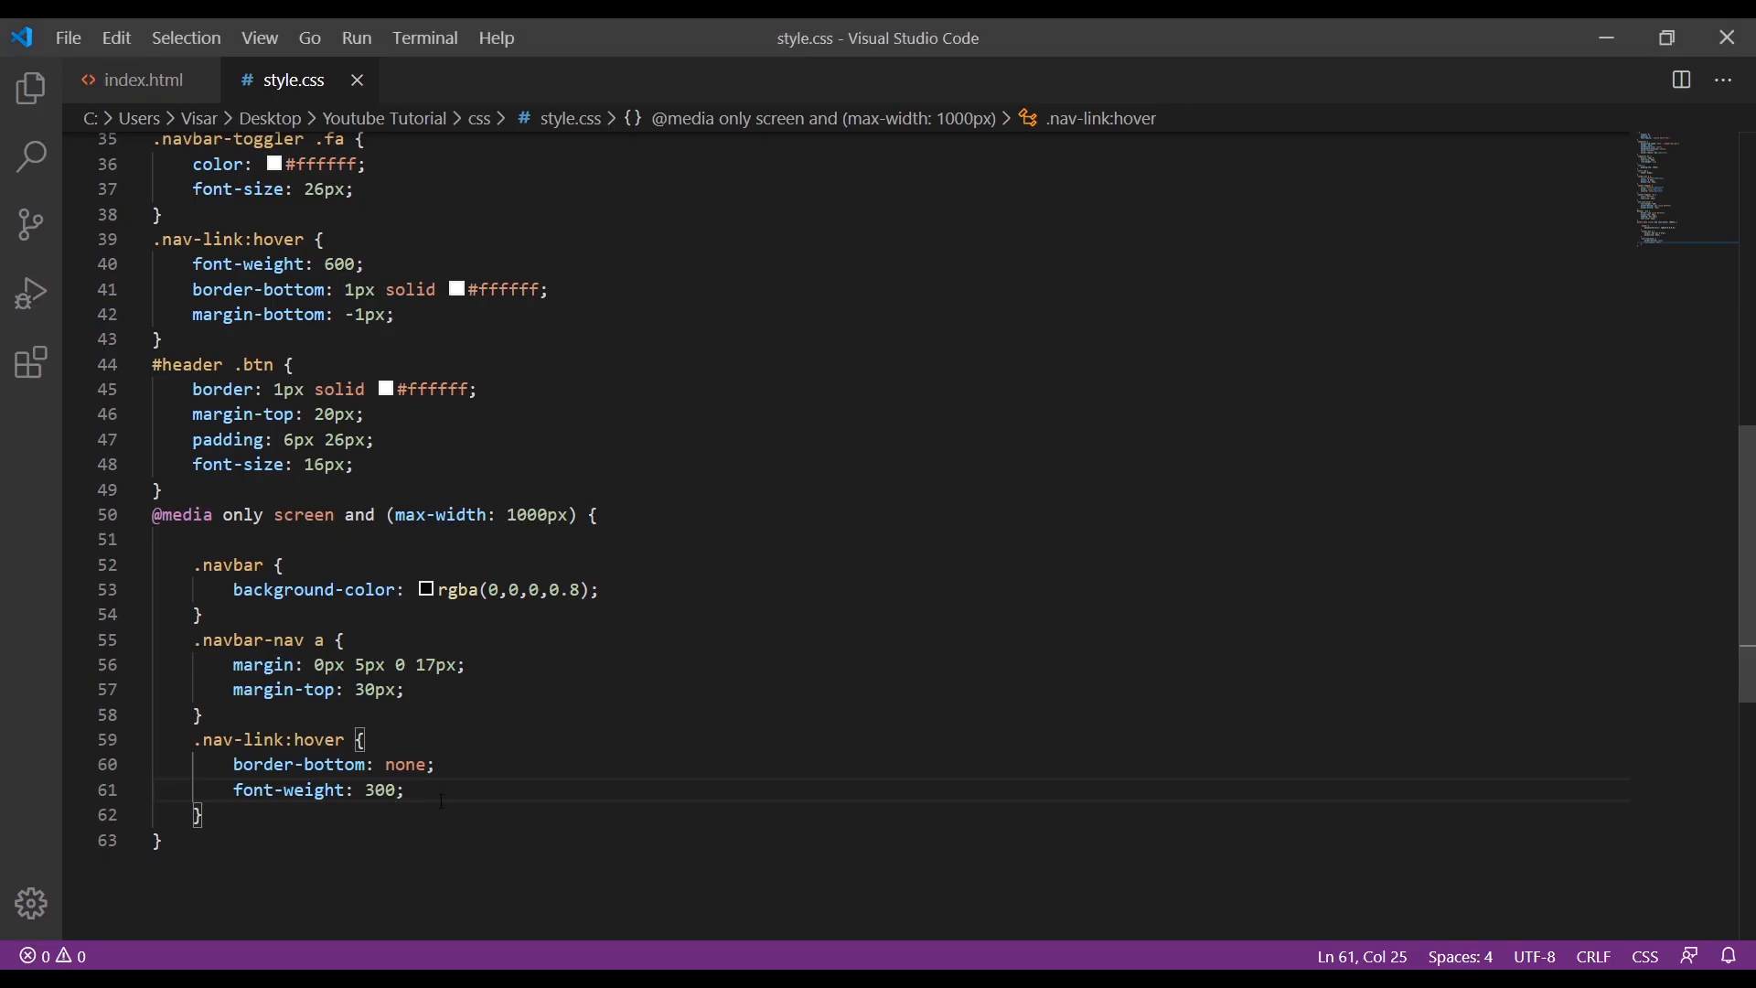
Remove the font-weight line and start an .intro rule with padding-top 130px
key(Ctrl+Shift+K)
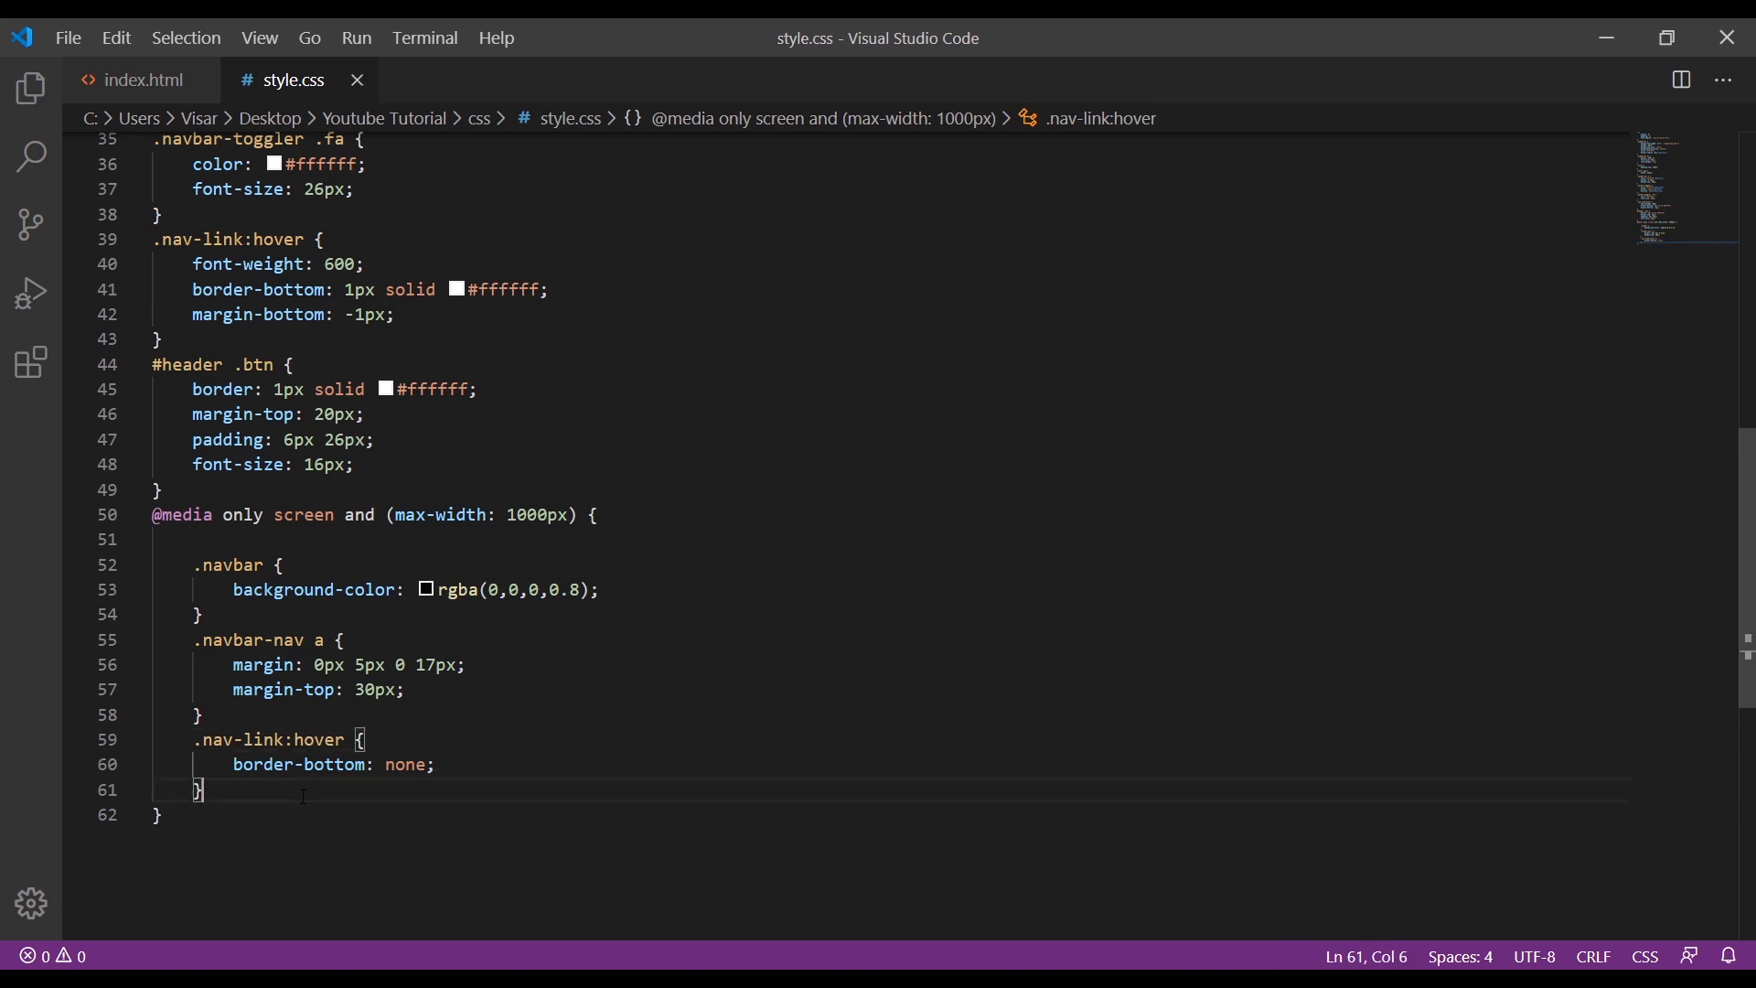
text(.intro)
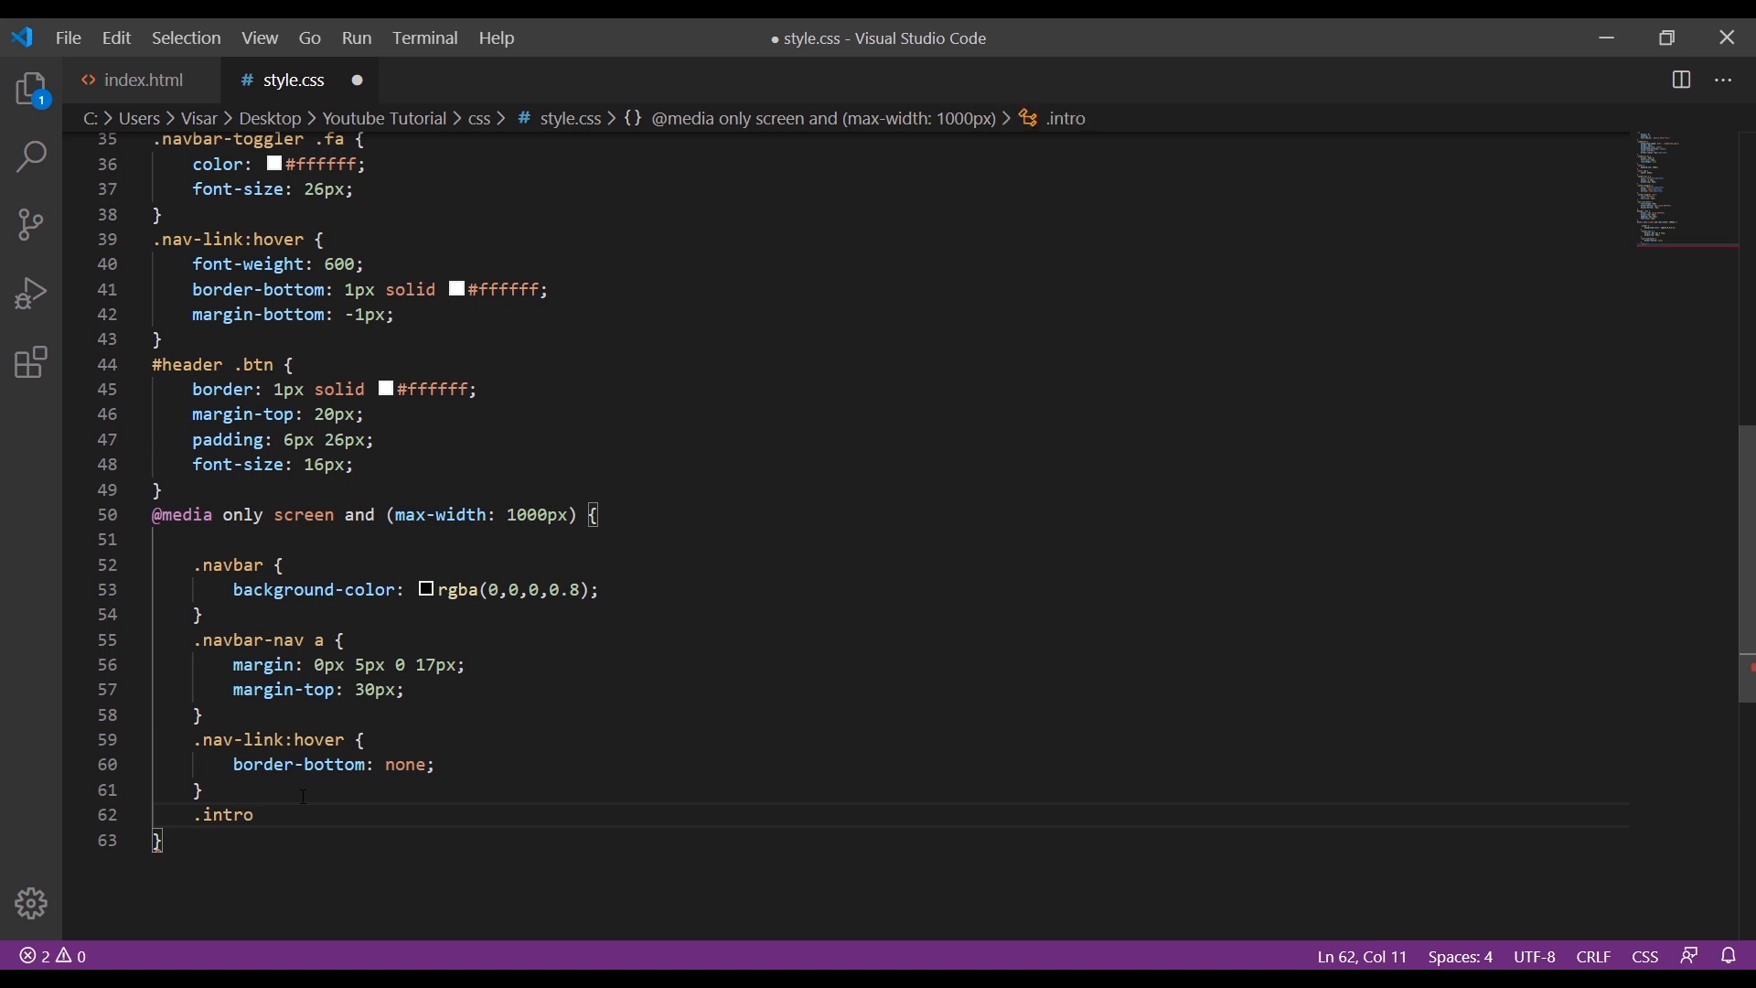
text({)
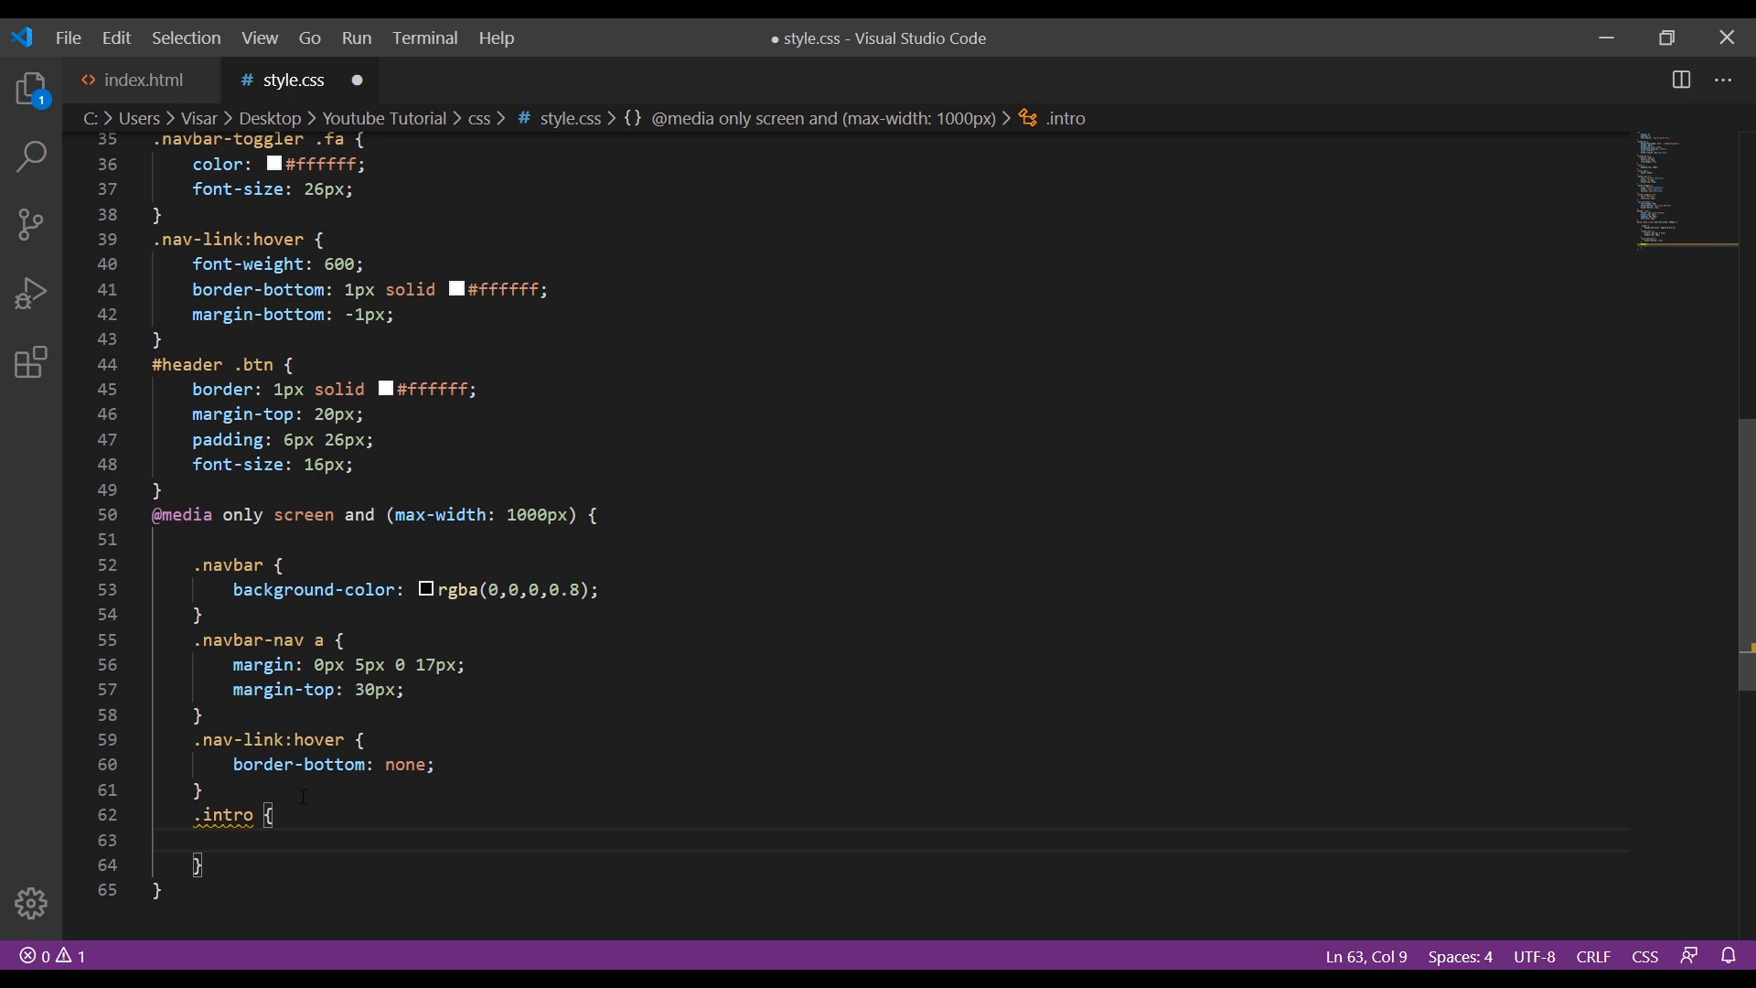
text(padding-top: 13)
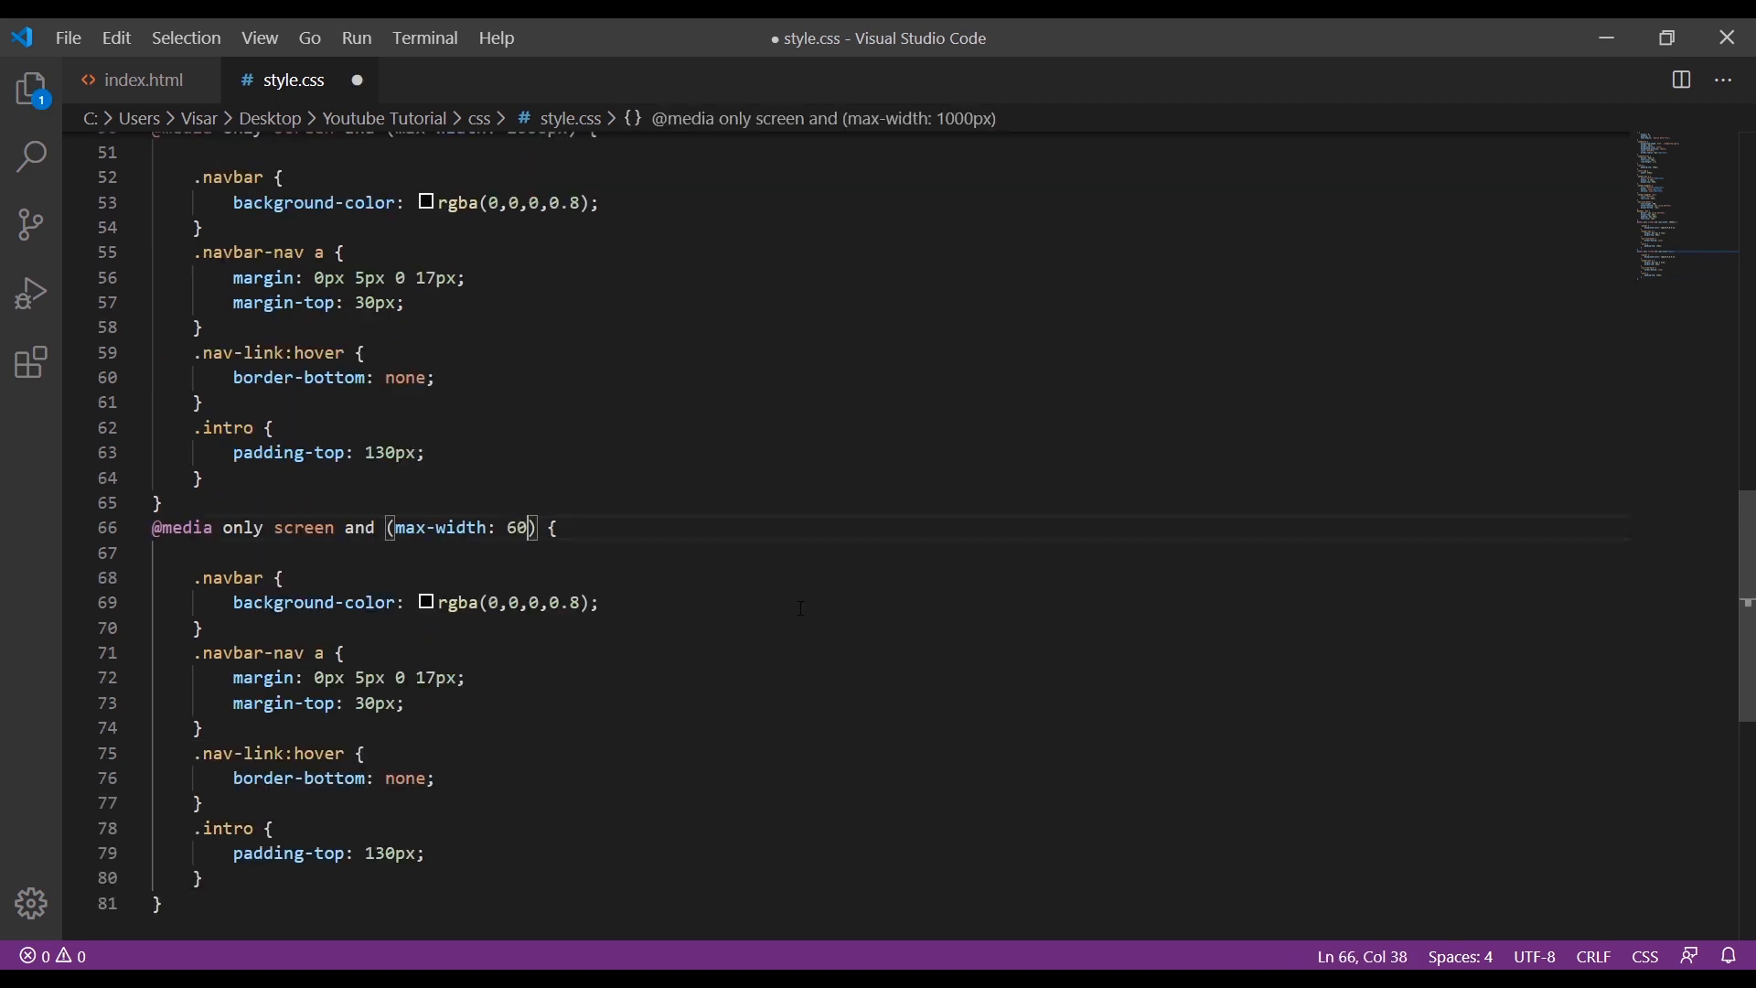
Clear the 600px query and add .jumbotron h1 with font-size 26px and line-height 1.7
text(0px)
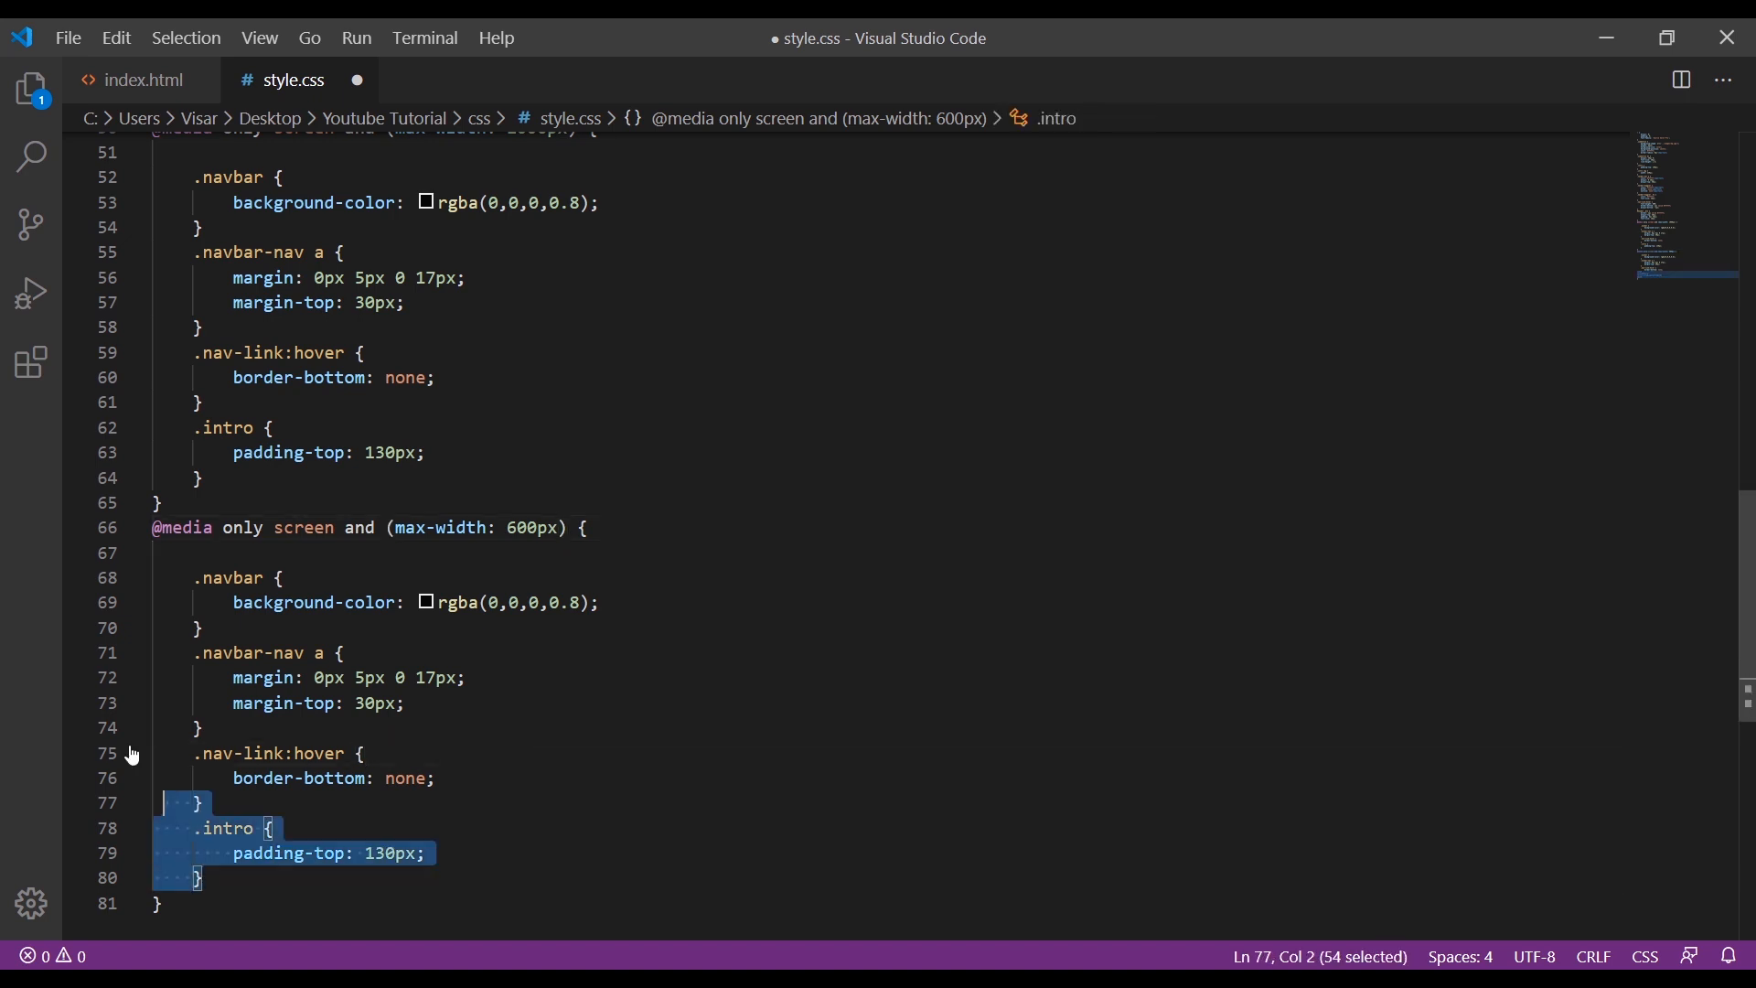
key(Delete)
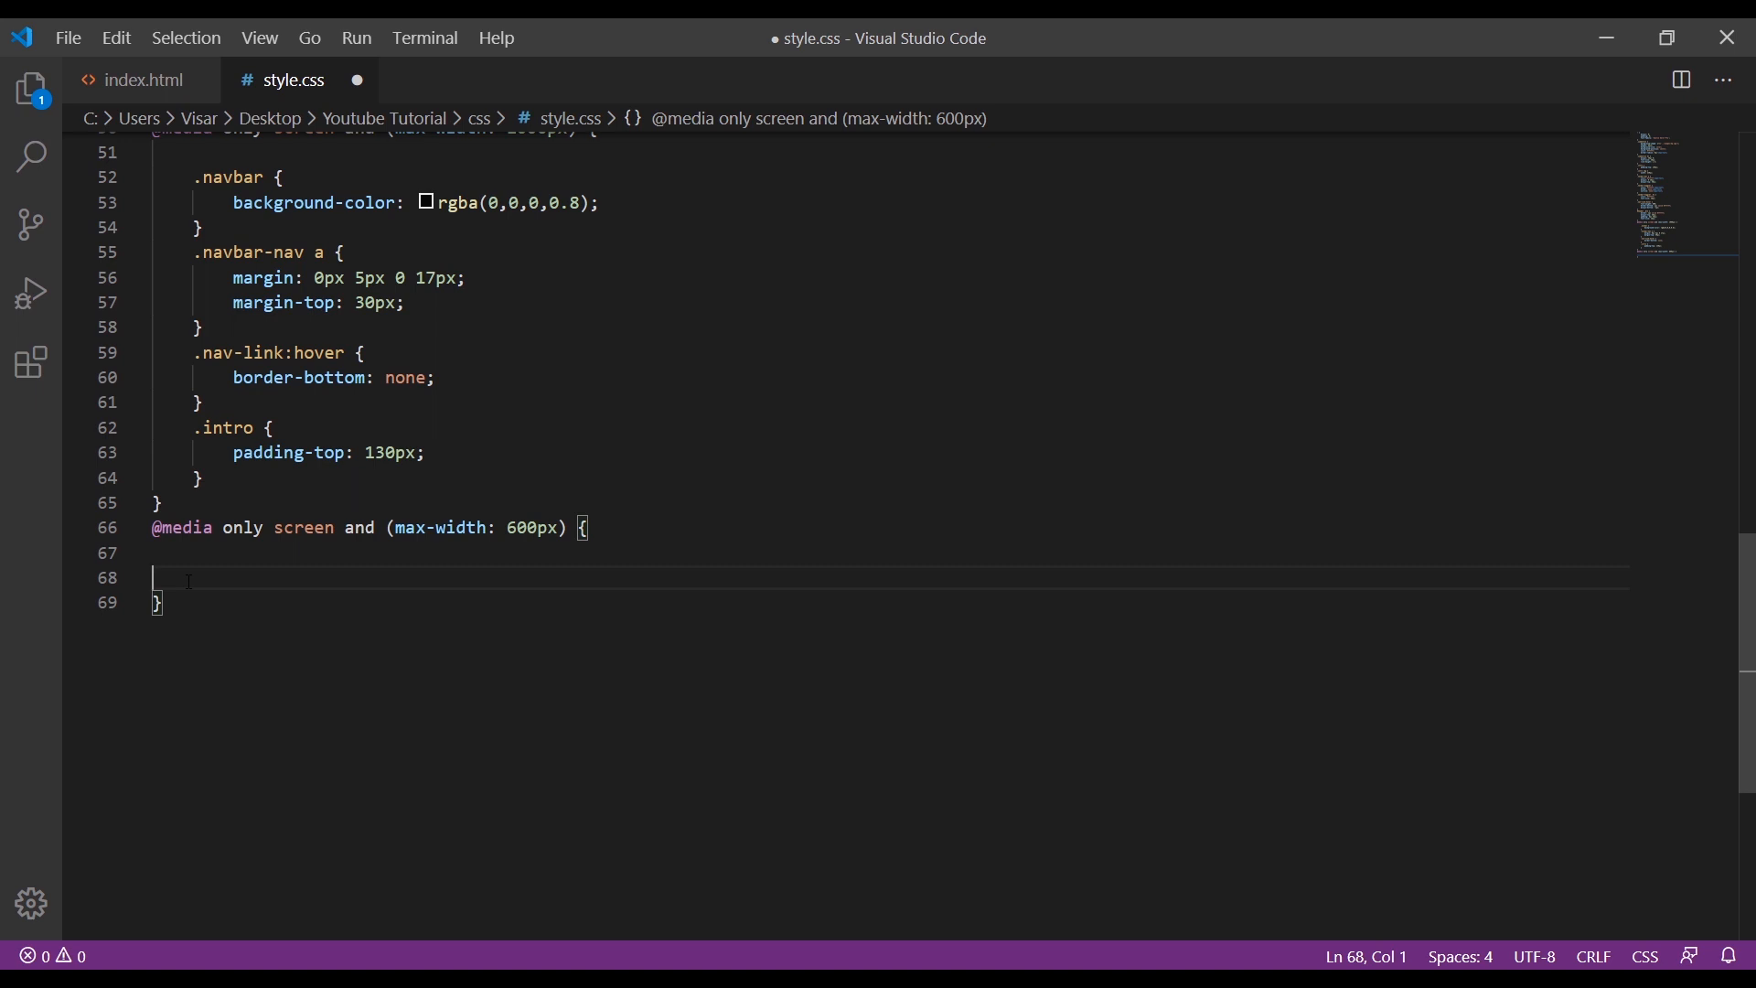
text(.)
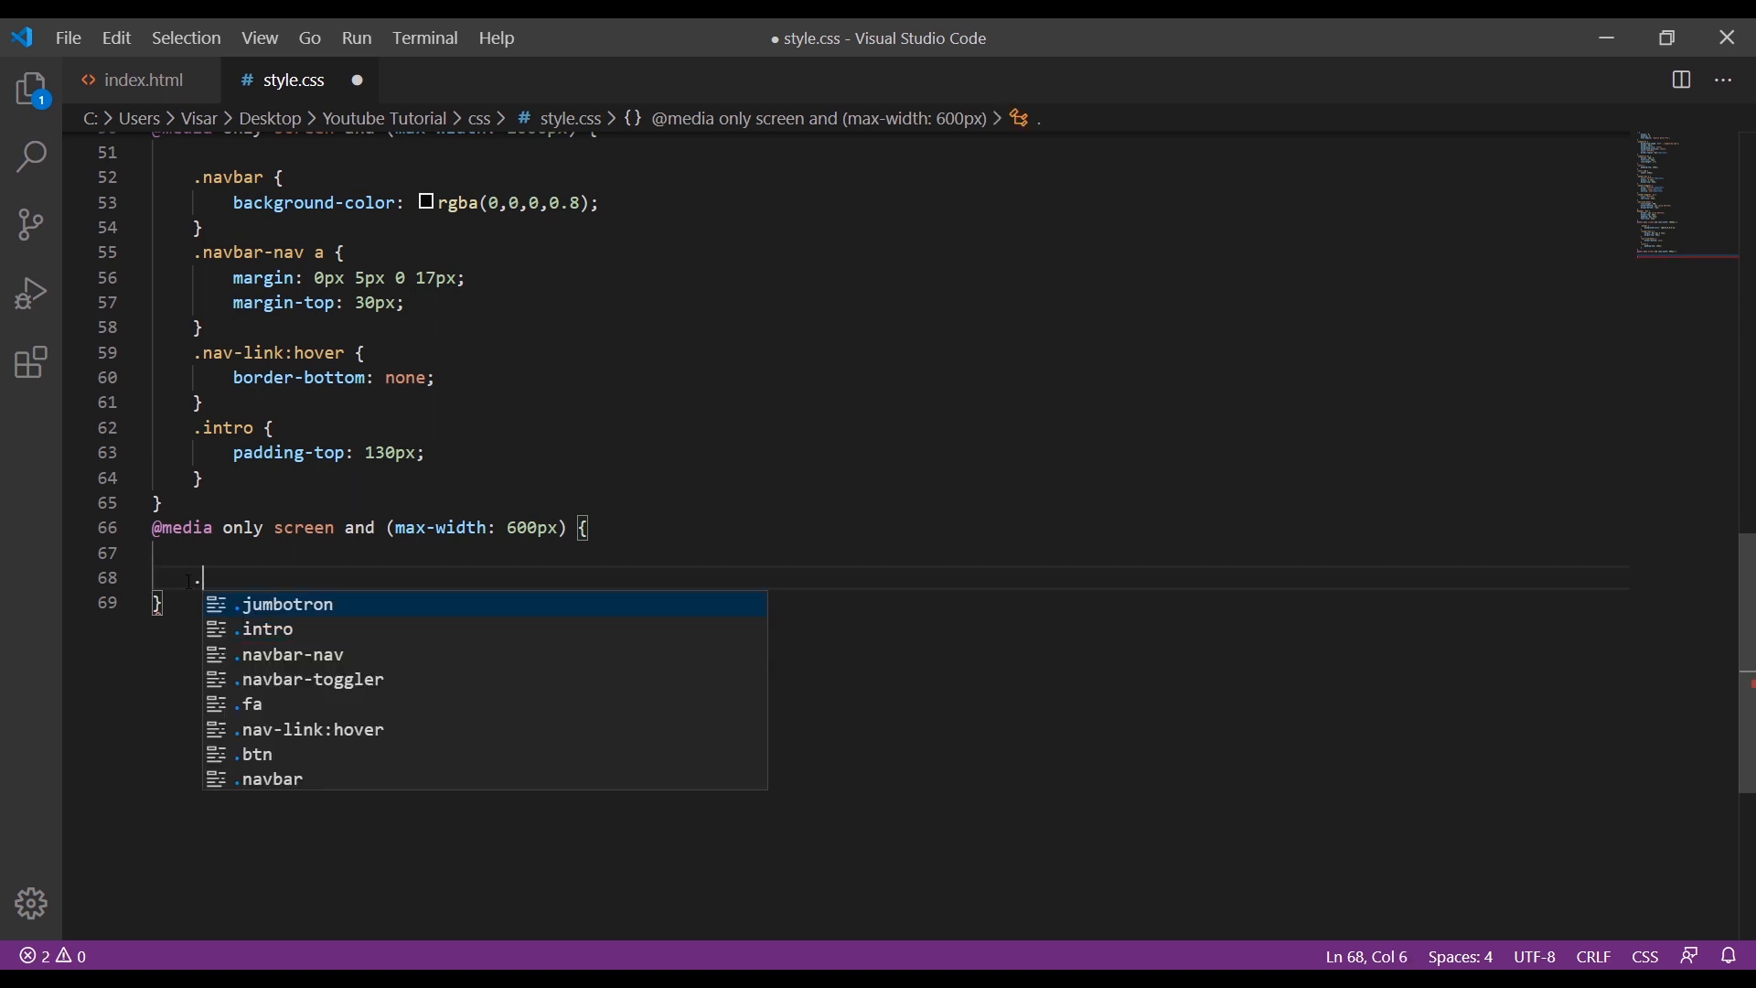
text(jumbotron h1 {)
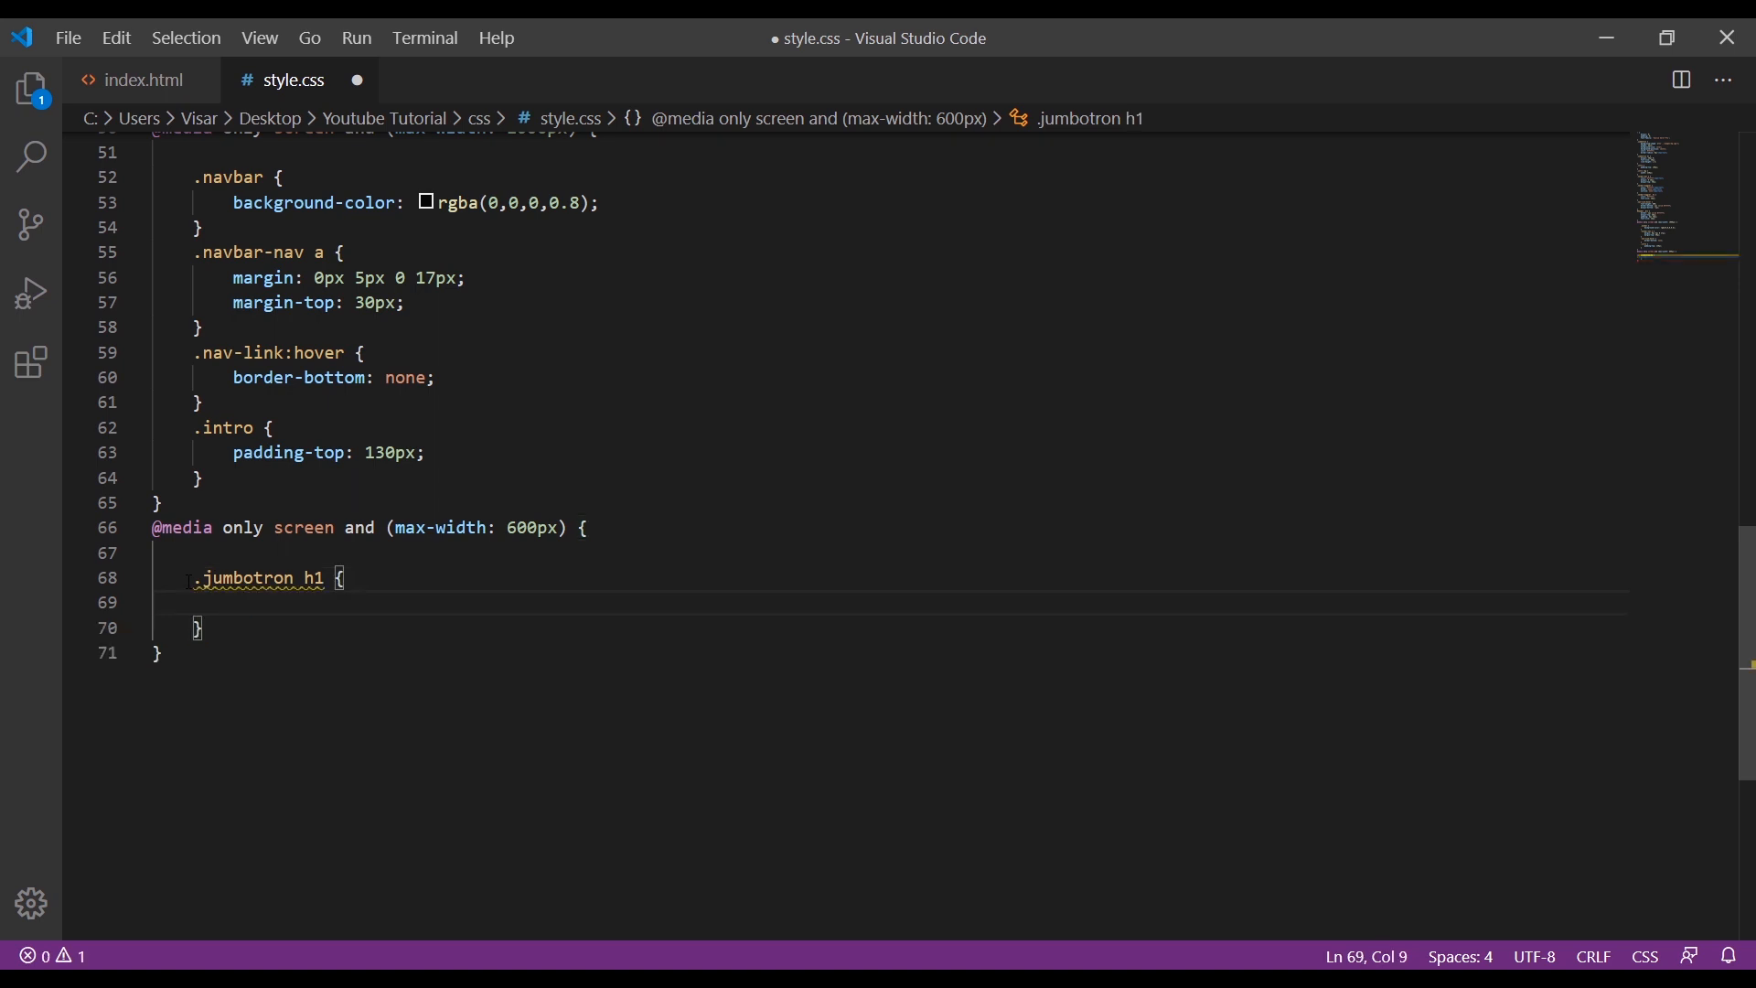
text(font-)
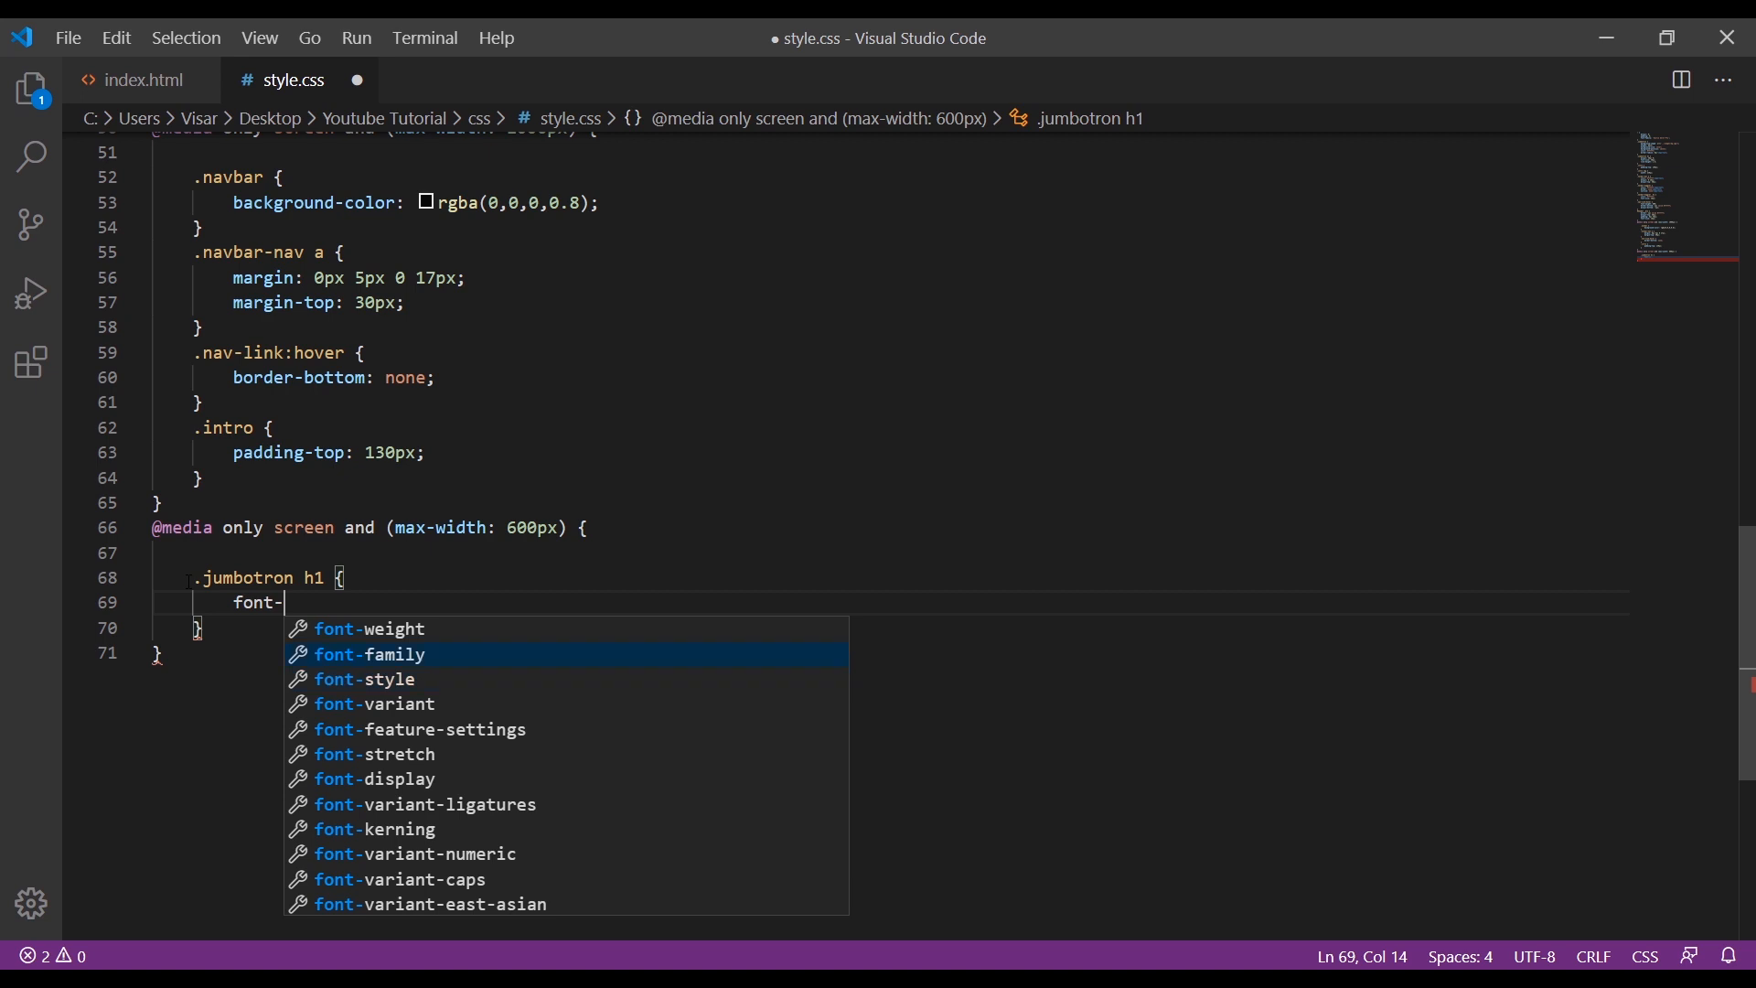
text(size)
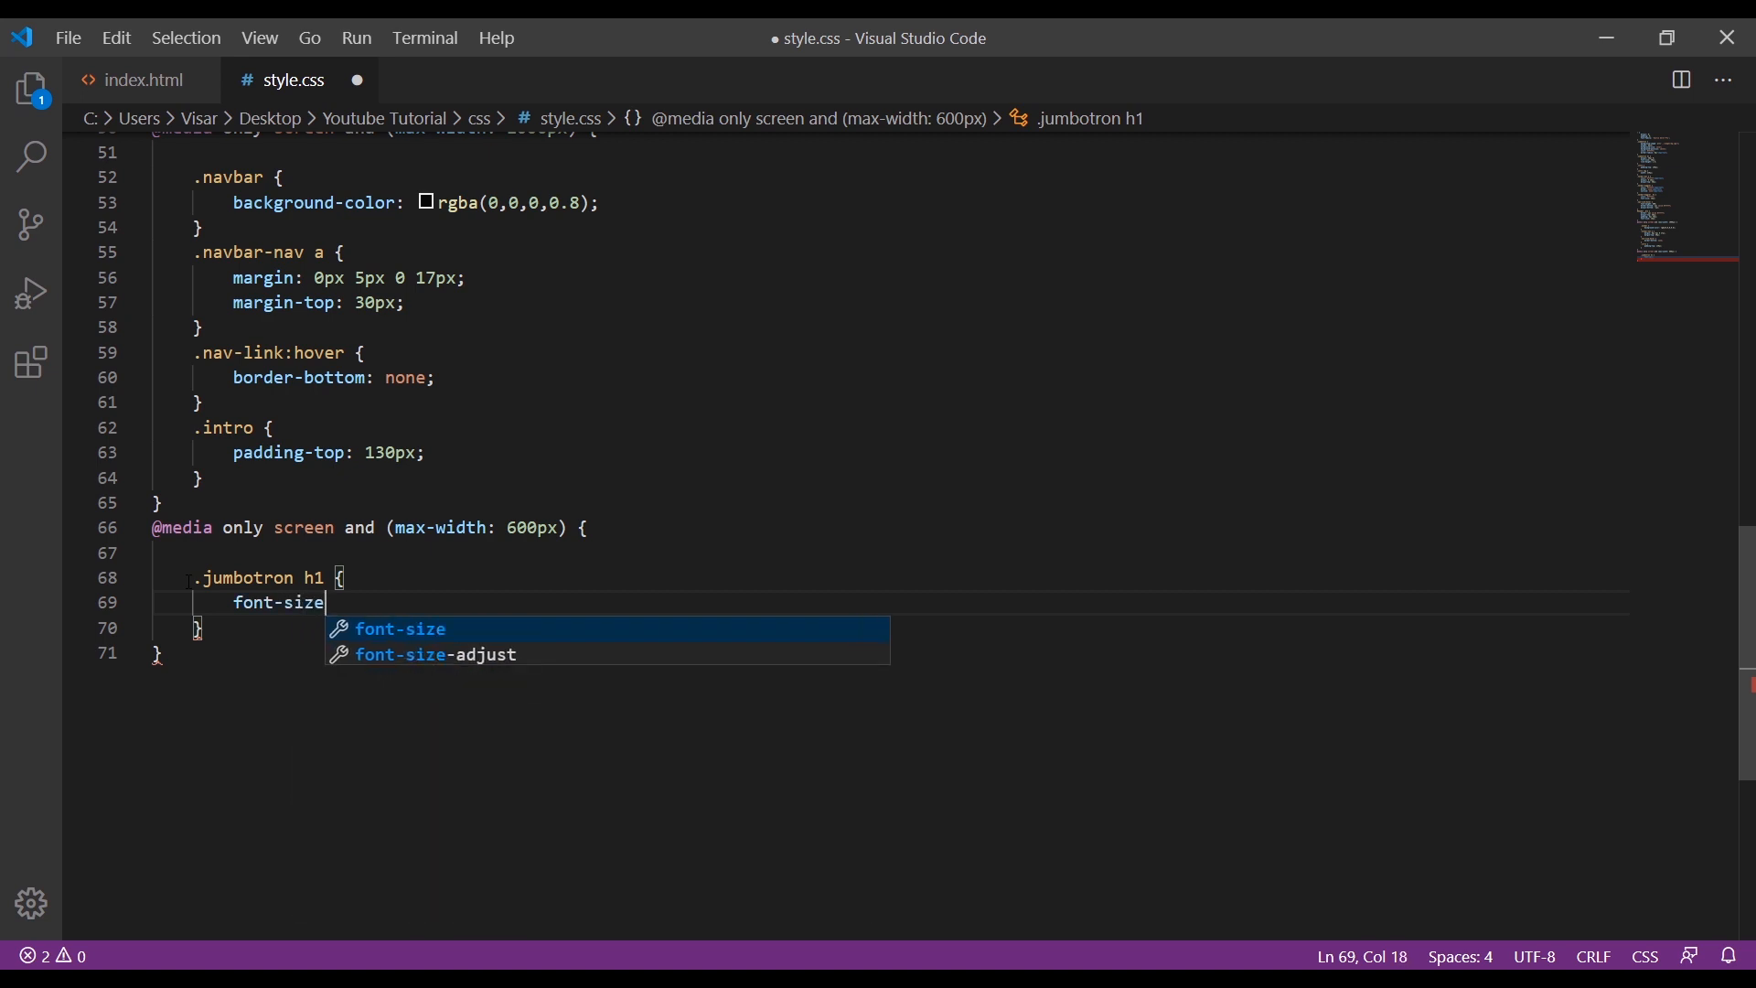
text(: 26px;)
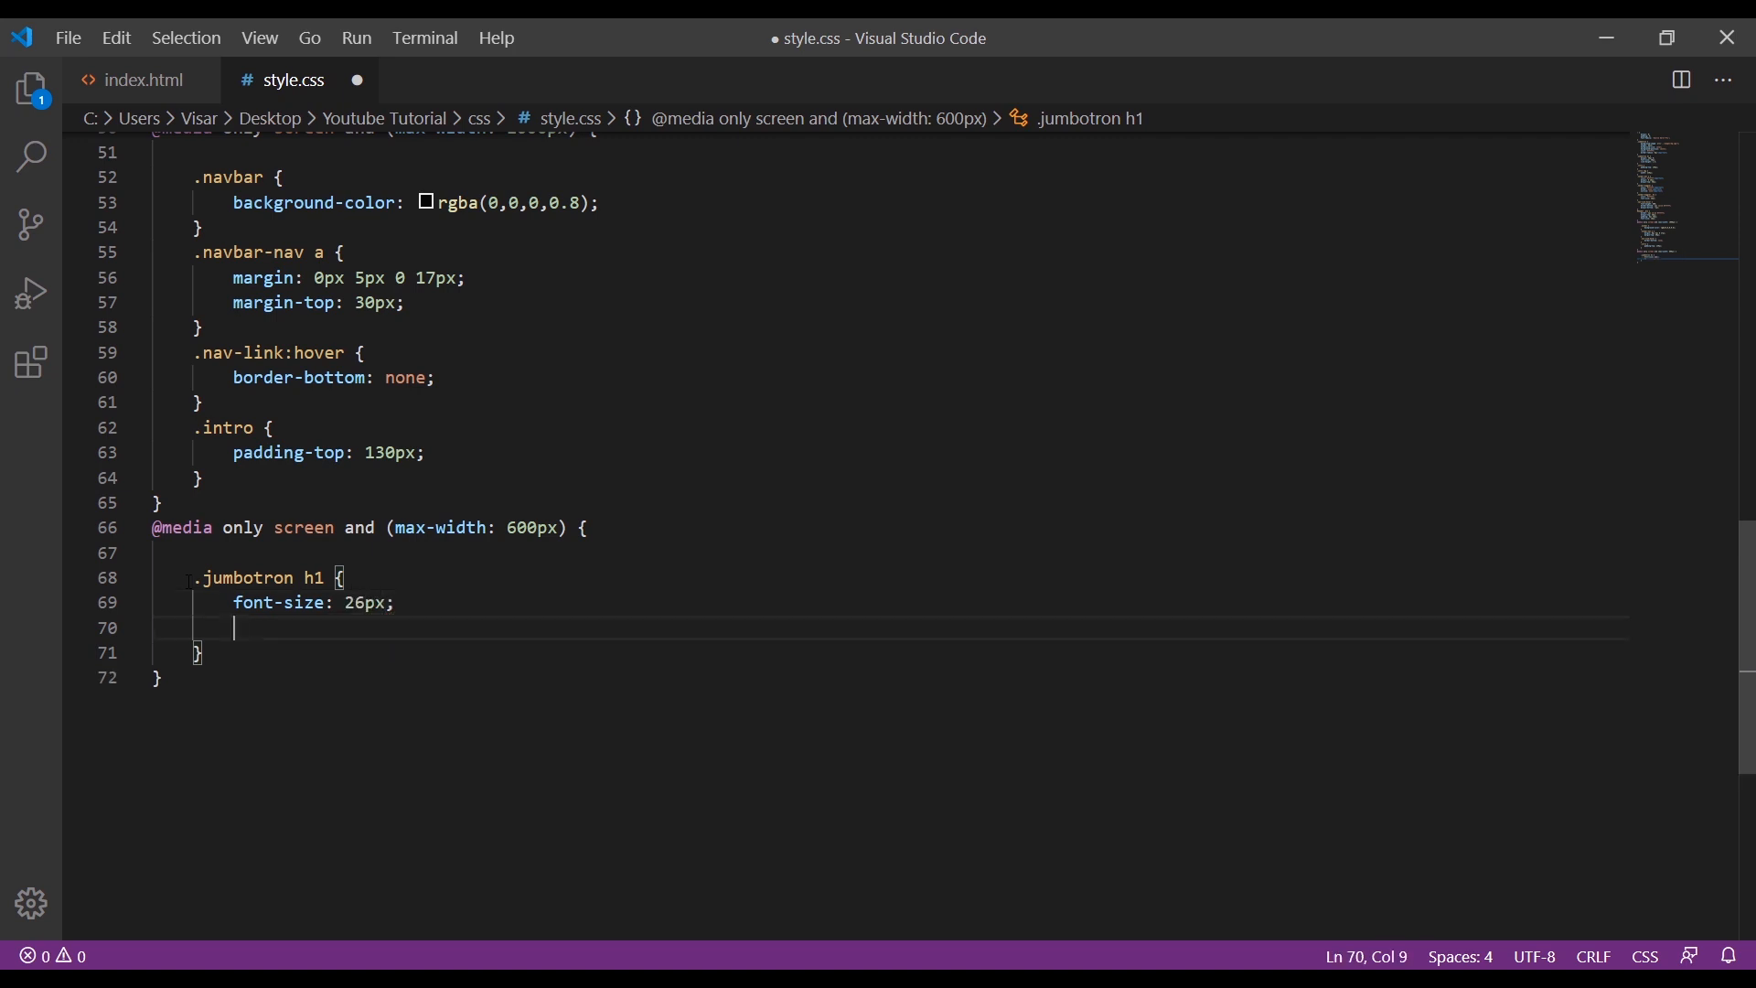
text(line-height: ;)
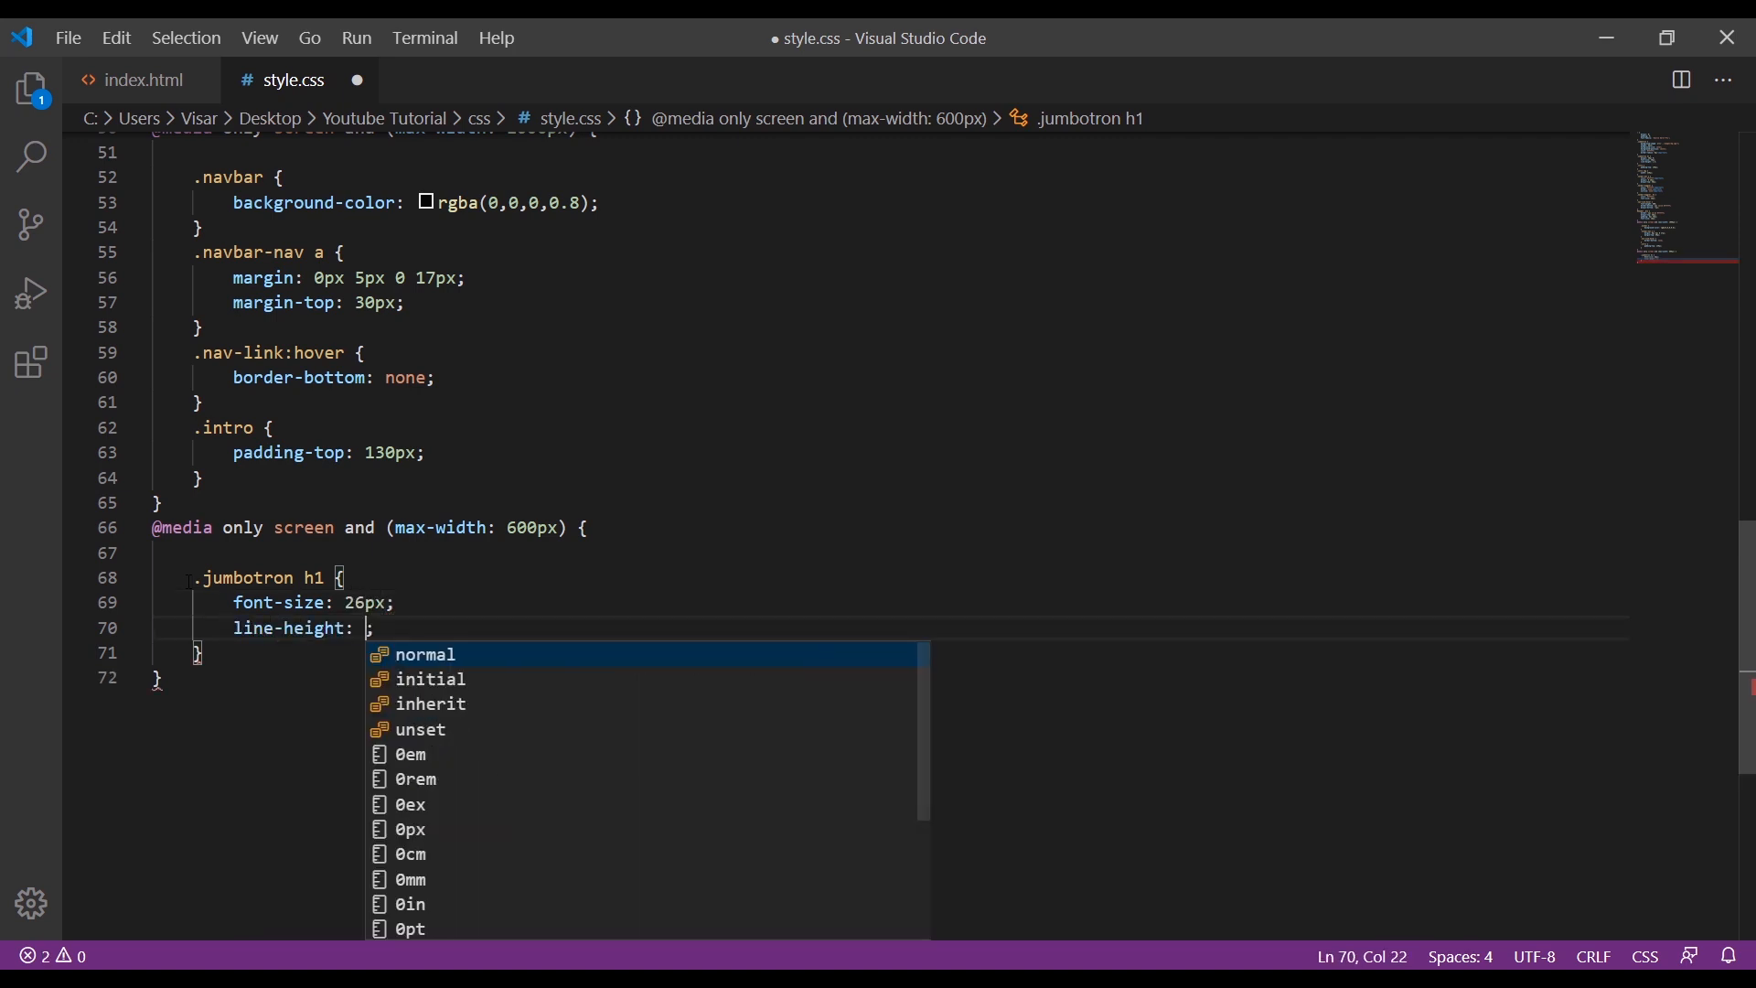
text(1.7)
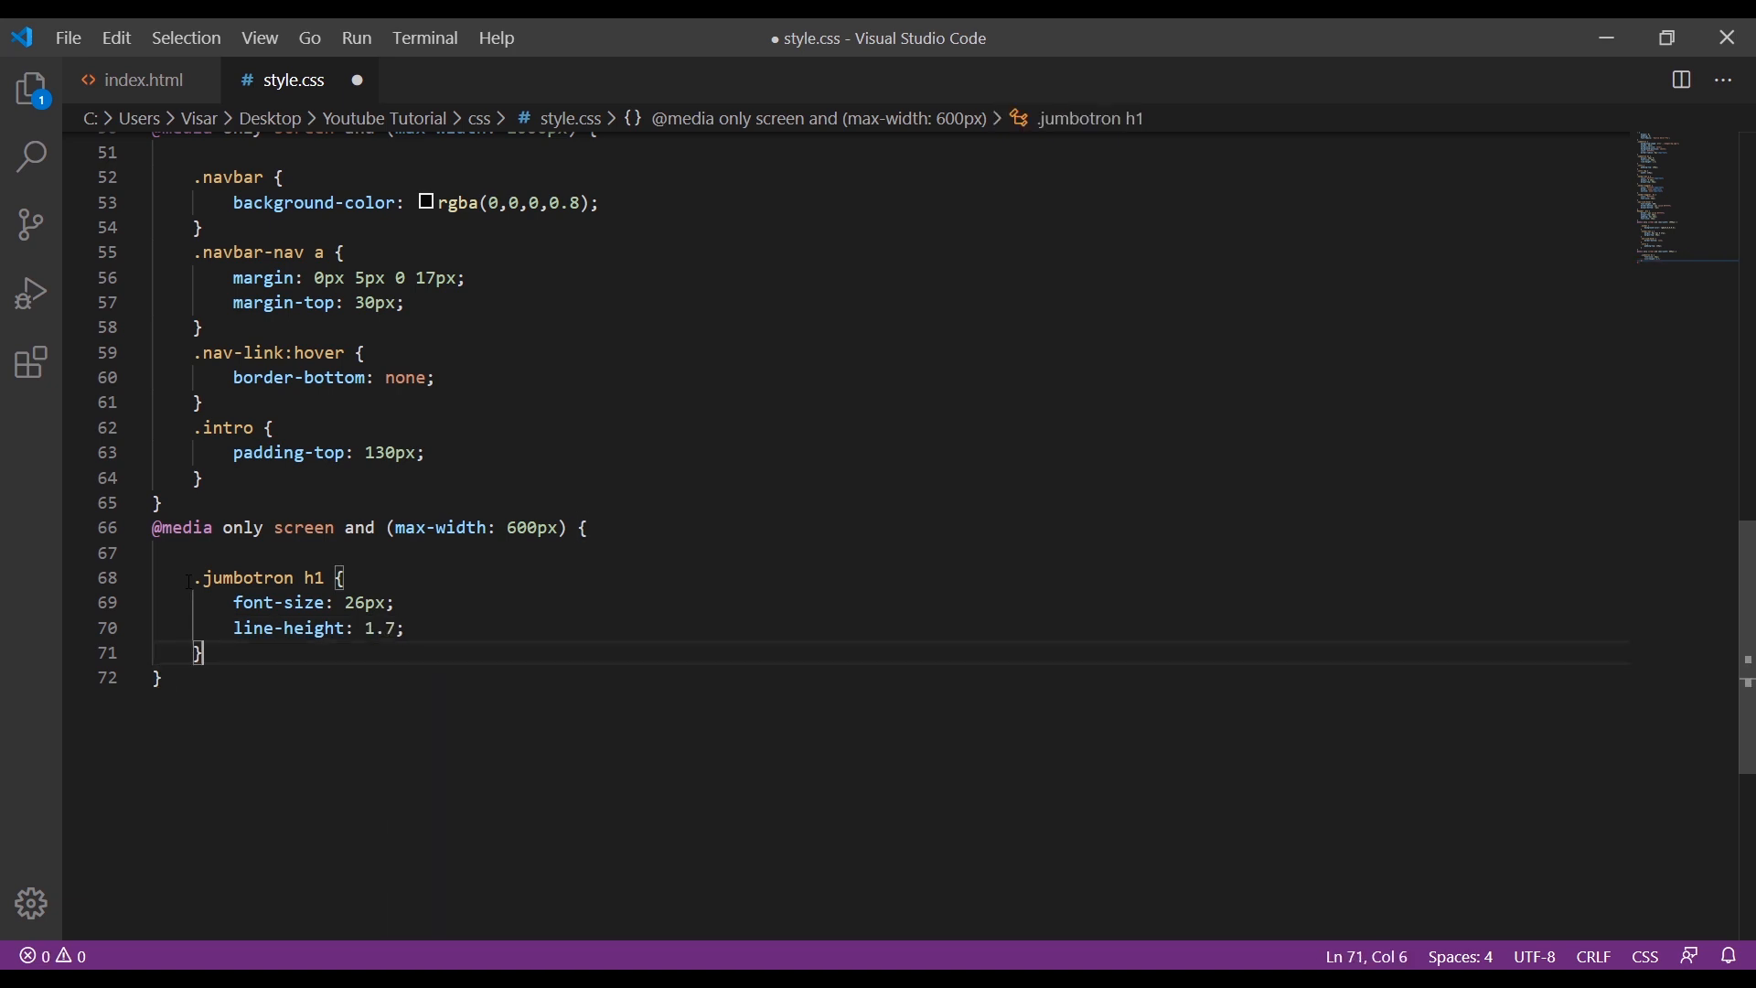
Add .intro with padding-top 100px, save and check the Chrome preview
text(.intro)
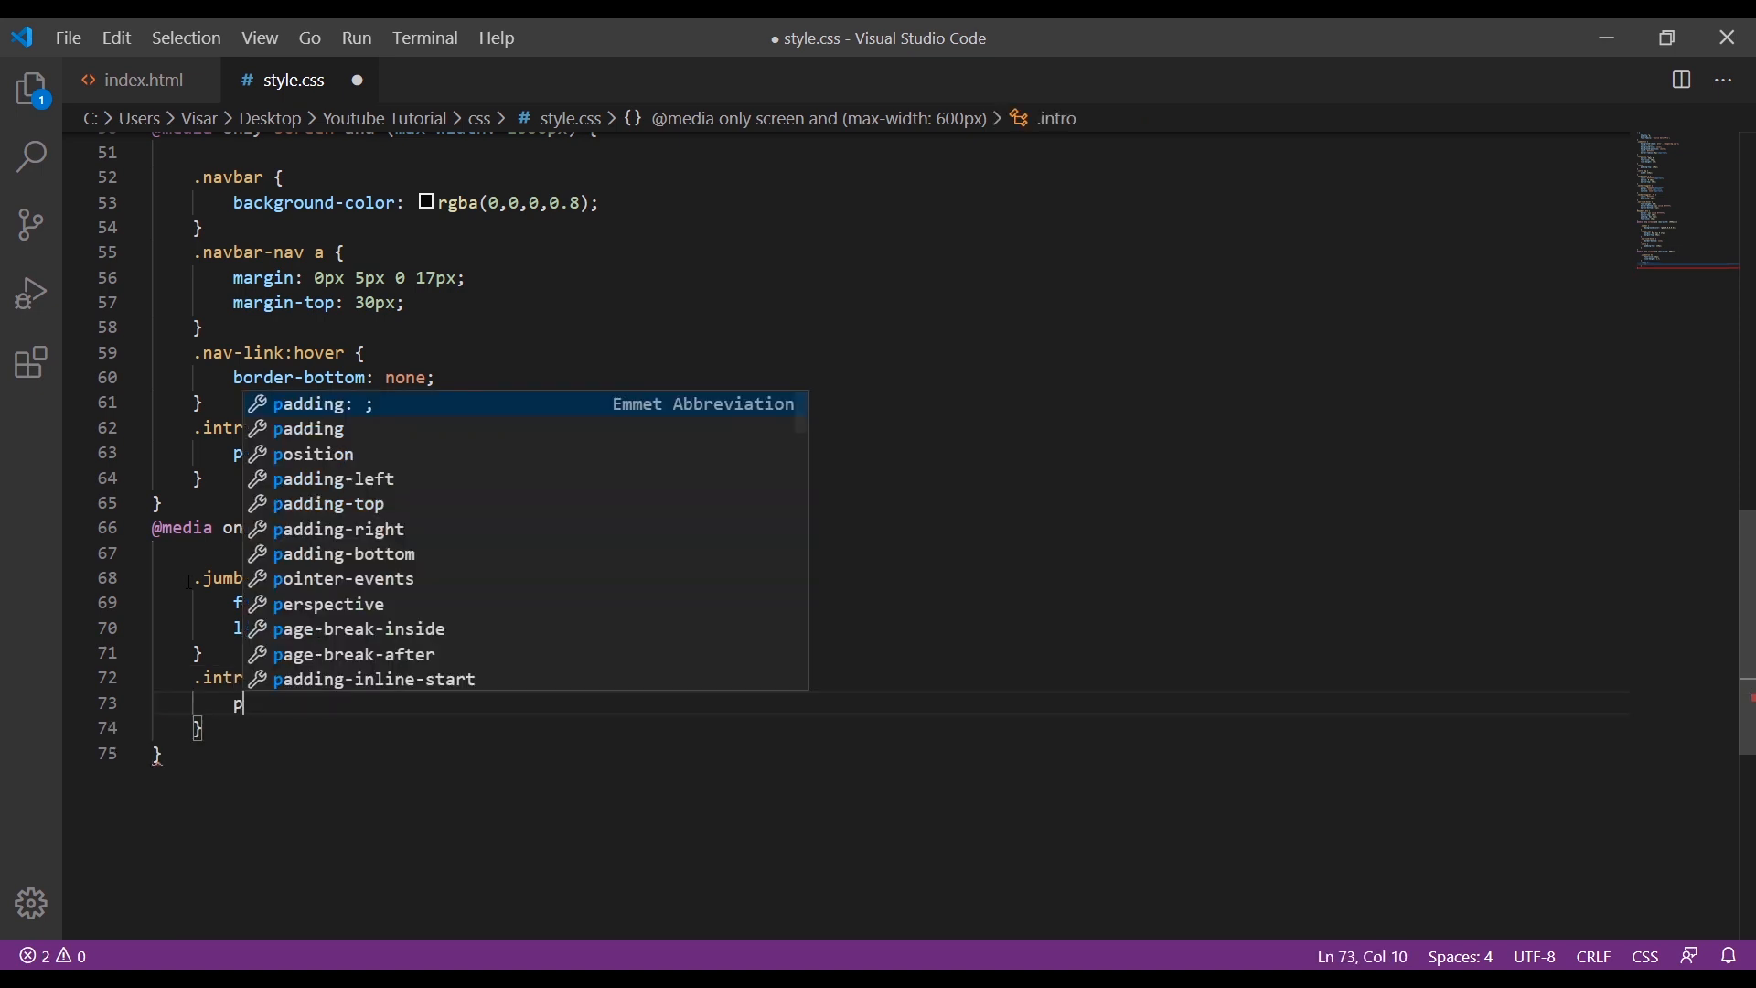
text(adding-to)
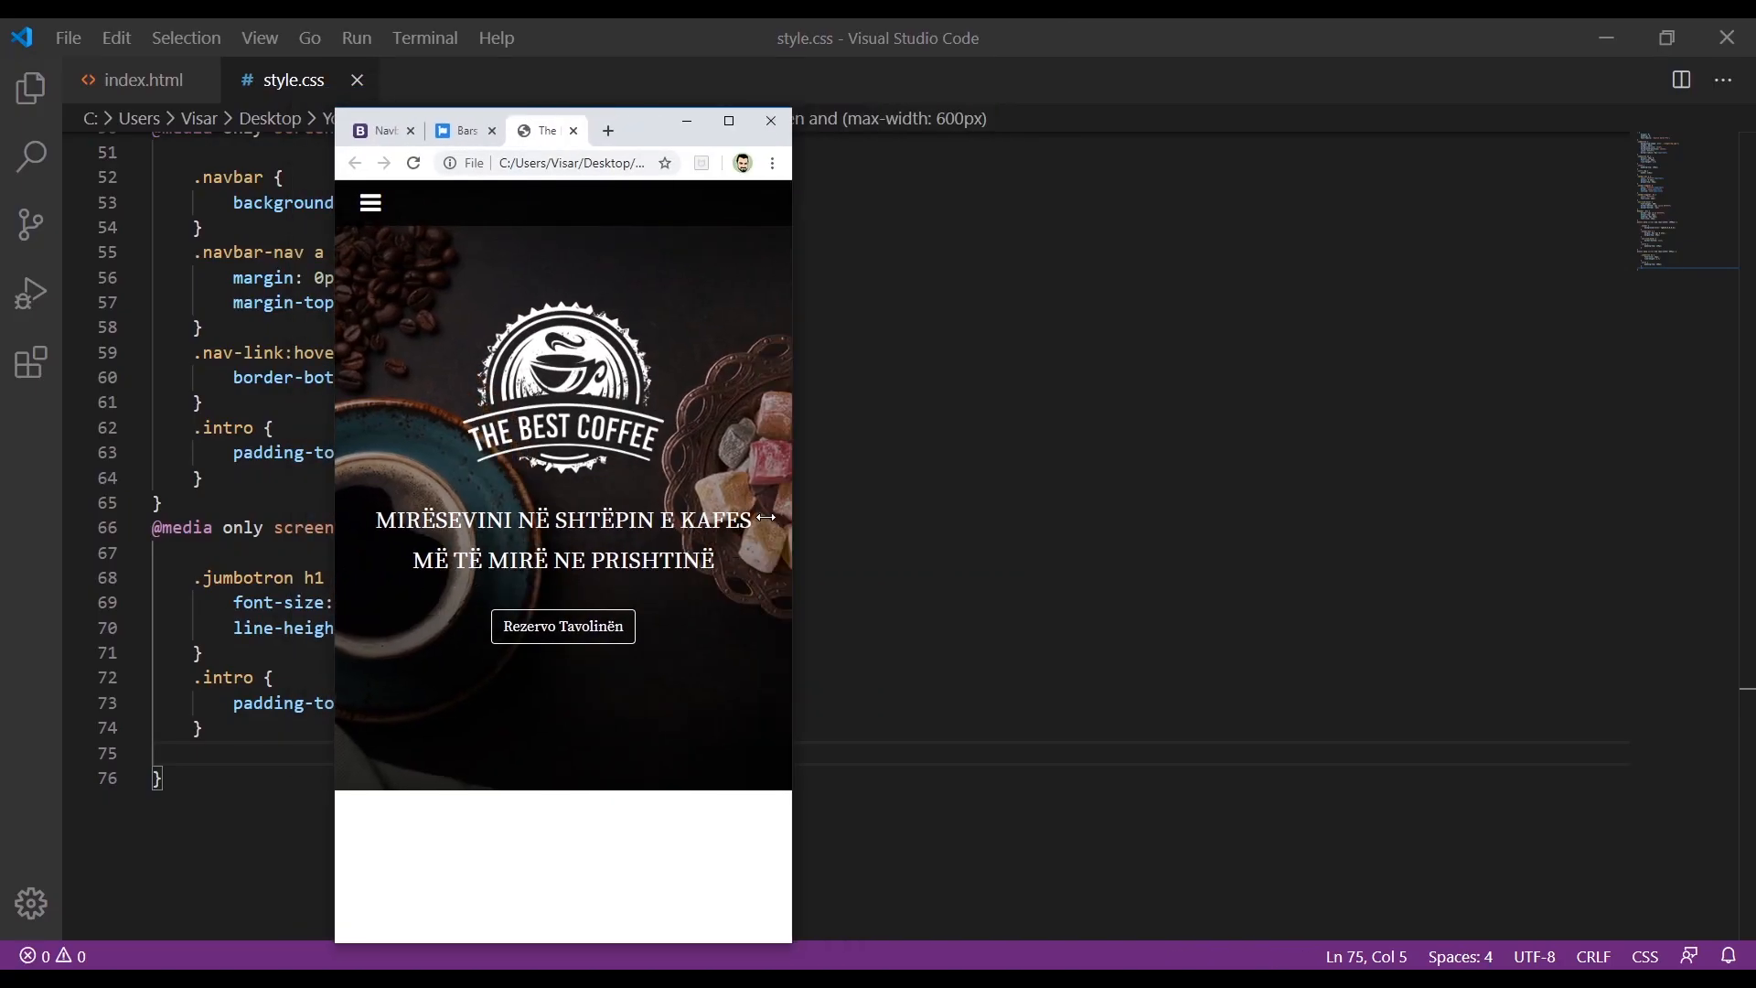
click(726, 120)
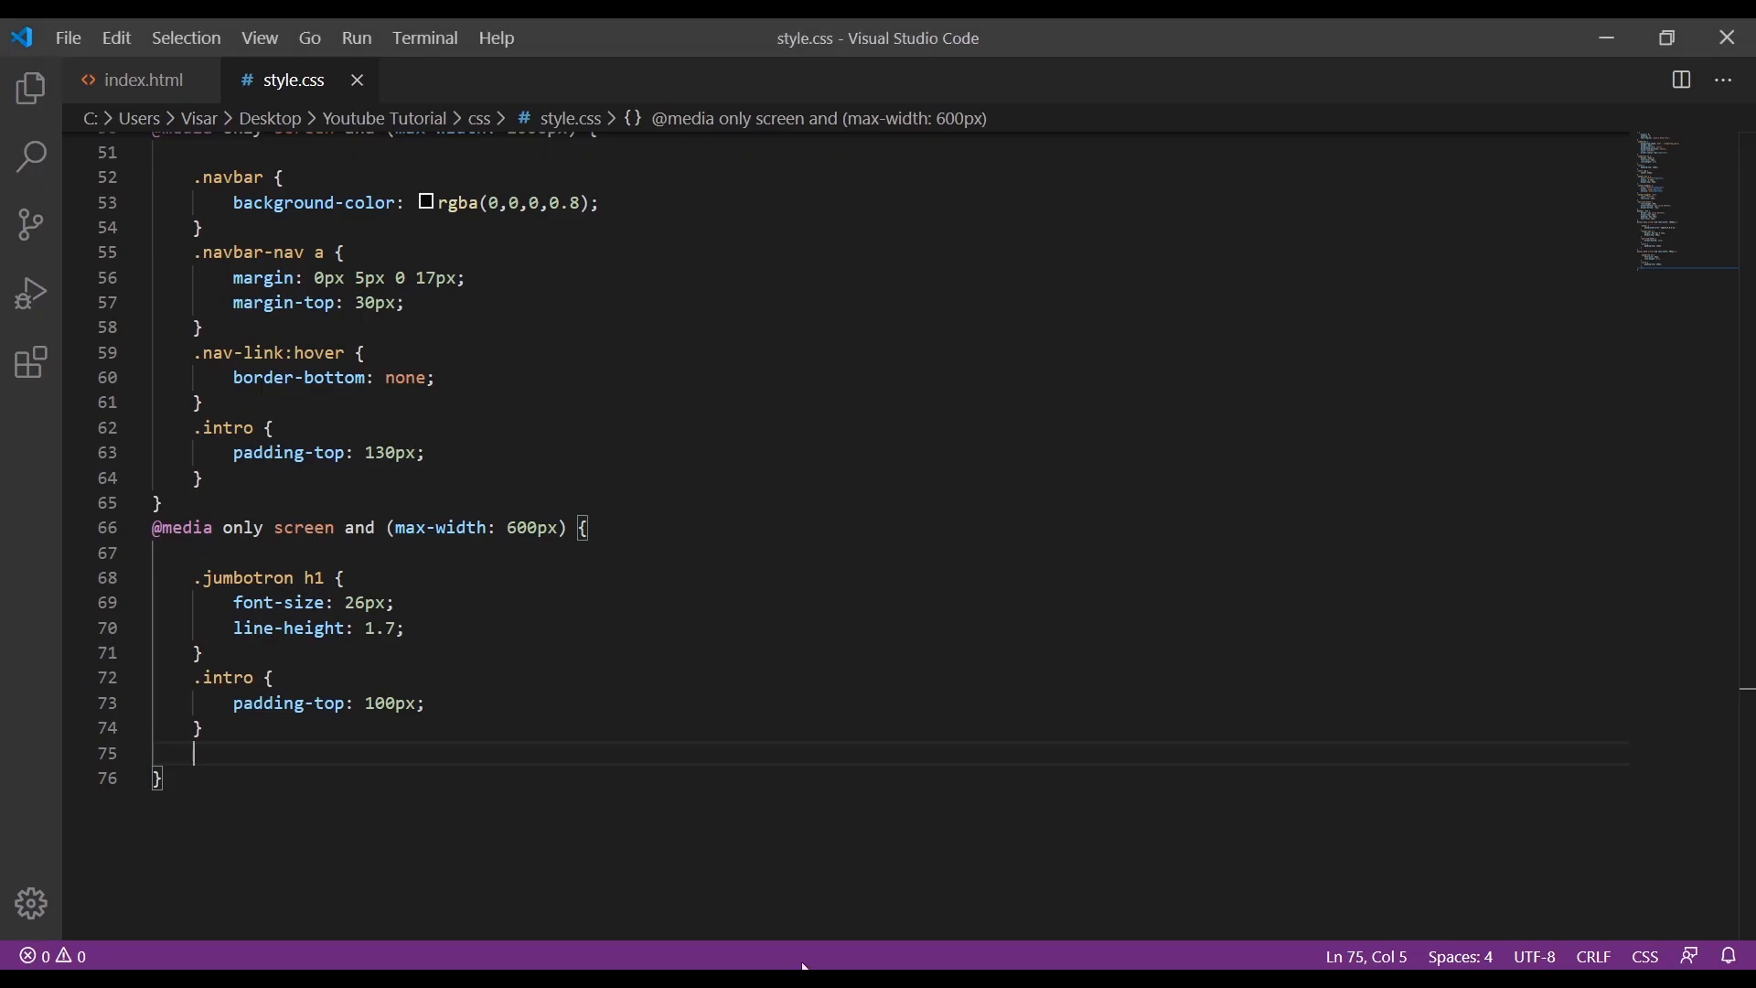
Add .intro img with width 200px and padding-top 50px in the 600px query
text(.)
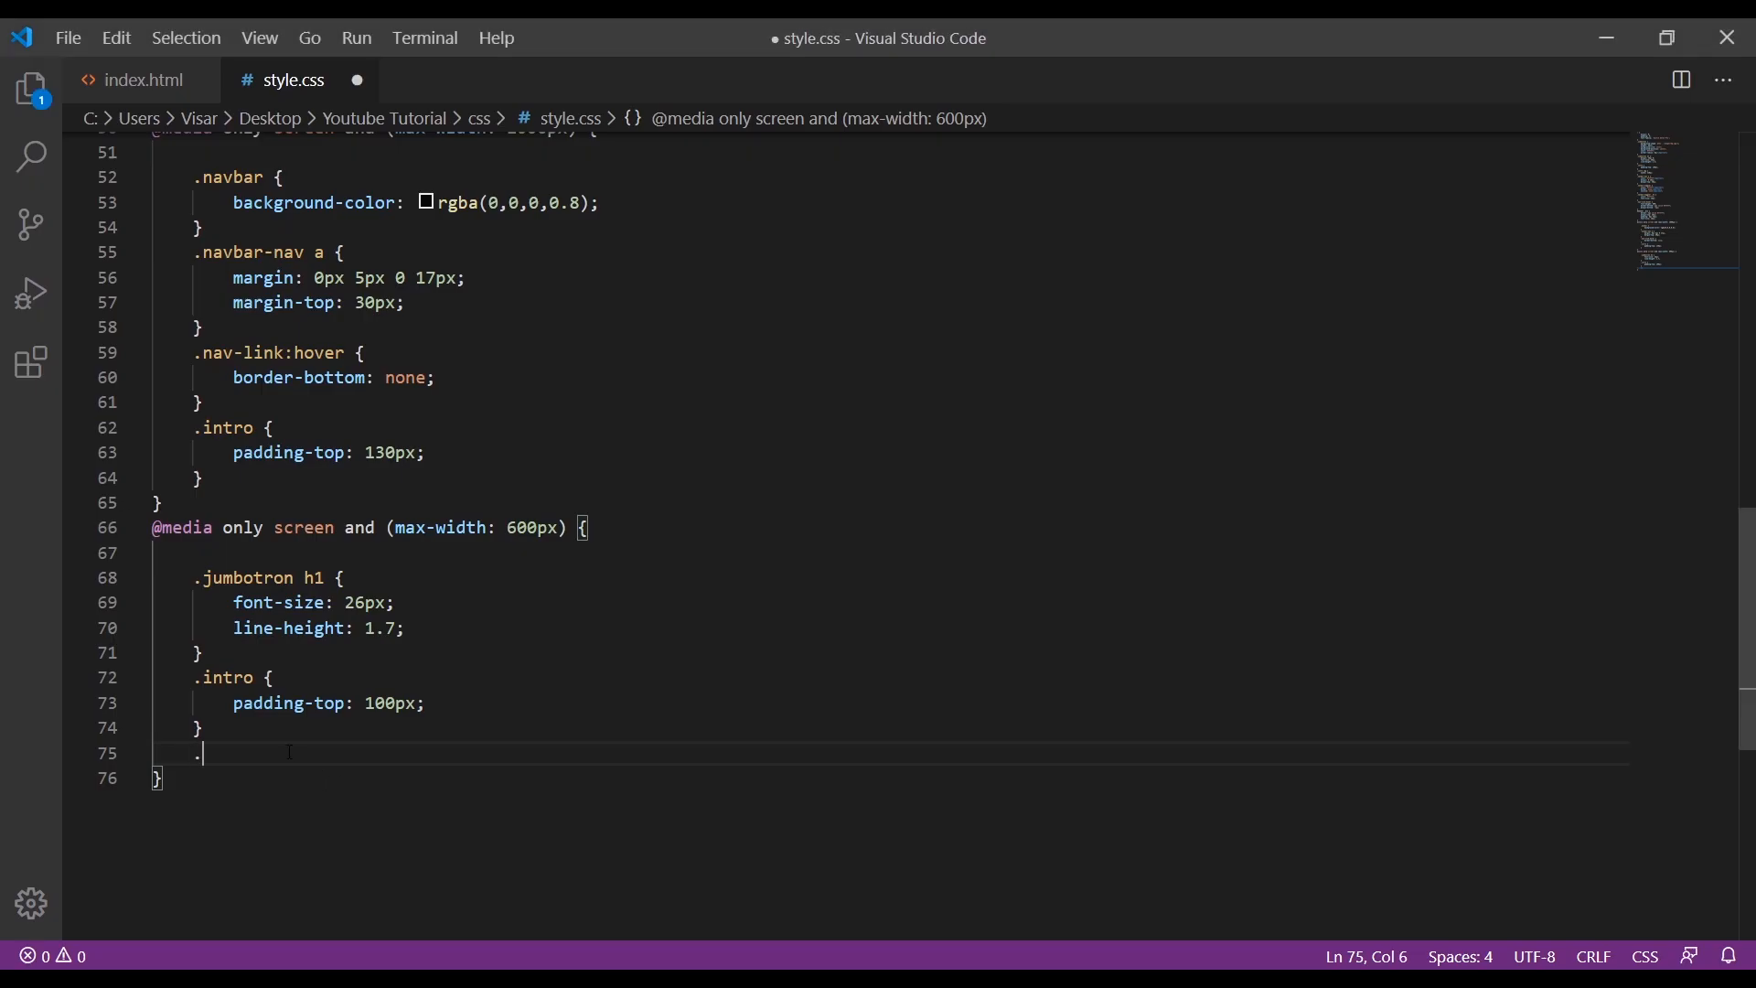
text(intro img {)
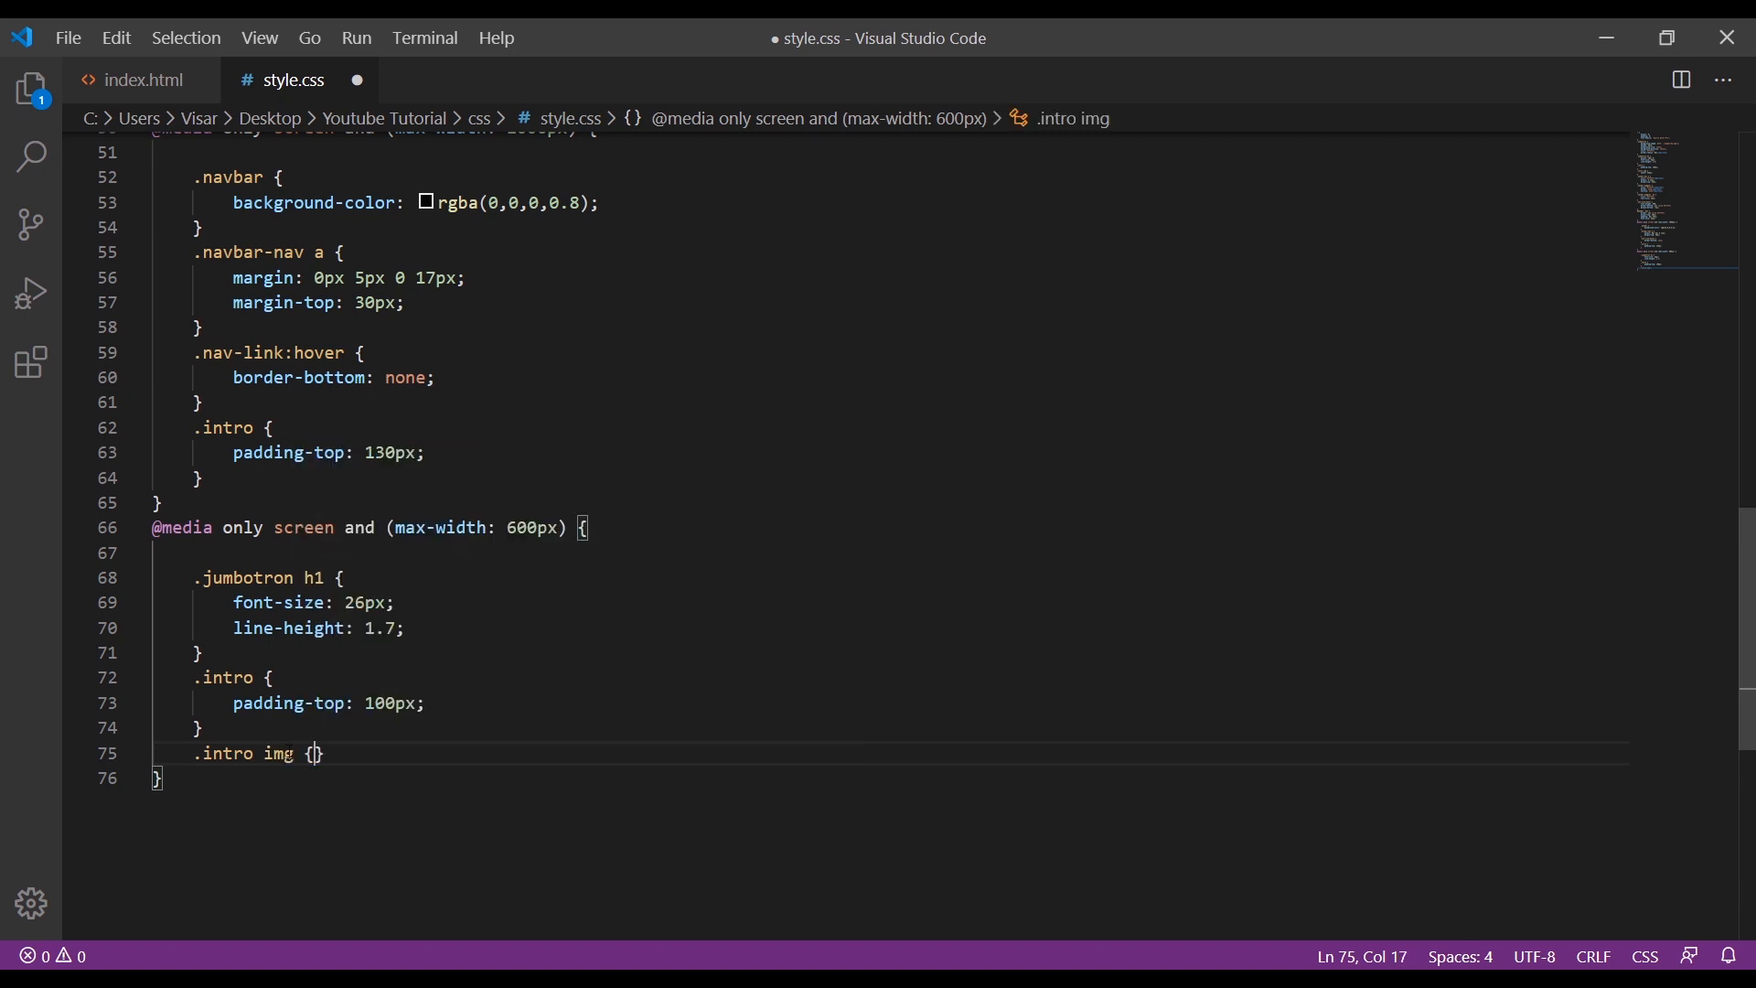
text(width: 200;)
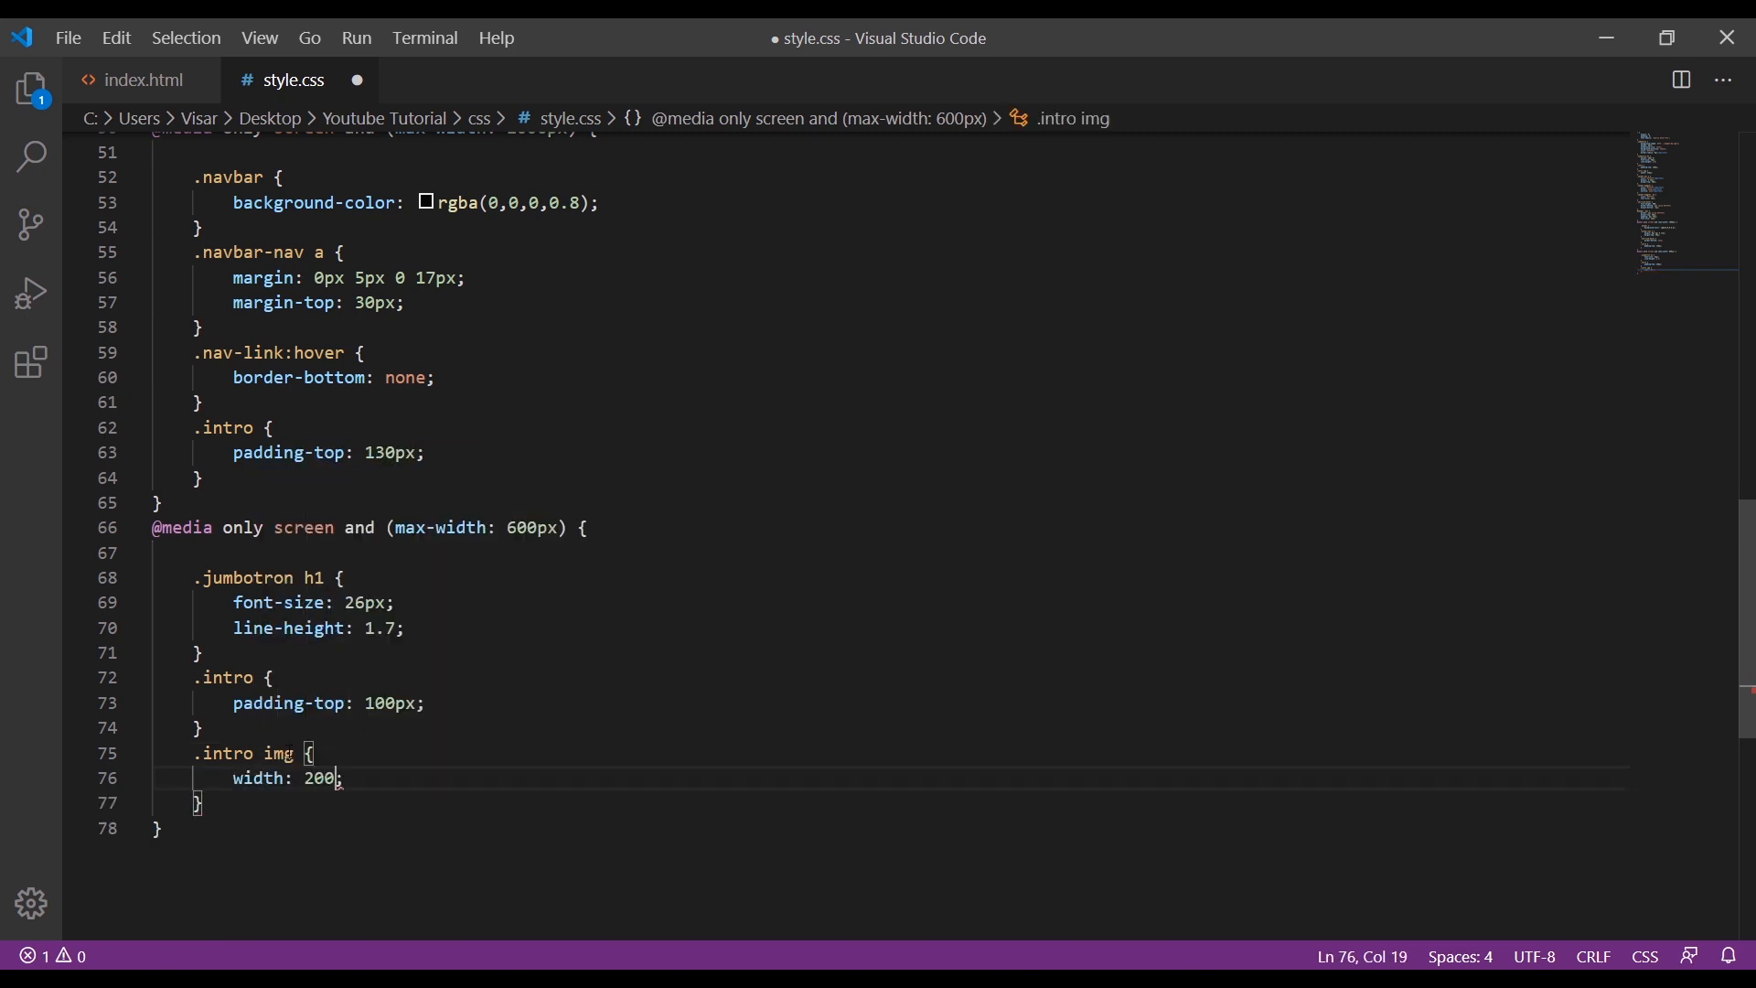
text(padding-top: ;)
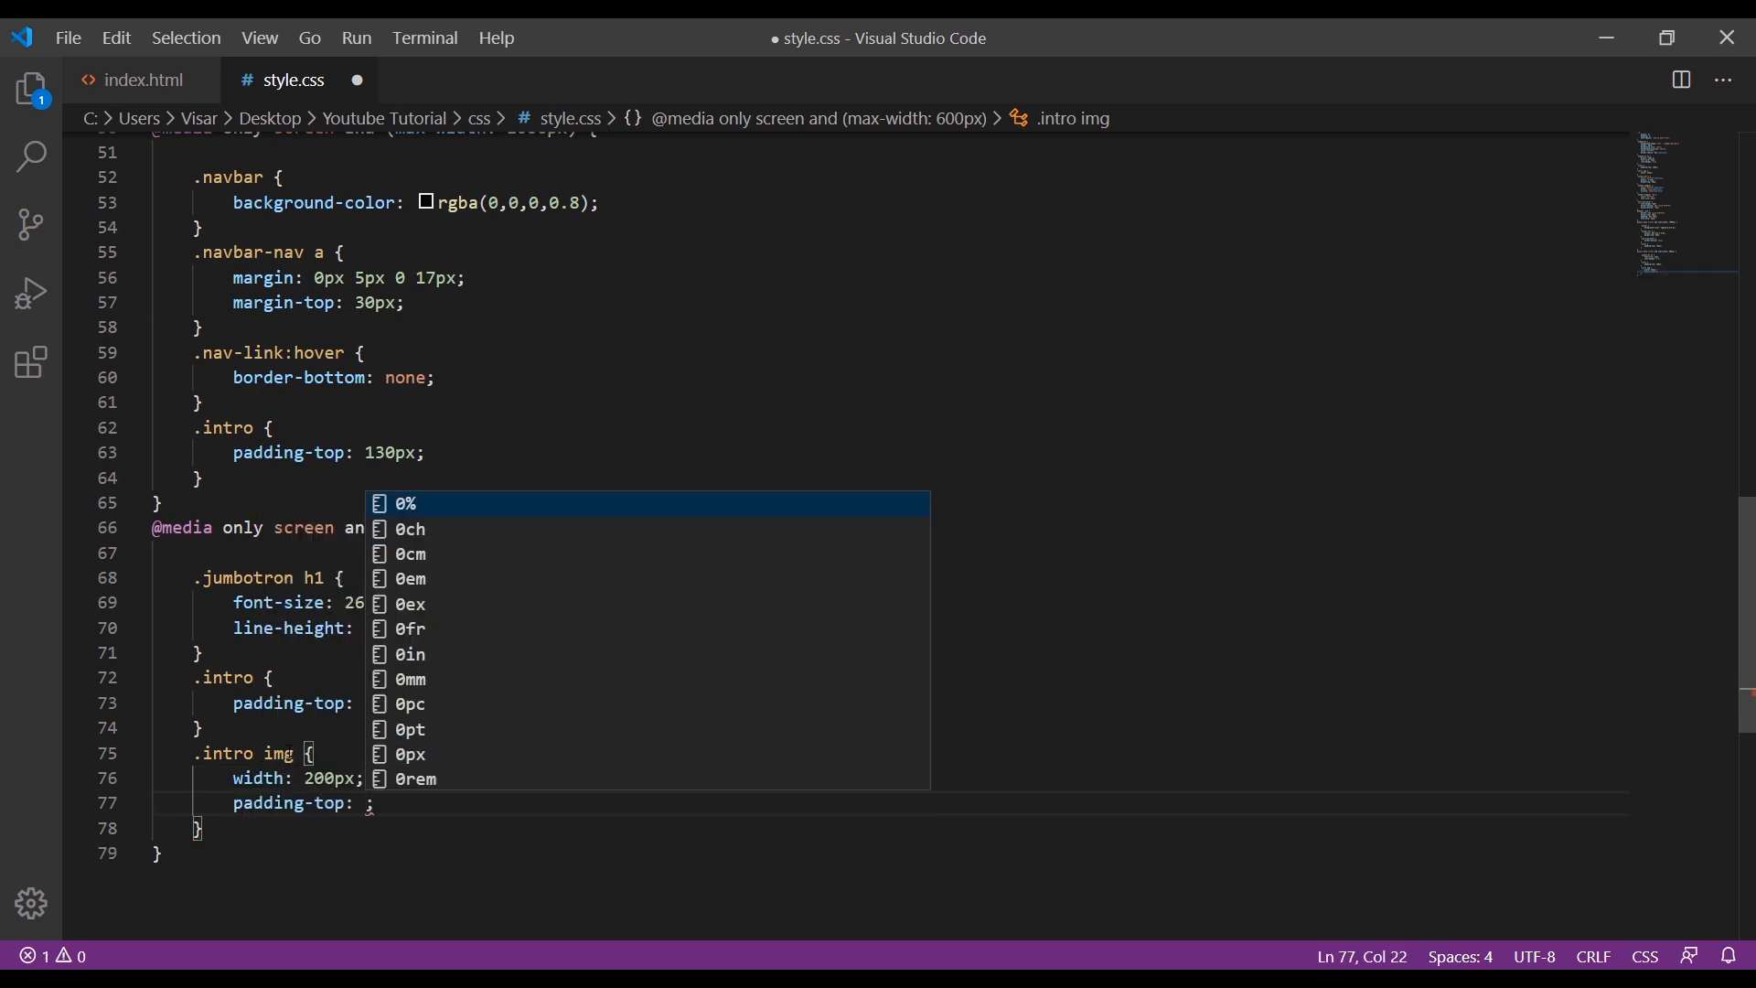
text(50px)
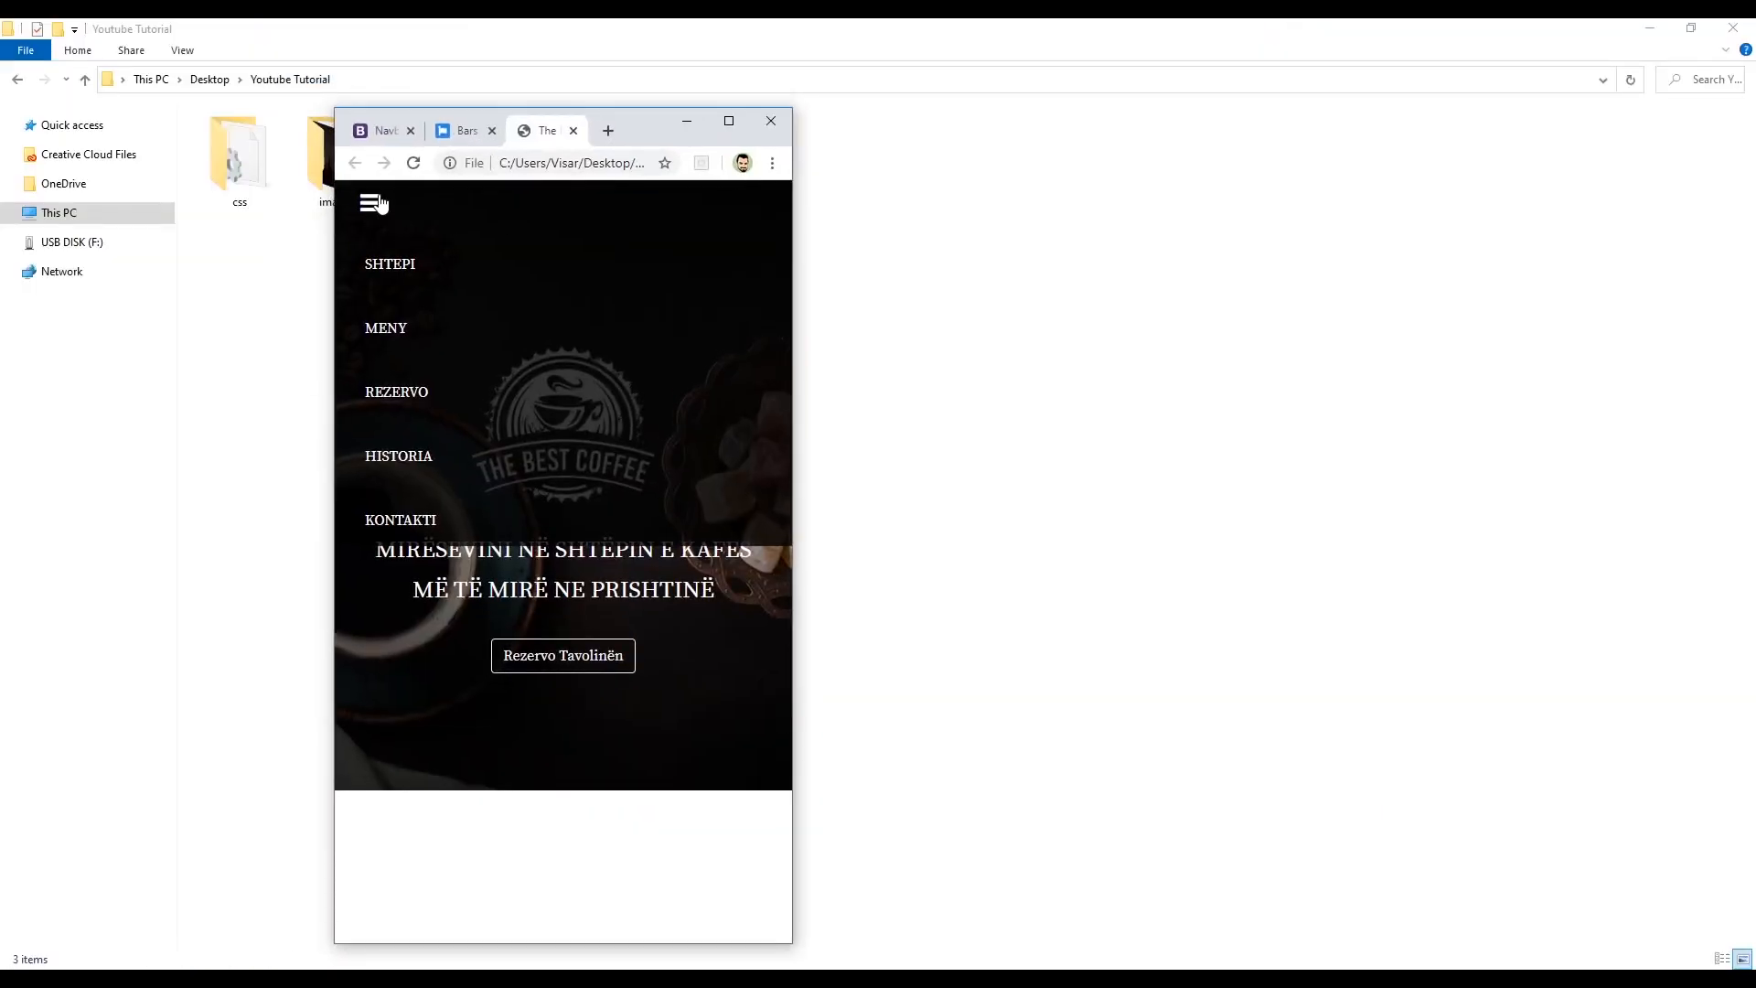
Collapse the hamburger menu and maximize Chrome to show the desktop hero with horizontal navbar
click(371, 203)
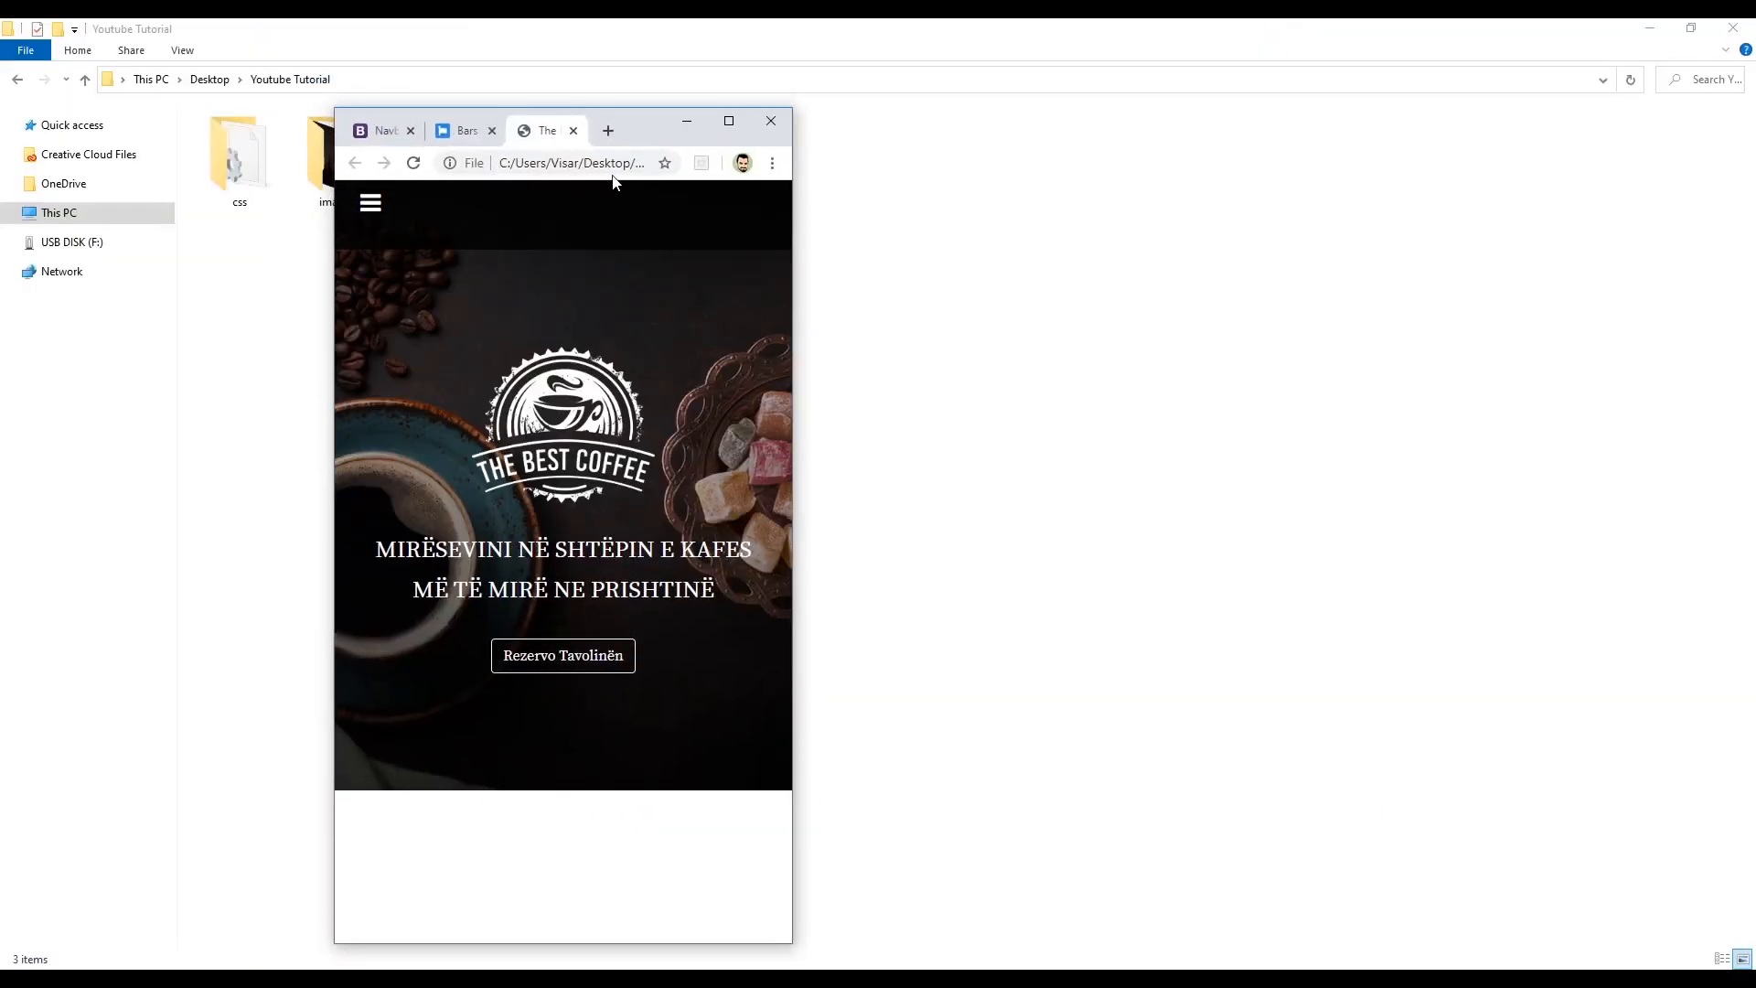
click(726, 121)
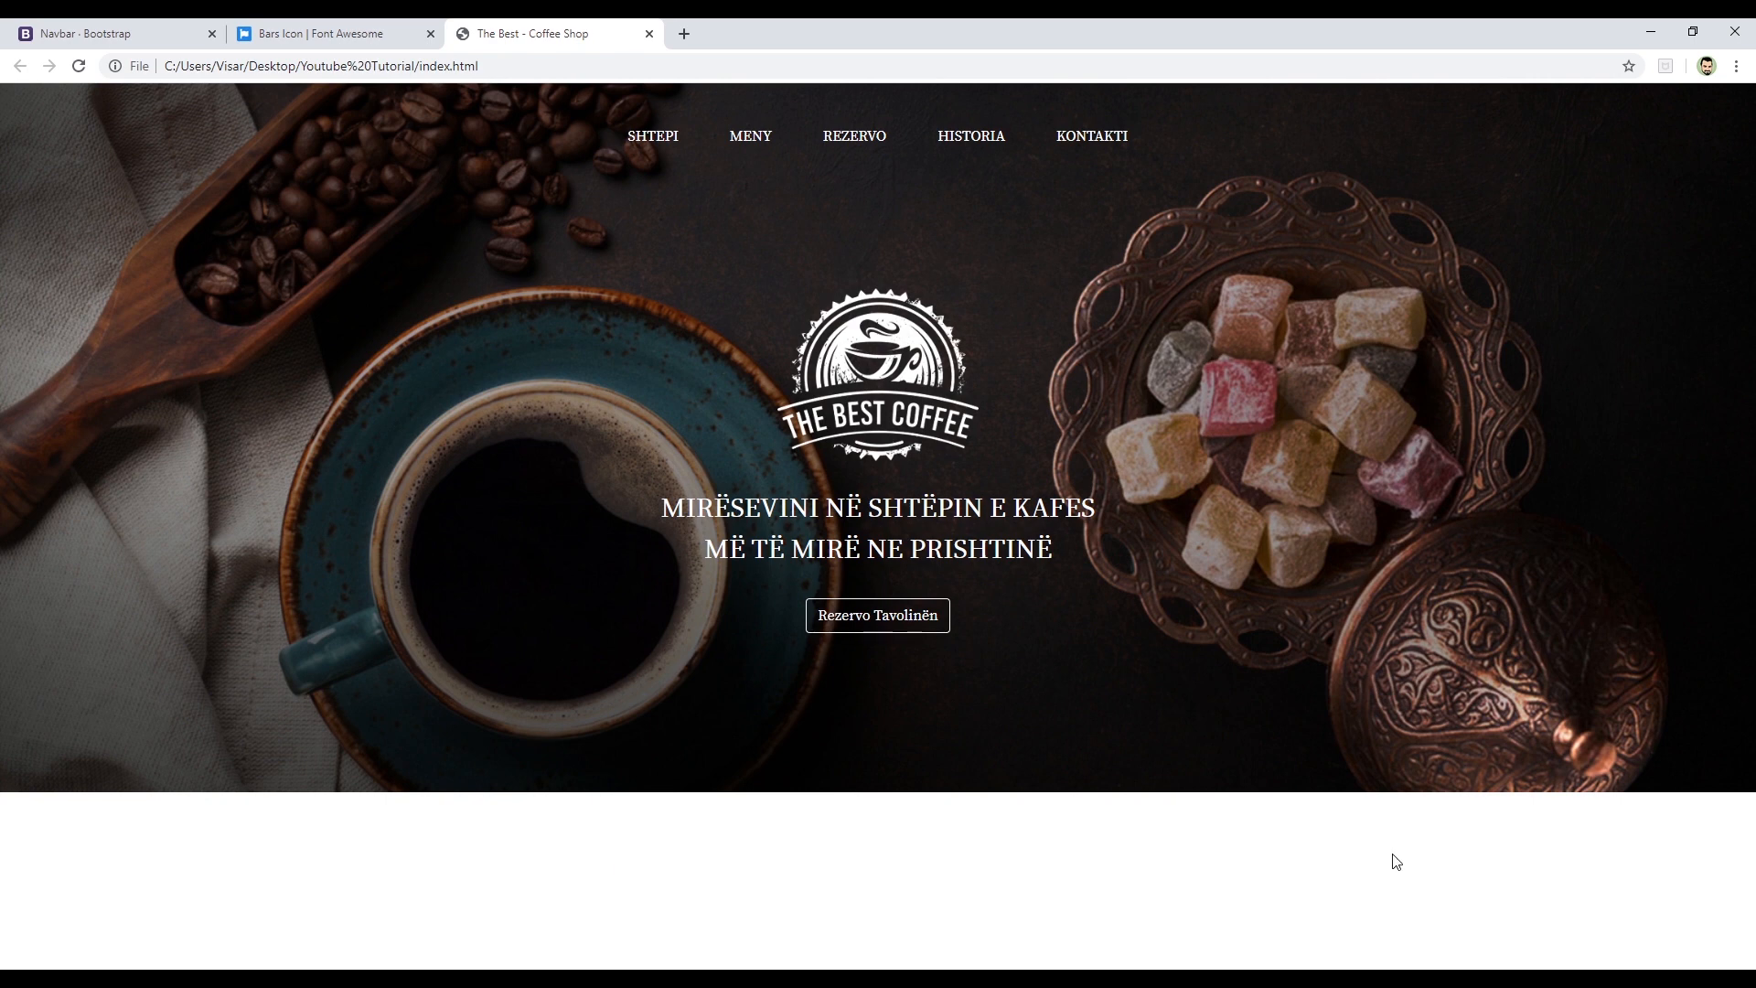
mouse_move(876, 615)
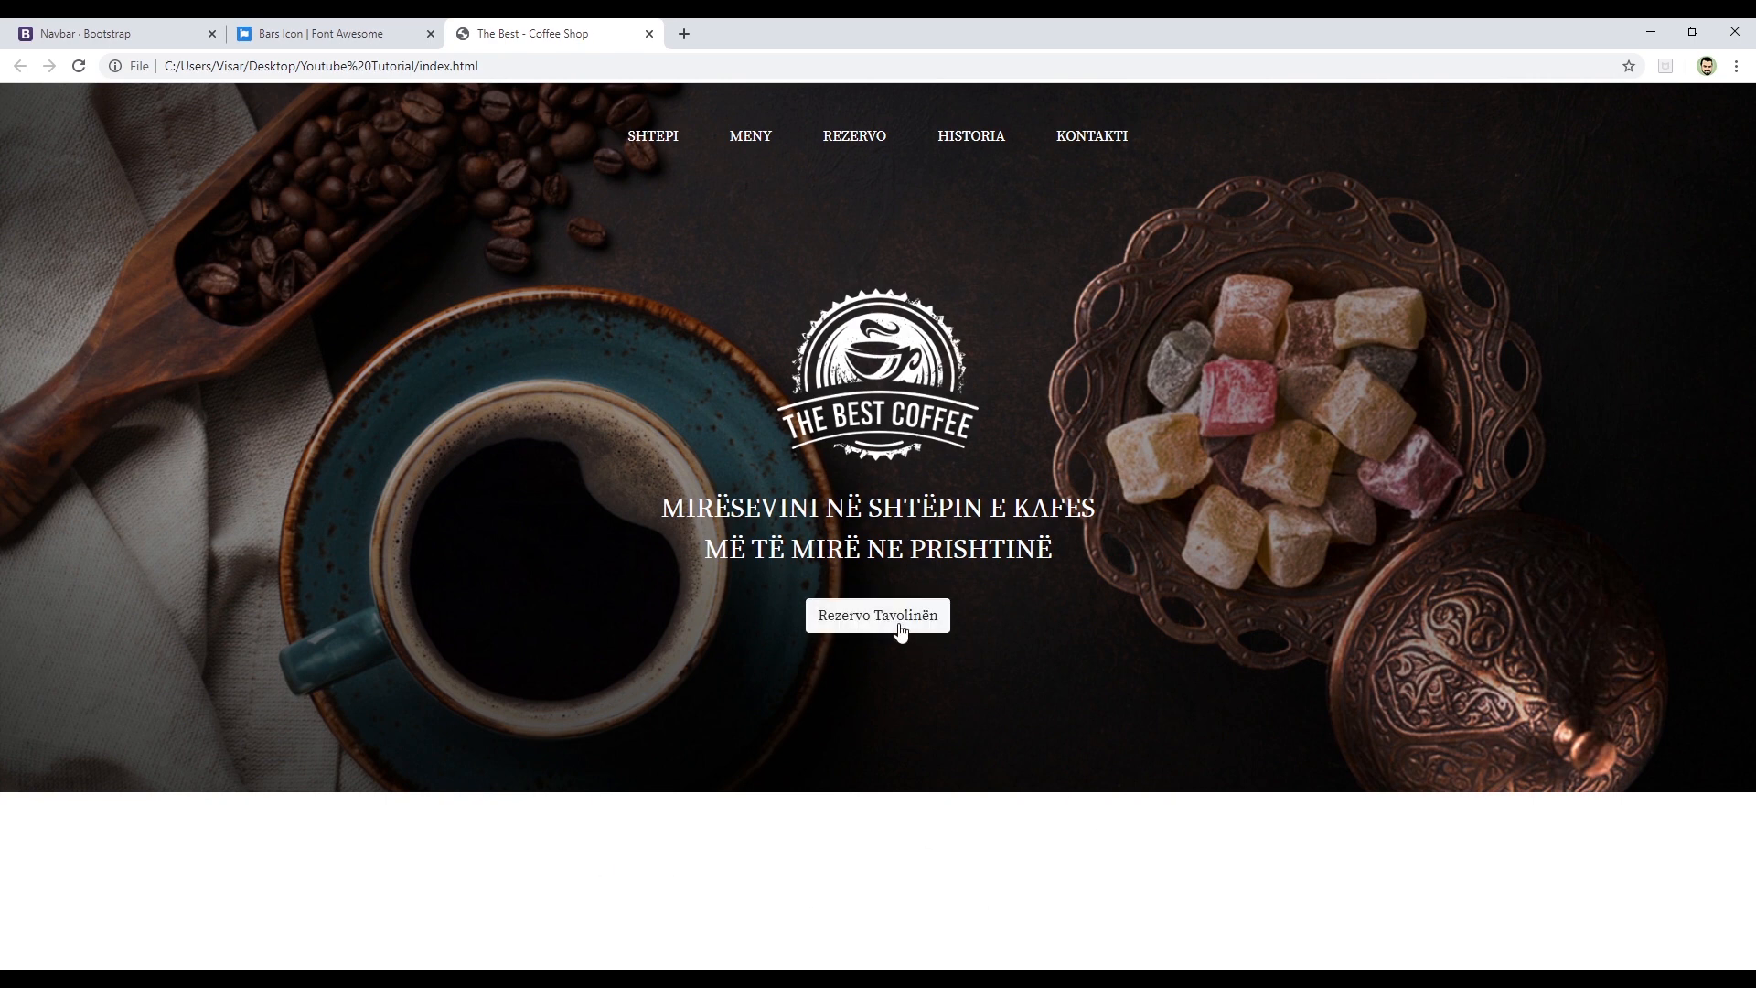
mouse_move(825, 221)
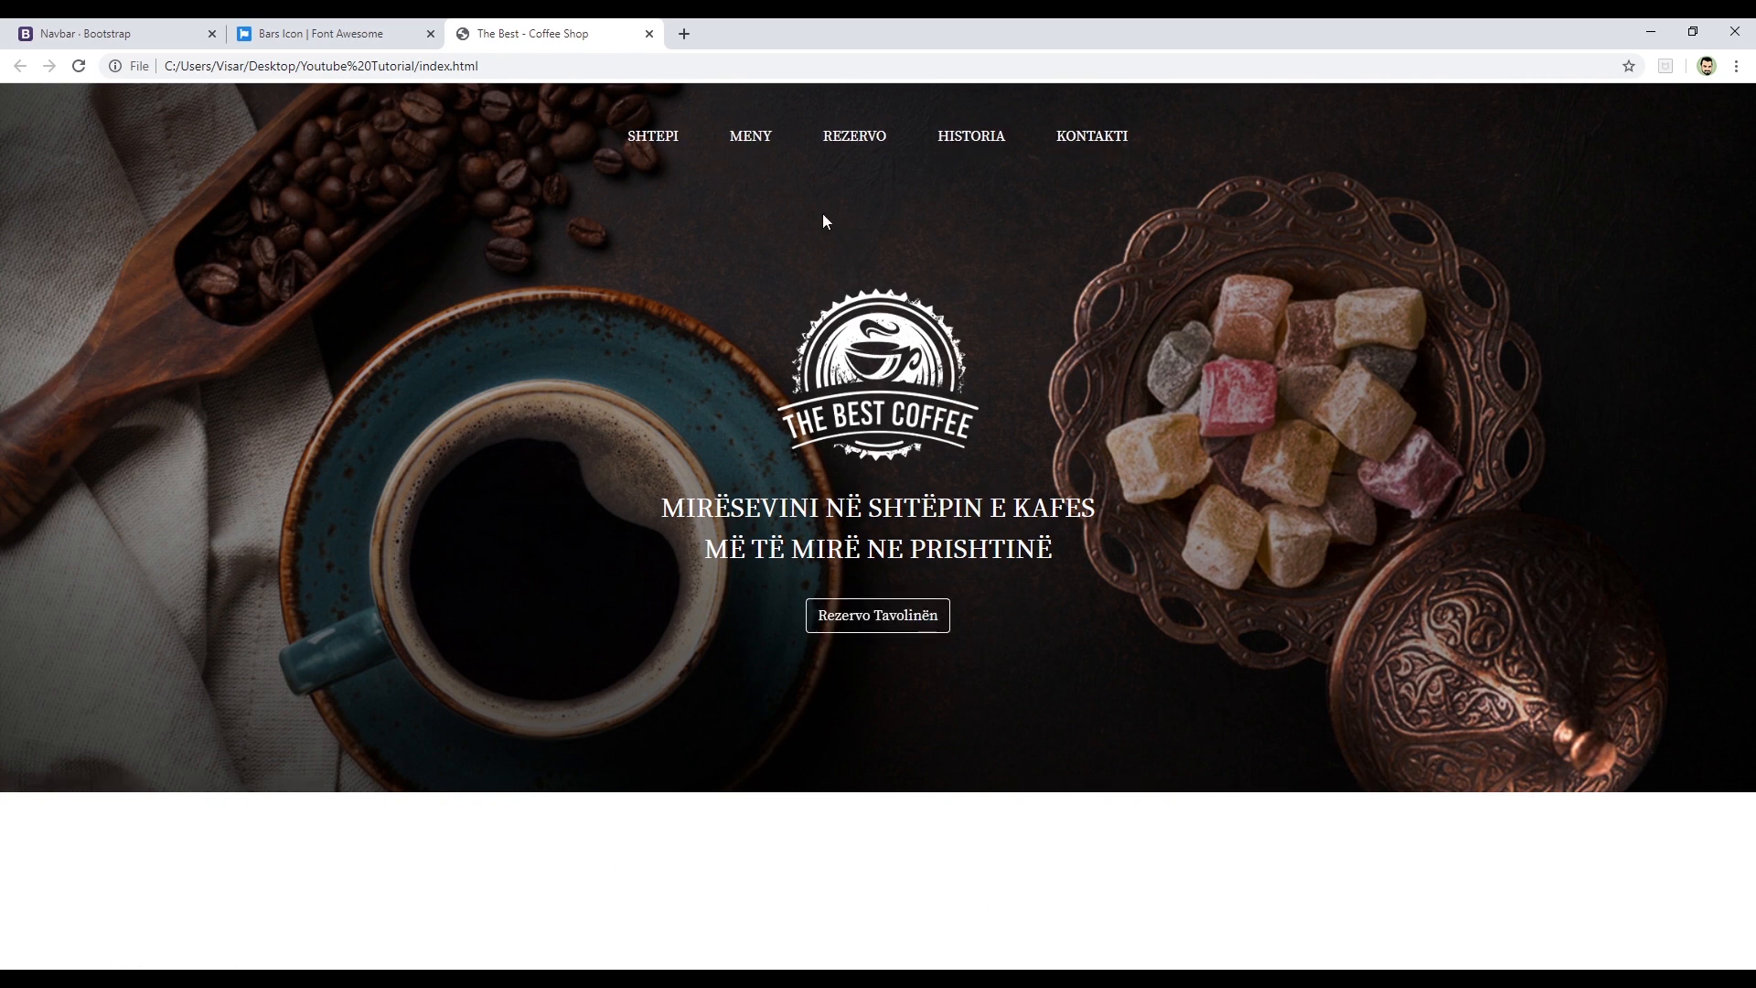
mouse_move(1085, 404)
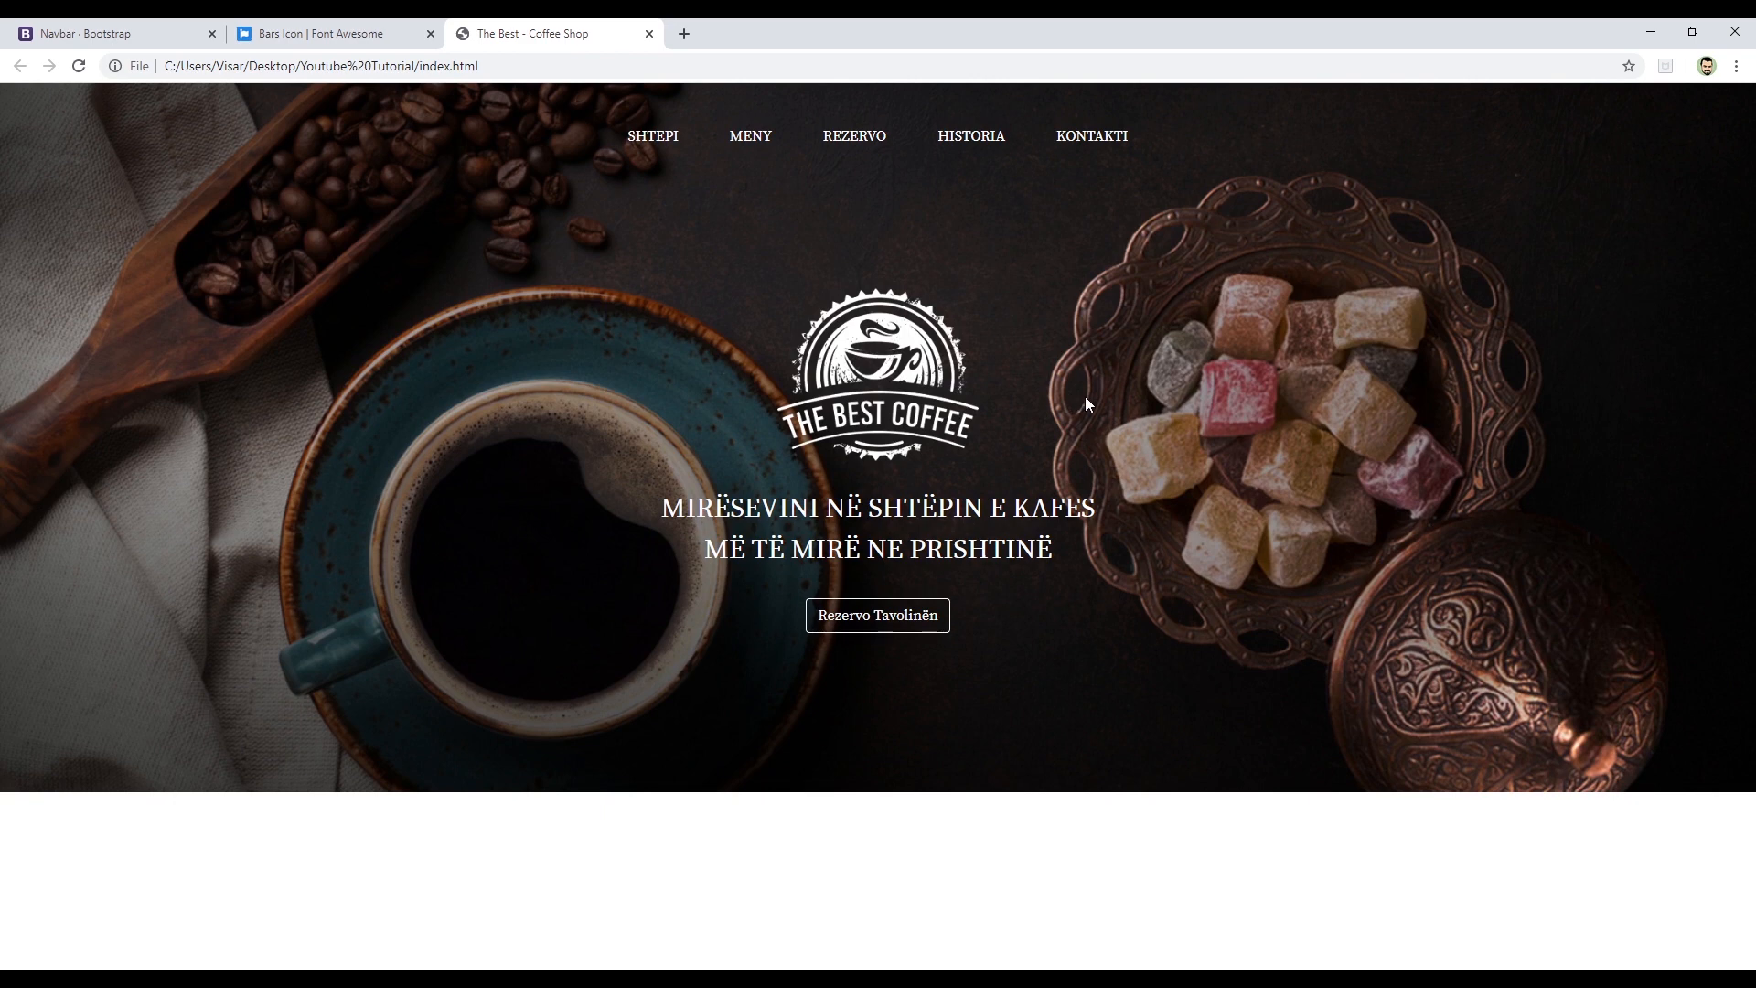
mouse_move(1071, 406)
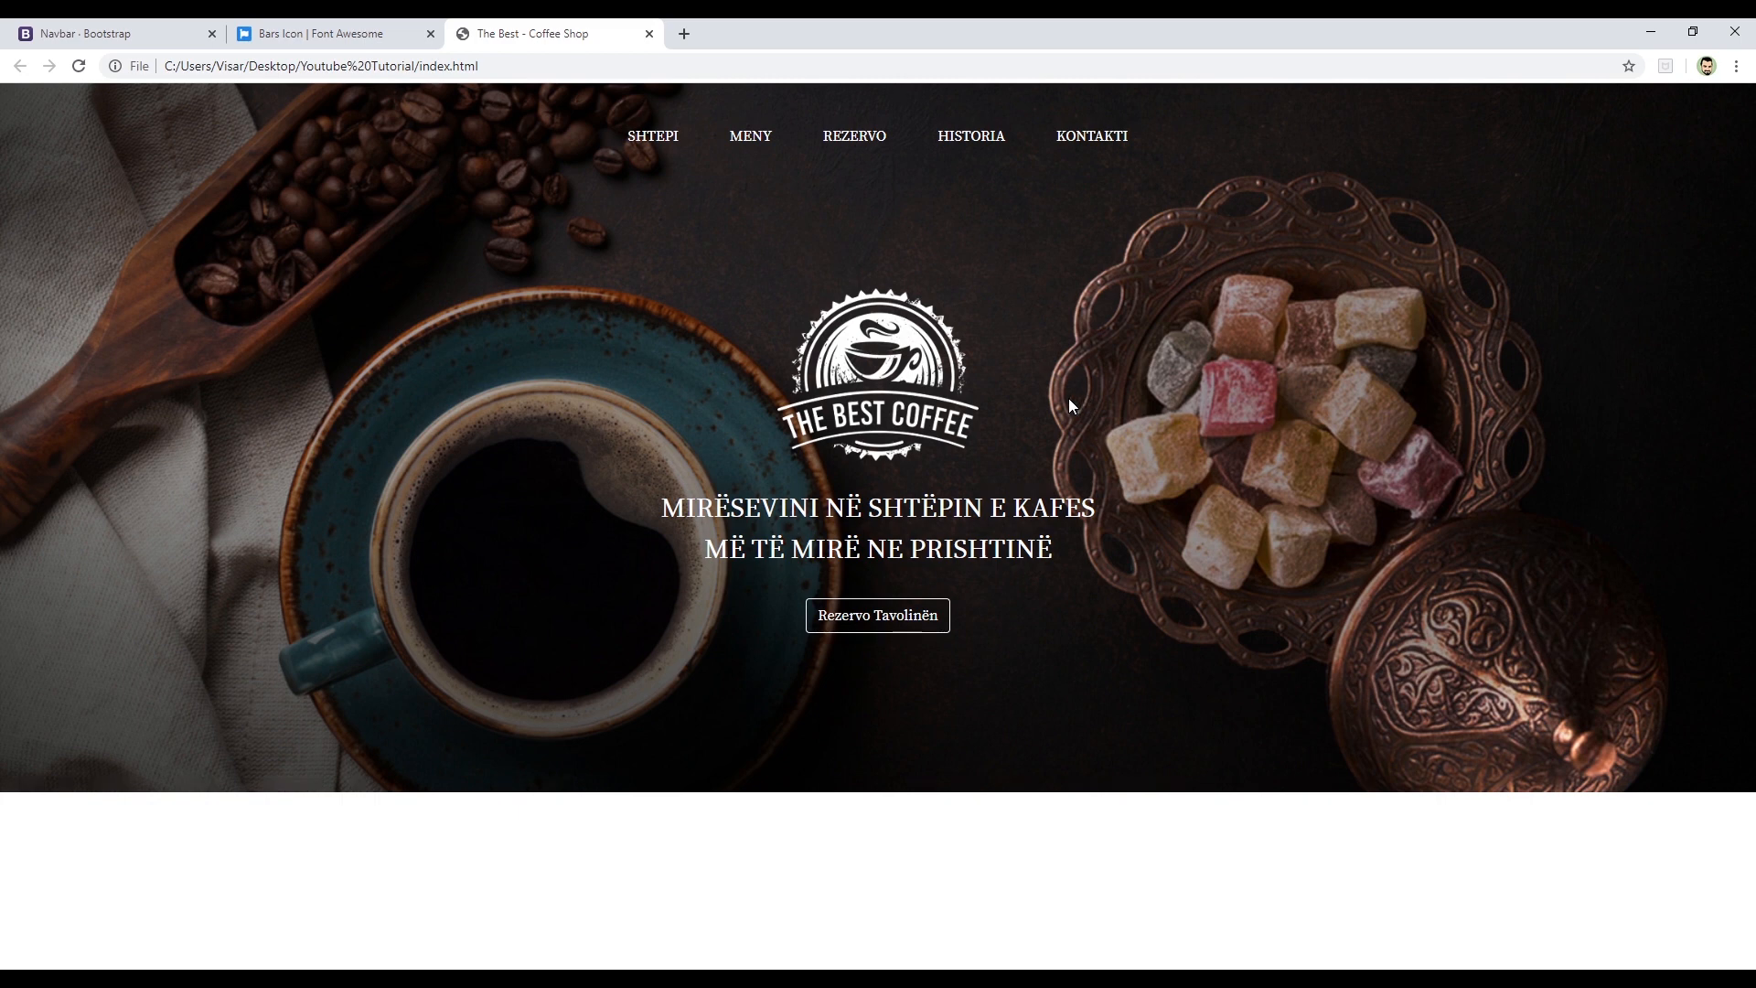